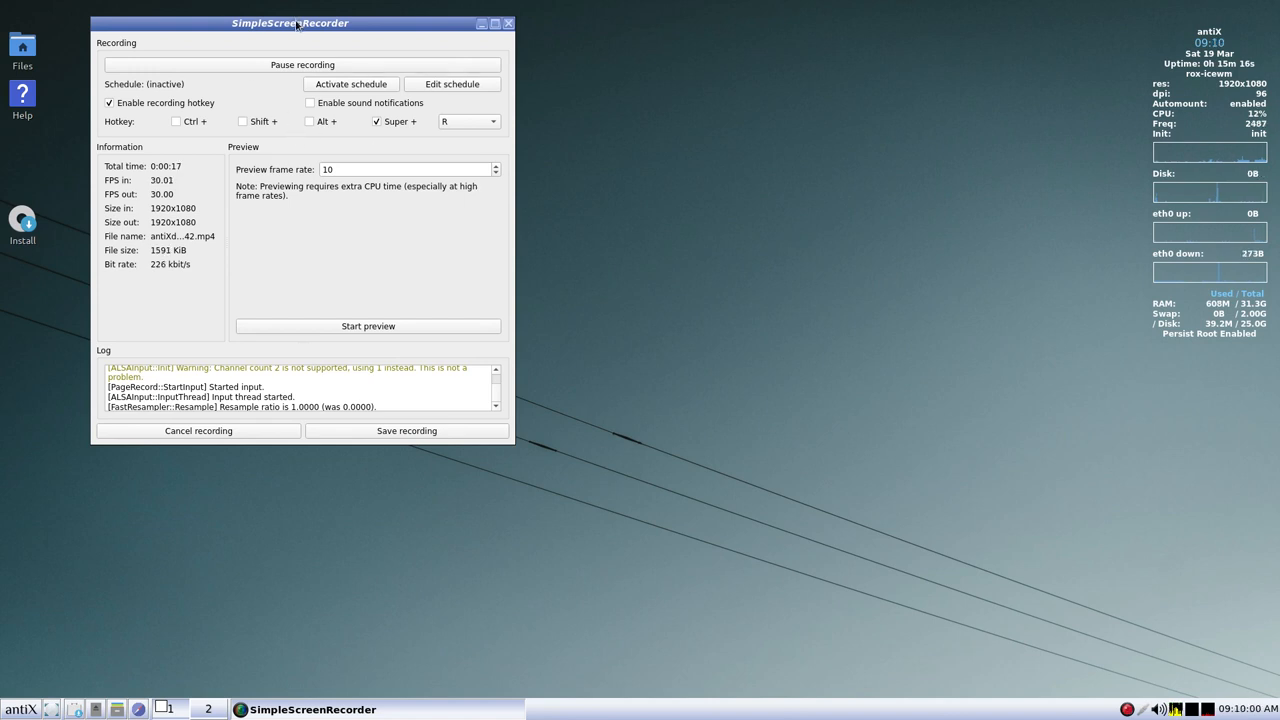
- Nudge the recorder window right, dismiss the menu, and show then hide the calendar
drag(290, 23, 321, 25)
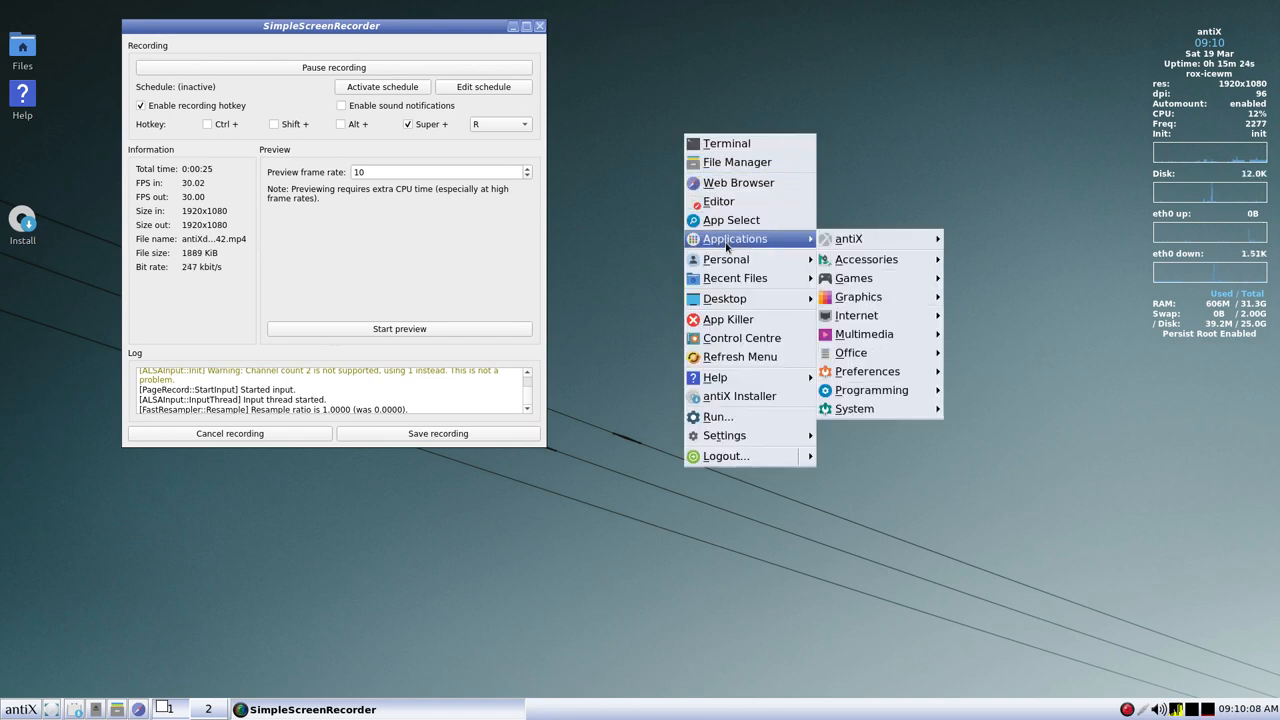
mouse_move(864, 334)
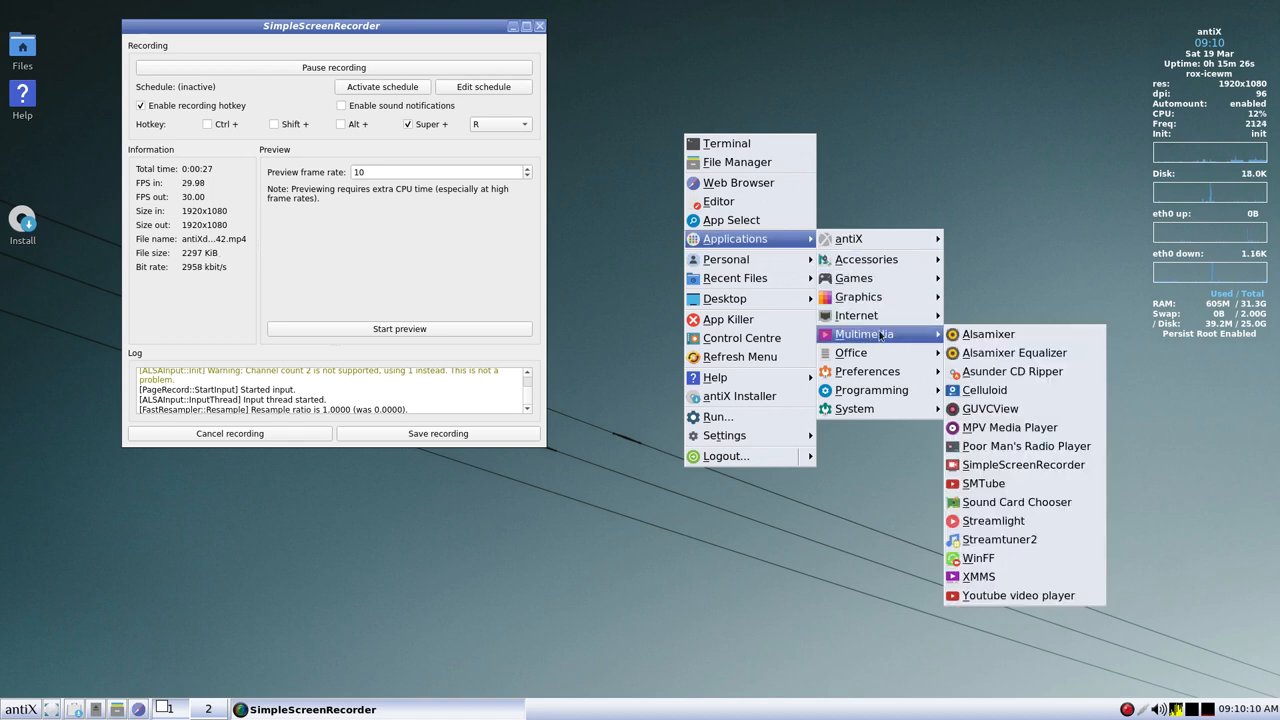
mouse_move(1024, 465)
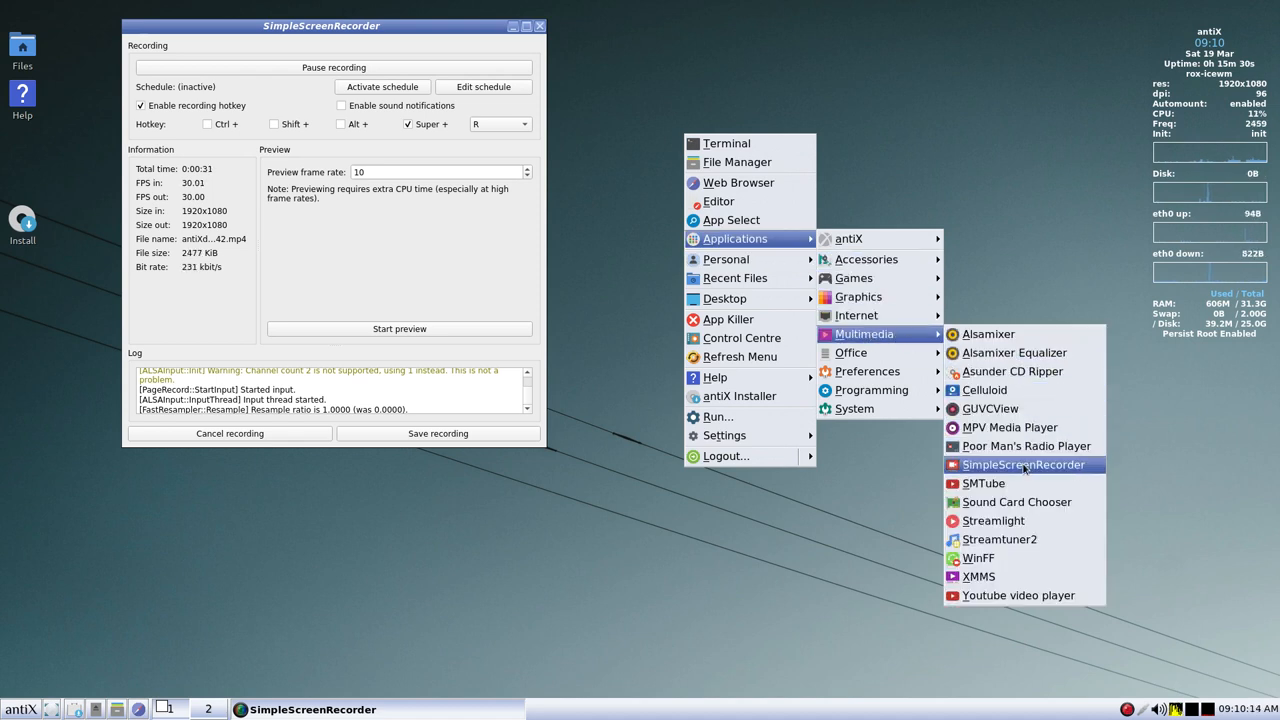
mouse_move(983, 483)
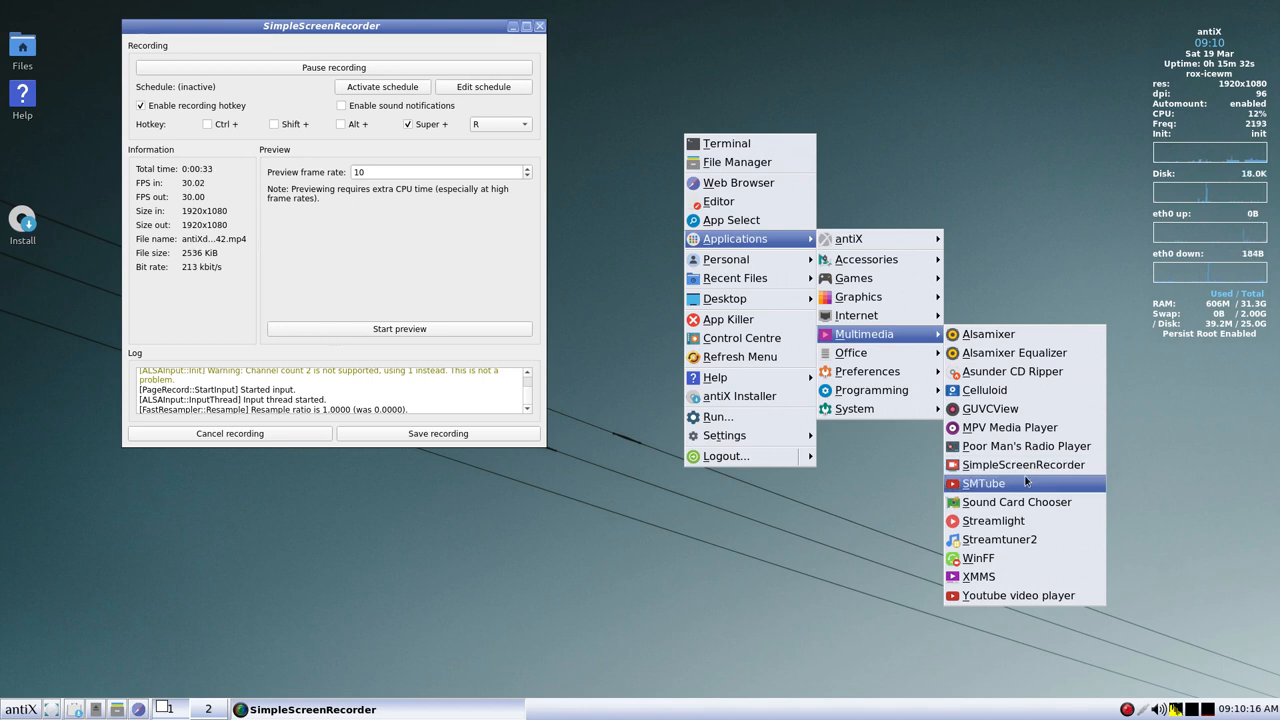
mouse_move(620, 556)
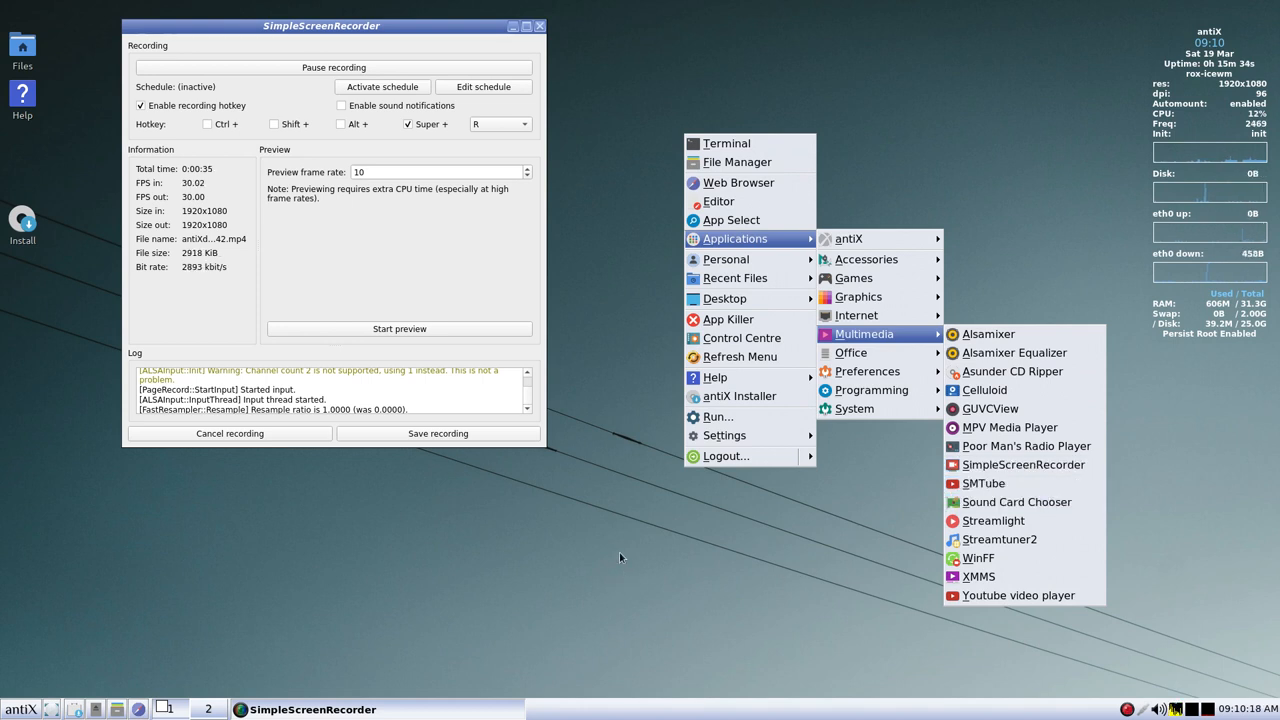
mouse_move(646, 566)
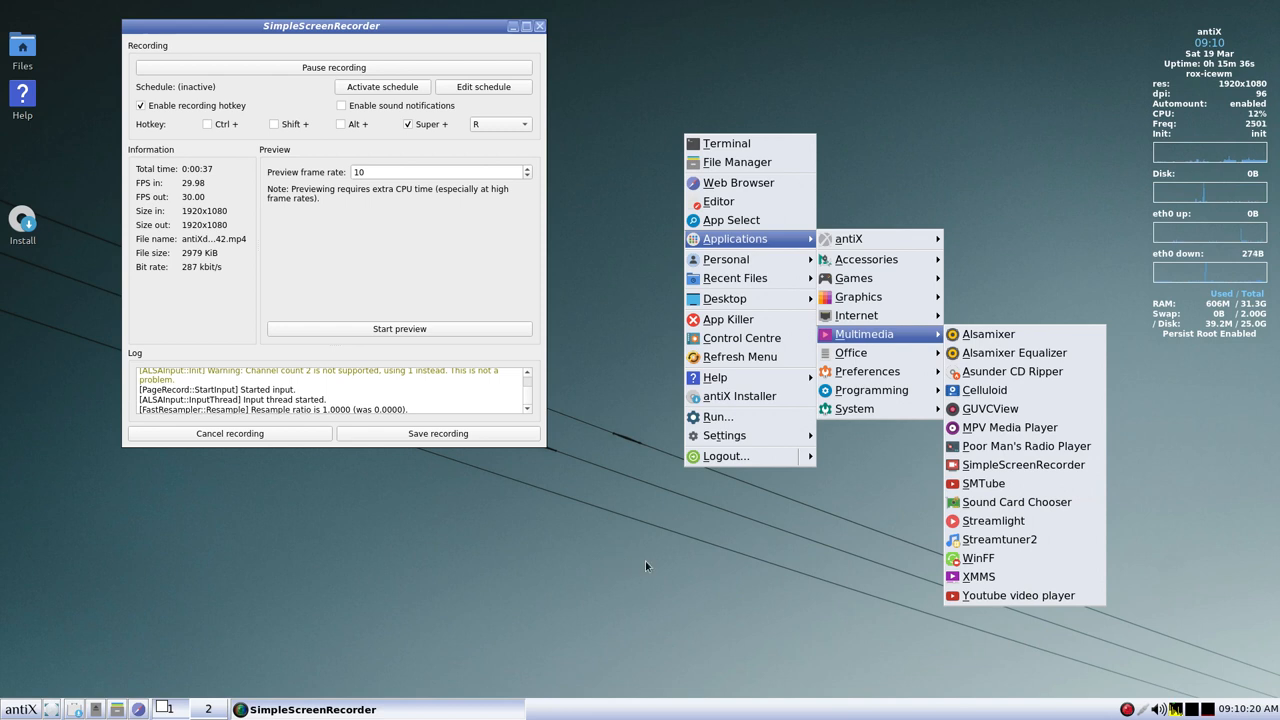
click(925, 487)
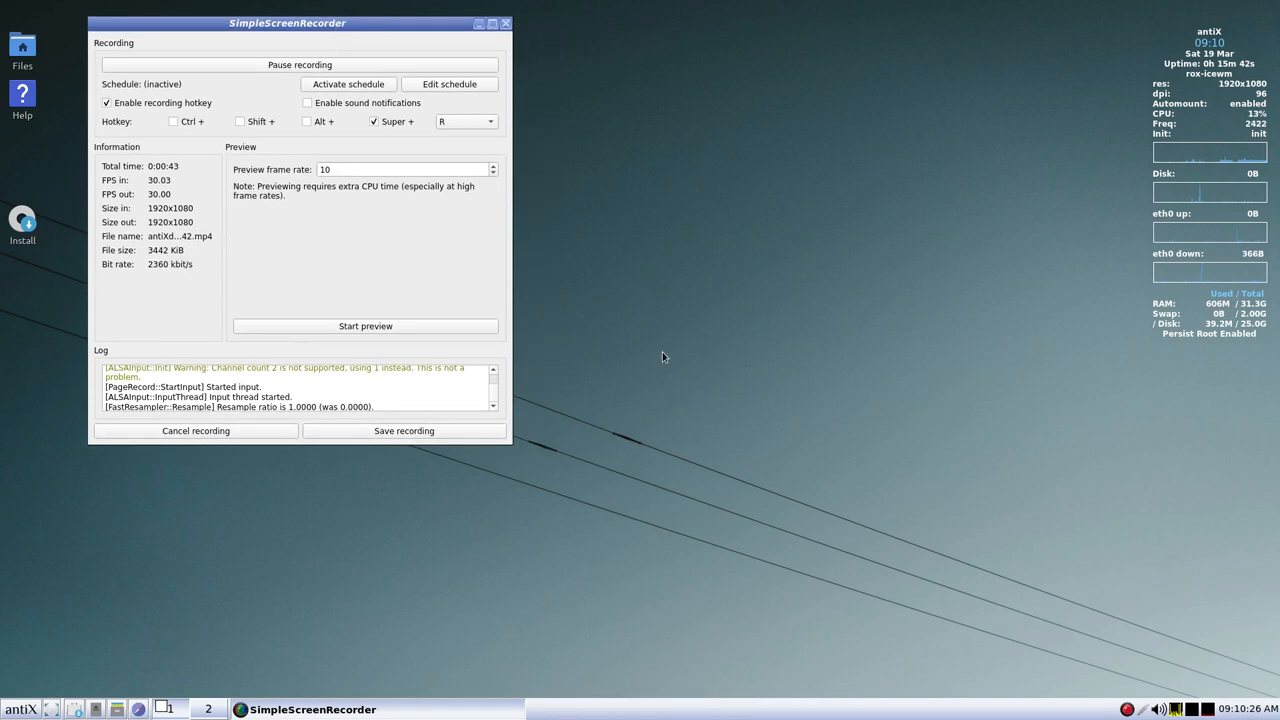
mouse_move(671, 363)
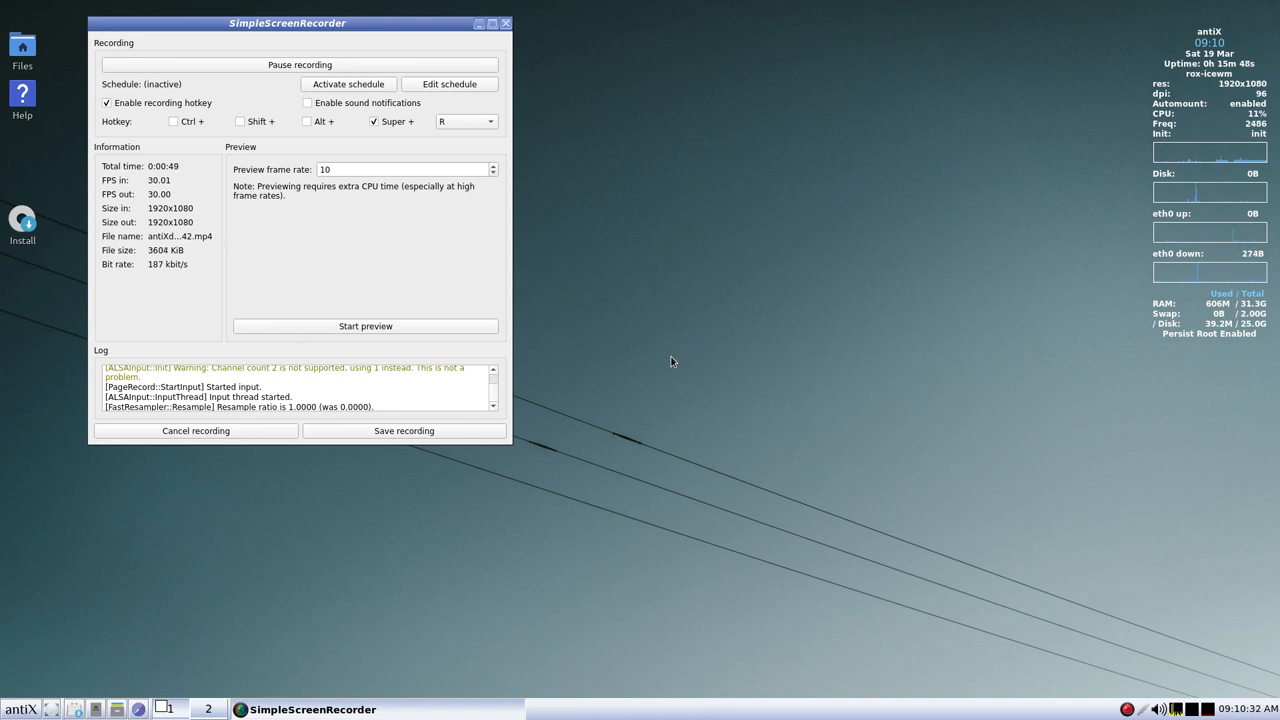
mouse_move(570, 422)
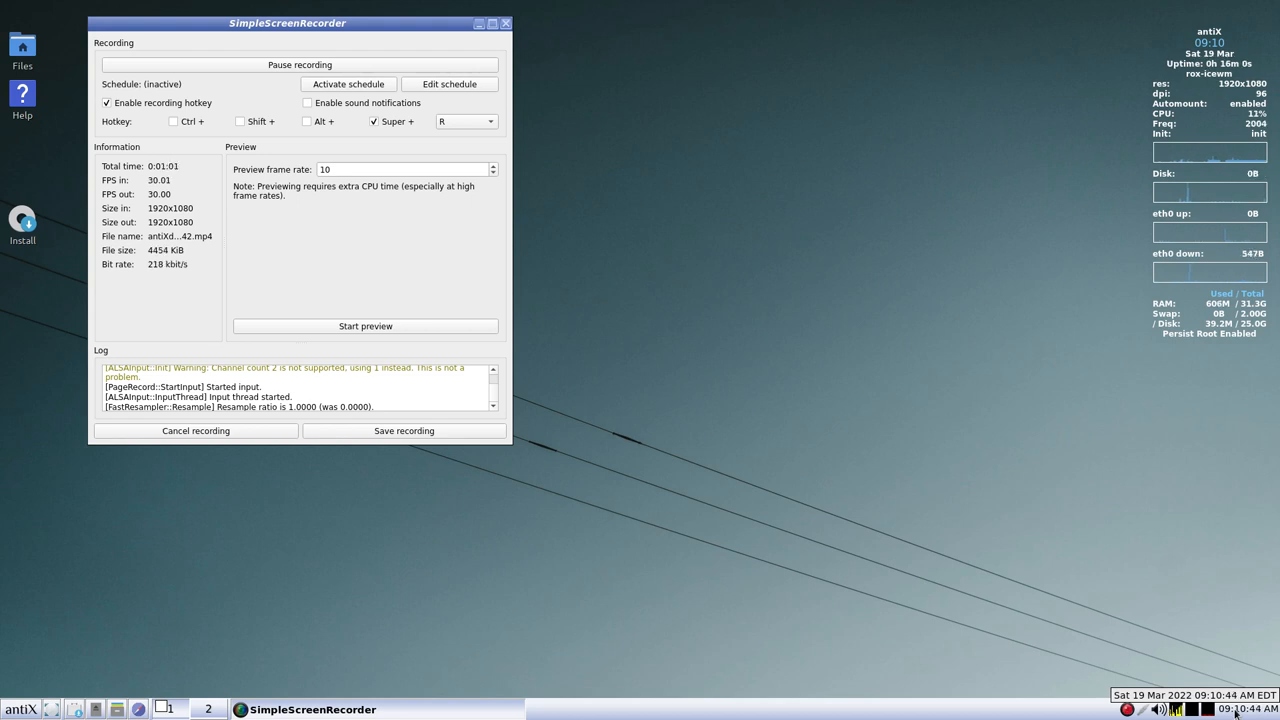
click(1245, 708)
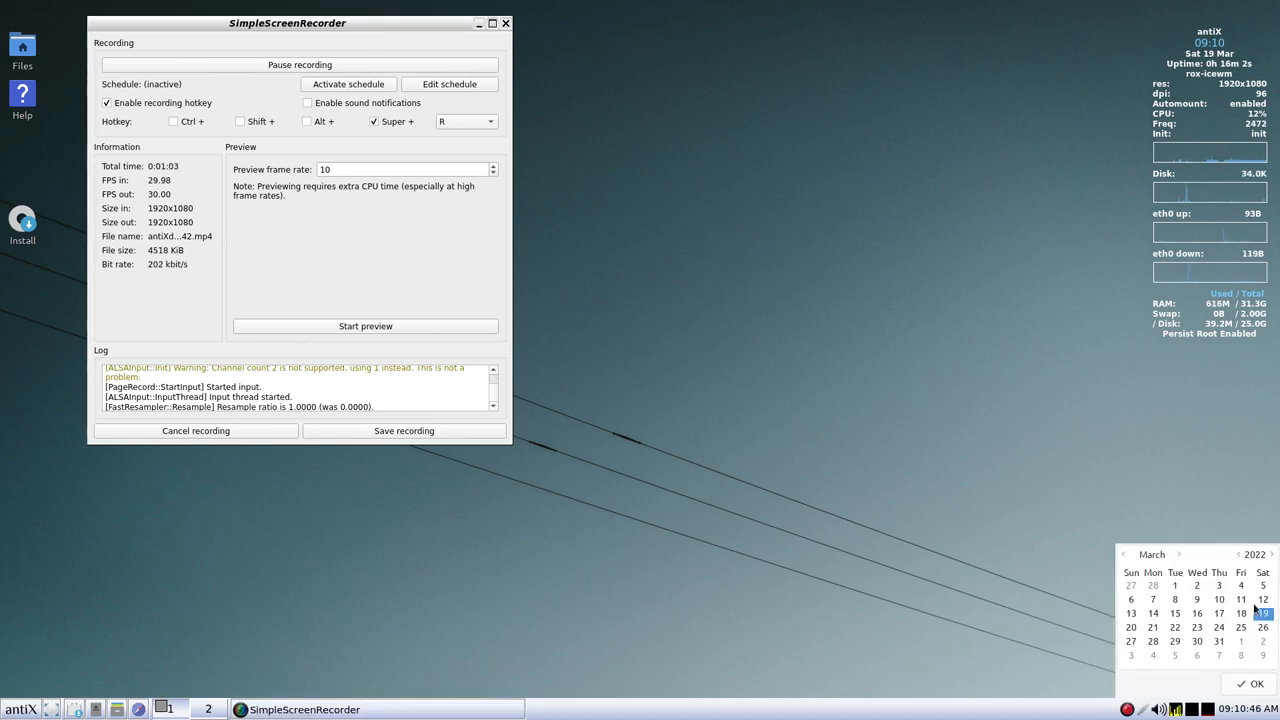
click(1246, 682)
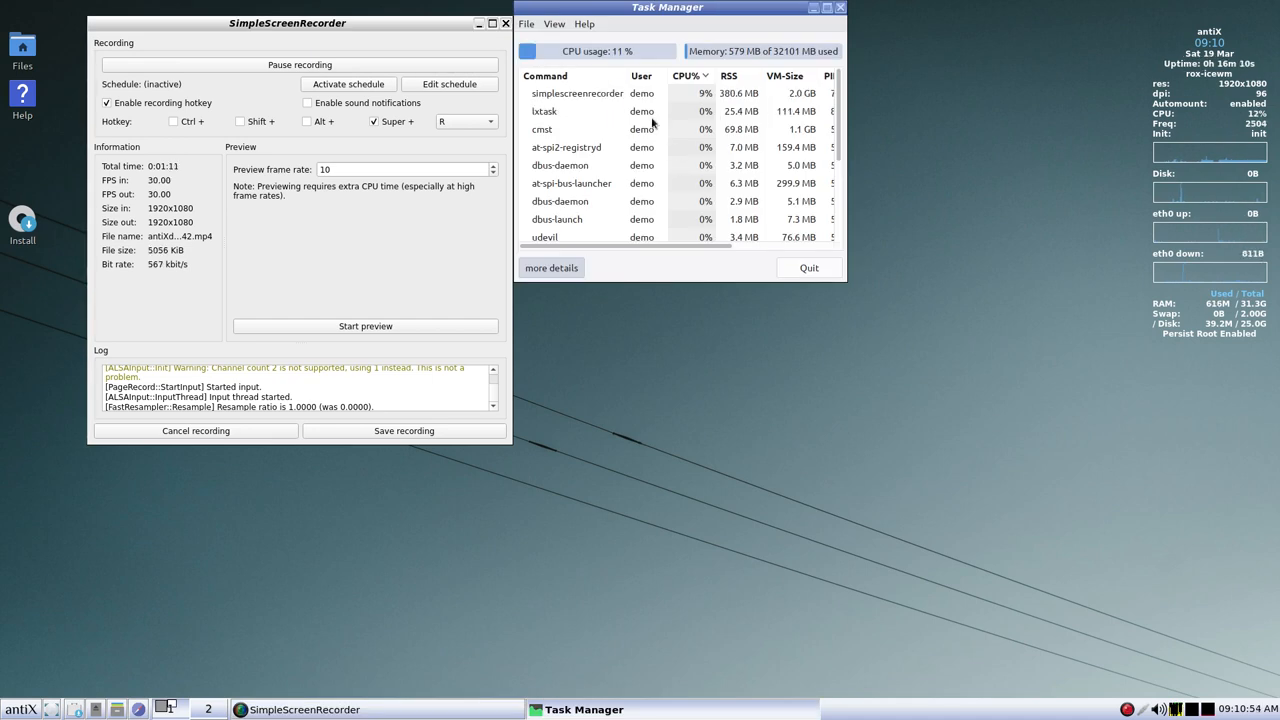
- Quit Task Manager via lxtask's context menu, then open and close the Connman status window
drag(667, 7, 707, 100)
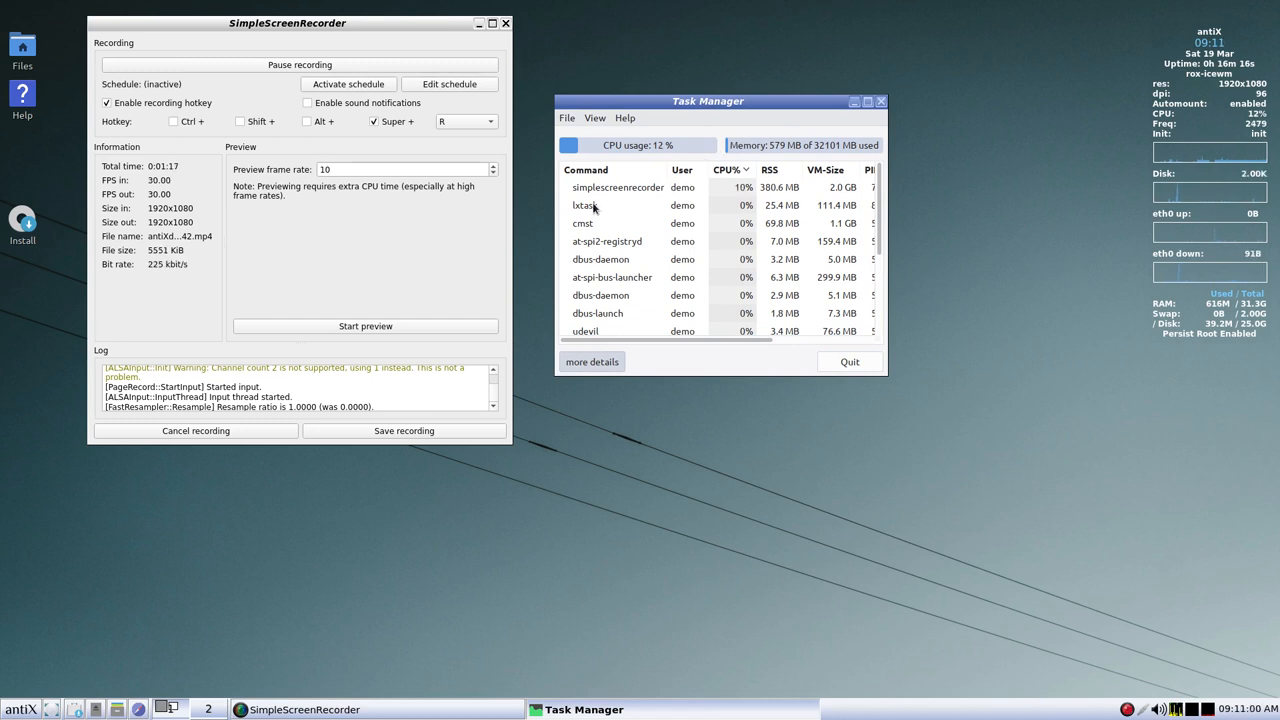
click(585, 205)
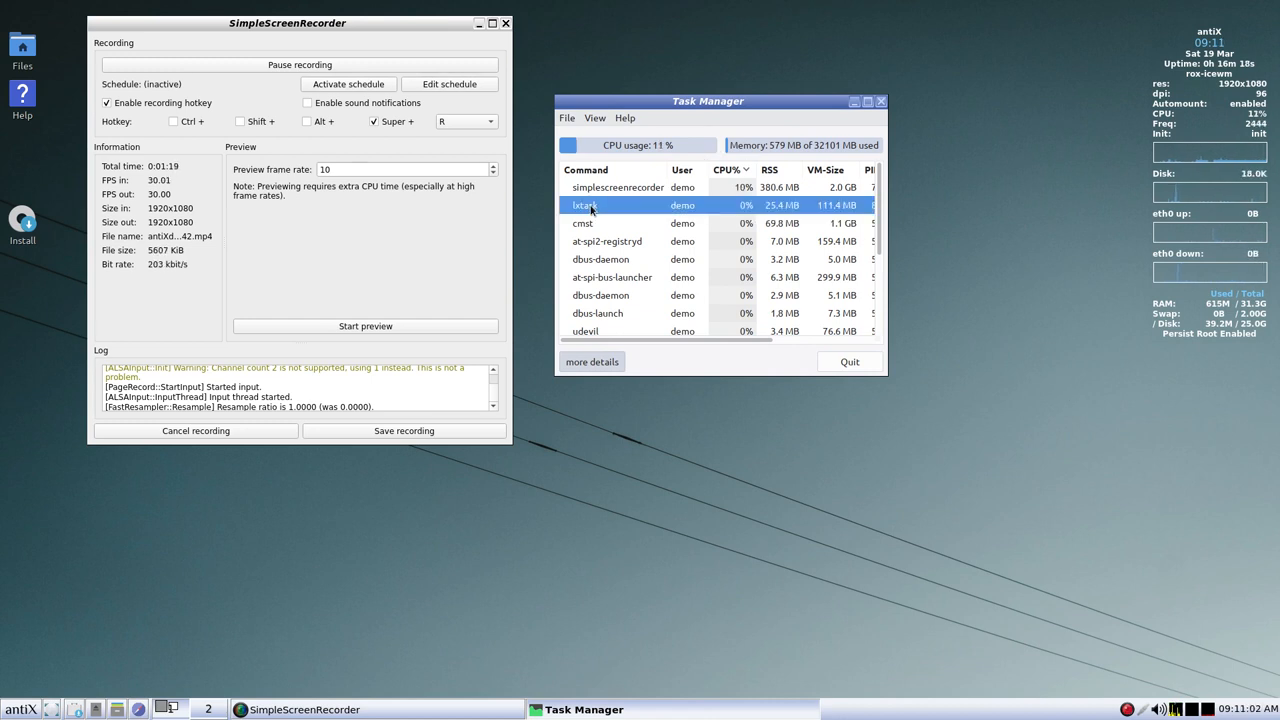
right_click(587, 205)
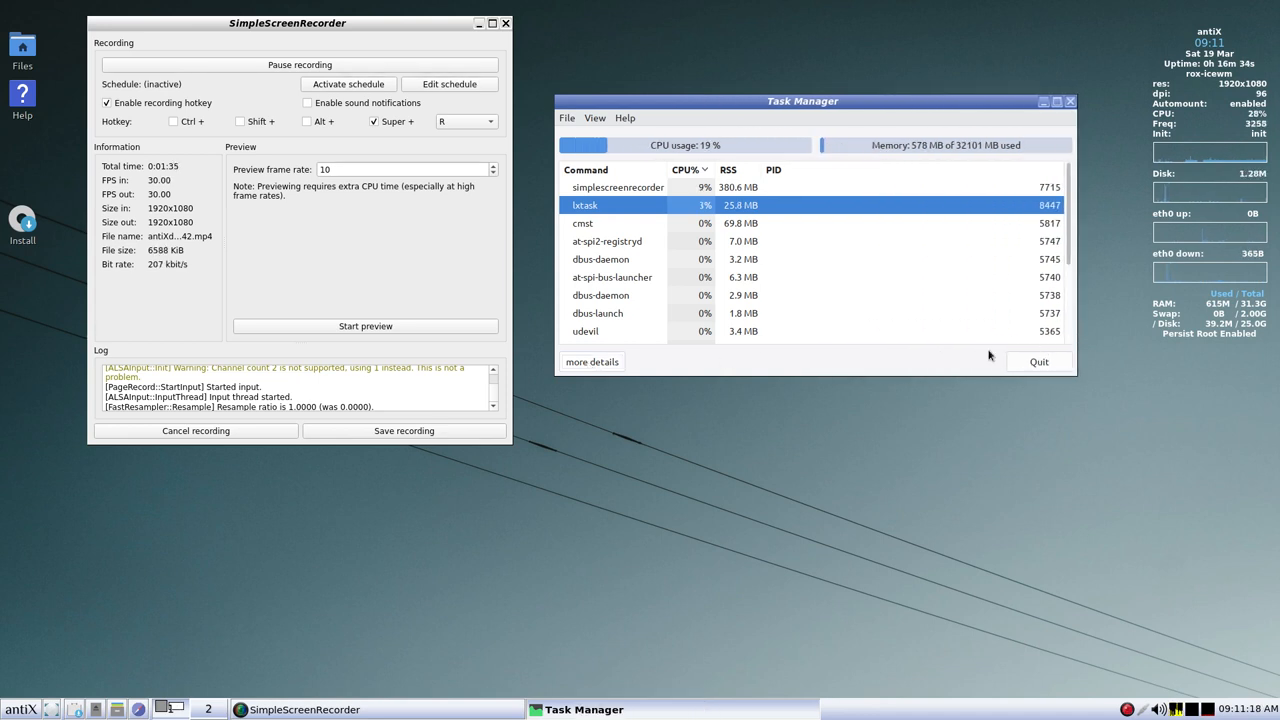
click(592, 362)
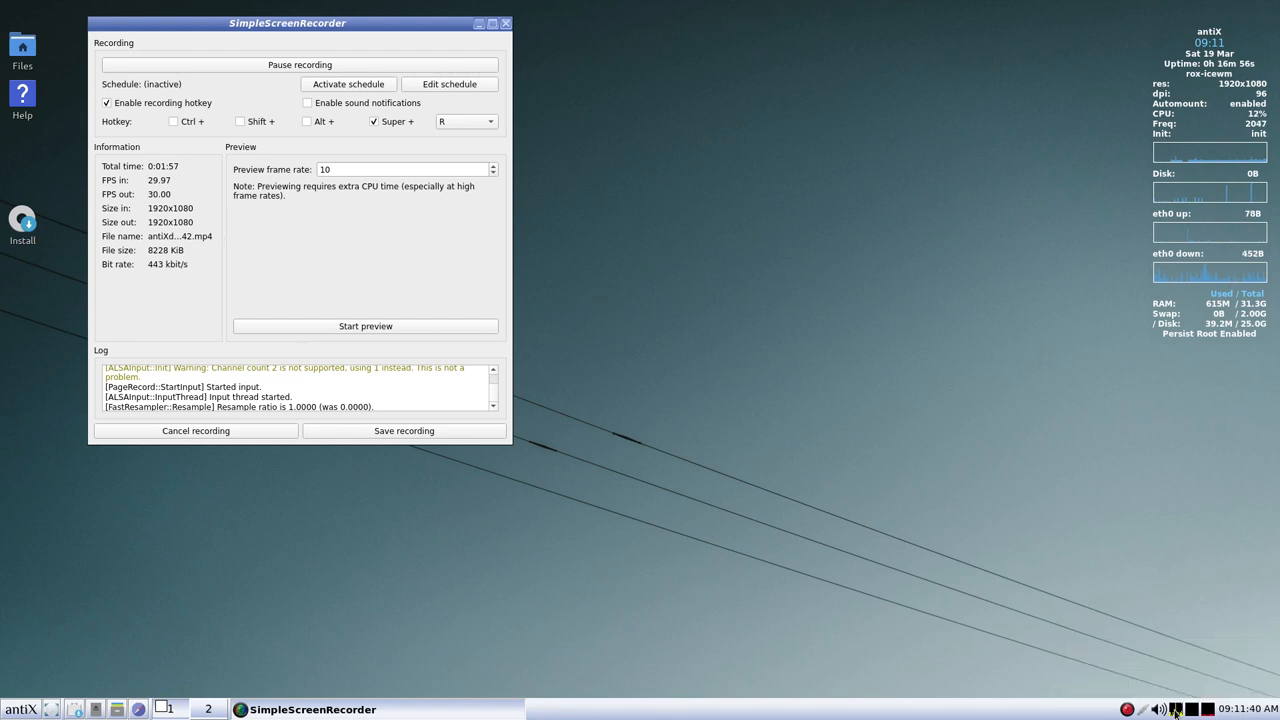
click(1174, 710)
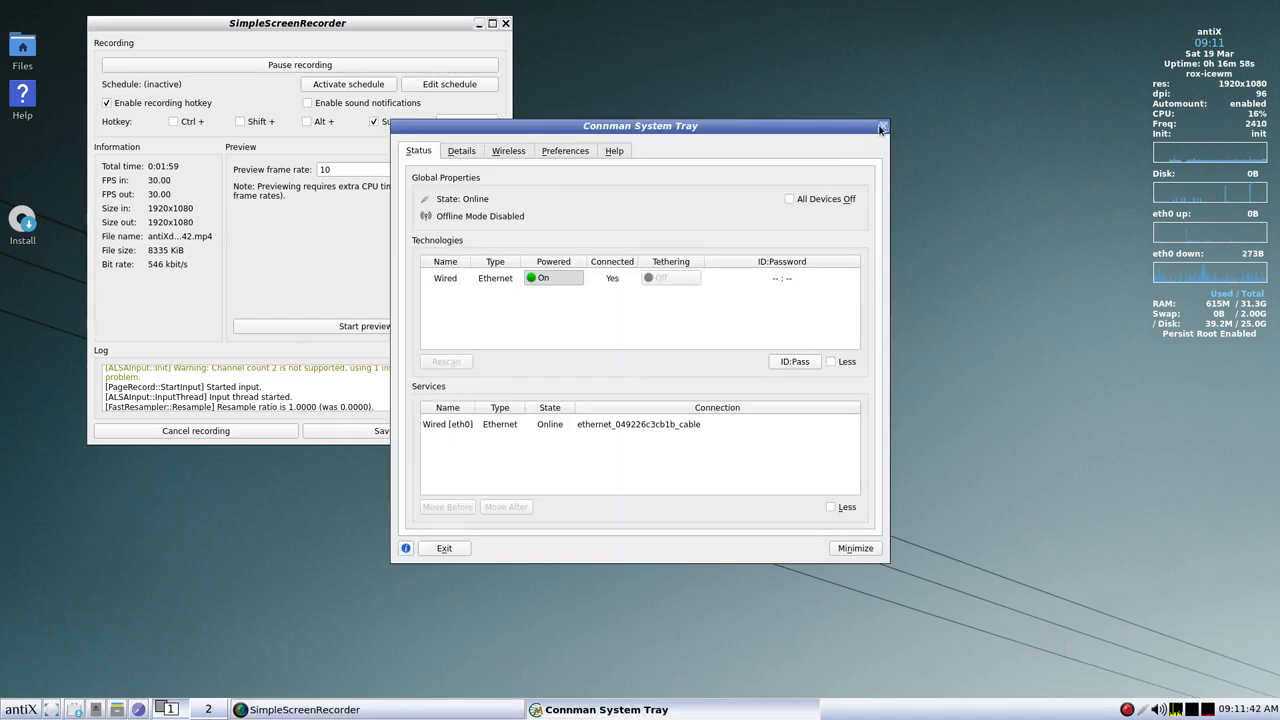
mouse_move(881, 128)
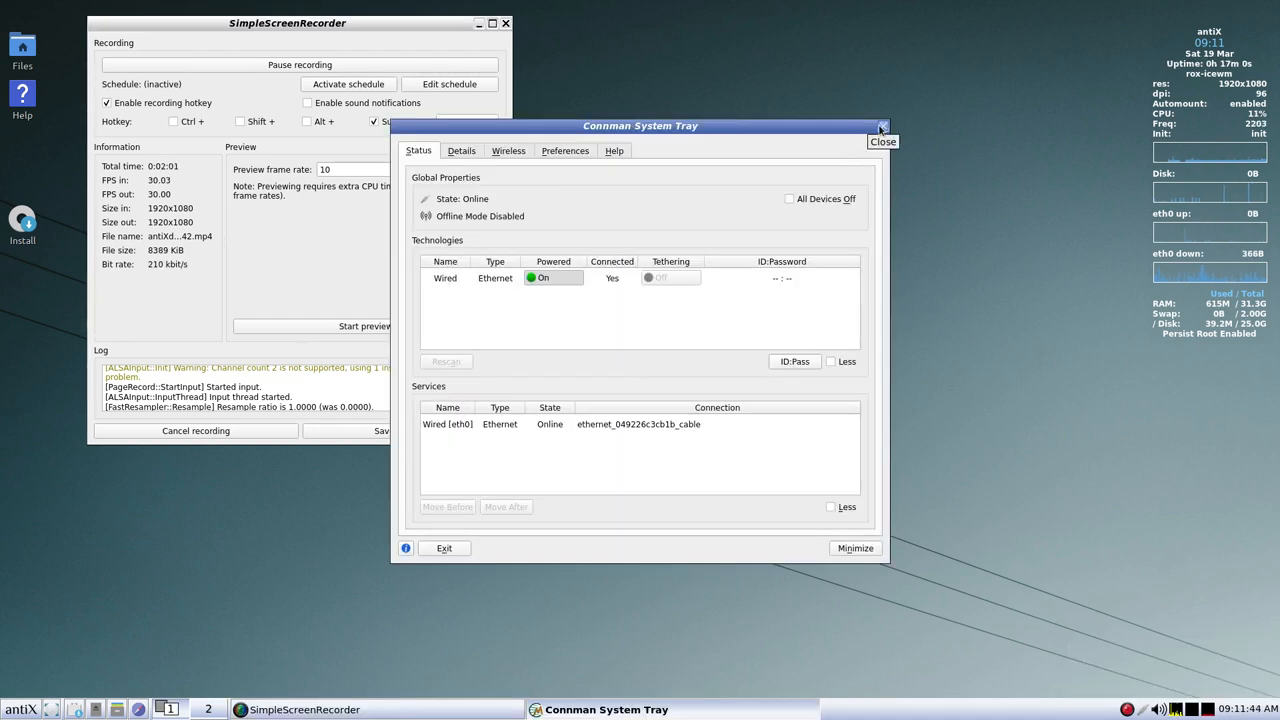
click(882, 126)
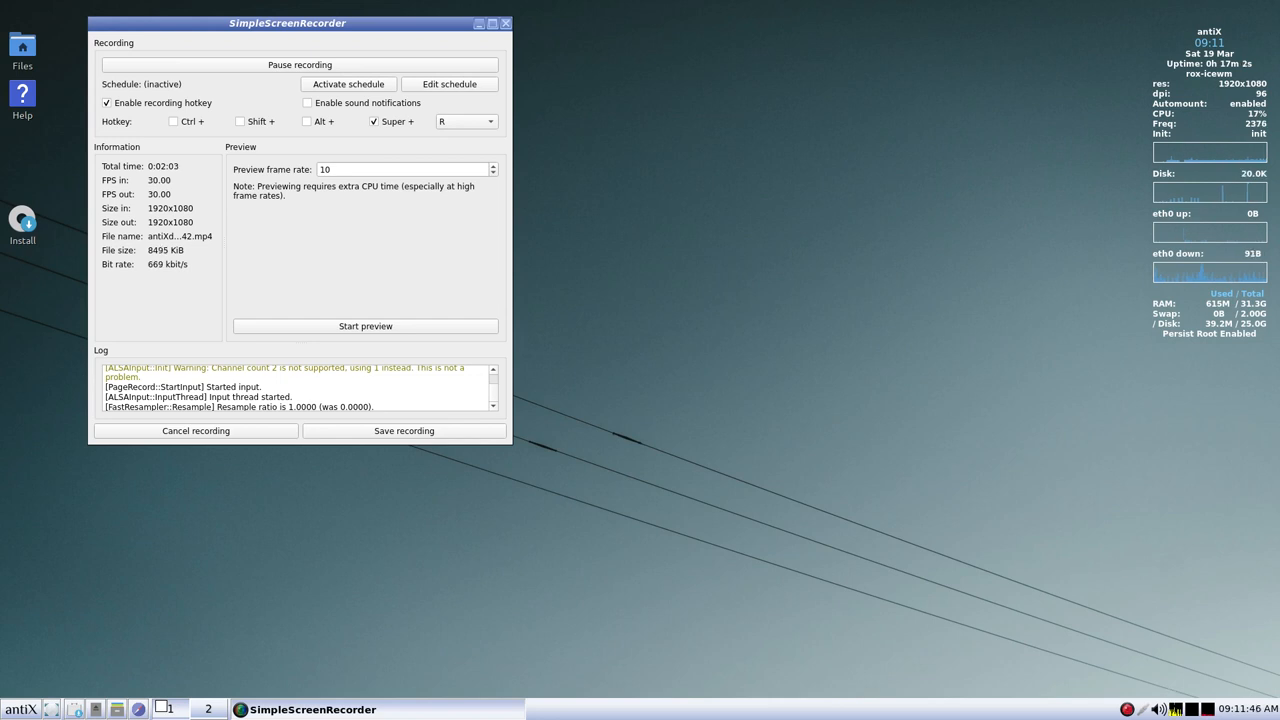
mouse_move(1116, 676)
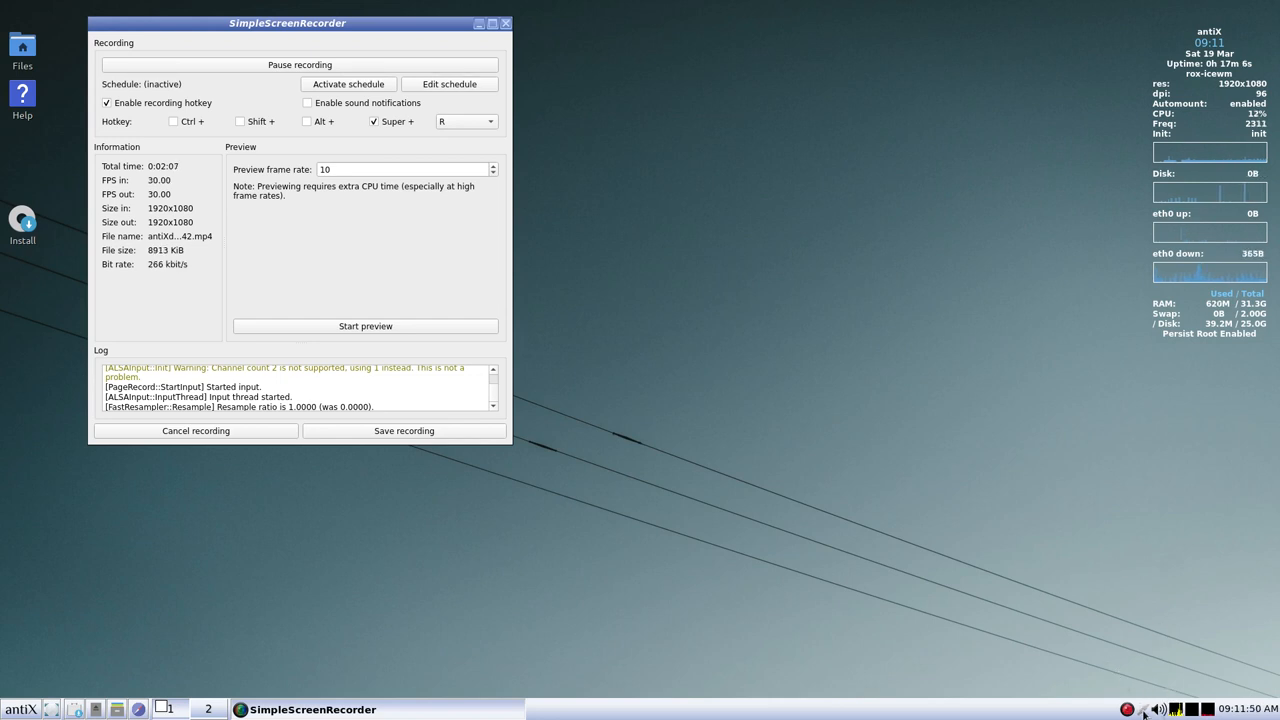
click(1140, 709)
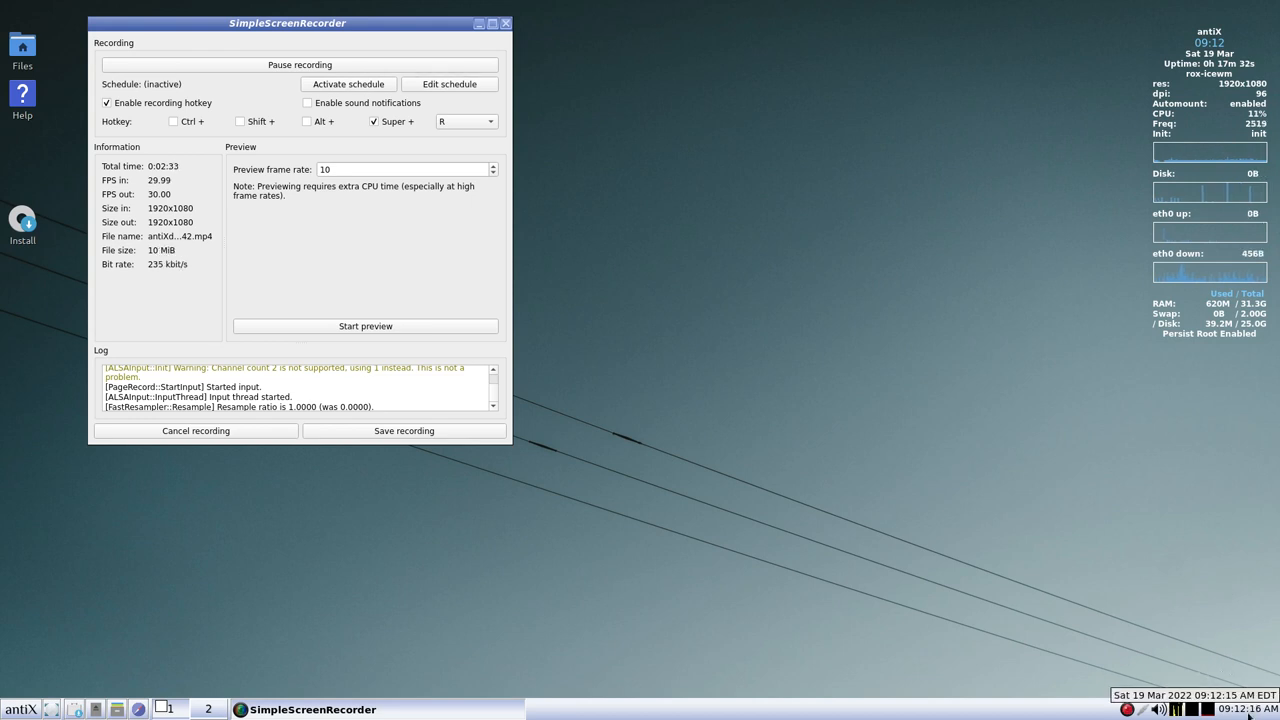
mouse_move(1117, 471)
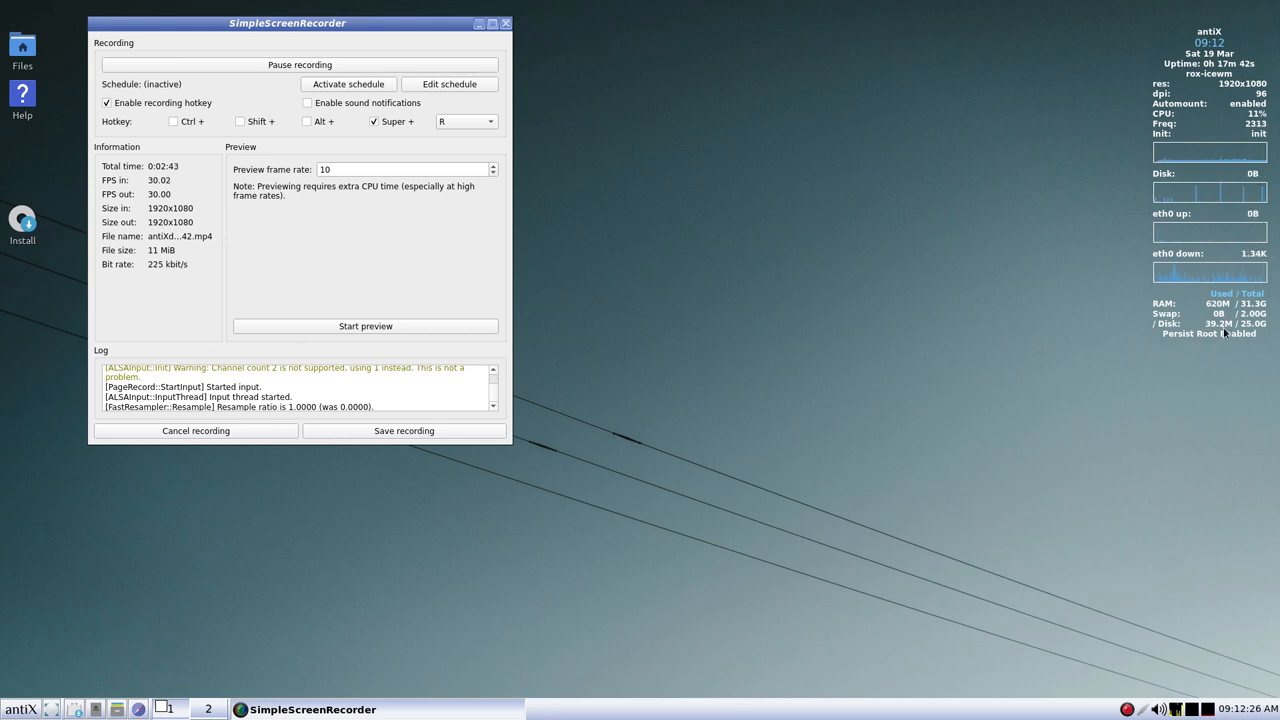
mouse_move(991, 419)
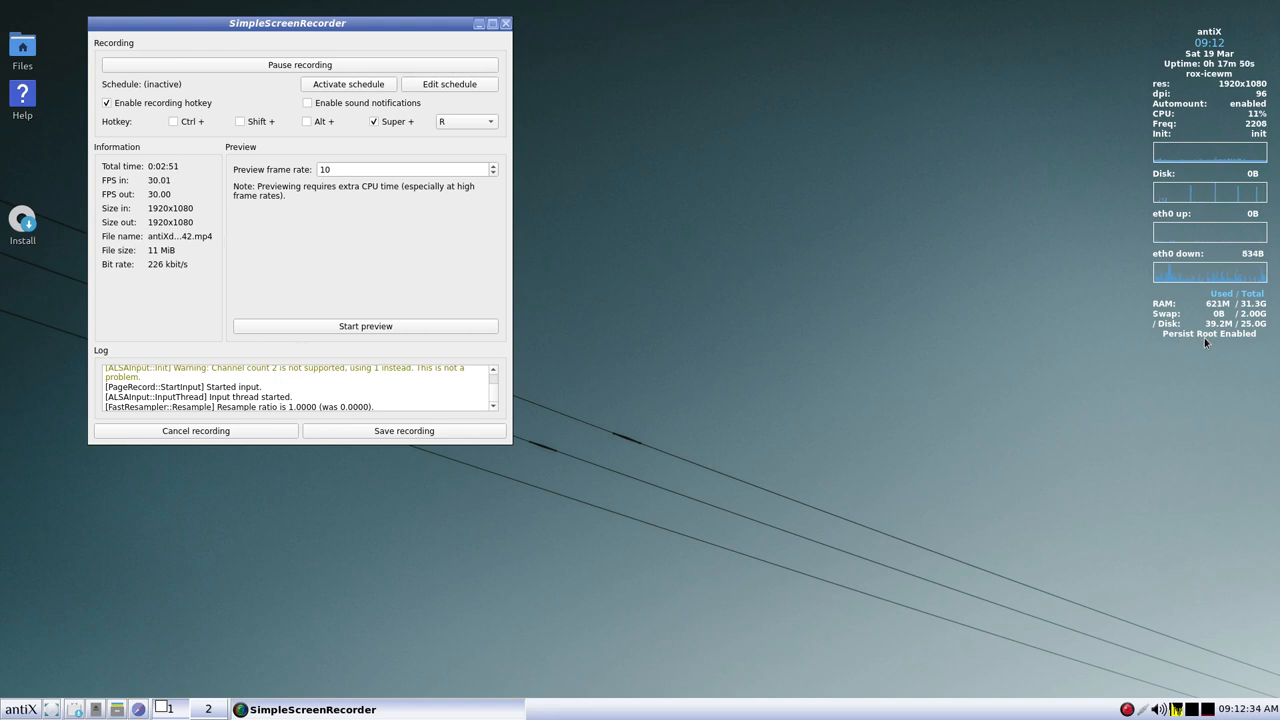
mouse_move(832, 252)
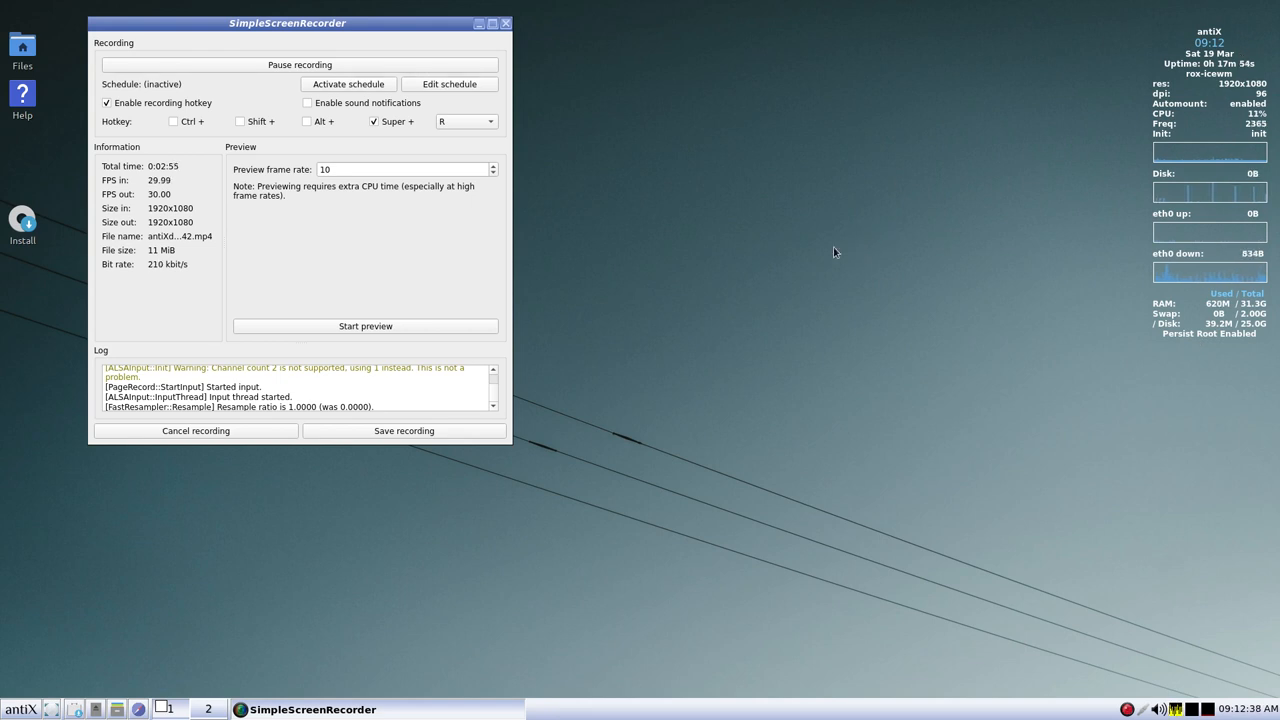
mouse_move(810, 358)
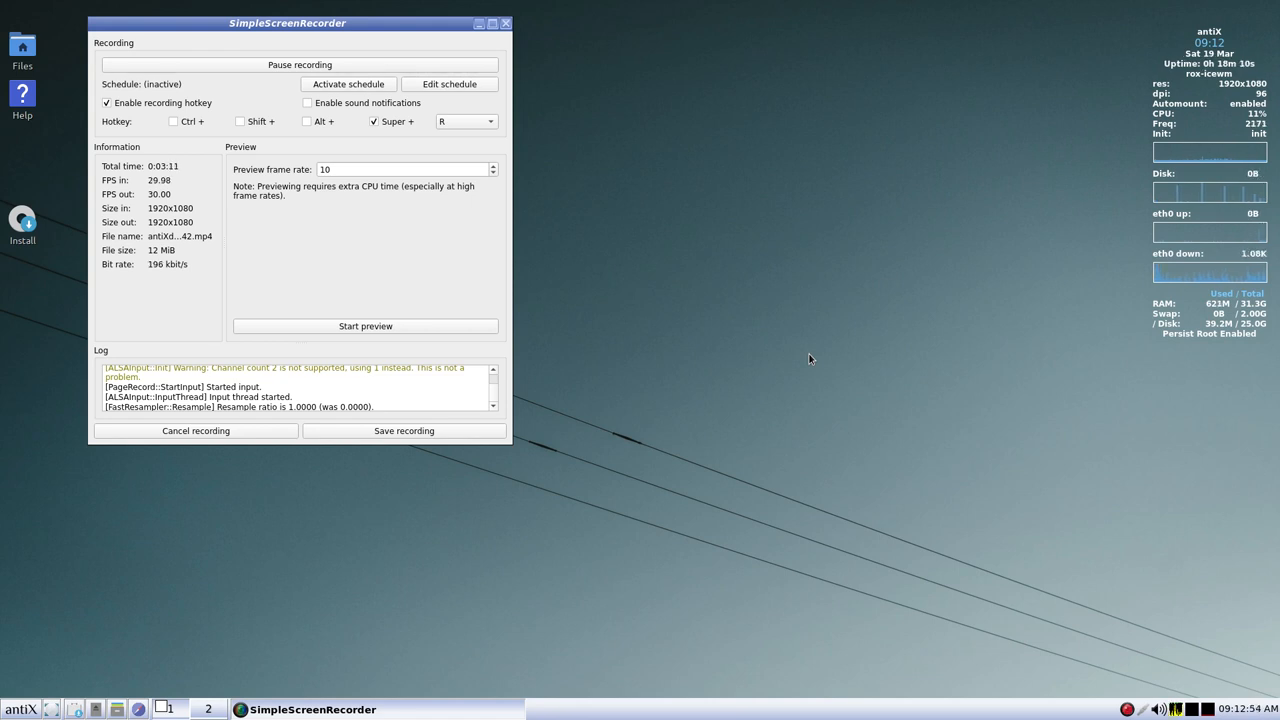
mouse_move(608, 520)
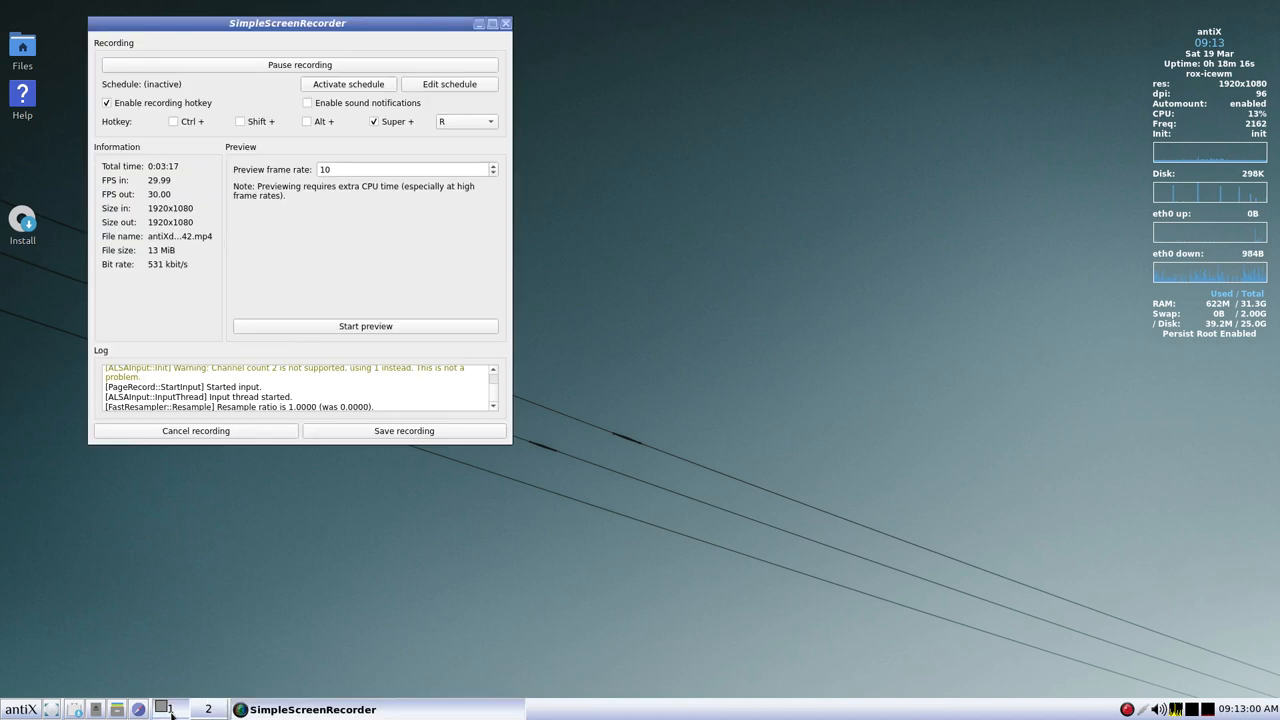
mouse_move(207, 709)
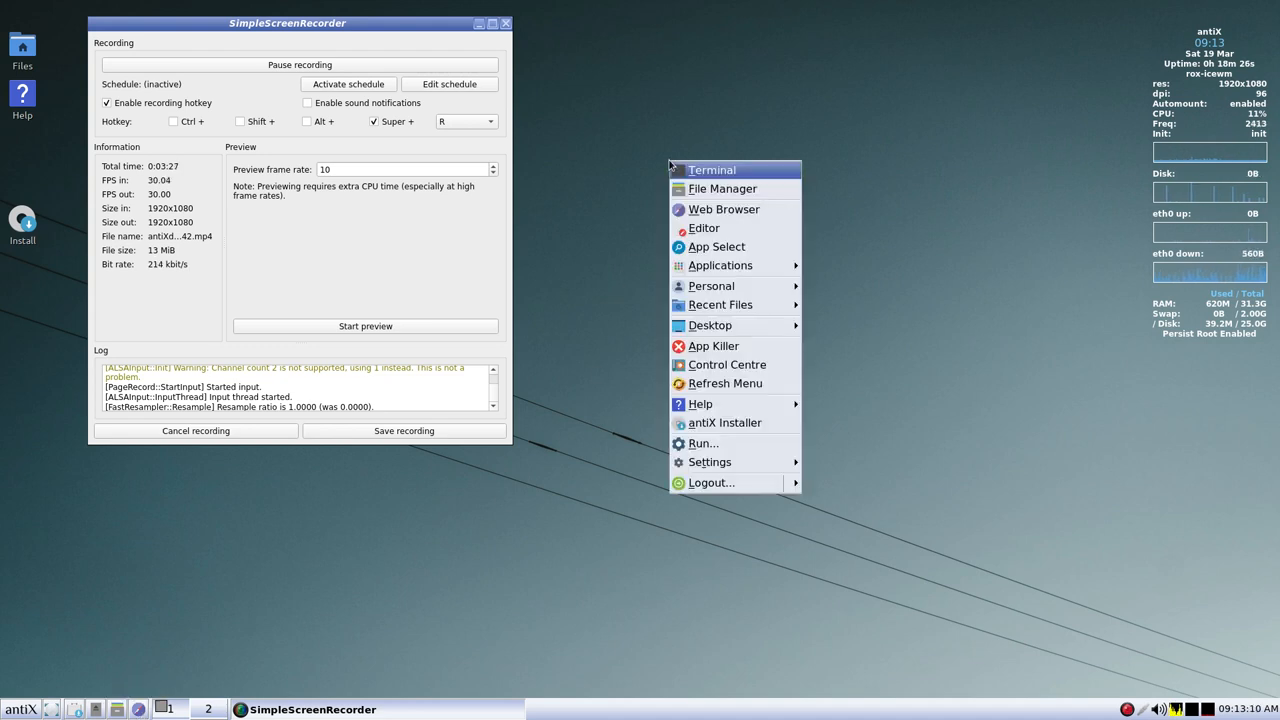
mouse_move(753, 247)
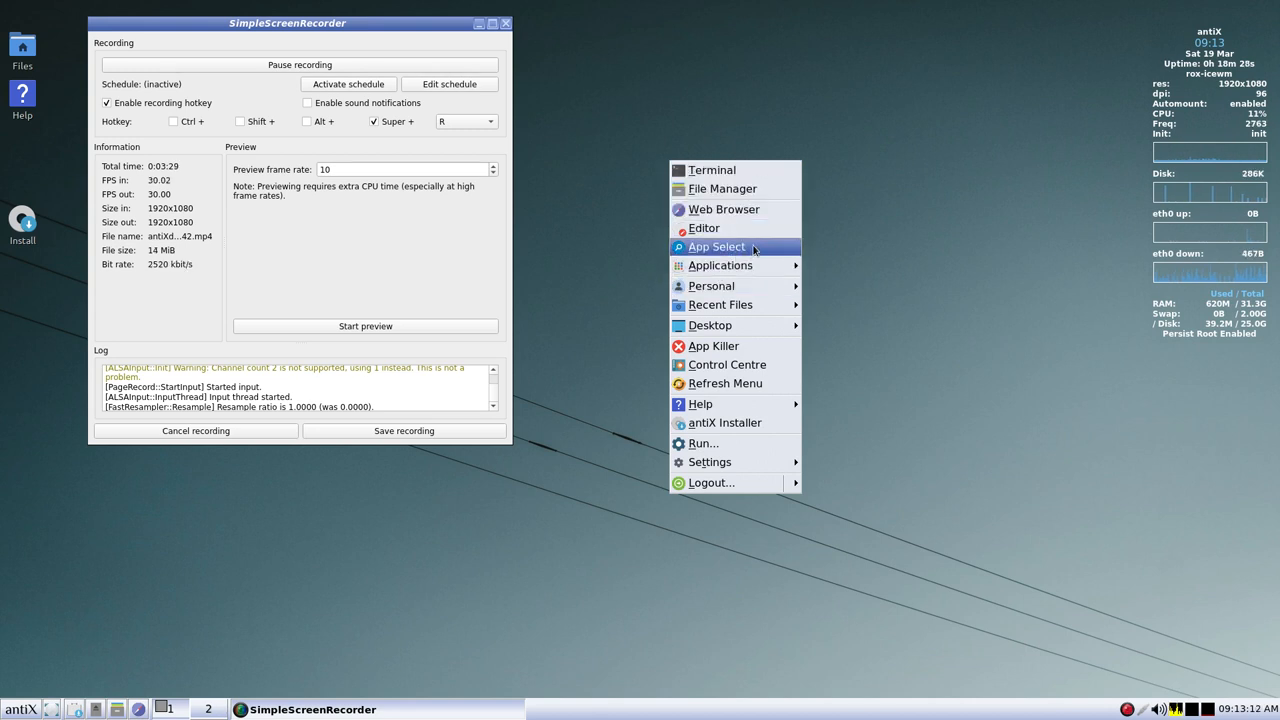
mouse_move(721, 209)
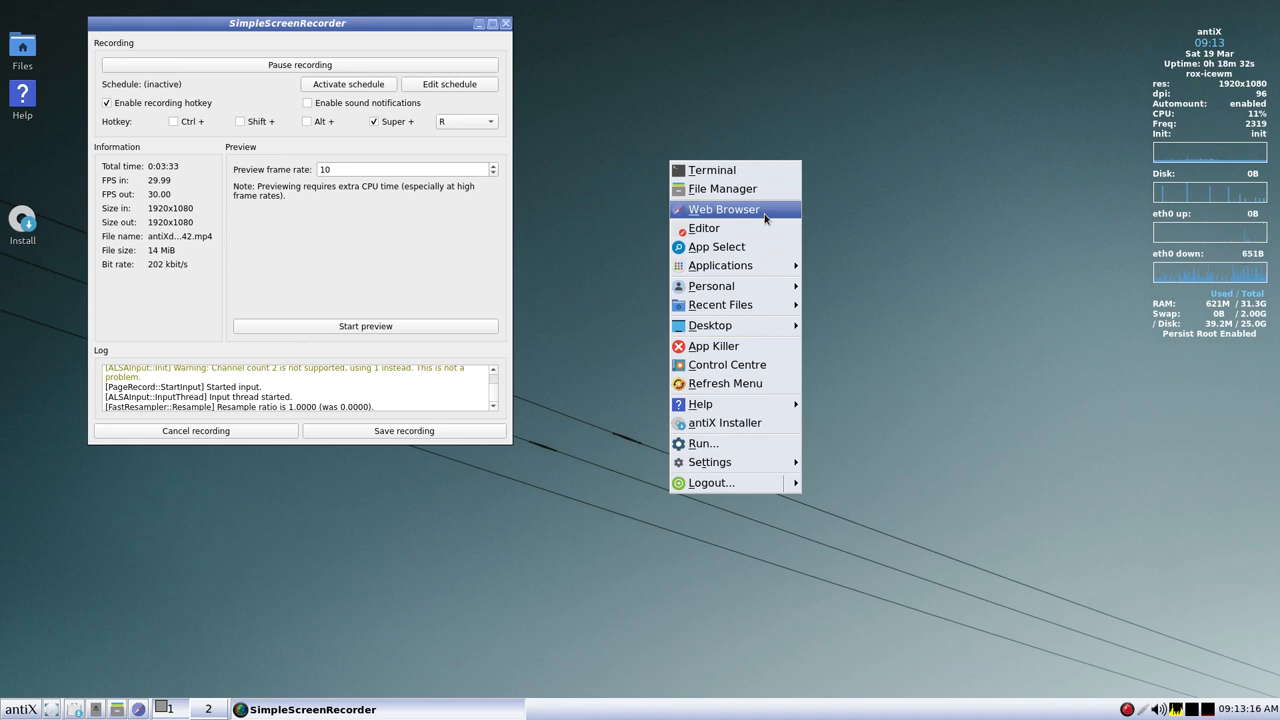
mouse_move(690, 228)
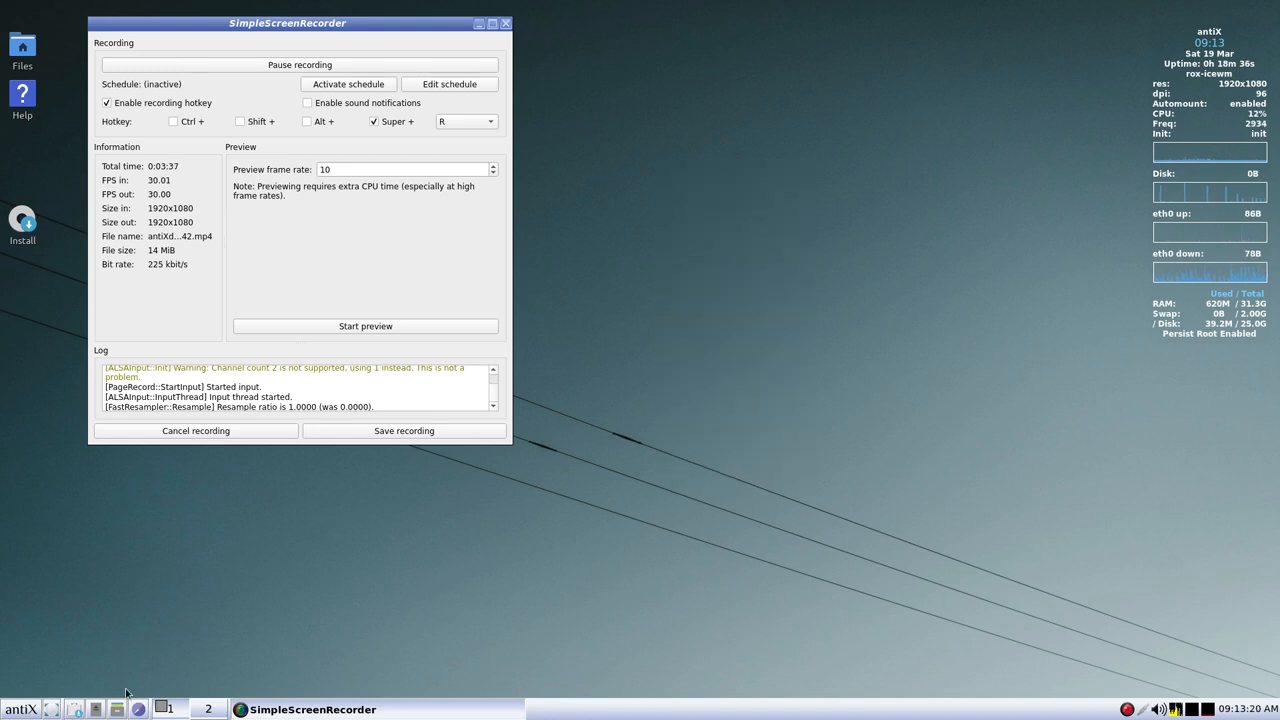
mouse_move(622, 207)
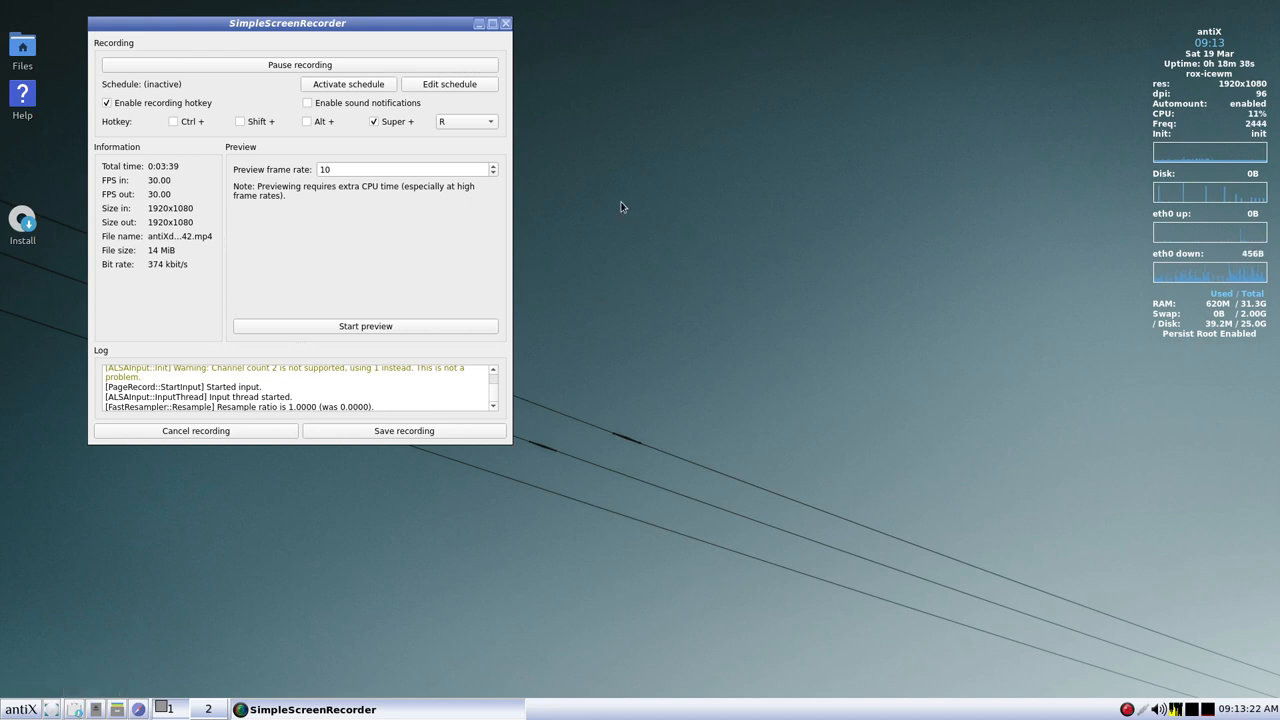
- Right-click the desktop to bring up the IceWM root menu with Terminal, File Manager and App Select
right_click(623, 207)
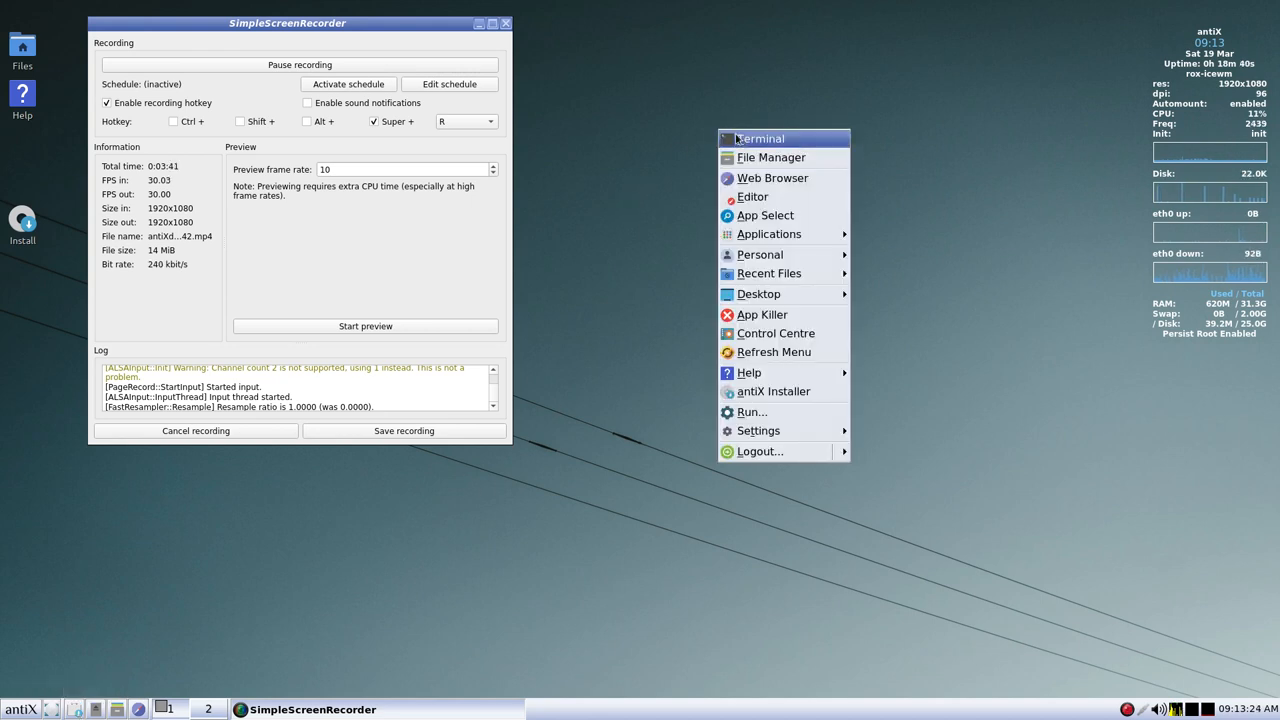
mouse_move(788, 430)
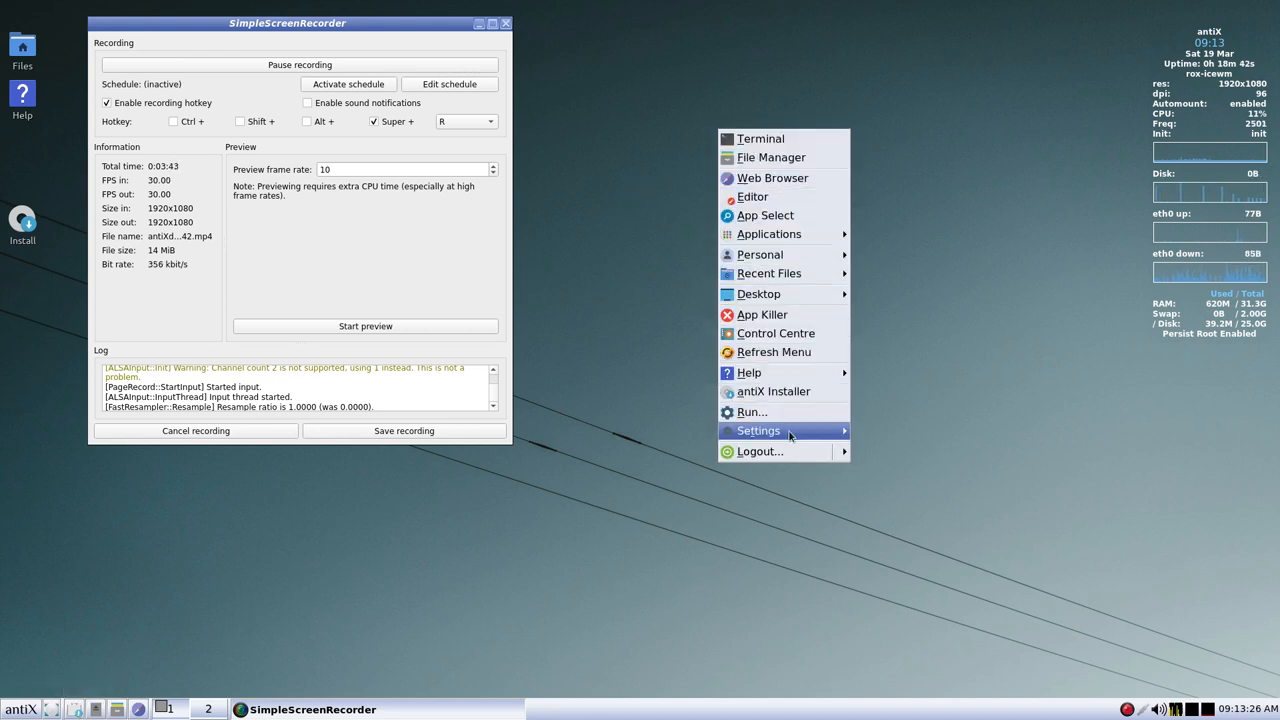
mouse_move(803, 158)
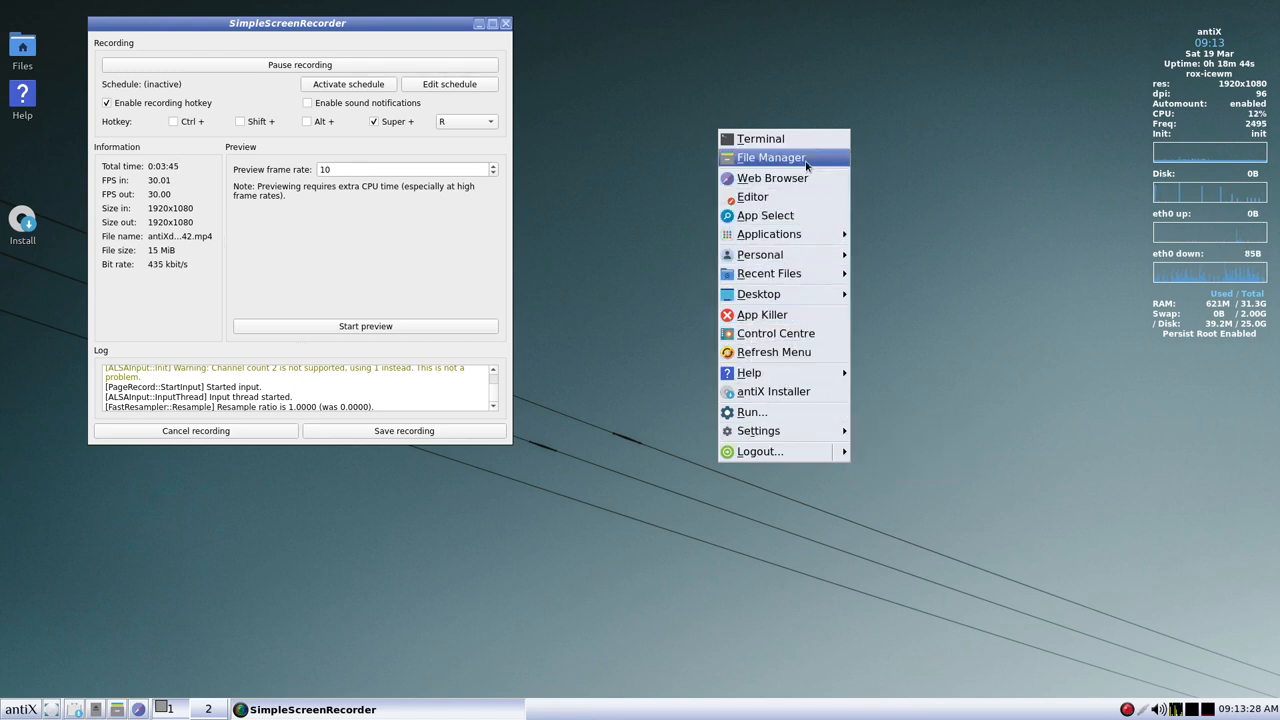
mouse_move(780, 138)
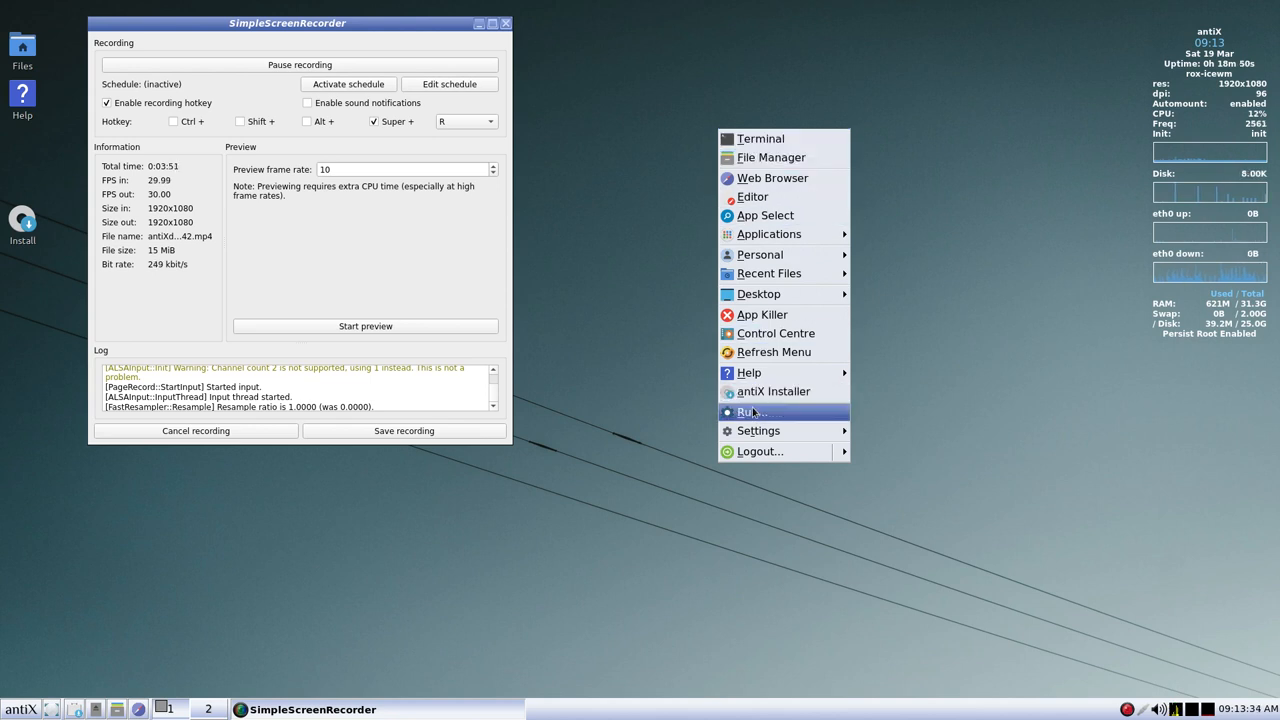
mouse_move(716, 461)
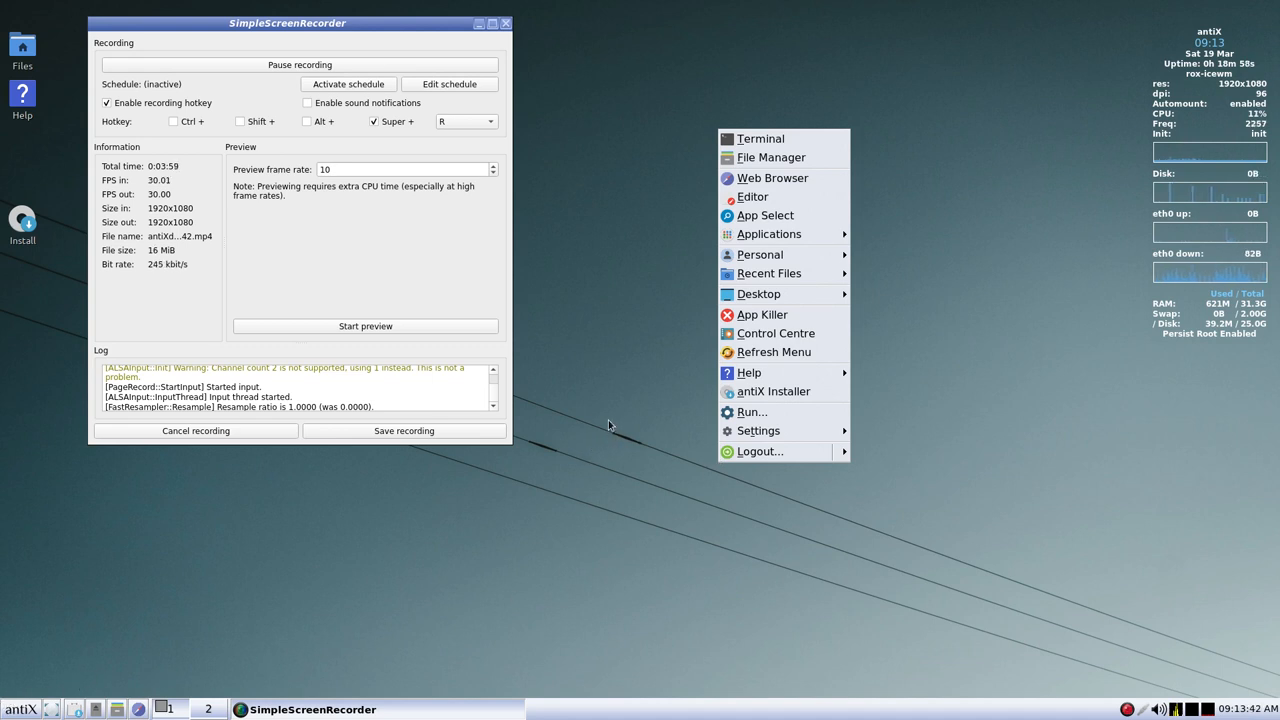
mouse_move(780, 254)
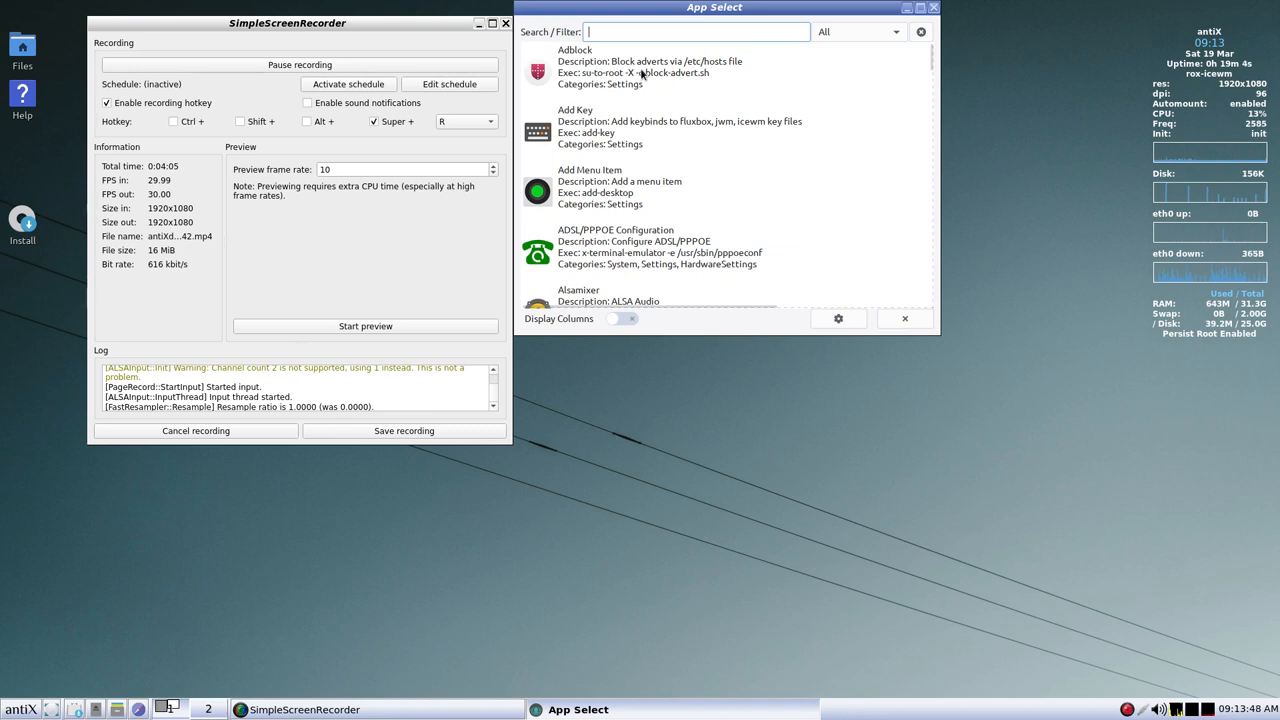
- Filter App Select for 'software' to reveal Synaptic Package Manager, then close App Select
text(softw)
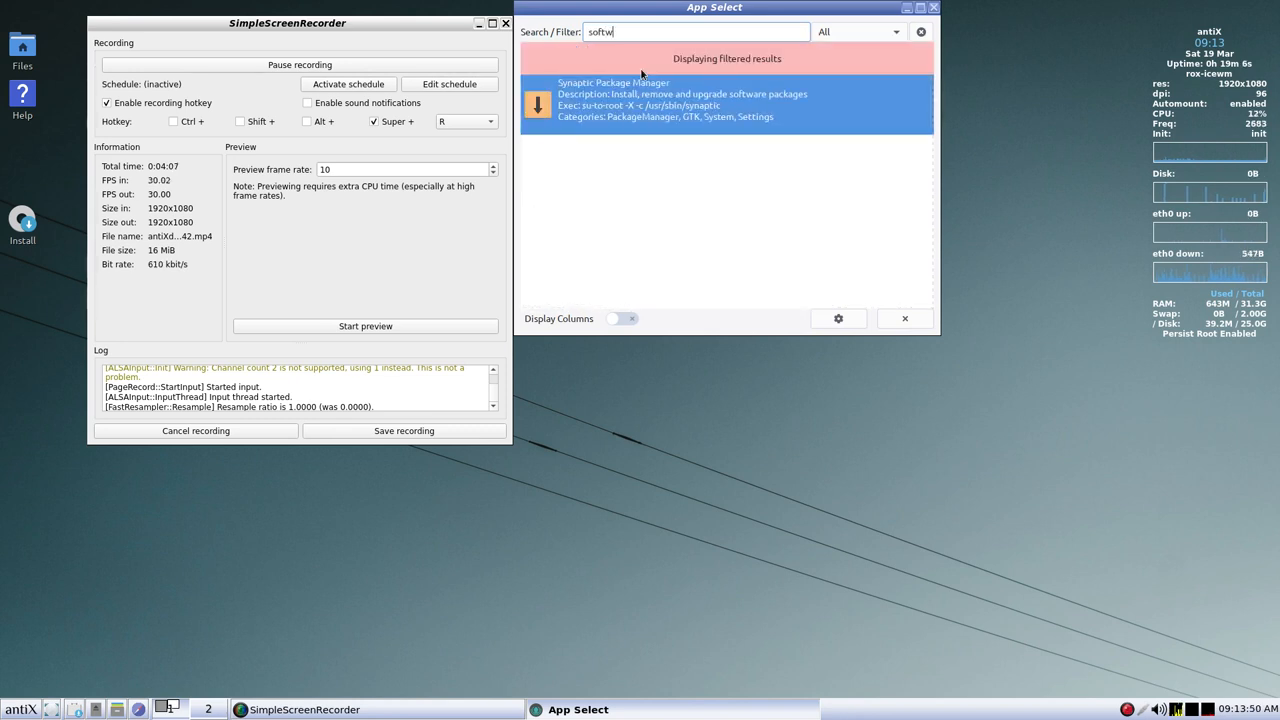
text(are)
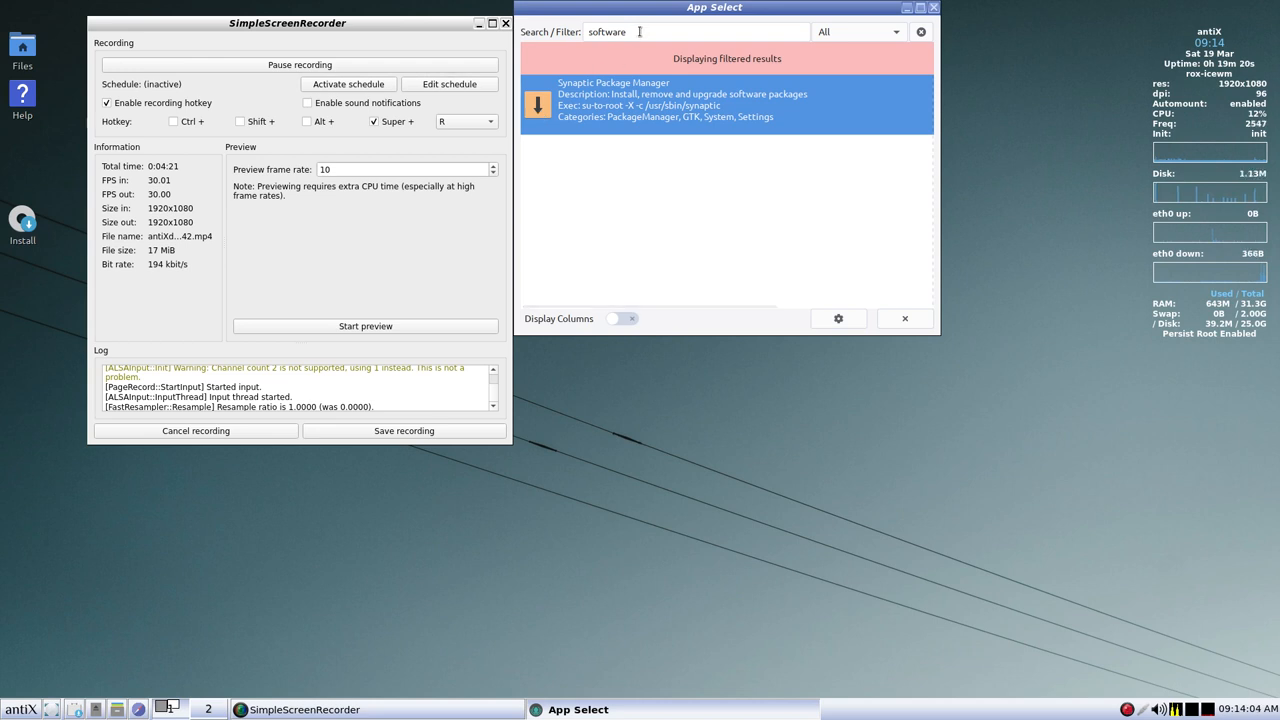
click(920, 32)
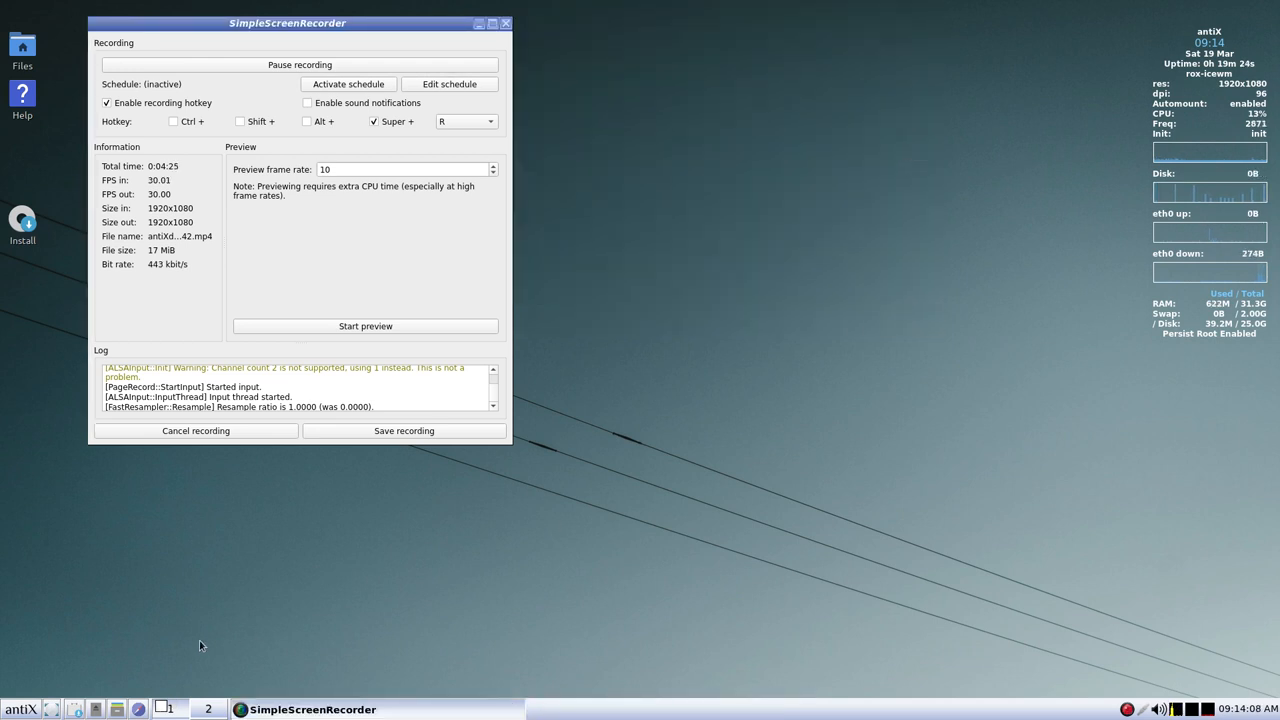
mouse_move(72, 708)
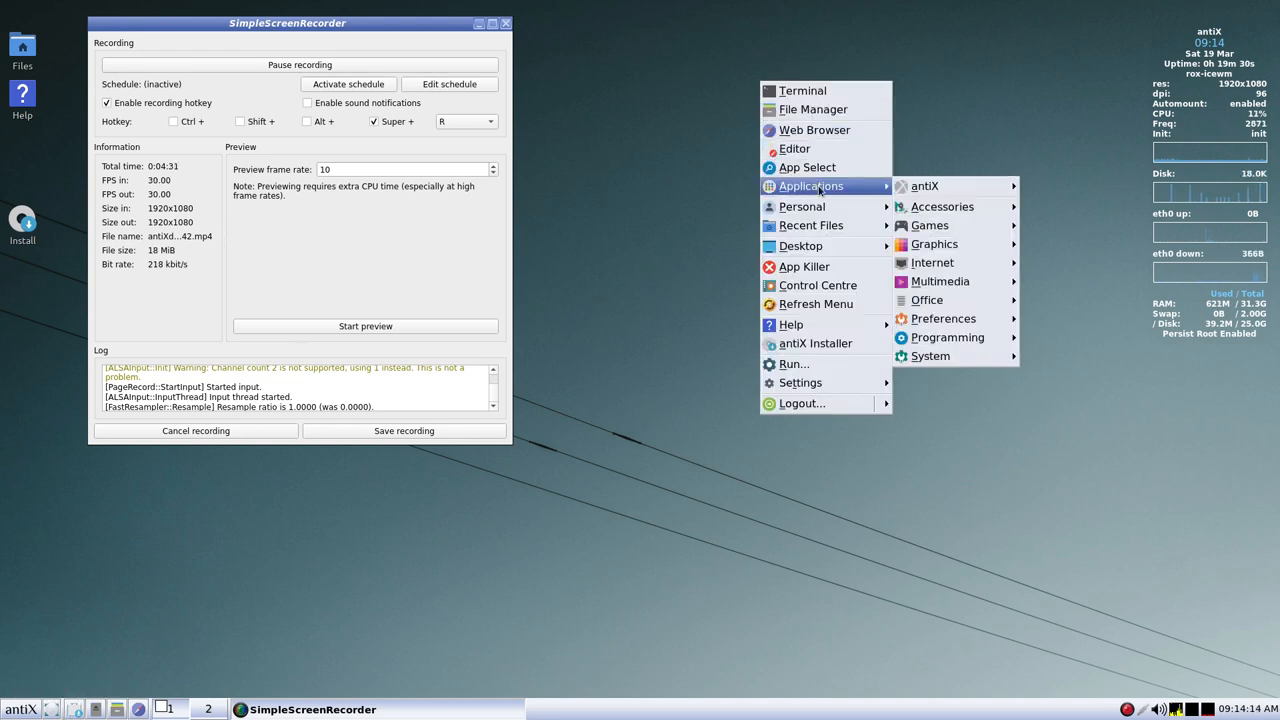
mouse_move(940, 281)
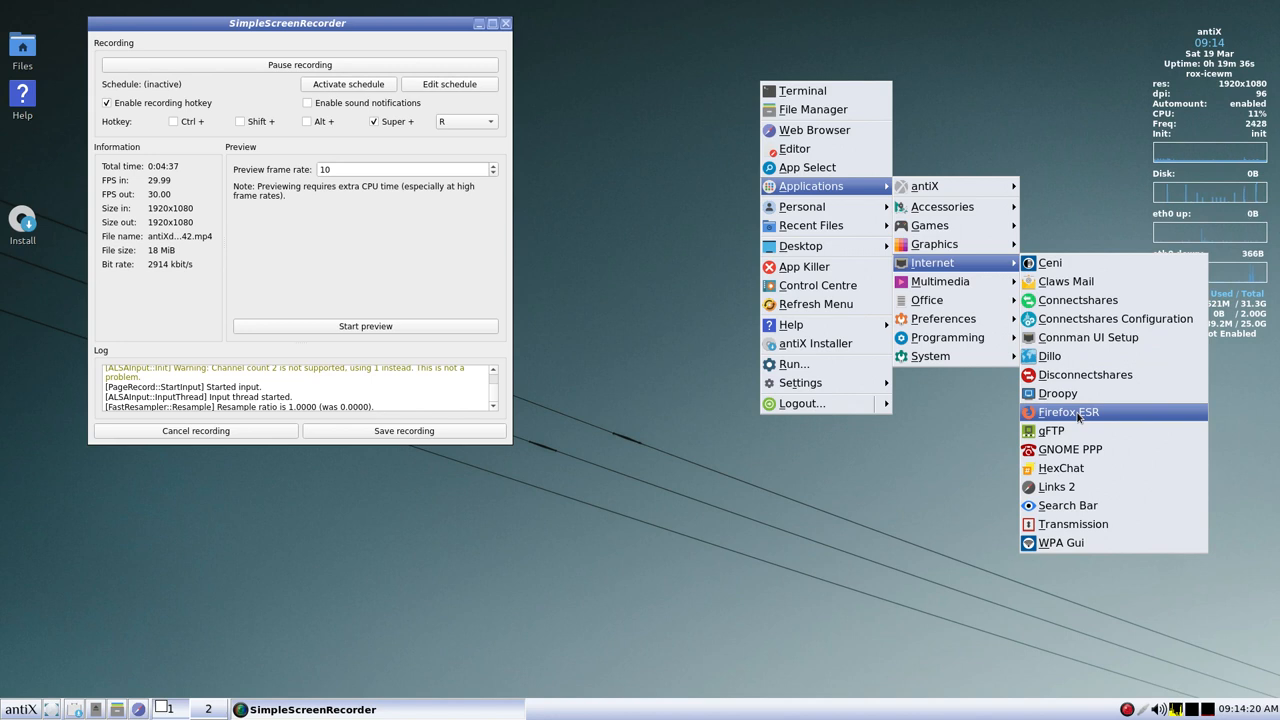
mouse_move(1052, 417)
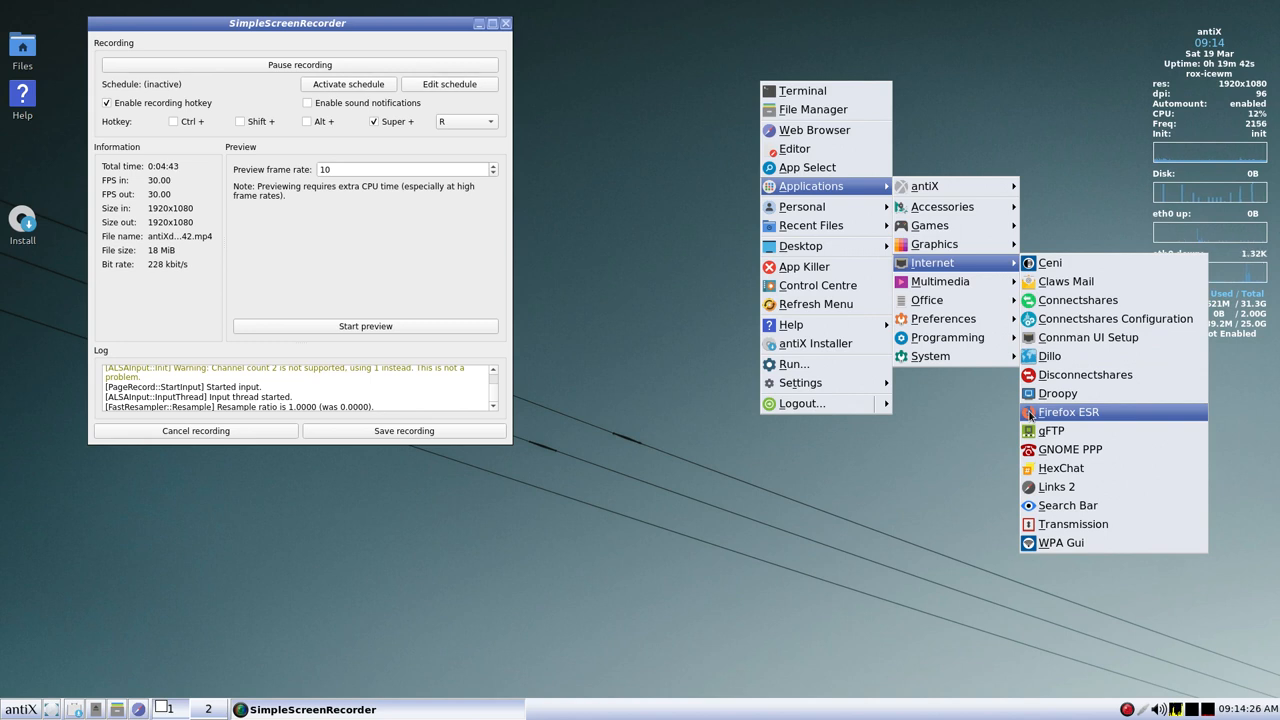
- Launch Firefox ESR from the desktop menu's Applications > Internet submenu
click(1068, 411)
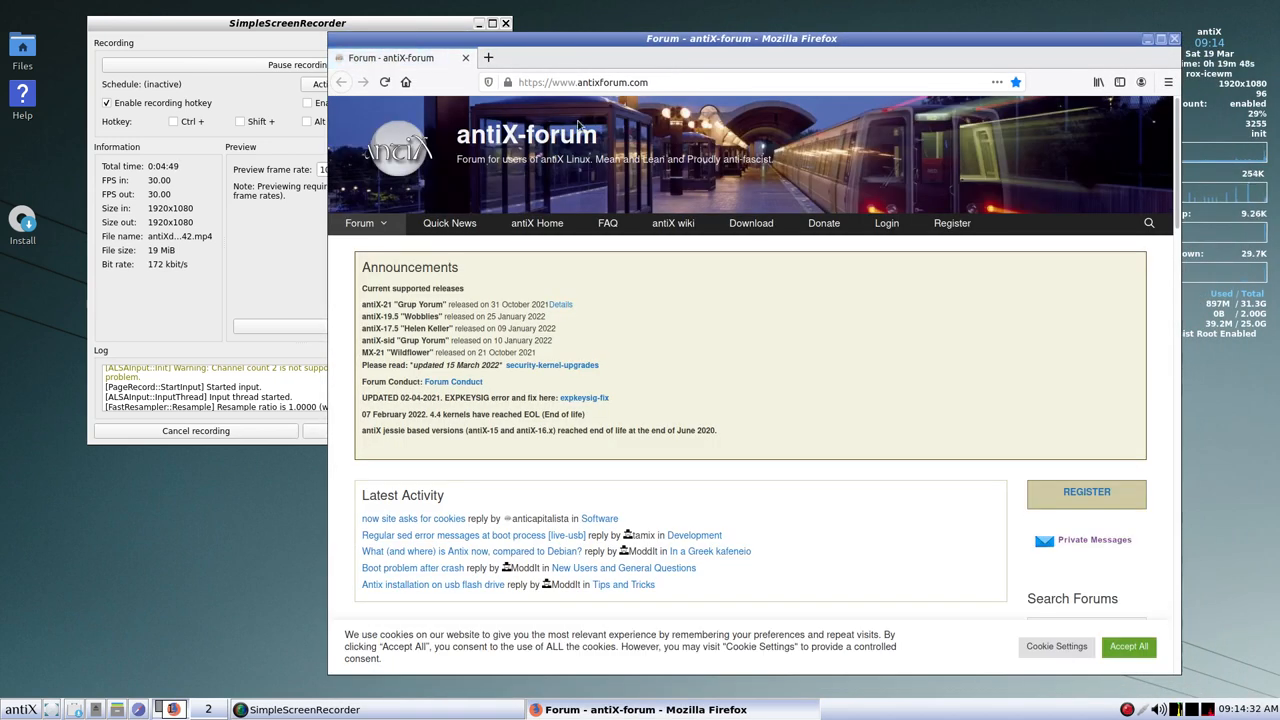
mouse_move(1175, 37)
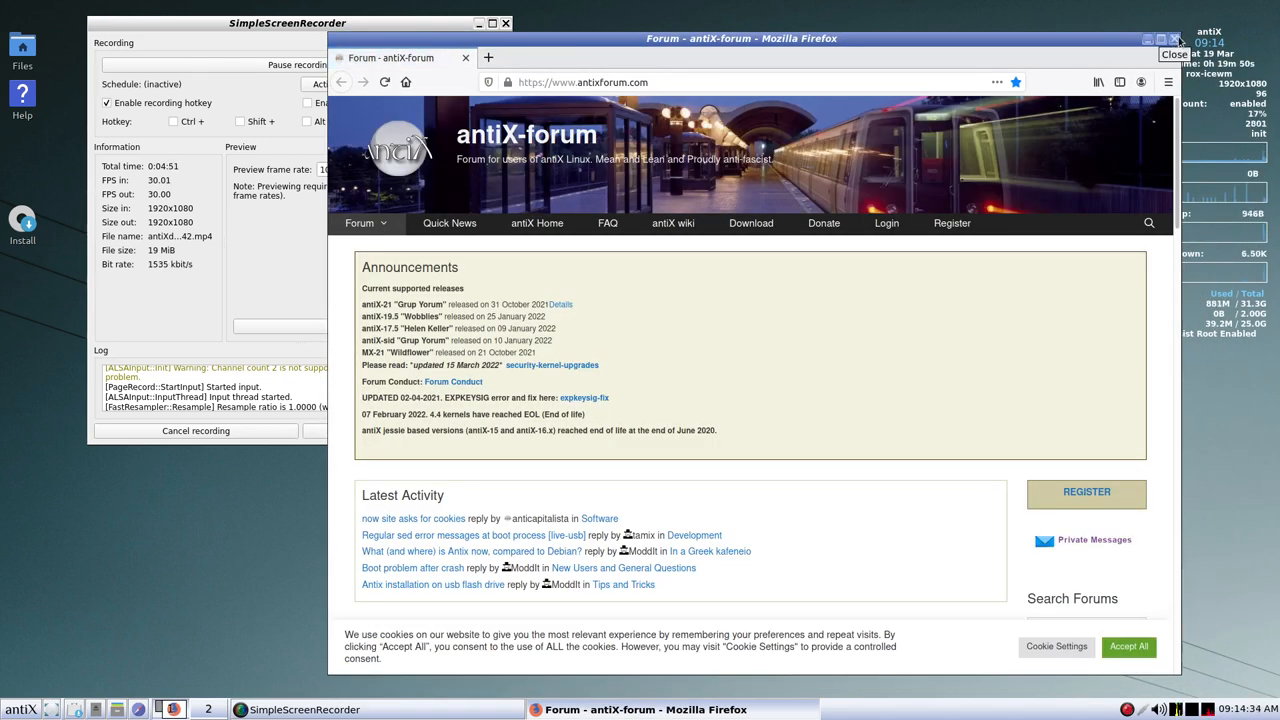
- Close Firefox ESR from its title bar, then click a taskbar entry
click(1174, 40)
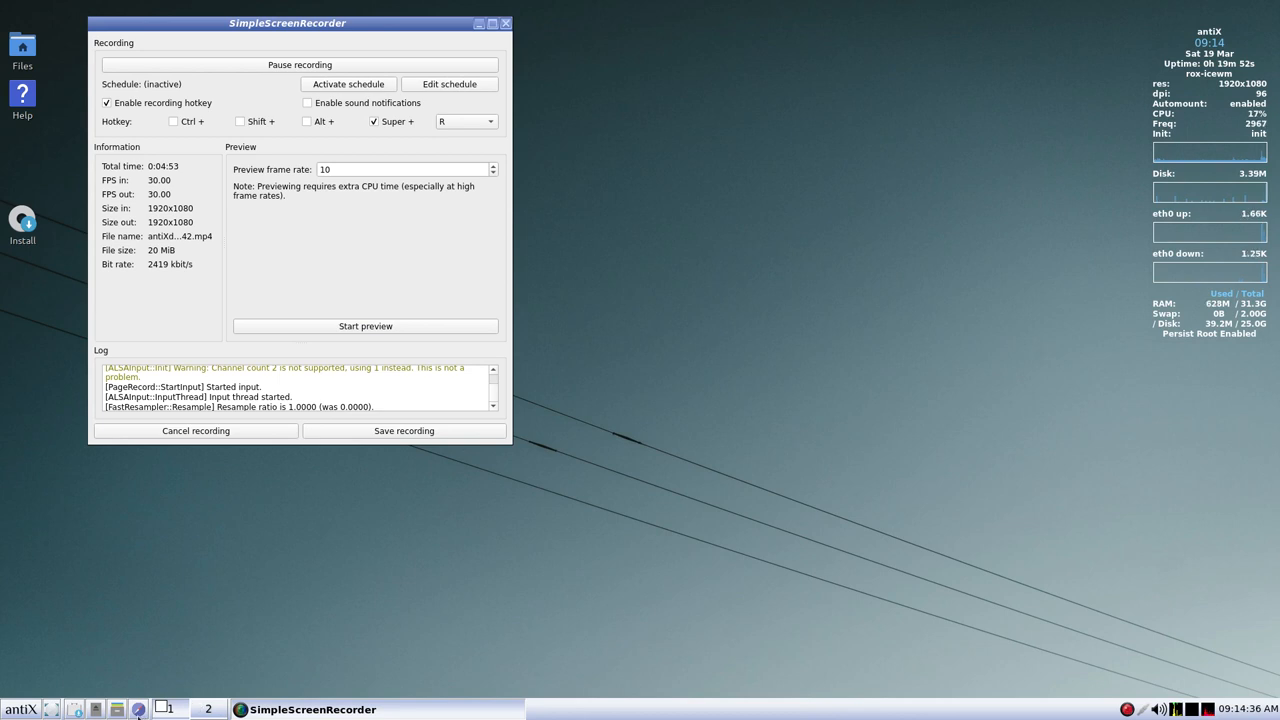
click(136, 709)
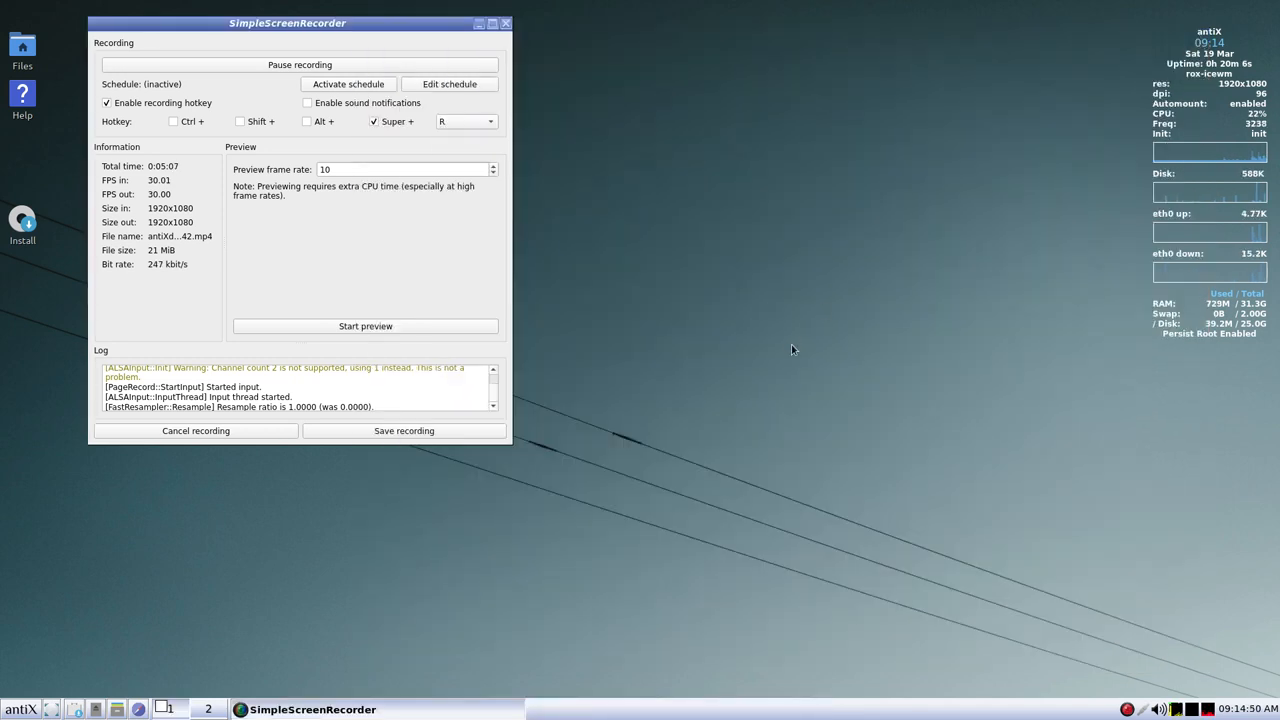
mouse_move(169, 577)
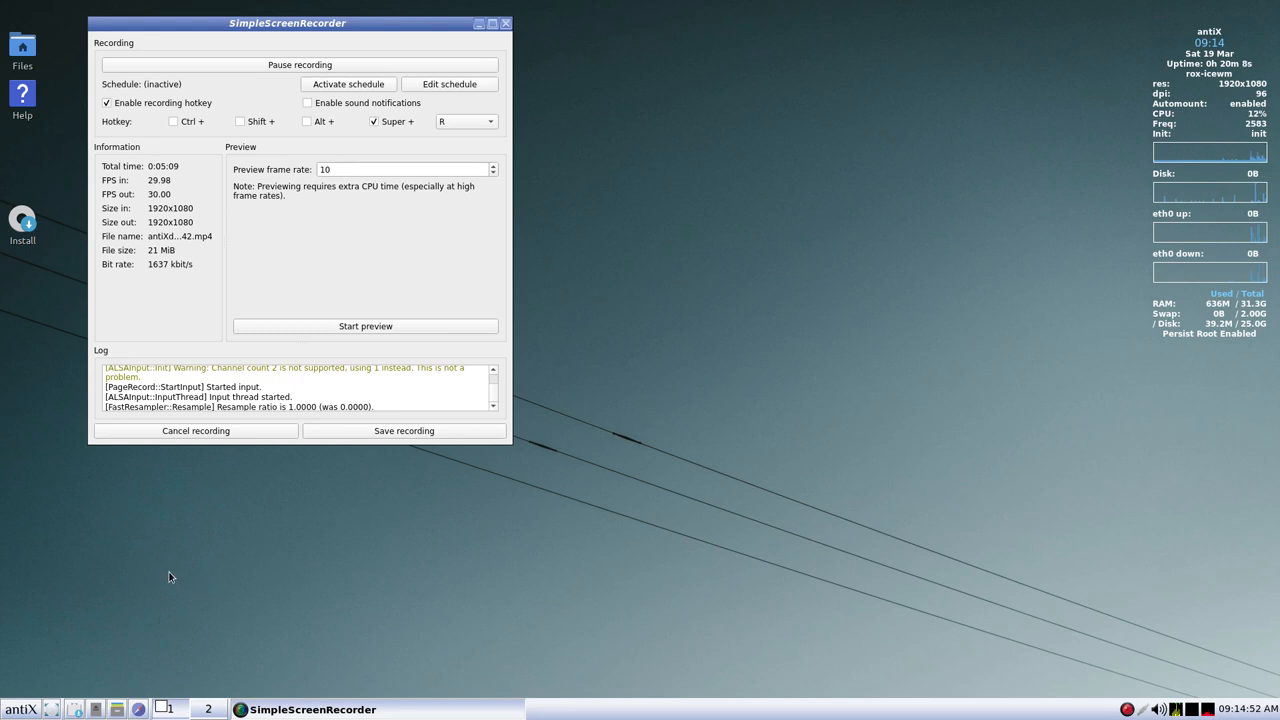
mouse_move(178, 578)
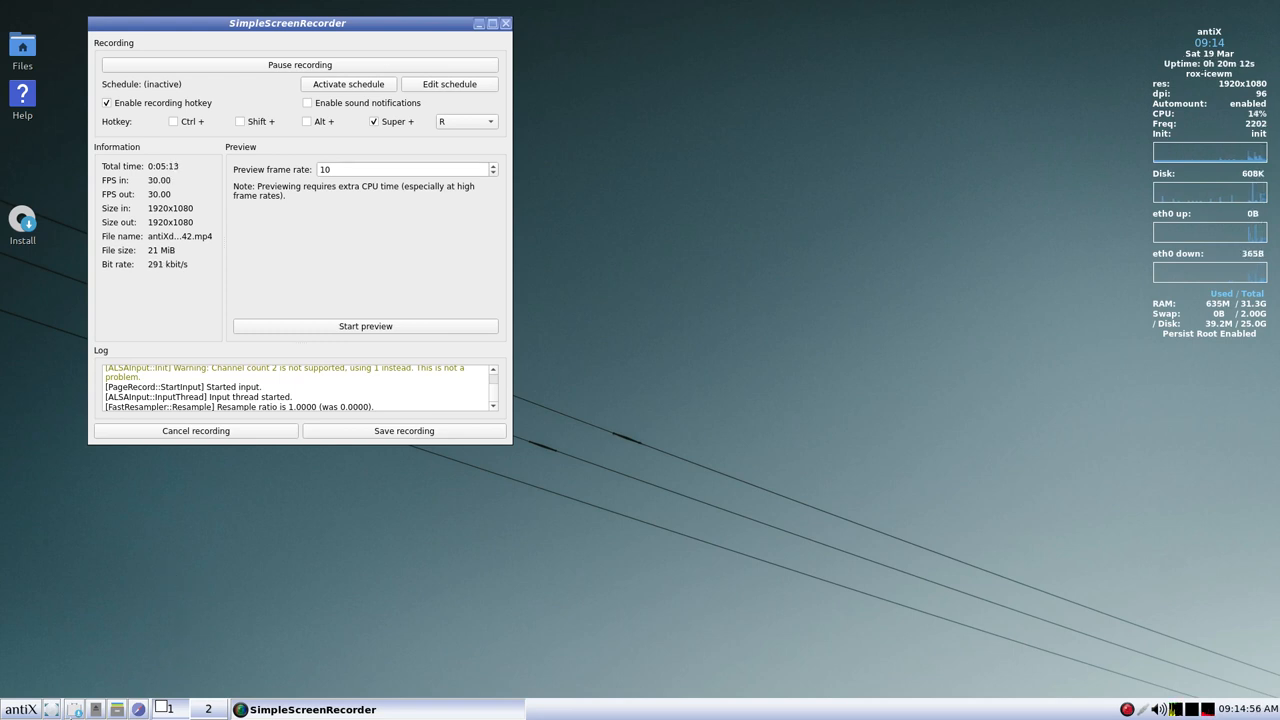
mouse_move(48, 712)
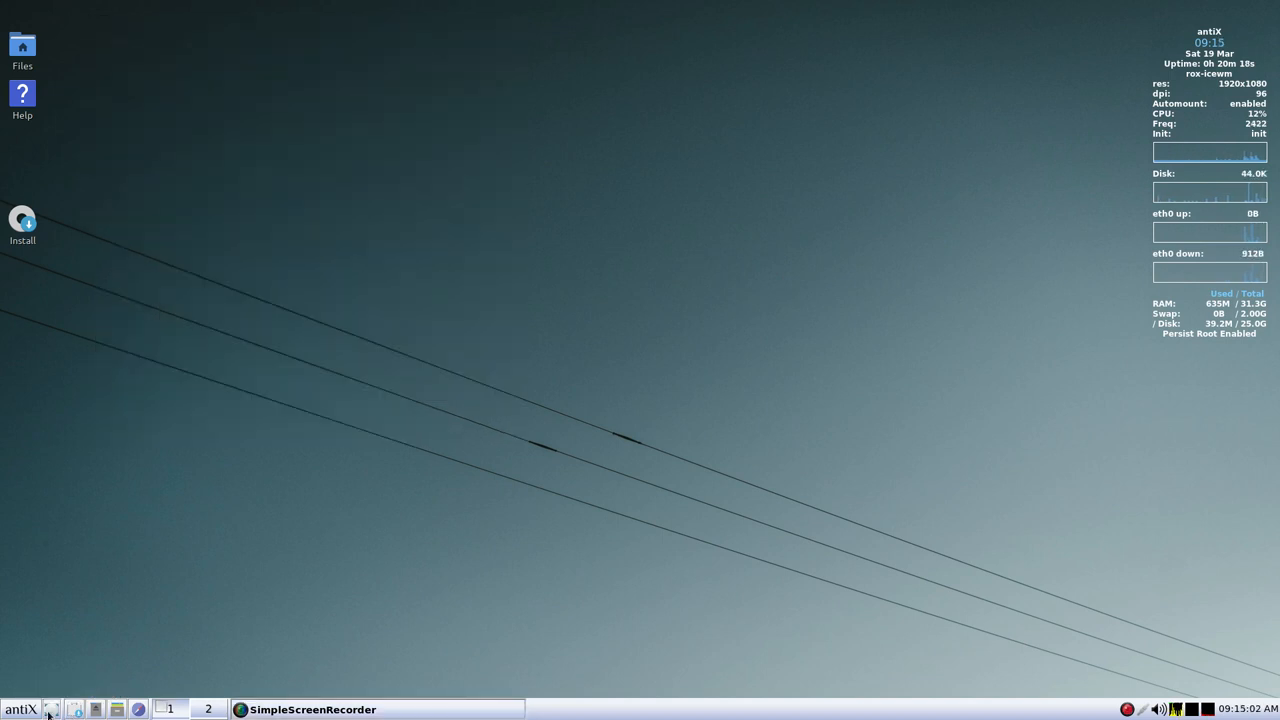
- Open the antiX main menu from the taskbar, close it, then reopen it
click(310, 710)
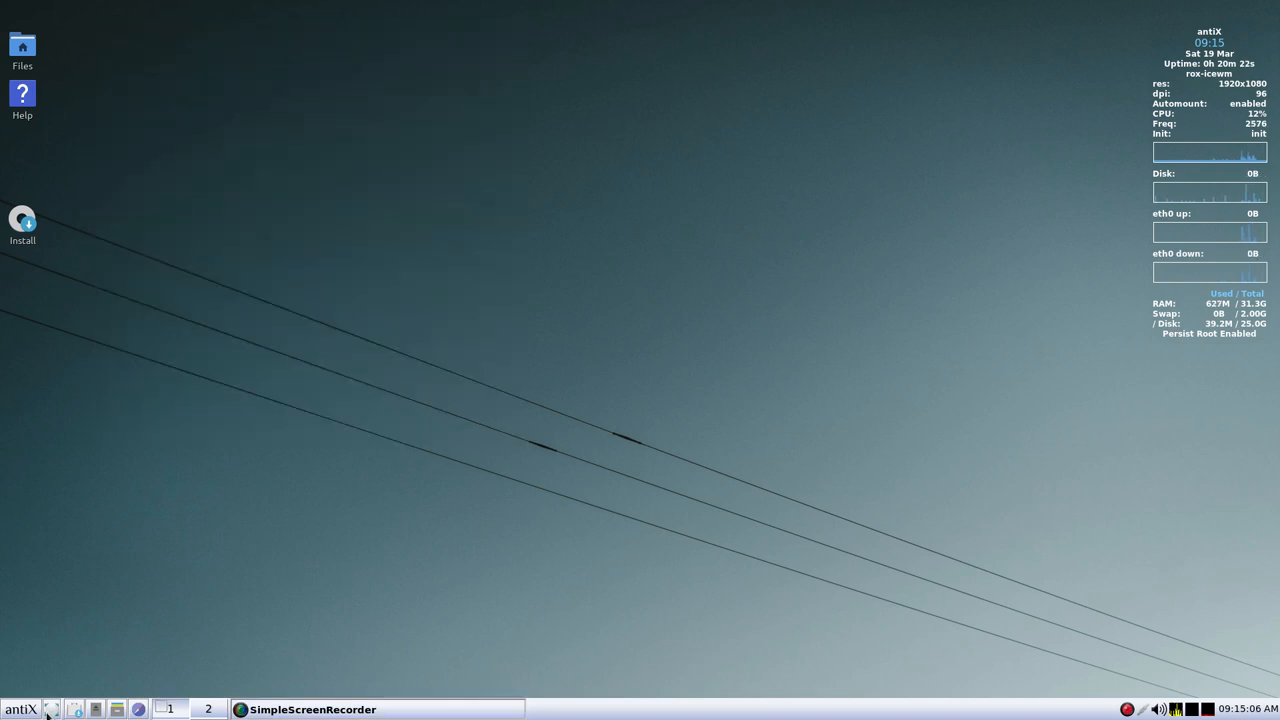
click(313, 709)
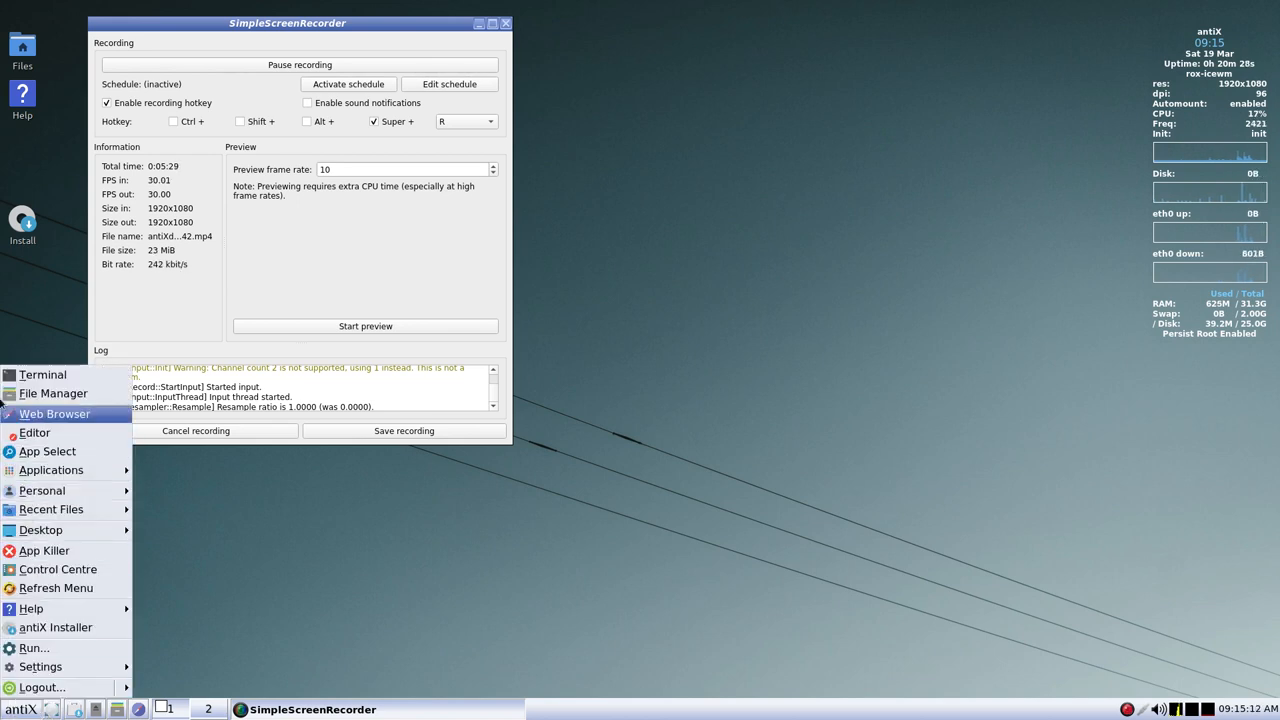
mouse_move(42, 374)
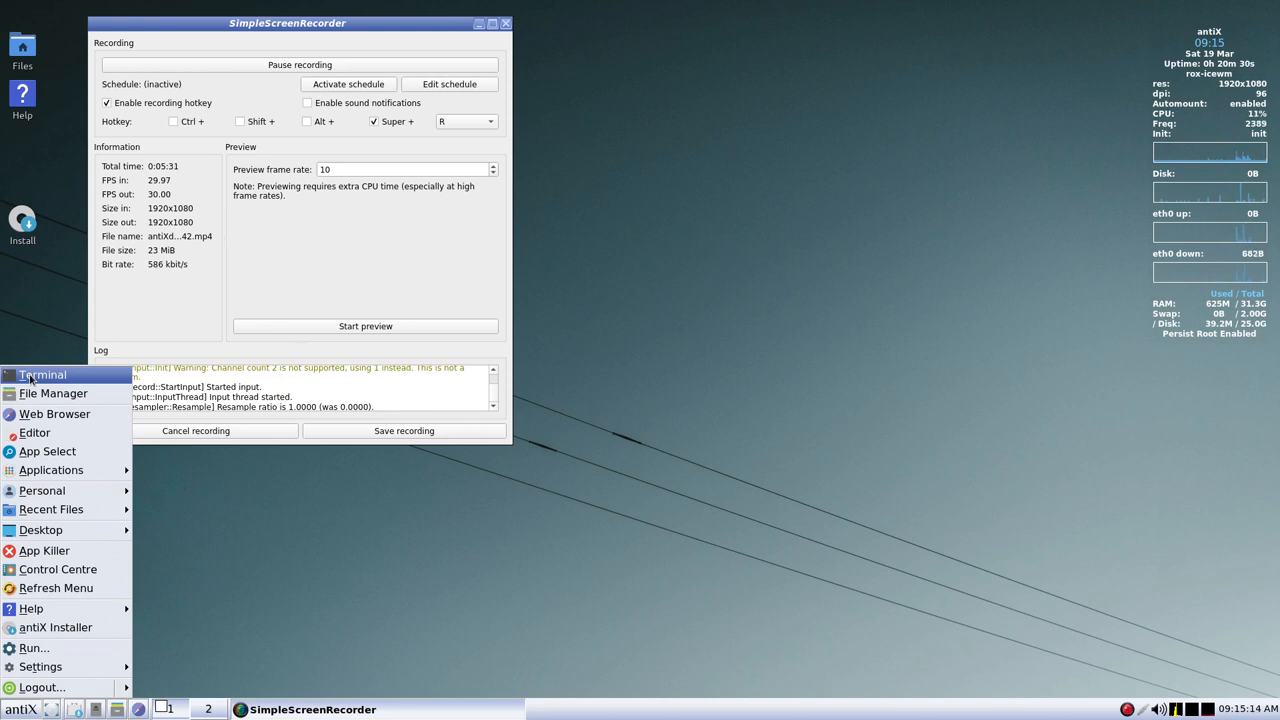
click(42, 375)
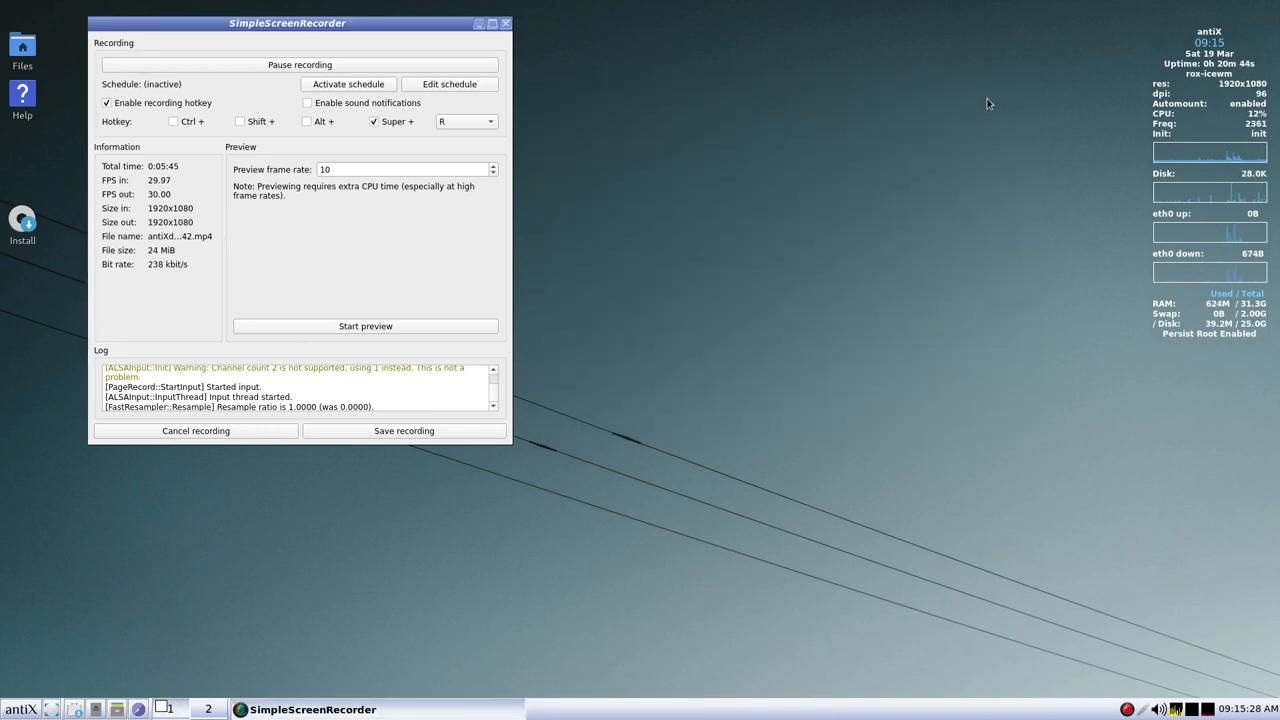
click(21, 709)
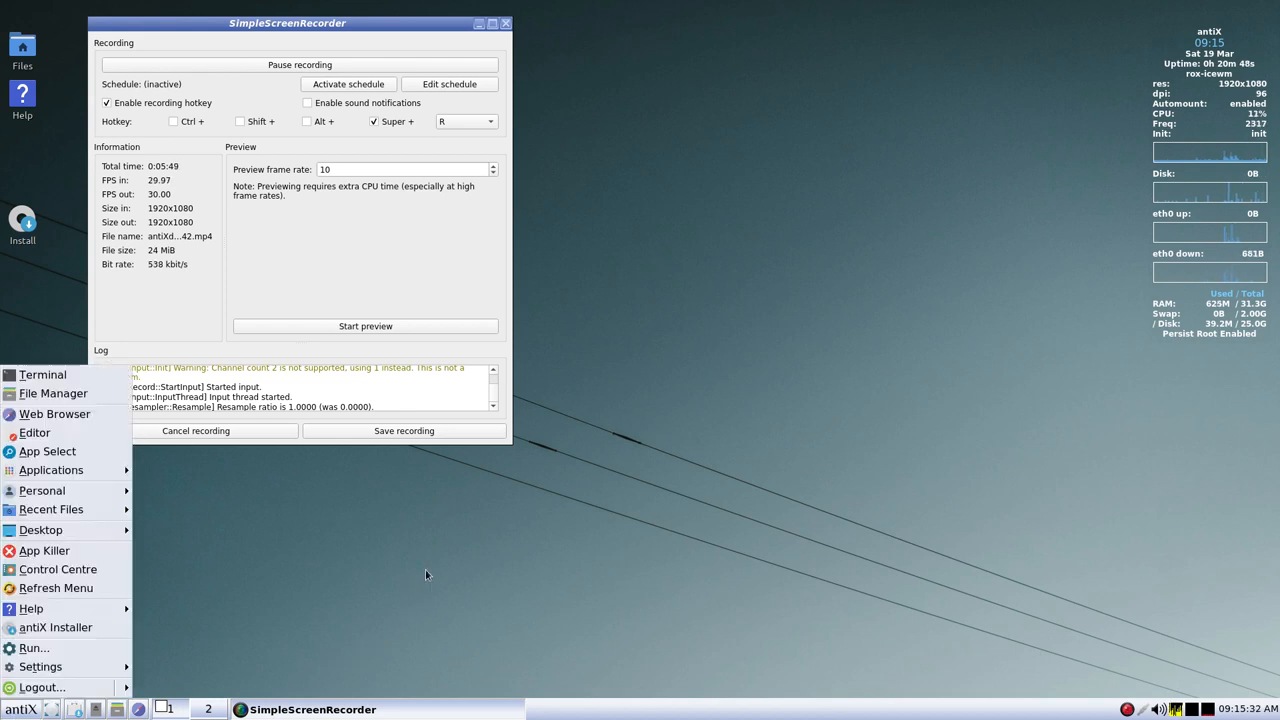
mouse_move(85, 393)
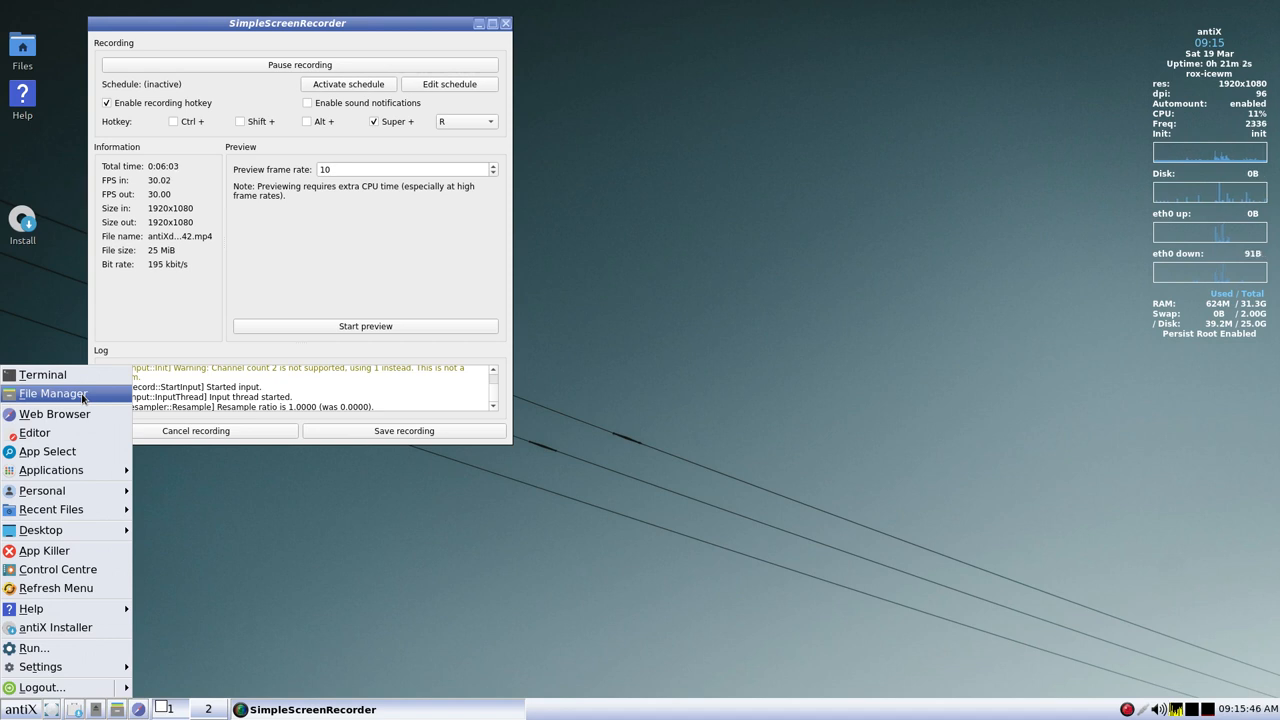
- Launch ROX-Filer, go up to /home, centre the window, and double-click an item
click(54, 394)
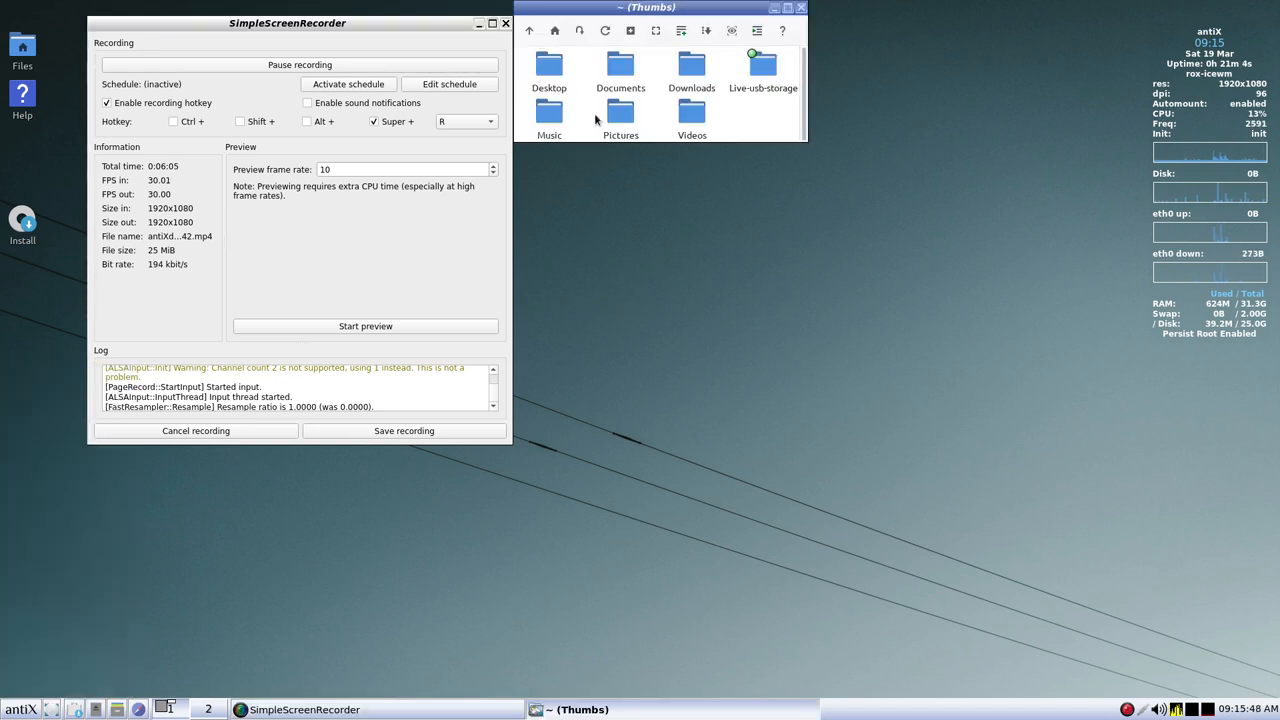
click(558, 30)
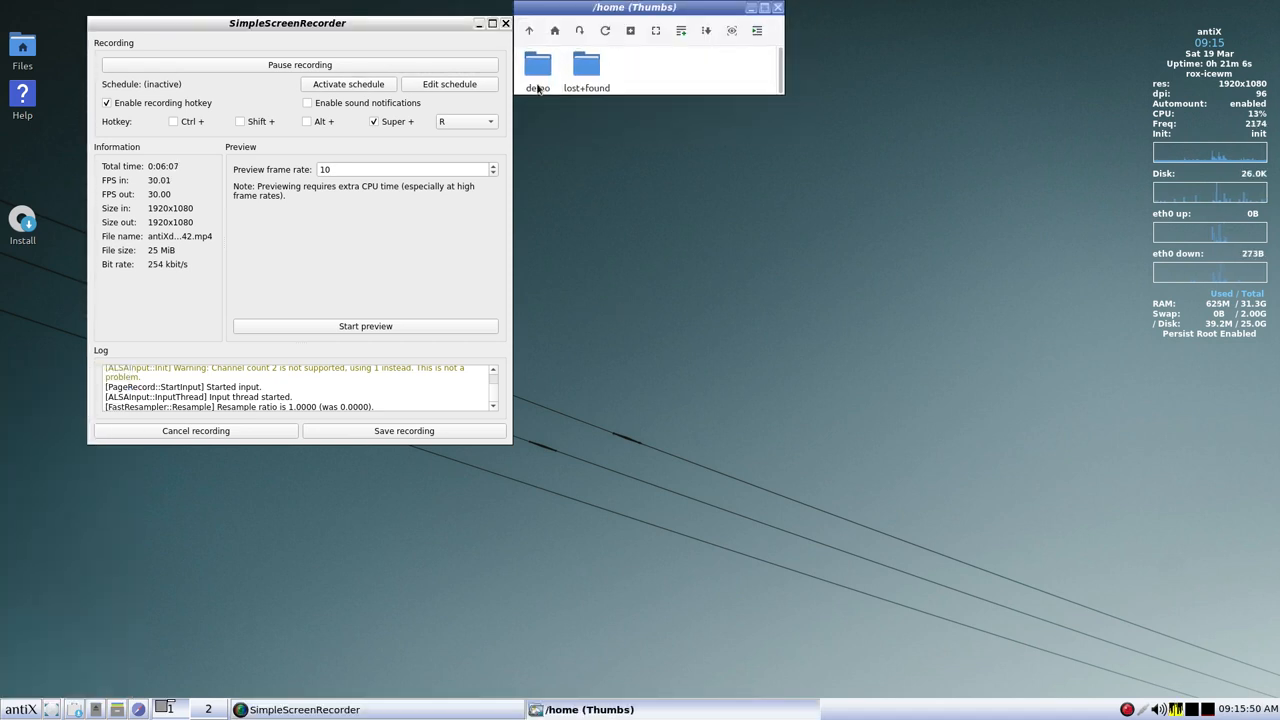
drag(645, 7, 665, 24)
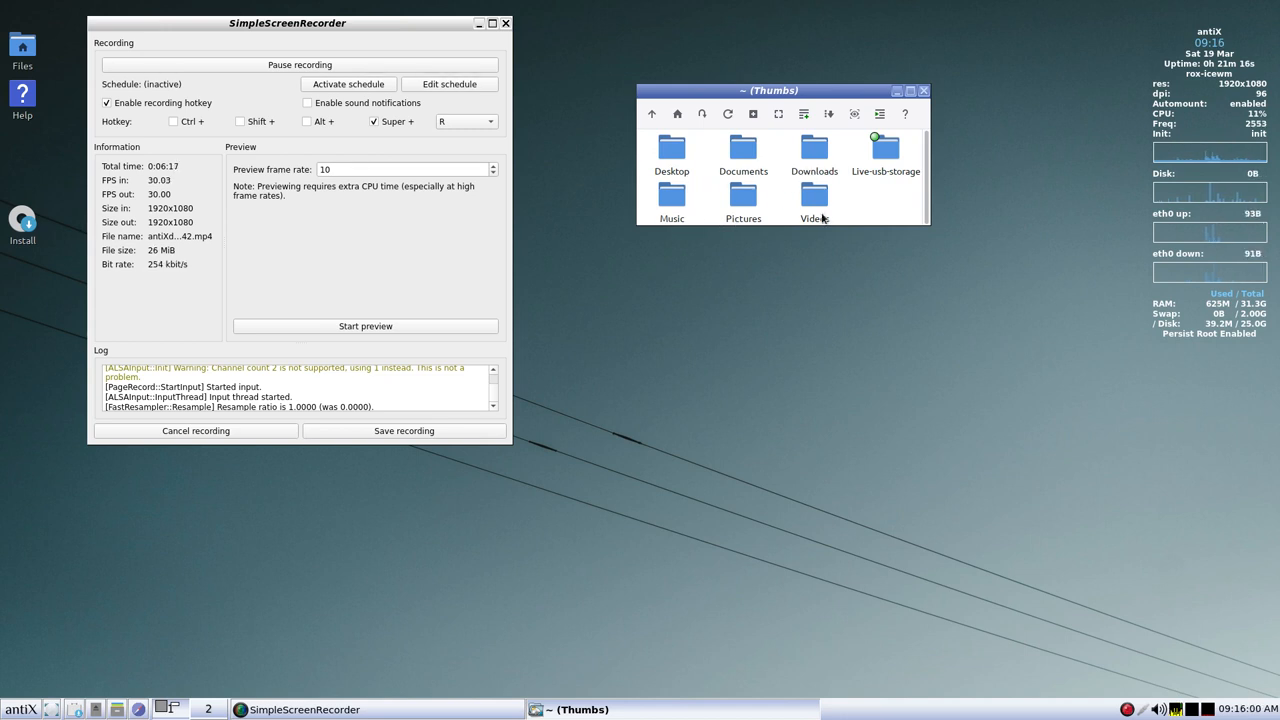
mouse_move(879, 138)
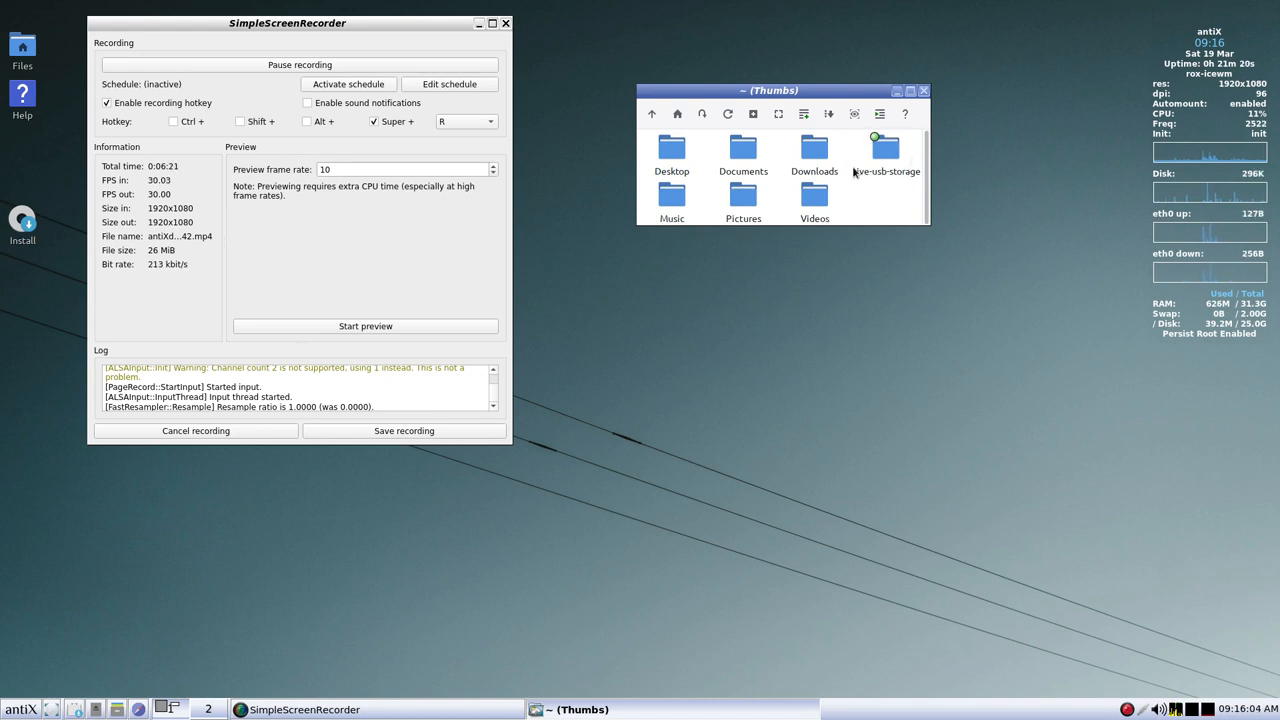
mouse_move(851, 179)
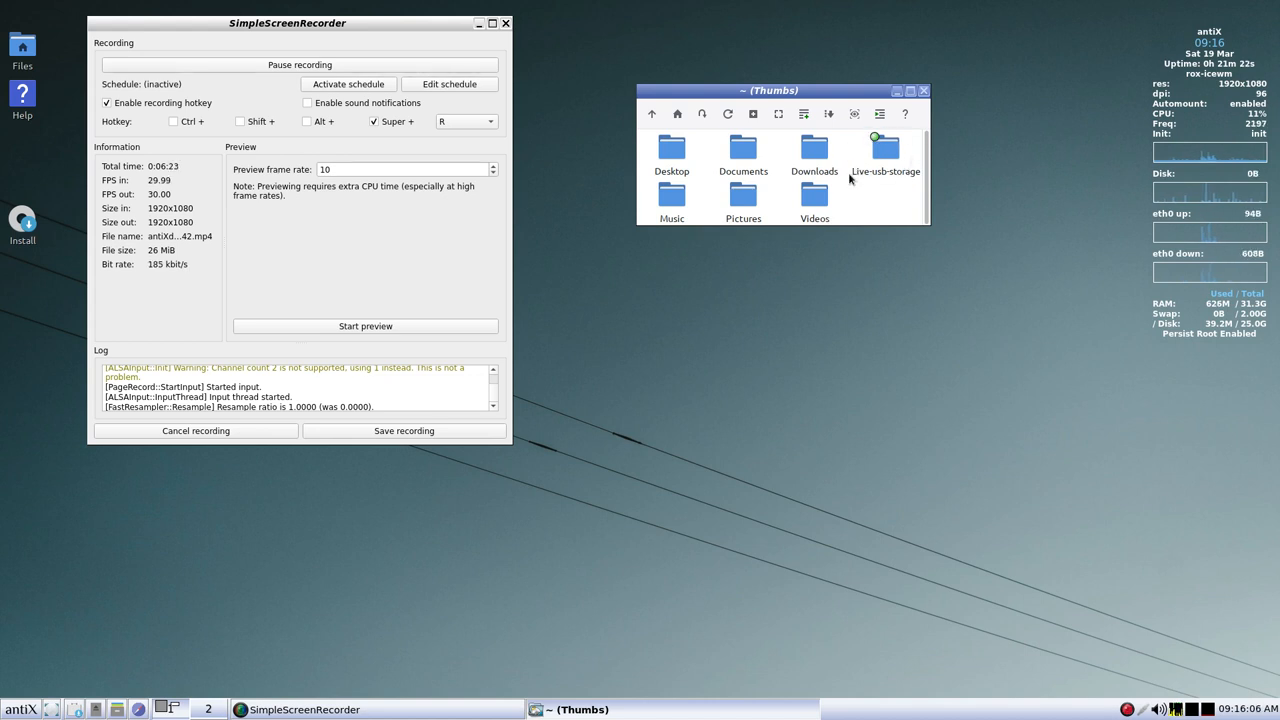
double_click(886, 148)
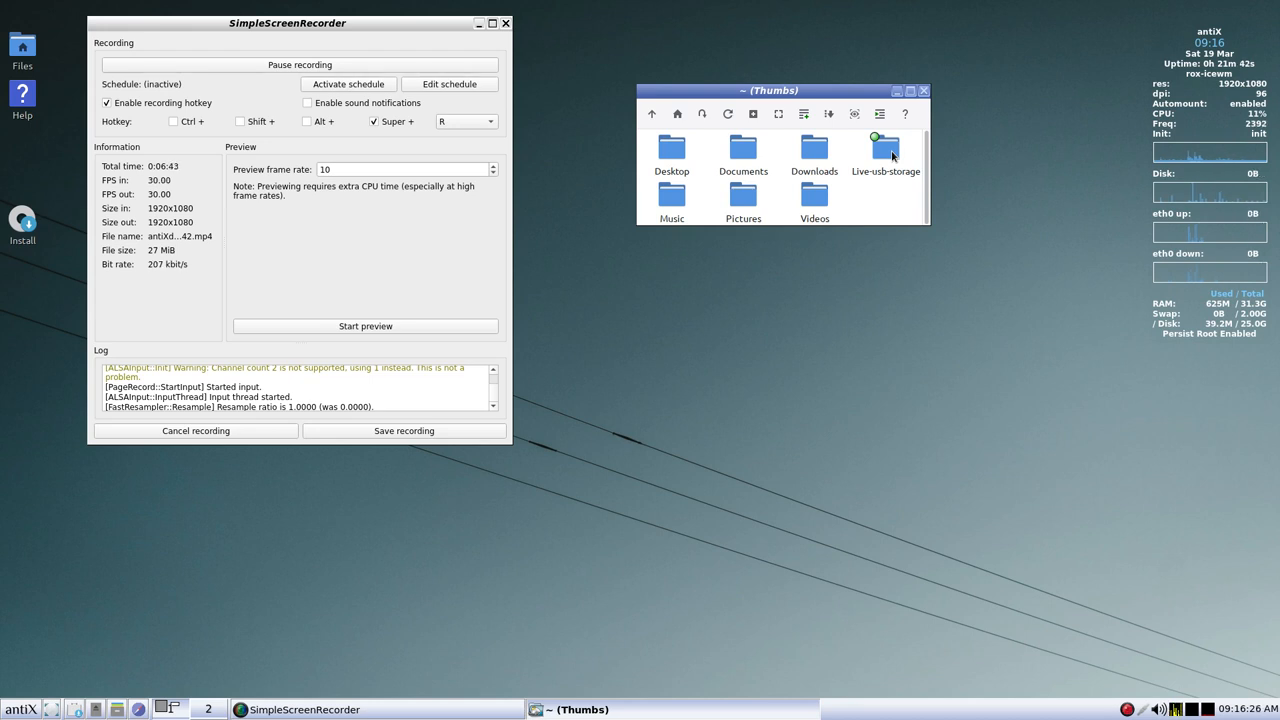
mouse_move(896, 208)
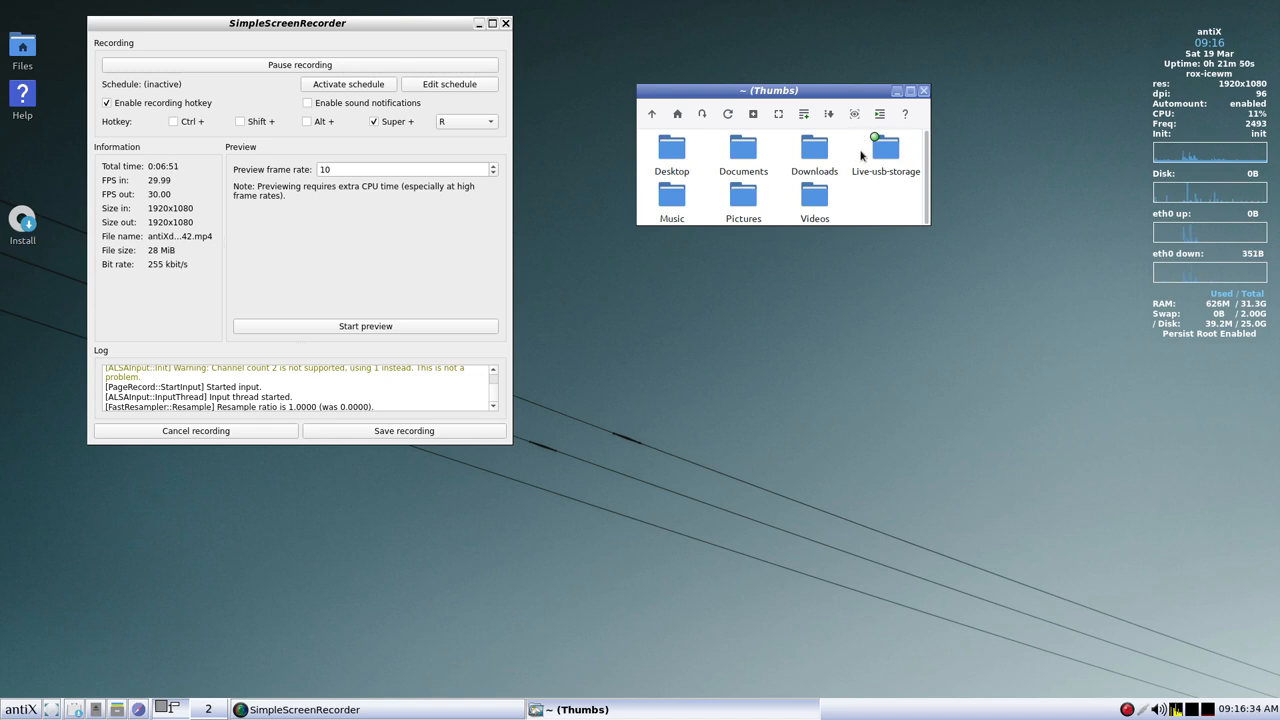
mouse_move(853, 161)
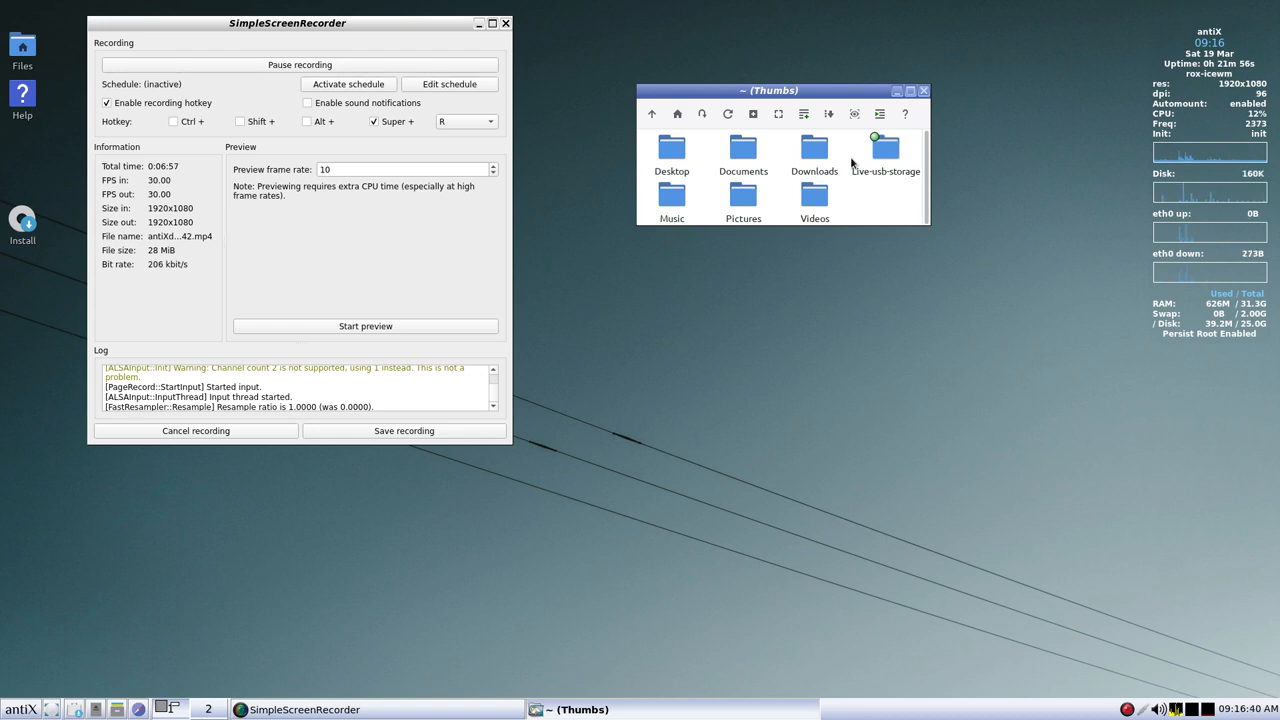
mouse_move(905, 201)
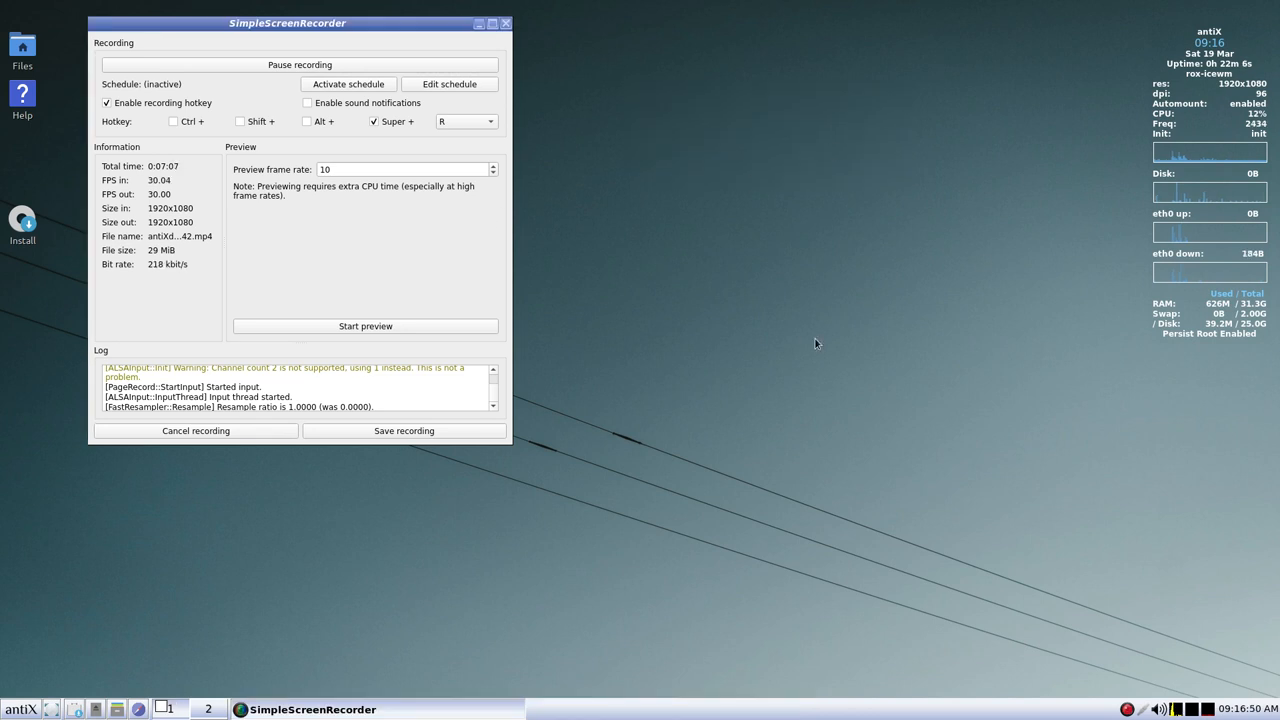
- Right-click the desktop to browse the Desktop and Applications submenus
right_click(815, 343)
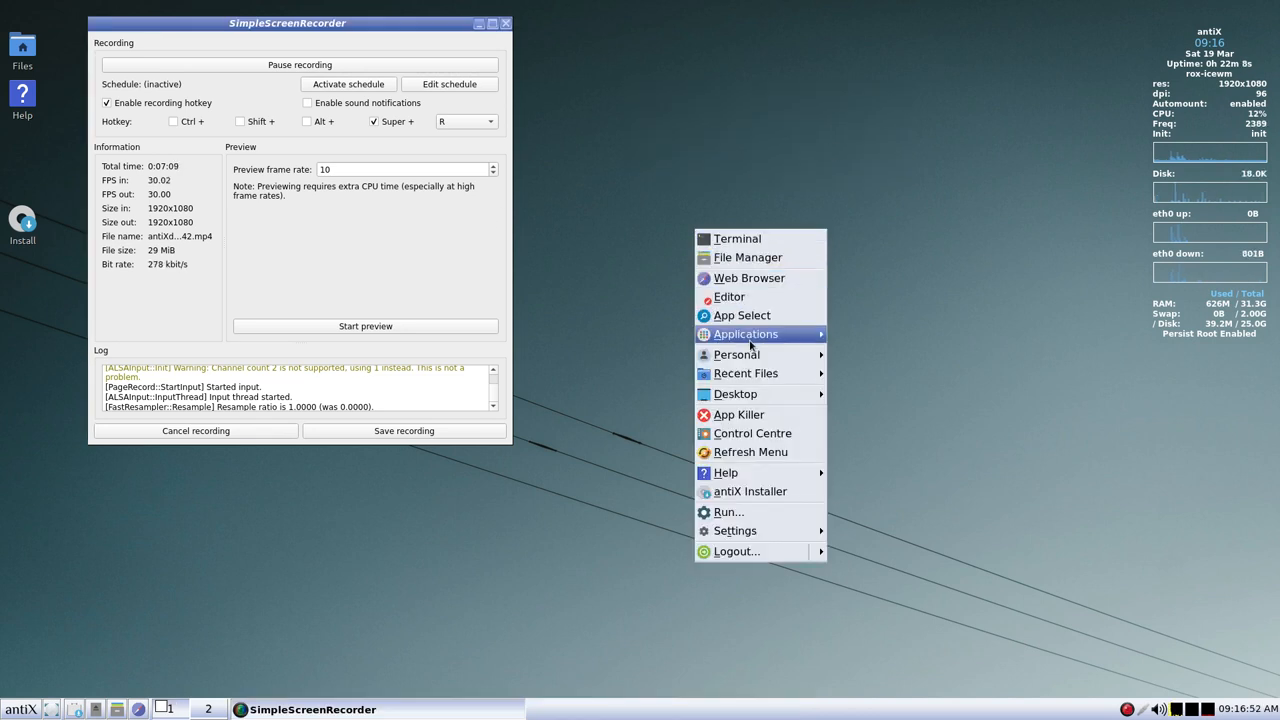
mouse_move(760, 394)
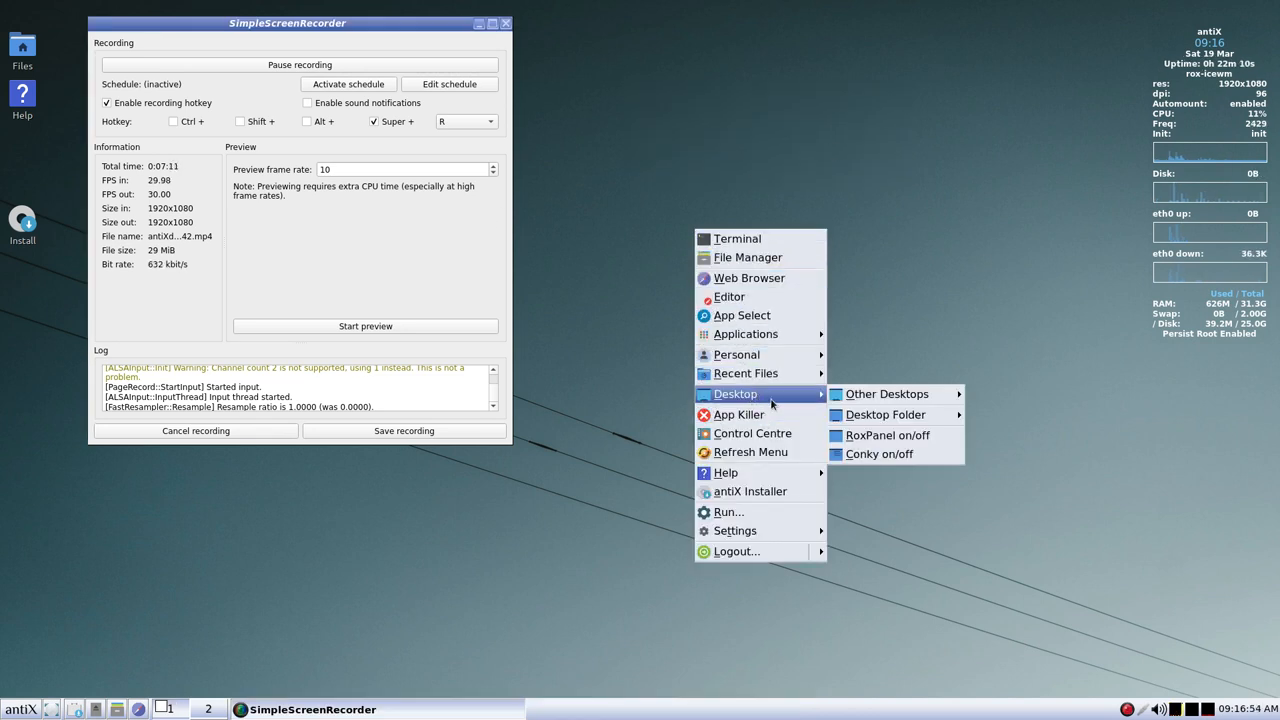
mouse_move(773, 340)
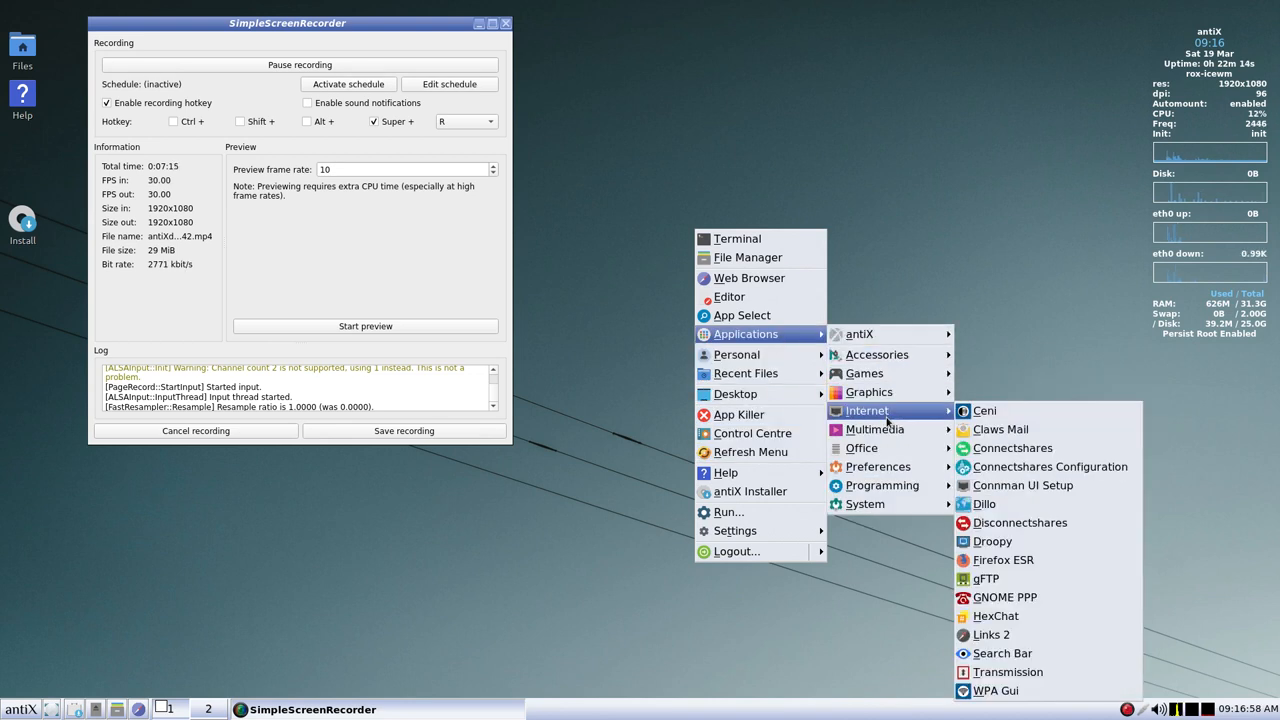
mouse_move(874, 429)
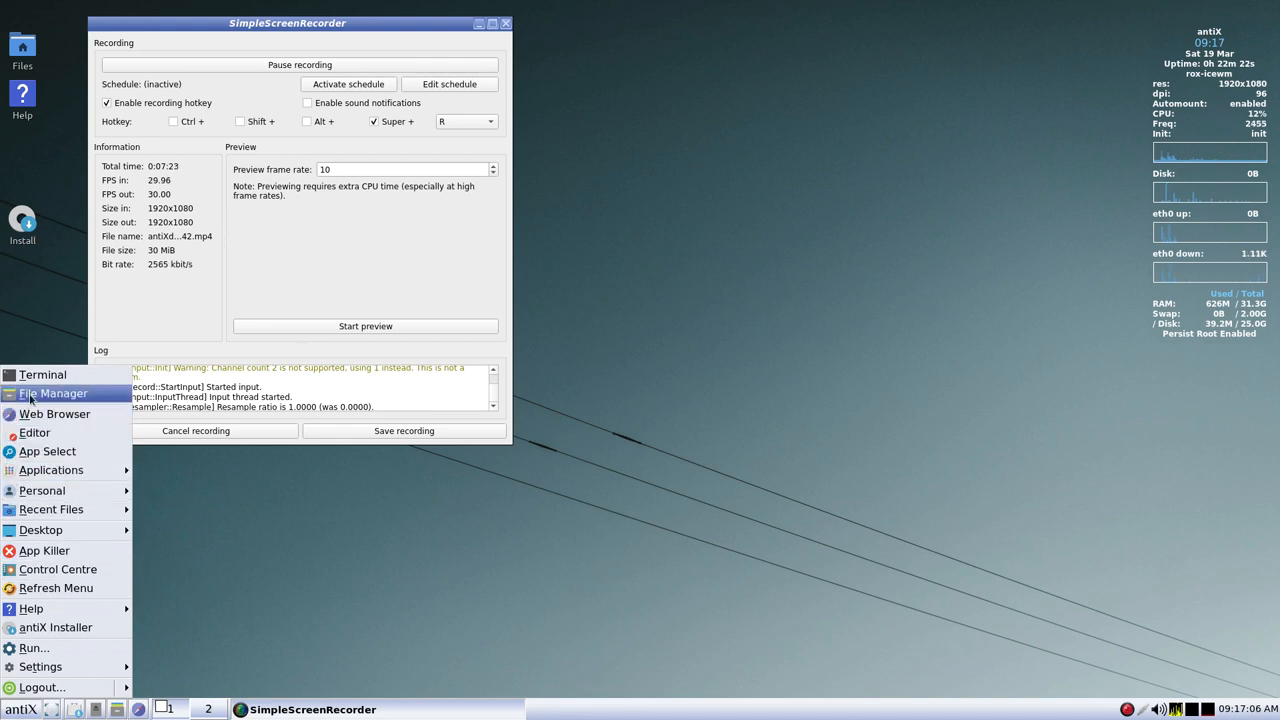
mouse_move(54, 414)
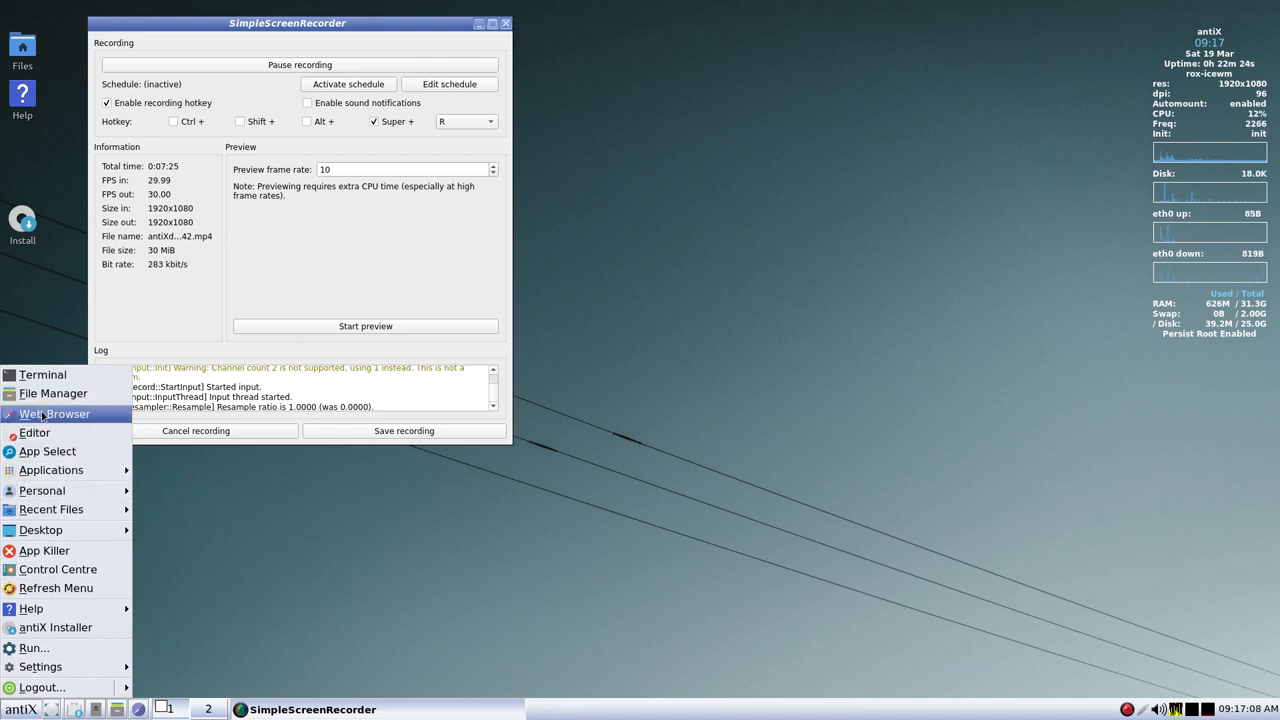
mouse_move(34, 433)
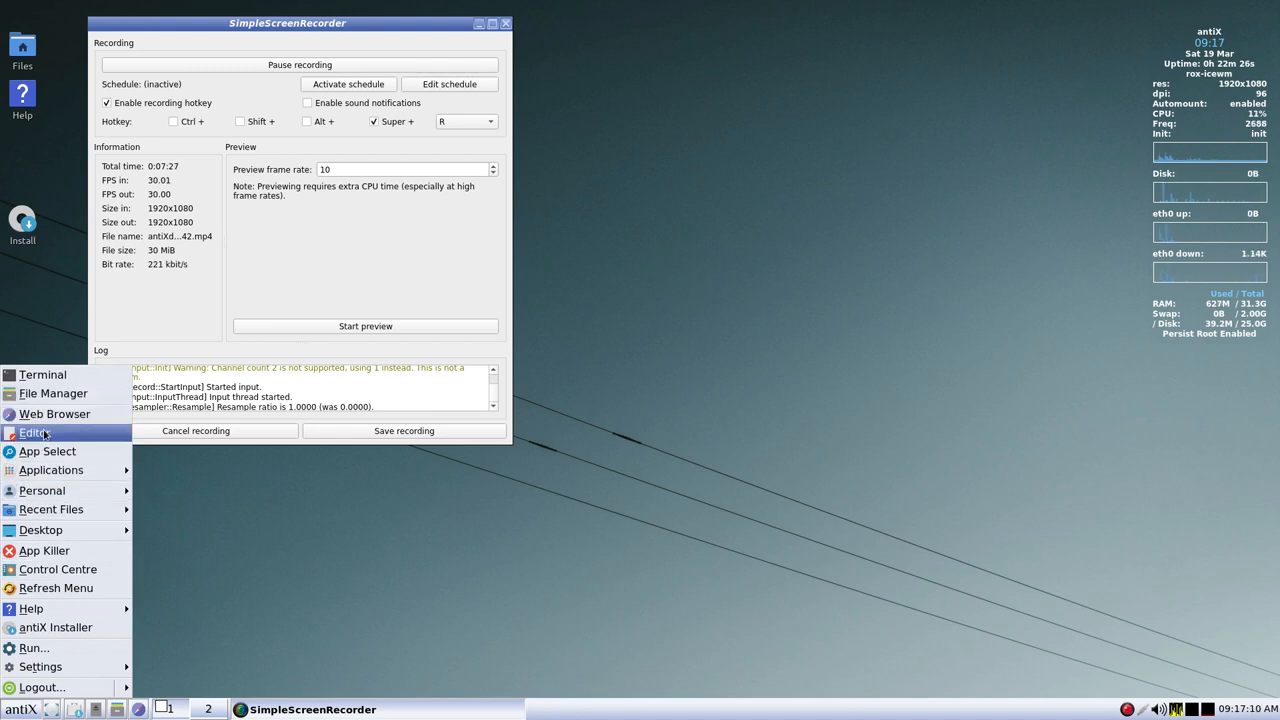
mouse_move(40, 432)
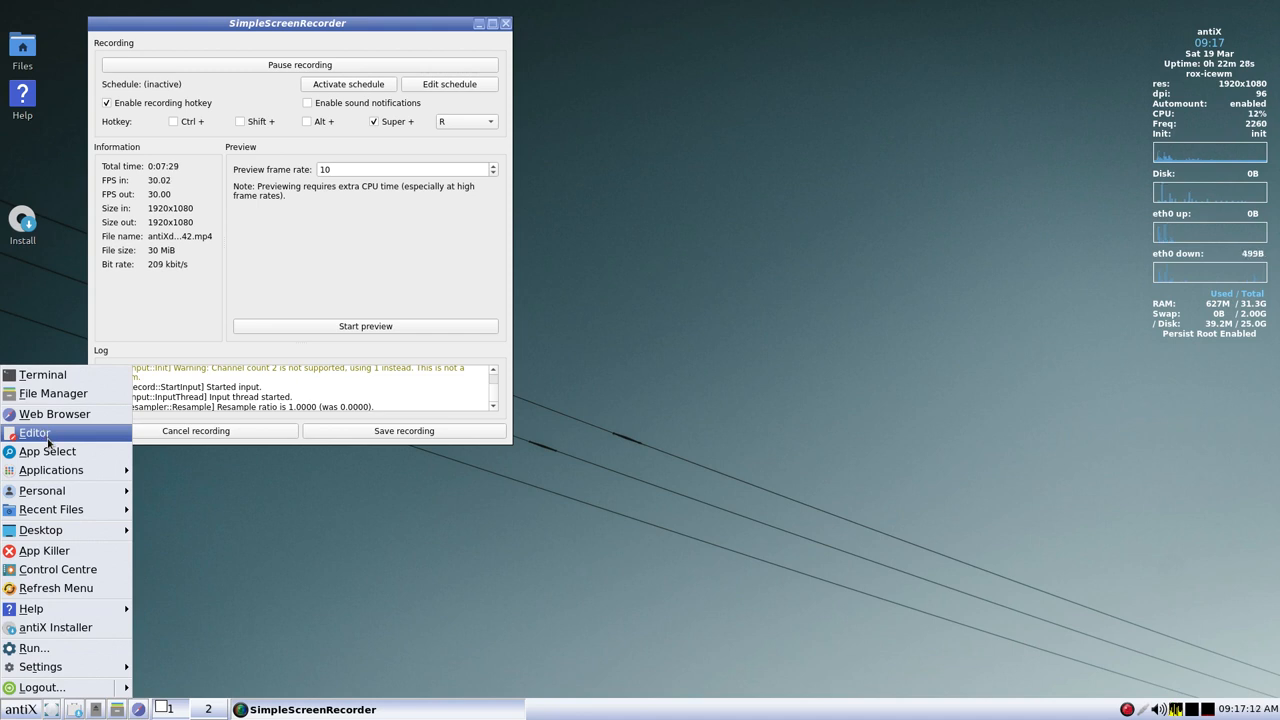
click(34, 432)
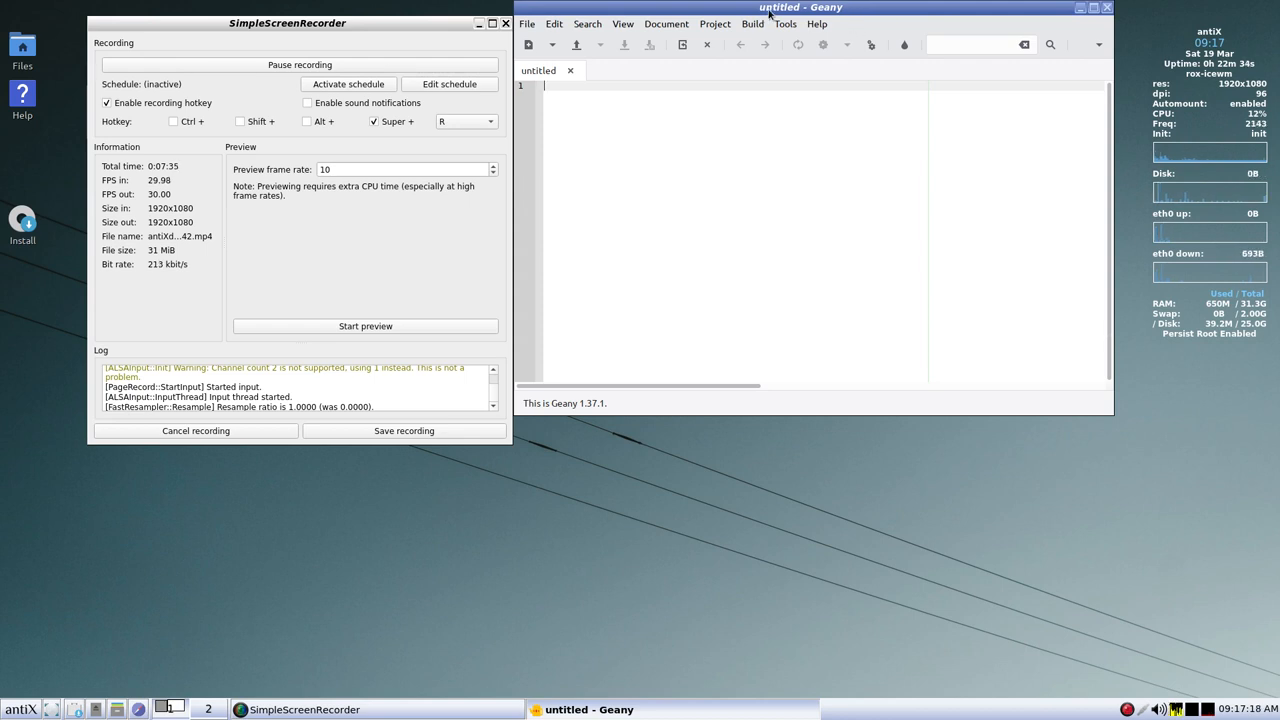
drag(800, 7, 845, 132)
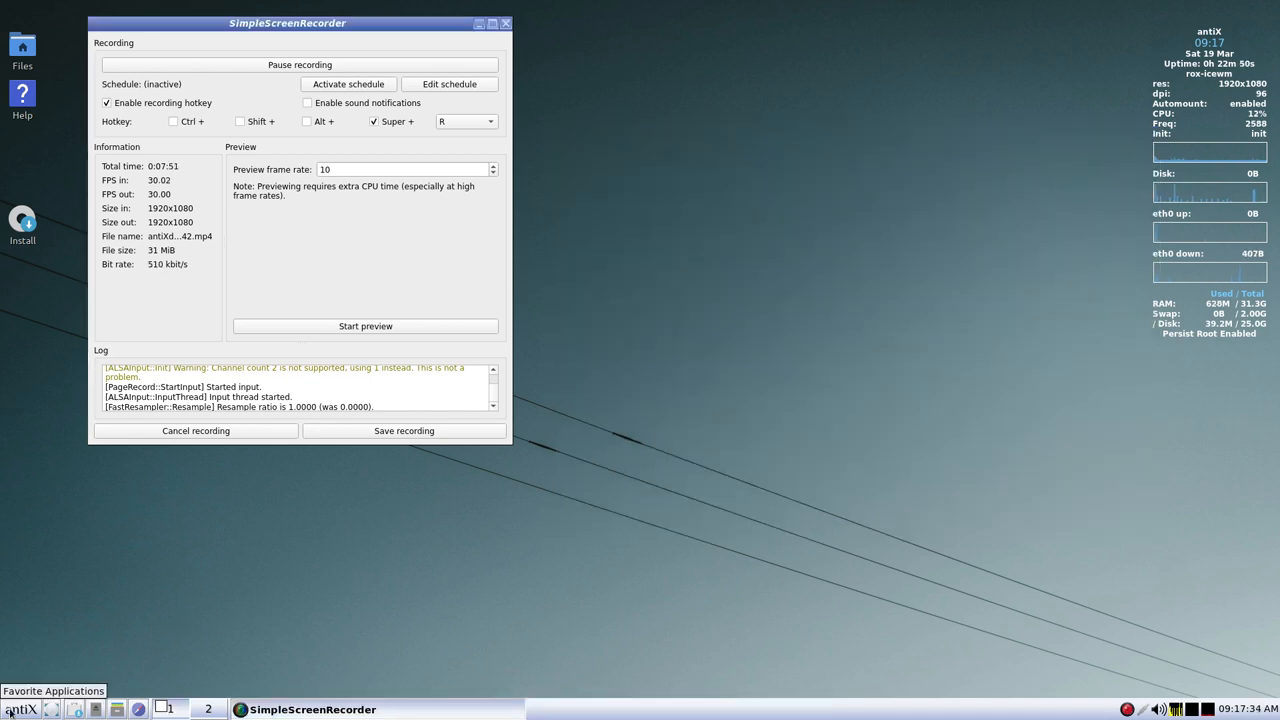
click(20, 708)
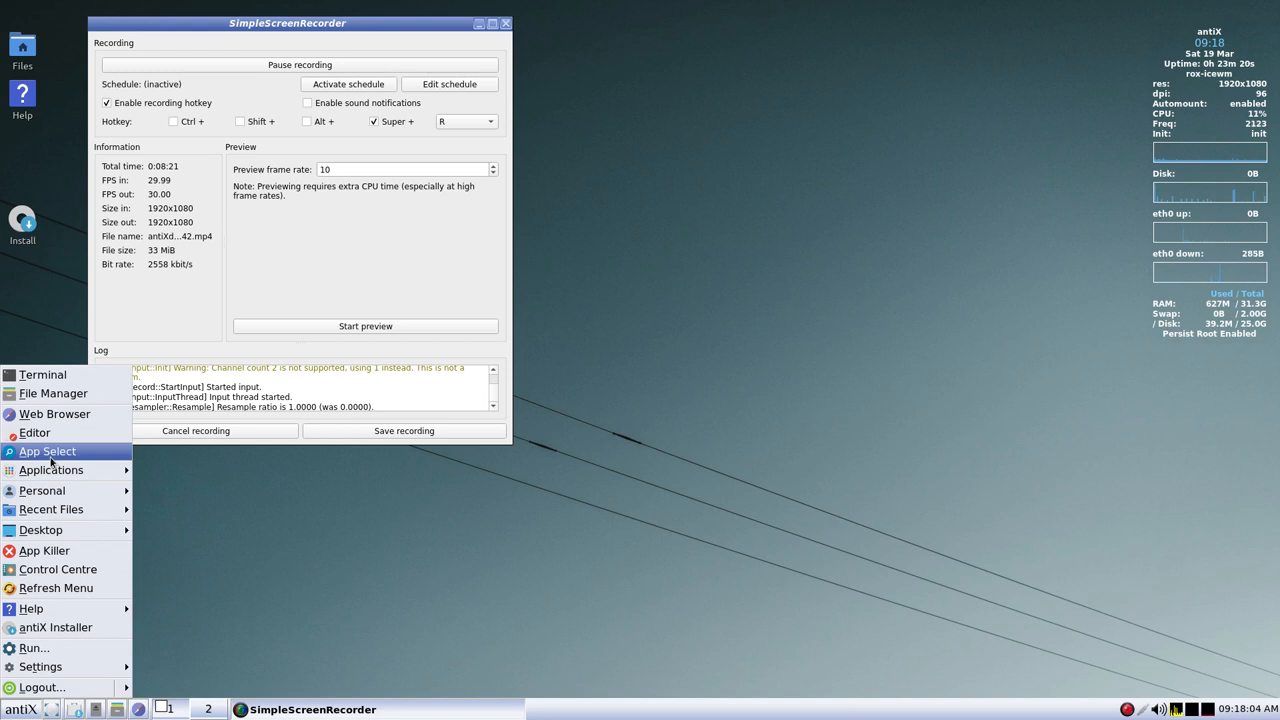
- Launch App Select, move its window lower, and scroll through the first part of the list
click(47, 451)
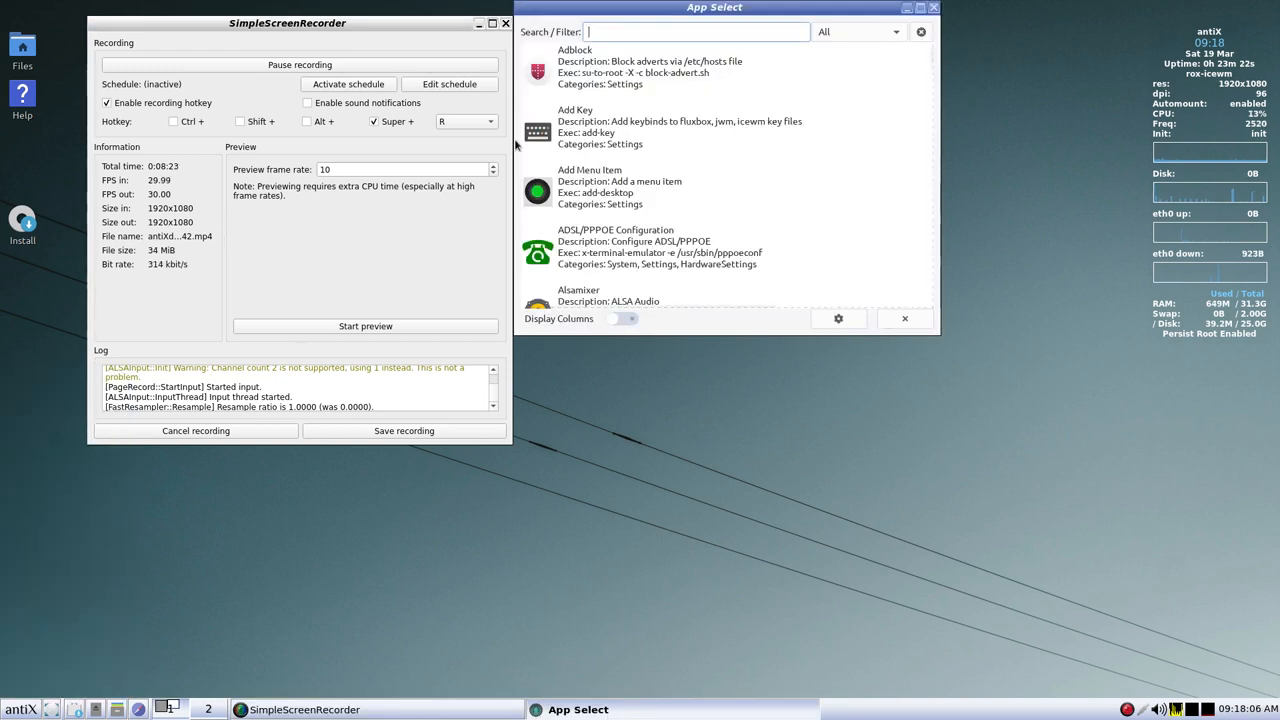
drag(714, 7, 738, 72)
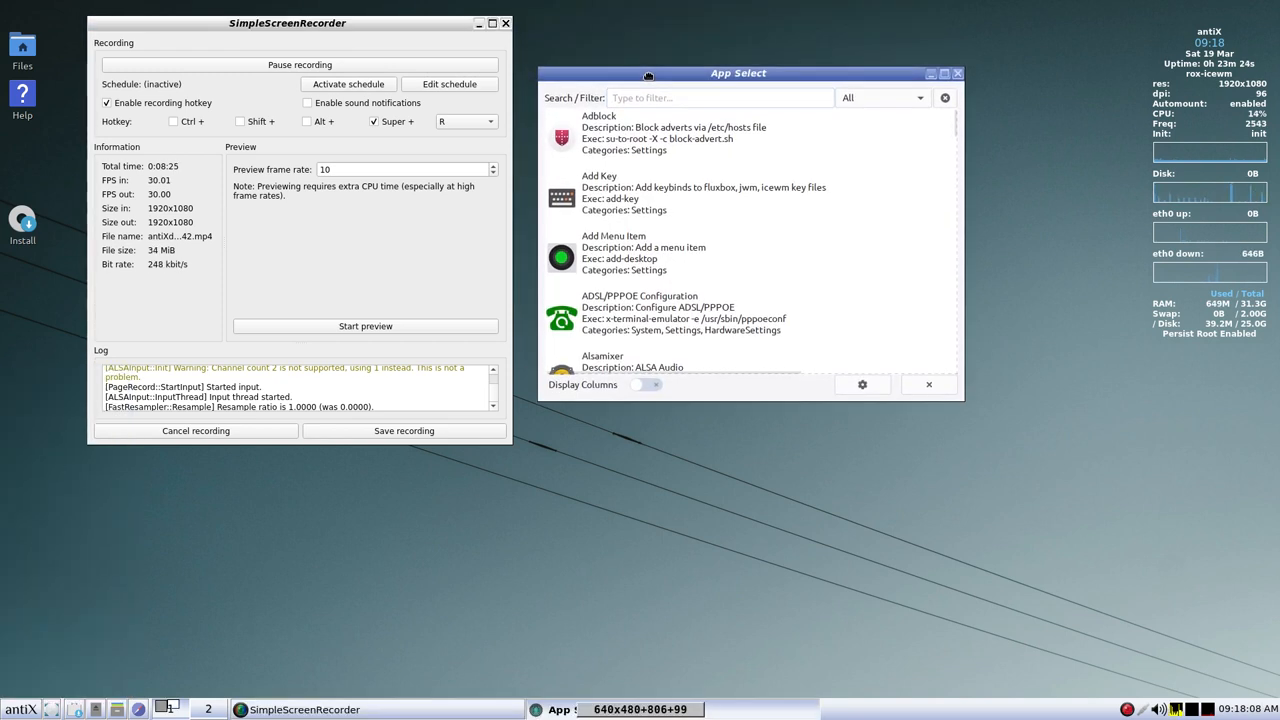
scroll(down, 3)
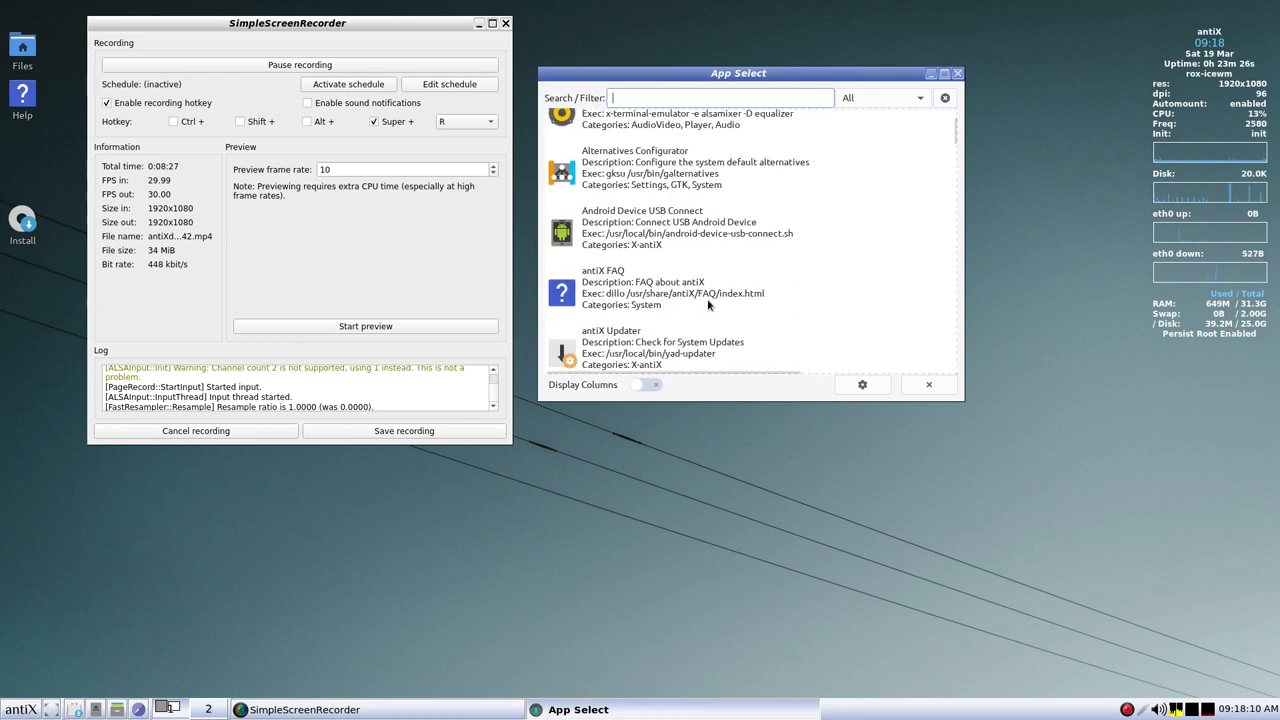
scroll(down, 3)
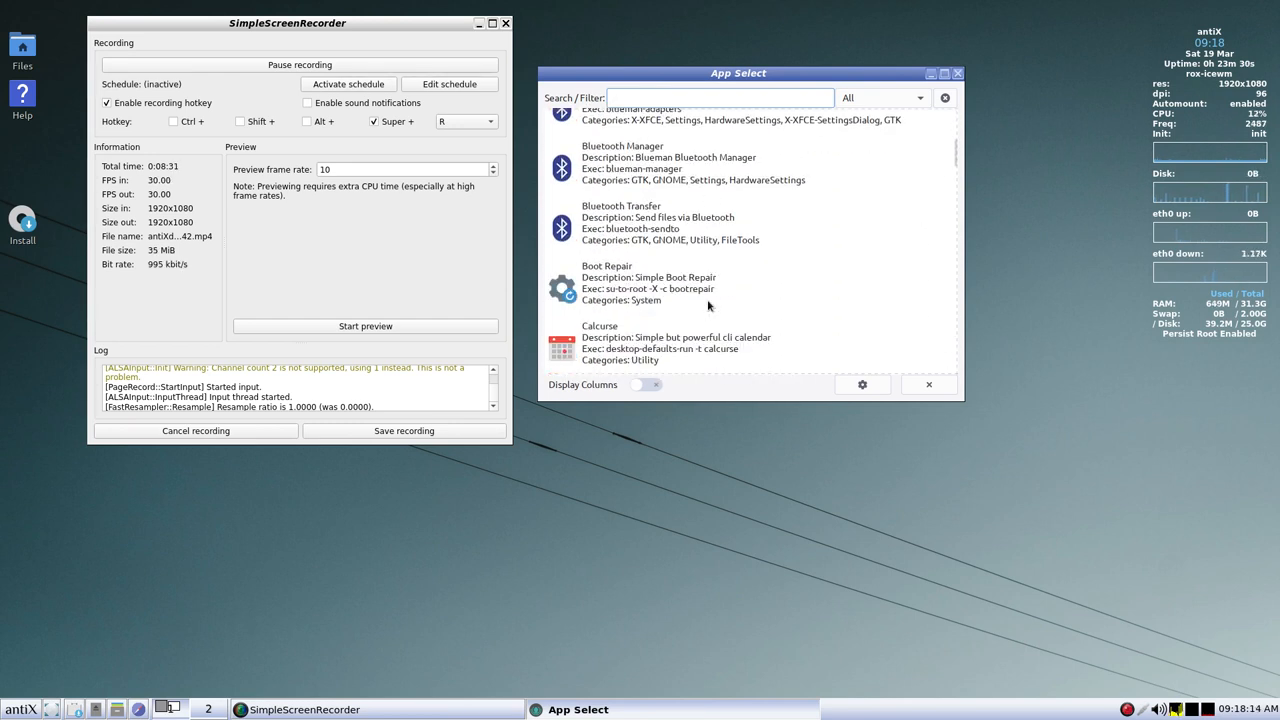
scroll(down, 3)
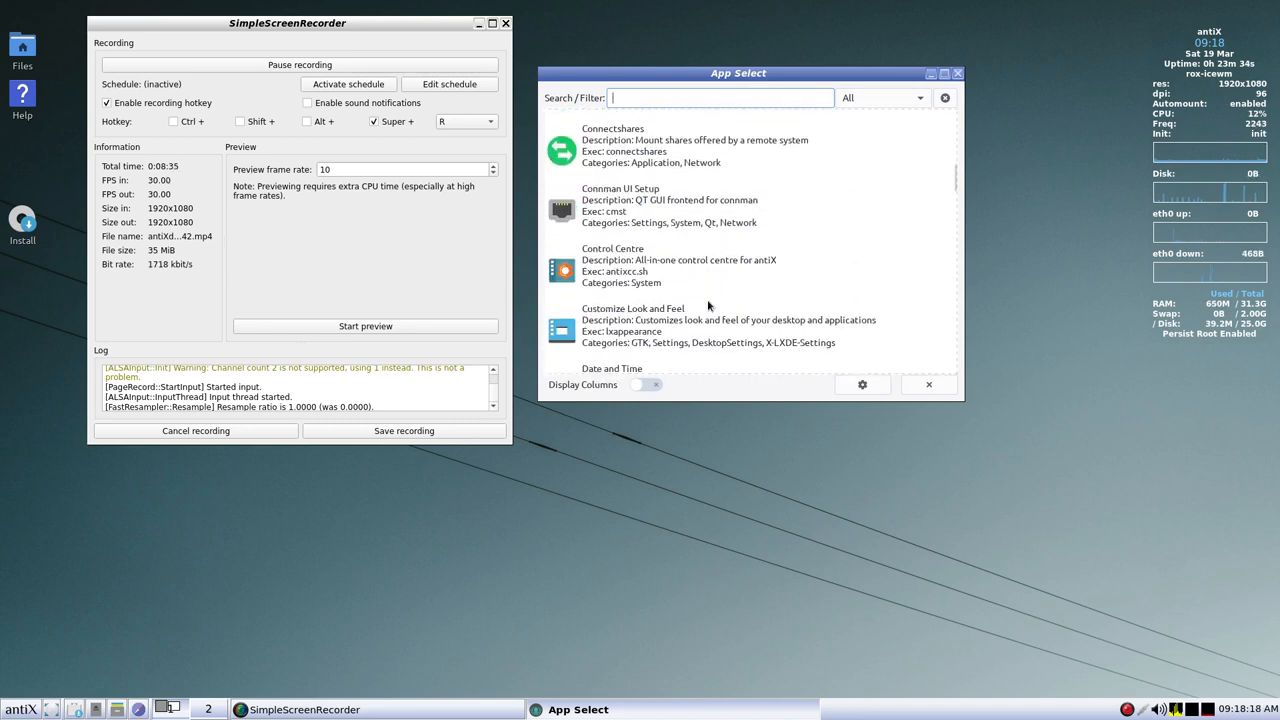
scroll(down, 3)
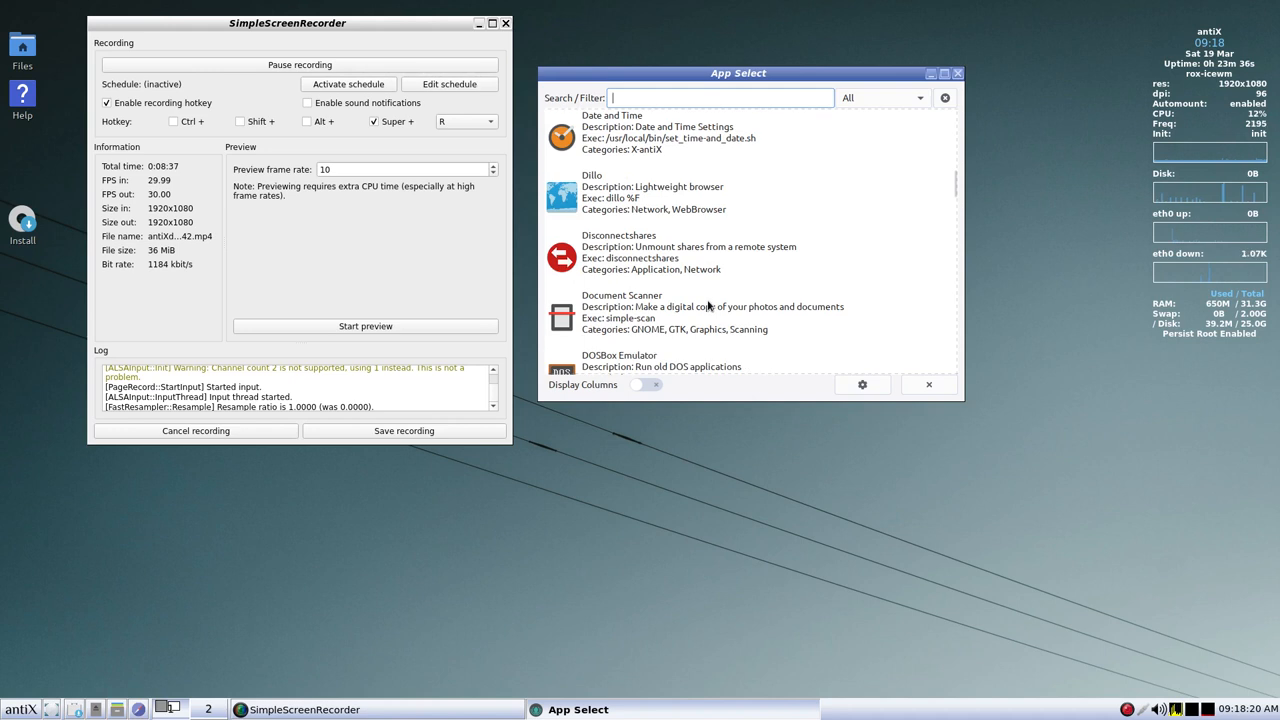
scroll(down, 3)
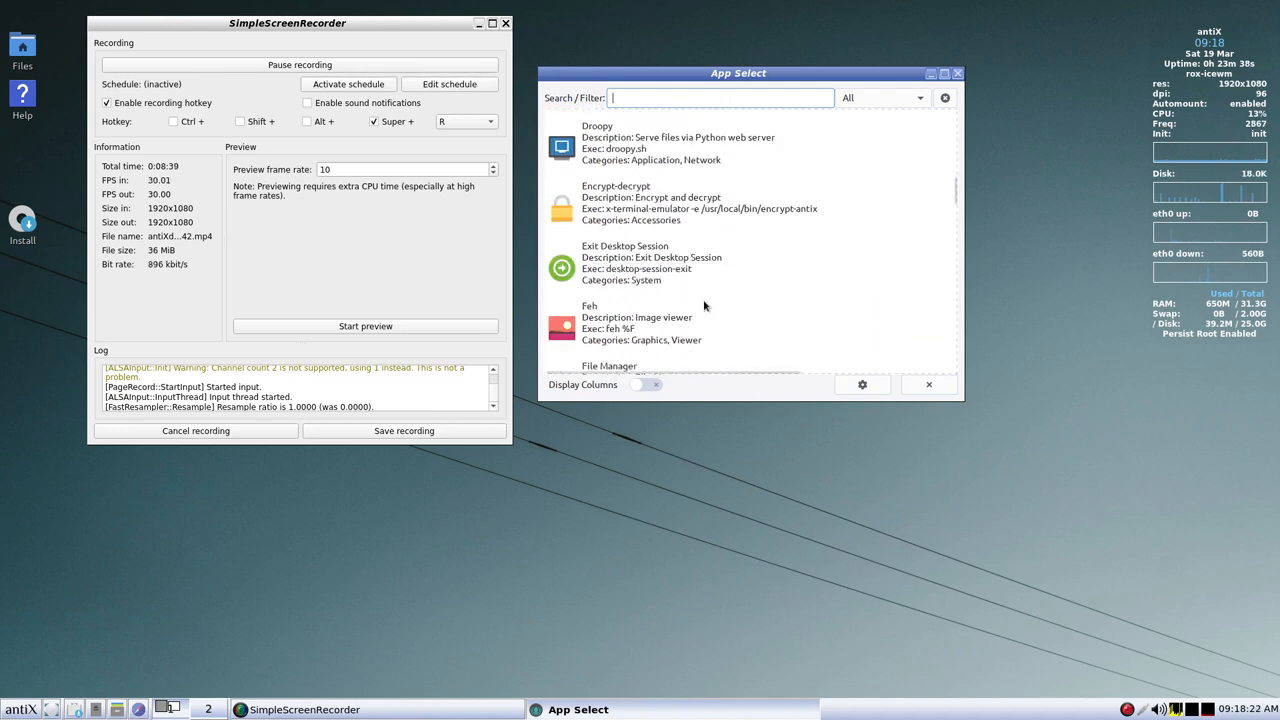
scroll(down, 3)
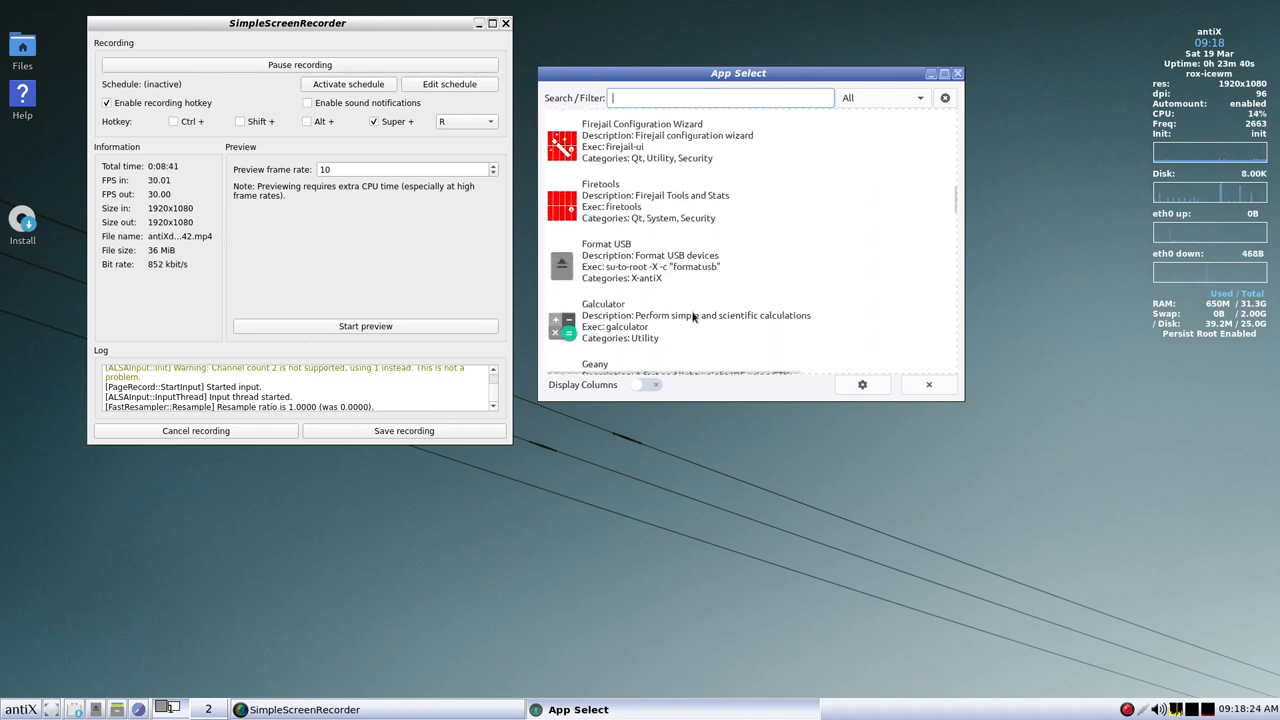
scroll(down, 3)
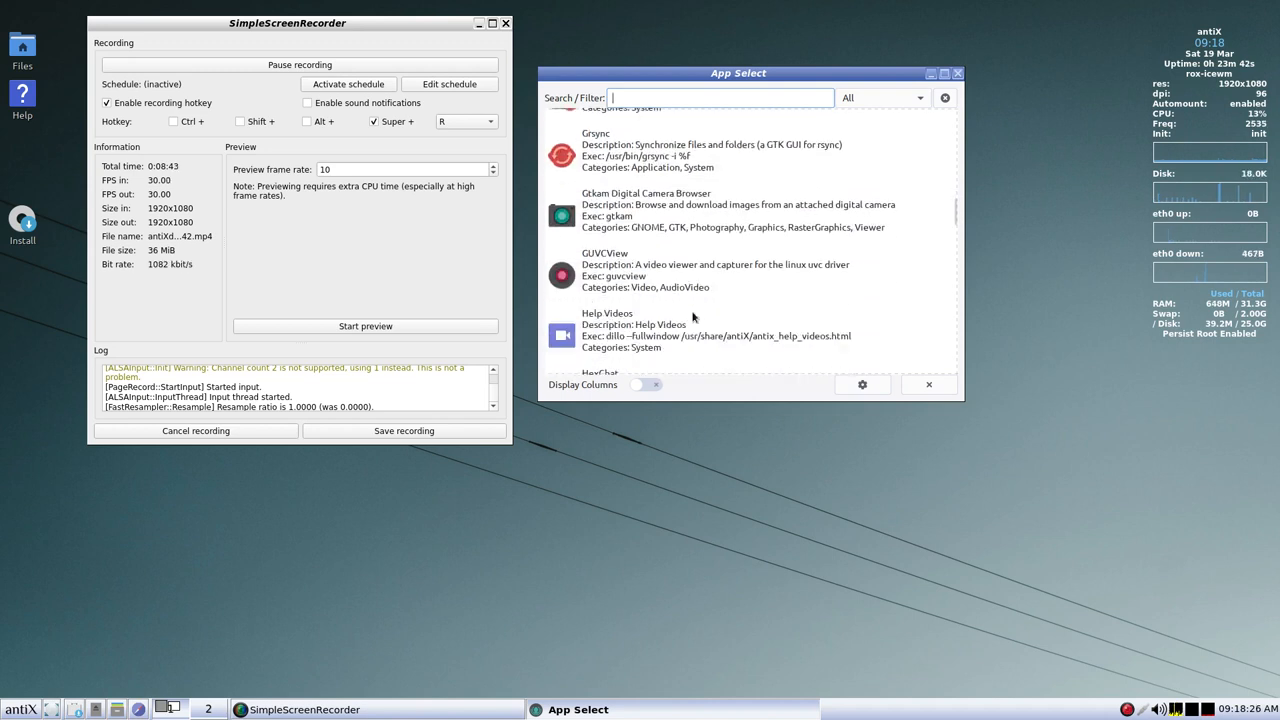
scroll(down, 3)
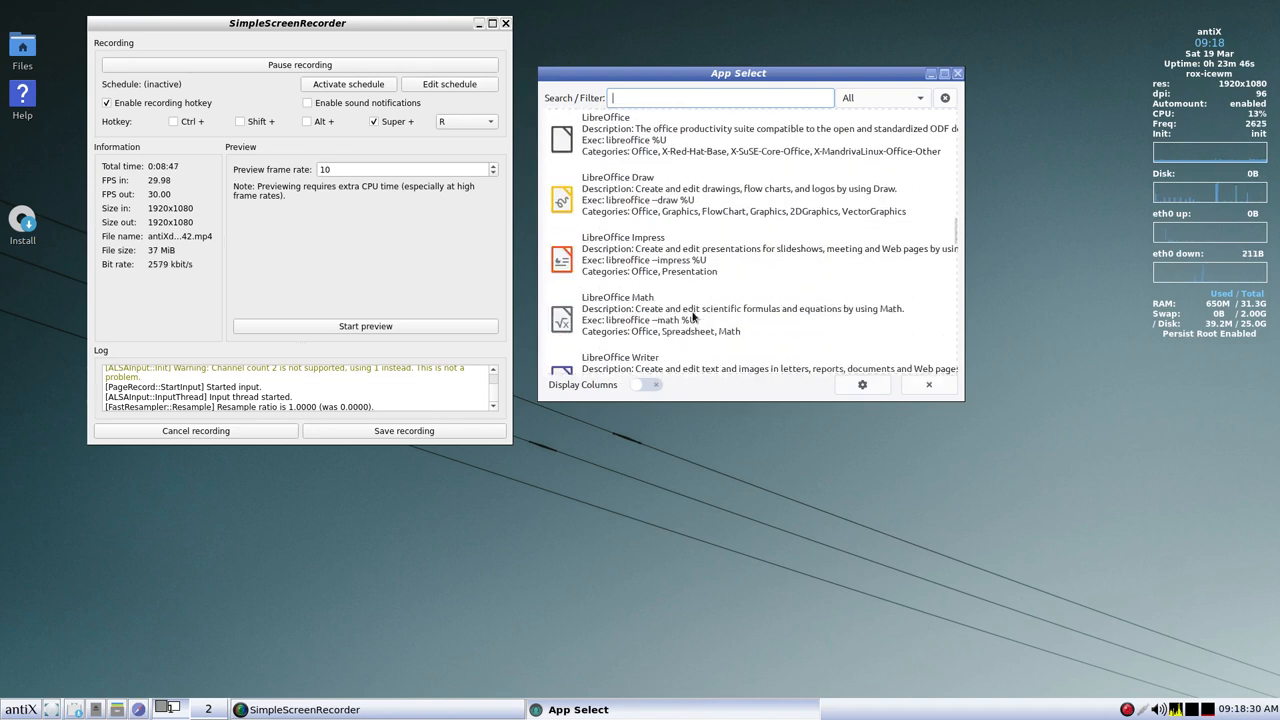
scroll(down, 3)
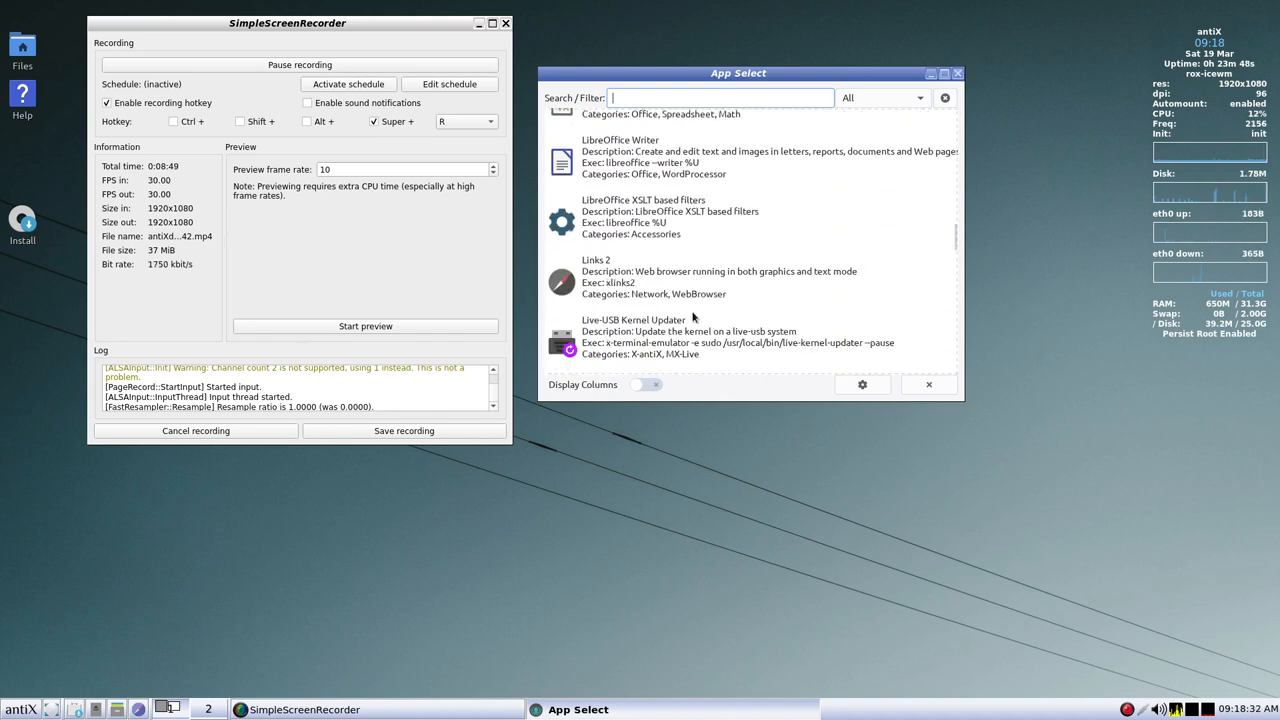
scroll(down, 3)
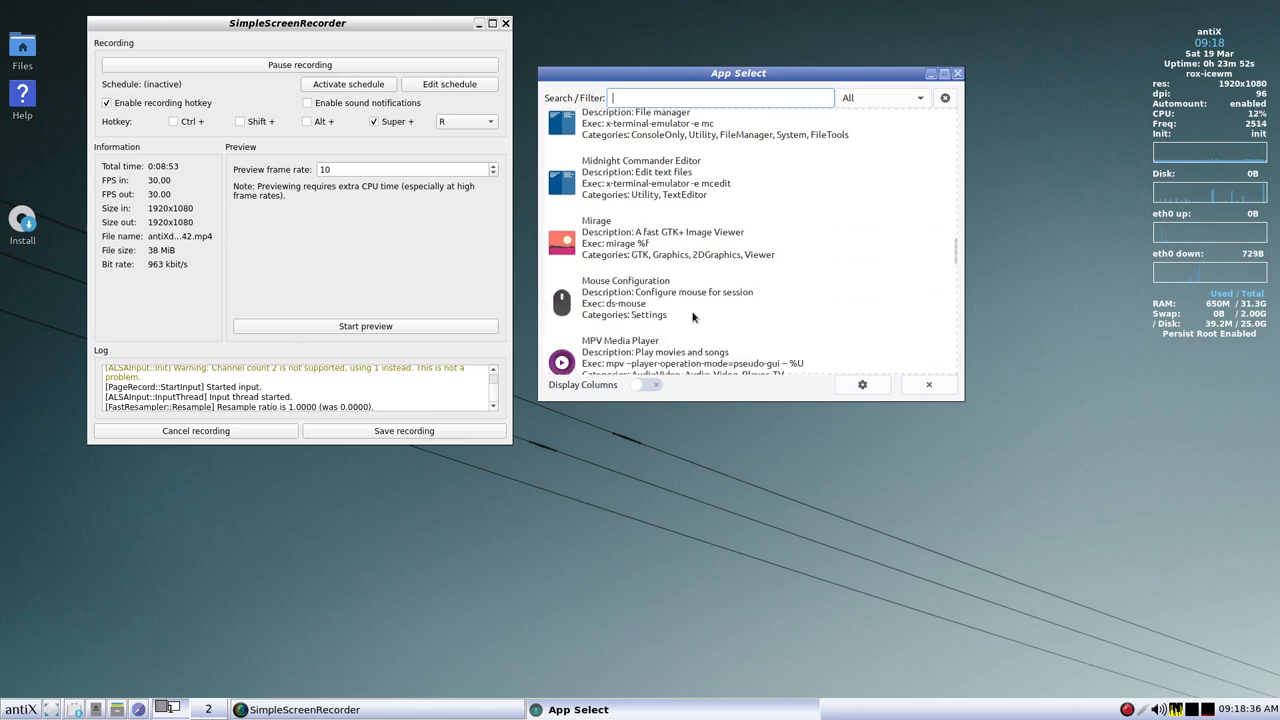
scroll(down, 3)
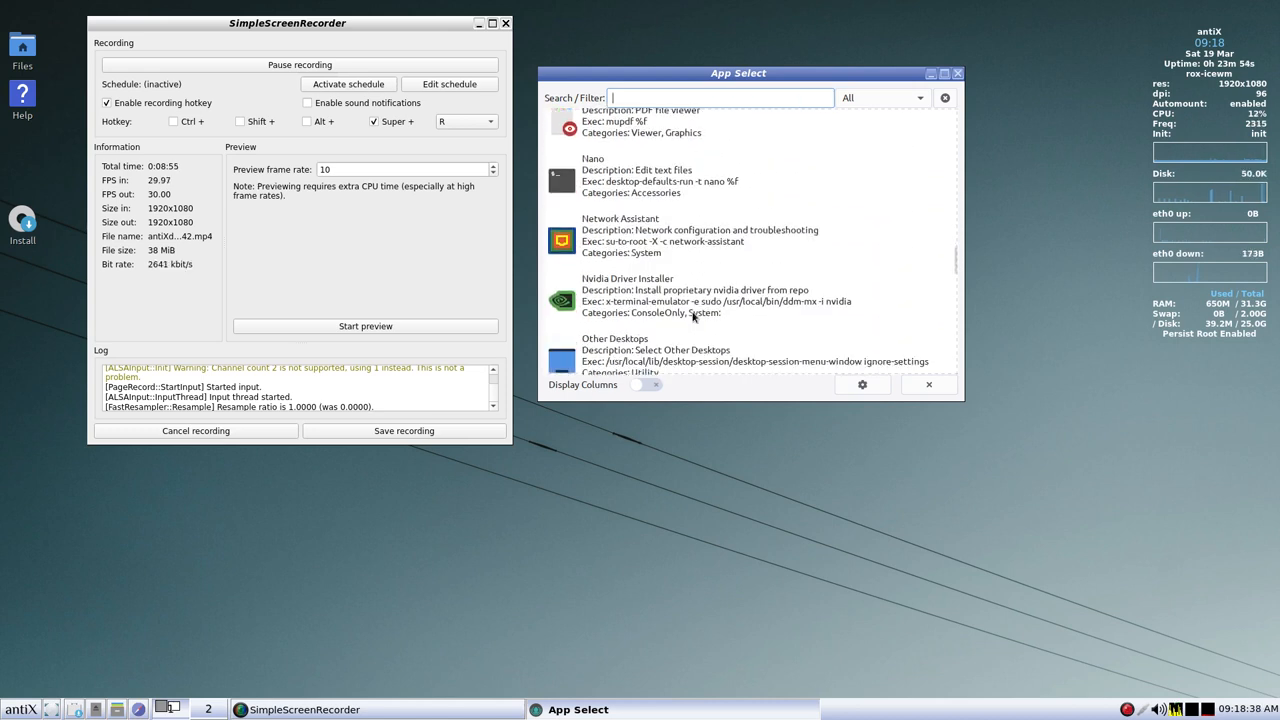
- Scroll App Select down to the zzzFM entries, then close the window
scroll(down, 3)
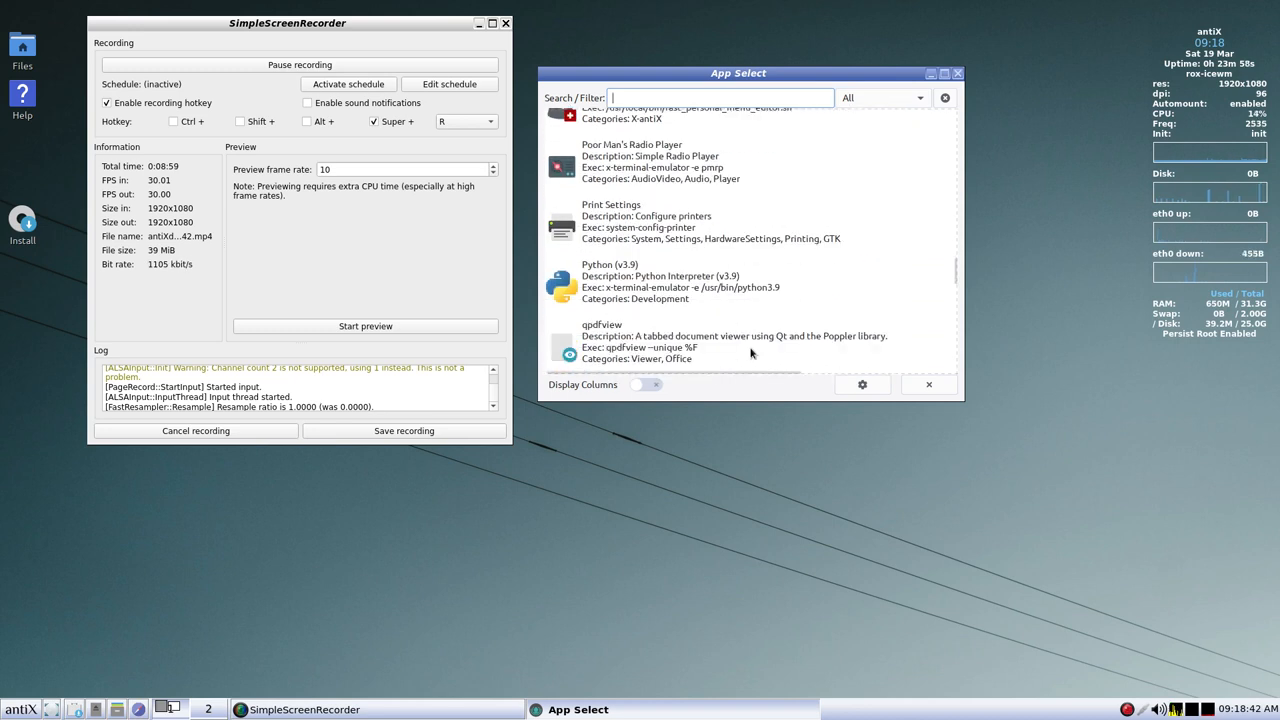
scroll(down, 3)
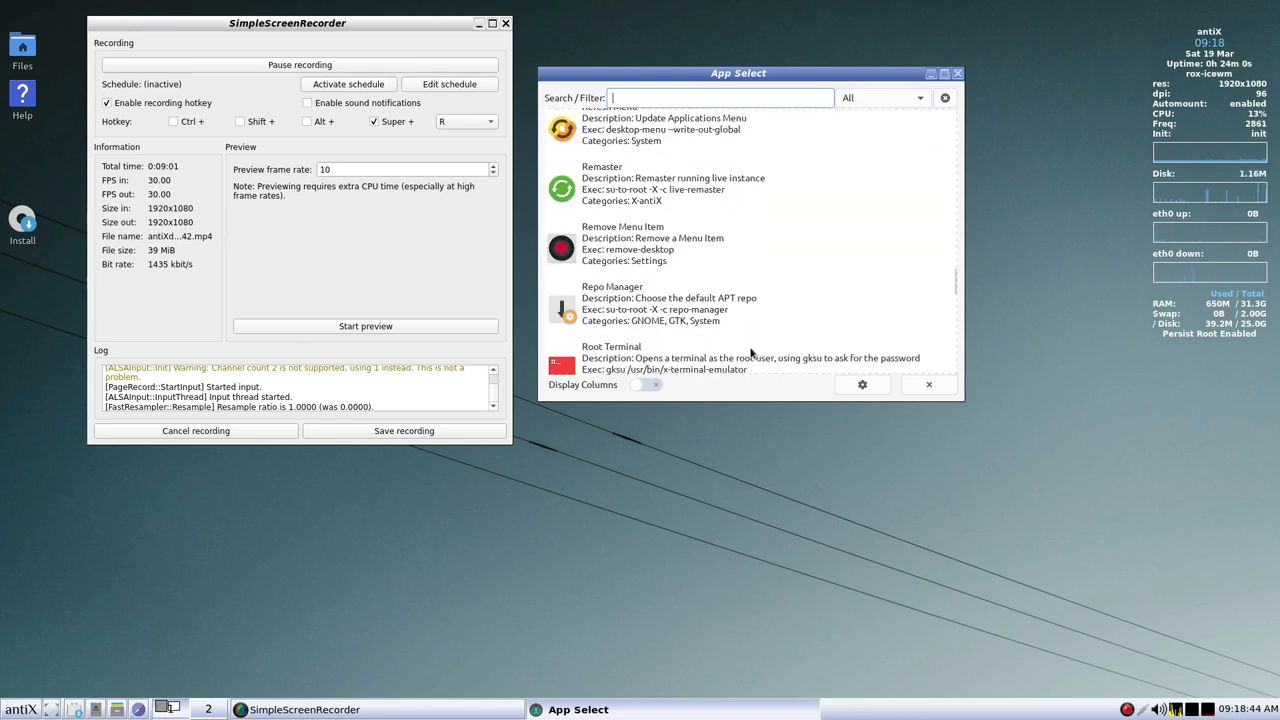
scroll(down, 3)
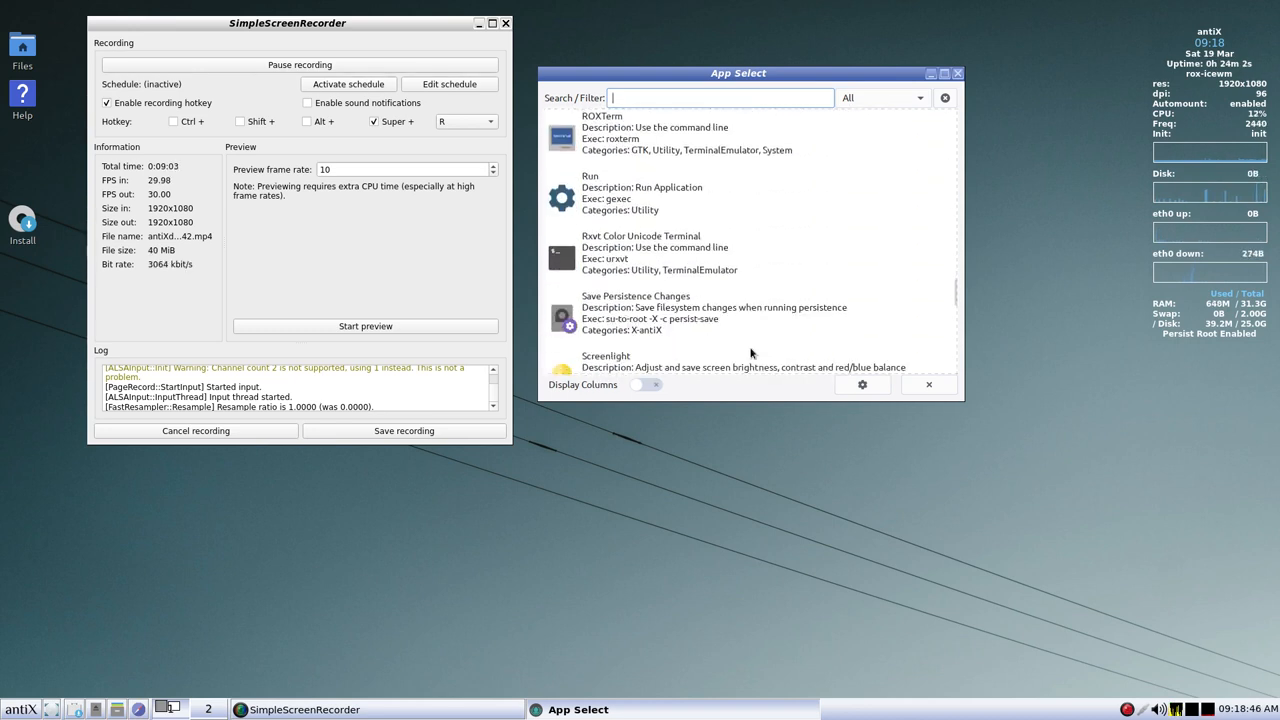
scroll(down, 3)
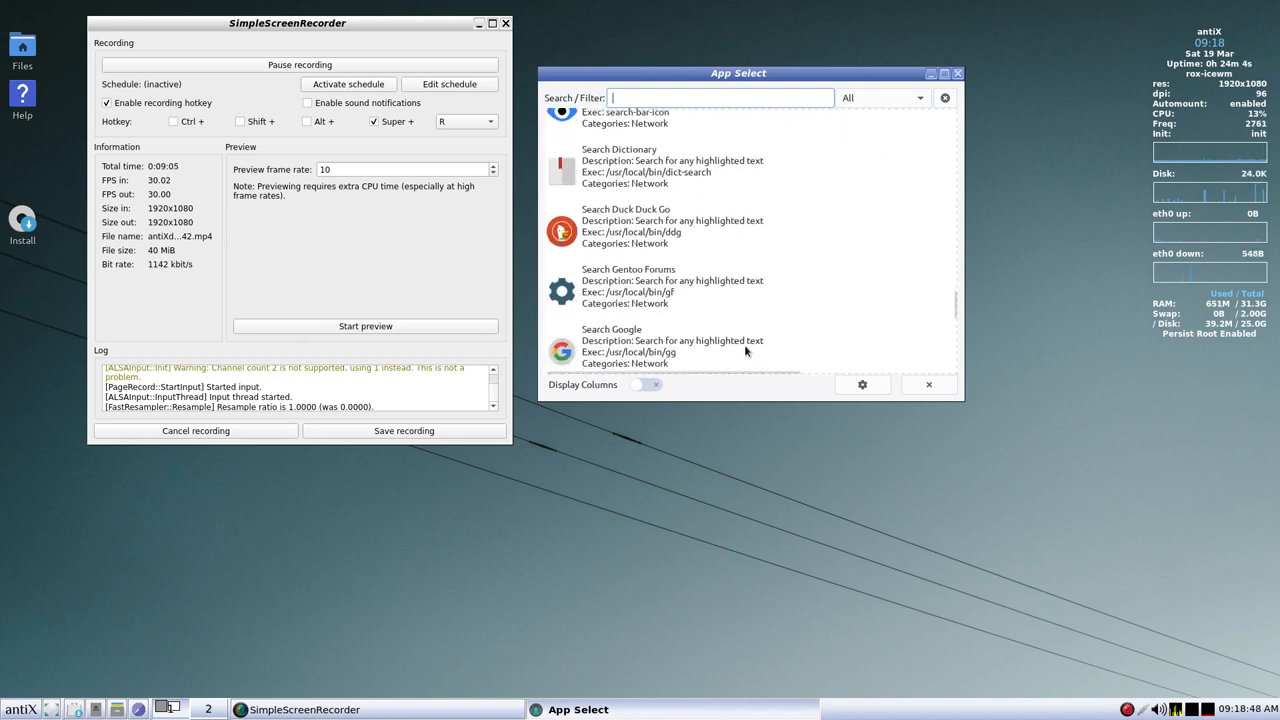
scroll(down, 3)
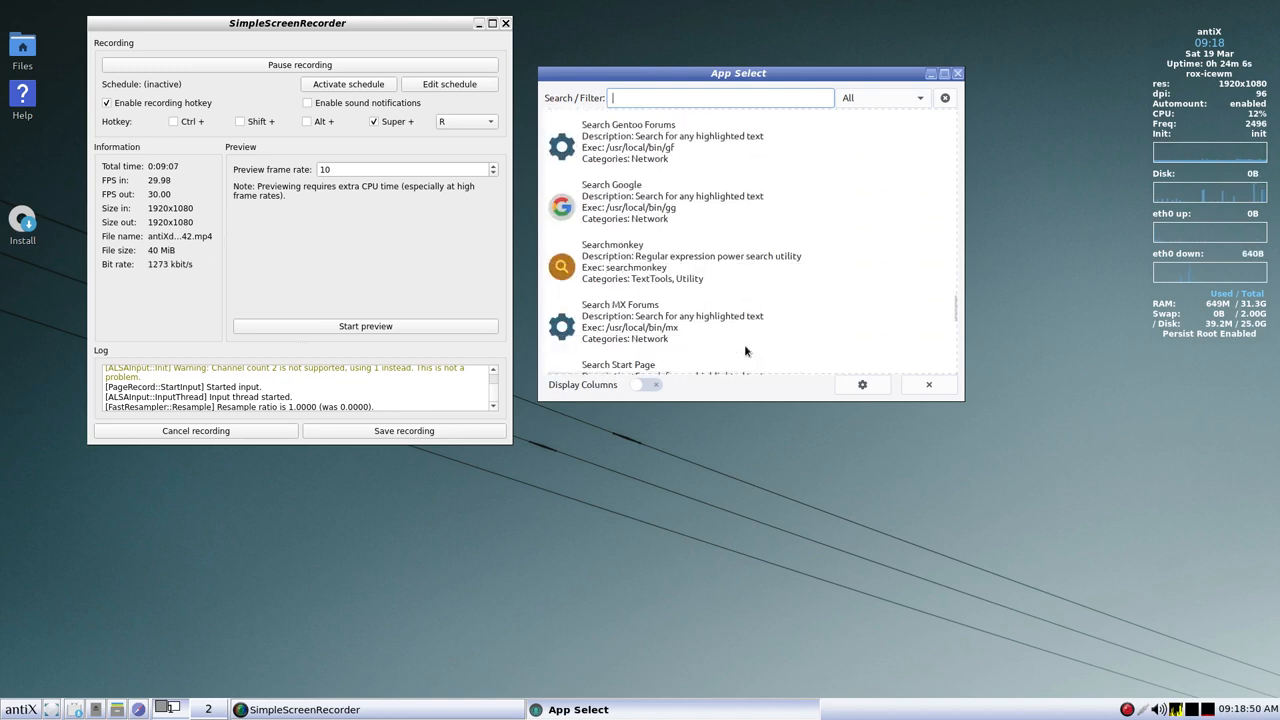
scroll(down, 3)
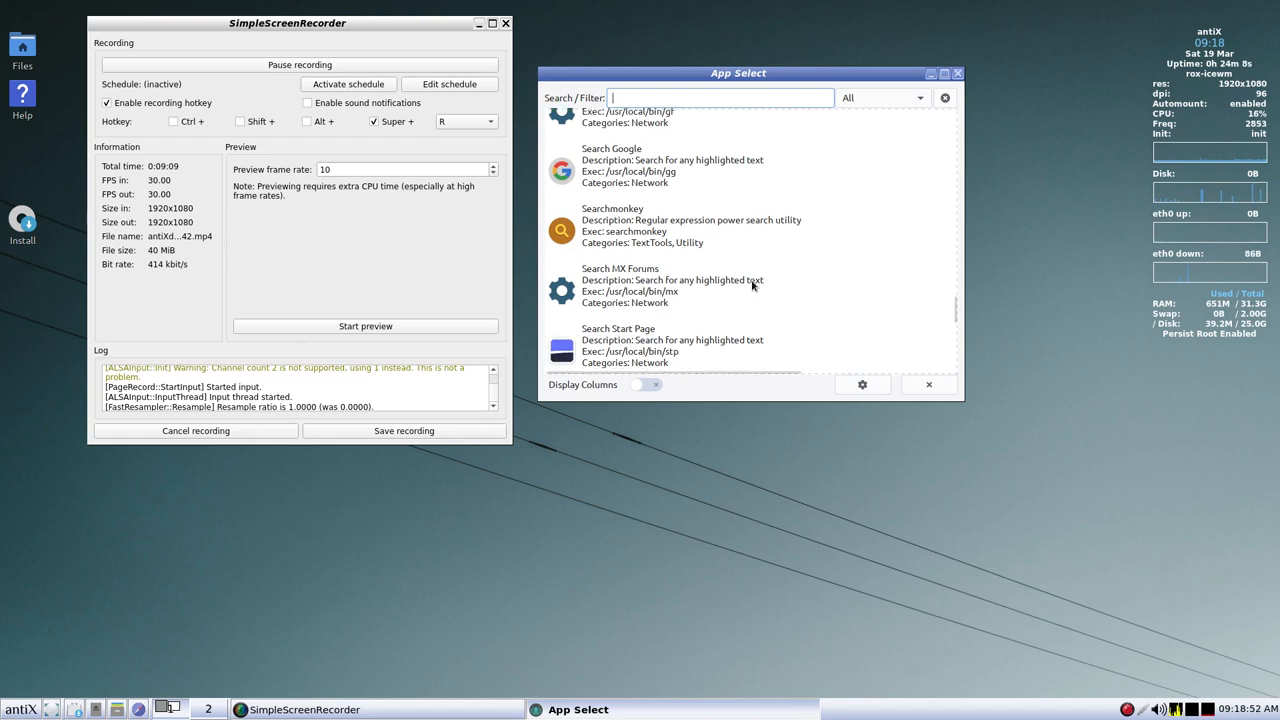
scroll(down, 3)
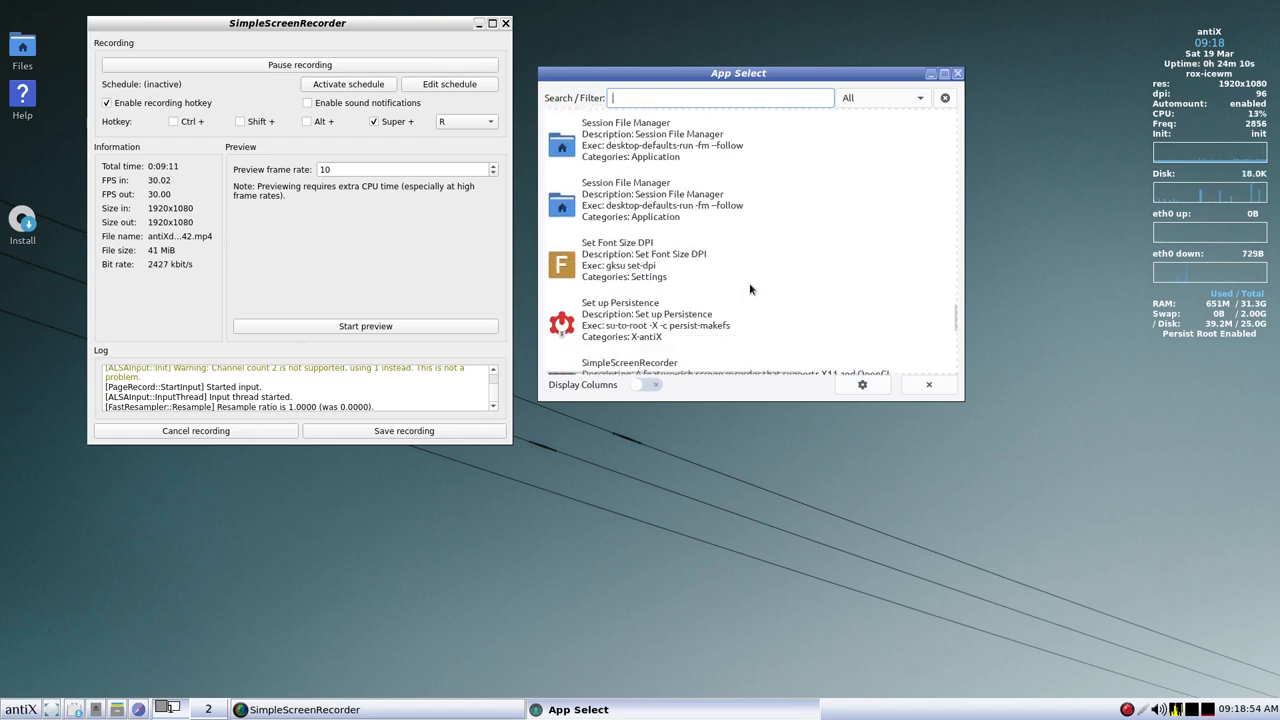
scroll(down, 3)
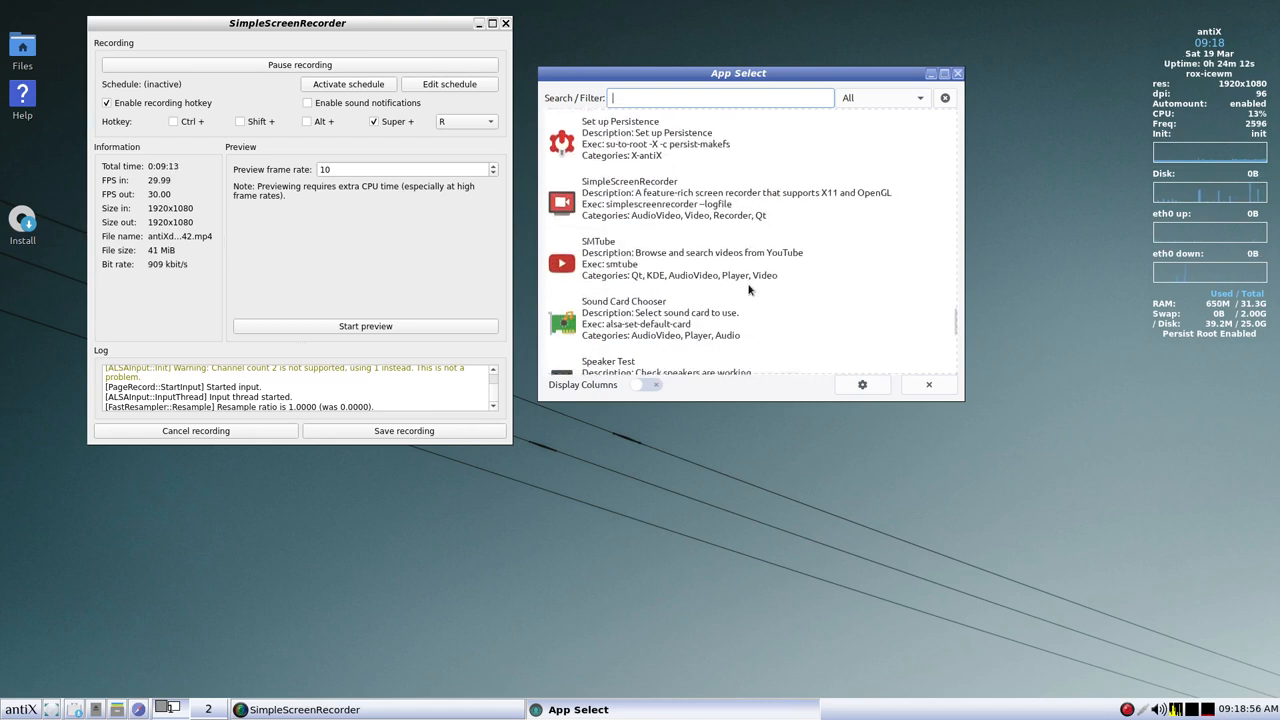
scroll(down, 3)
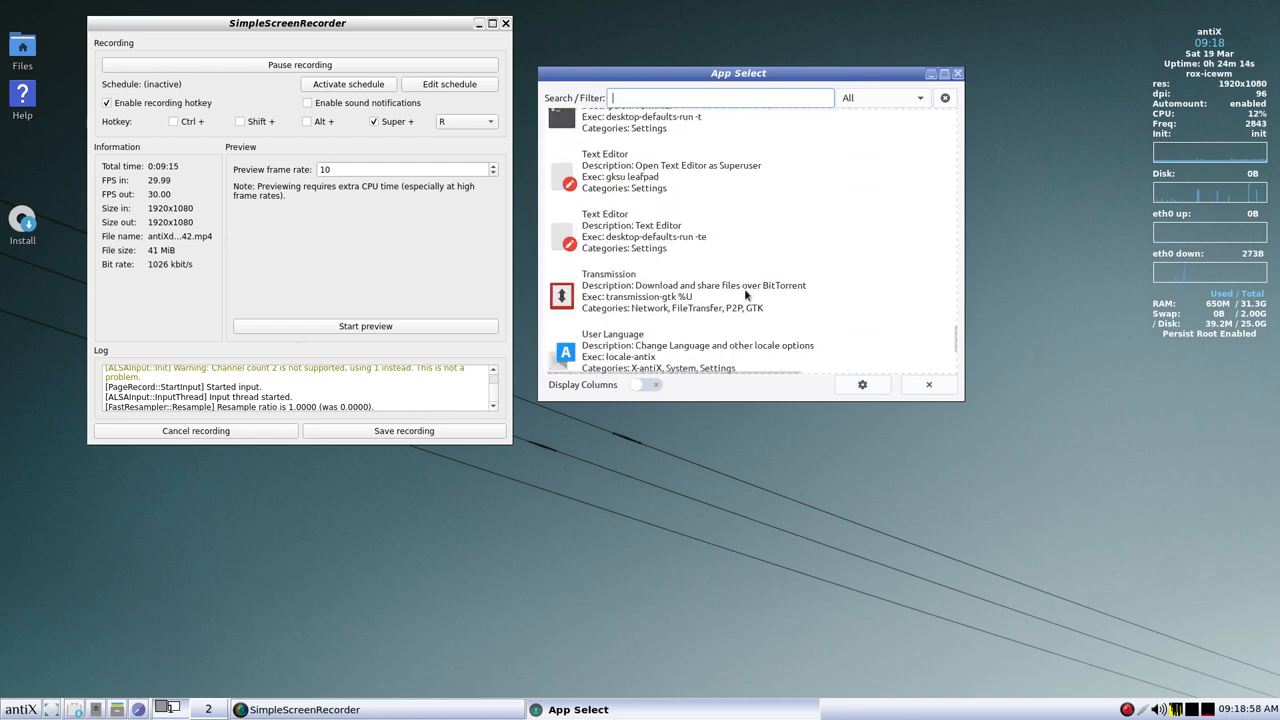
scroll(down, 3)
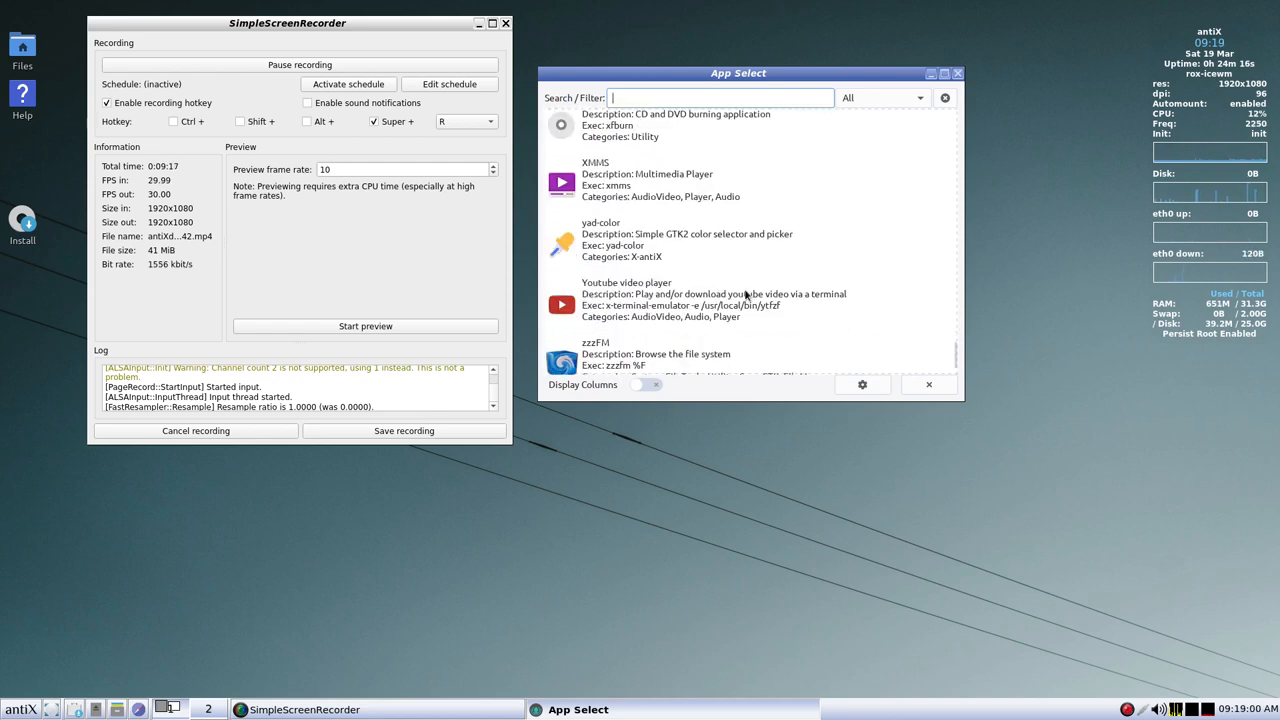
scroll(down, 3)
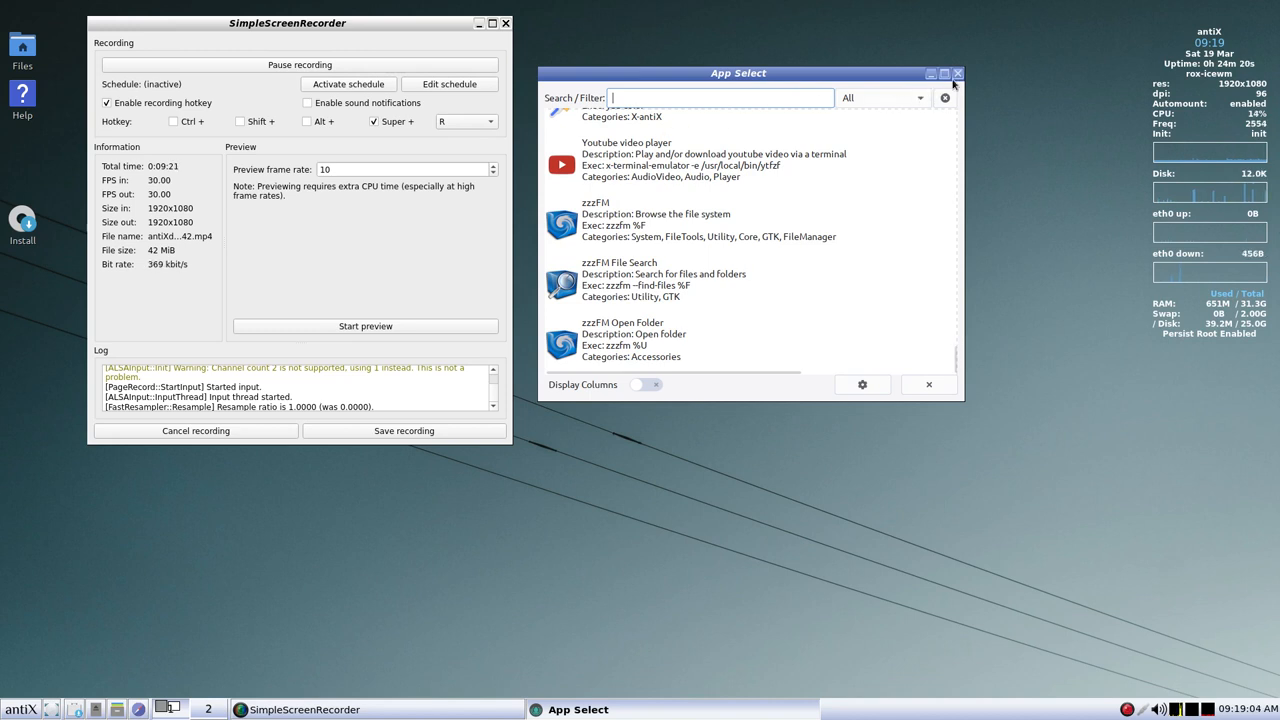
click(957, 72)
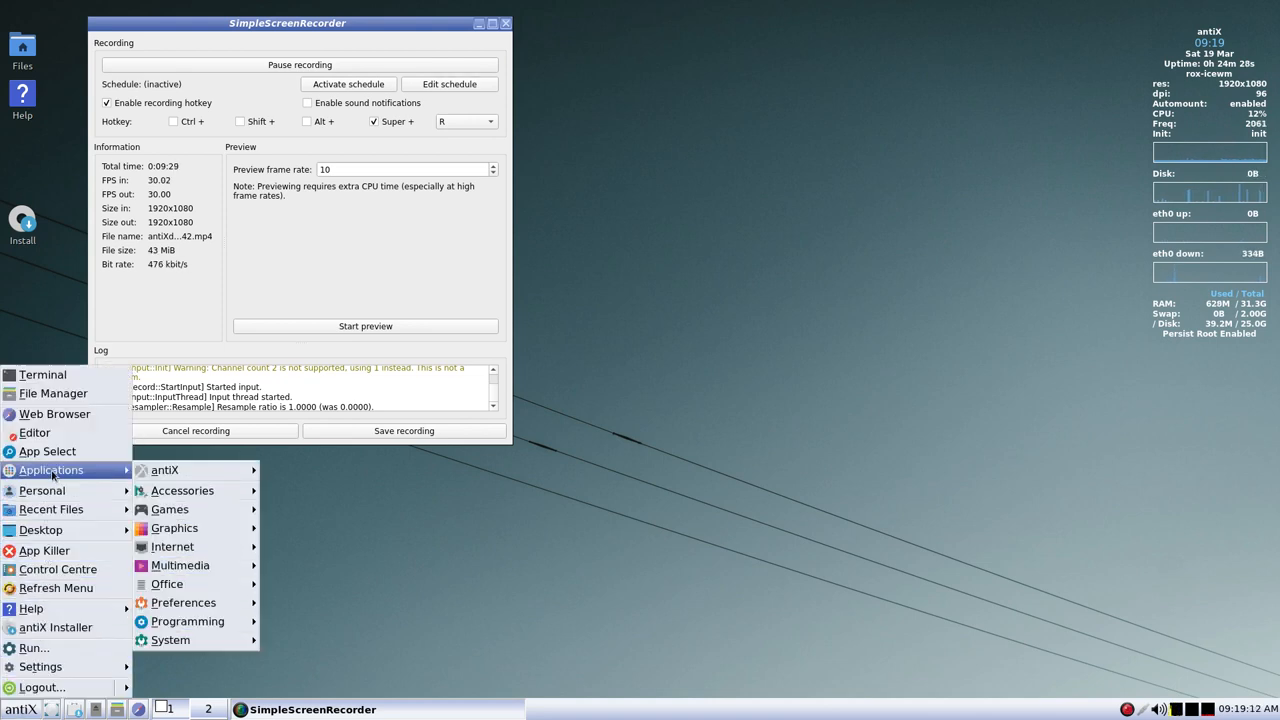
- Browse Applications > antiX entries like CLI APT-based Package Manager and Command Line Control Centre
click(165, 470)
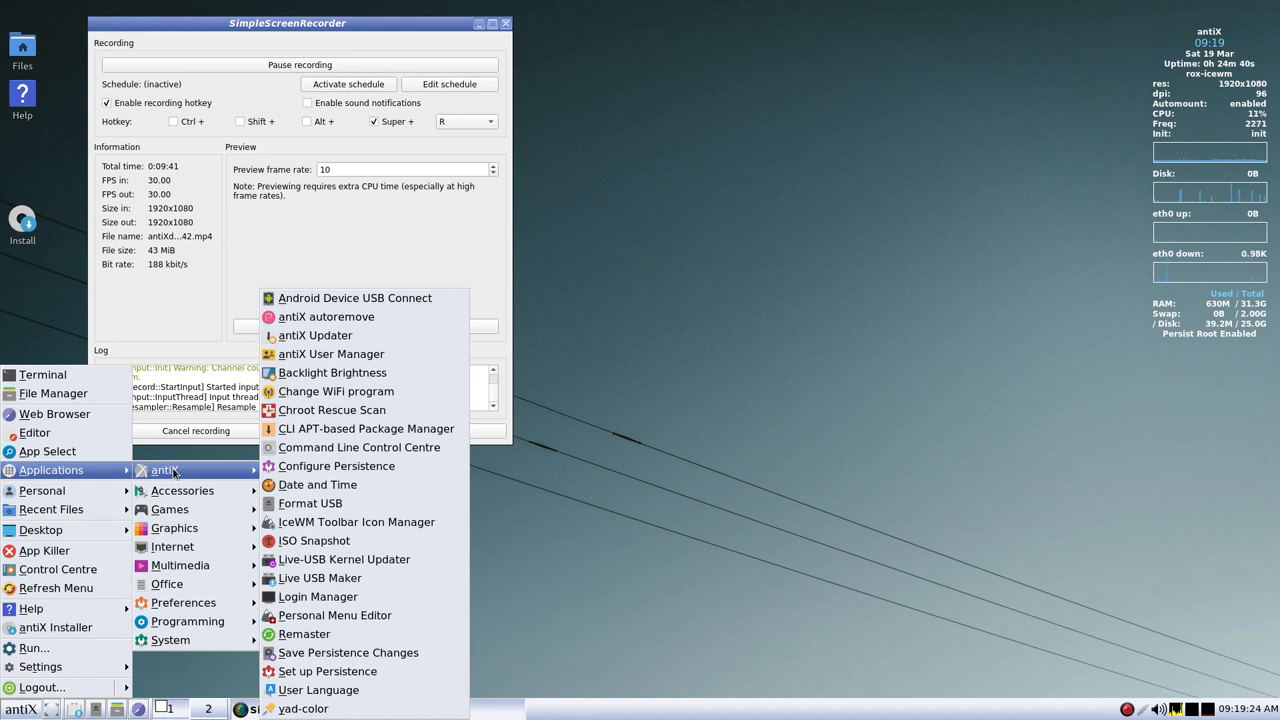
mouse_move(332, 372)
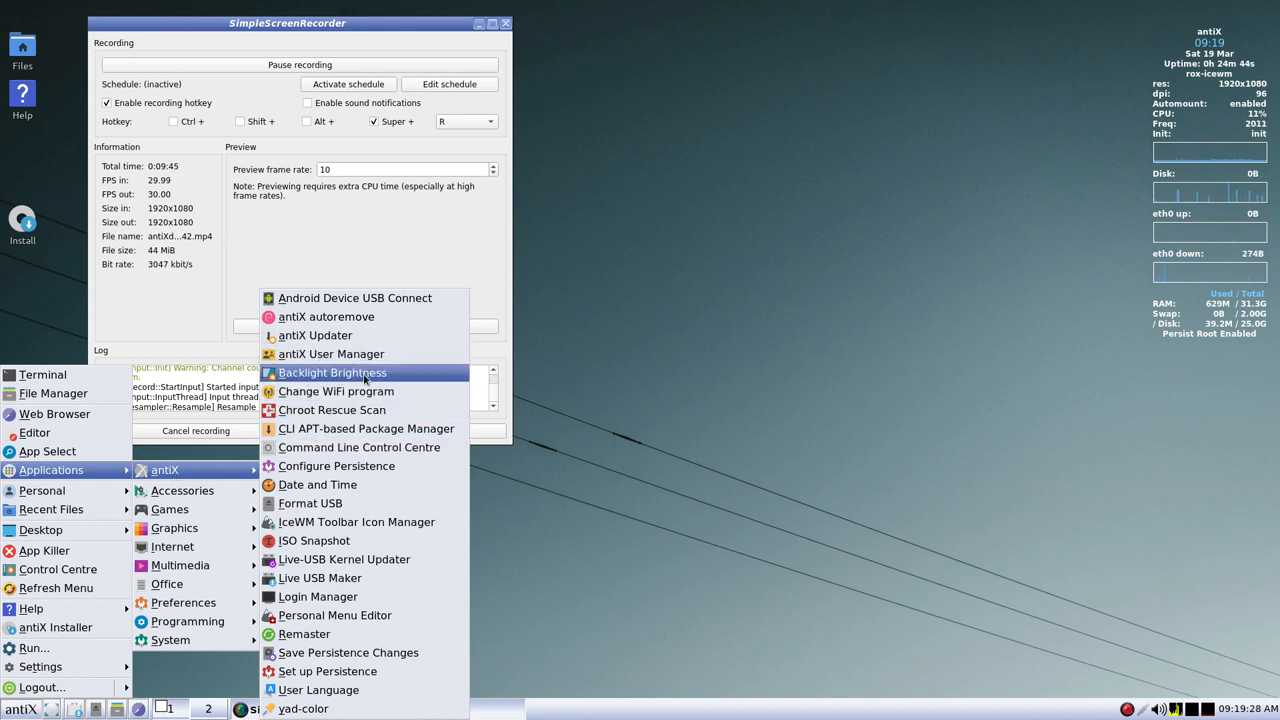
mouse_move(335, 391)
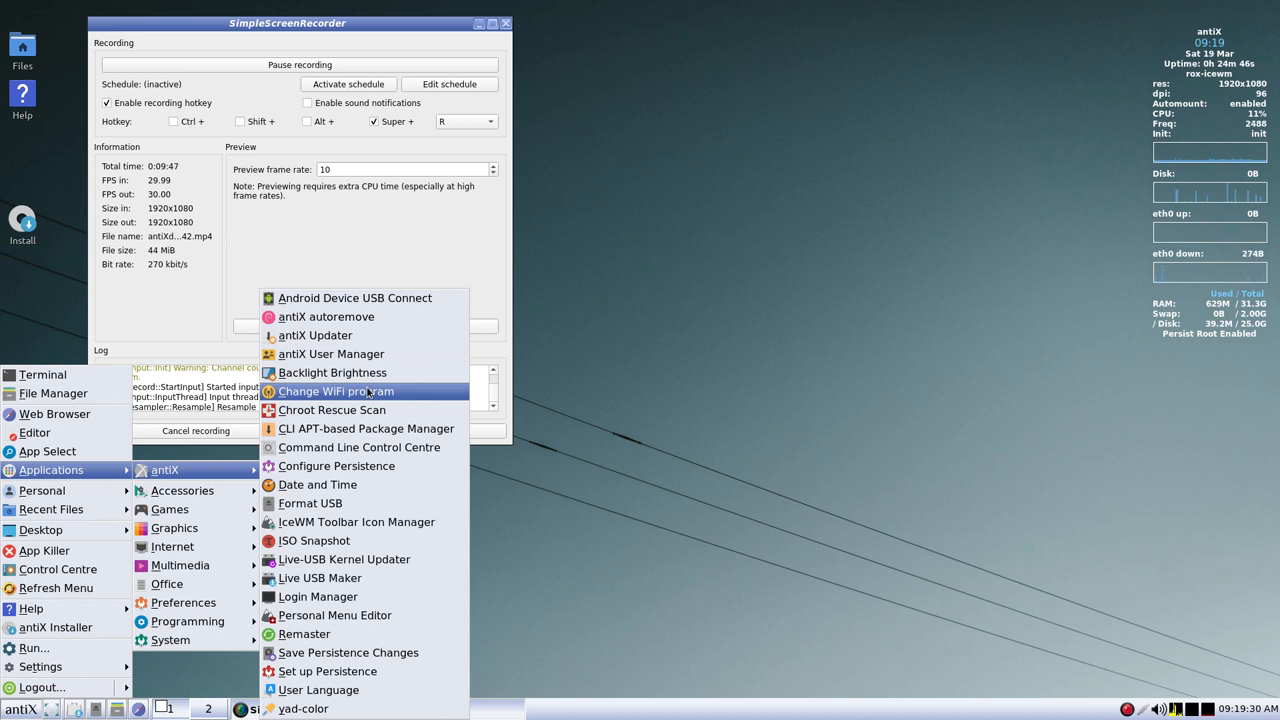
mouse_move(367, 410)
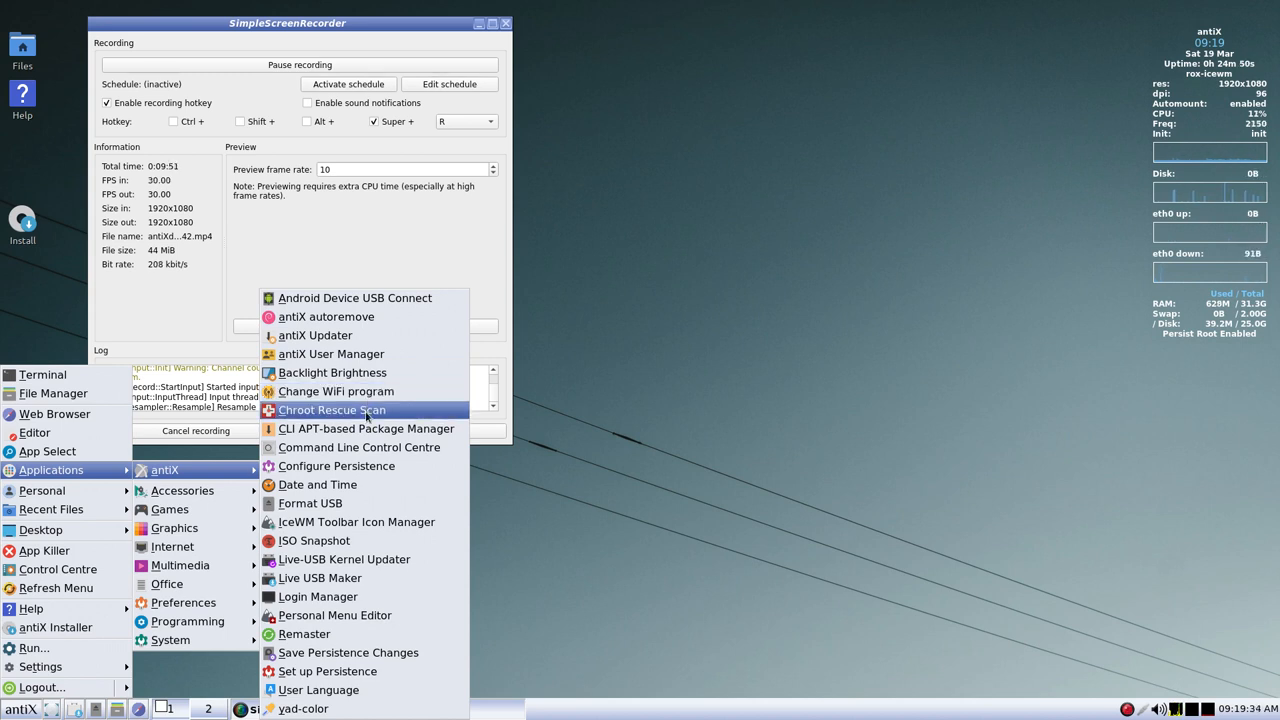
mouse_move(366, 428)
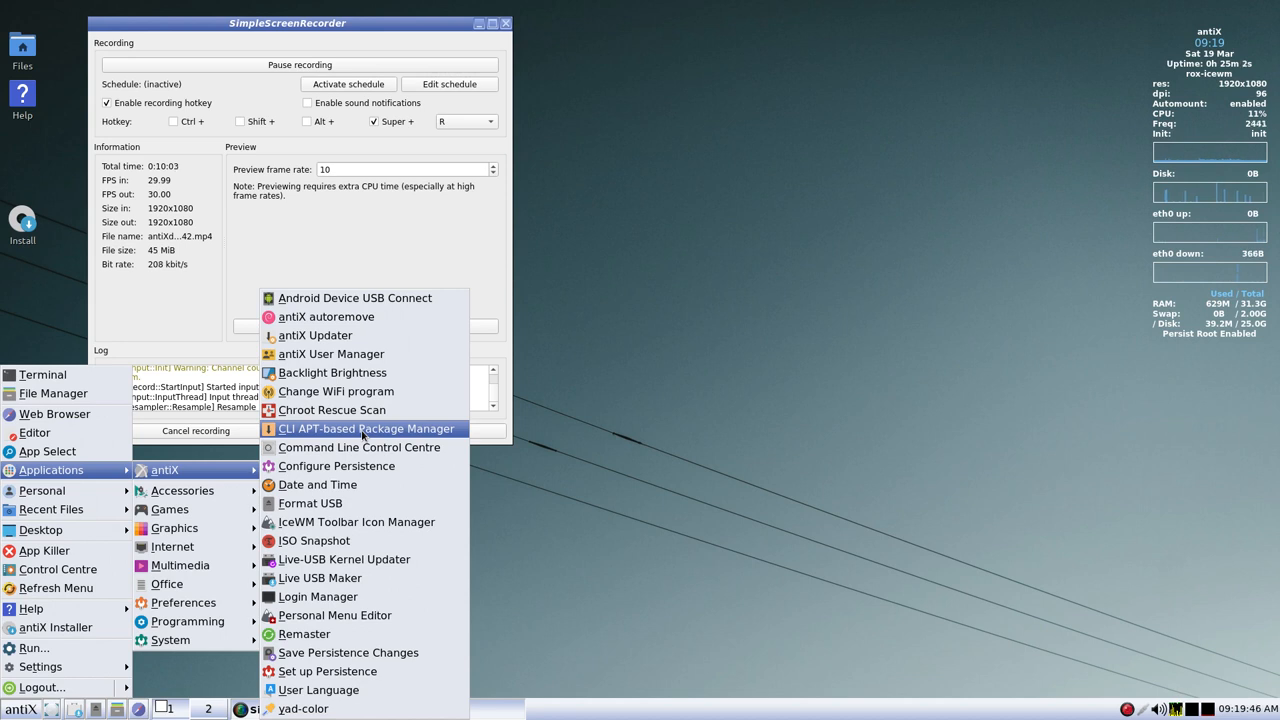
click(370, 428)
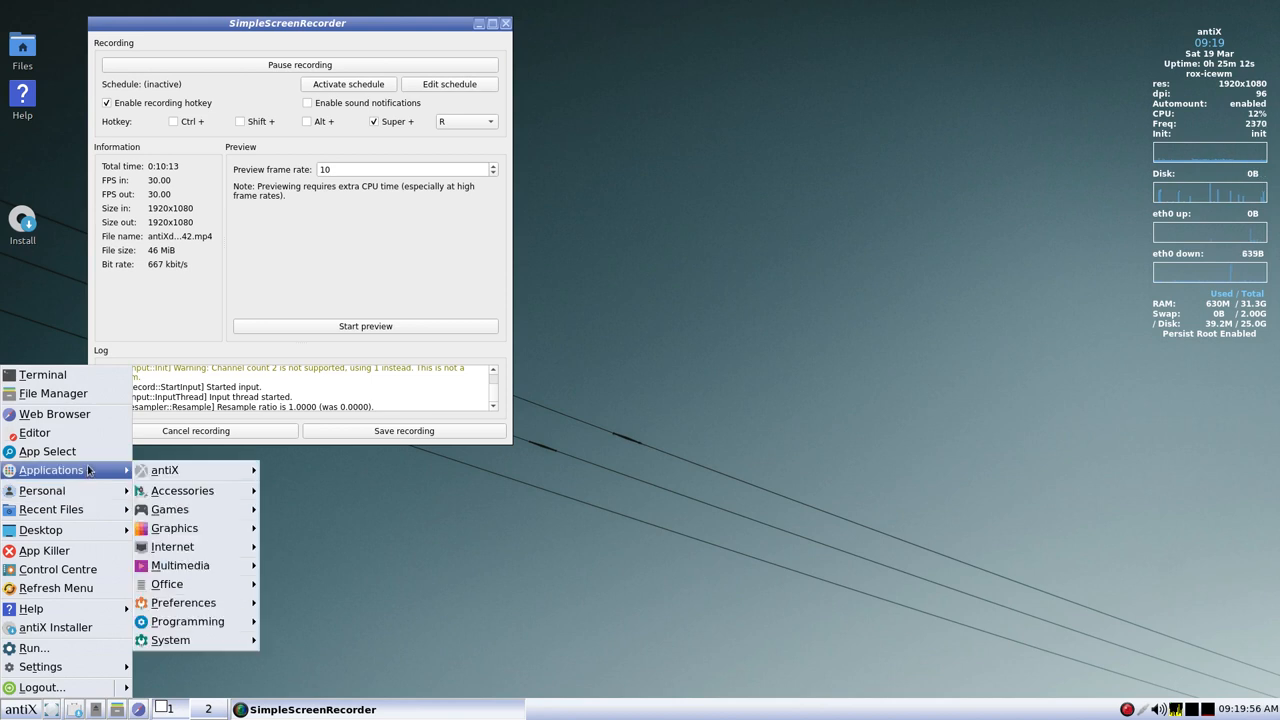
click(165, 470)
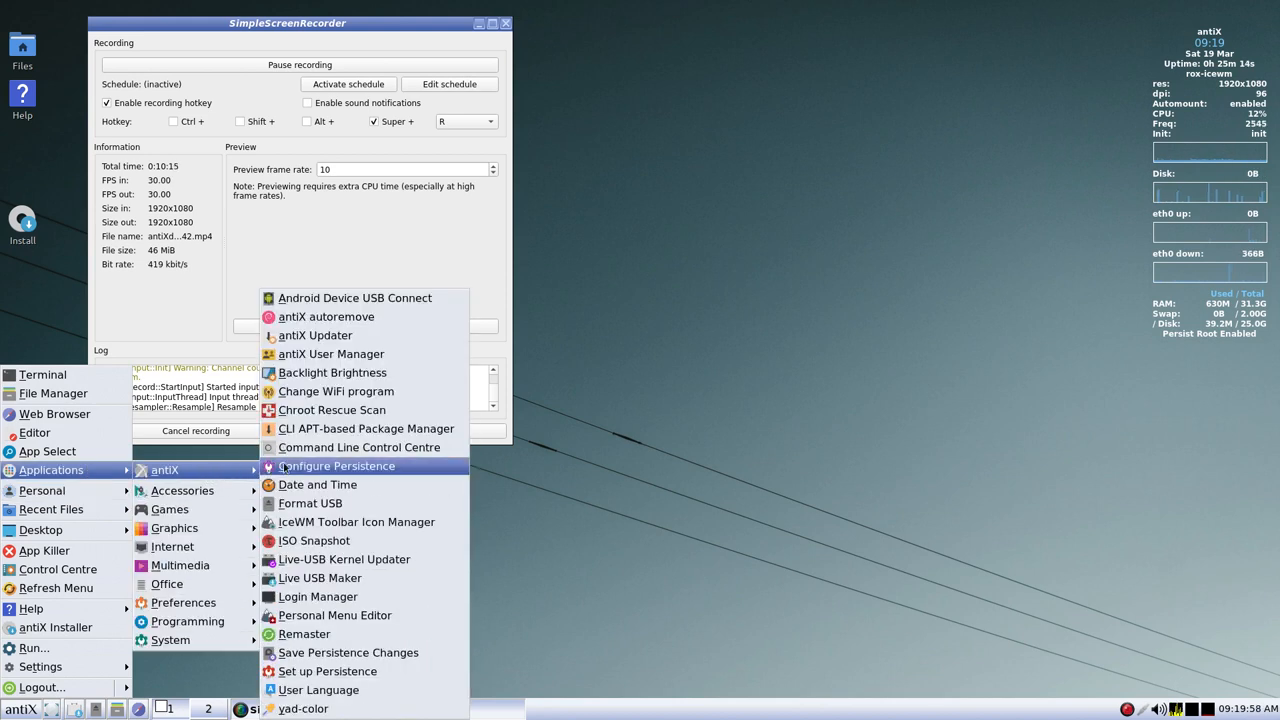
mouse_move(358, 447)
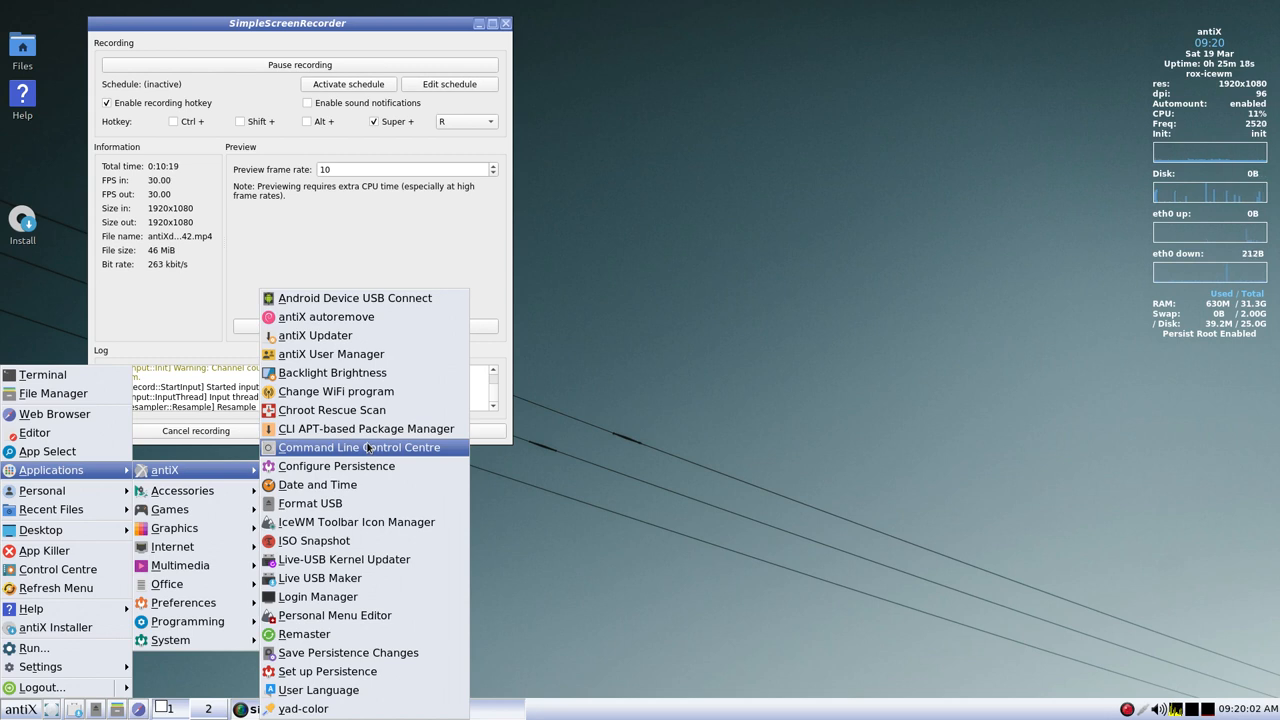
click(358, 447)
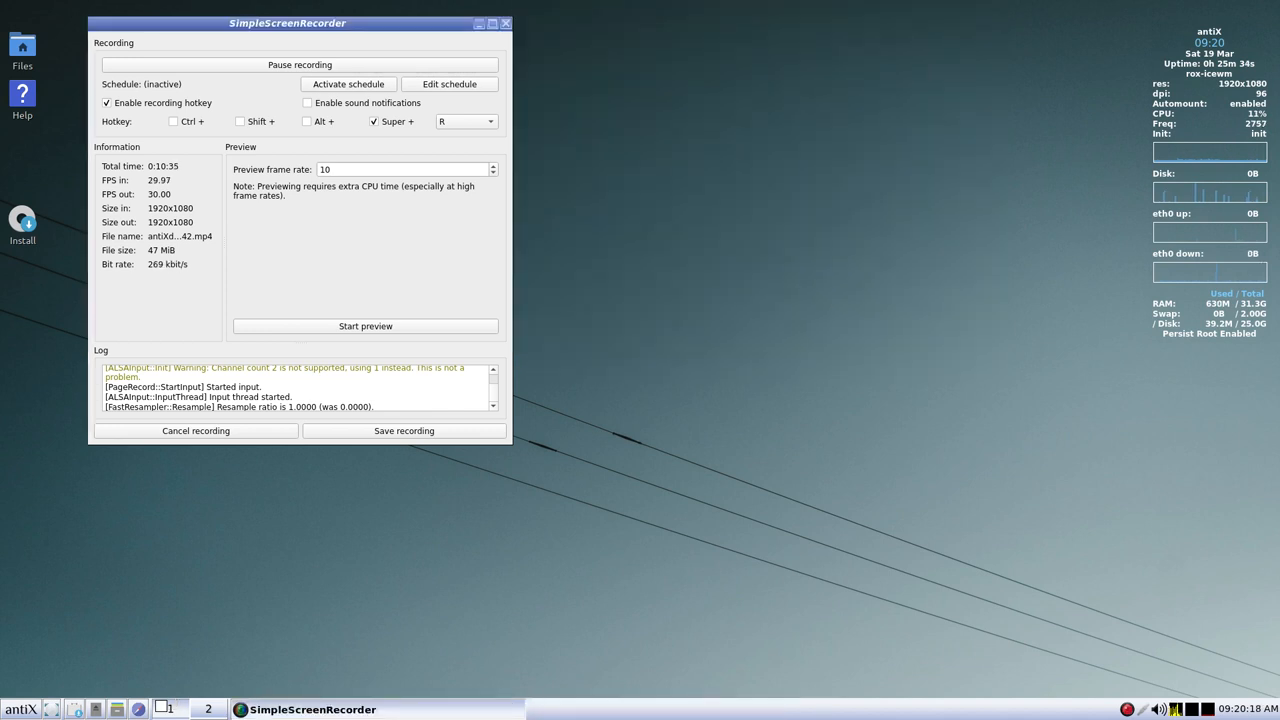
click(20, 711)
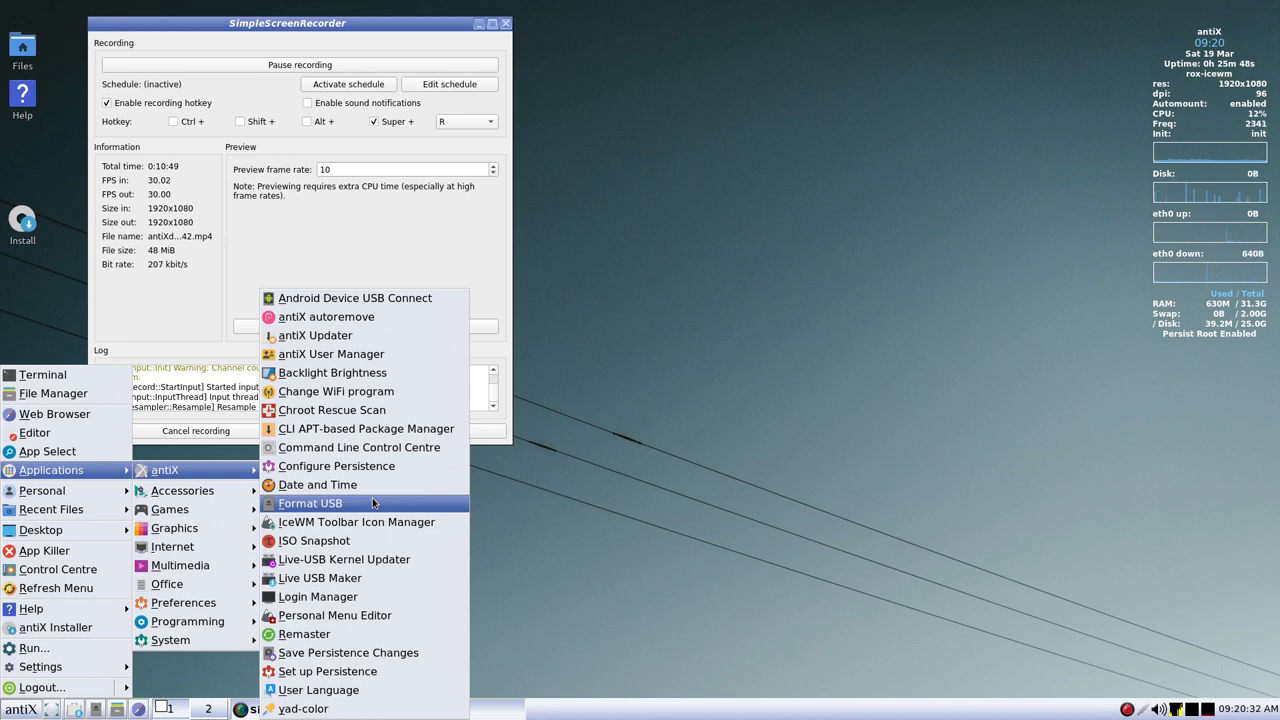
click(311, 503)
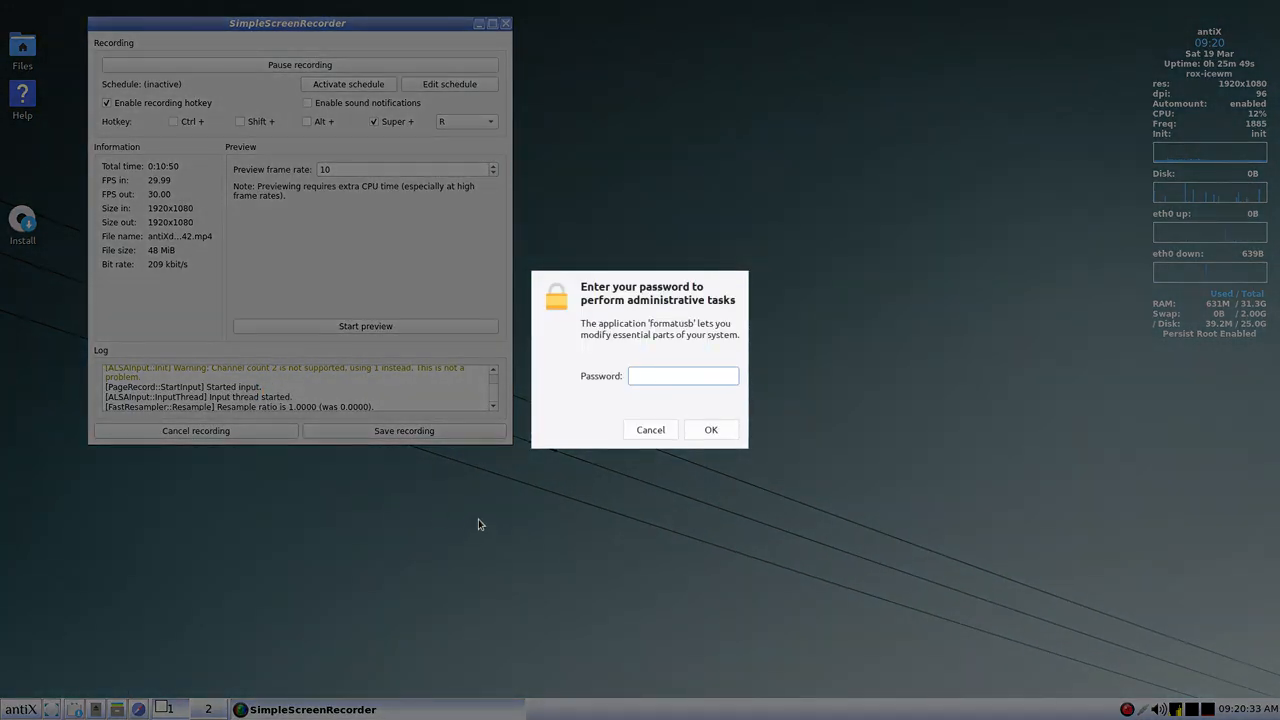
click(650, 429)
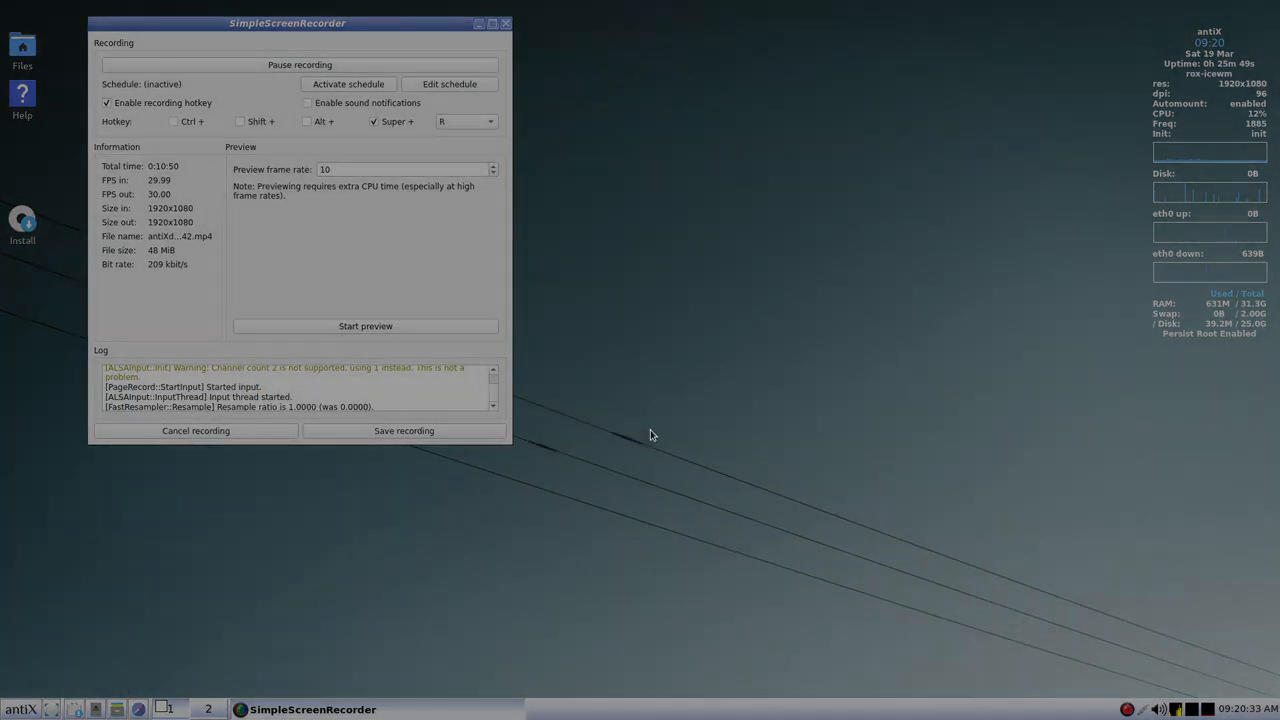
- Open the antiX menu and browse Applications → antiX down to yad-color
click(40, 530)
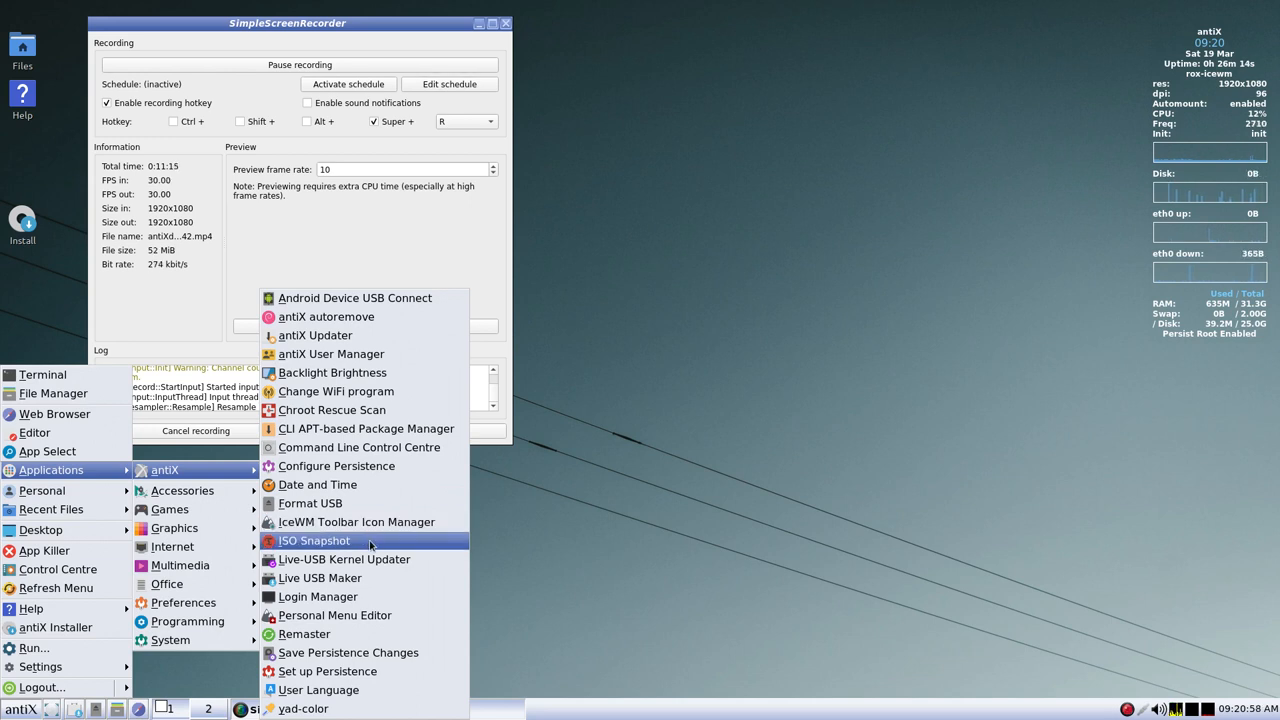
mouse_move(374, 559)
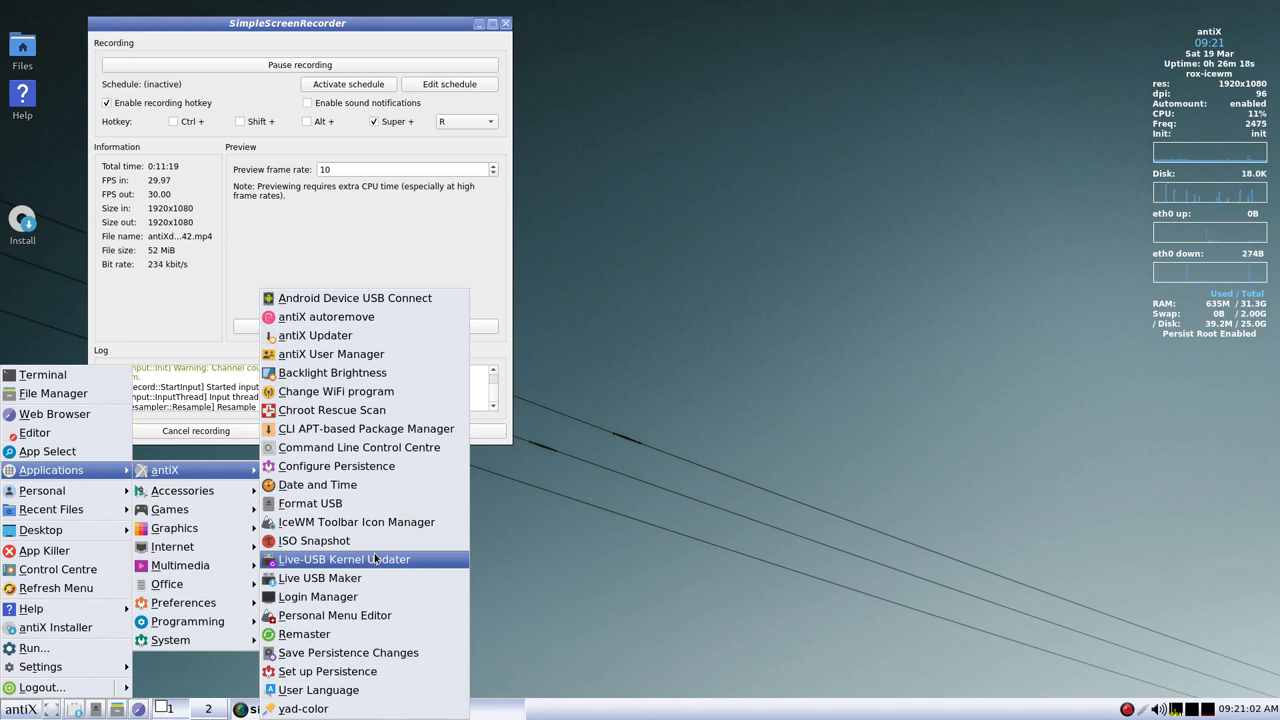
mouse_move(377, 559)
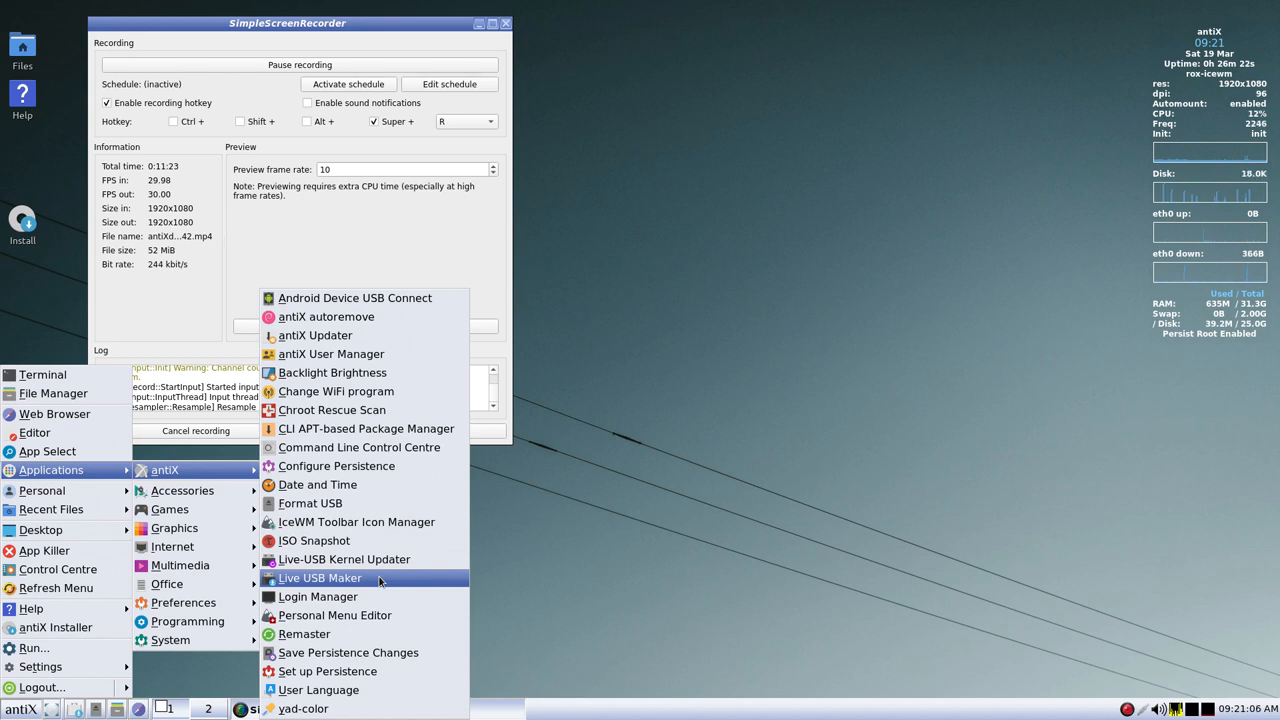
mouse_move(318, 597)
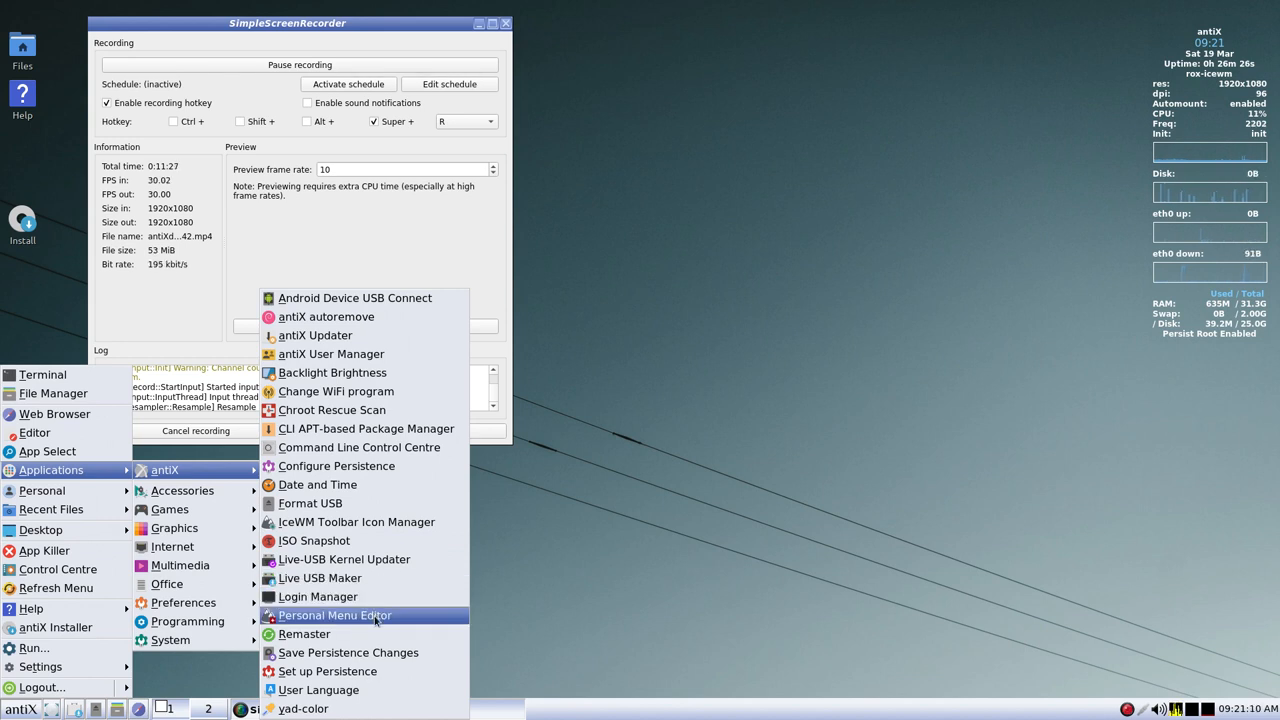
mouse_move(377, 634)
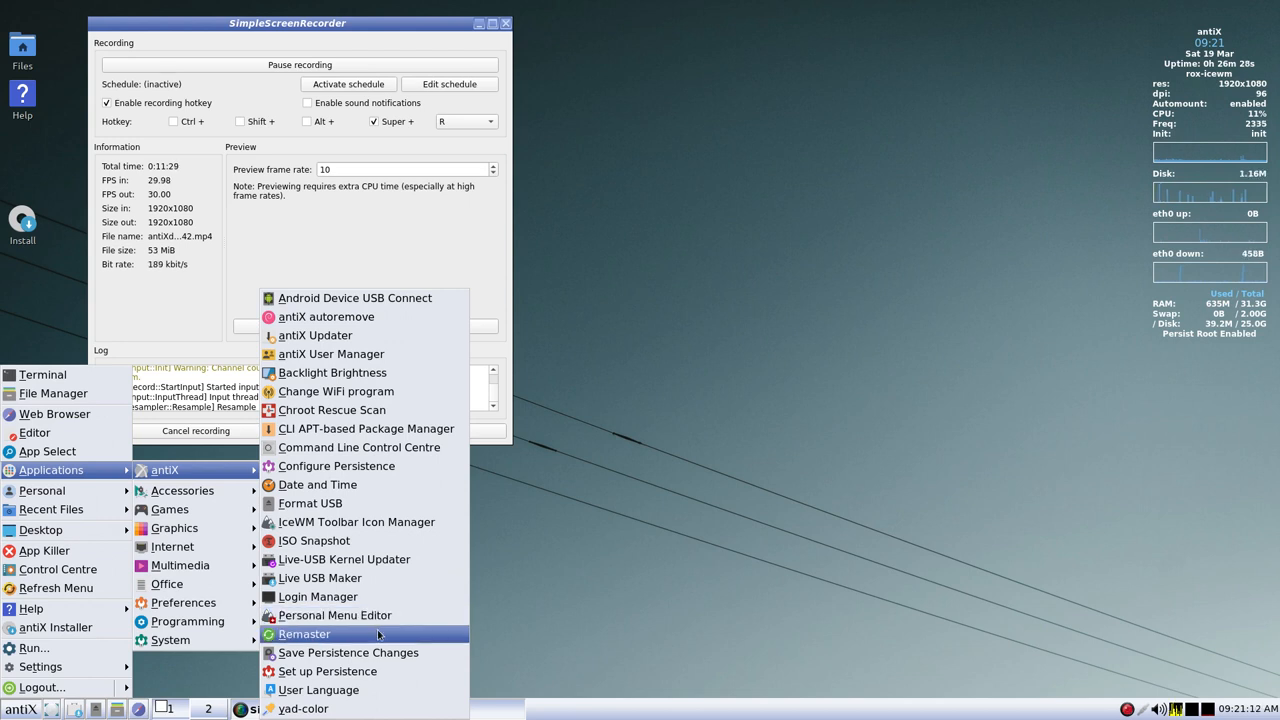
mouse_move(348, 652)
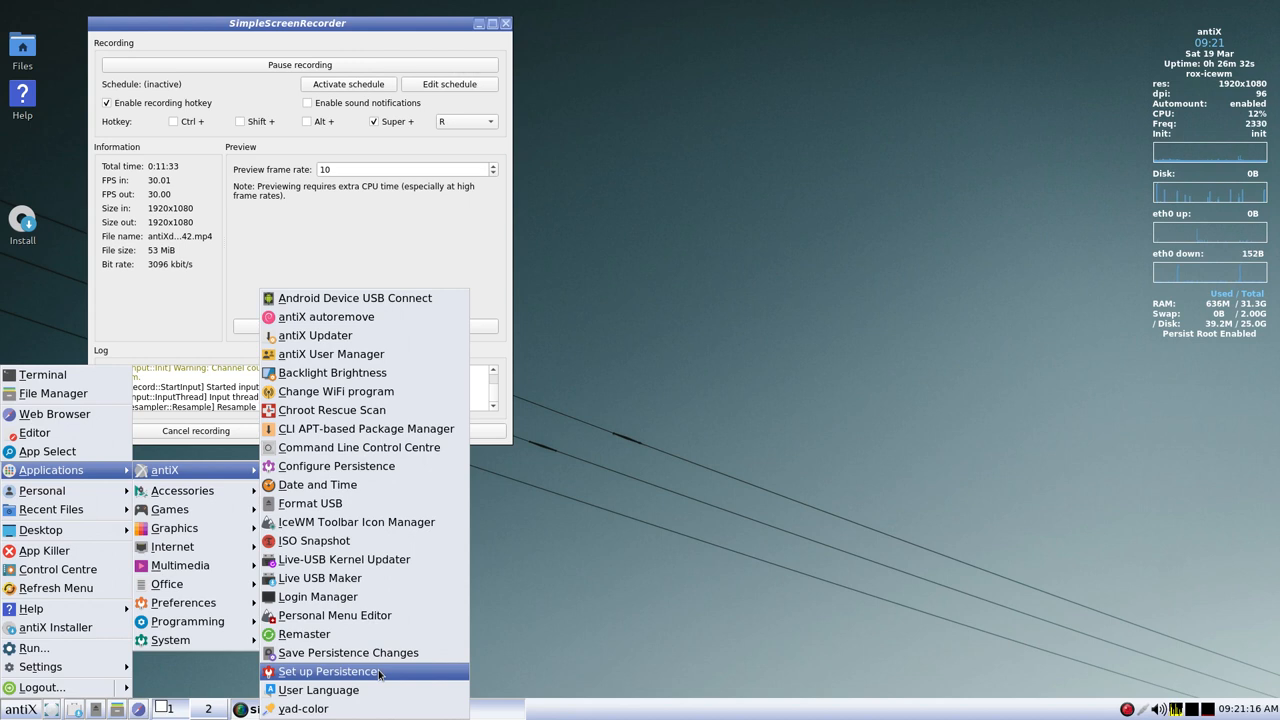
mouse_move(318, 688)
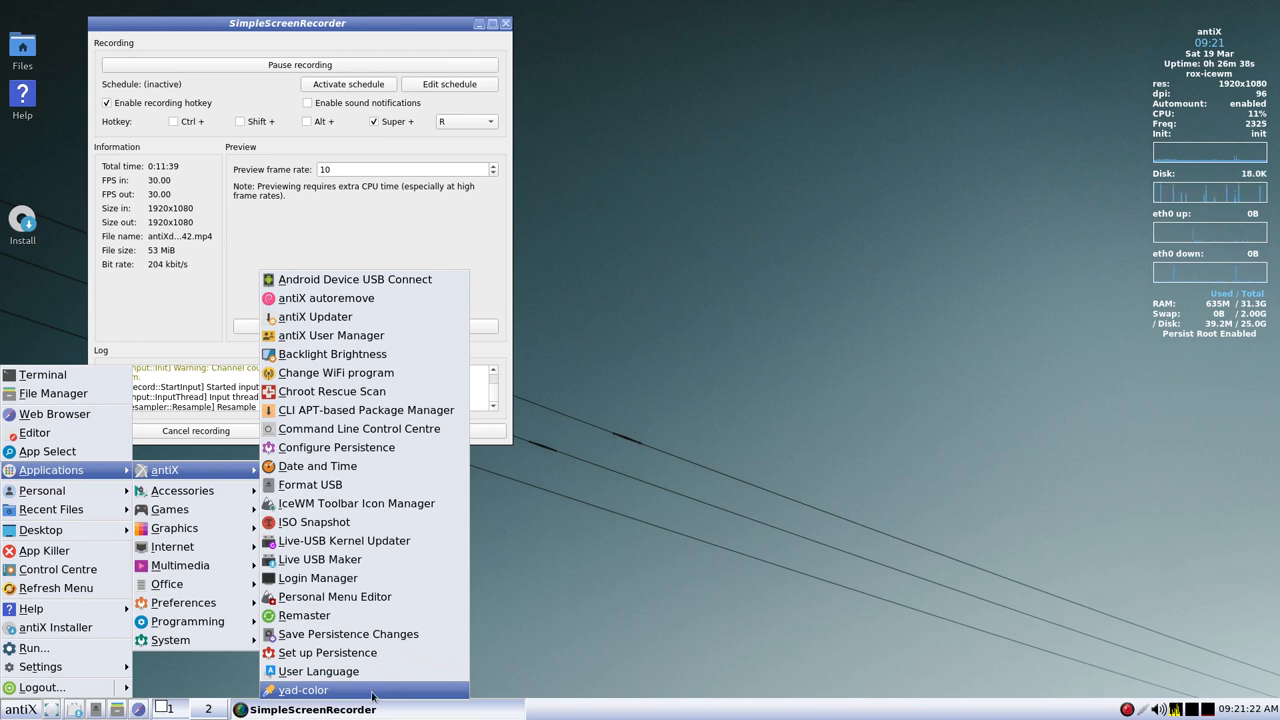
- Launch yad-color, reposition its Color window, close it, and reopen the antiX menu
click(303, 689)
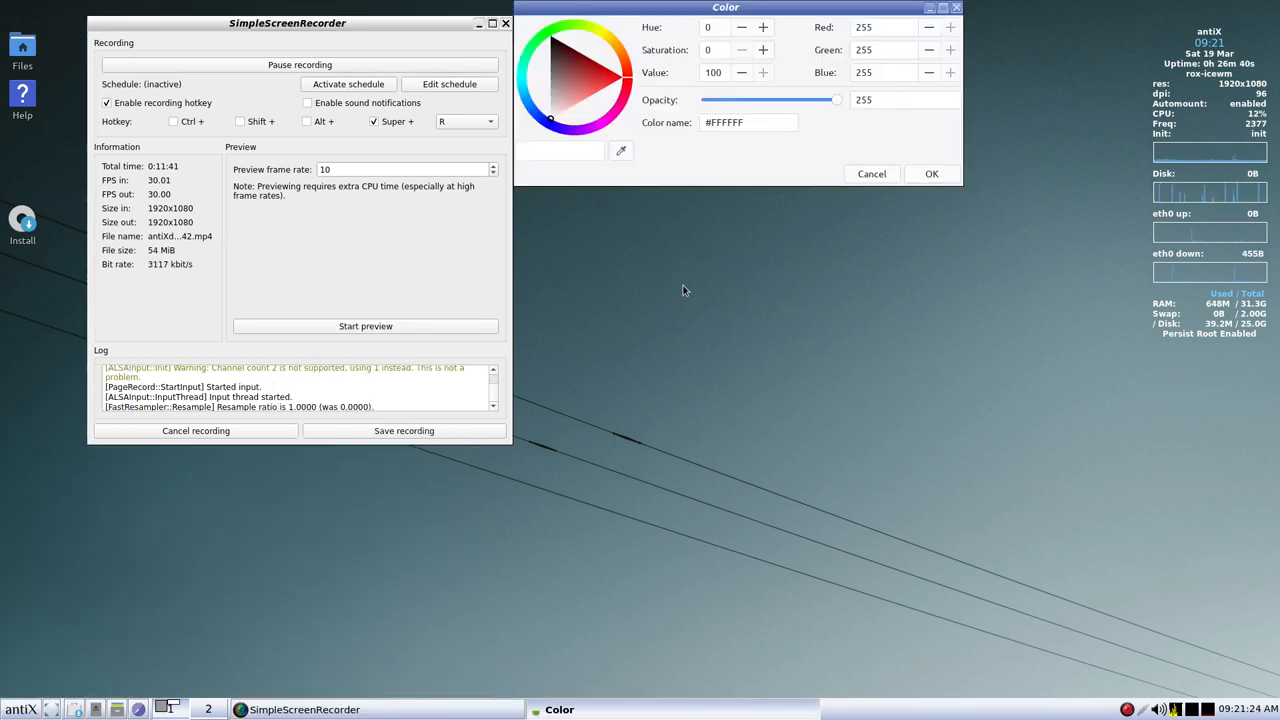
drag(725, 7, 778, 65)
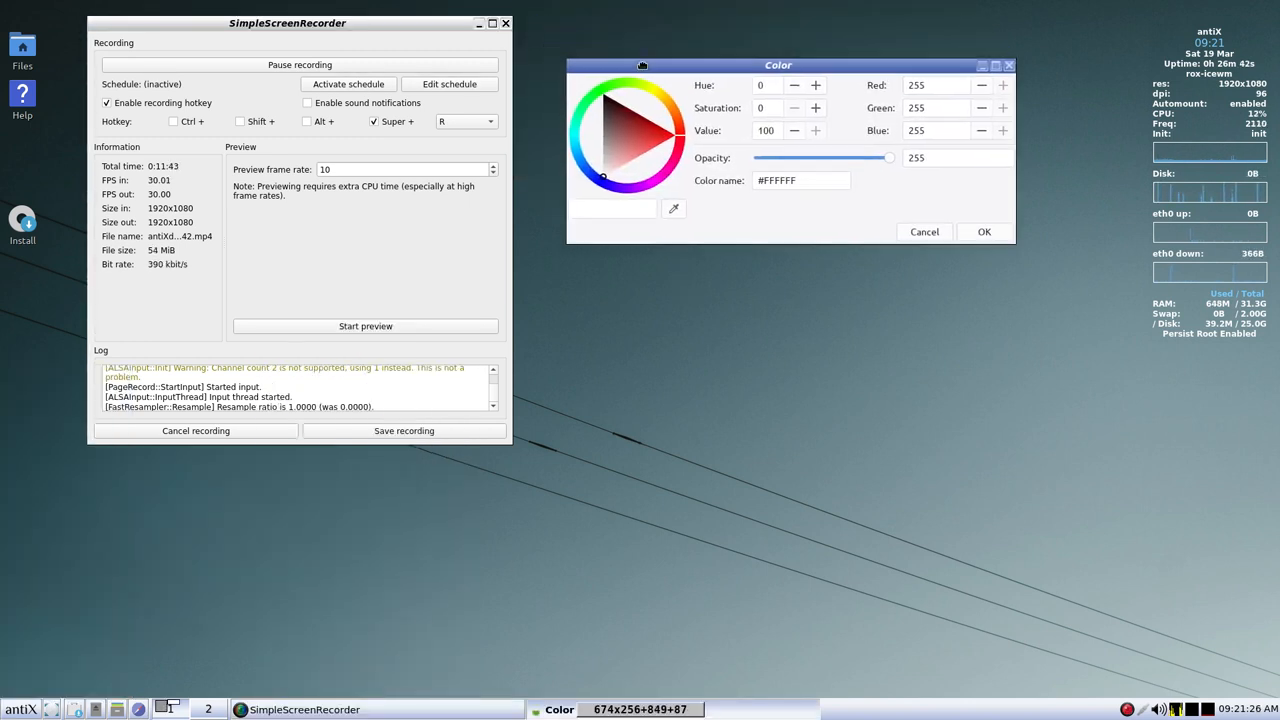
drag(642, 65, 800, 87)
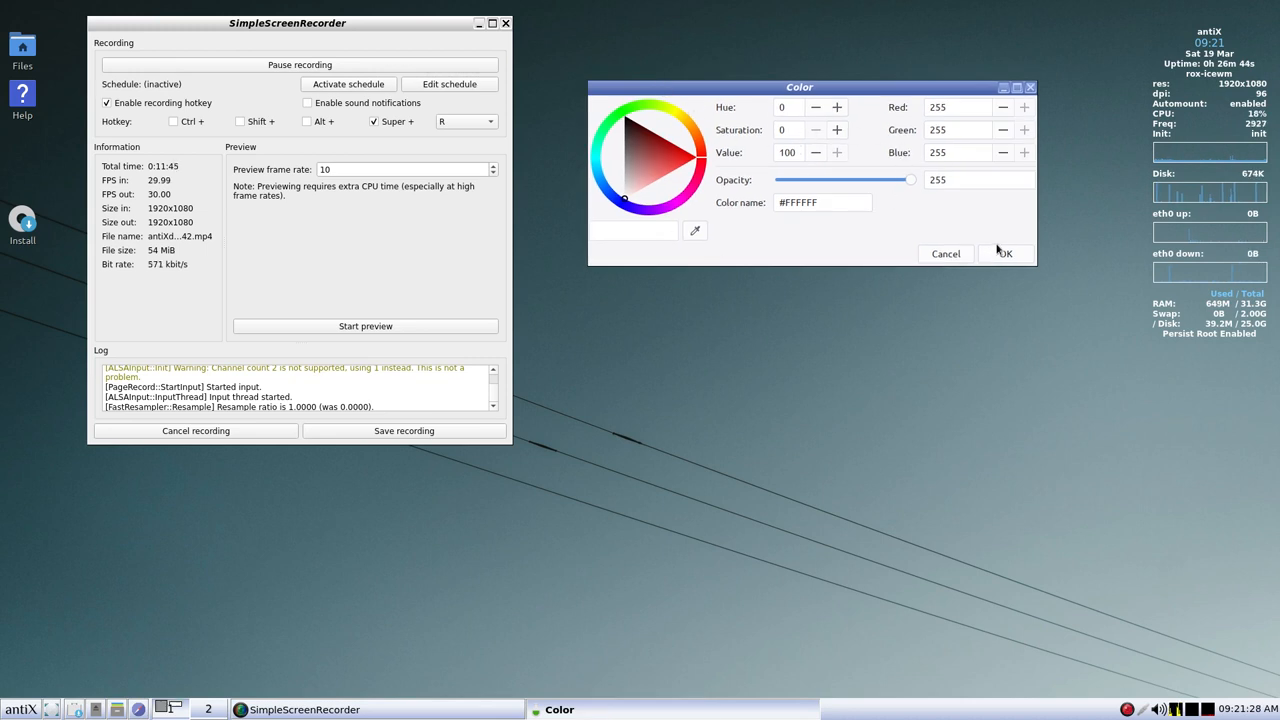
click(1005, 253)
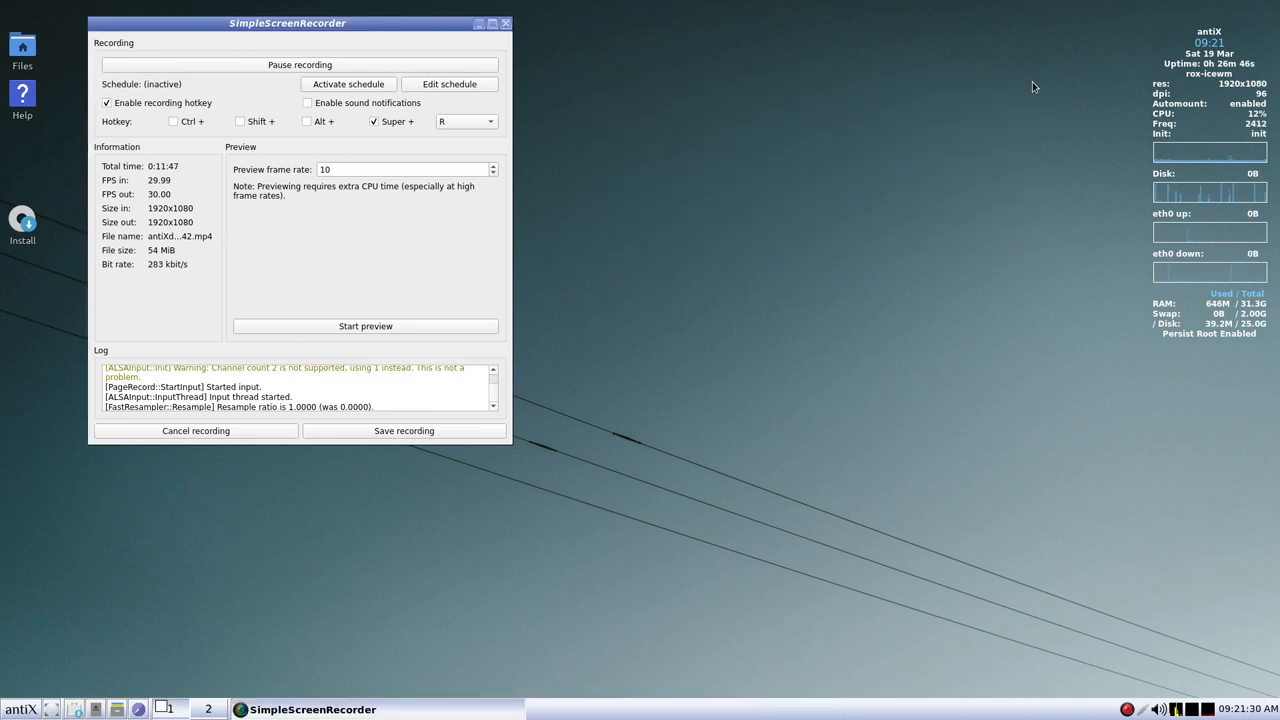
click(16, 709)
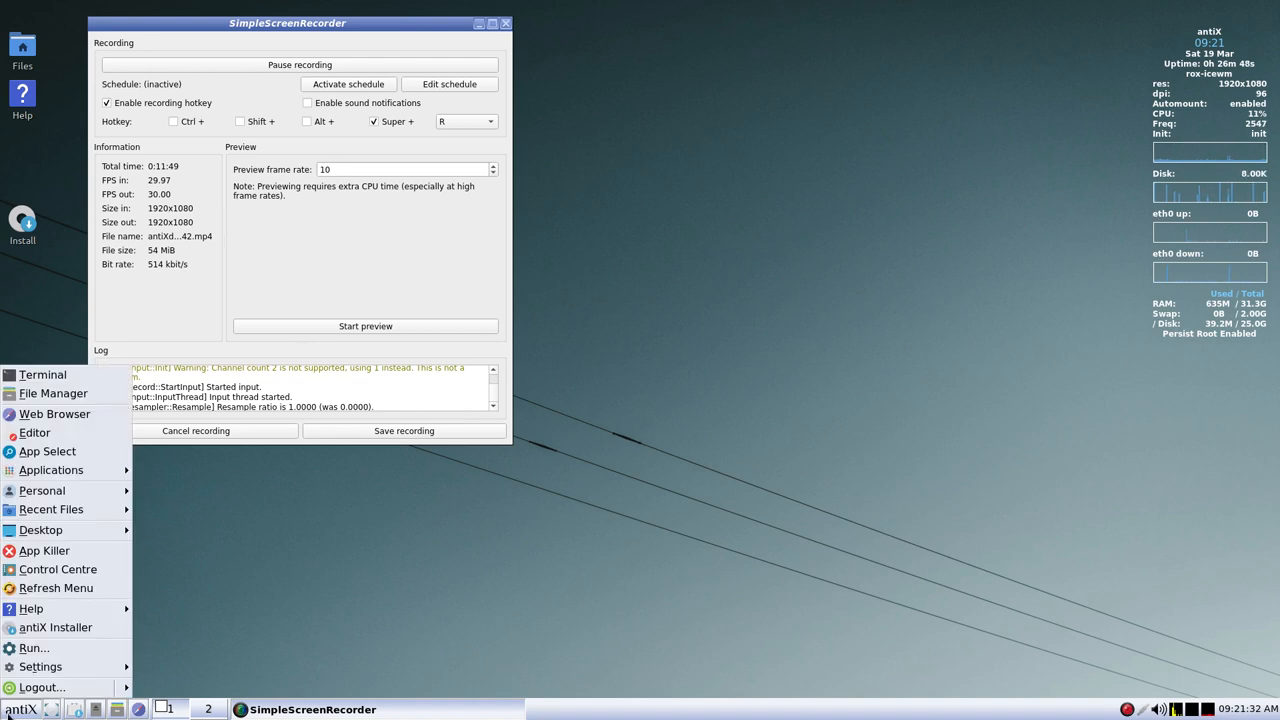
click(50, 470)
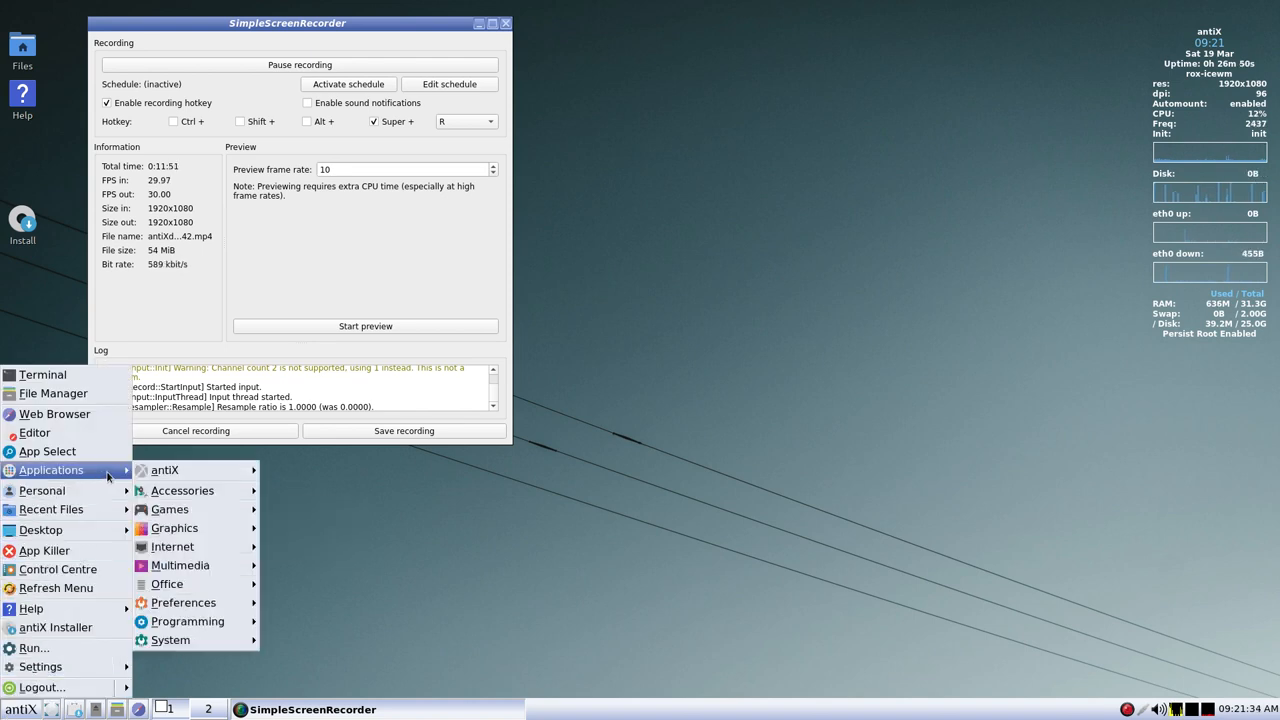
mouse_move(183, 491)
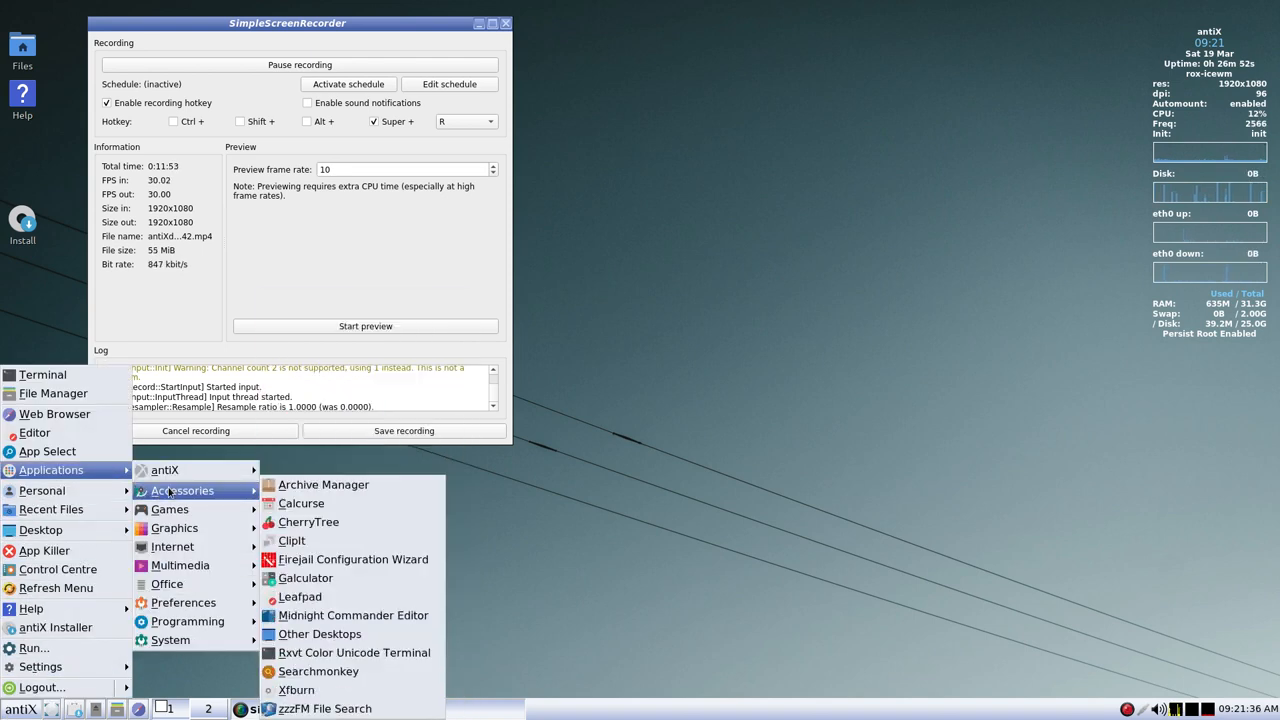
mouse_move(353, 484)
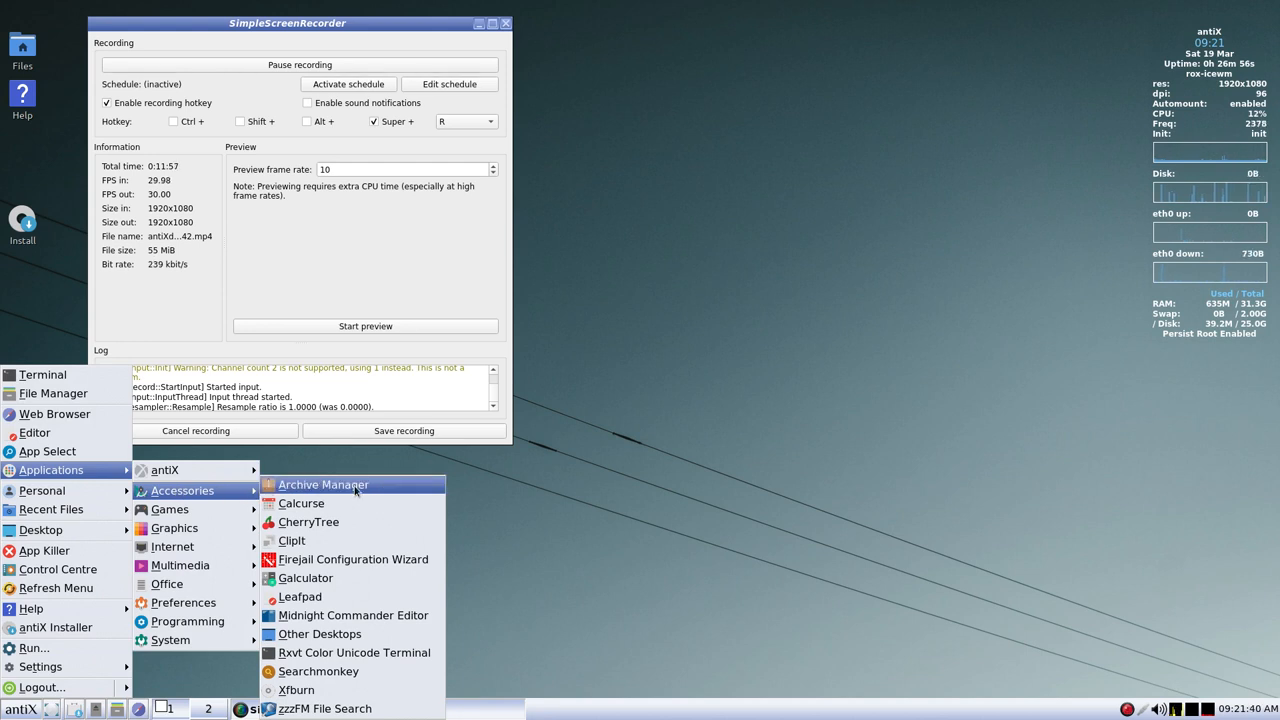
mouse_move(301, 503)
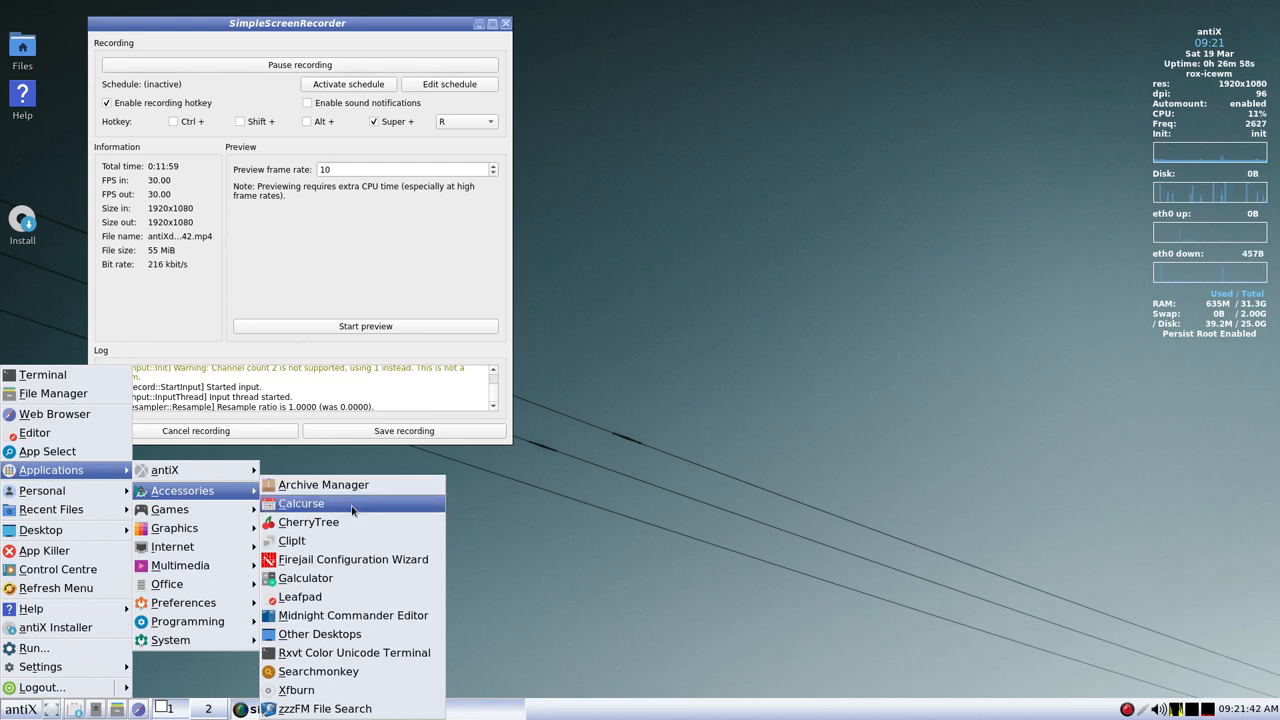
click(301, 503)
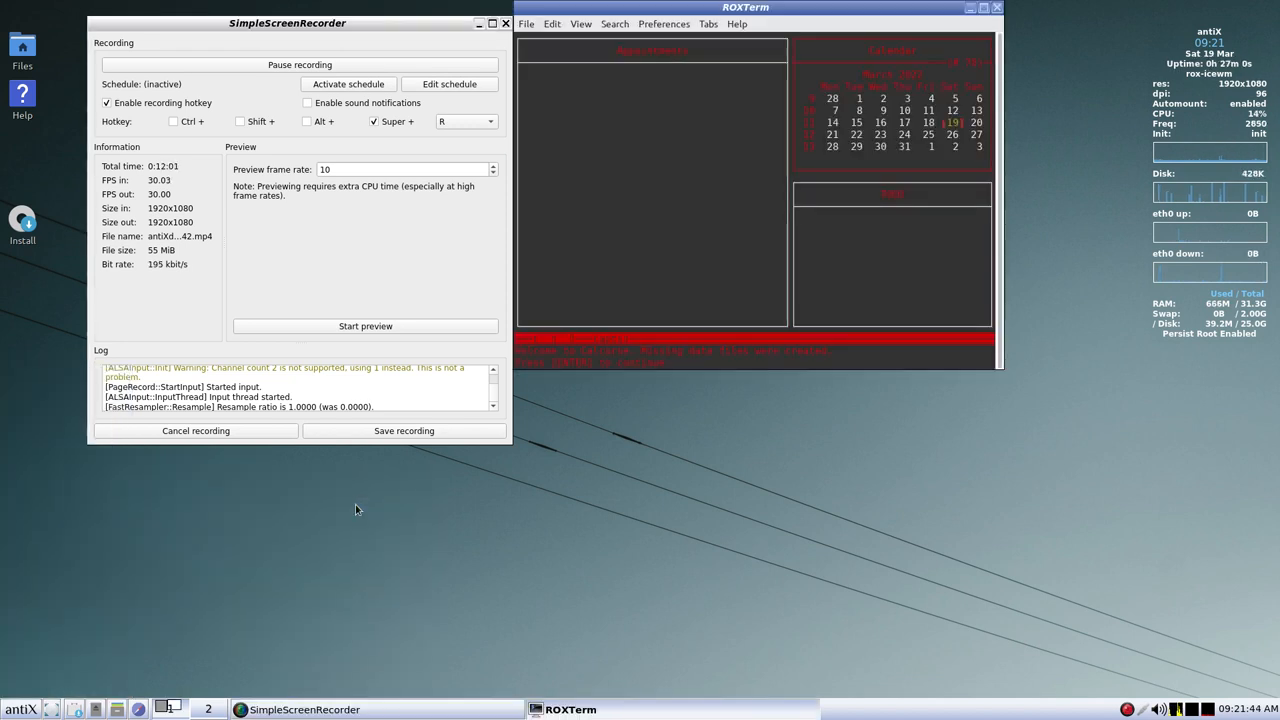
mouse_move(682, 404)
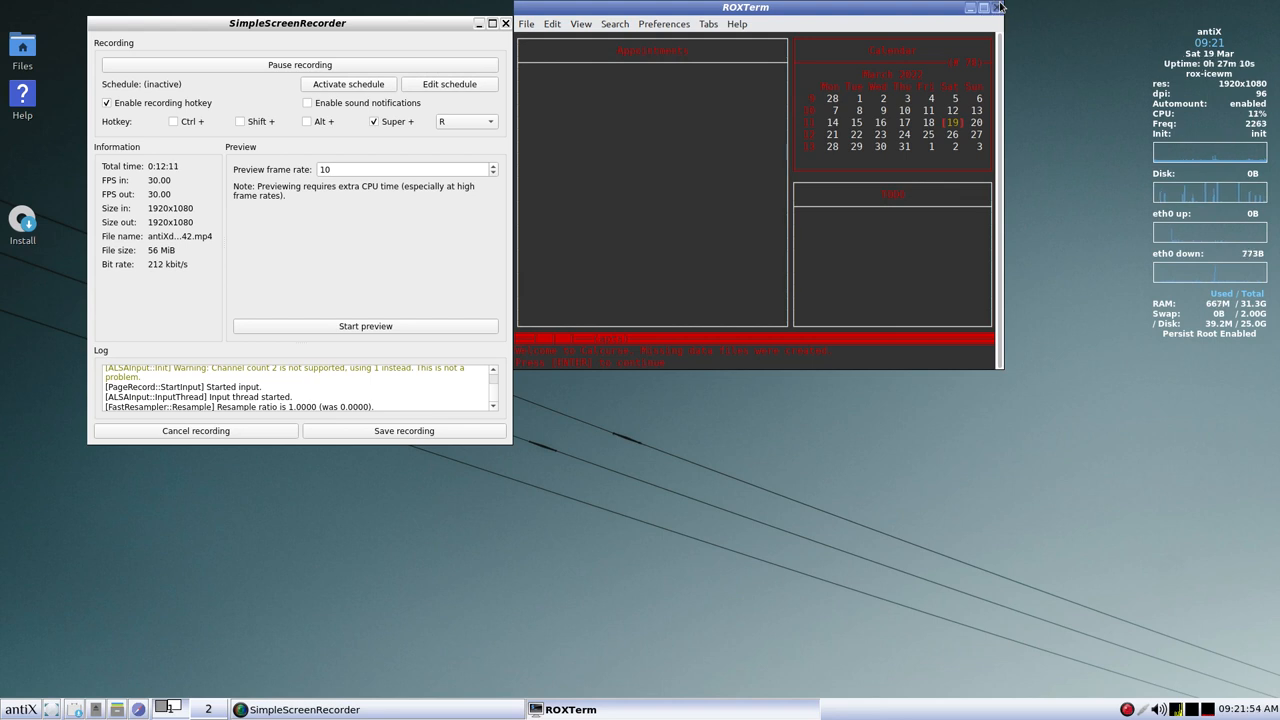
click(997, 8)
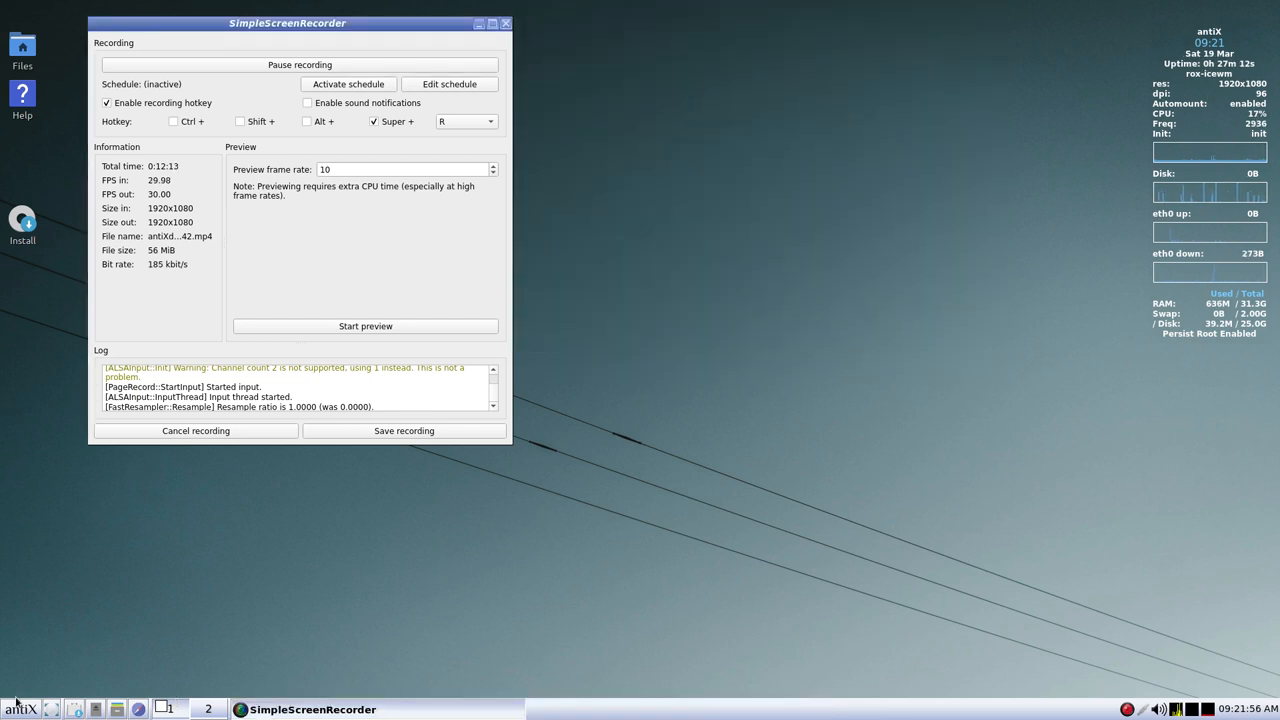
click(20, 709)
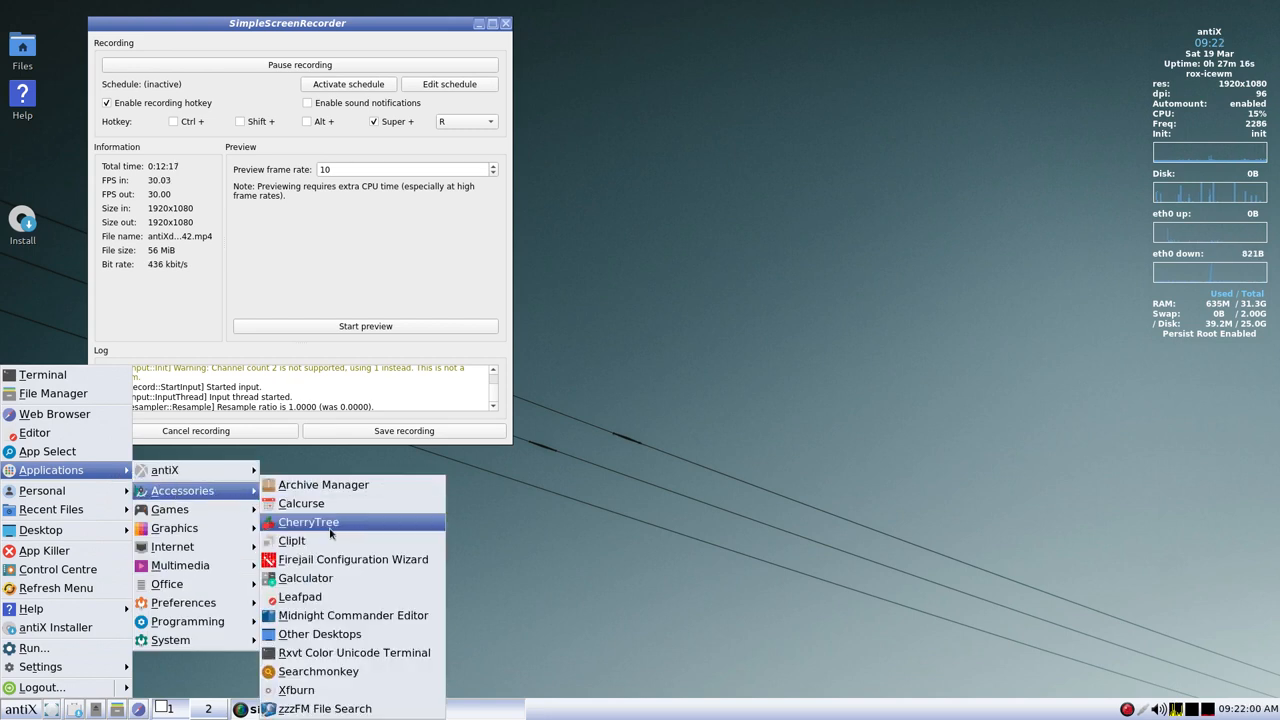
click(308, 522)
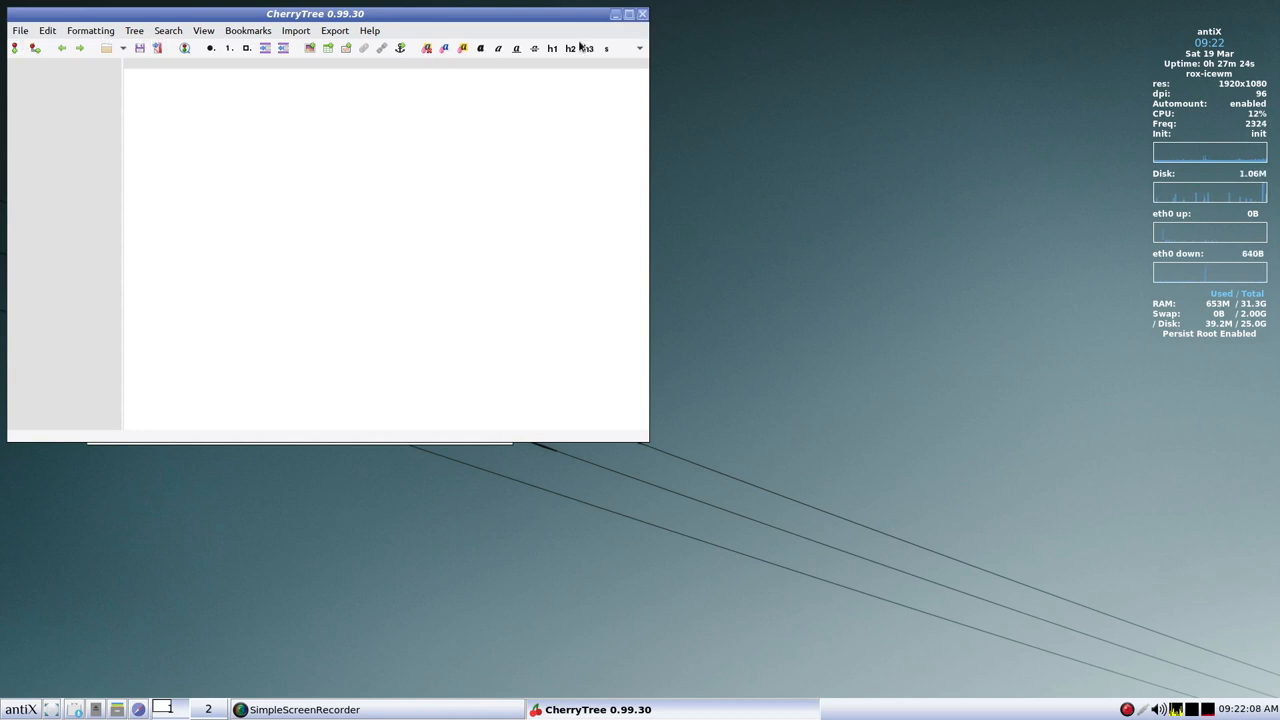
click(300, 709)
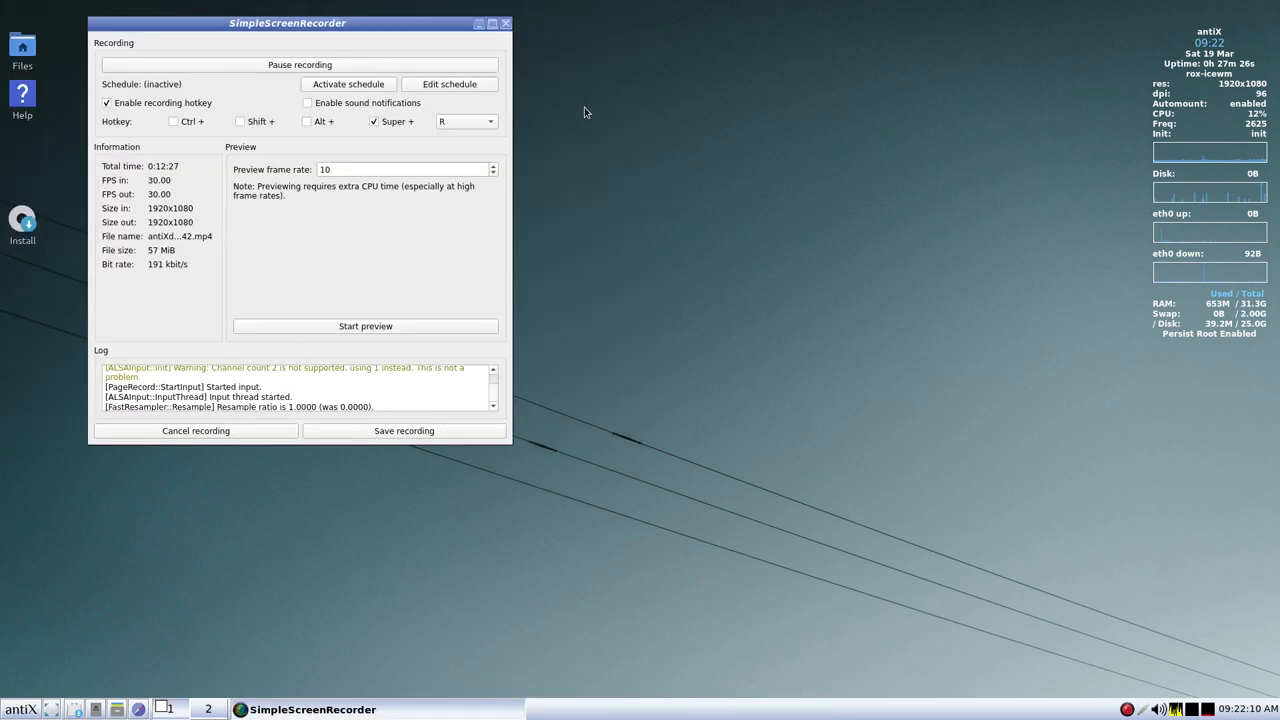
- Open the antiX menu and browse the Applications → Accessories programs
click(20, 707)
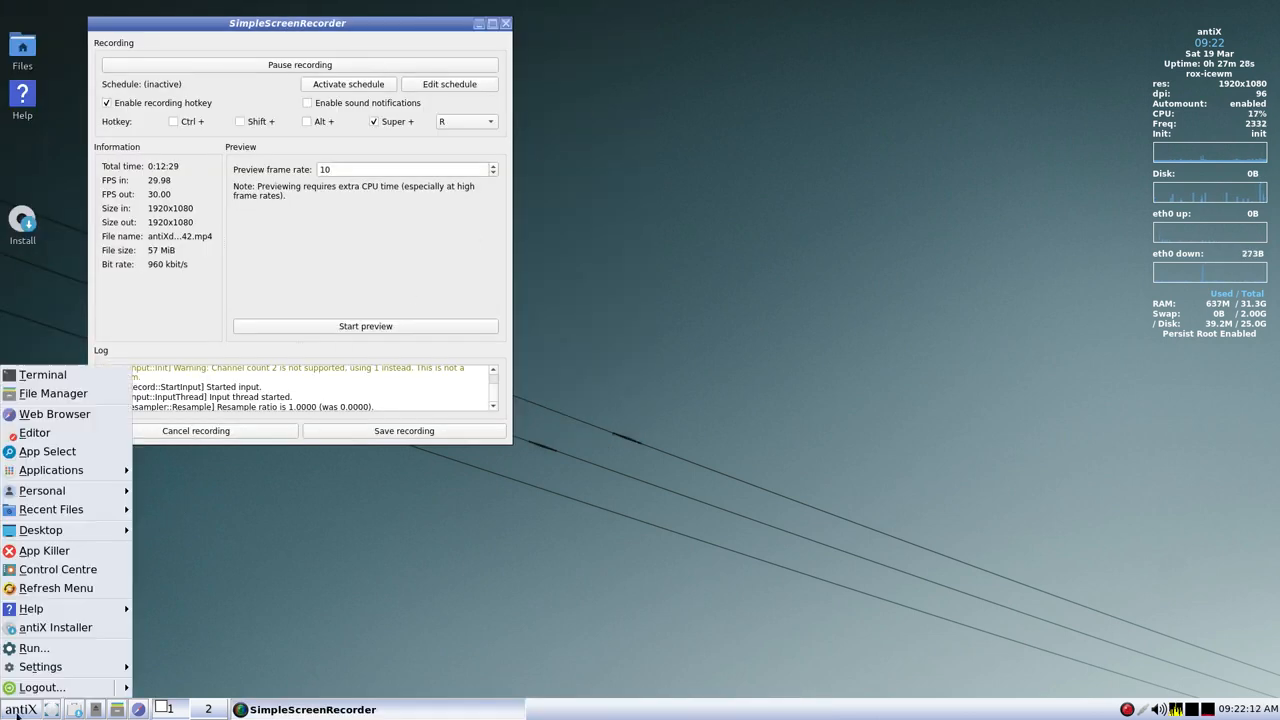
mouse_move(50, 470)
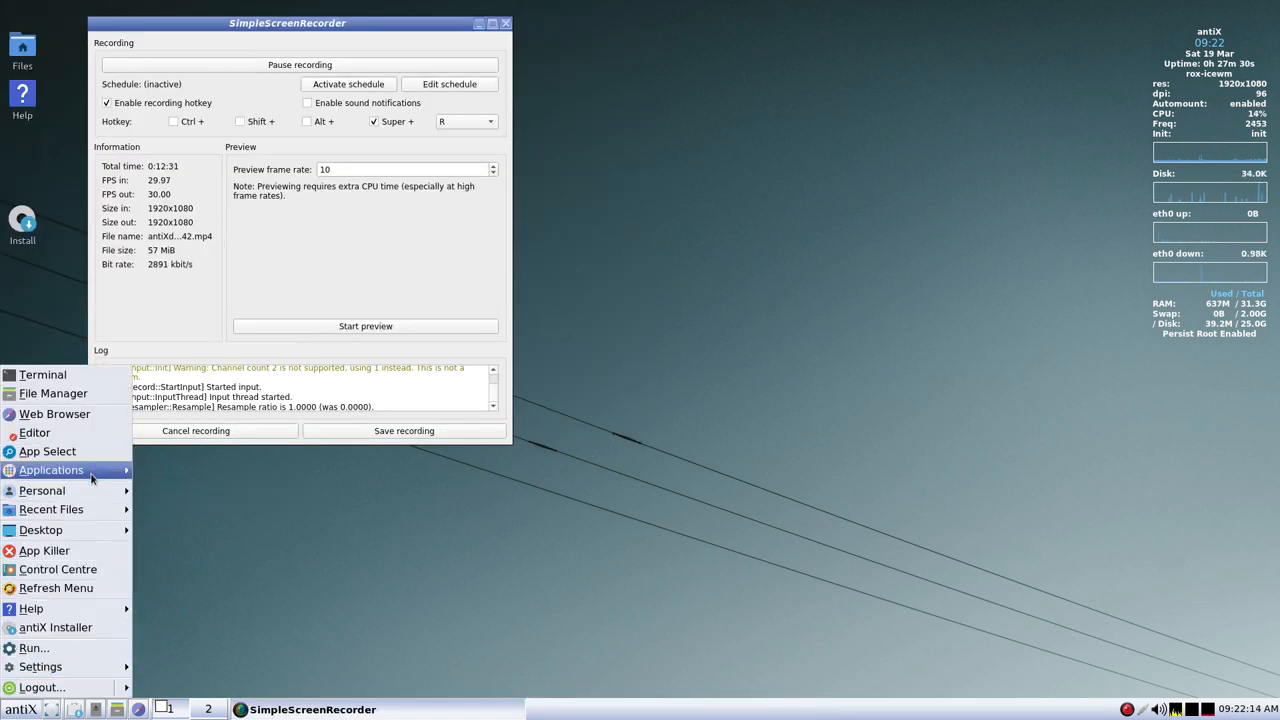
click(50, 470)
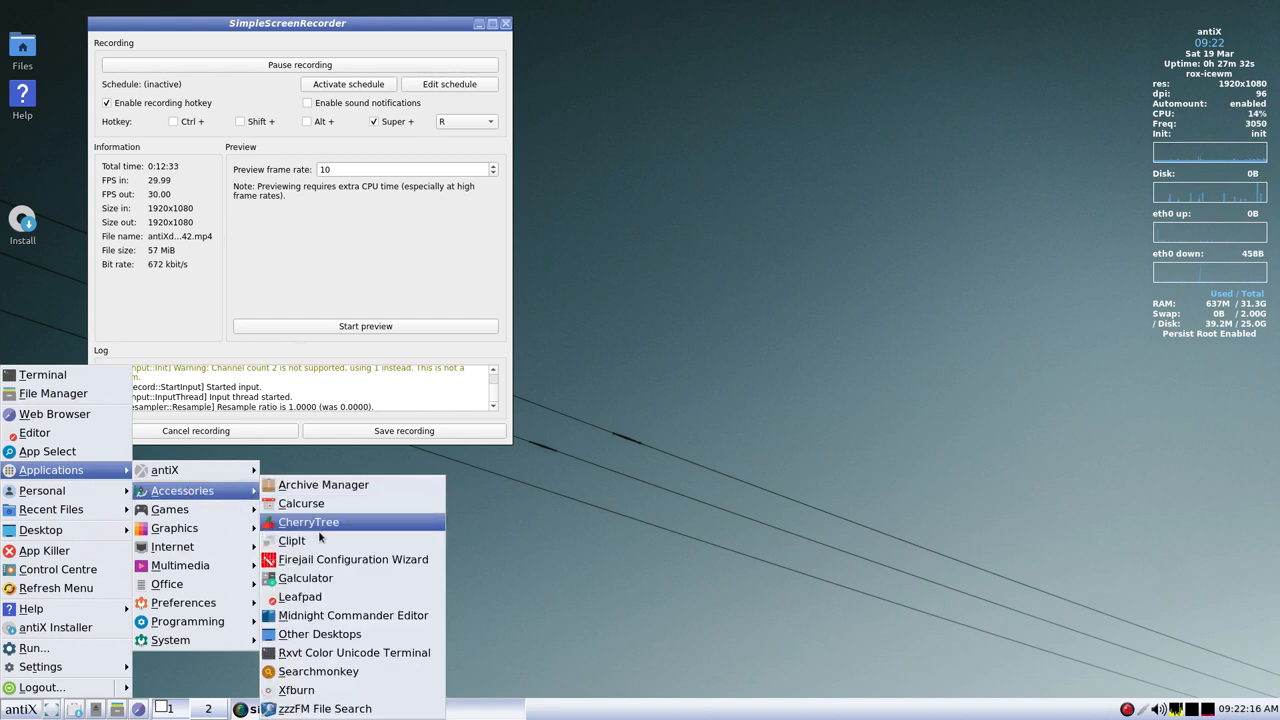
mouse_move(353, 559)
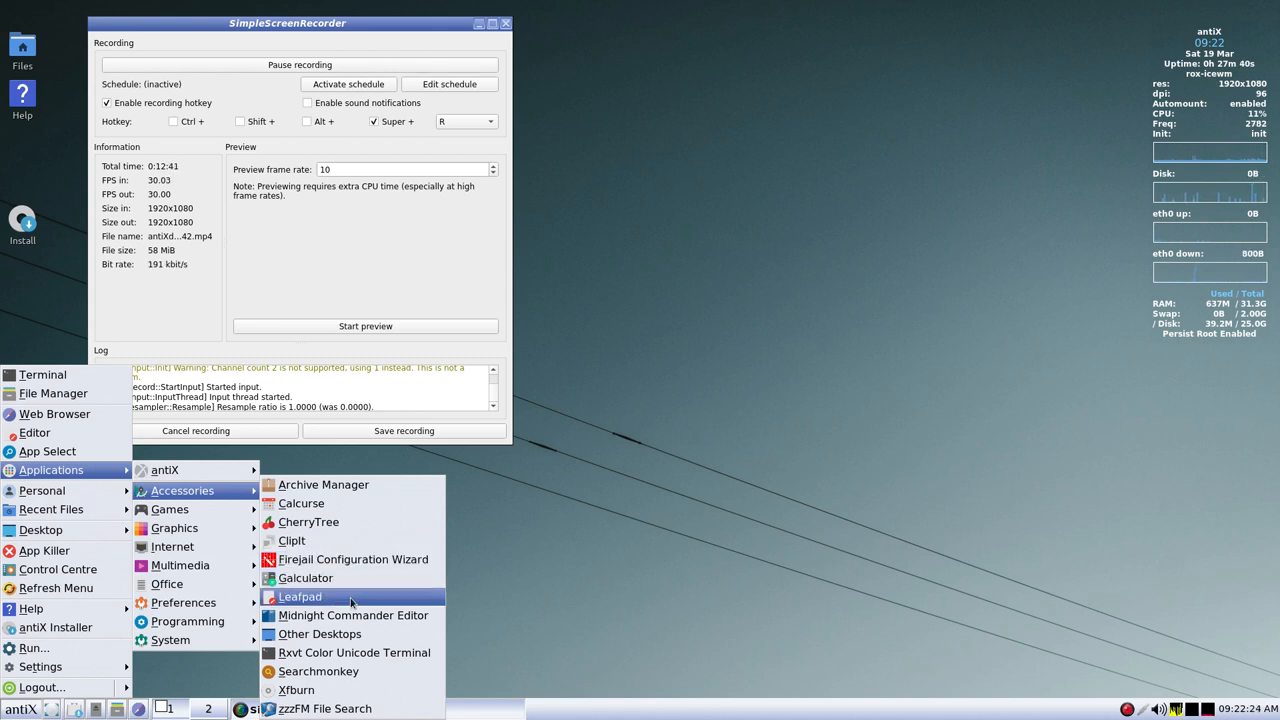
mouse_move(368, 615)
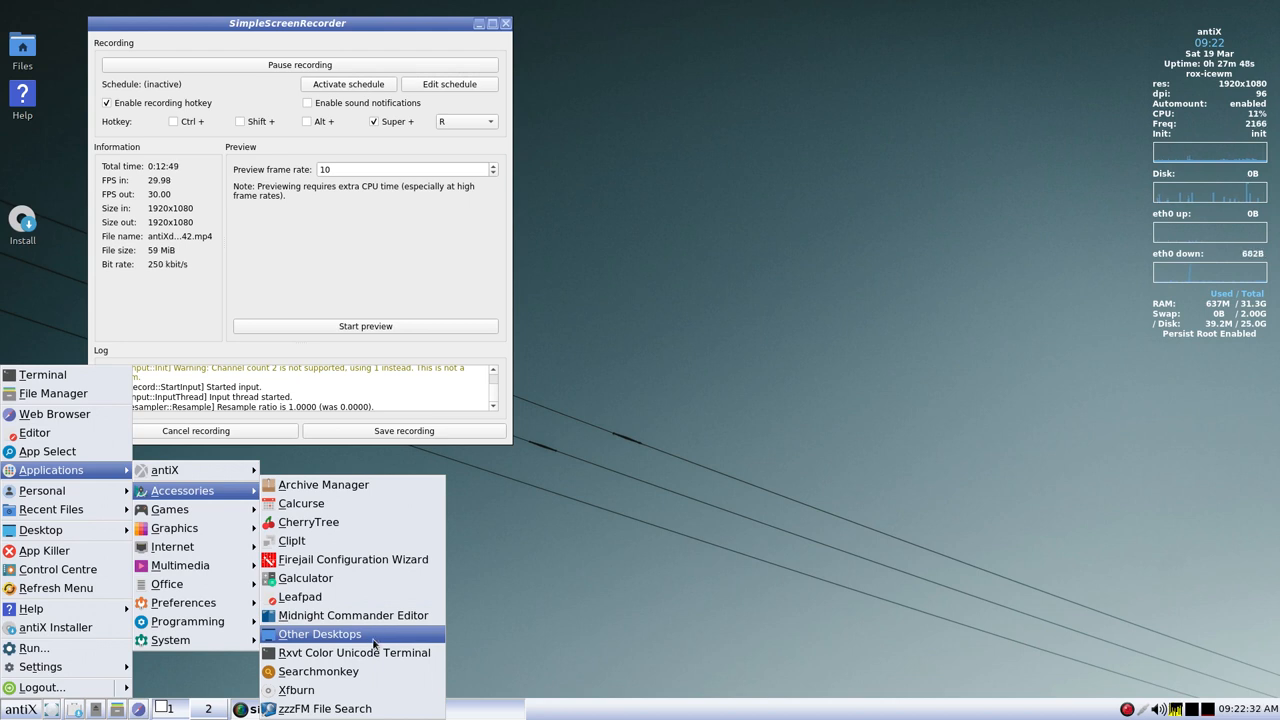
mouse_move(376, 652)
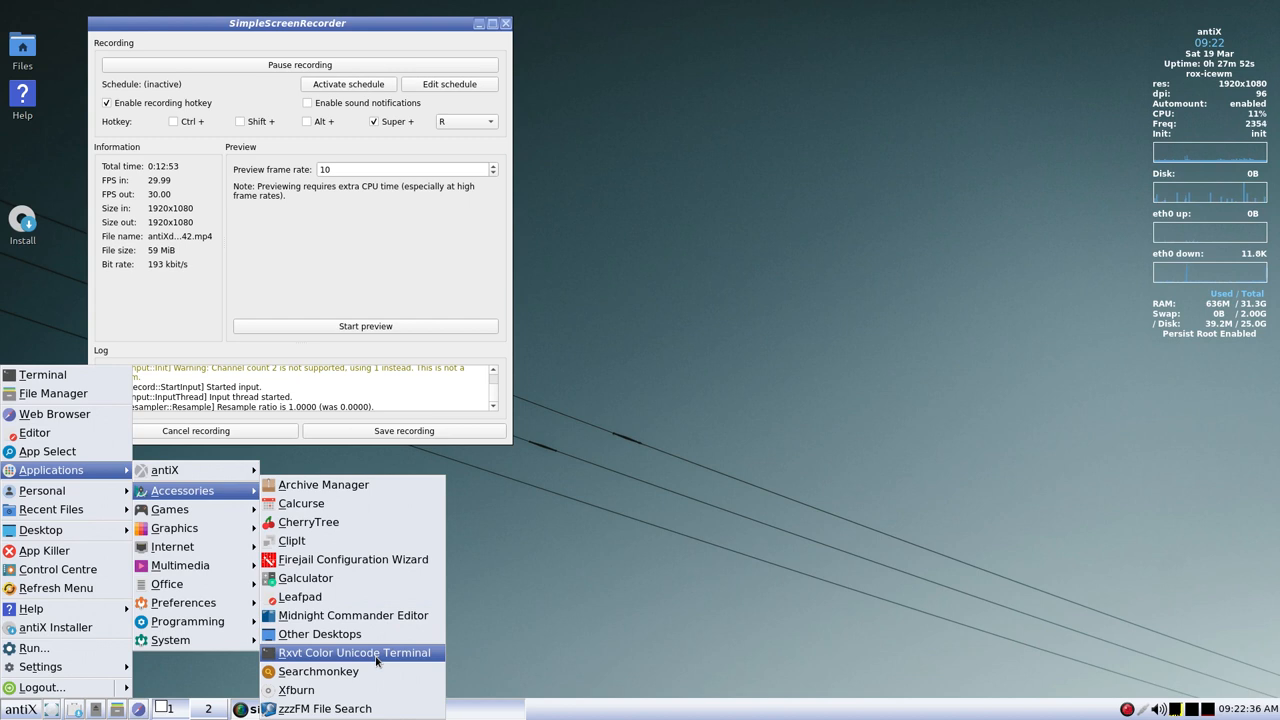
mouse_move(318, 672)
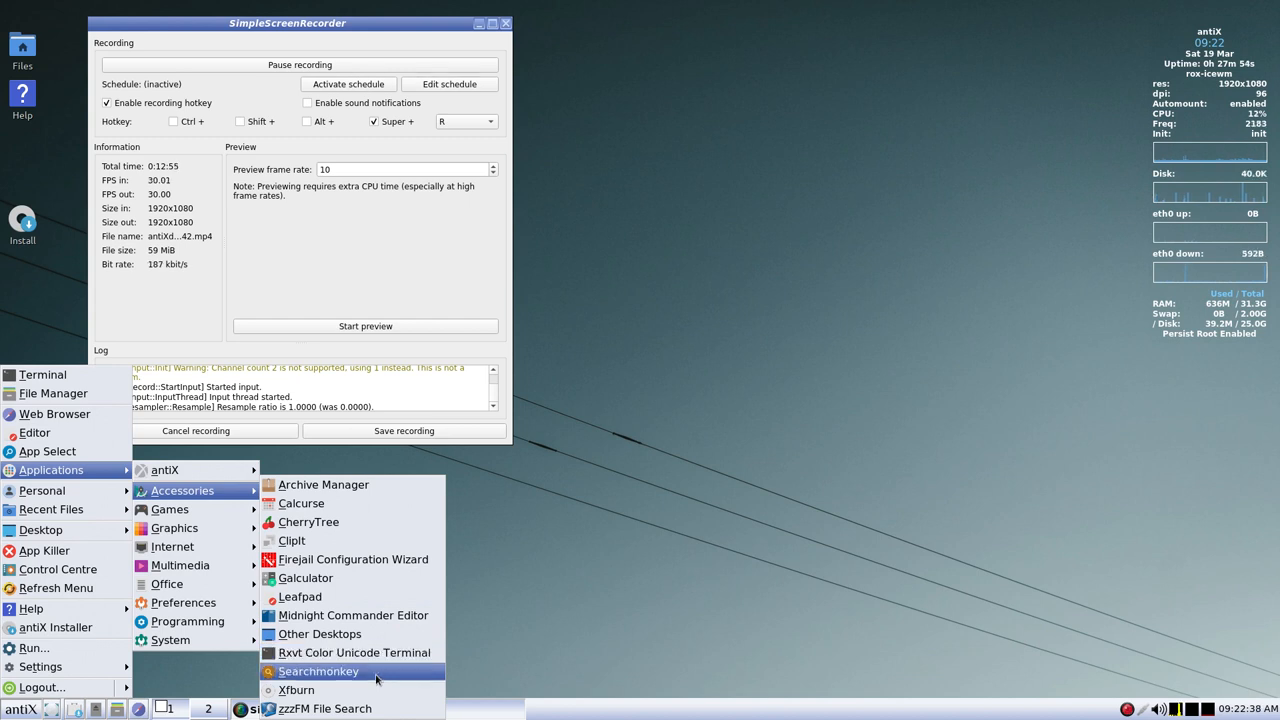
mouse_move(378, 690)
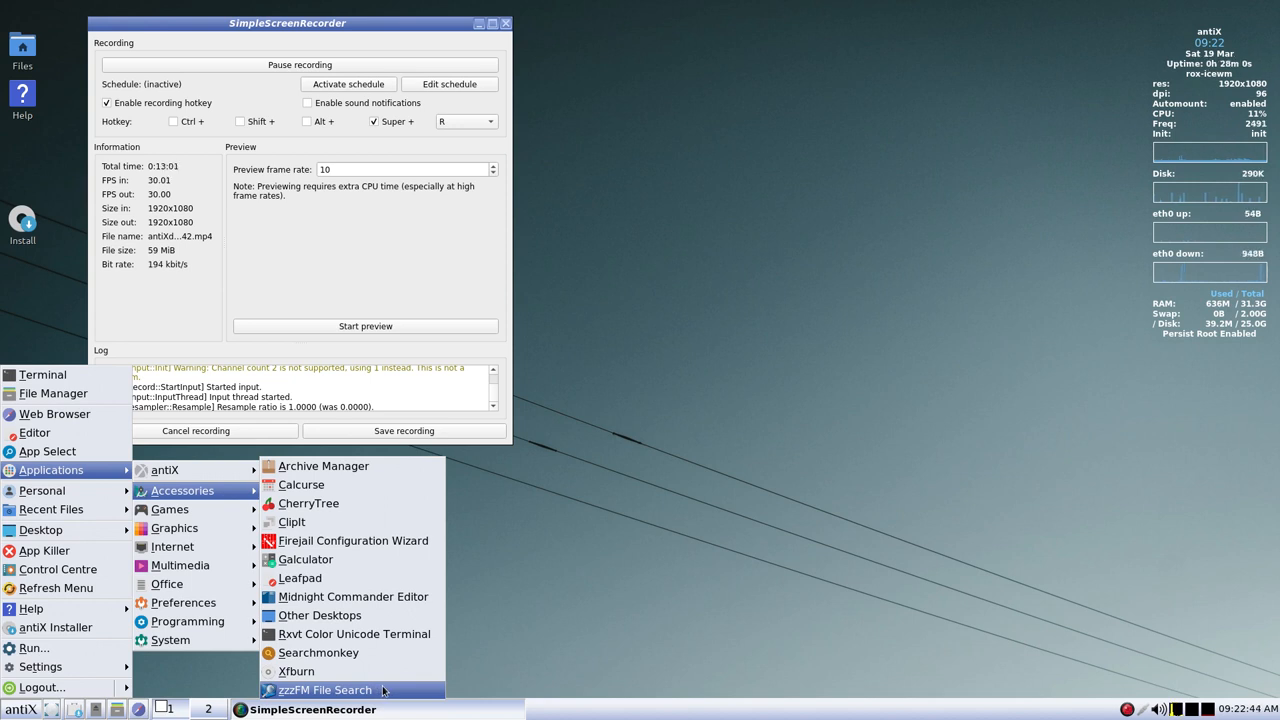
mouse_move(353, 580)
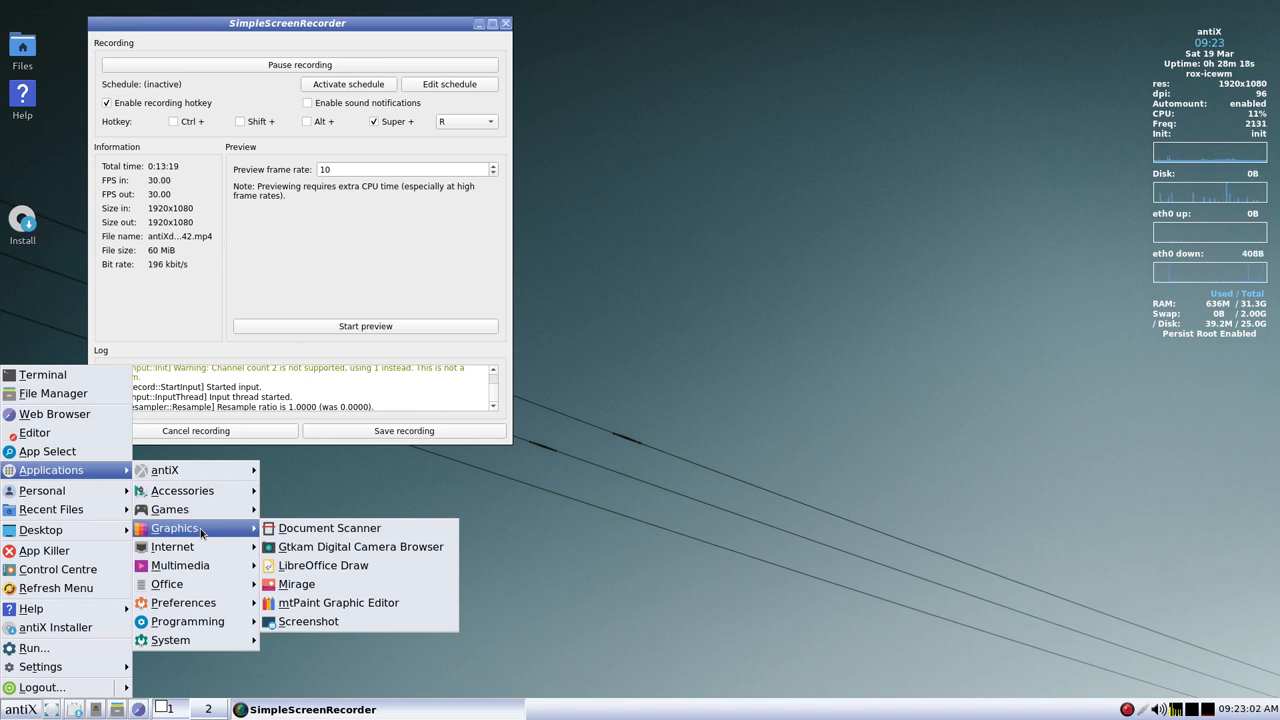
mouse_move(360, 546)
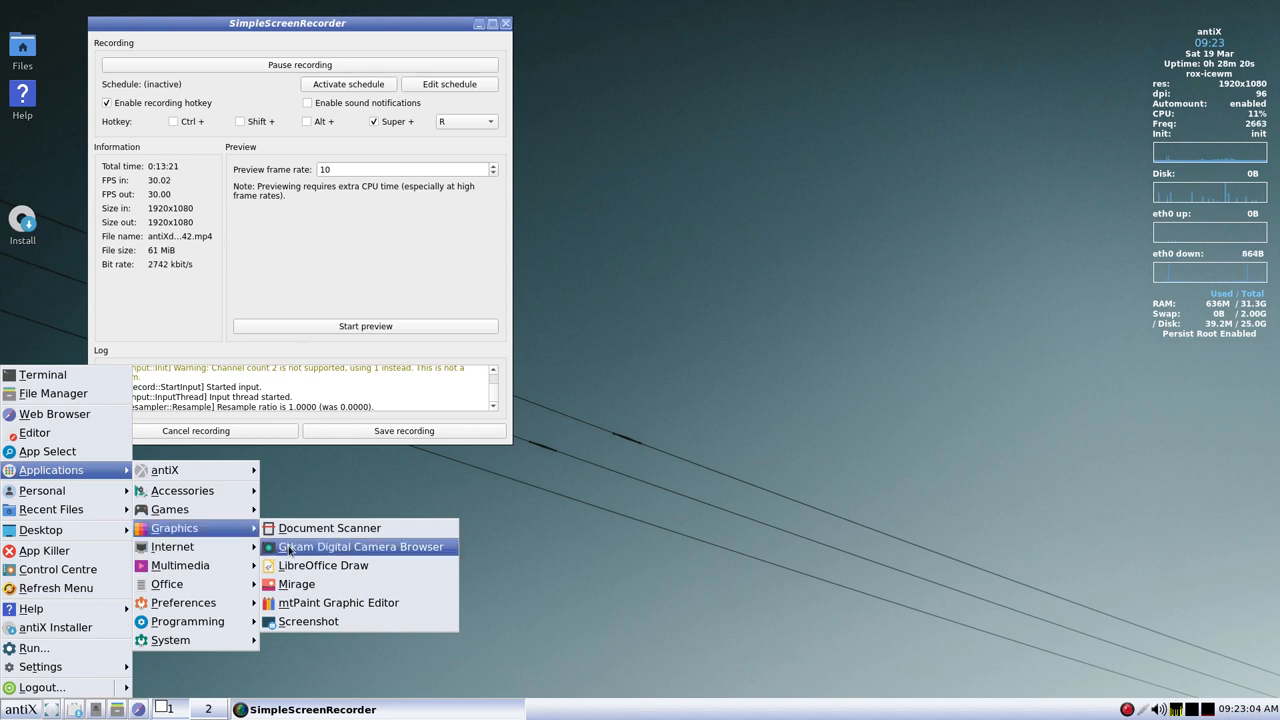
- Launch Gtkam Digital Camera Browser from Applications → Graphics
click(360, 546)
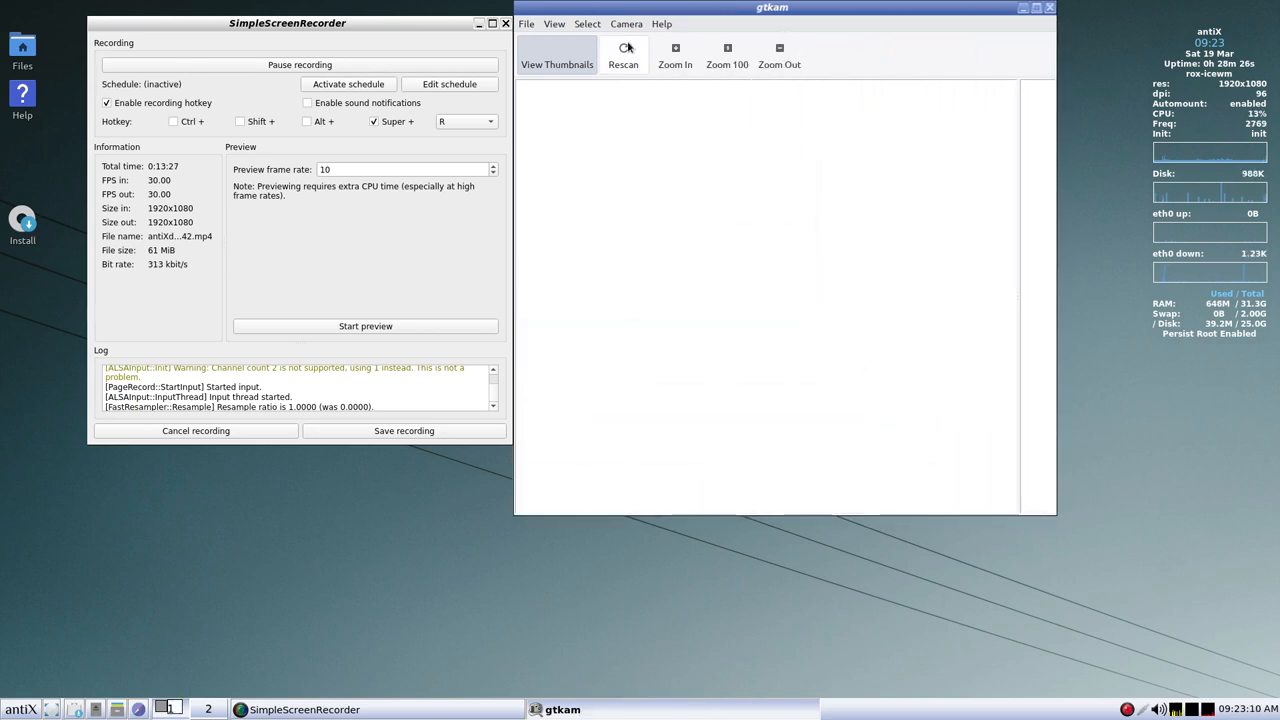
- In gtkam, run Camera > Add Camera auto-detect and dismiss the 'No cameras detected' message
click(627, 23)
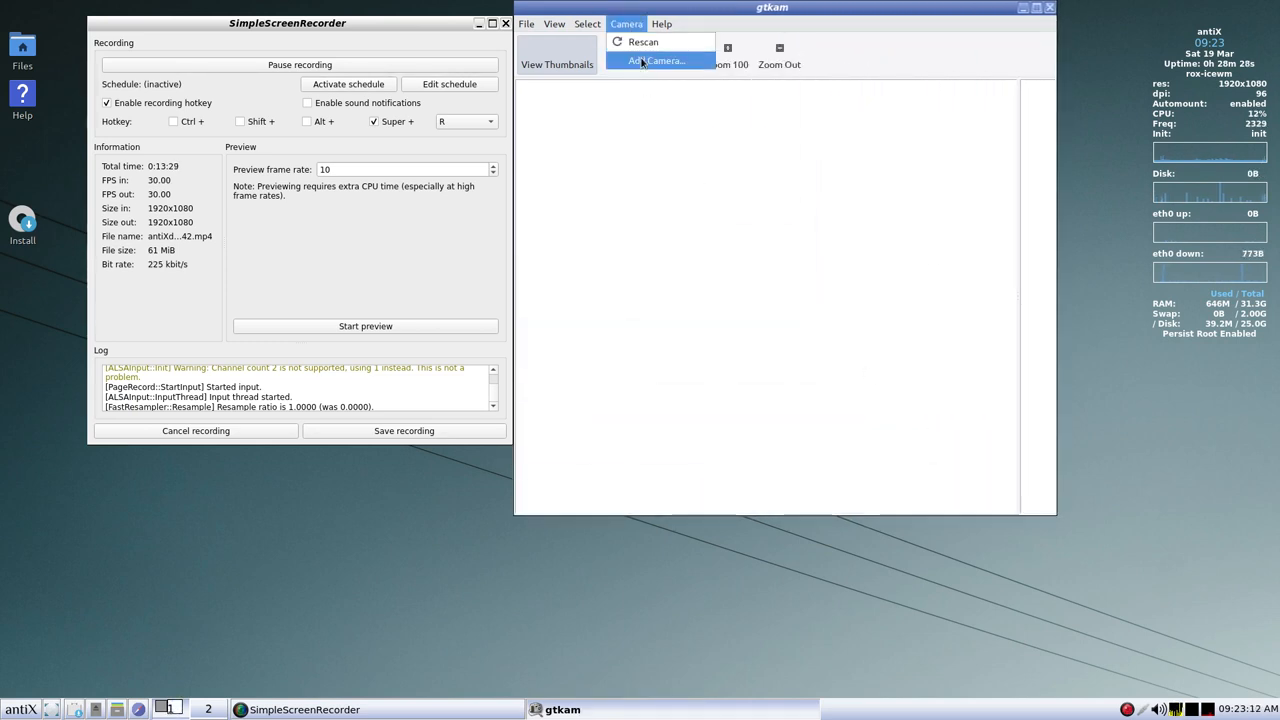
click(654, 60)
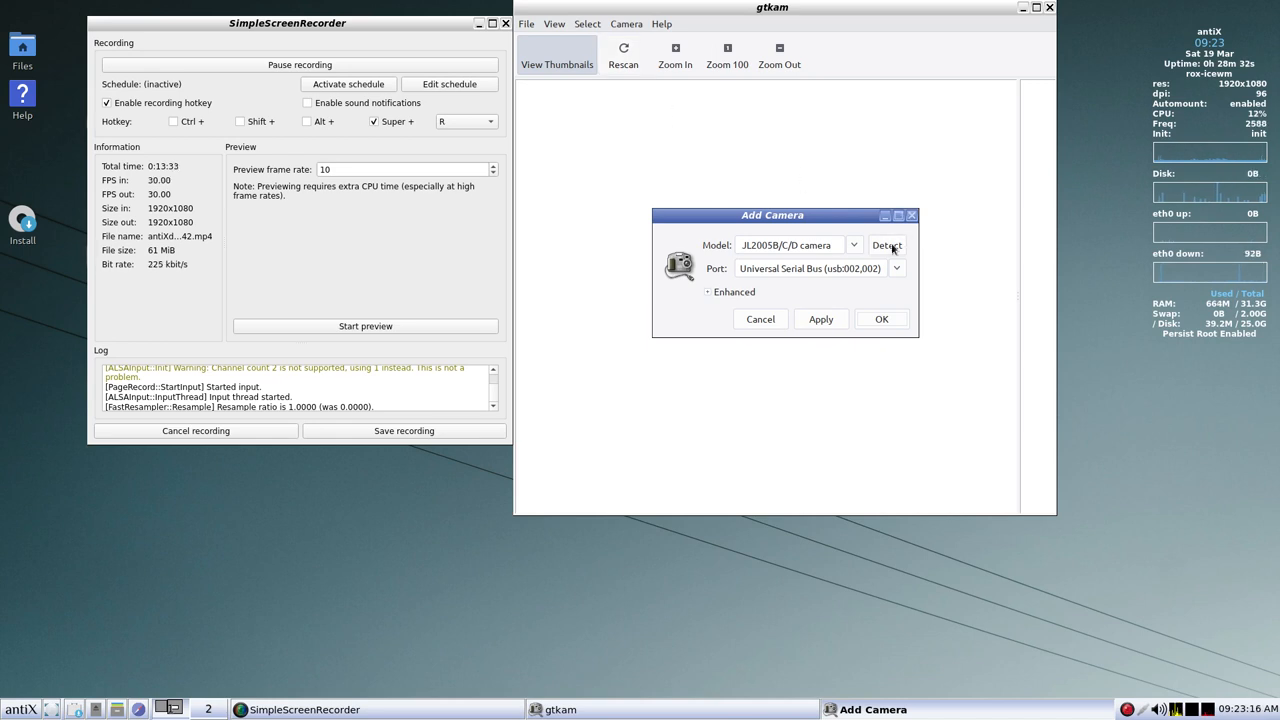
click(886, 245)
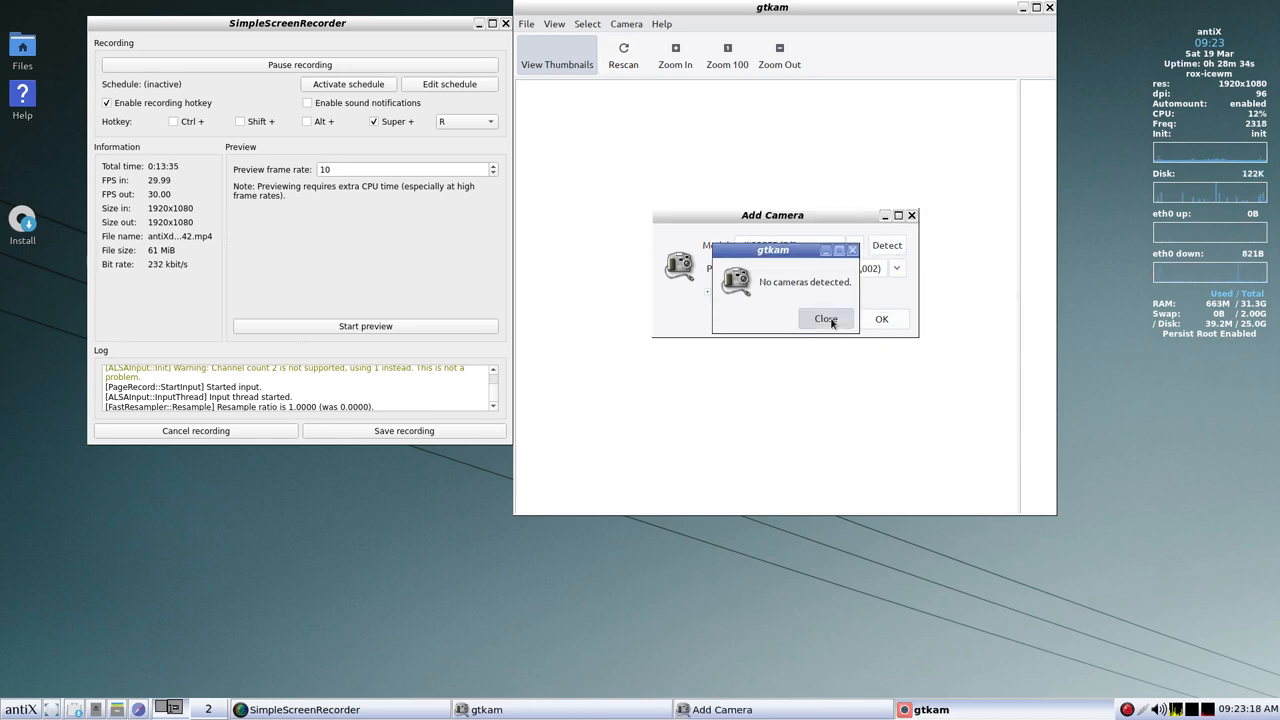
click(826, 318)
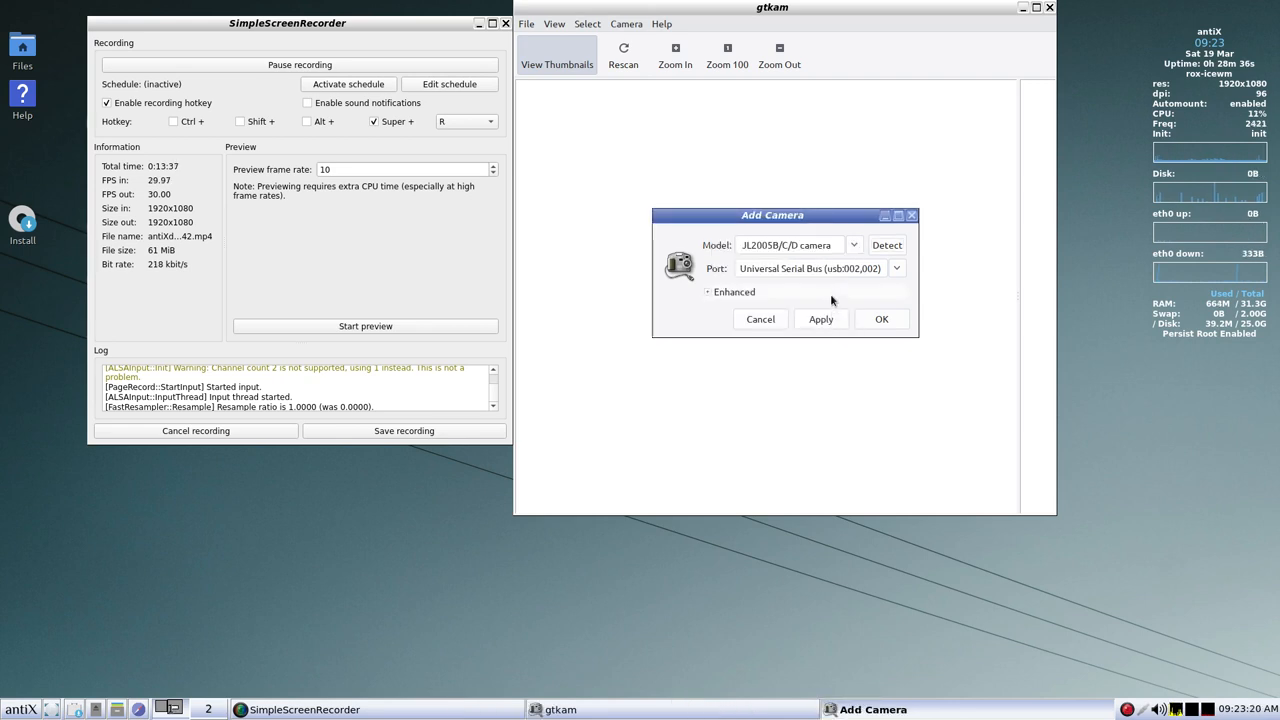
mouse_move(769, 268)
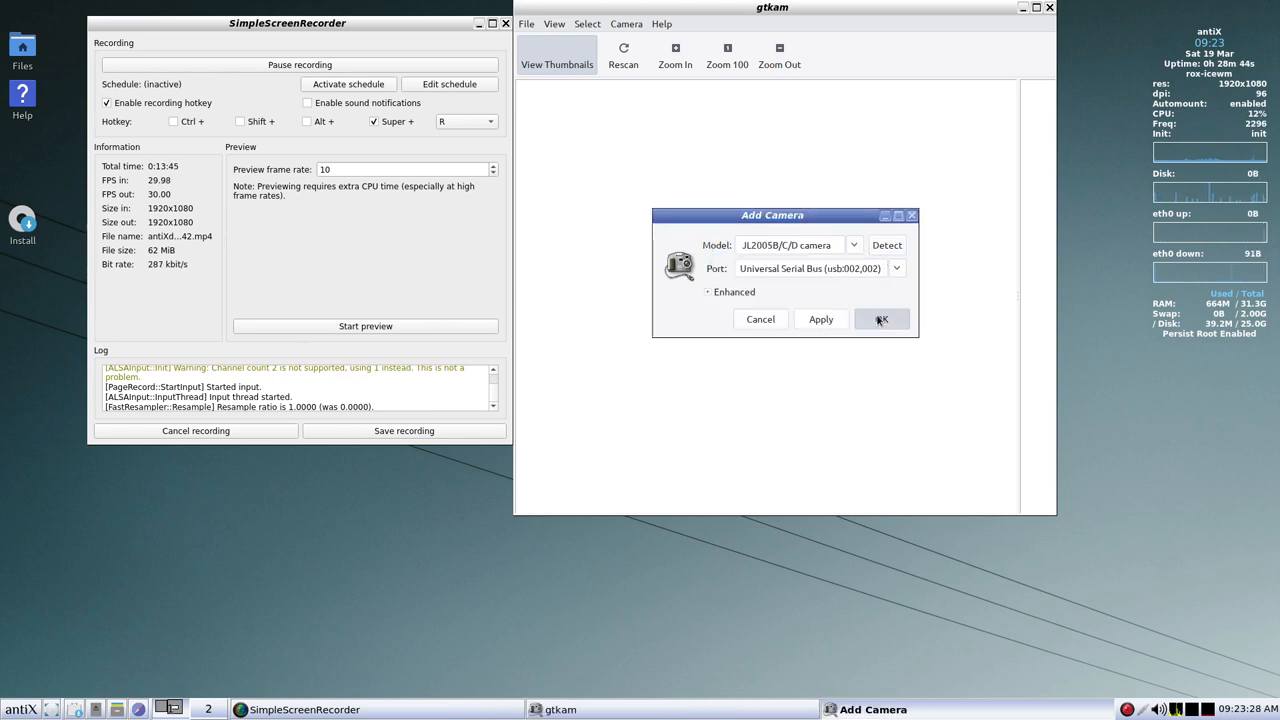
mouse_move(864, 310)
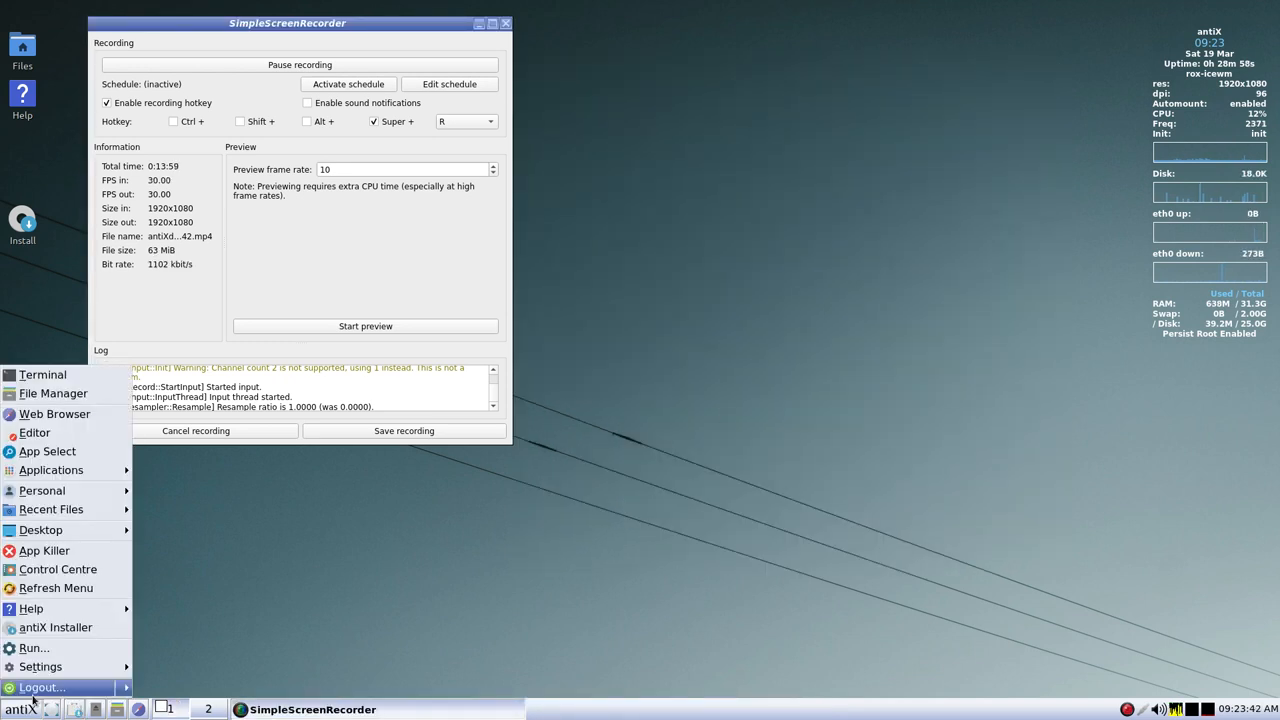
- Browse Applications → Graphics entries in the antiX menu
click(50, 470)
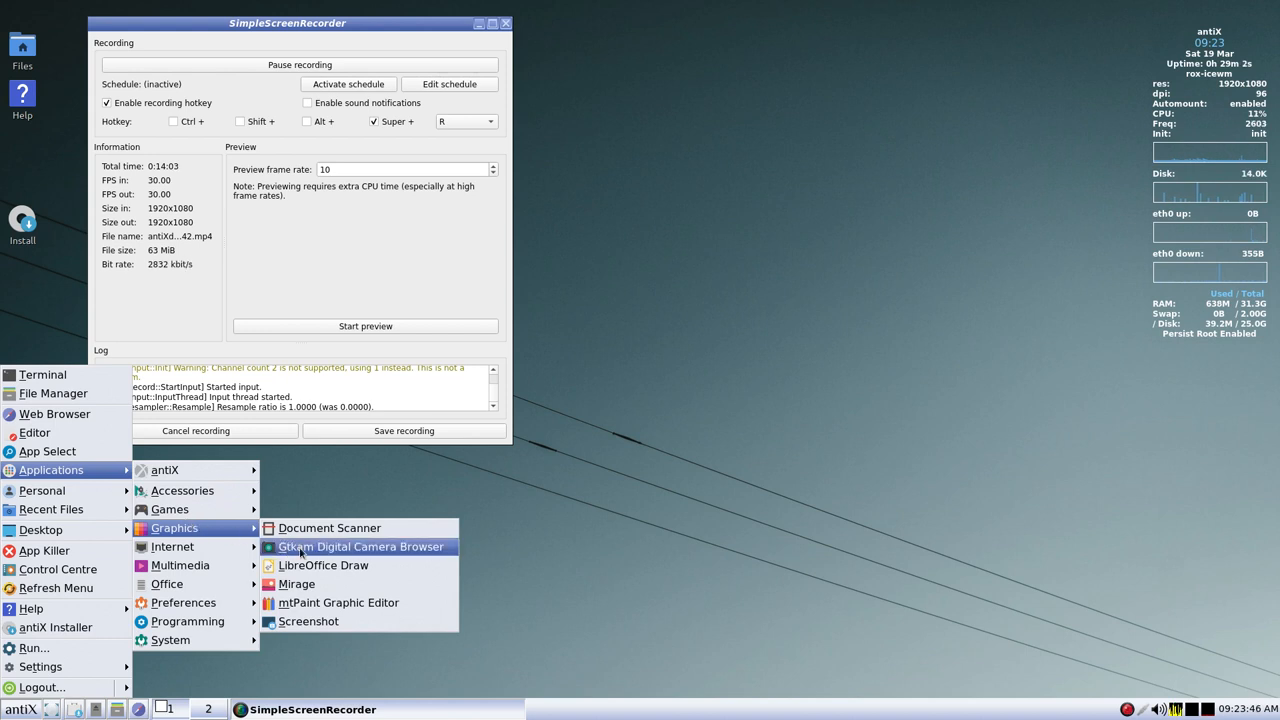
mouse_move(334, 575)
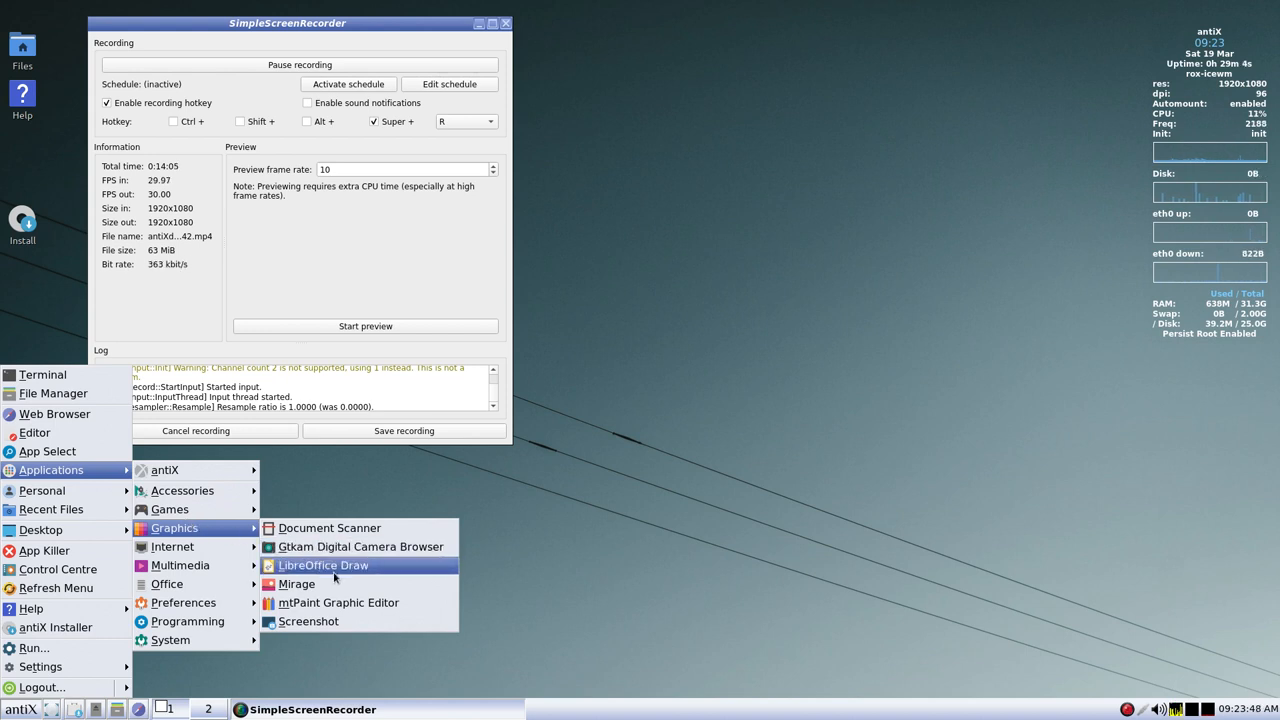
mouse_move(326, 583)
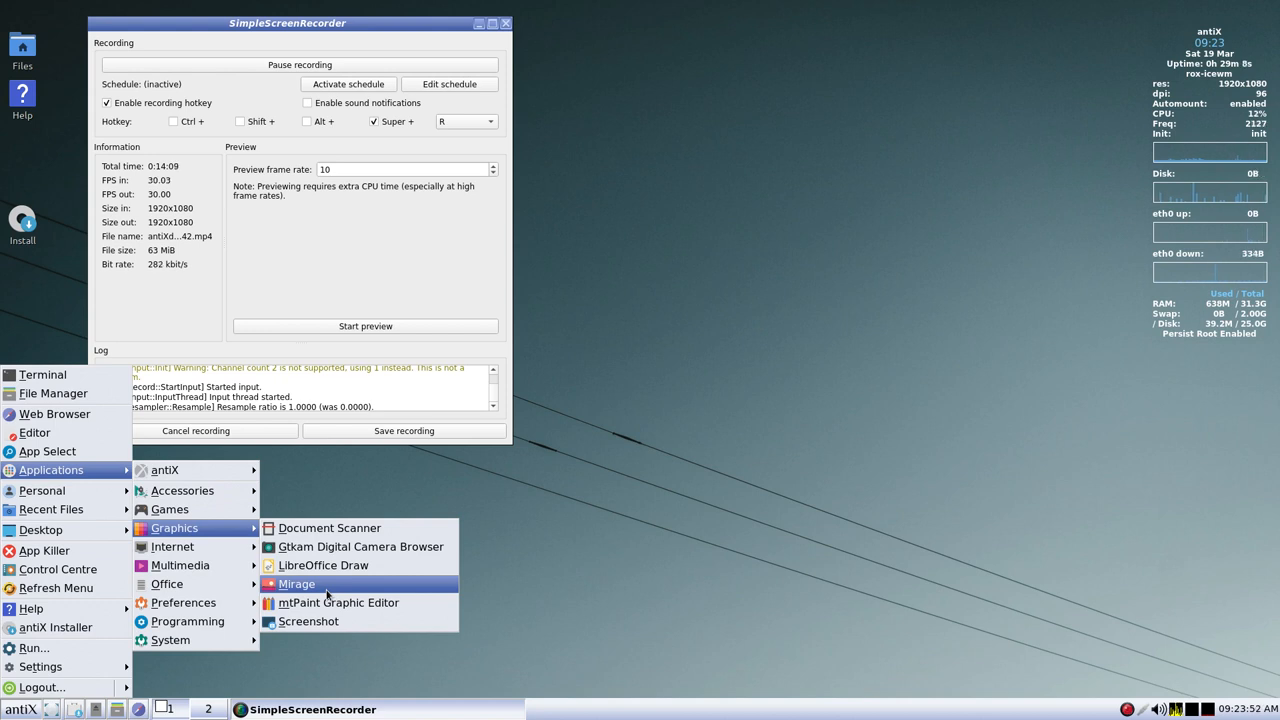
mouse_move(334, 603)
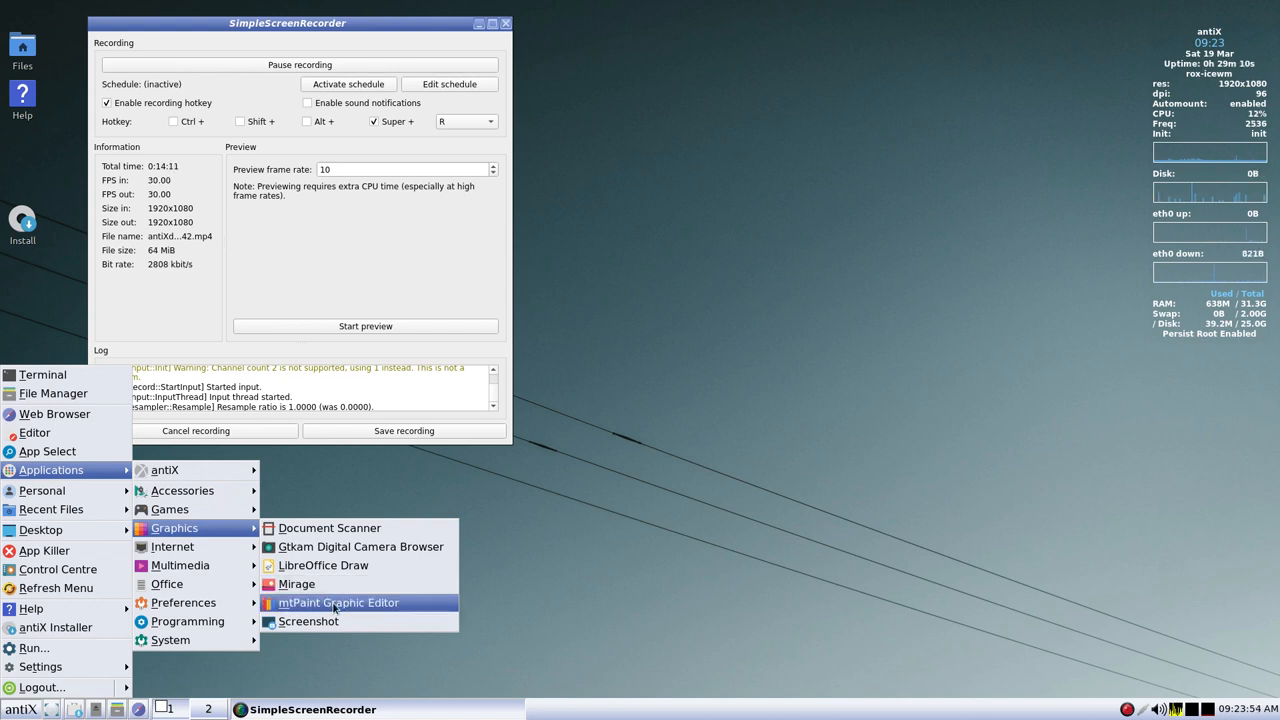
mouse_move(340, 622)
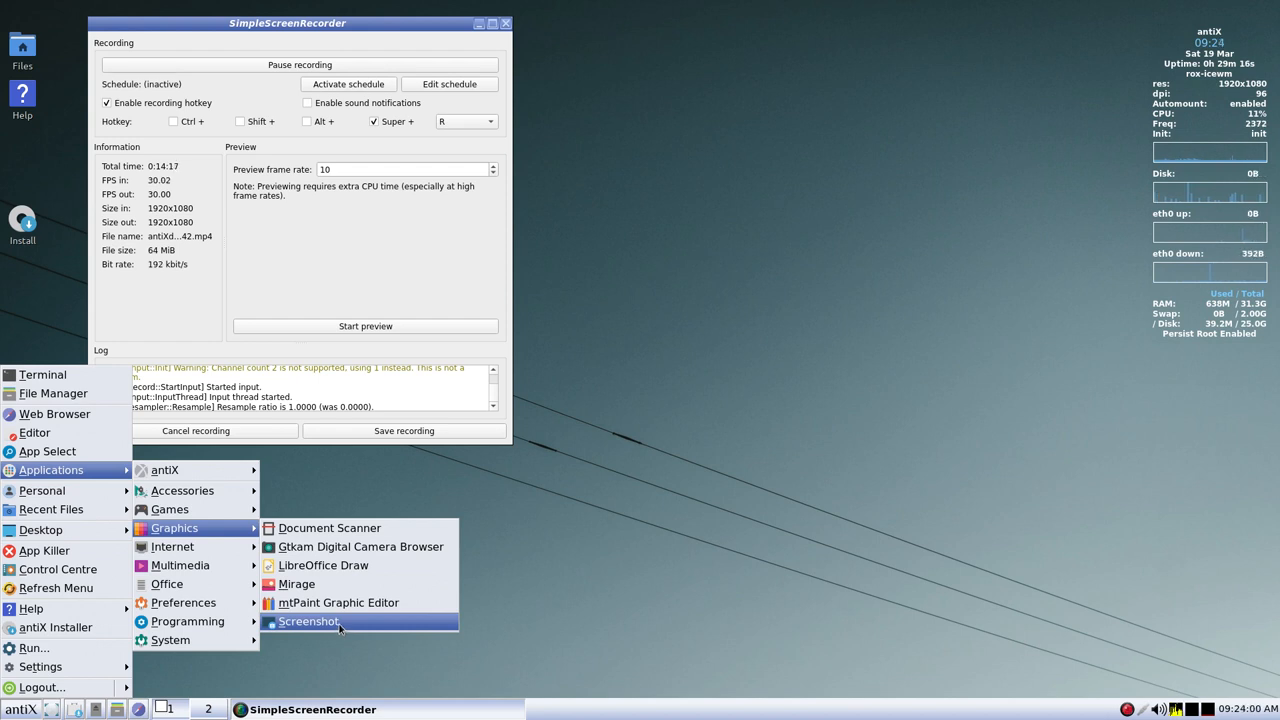
mouse_move(349, 665)
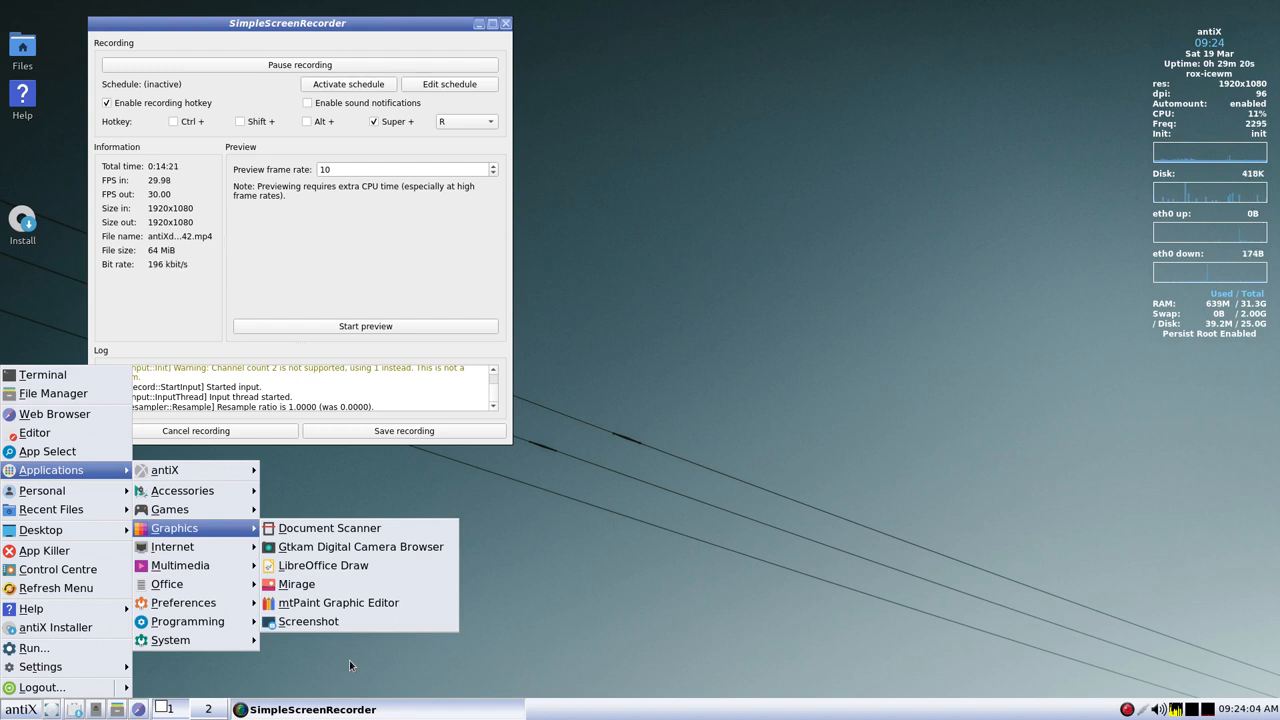
mouse_move(355, 644)
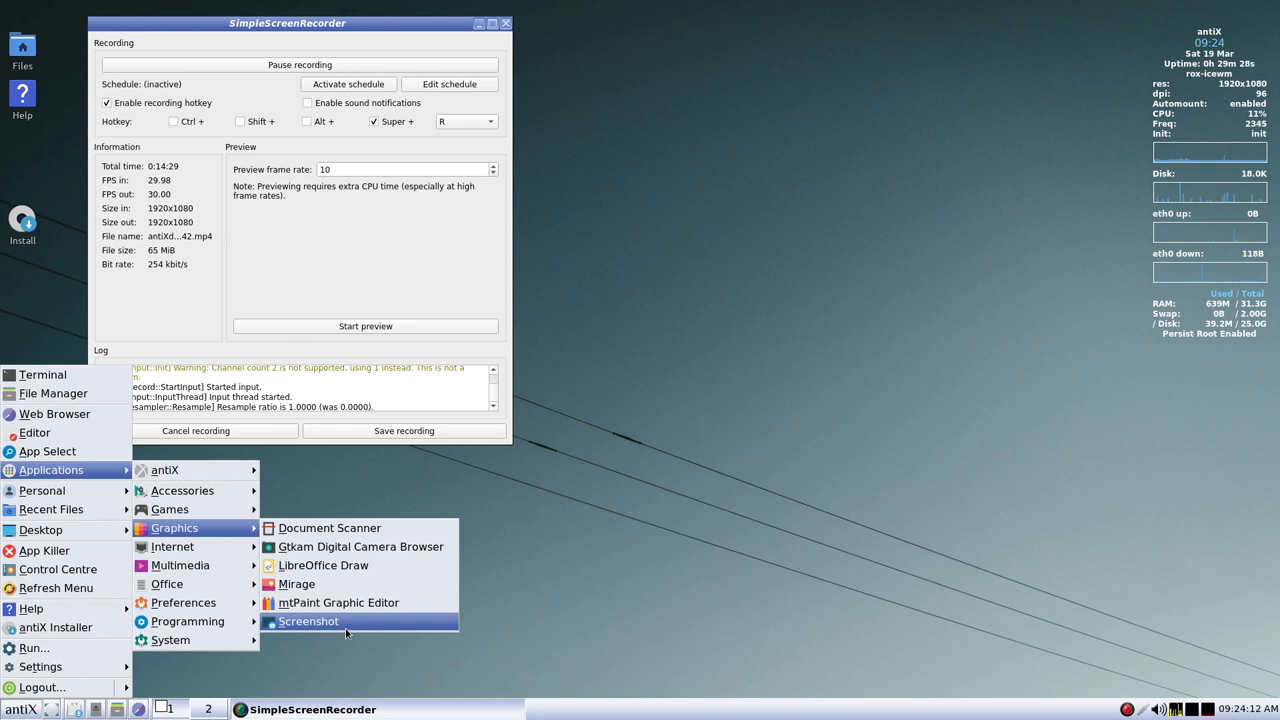
mouse_move(296, 584)
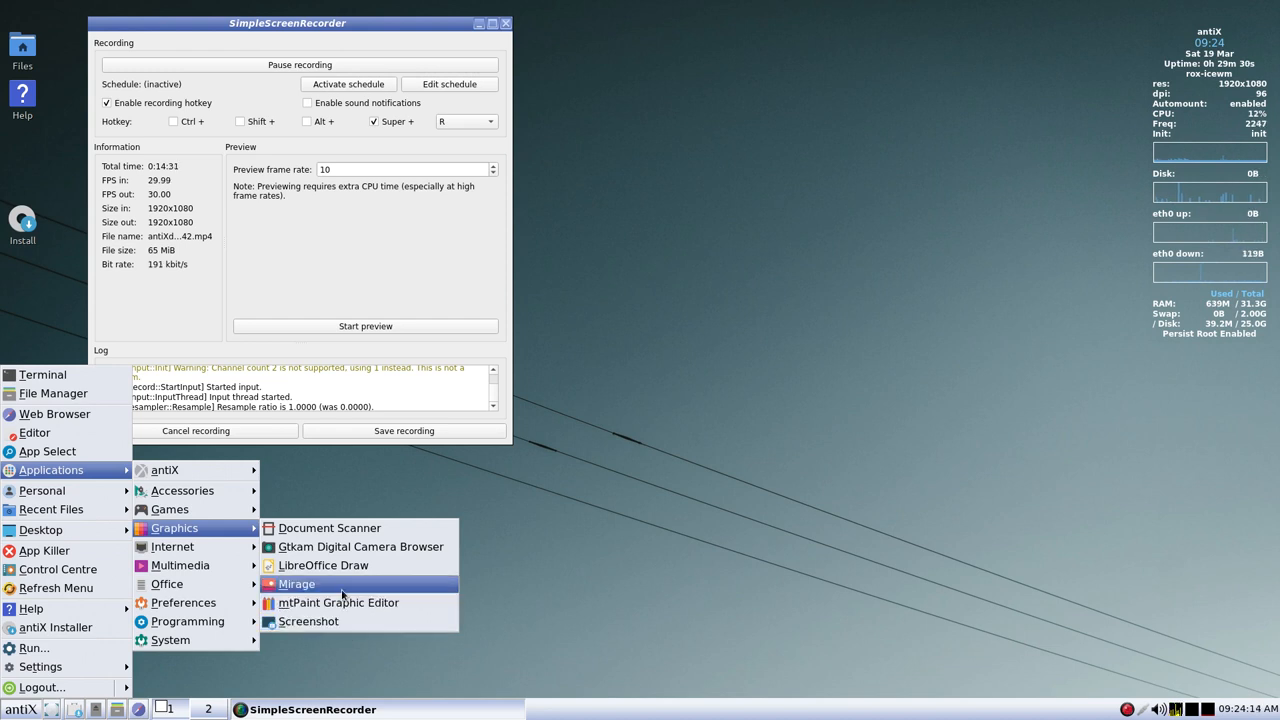
- Launch Mirage from the Graphics menu, move its window, then quit it
click(296, 584)
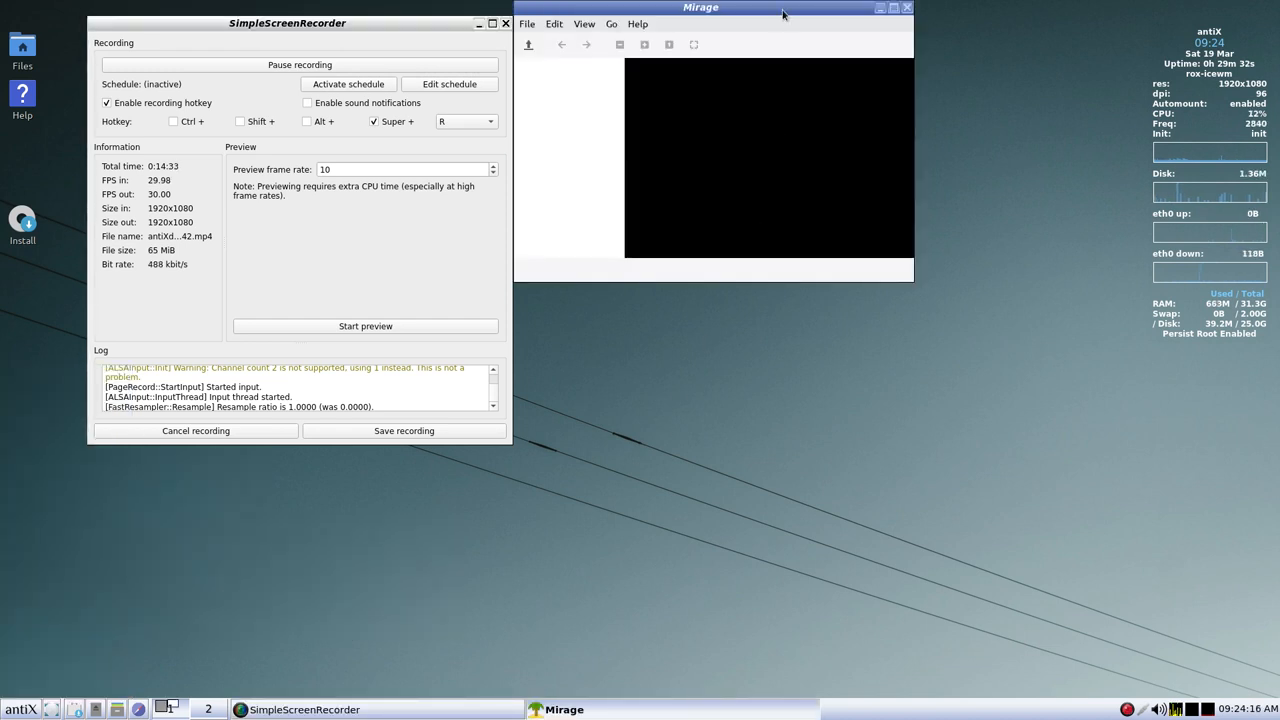
drag(700, 8, 726, 68)
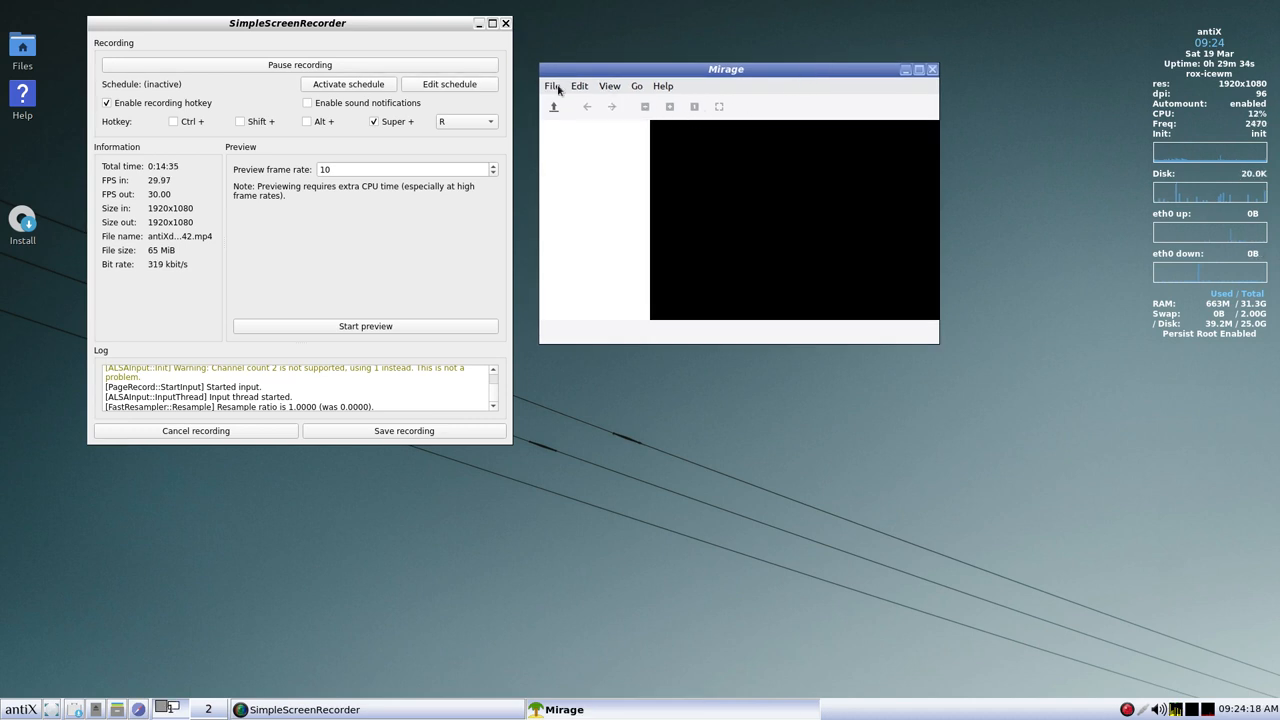
click(555, 85)
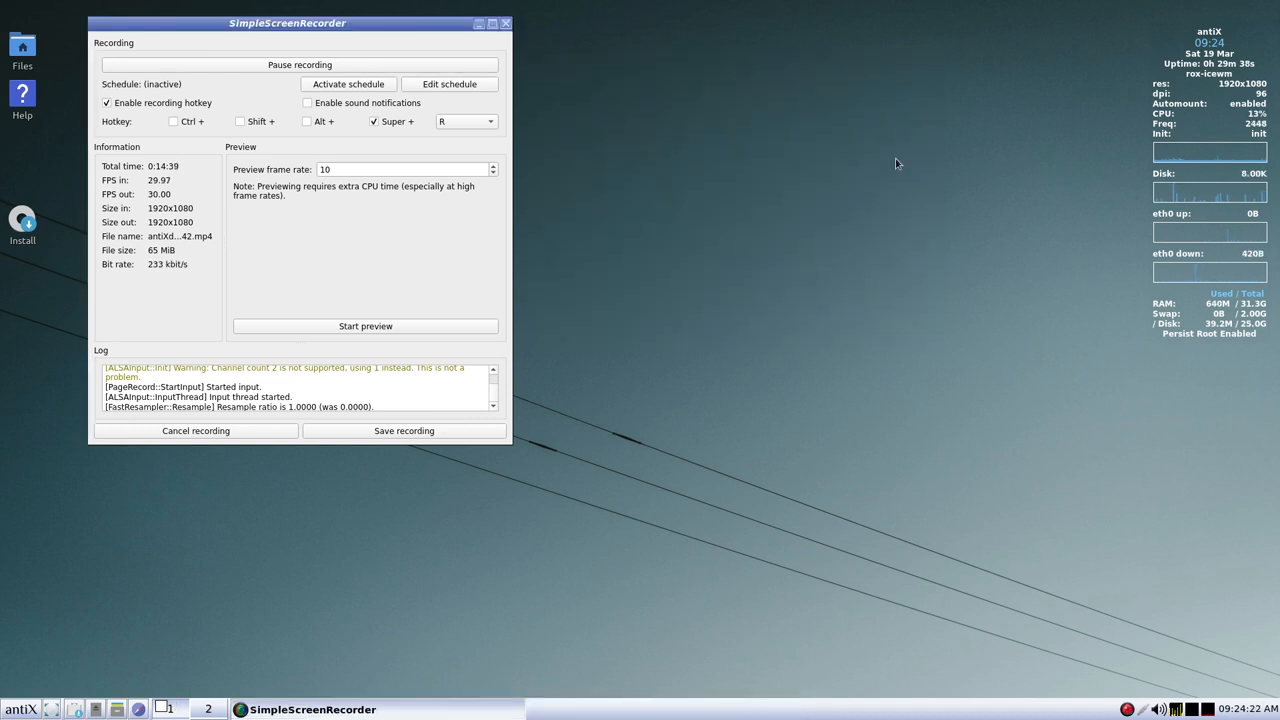
mouse_move(20, 708)
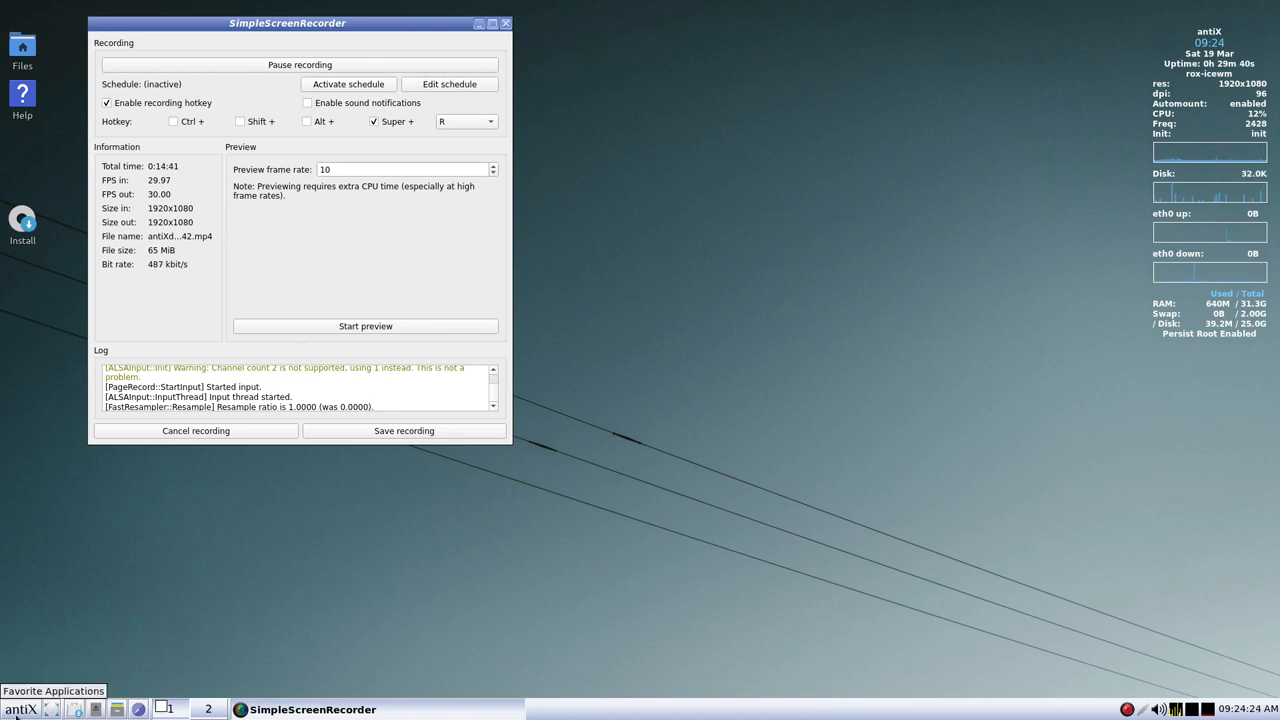
- Open the antiX menu on Applications → Graphics
click(20, 707)
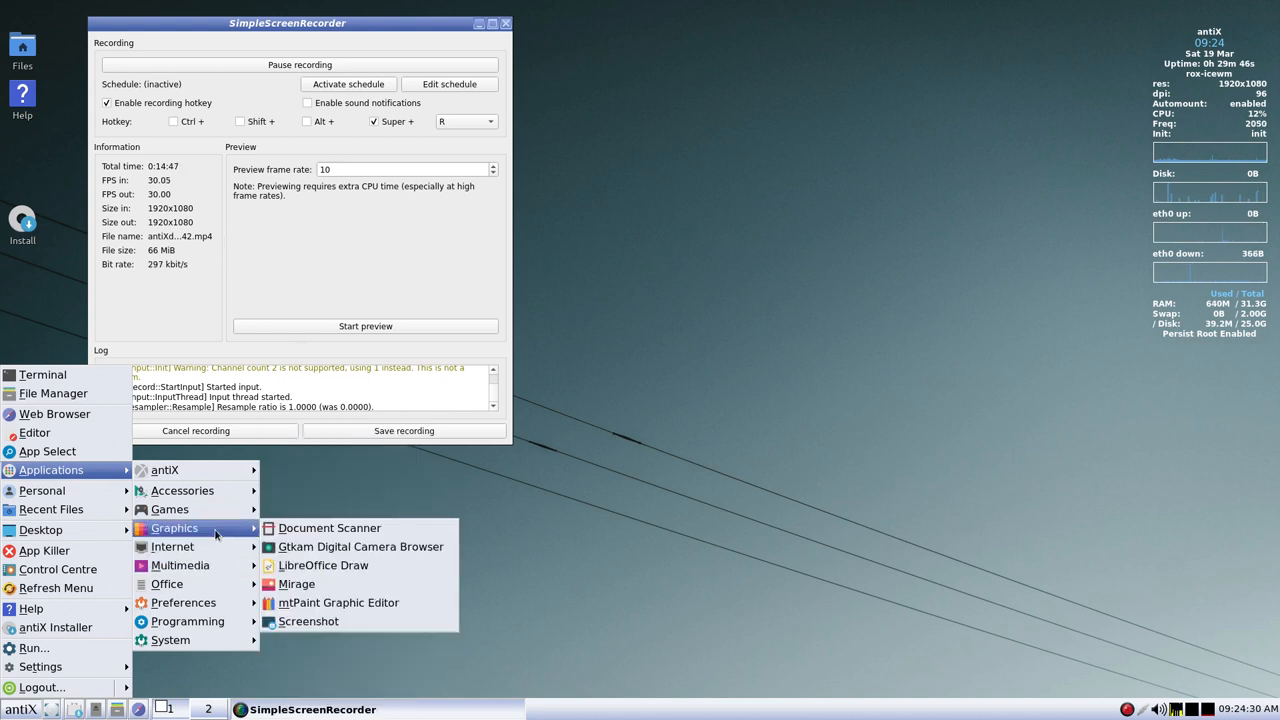
mouse_move(309, 622)
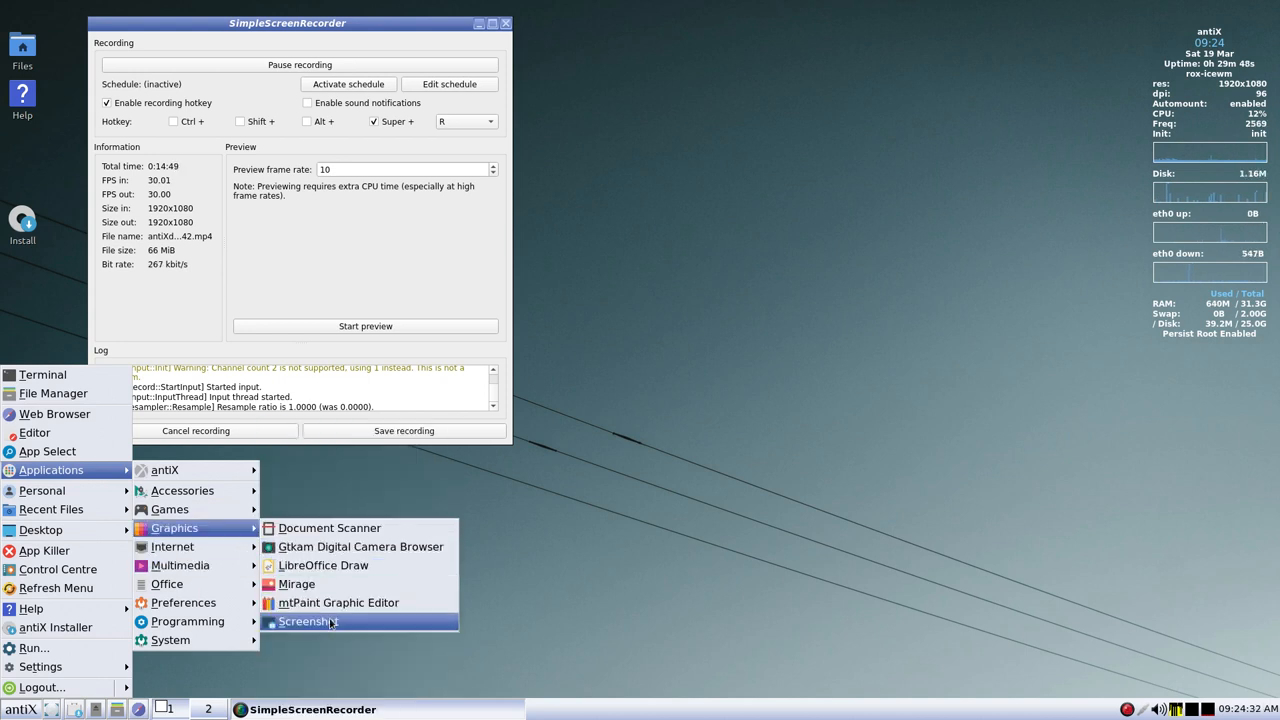
- Launch Screenshot and capture a full-screen jpg screenshot
click(308, 622)
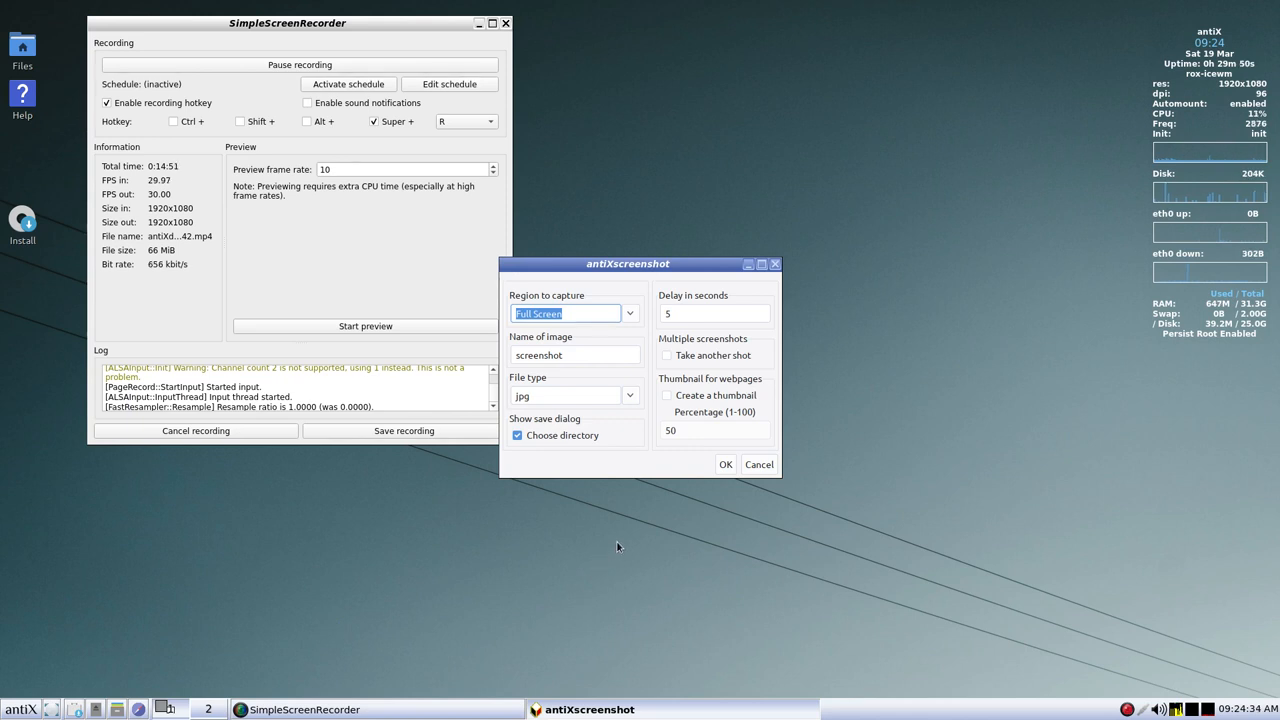
mouse_move(621, 544)
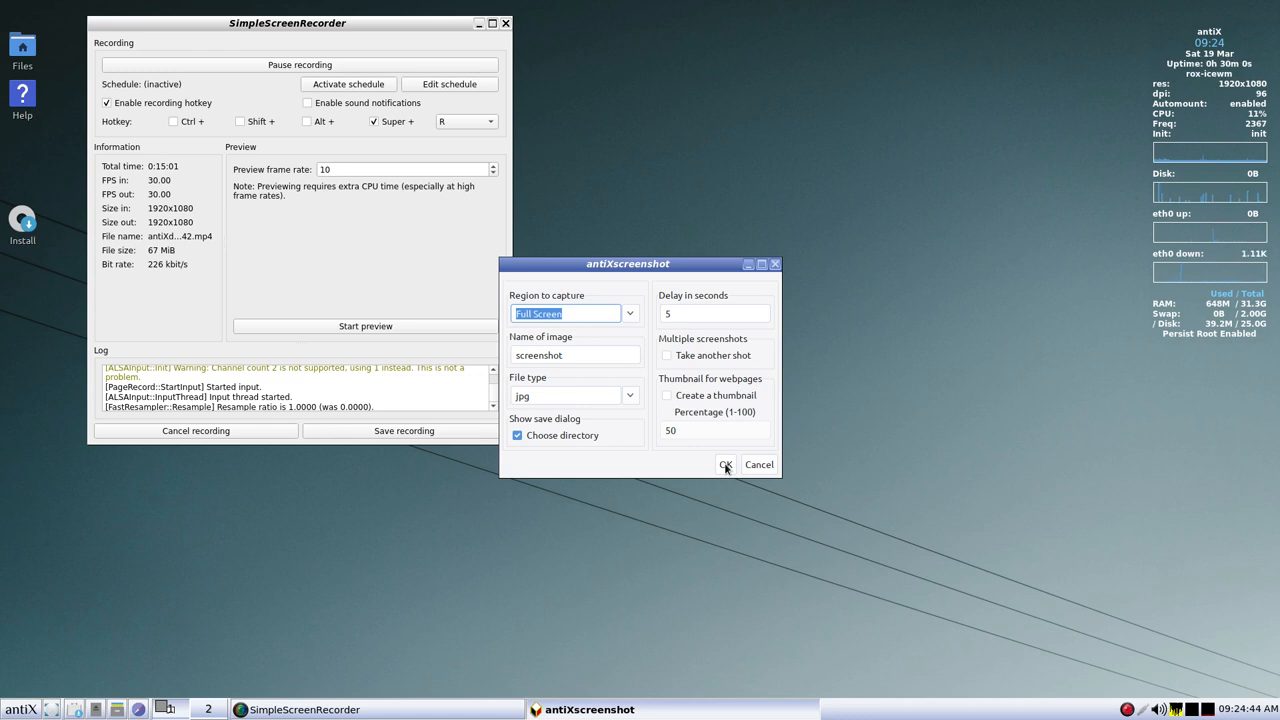
click(725, 465)
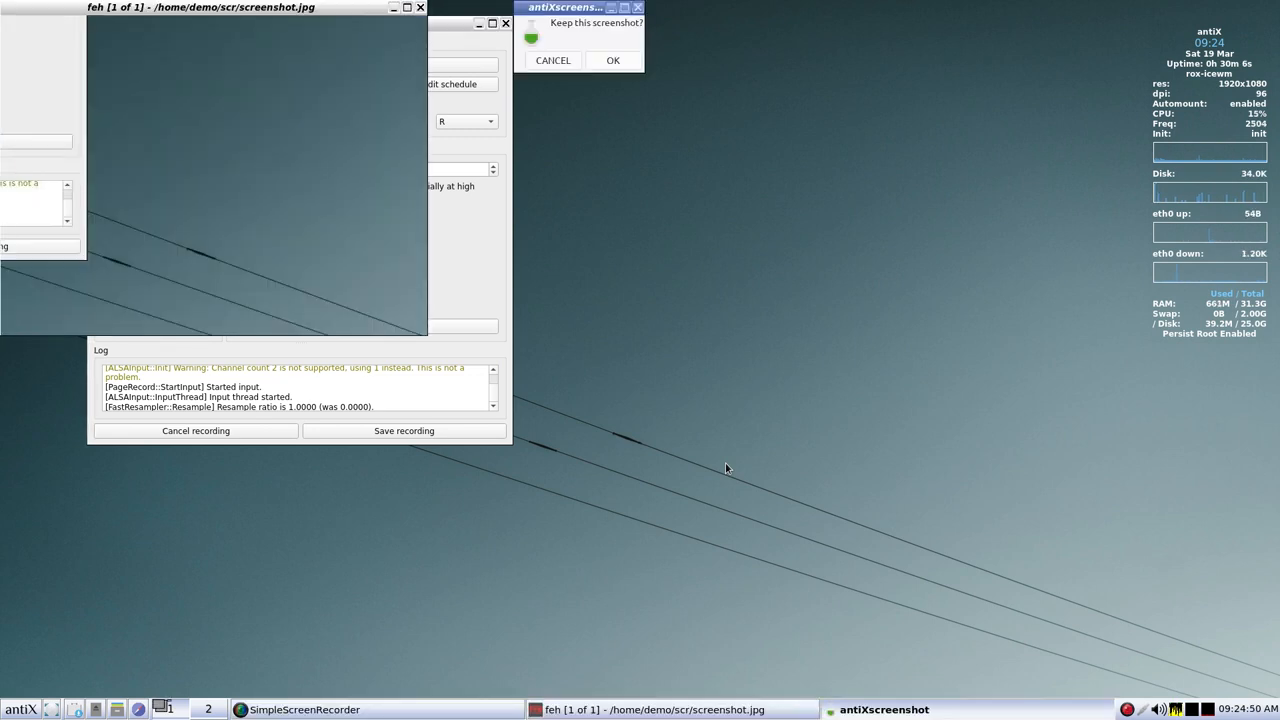
mouse_move(306, 271)
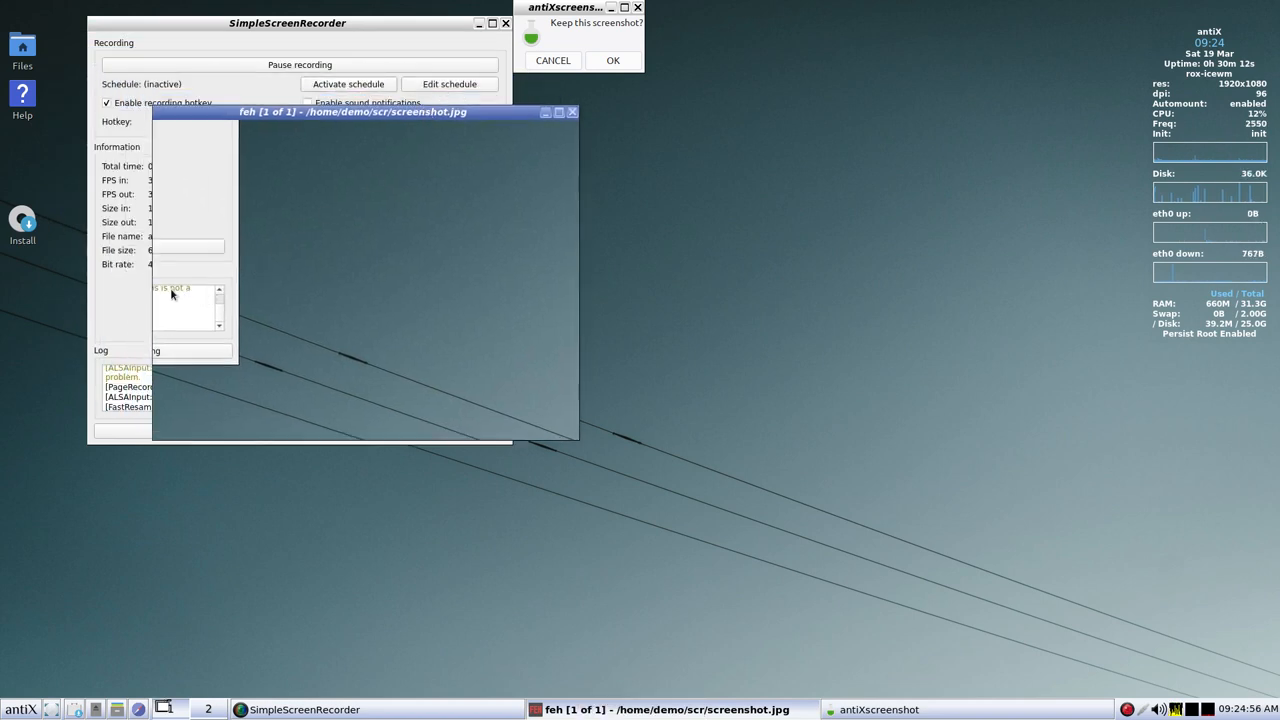
mouse_move(361, 351)
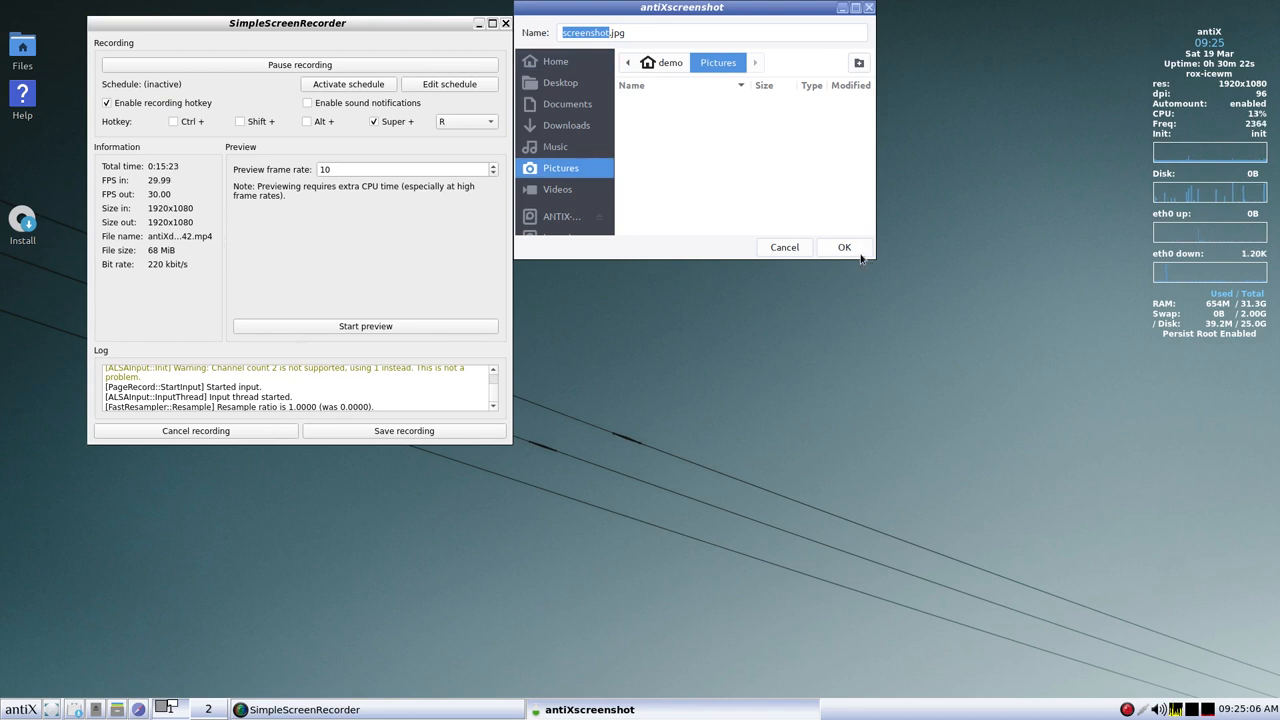
- Save screenshot.jpg to Pictures, close its preview, and confirm deleting it in ROX-Filer
click(844, 247)
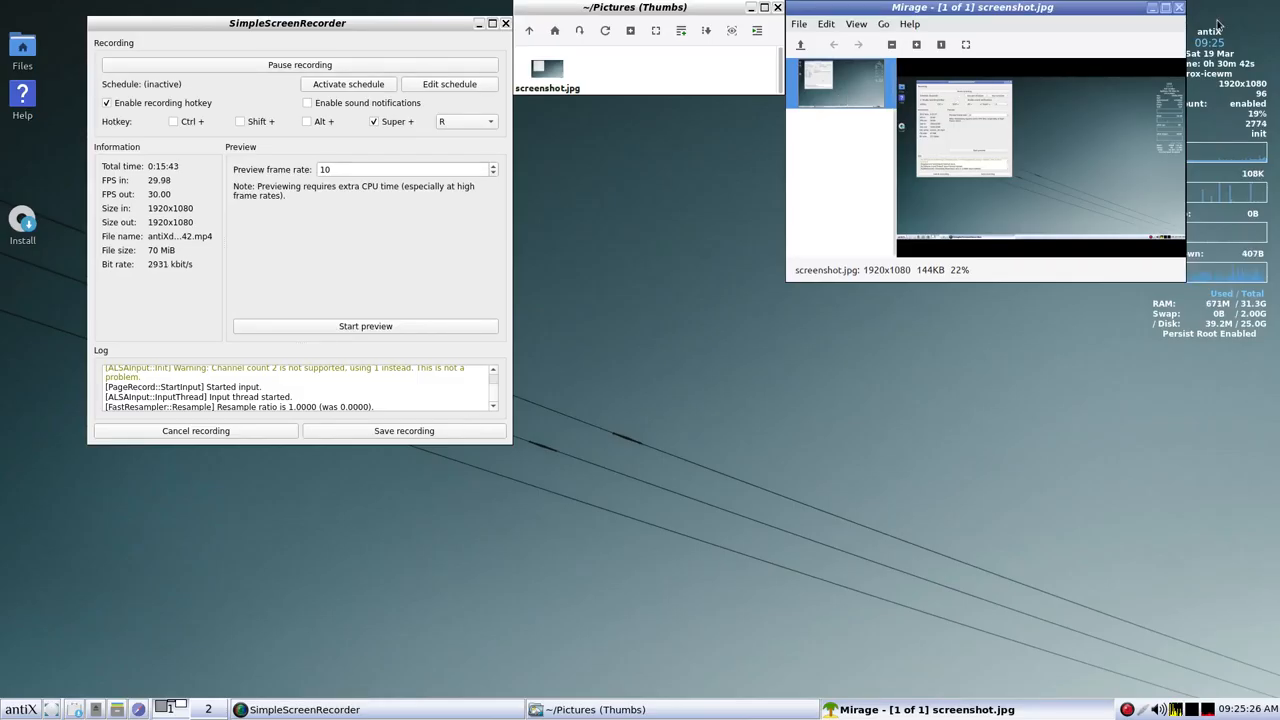
click(1173, 9)
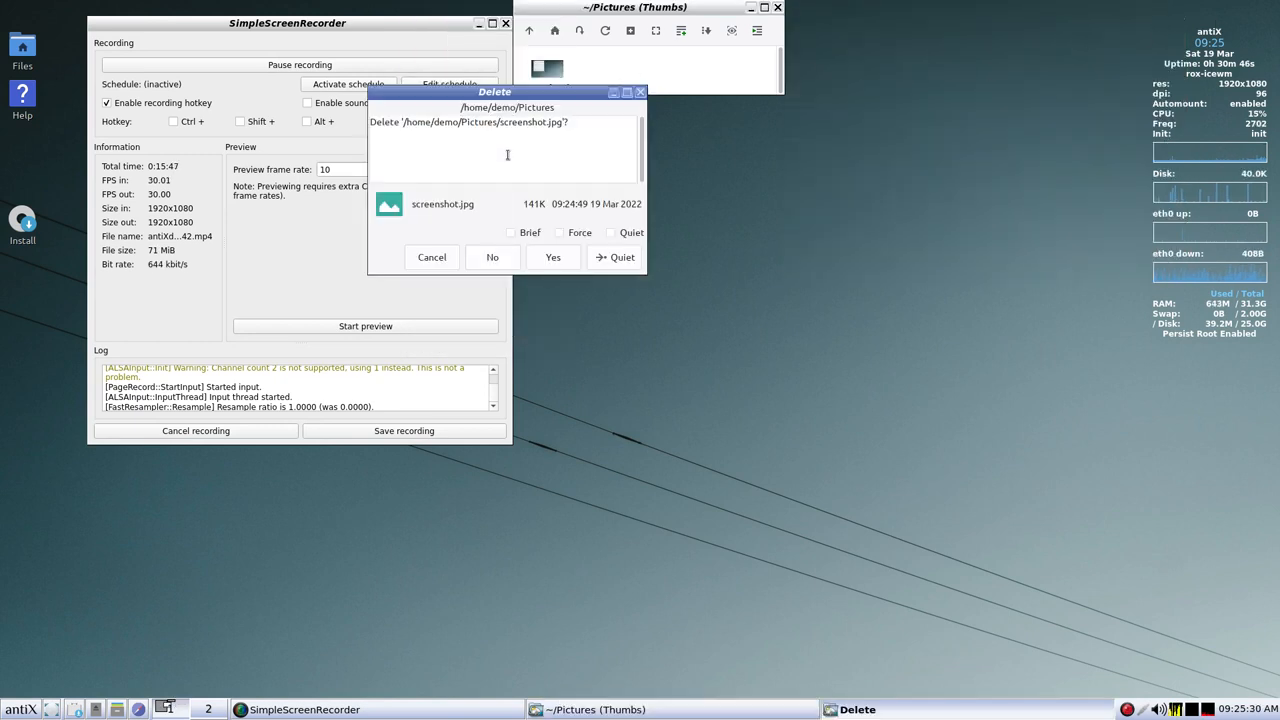
click(553, 257)
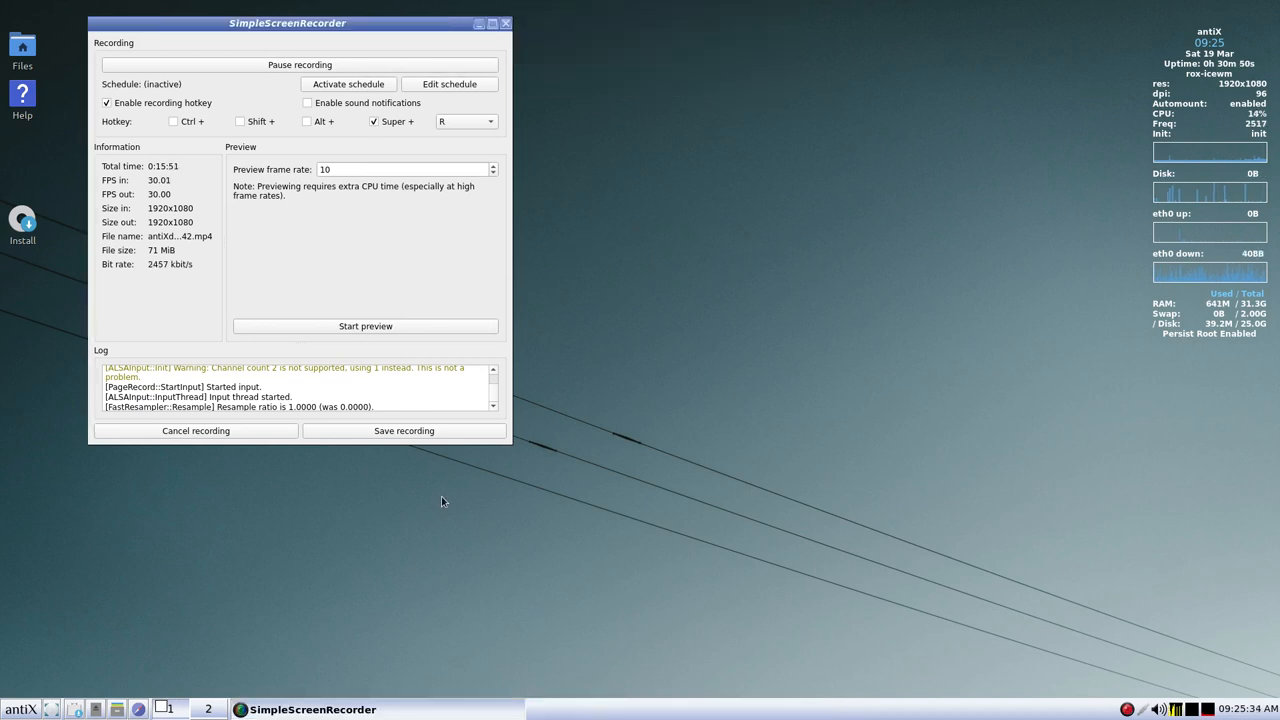
mouse_move(400, 541)
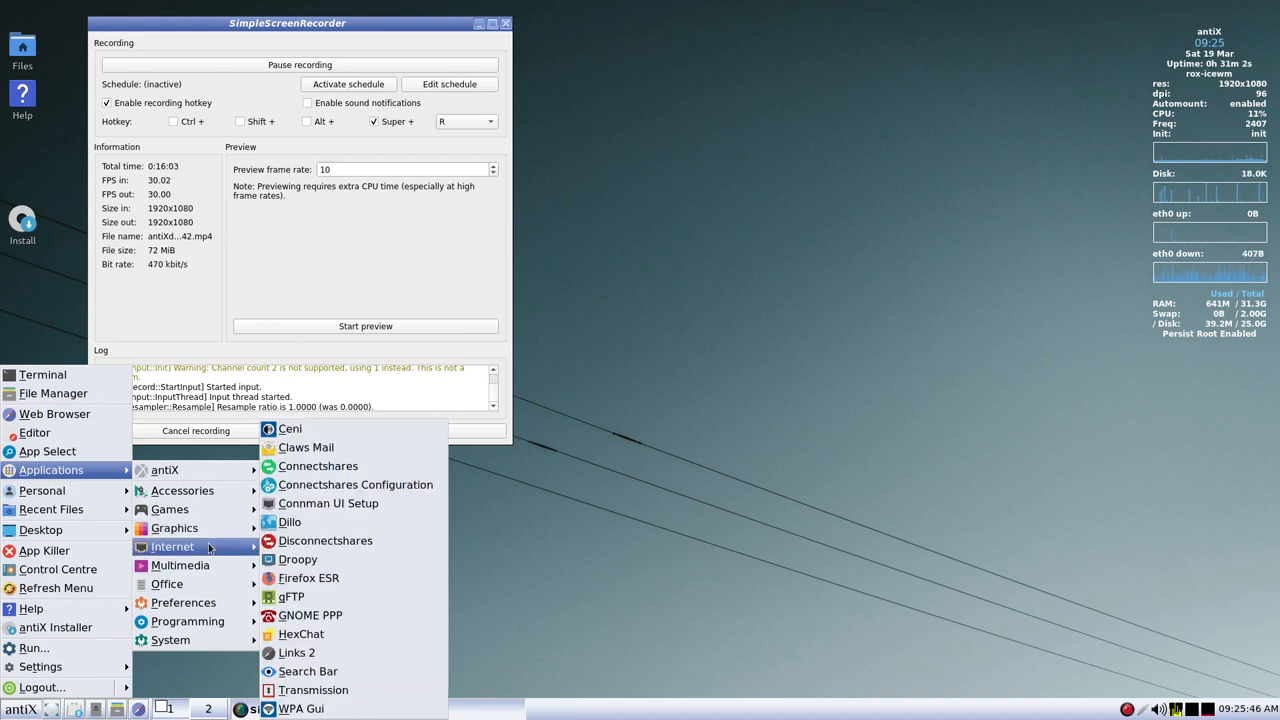
mouse_move(301, 429)
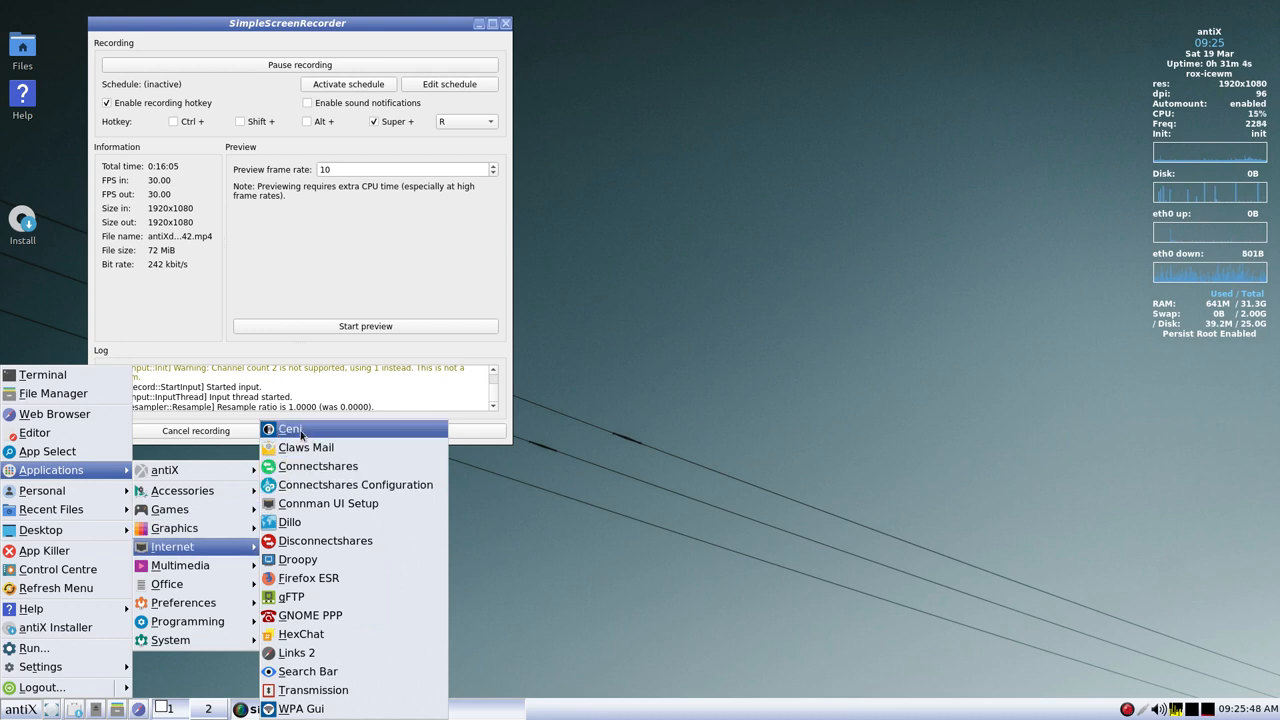
- Show the Applications → Internet submenu listing Ceni, Claws Mail, Firefox ESR and more
click(290, 429)
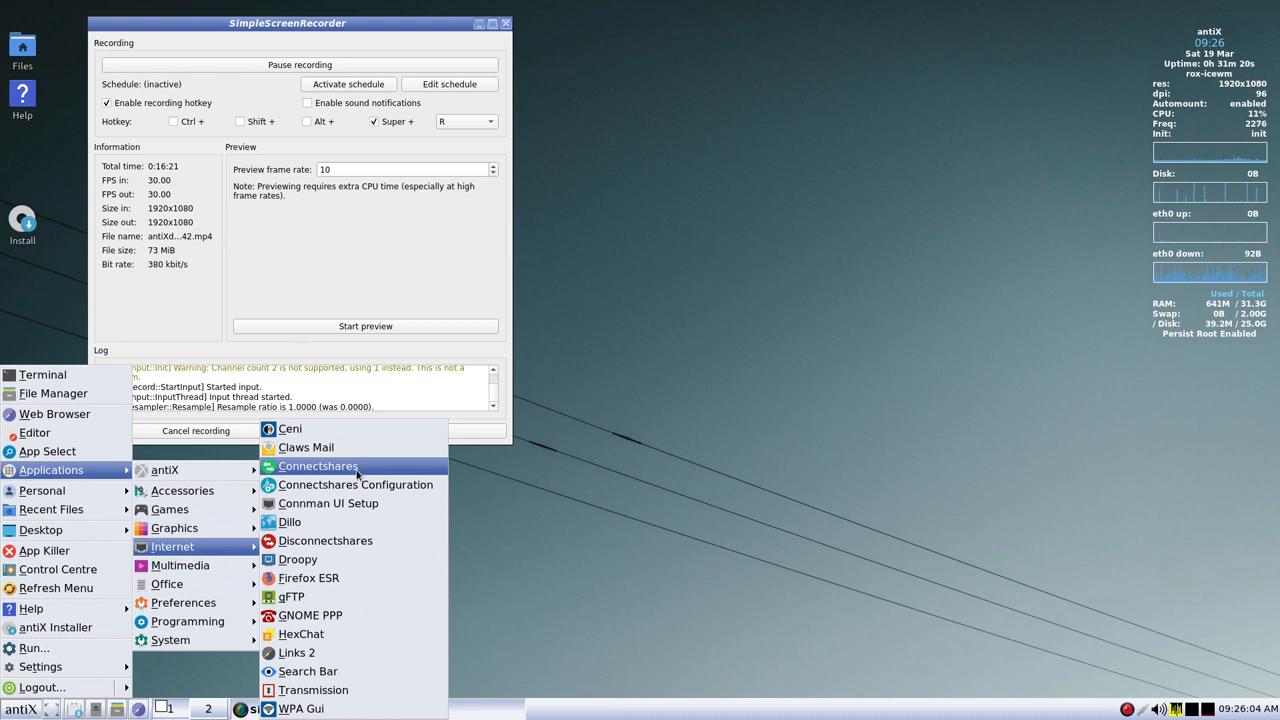
mouse_move(355, 485)
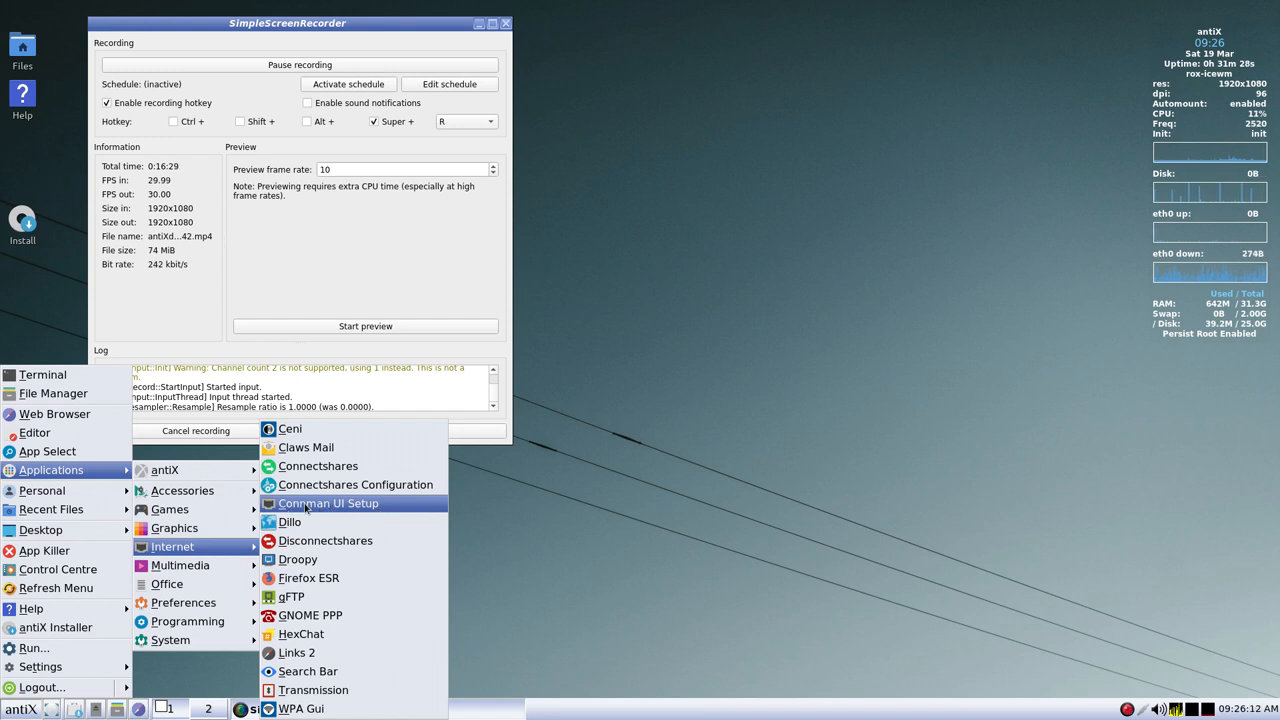
mouse_move(290, 521)
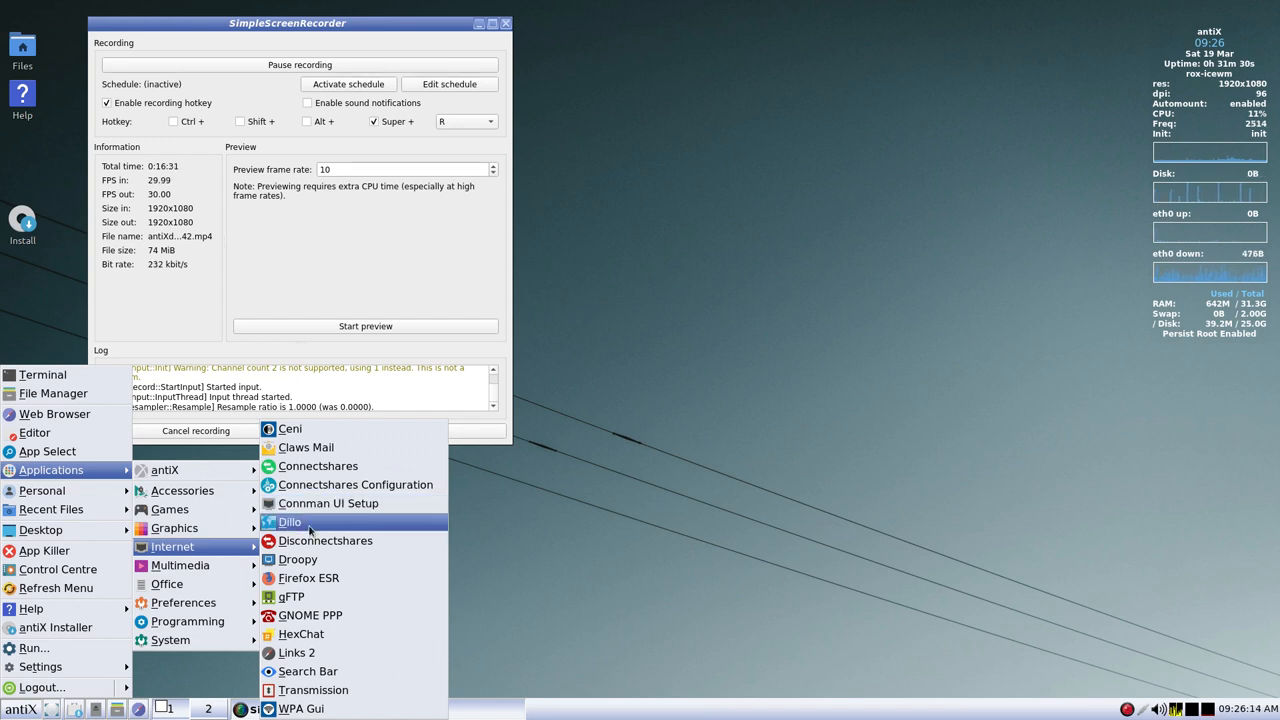
mouse_move(337, 540)
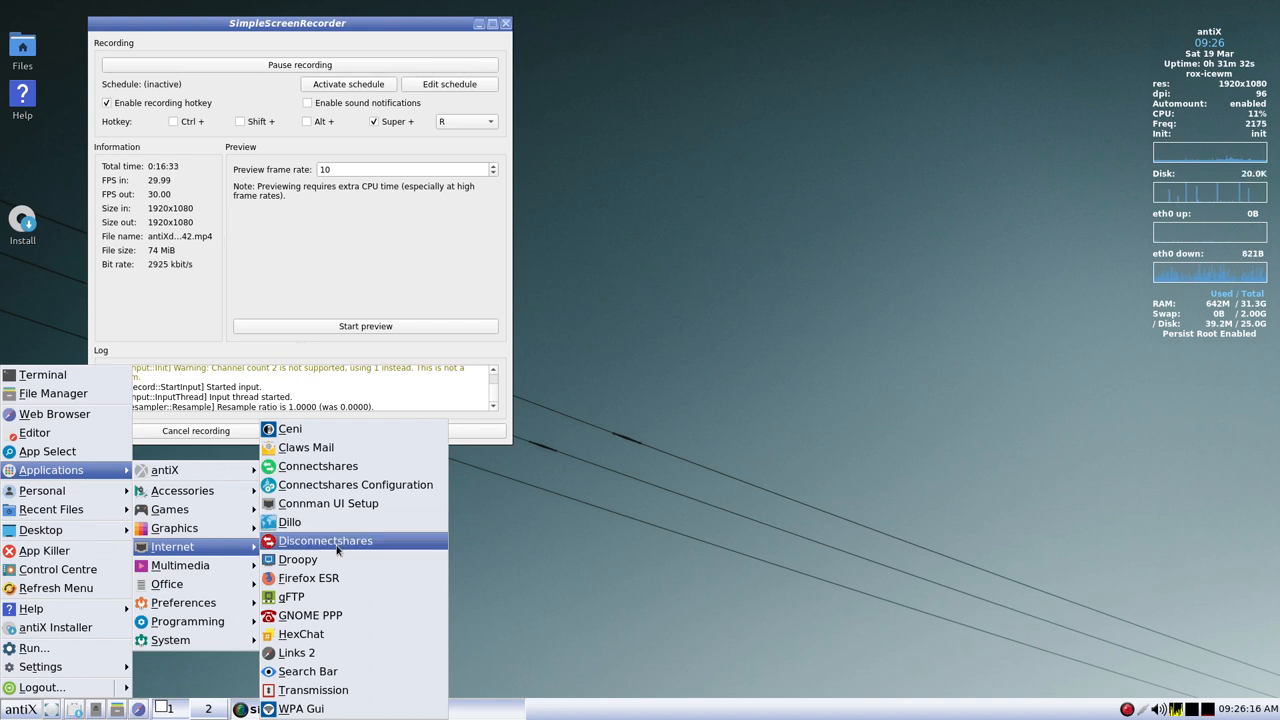
mouse_move(333, 559)
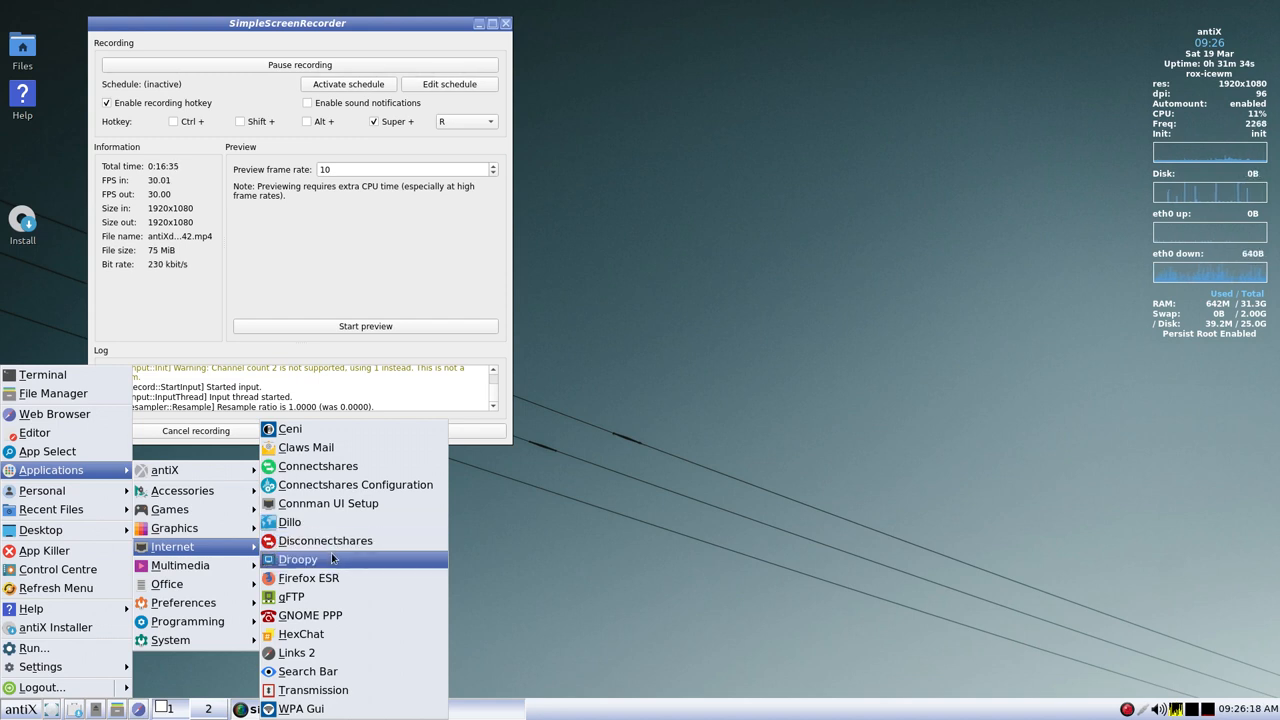
mouse_move(334, 578)
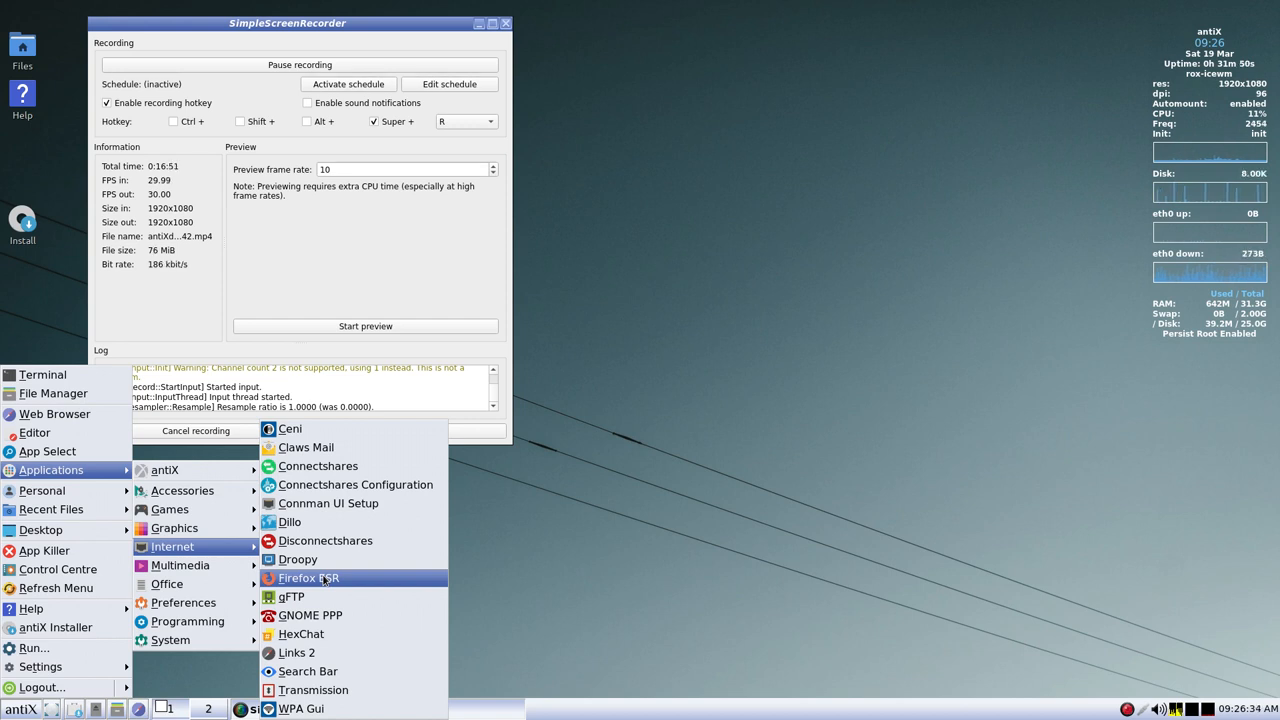
mouse_move(328, 594)
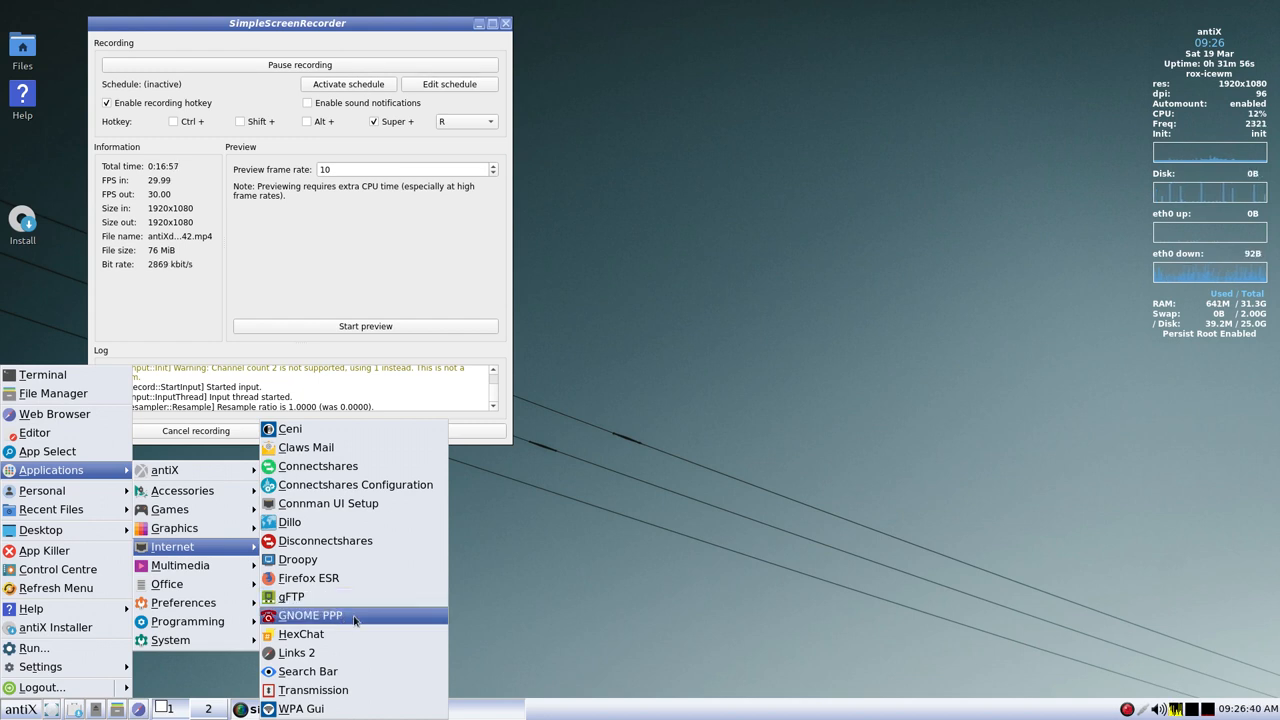
- Launch Links 2 from Applications → Internet and dismiss its welcome message
click(310, 615)
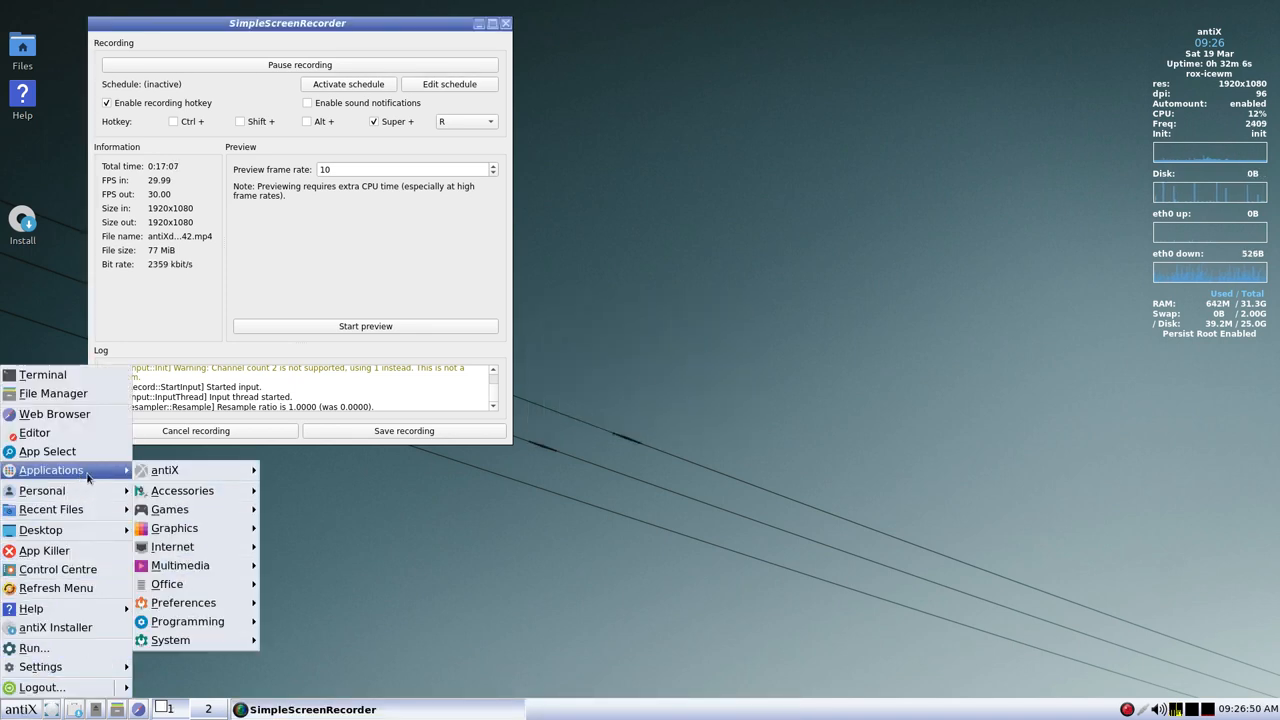
click(172, 546)
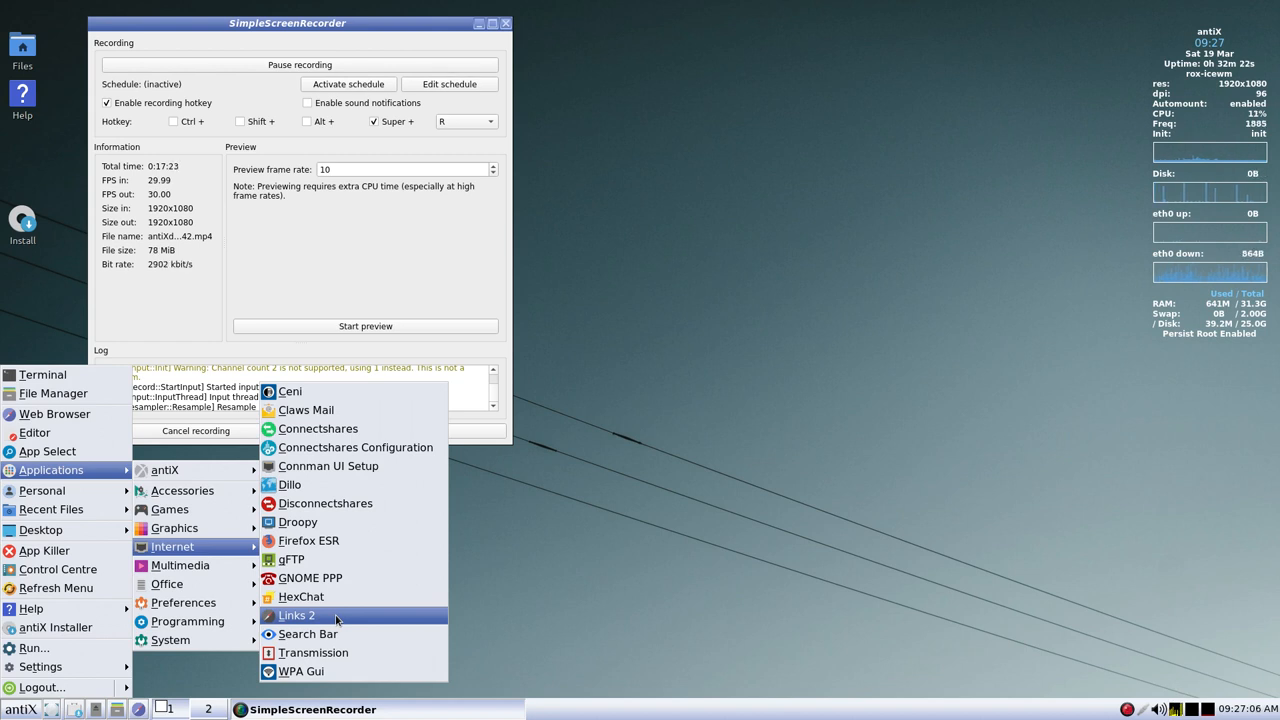
click(305, 615)
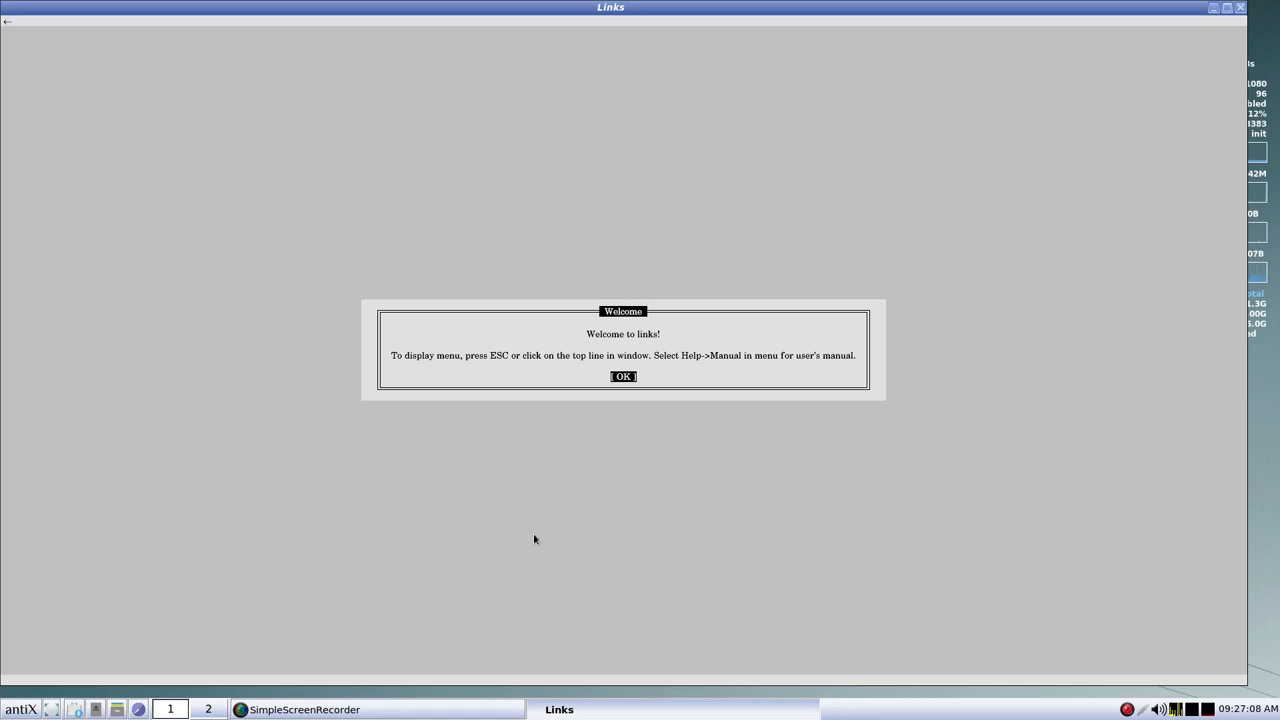
mouse_move(671, 374)
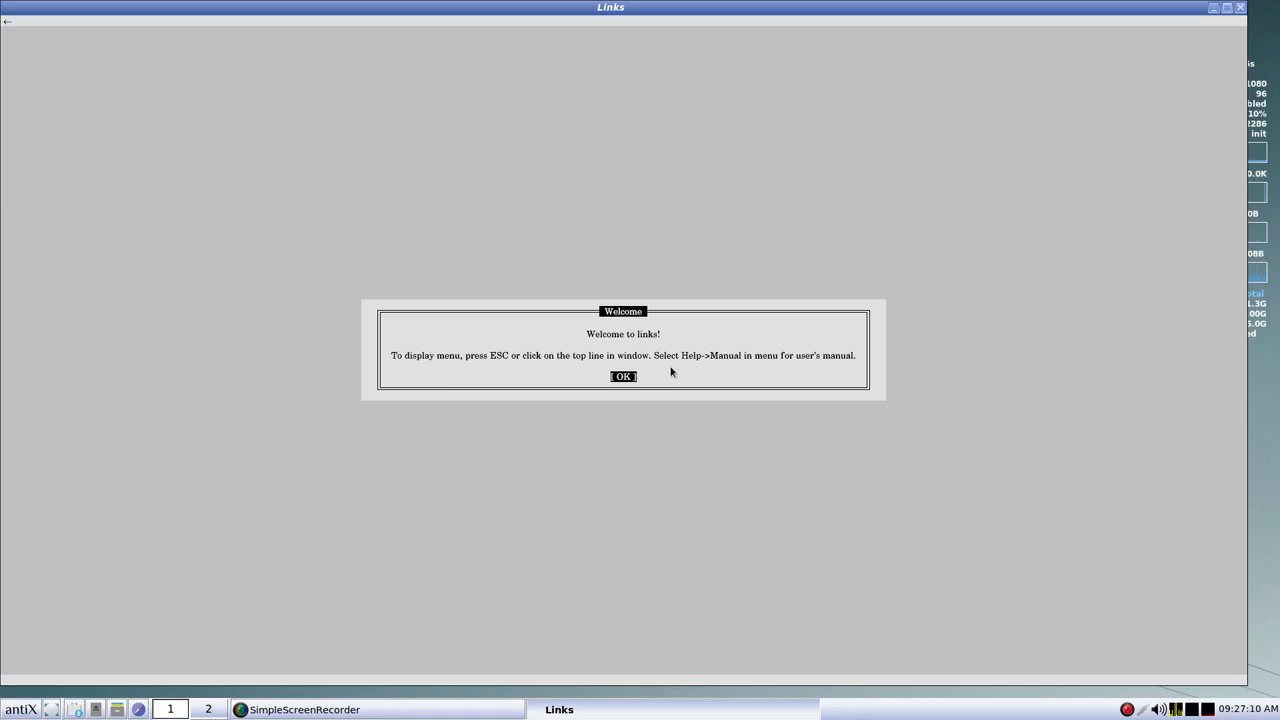
click(623, 376)
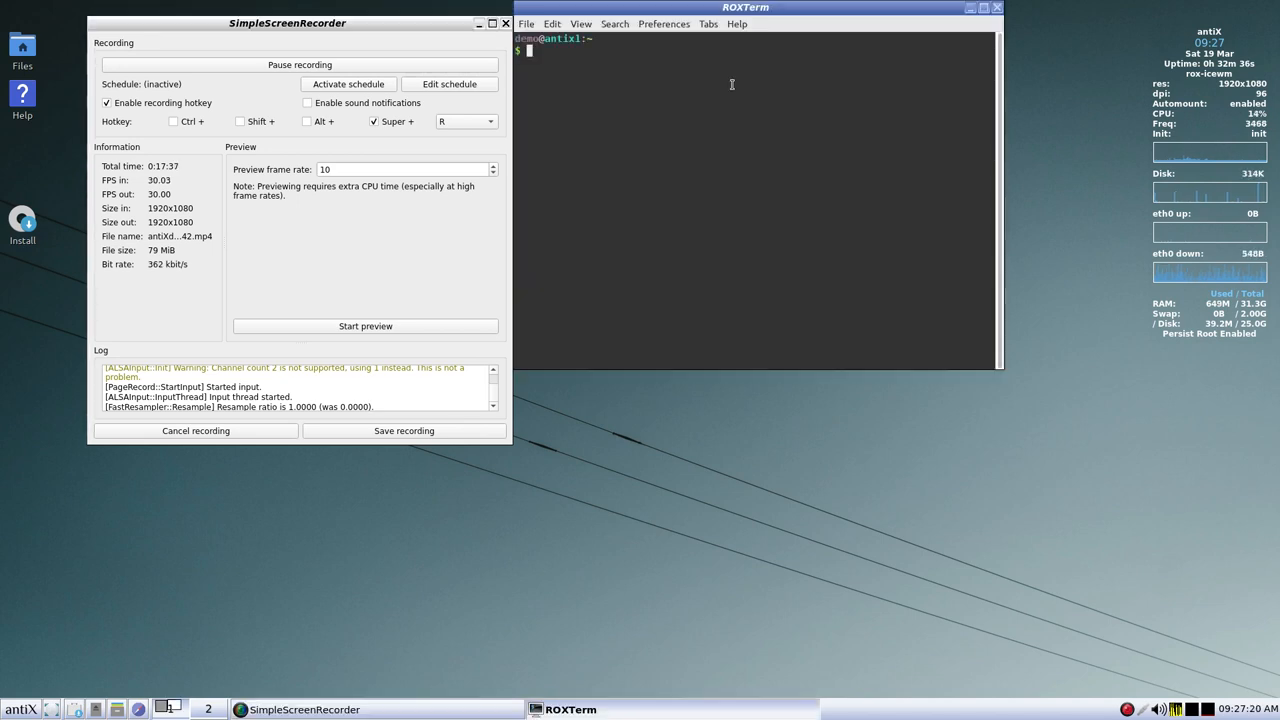
- Run links2 in ROXTerm, centre the window, load google.com, then quit the browser
text(links)
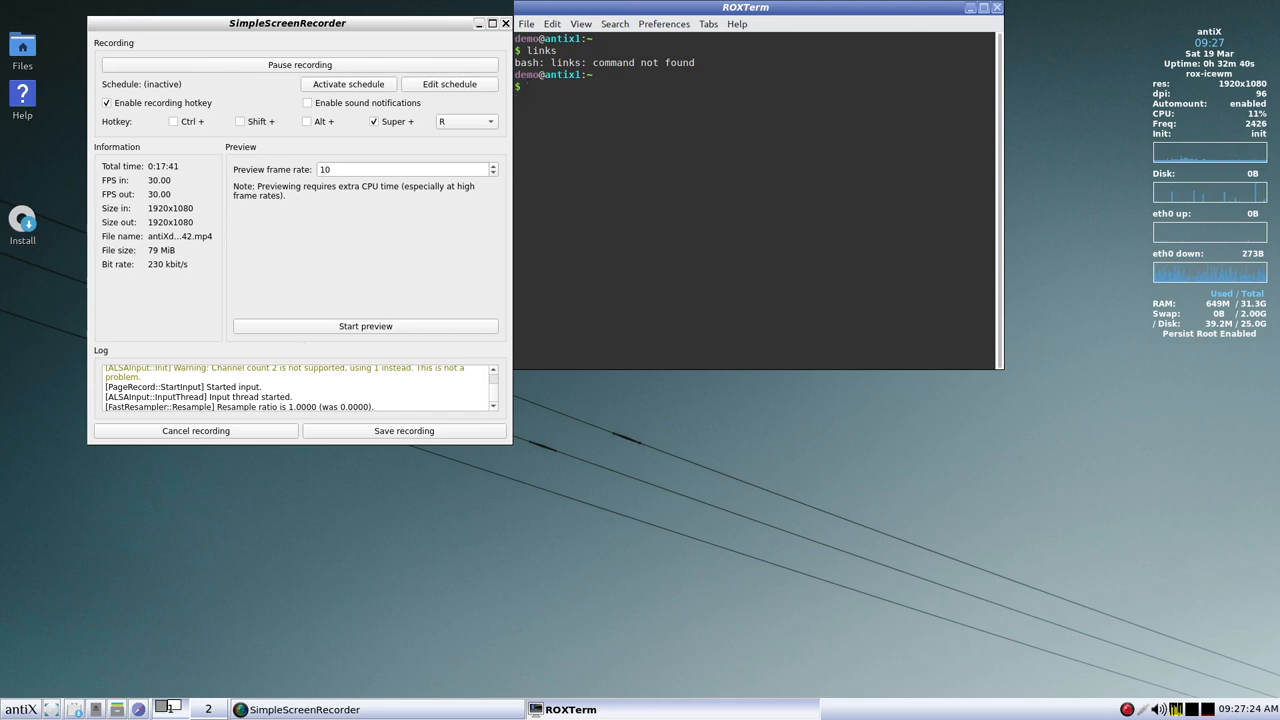
text(lin)
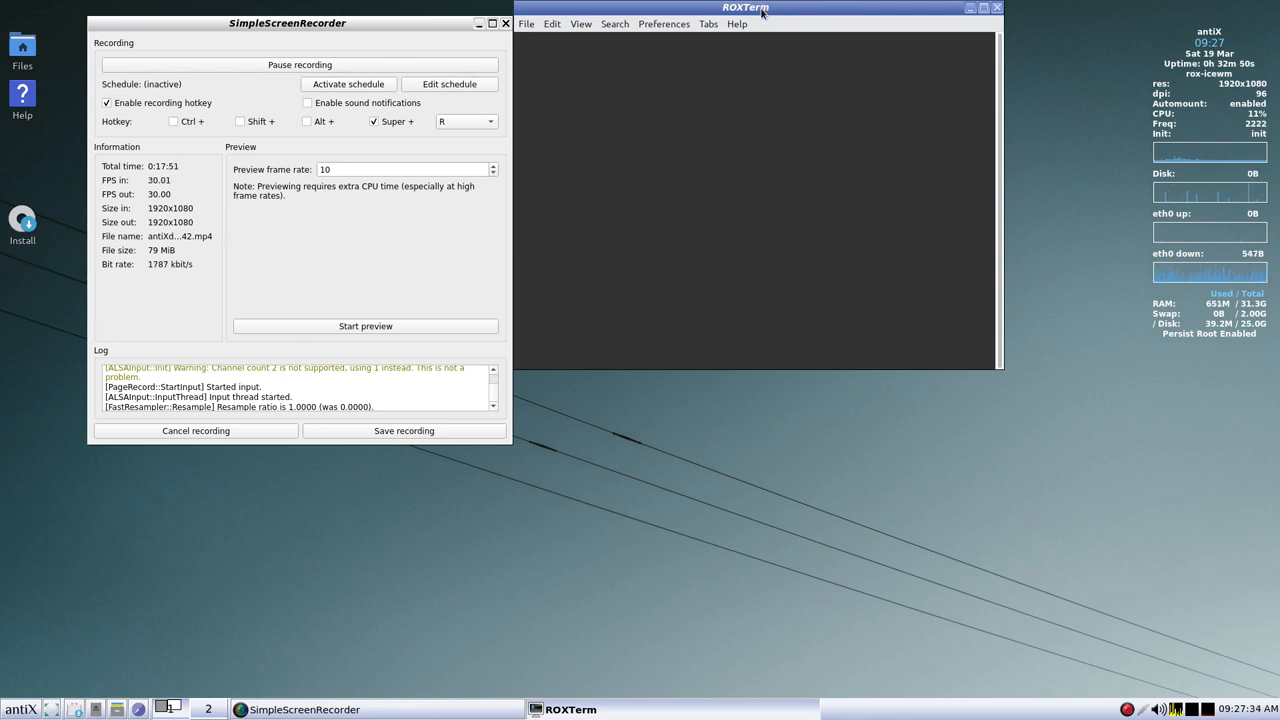
drag(745, 7, 788, 121)
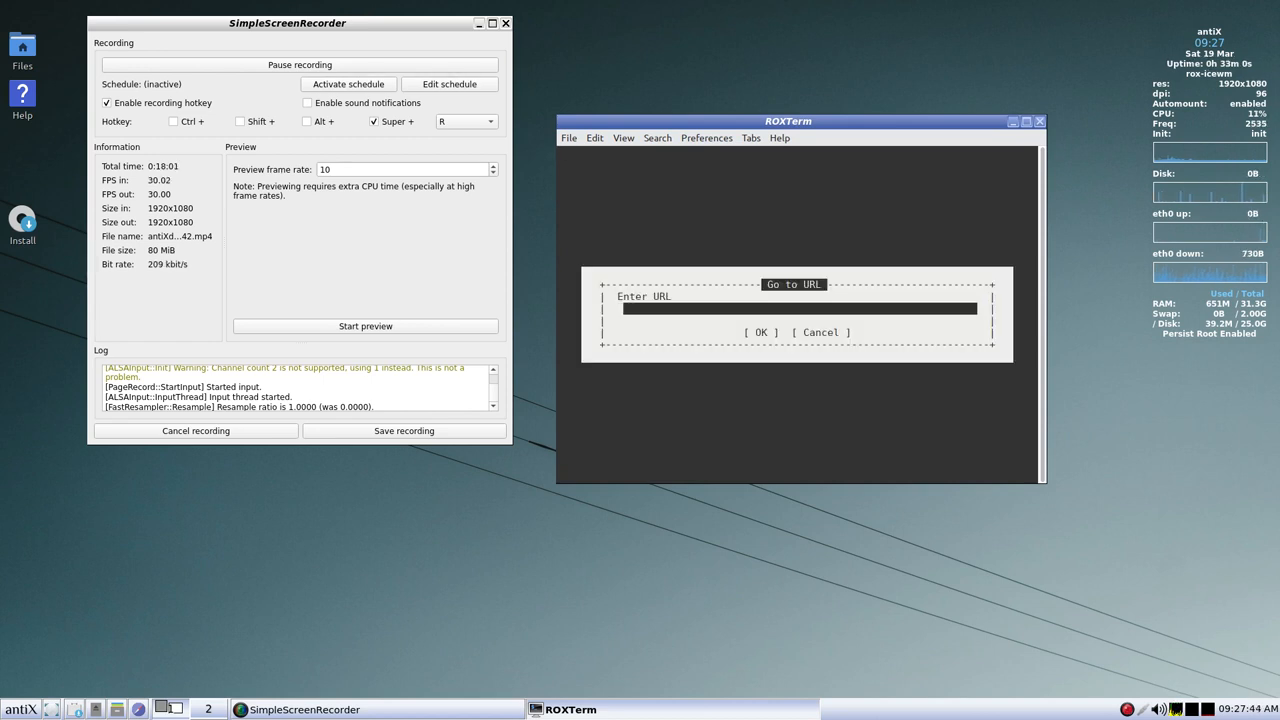
text(google)
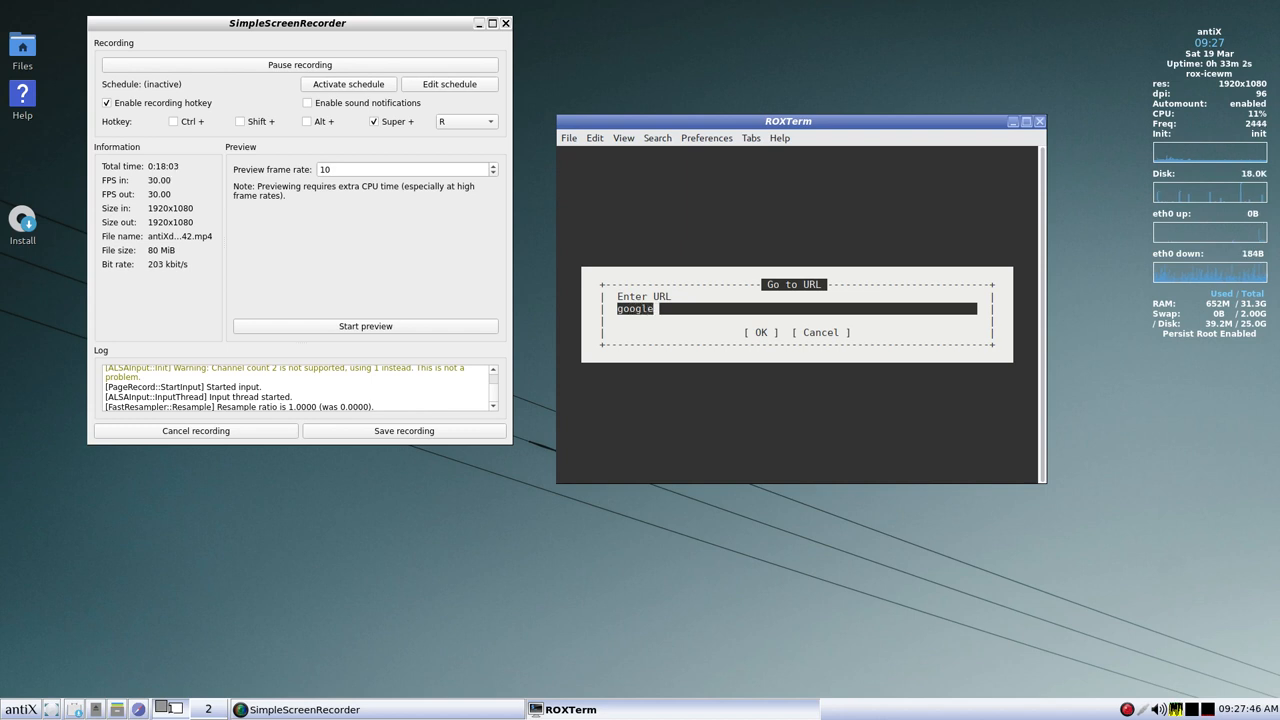
text(.com)
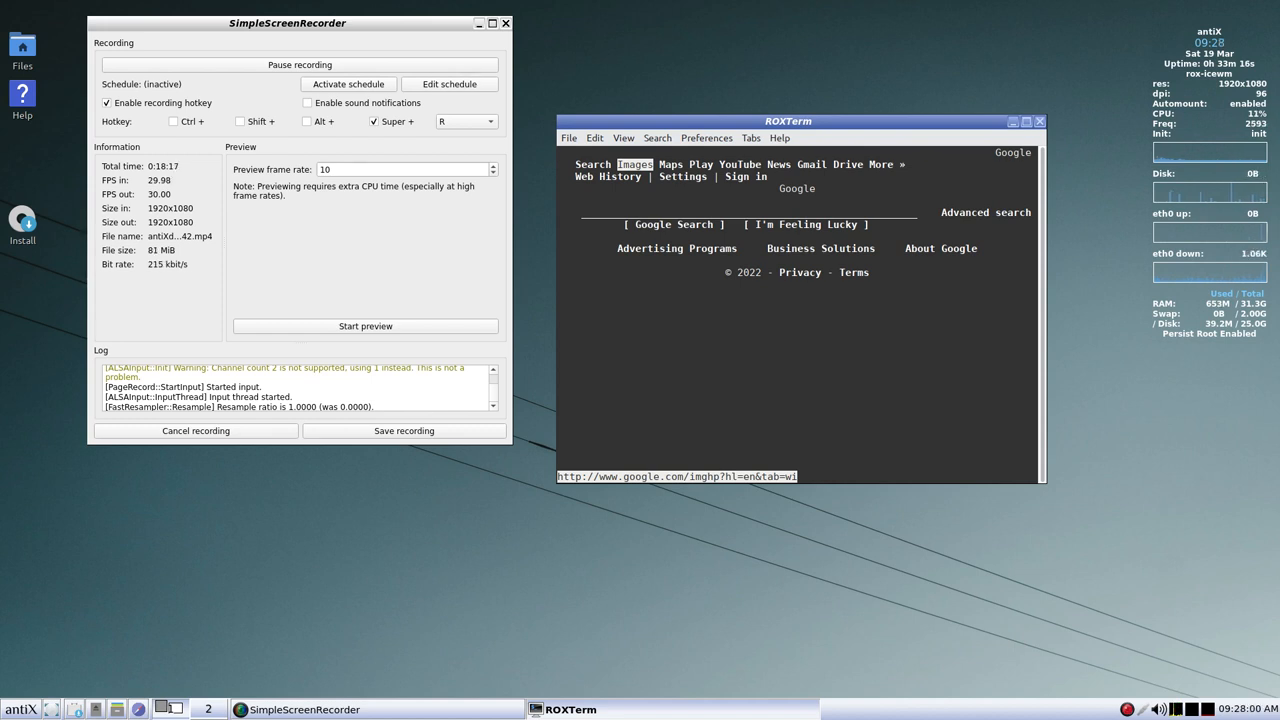
key(Return)
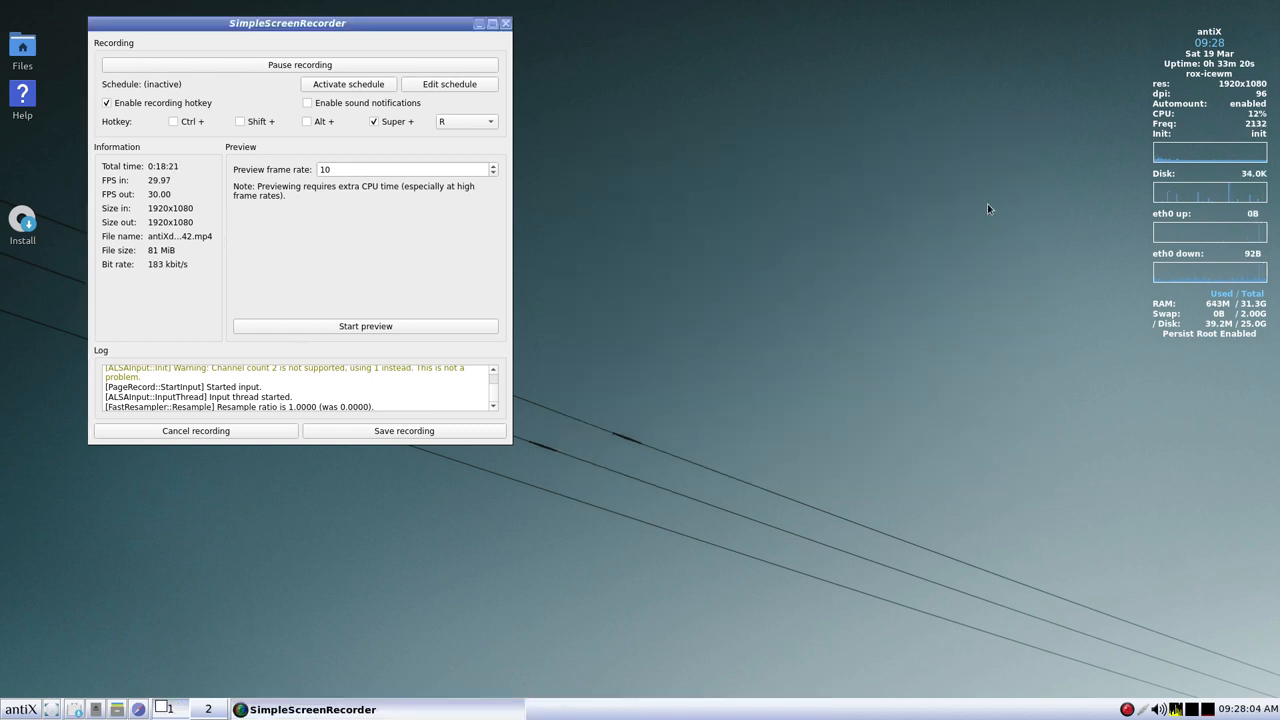
- Launch Search Bar from the antiX menu's Applications → Internet submenu
click(20, 707)
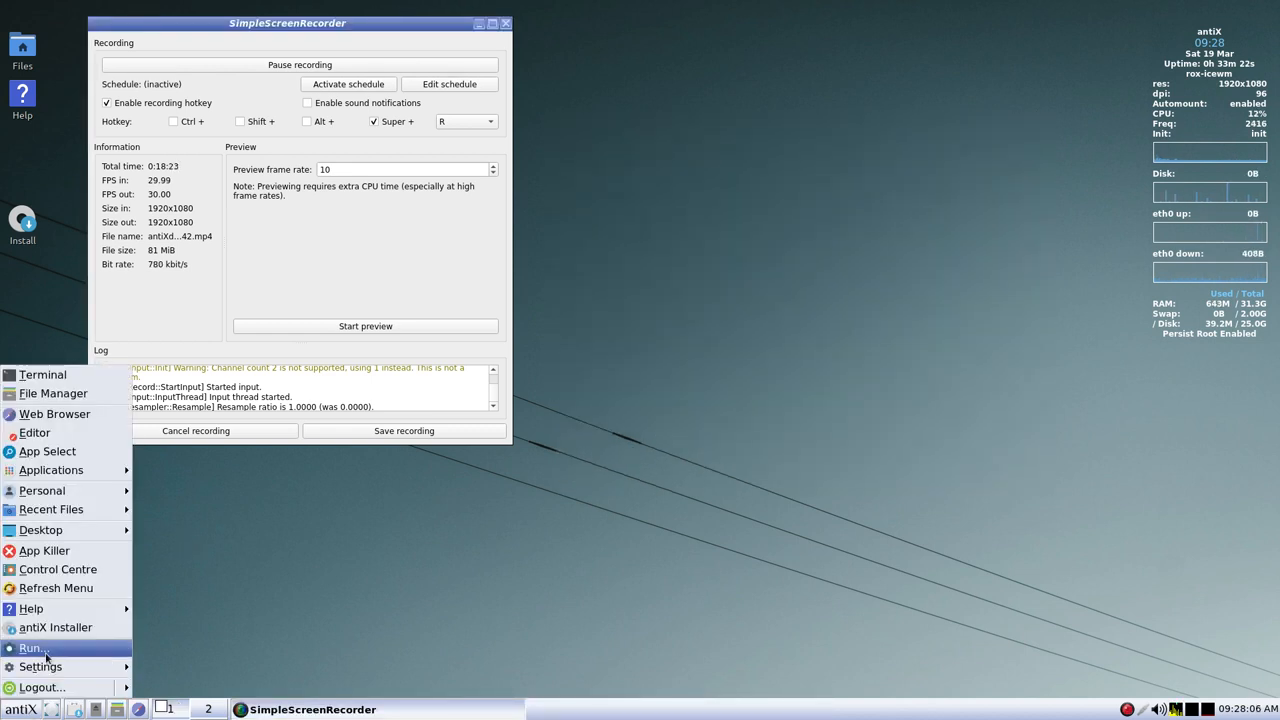
mouse_move(55, 628)
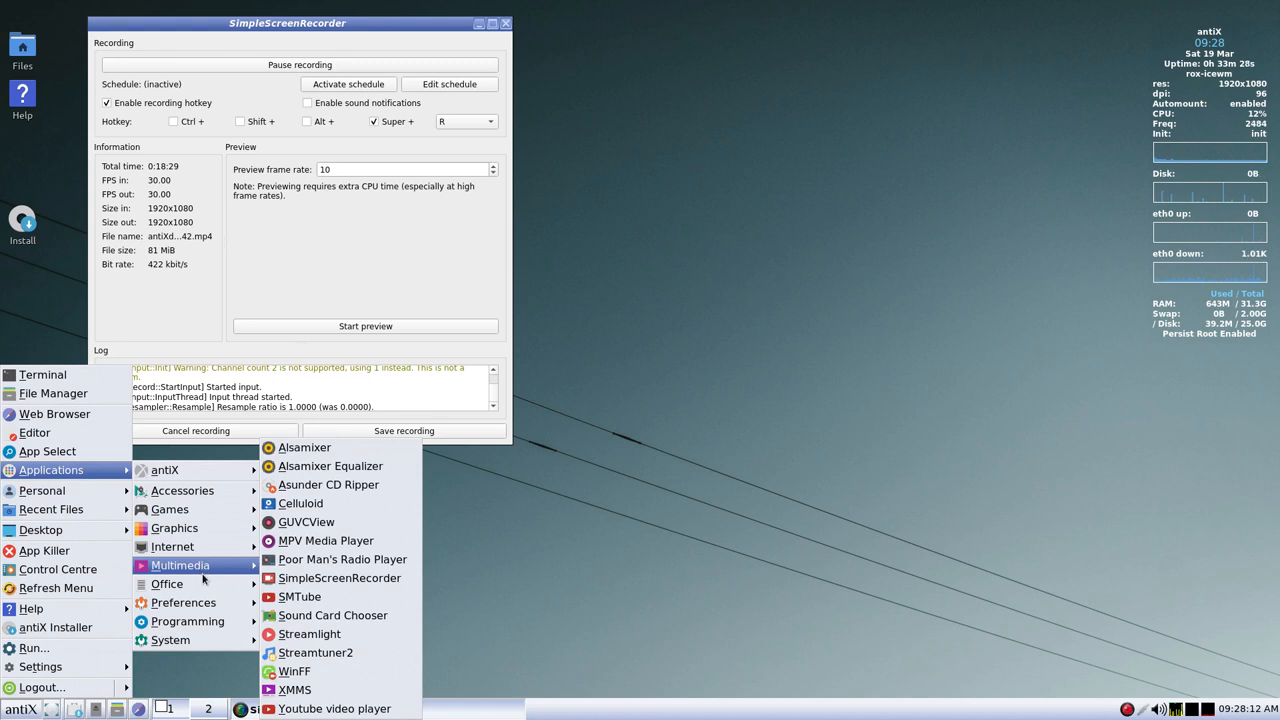
mouse_move(172, 546)
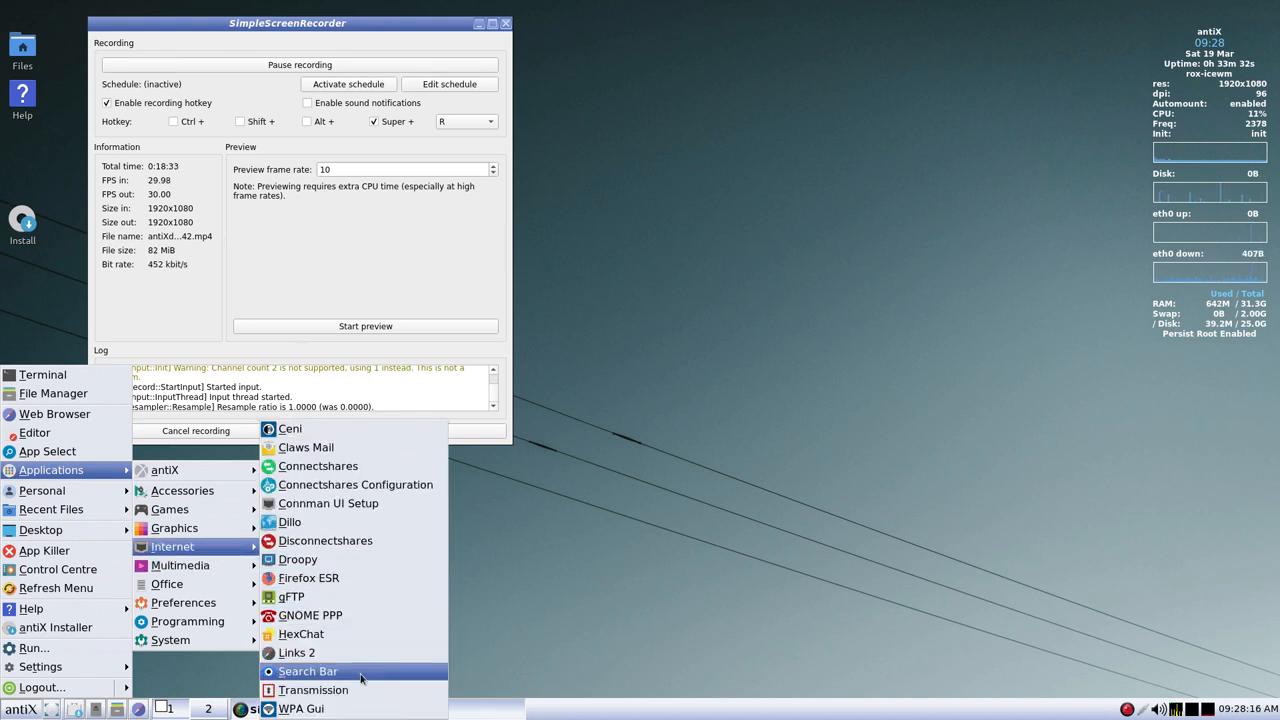
click(307, 671)
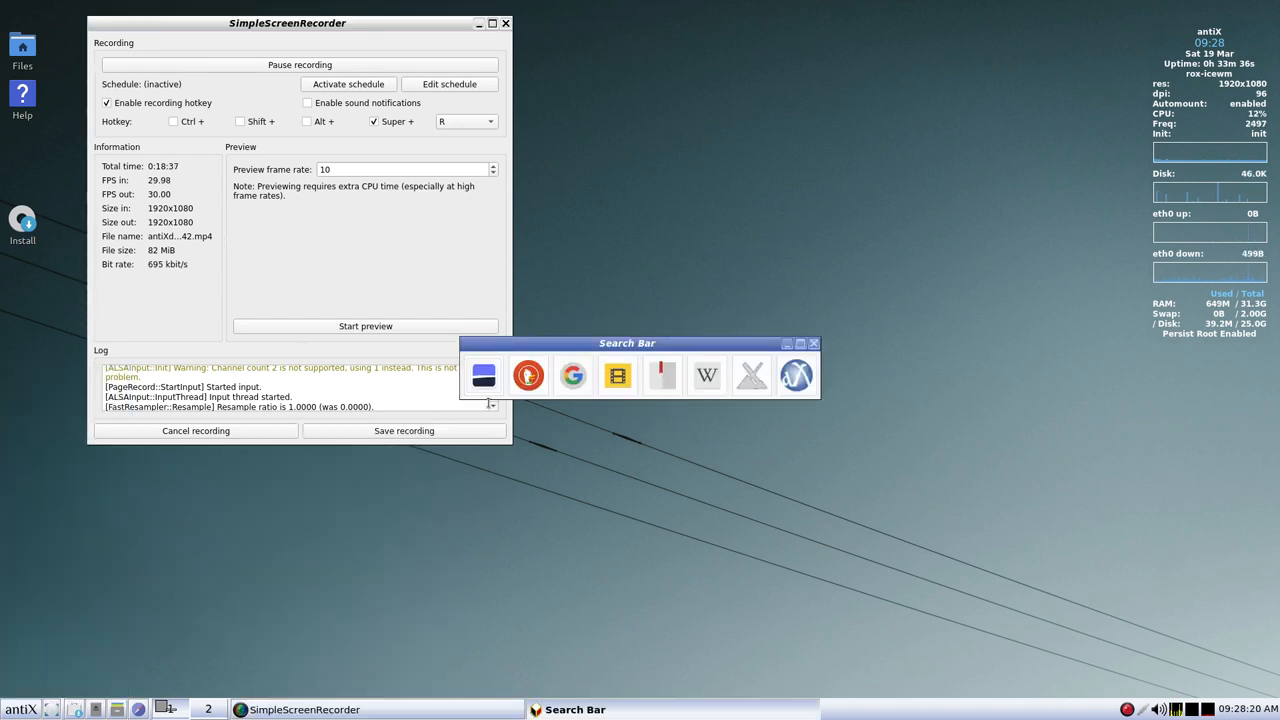
mouse_move(483, 375)
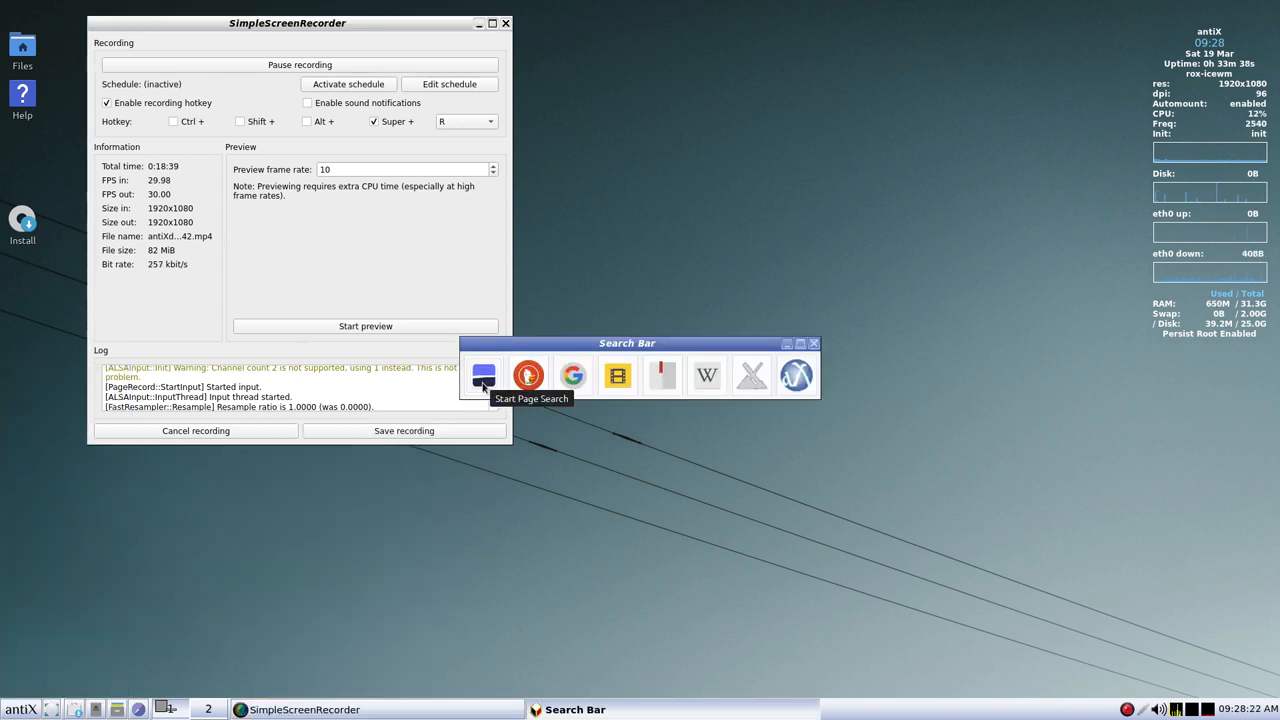
mouse_move(528, 377)
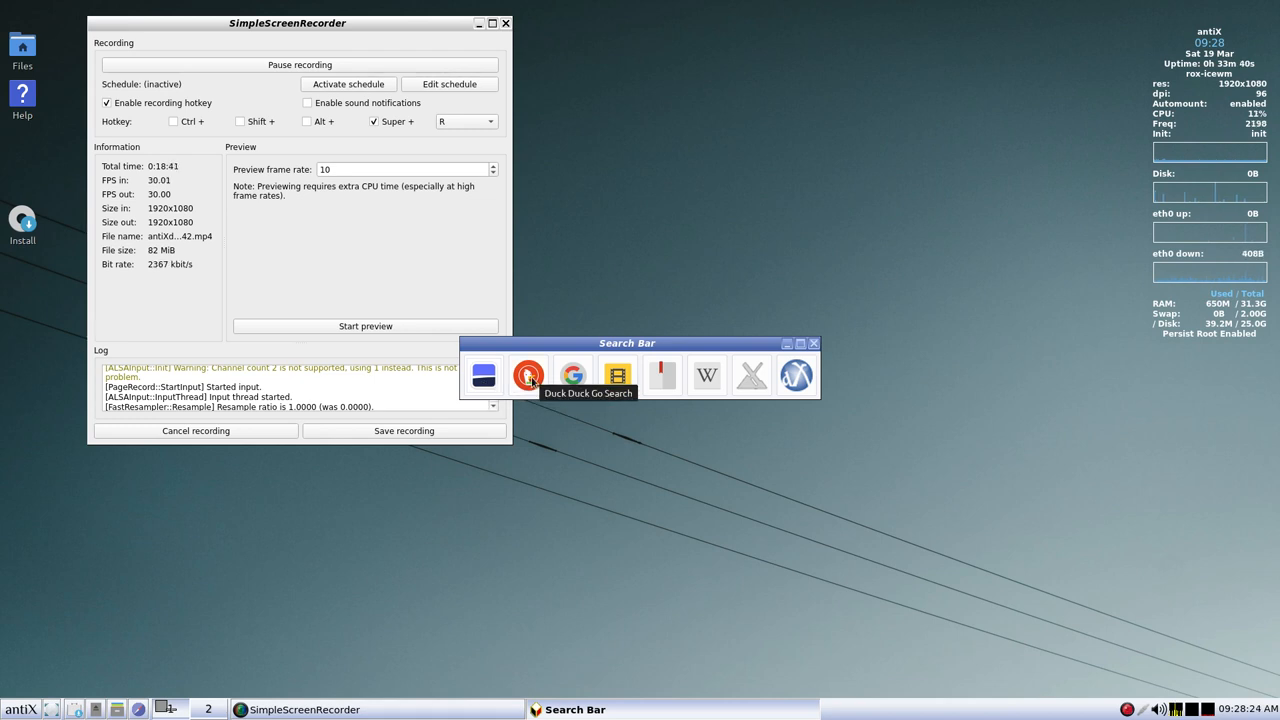
mouse_move(617, 375)
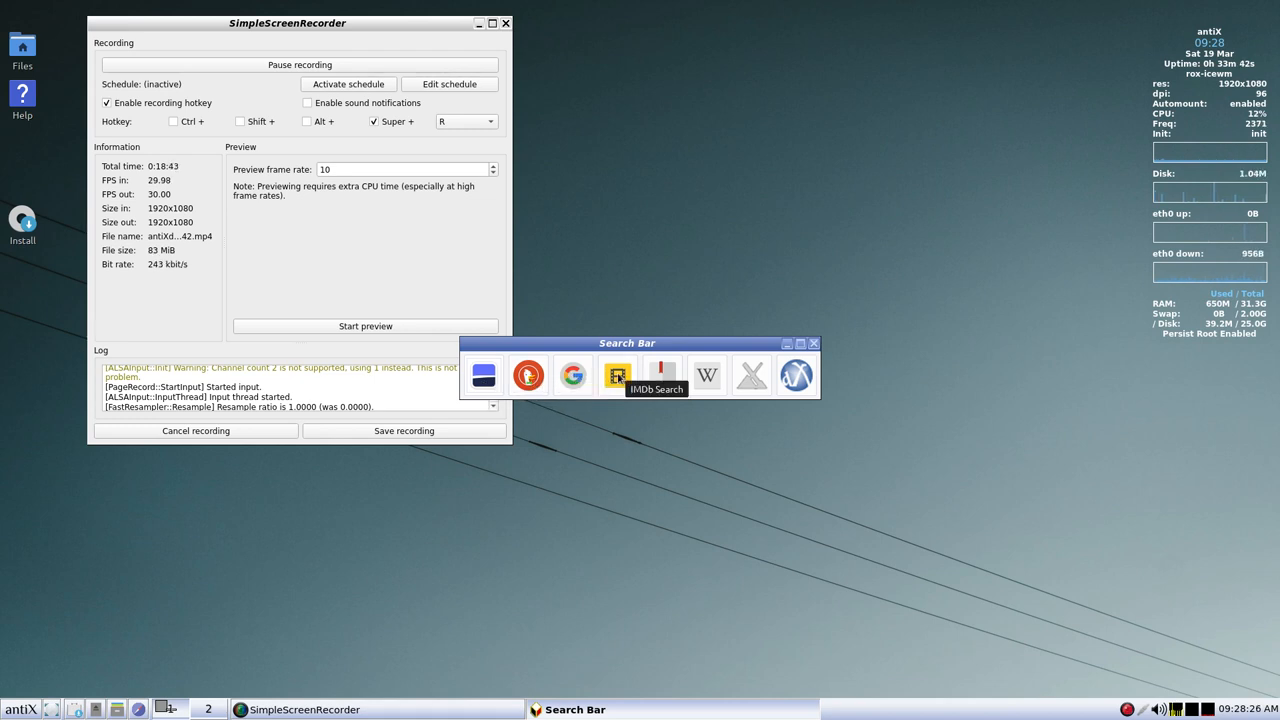
mouse_move(662, 385)
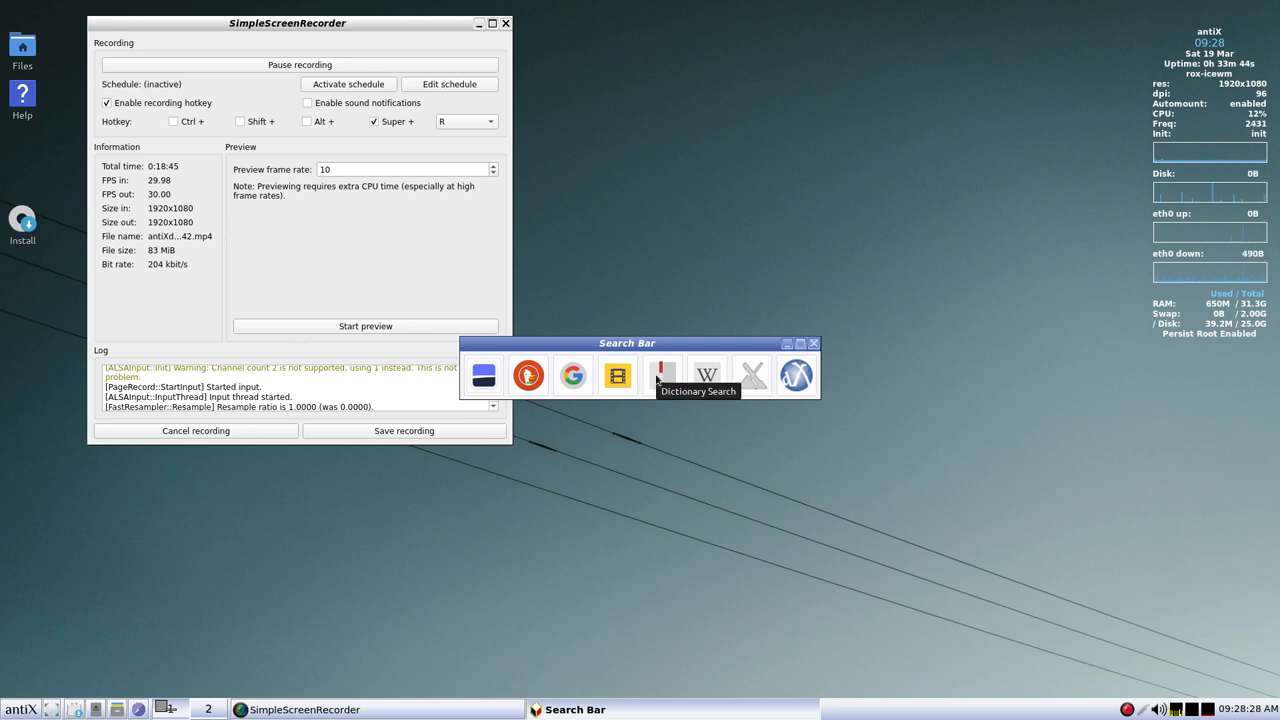
mouse_move(706, 375)
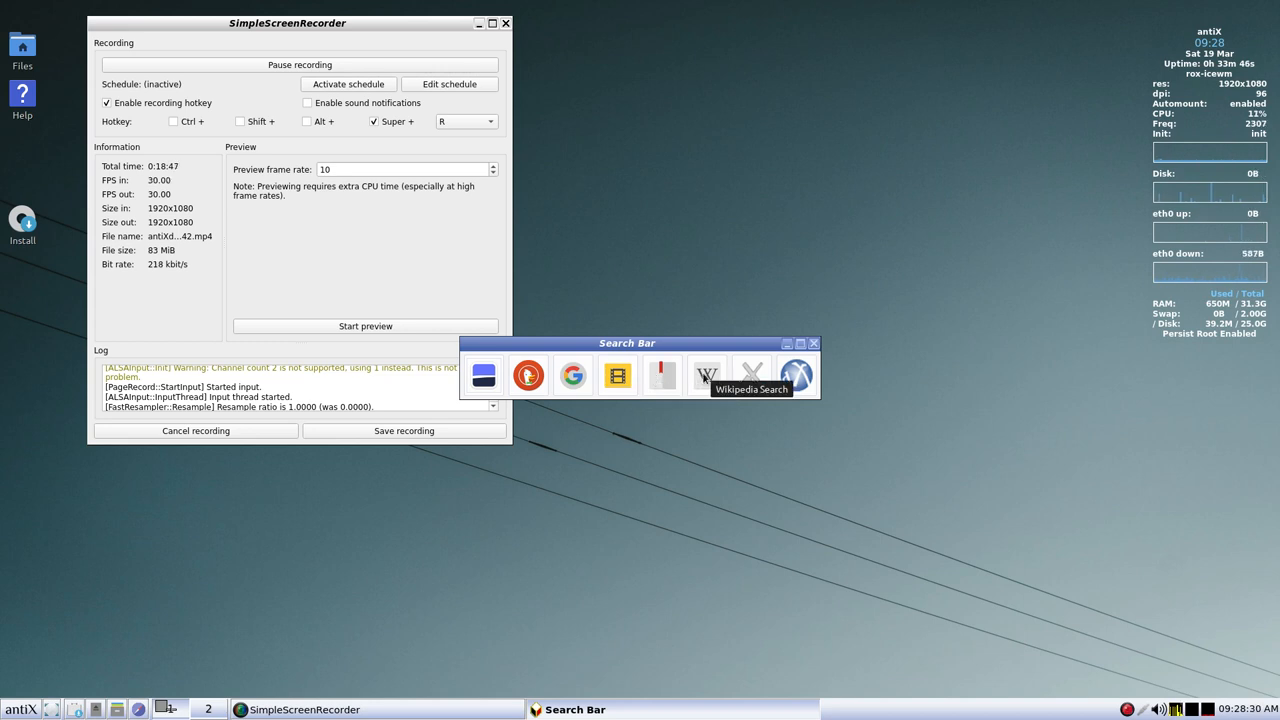
mouse_move(752, 375)
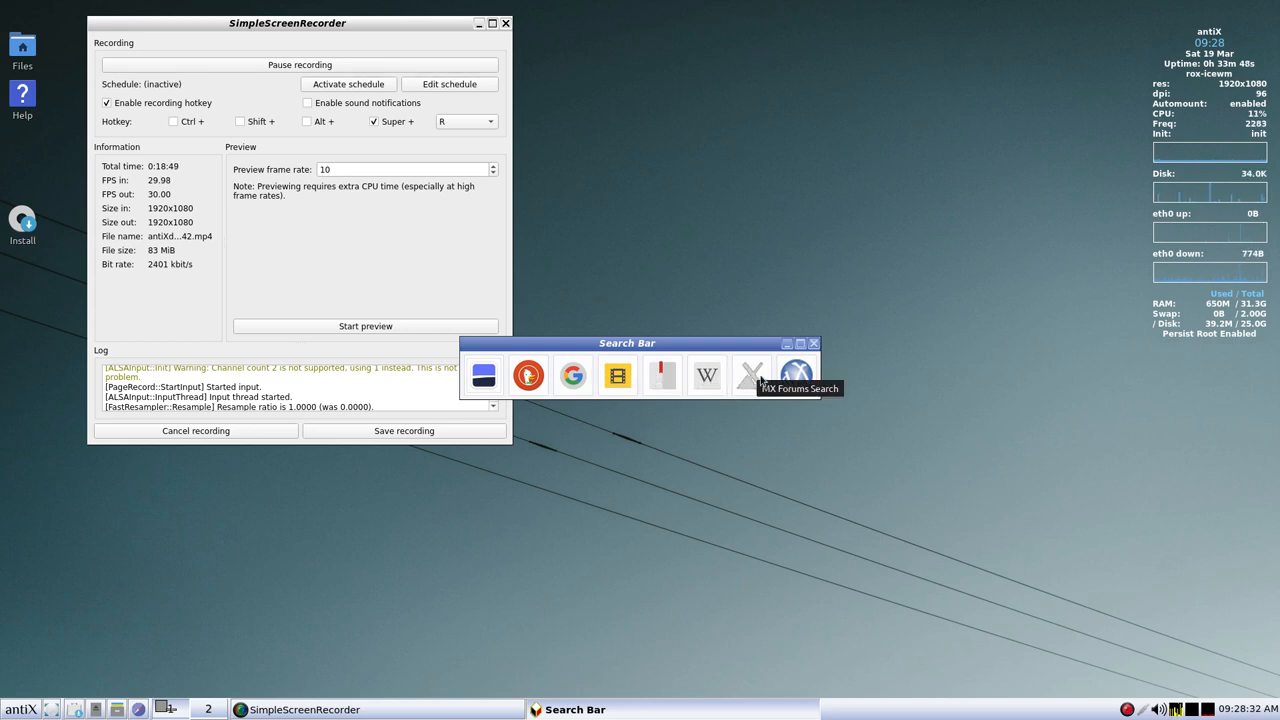
mouse_move(796, 385)
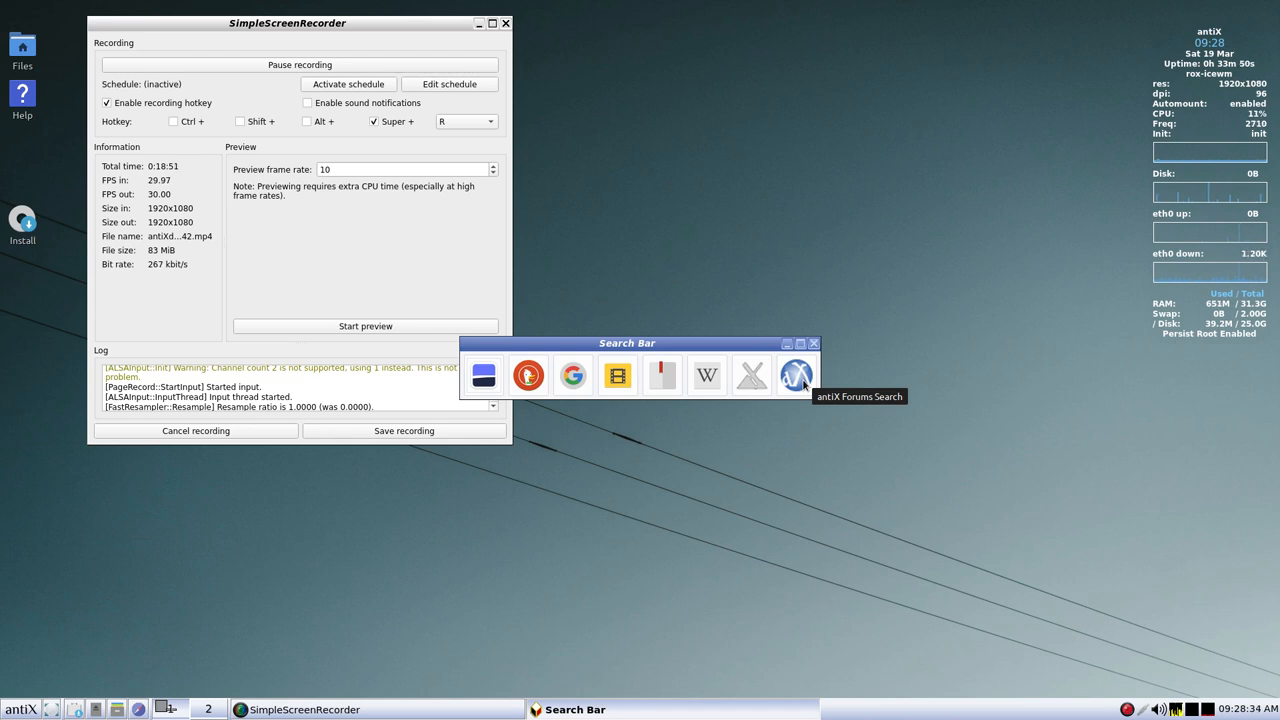
mouse_move(825, 373)
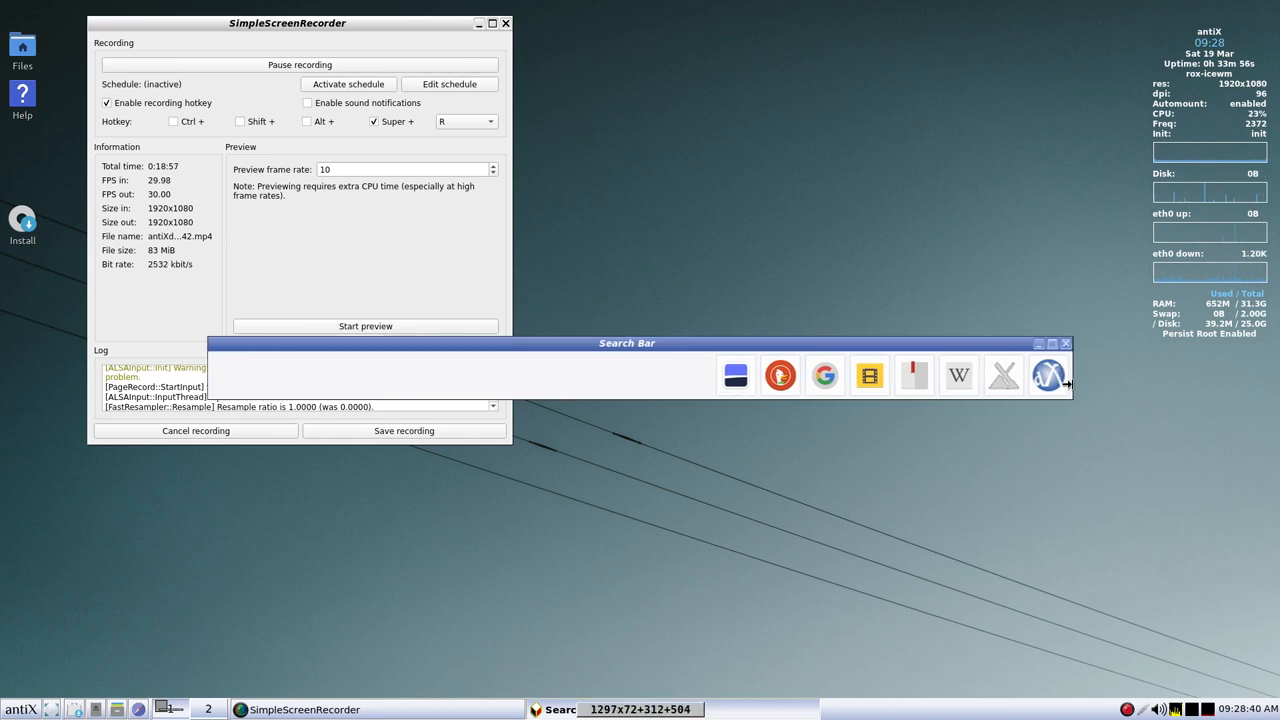
mouse_move(780, 376)
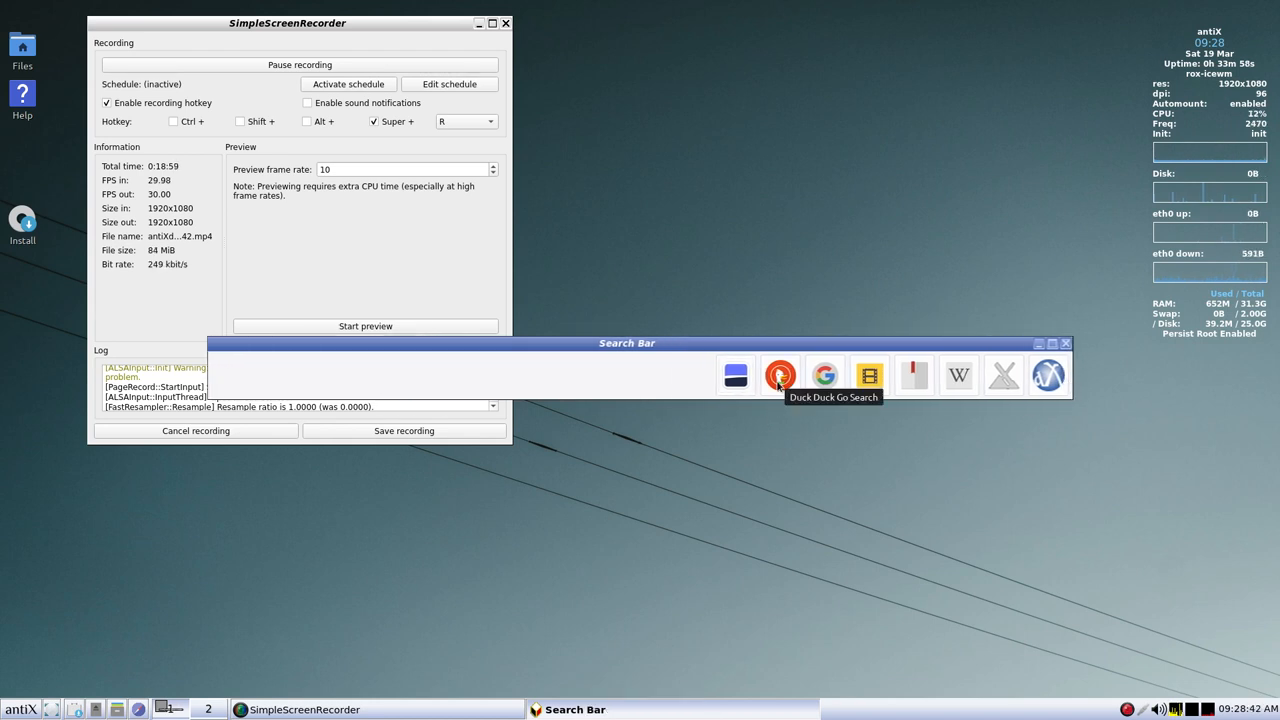
- Try a DuckDuckGo search, move Search Bar right, close it and relaunch it
click(780, 376)
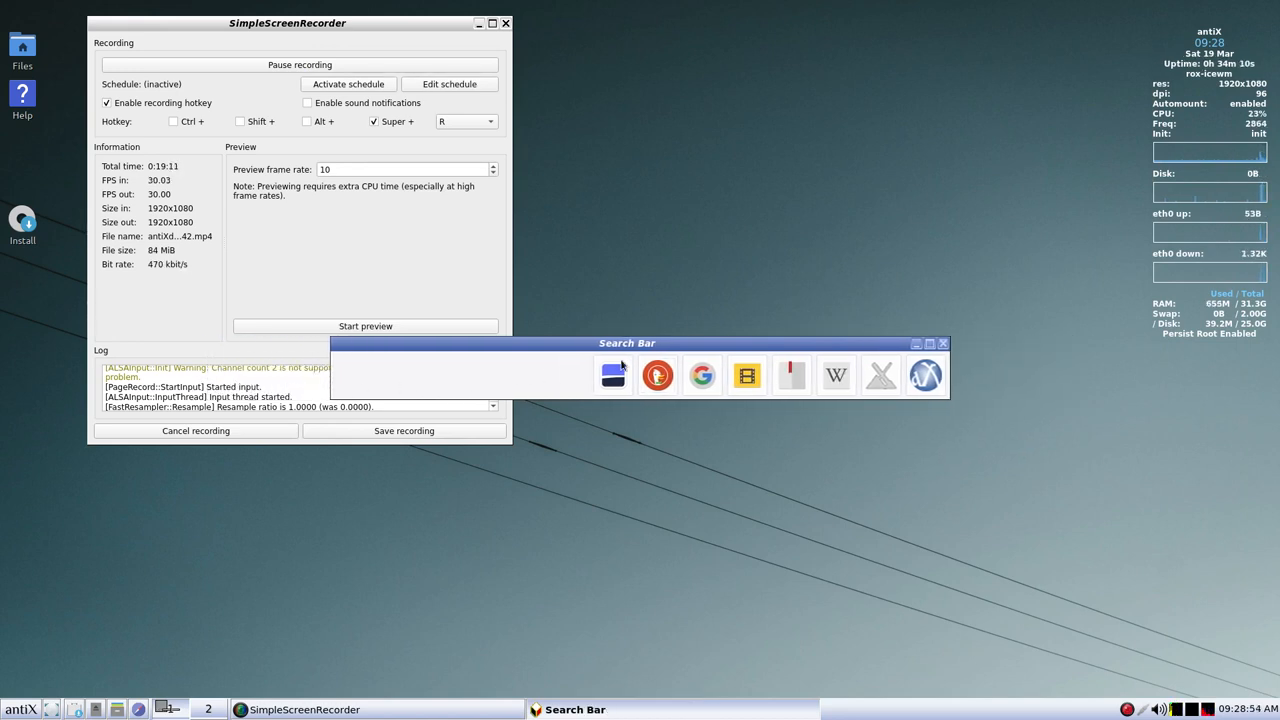
drag(627, 343, 790, 355)
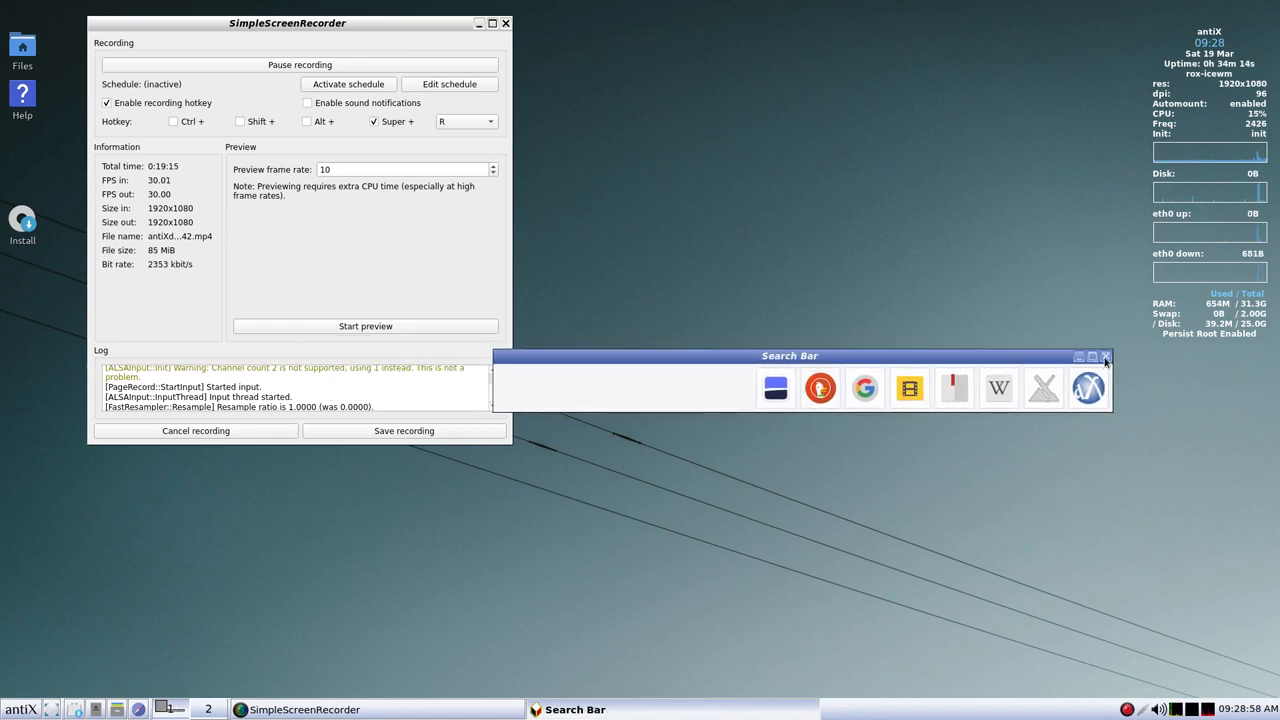
click(1106, 356)
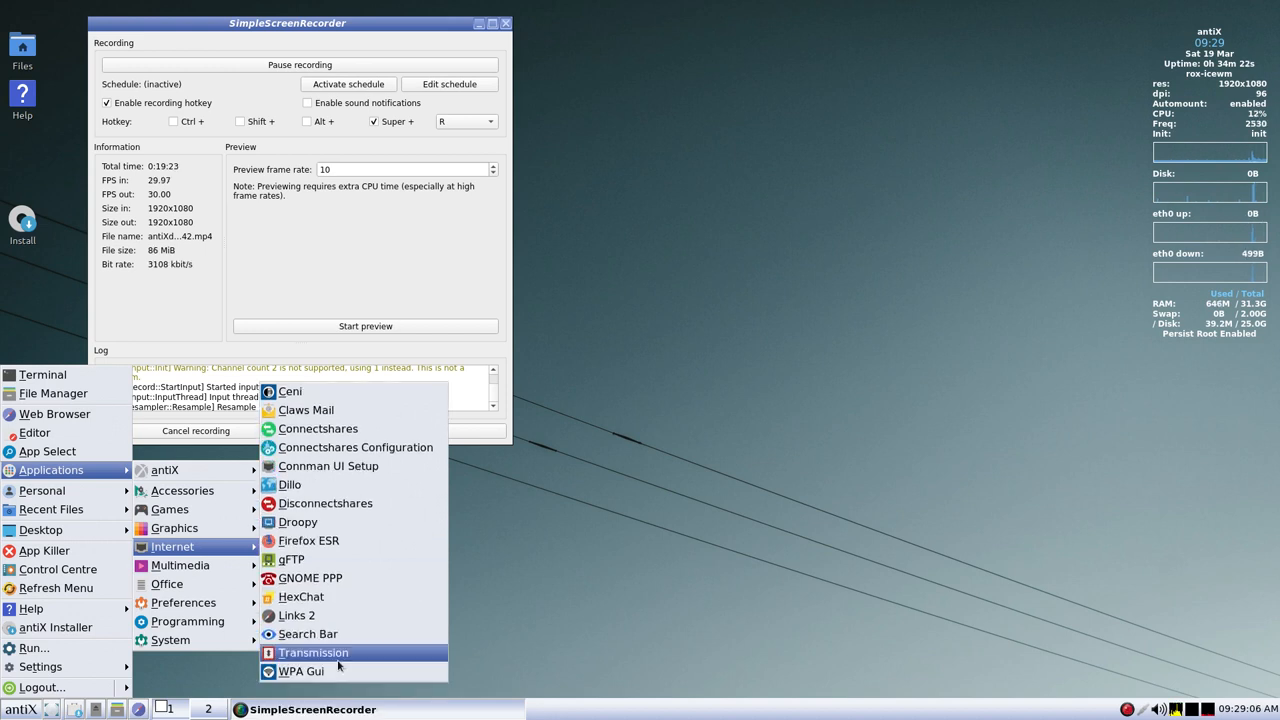
mouse_move(334, 633)
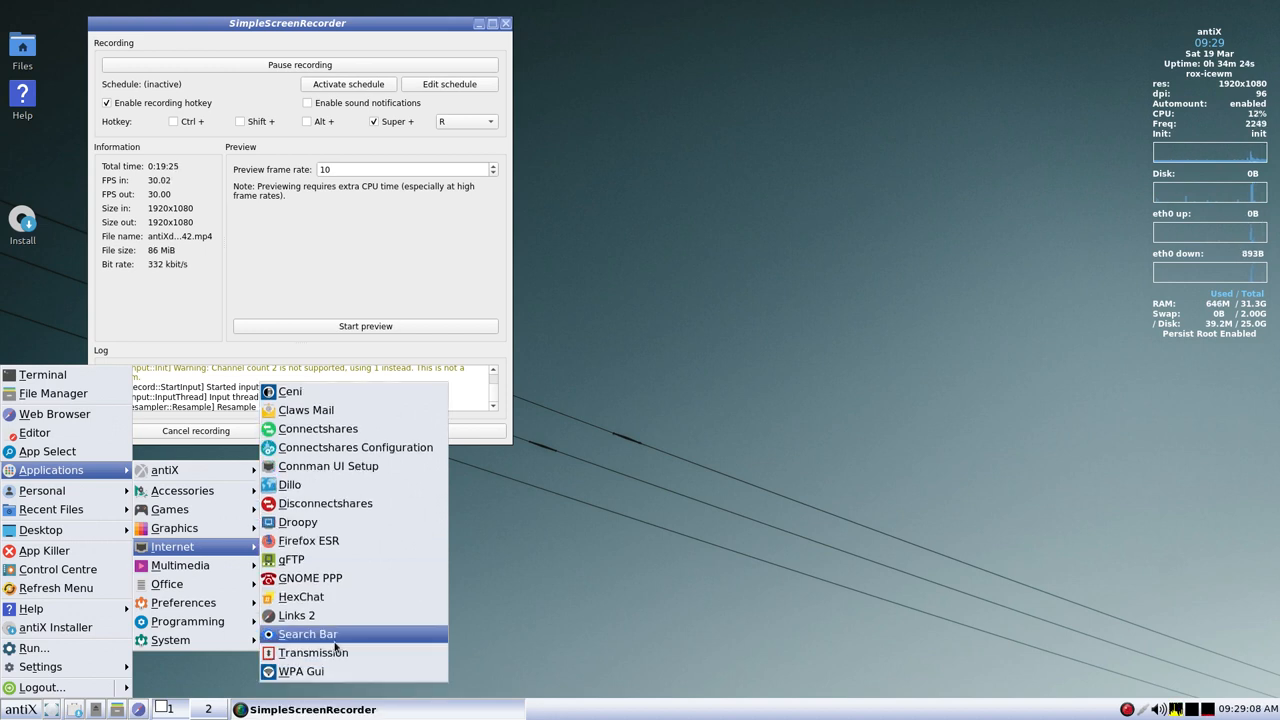
click(307, 633)
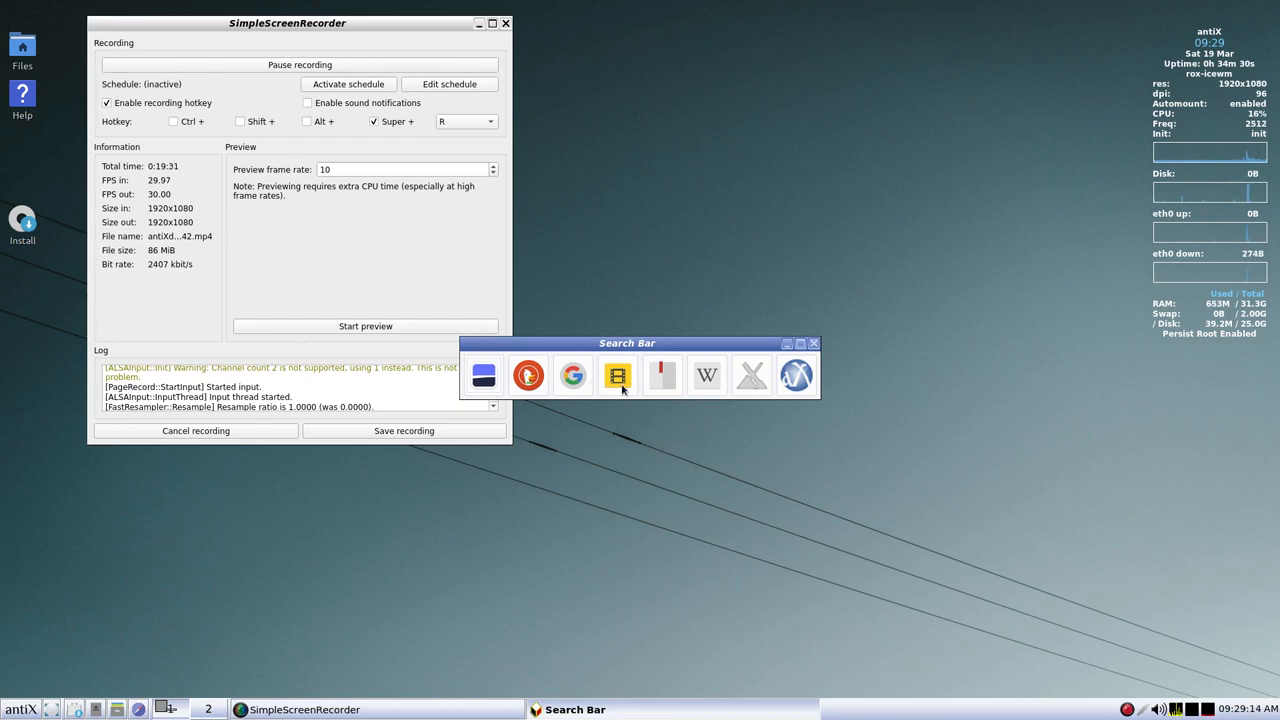
mouse_move(595, 710)
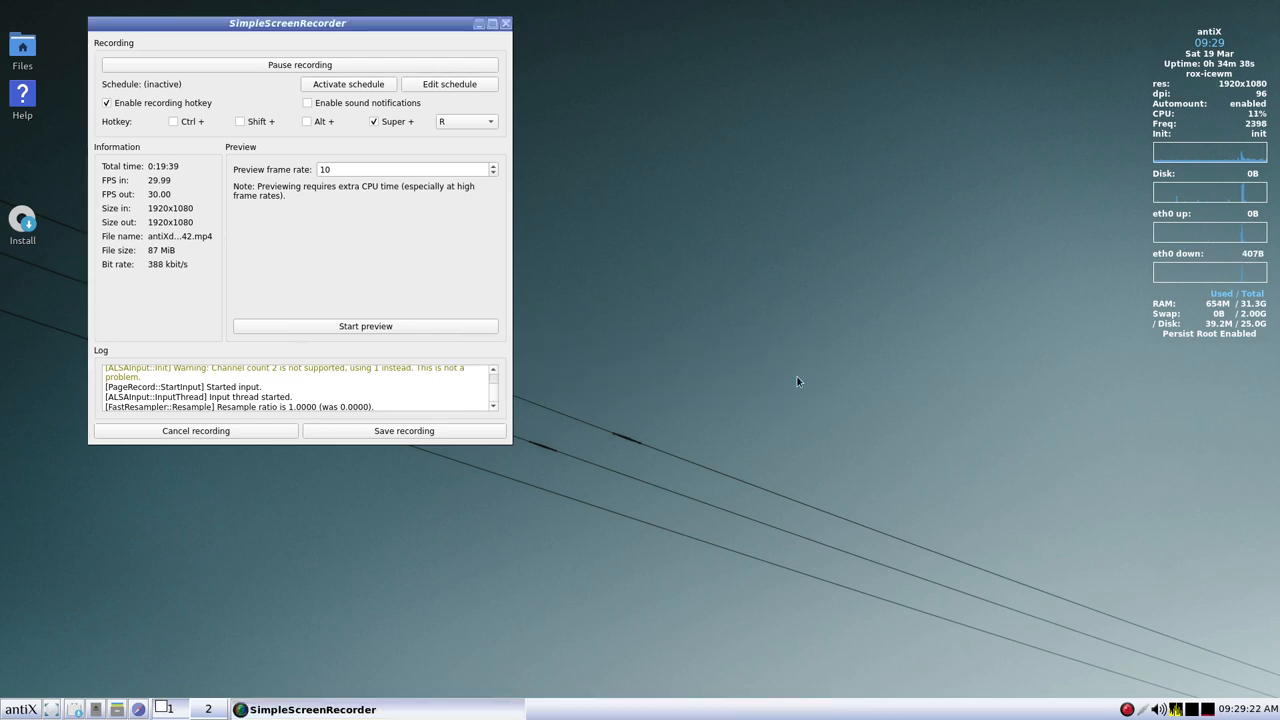
- Open the antiX menu and expand the application categories
click(20, 707)
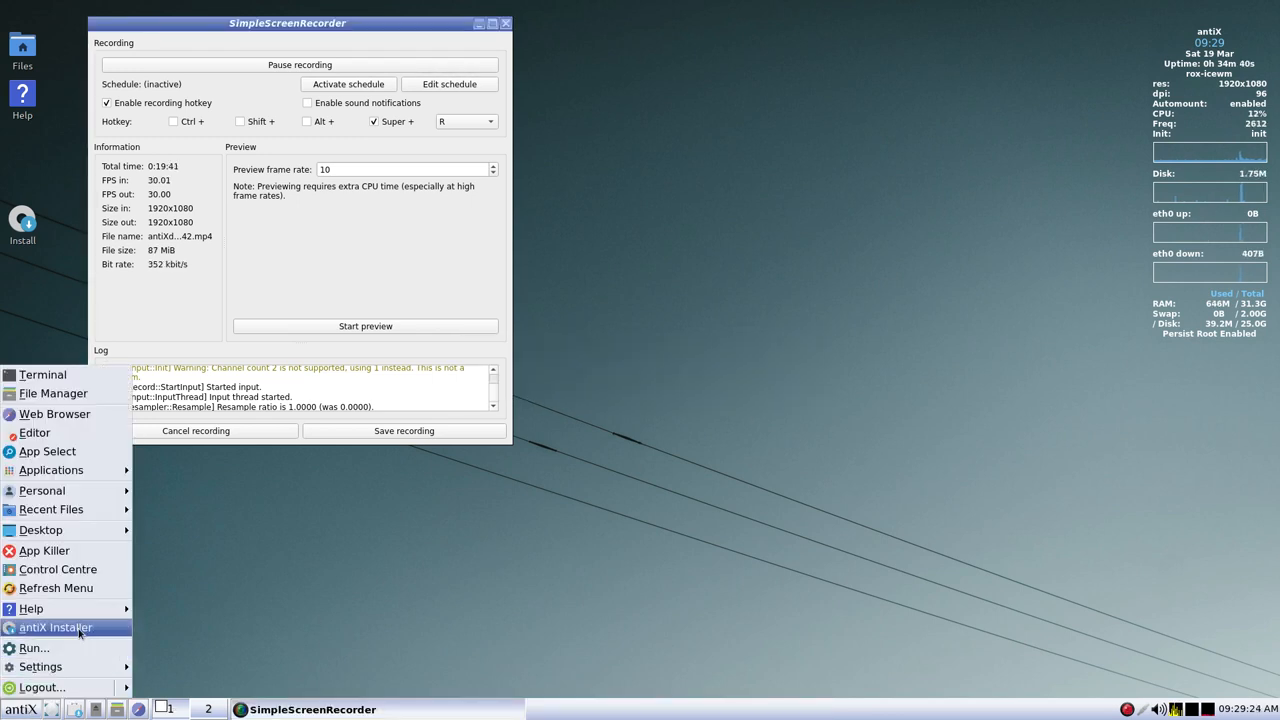
click(50, 470)
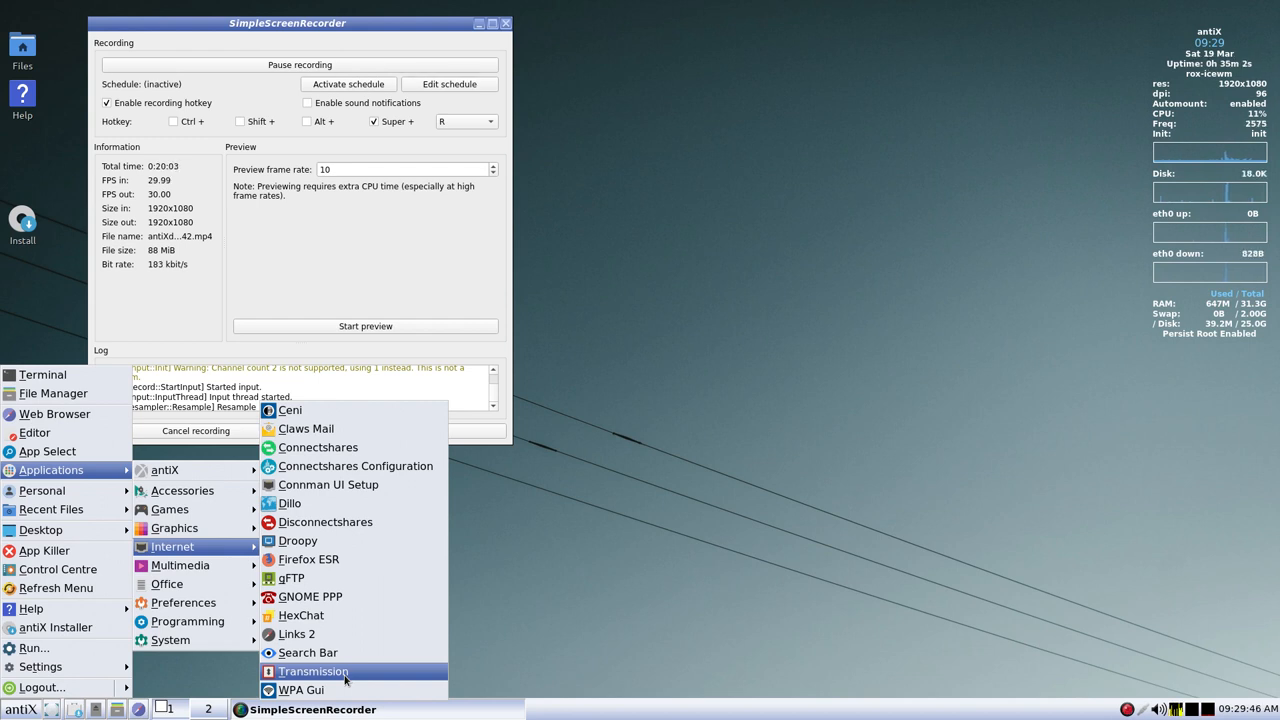
click(313, 671)
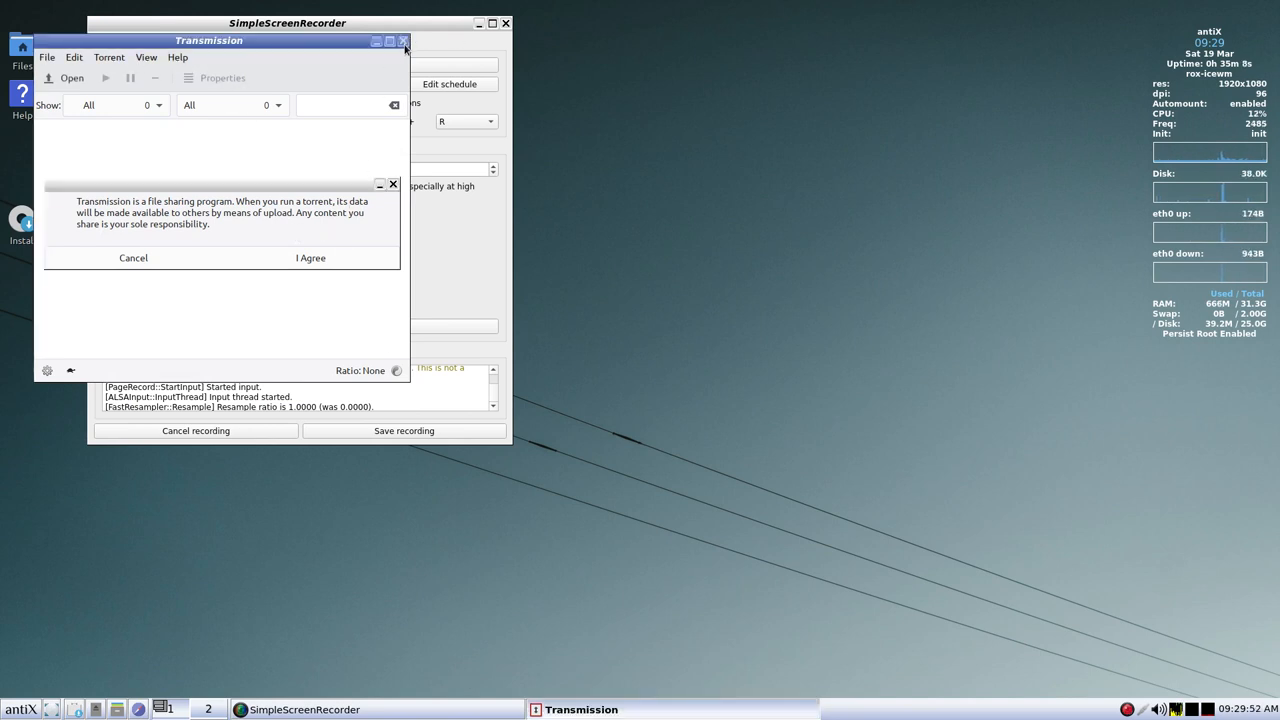
click(404, 40)
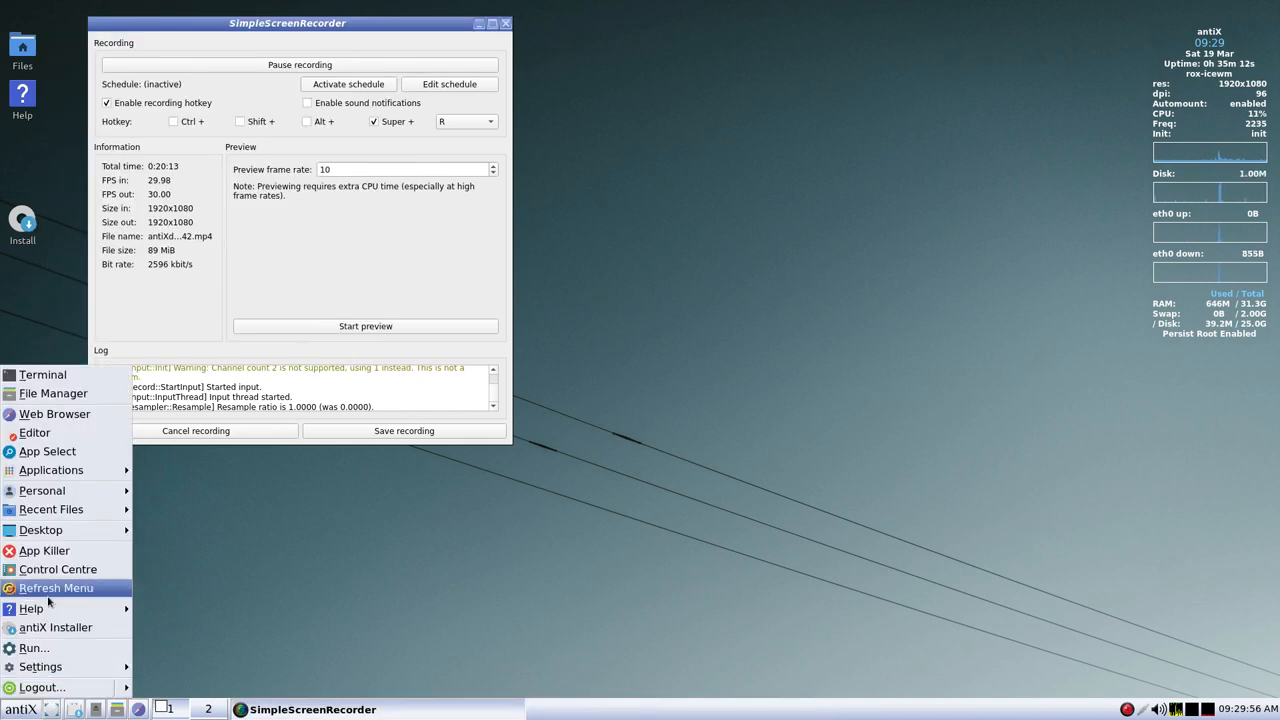
- Launch WPA Gui from Applications → Internet, then close it to the tray
click(50, 470)
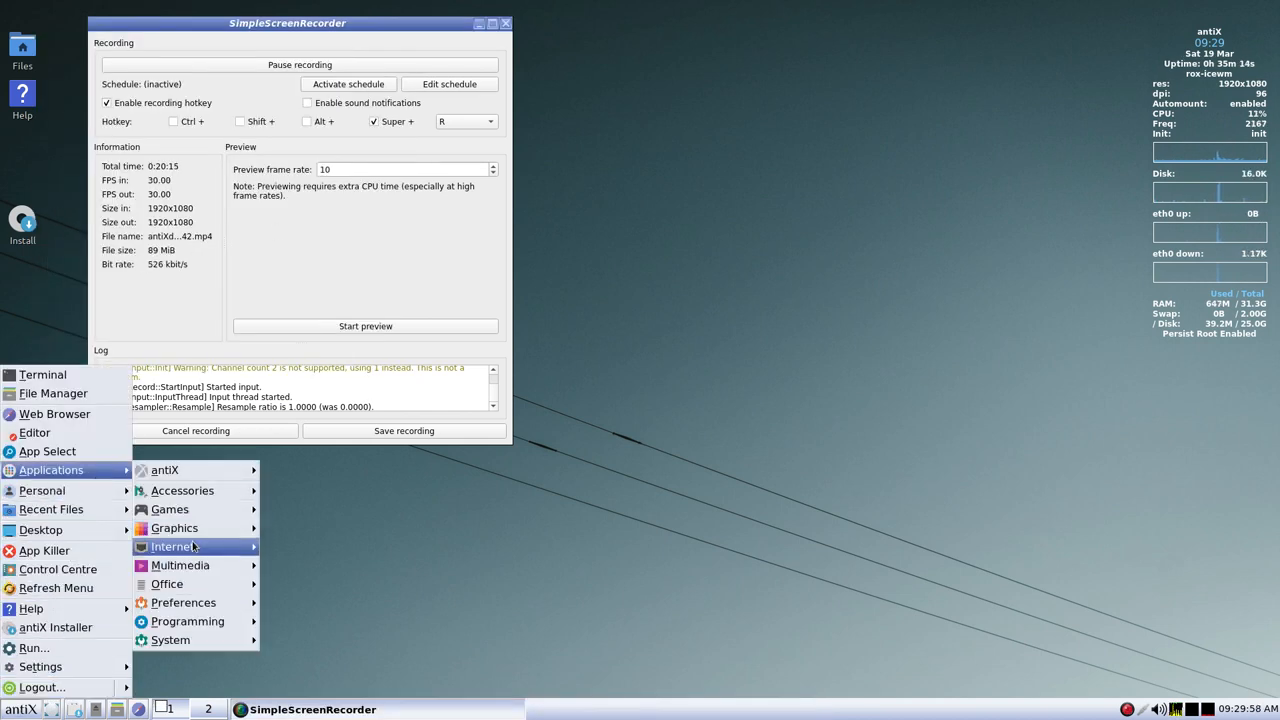
click(173, 546)
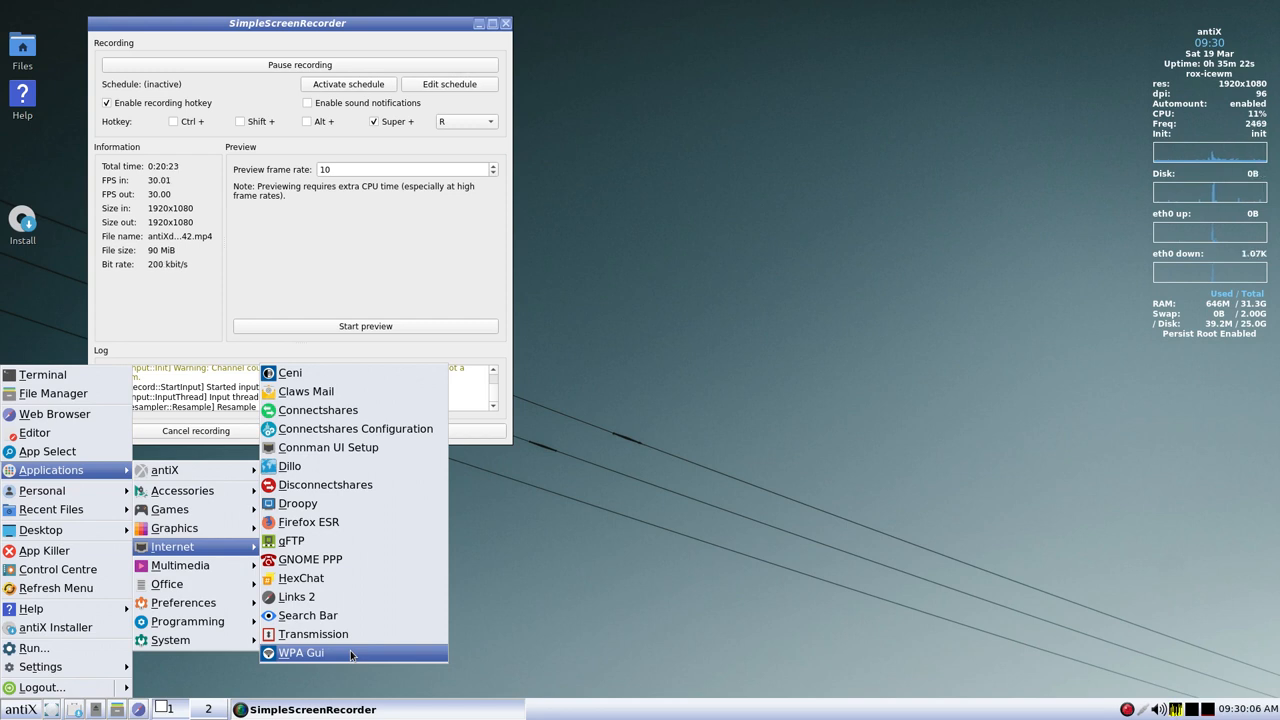
click(301, 655)
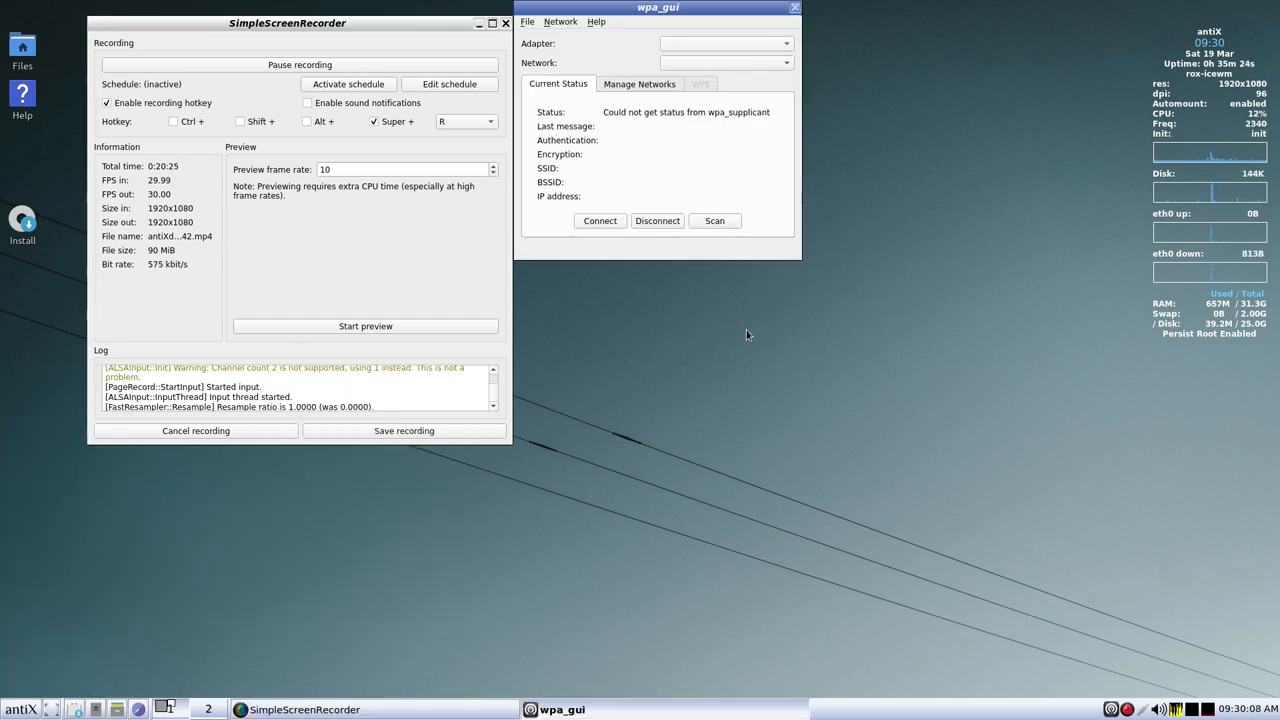
click(790, 7)
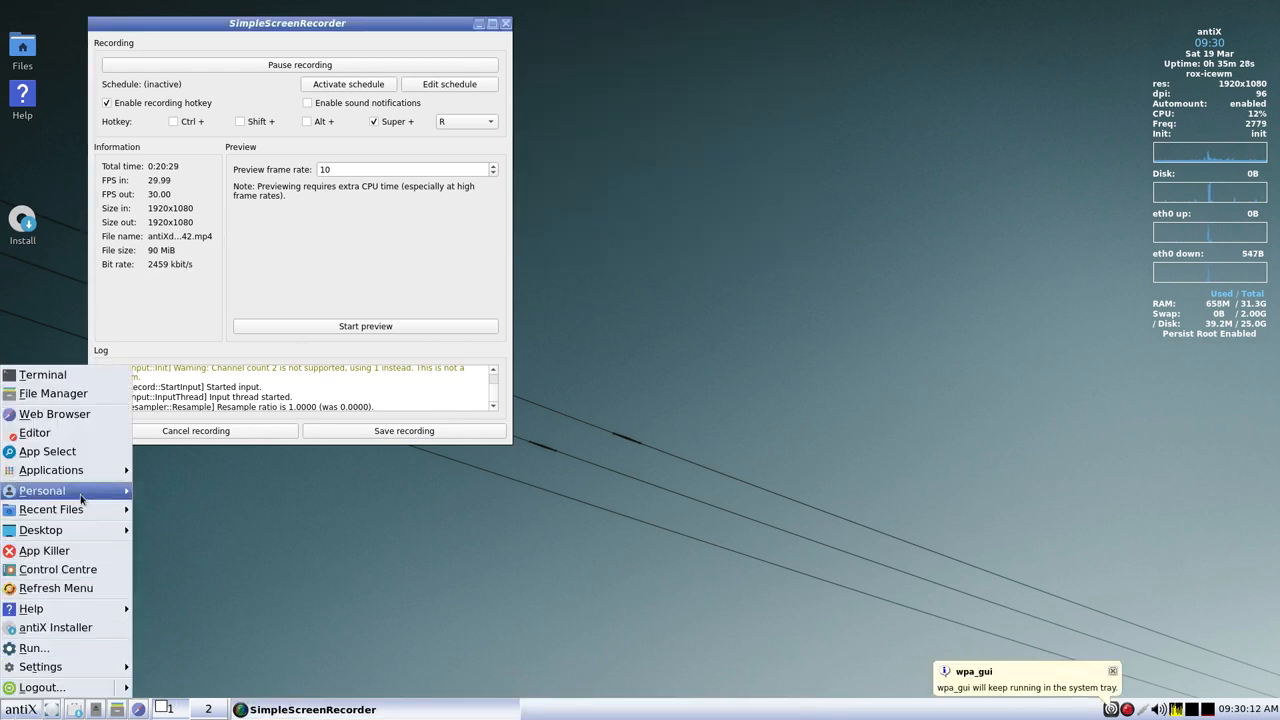
- Bring up the Internet programs list, Ceni through WPA Gui
click(50, 470)
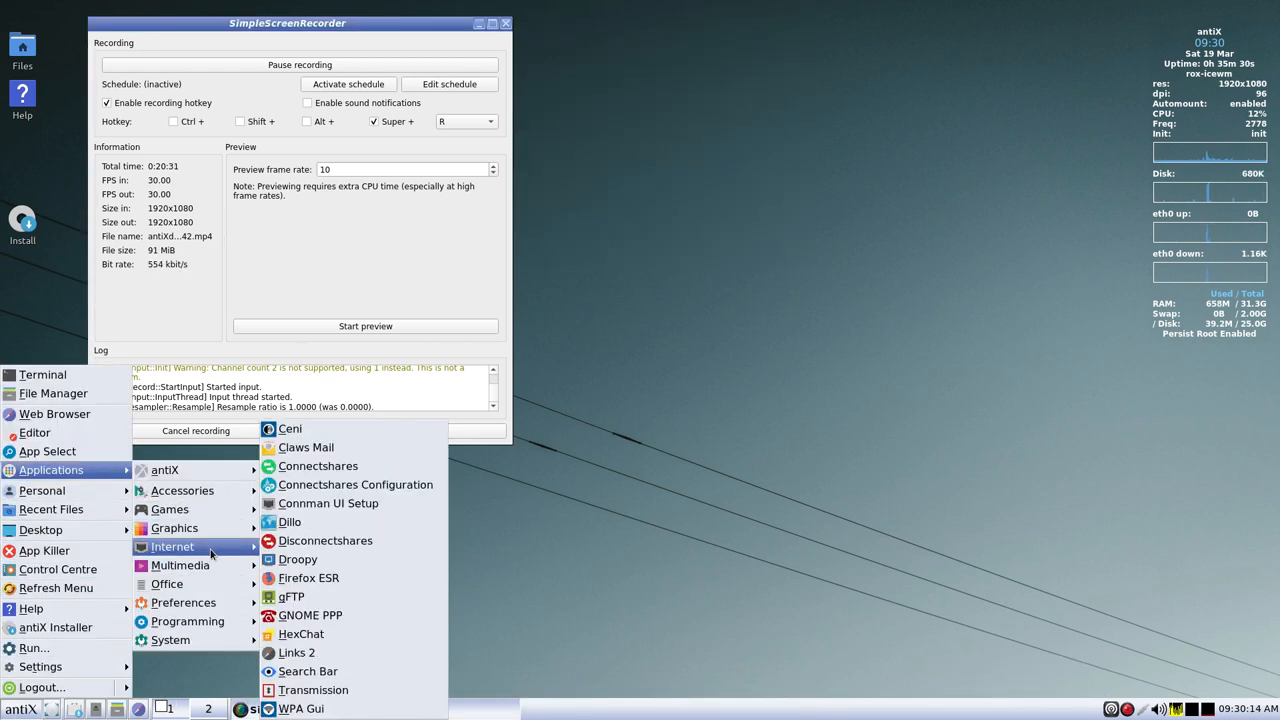
mouse_move(165, 470)
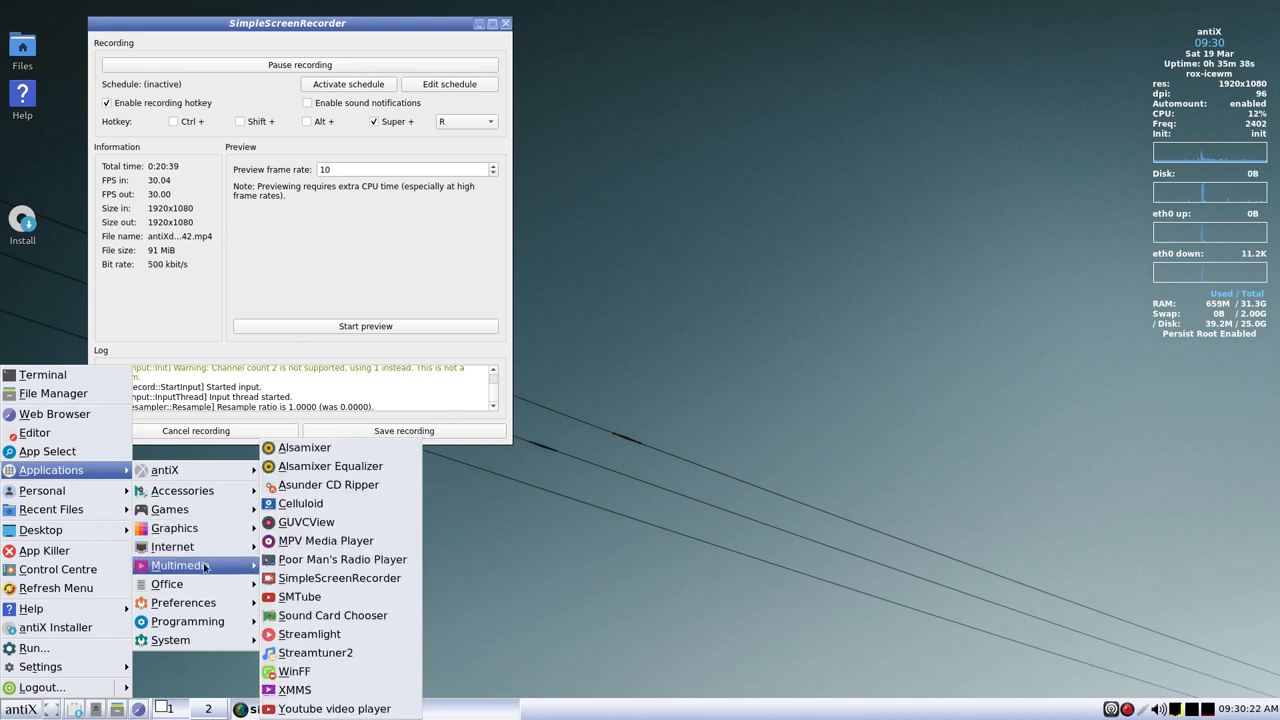
mouse_move(213, 570)
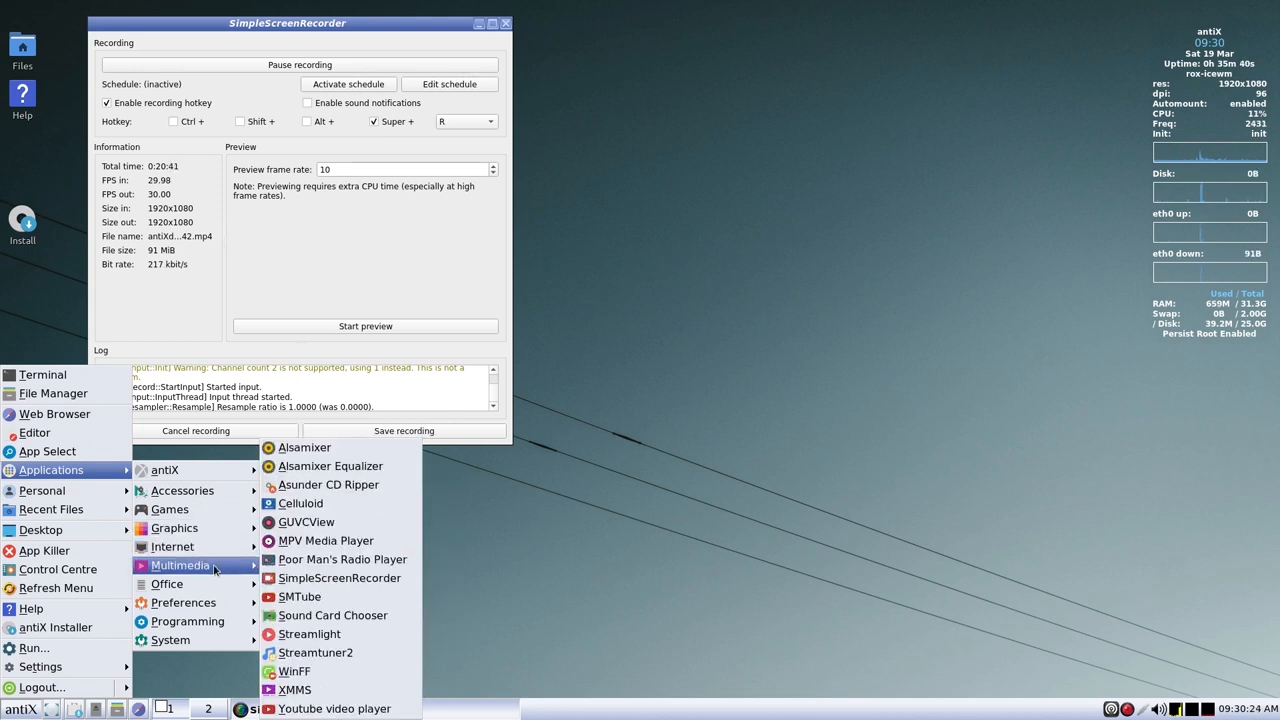
mouse_move(334, 447)
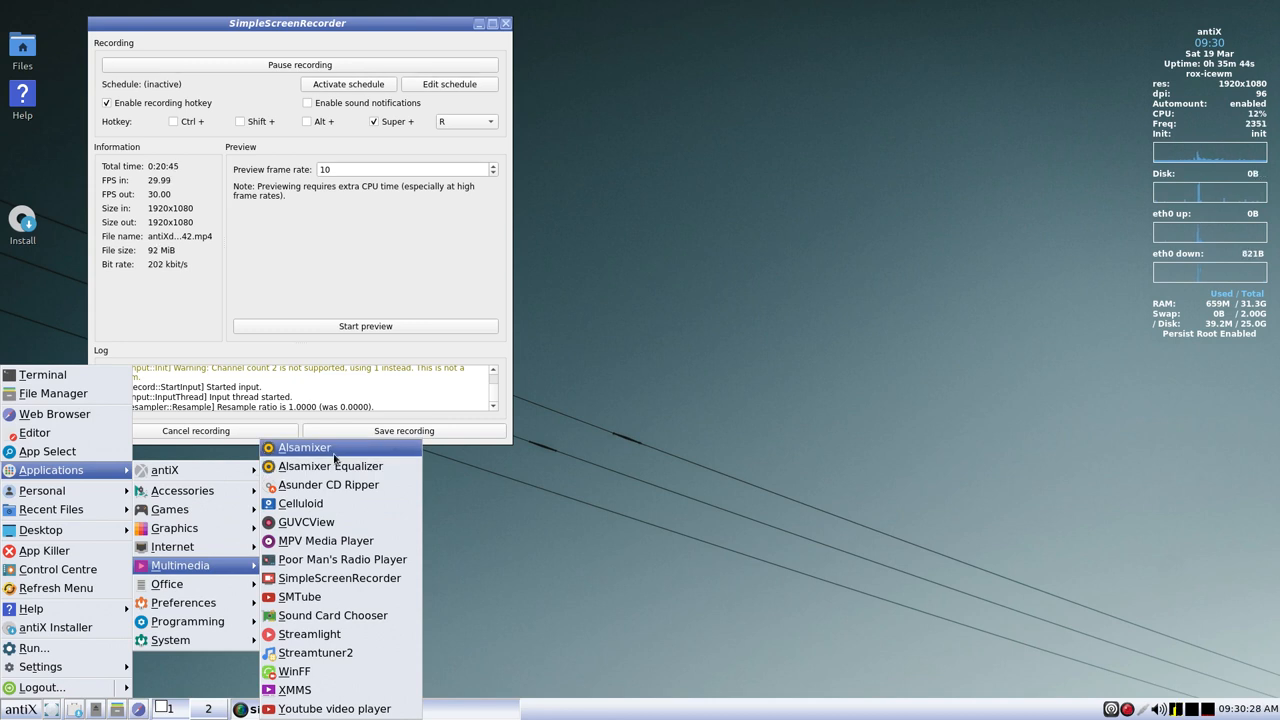
mouse_move(330, 466)
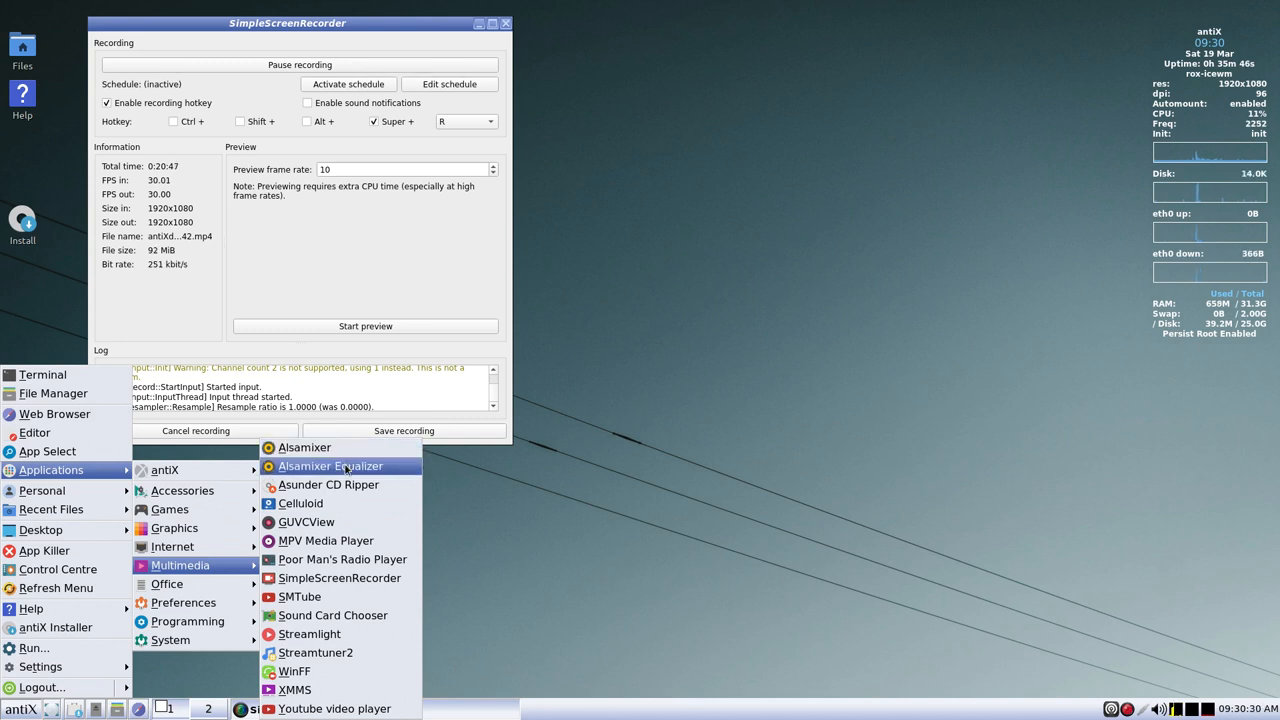
mouse_move(362, 498)
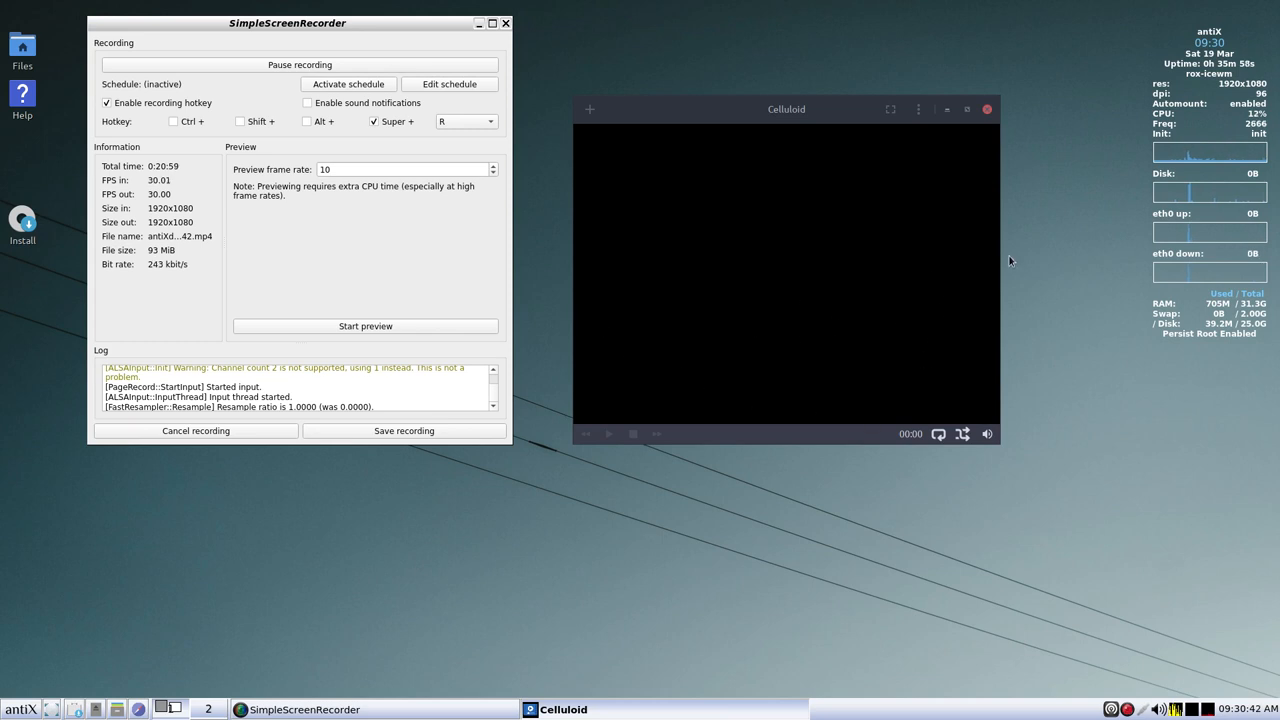
mouse_move(937, 434)
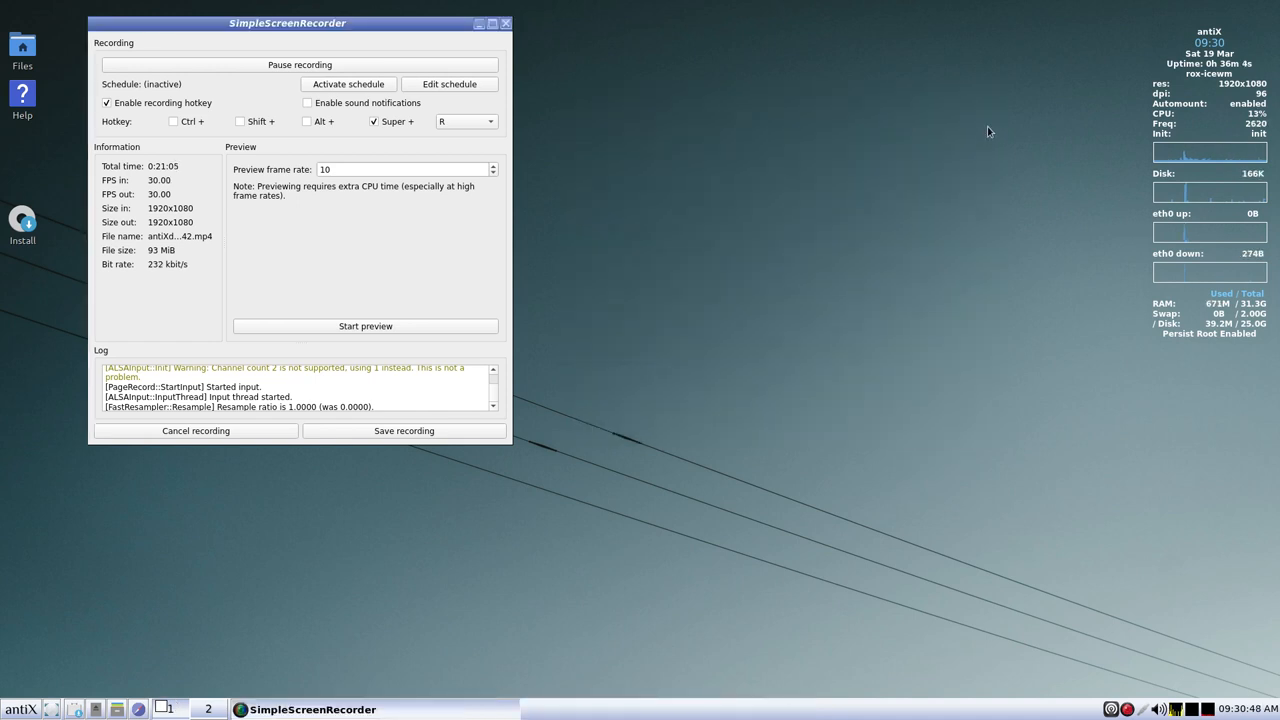
- Reopen the antiX main desktop menu
click(20, 707)
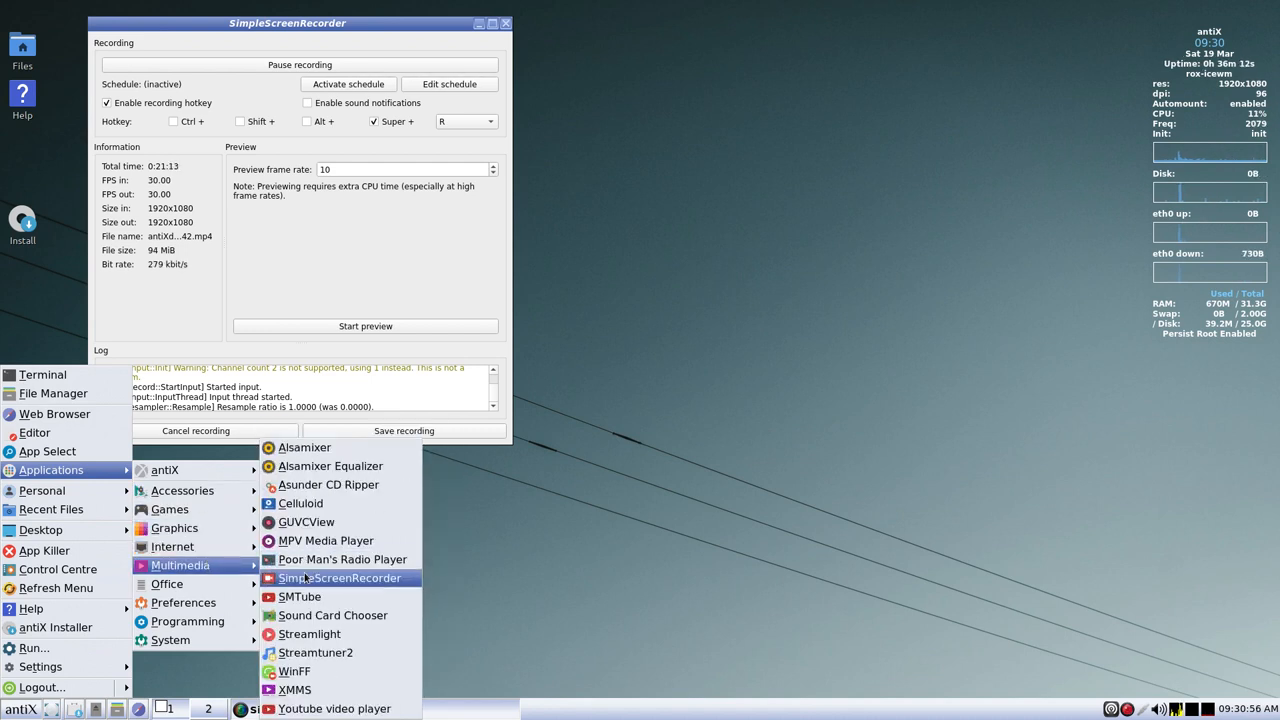
mouse_move(331, 592)
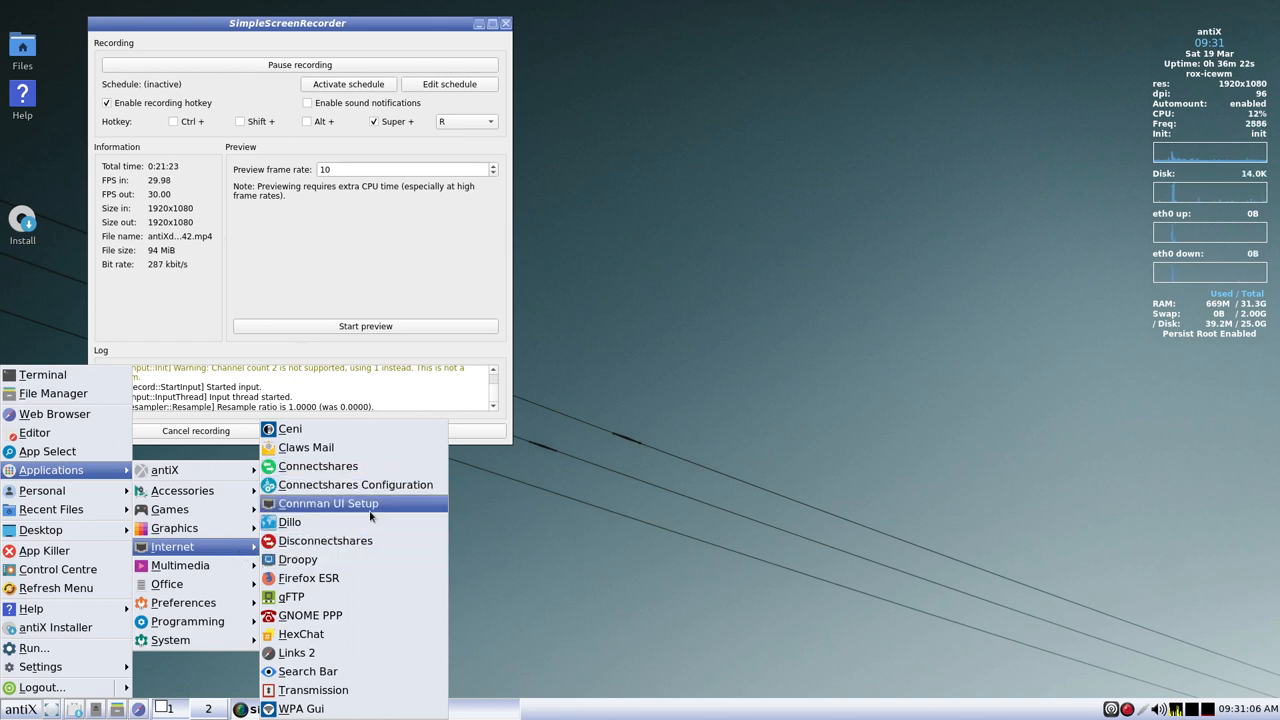
mouse_move(355, 485)
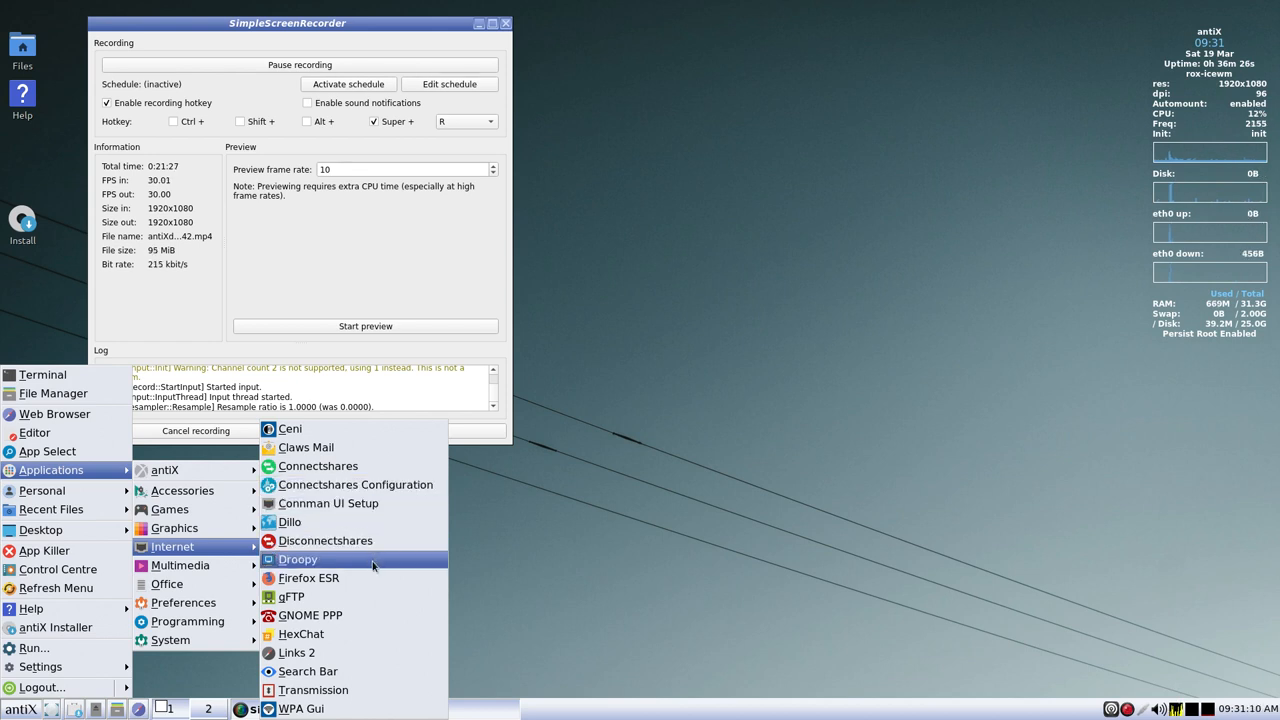
mouse_move(180, 565)
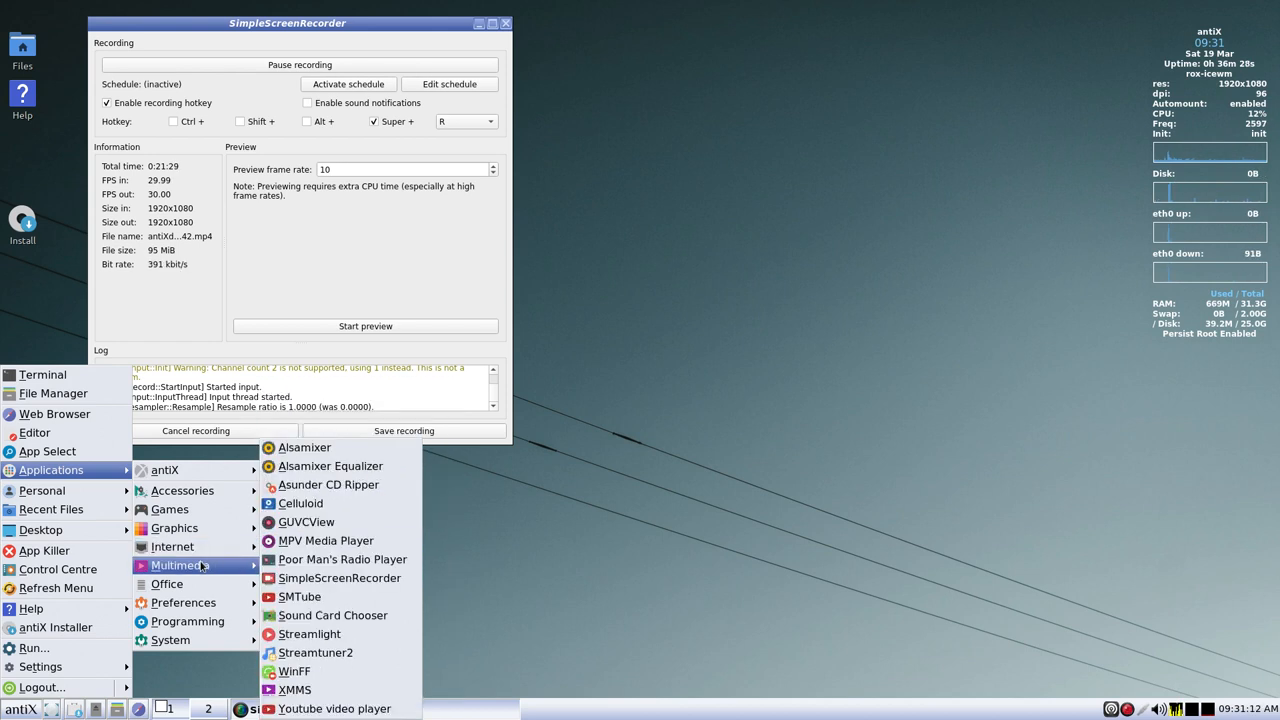
mouse_move(306, 522)
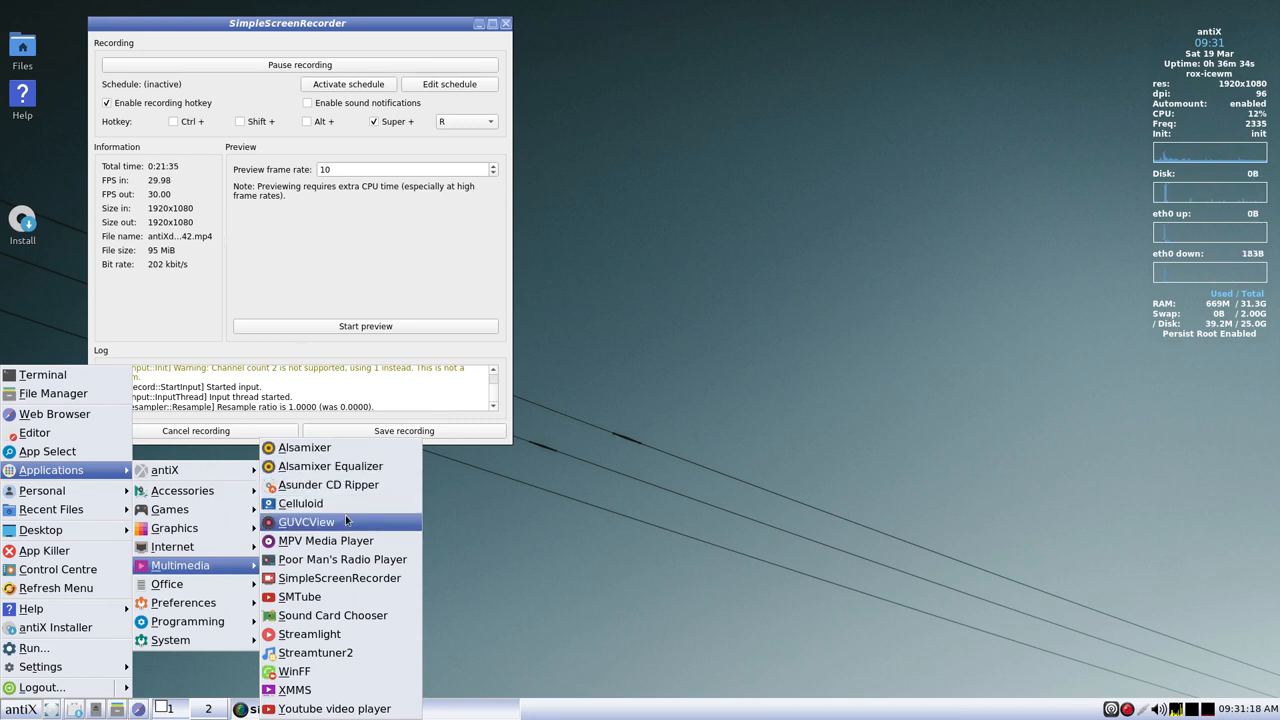
- Browse the Multimedia submenu and launch the WinFF video converter
click(306, 522)
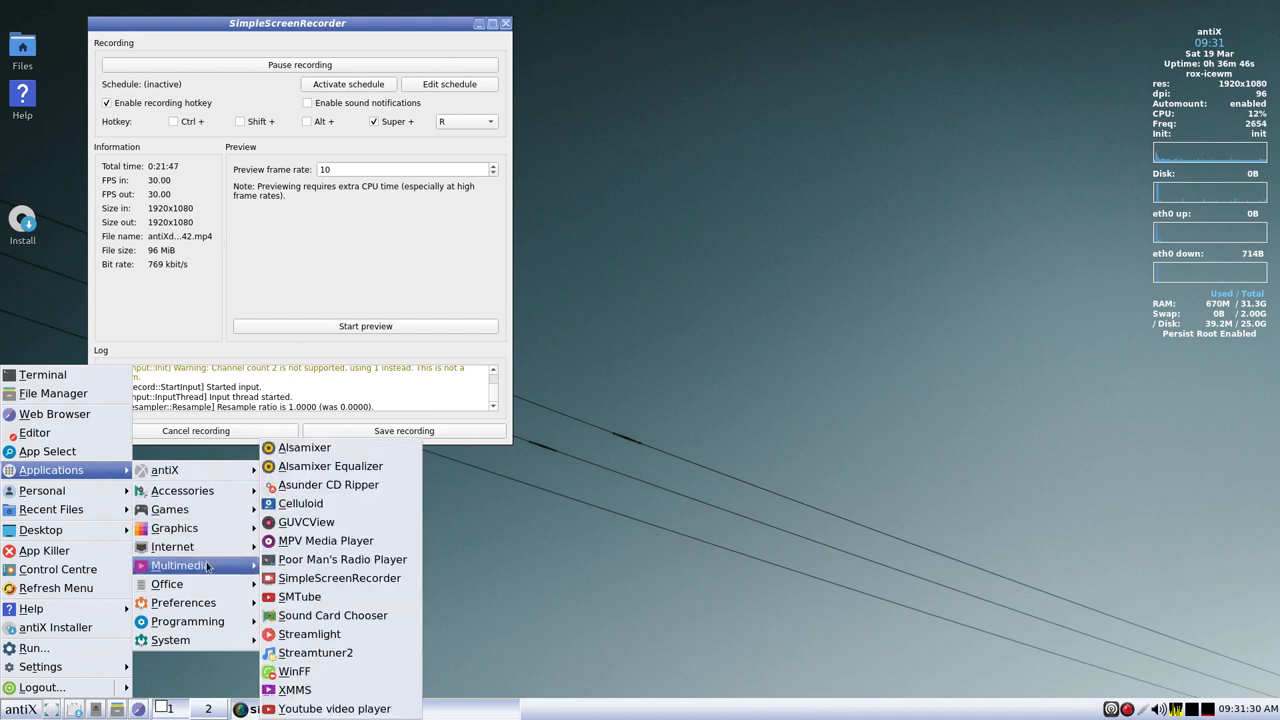
mouse_move(325, 540)
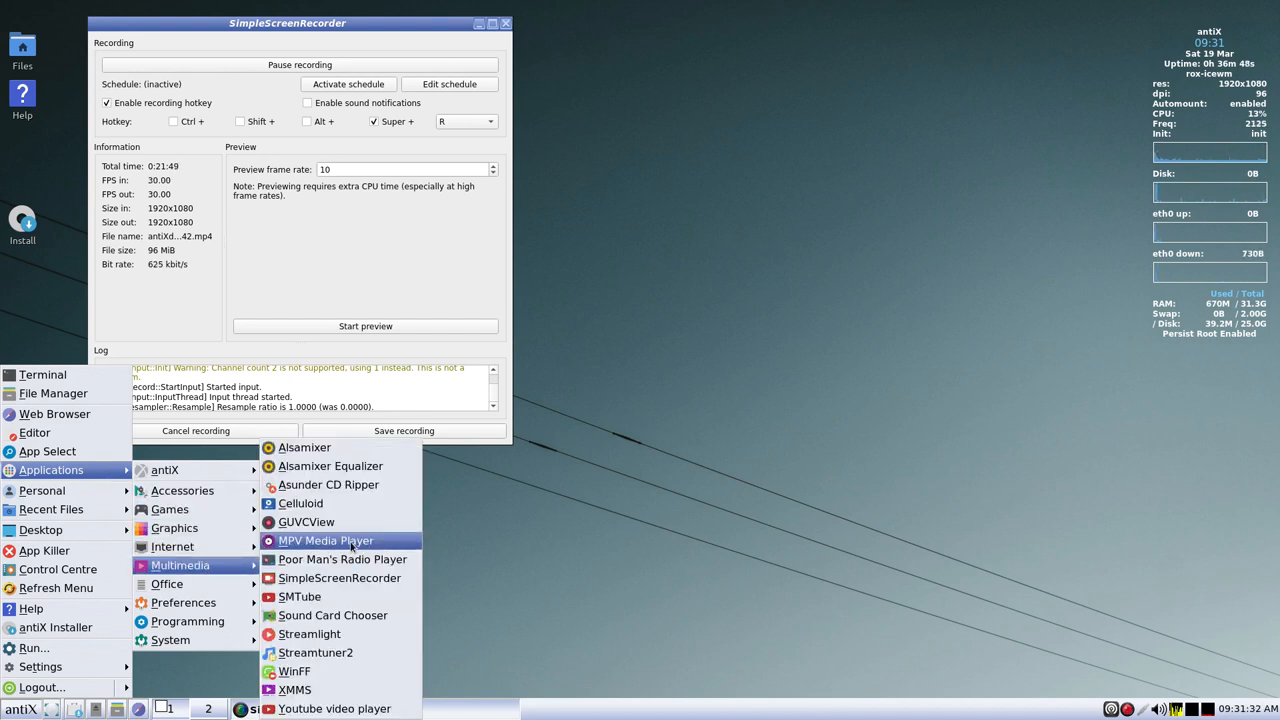
mouse_move(352, 559)
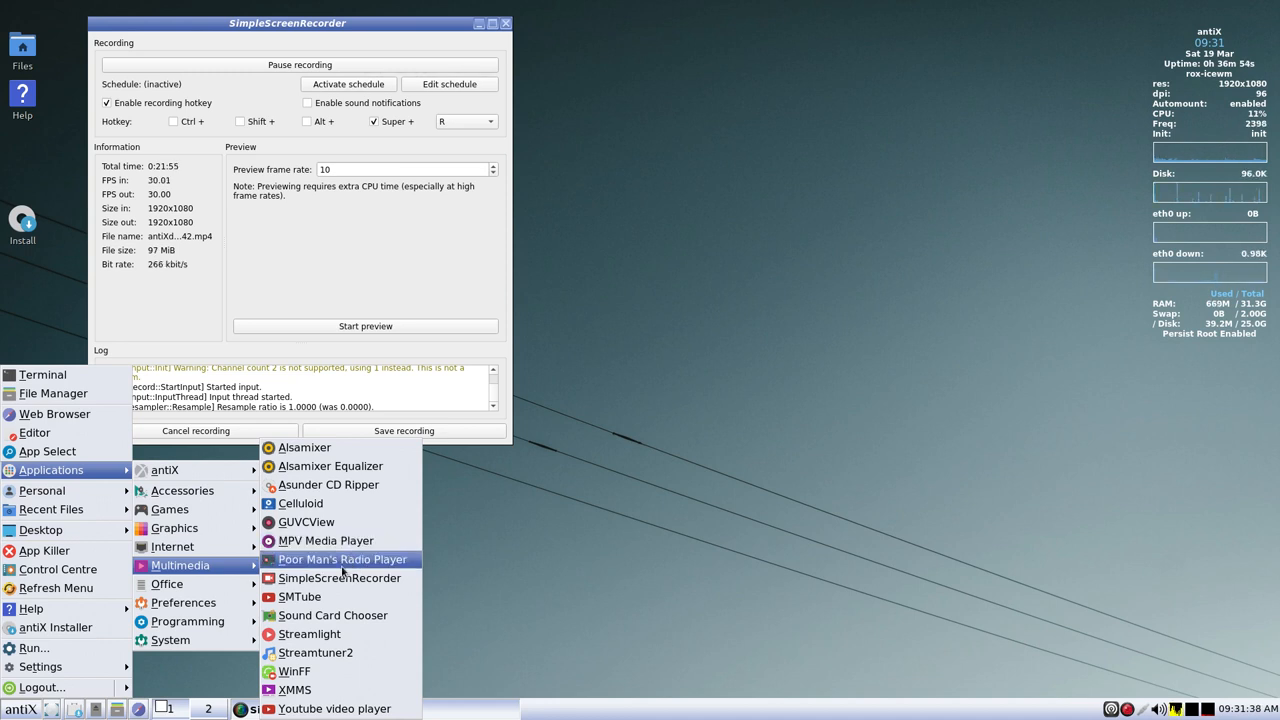
mouse_move(339, 578)
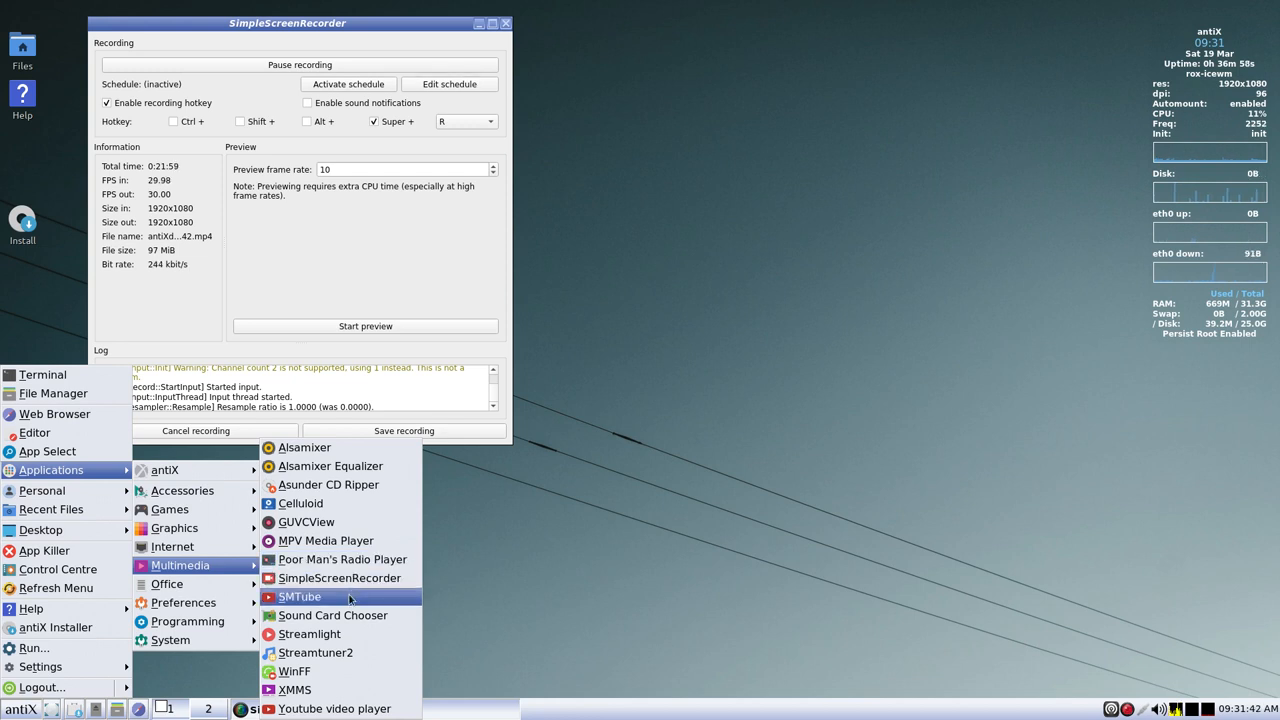
mouse_move(333, 615)
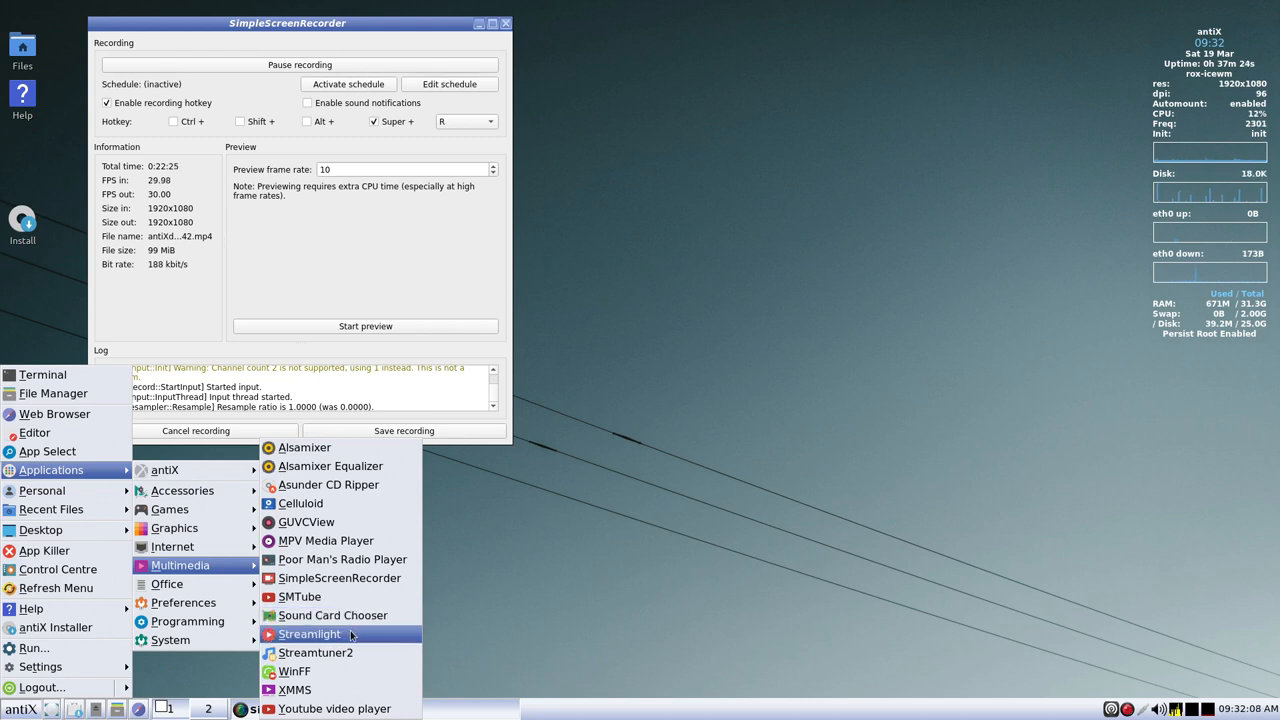
mouse_move(315, 652)
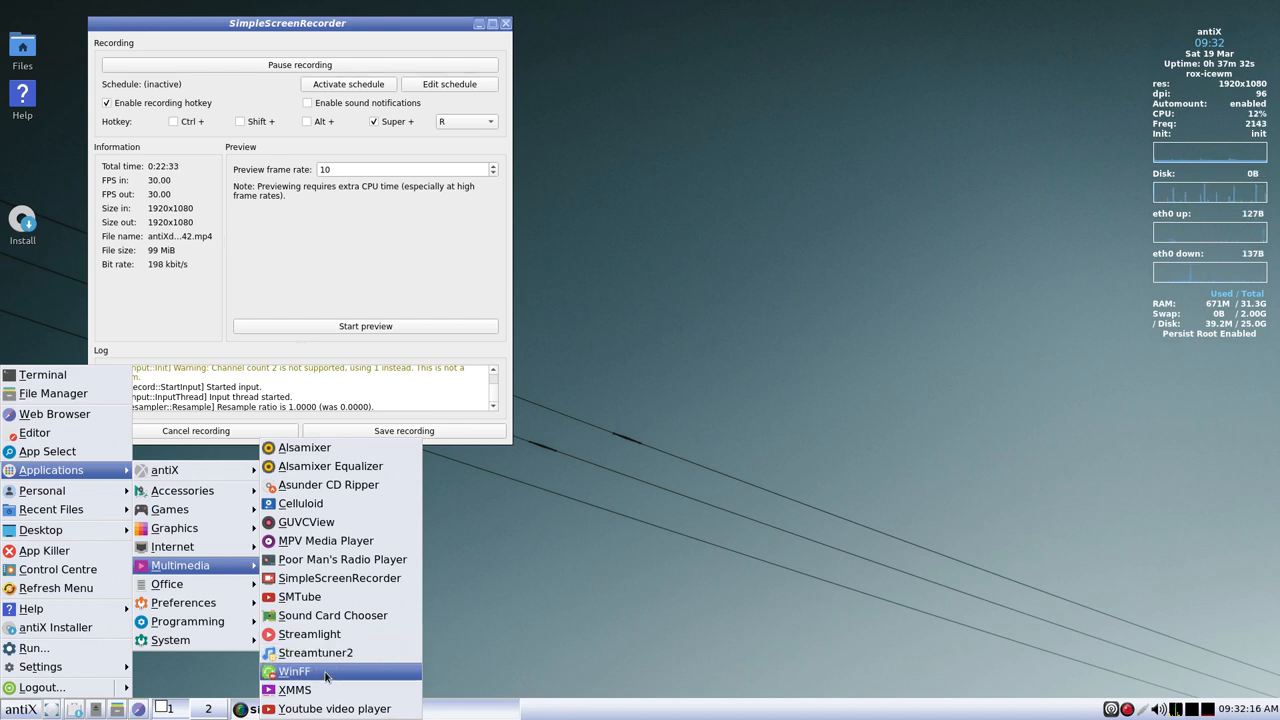
click(294, 672)
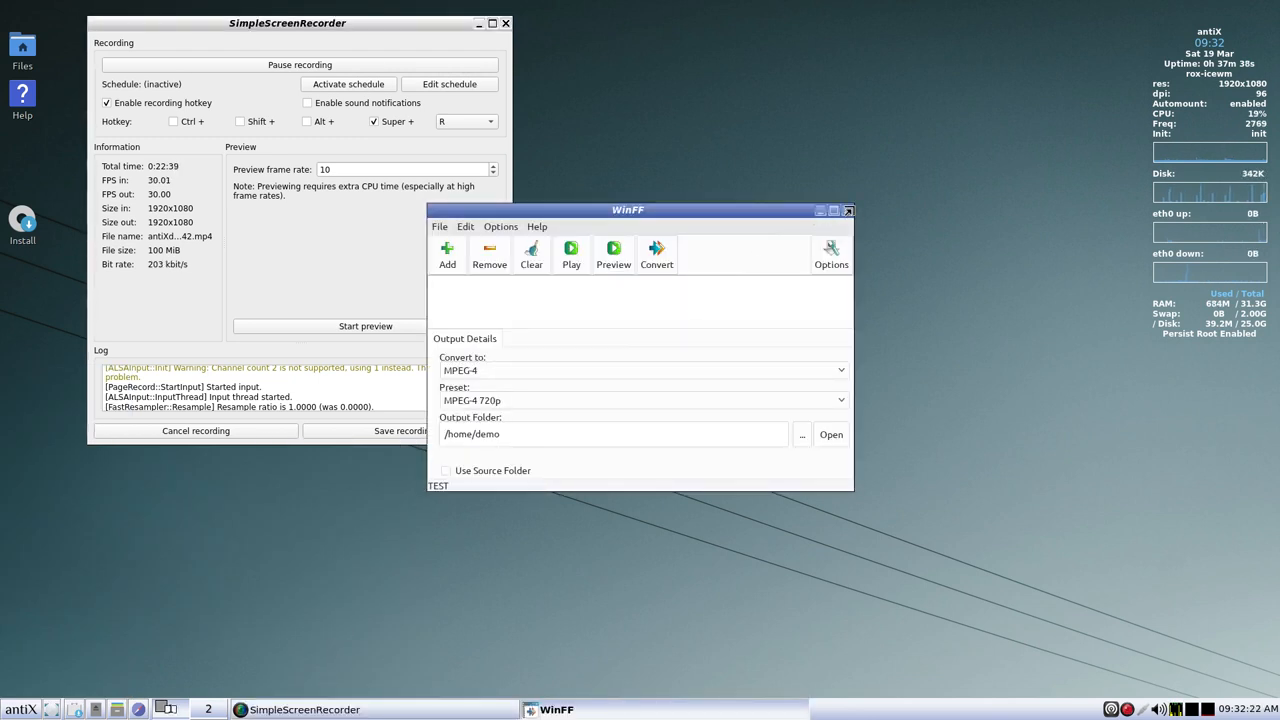
- Close WinFF and reopen the Applications categories to show Internet programs
click(848, 210)
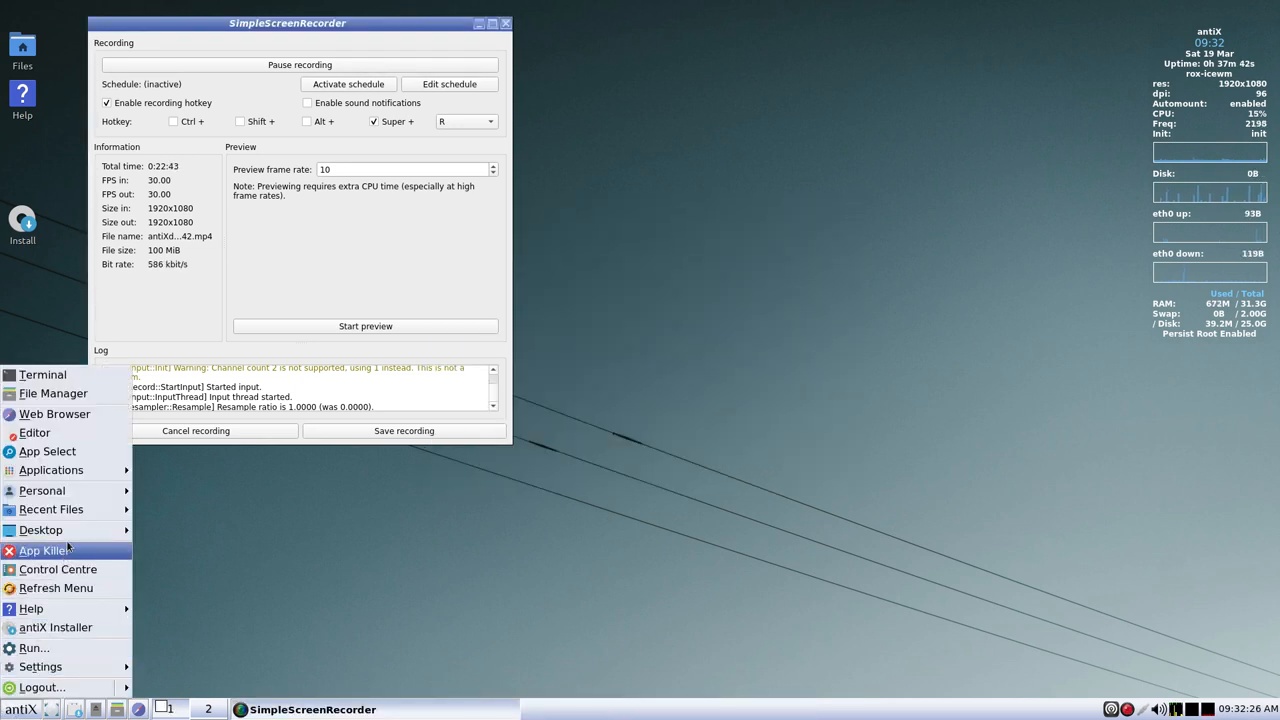
click(51, 470)
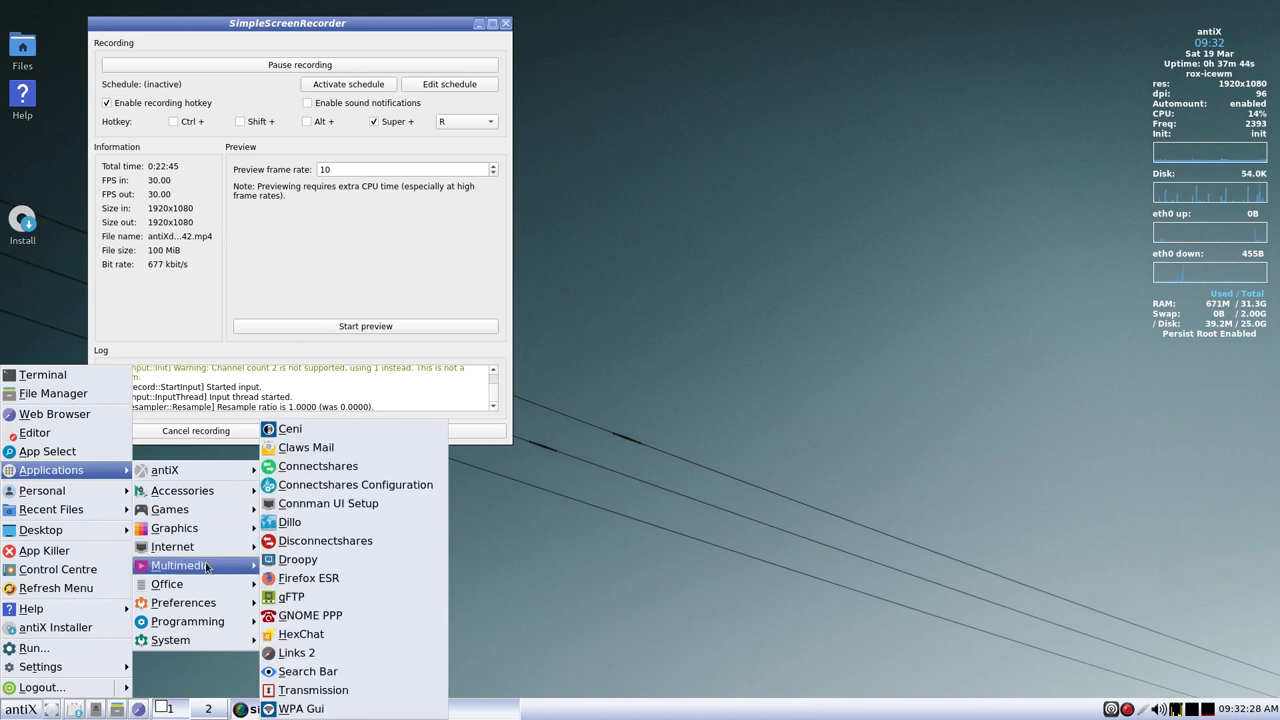
mouse_move(172, 546)
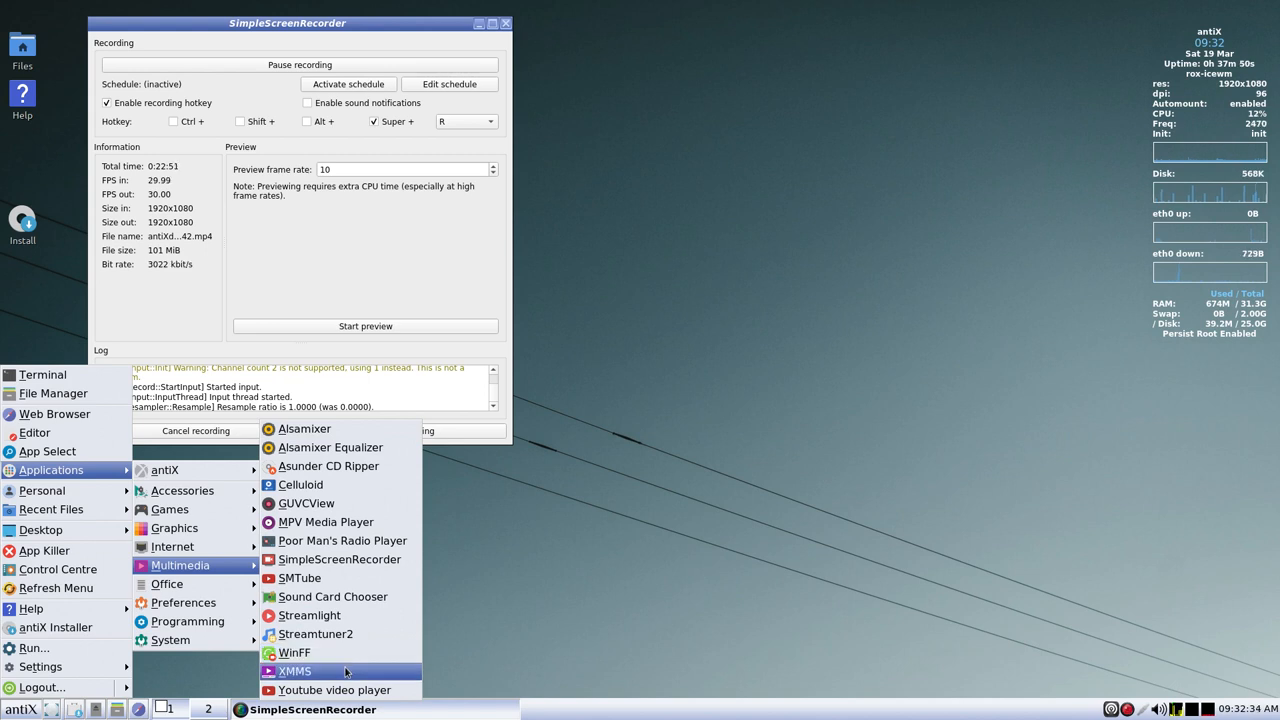
mouse_move(335, 672)
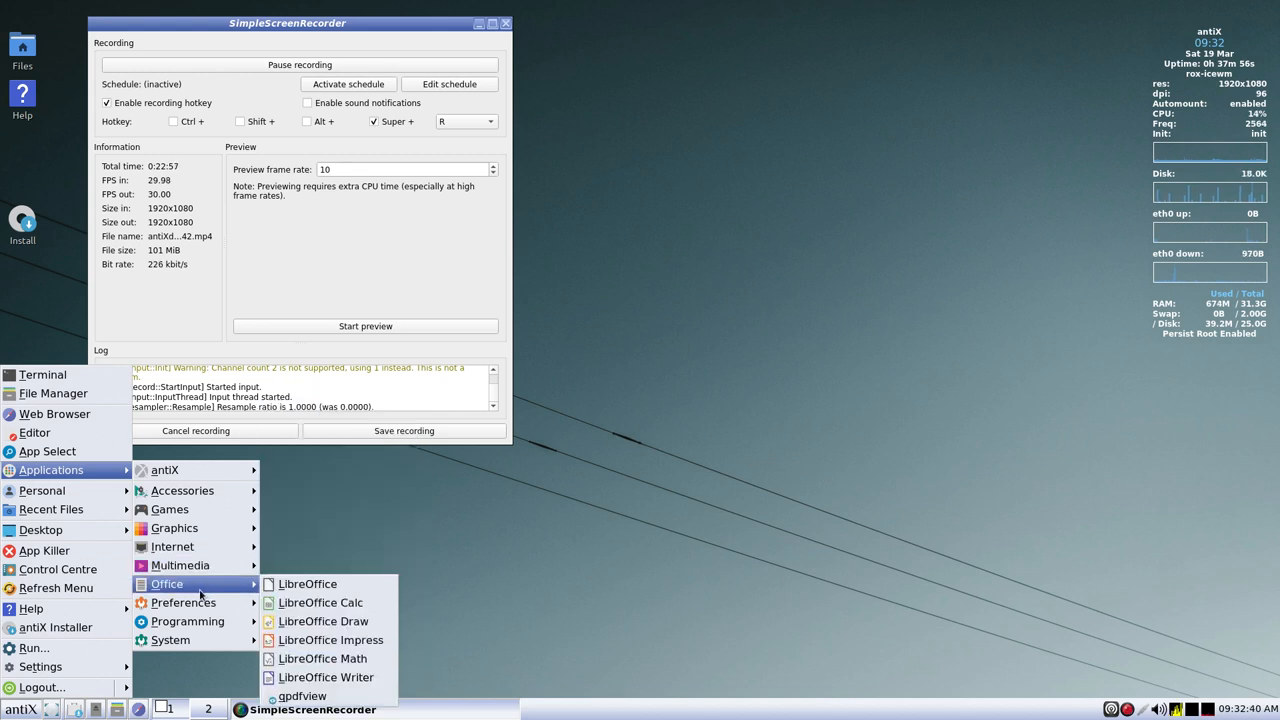
mouse_move(307, 584)
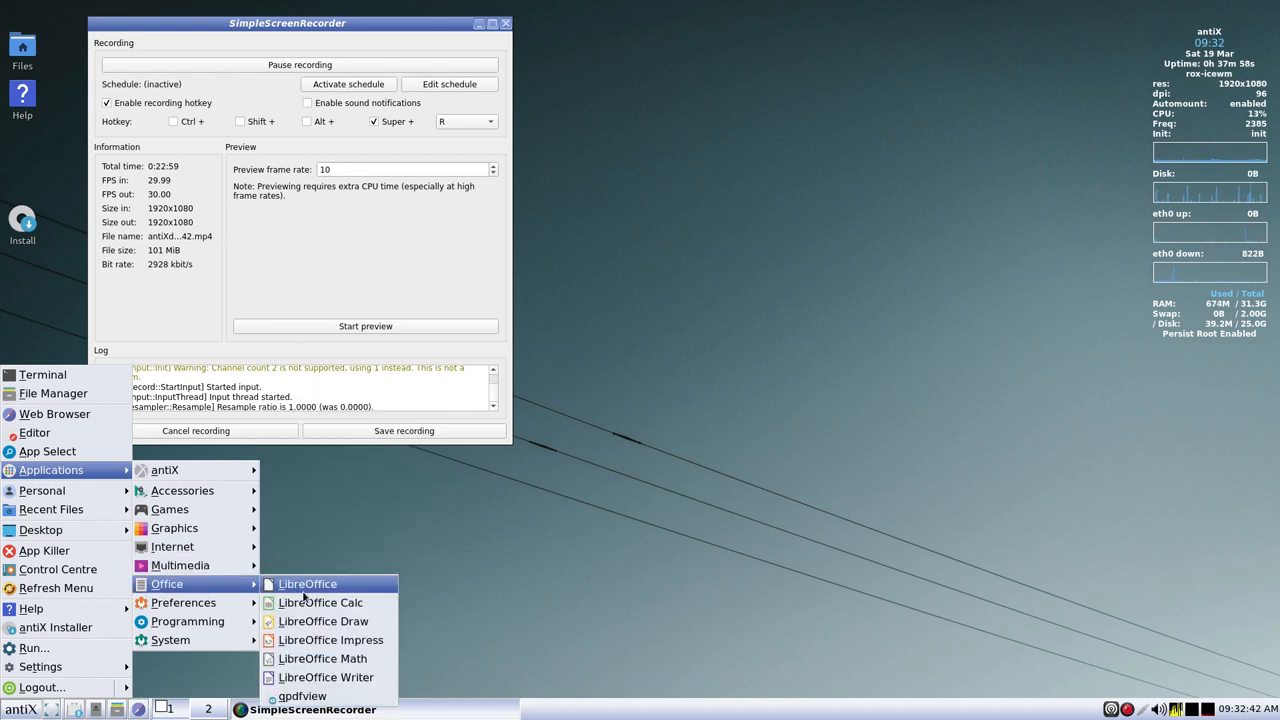
mouse_move(322, 621)
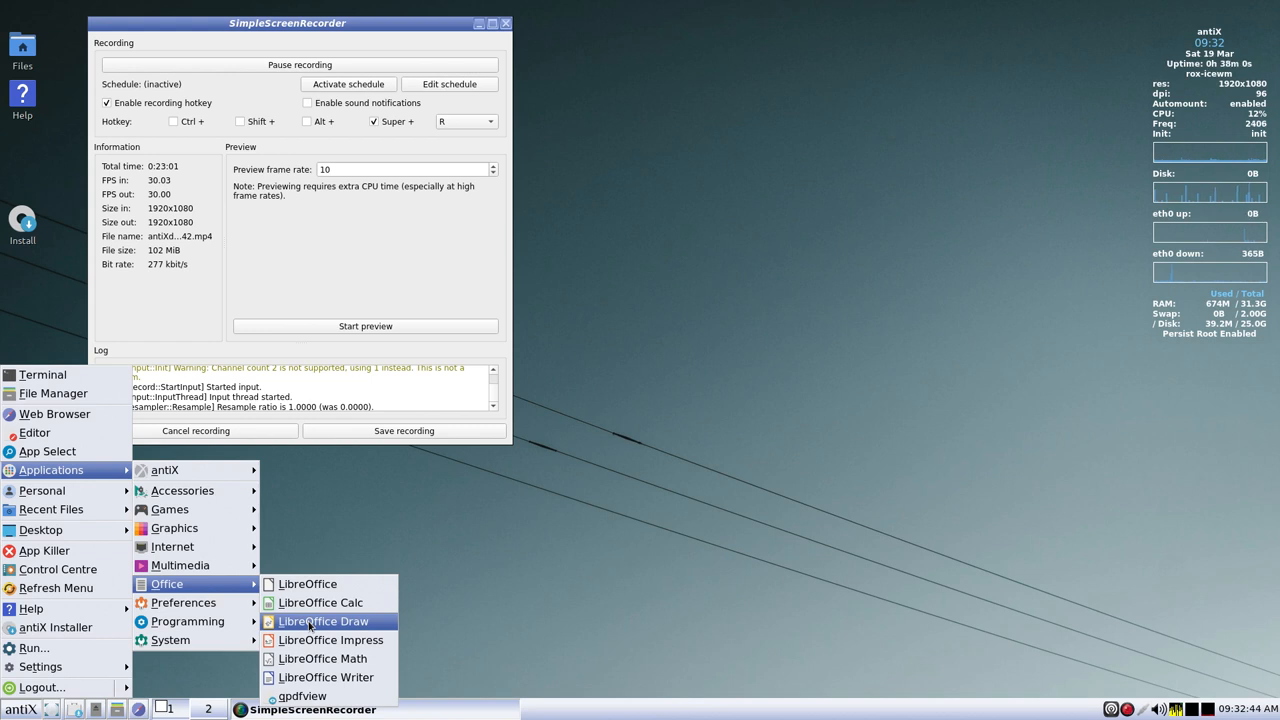
mouse_move(322, 658)
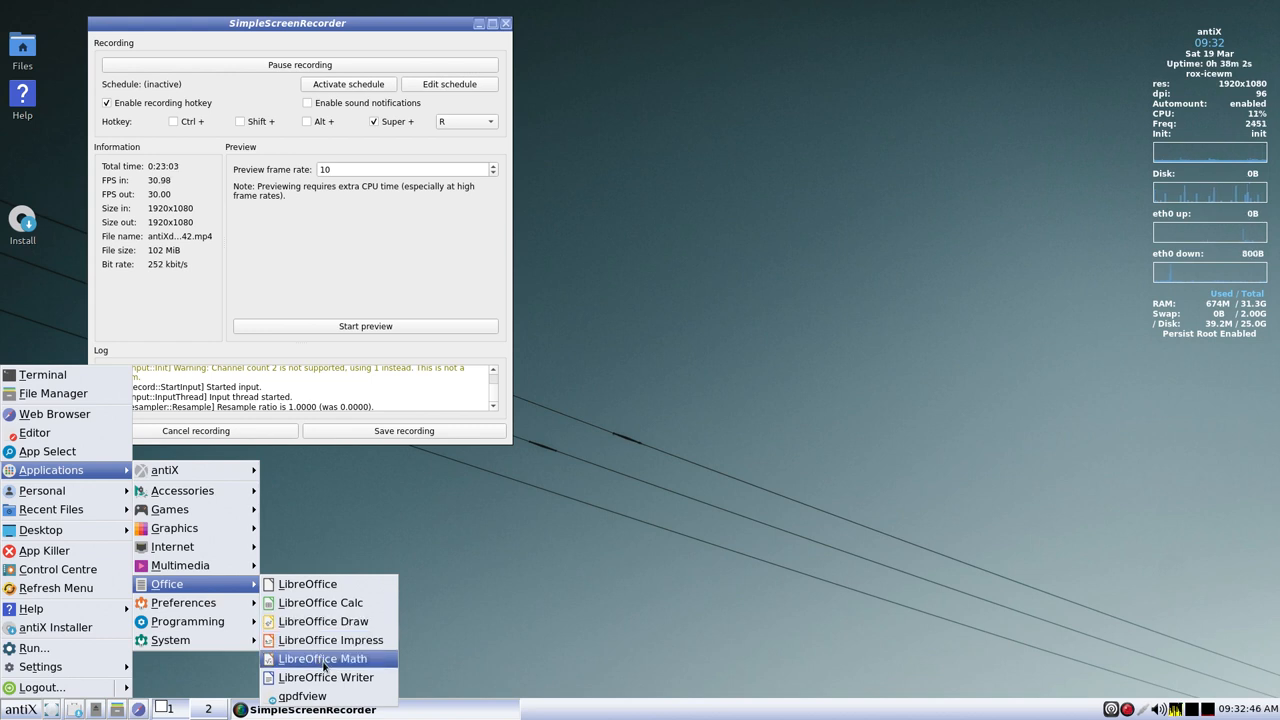
mouse_move(305, 696)
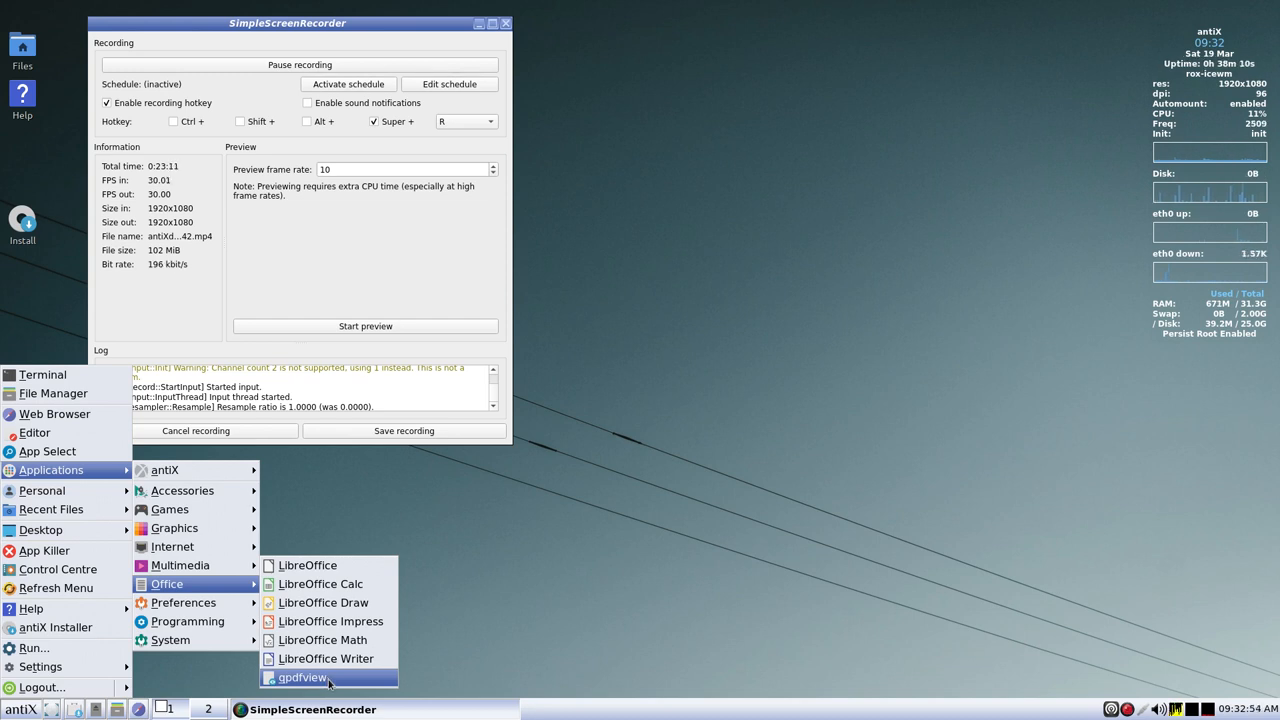
mouse_move(186, 621)
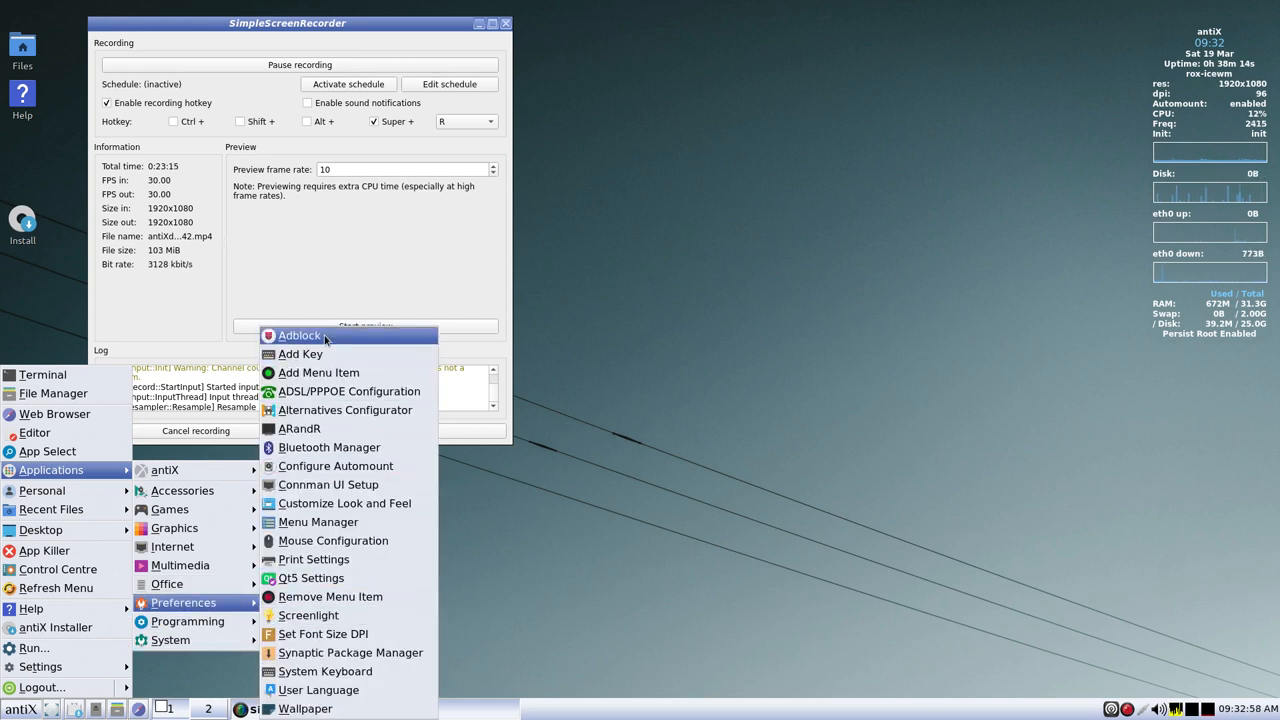
mouse_move(318, 372)
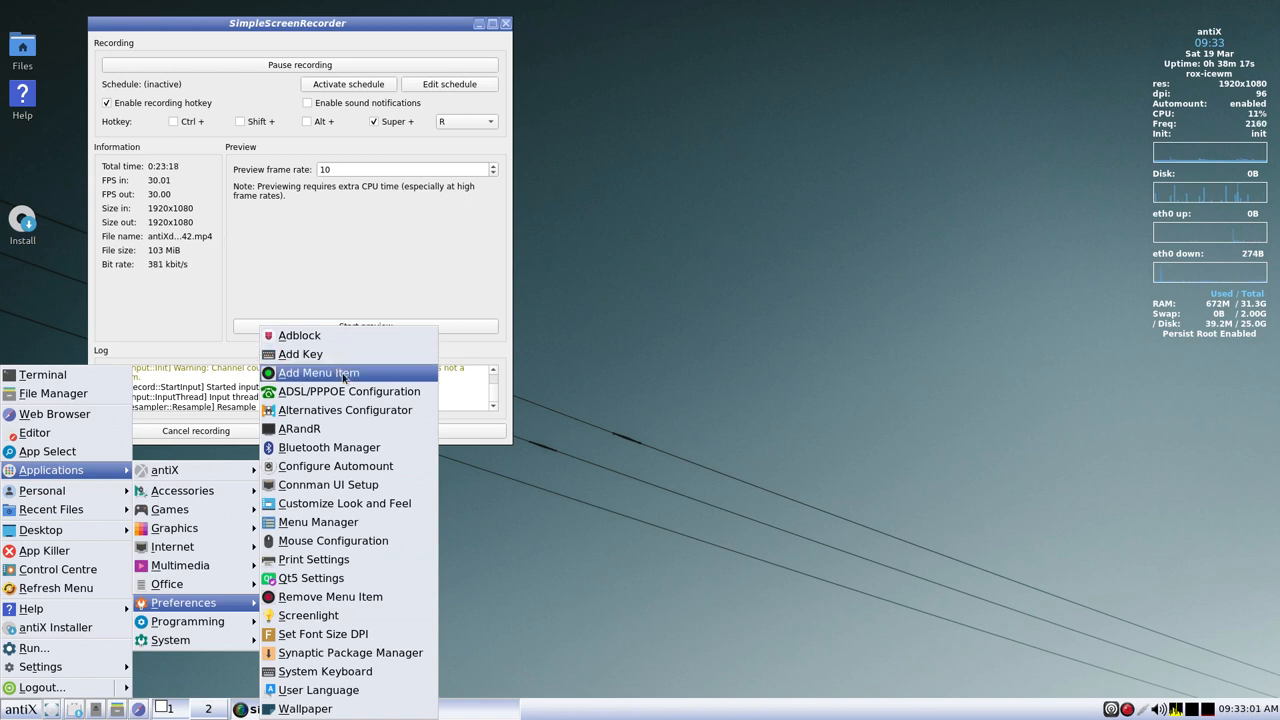
mouse_move(349, 391)
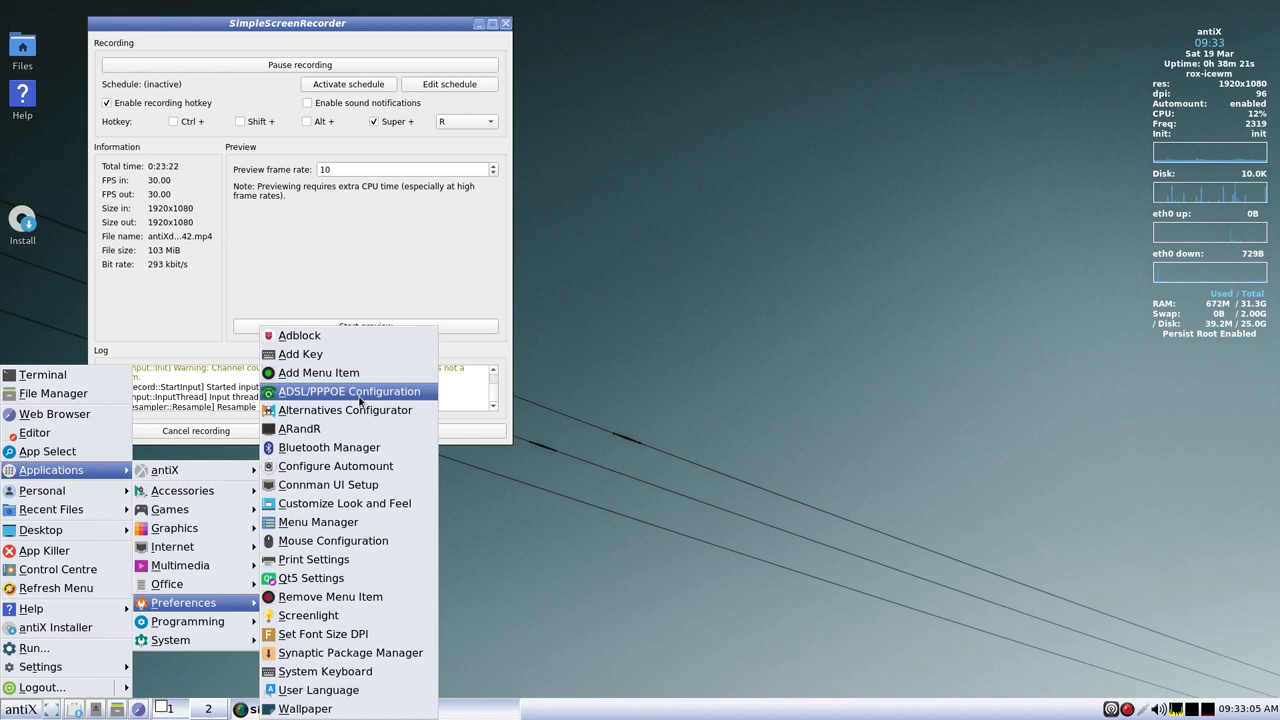
mouse_move(344, 410)
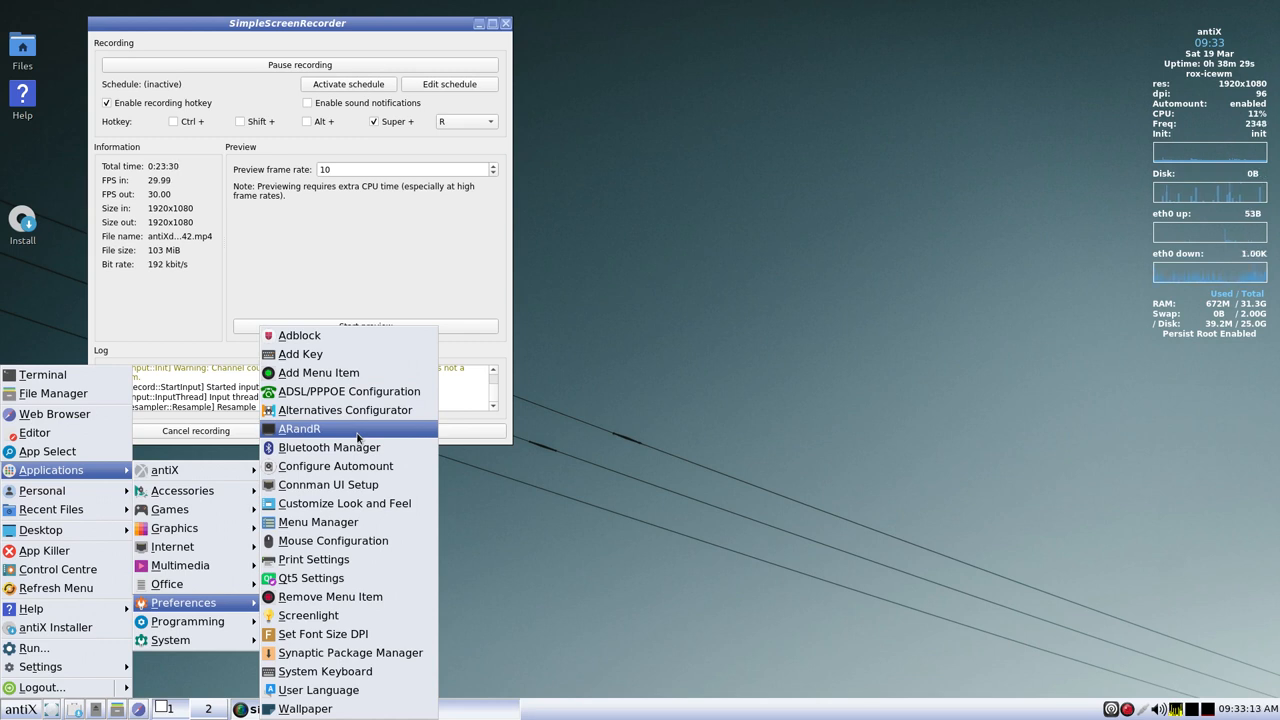
mouse_move(352, 447)
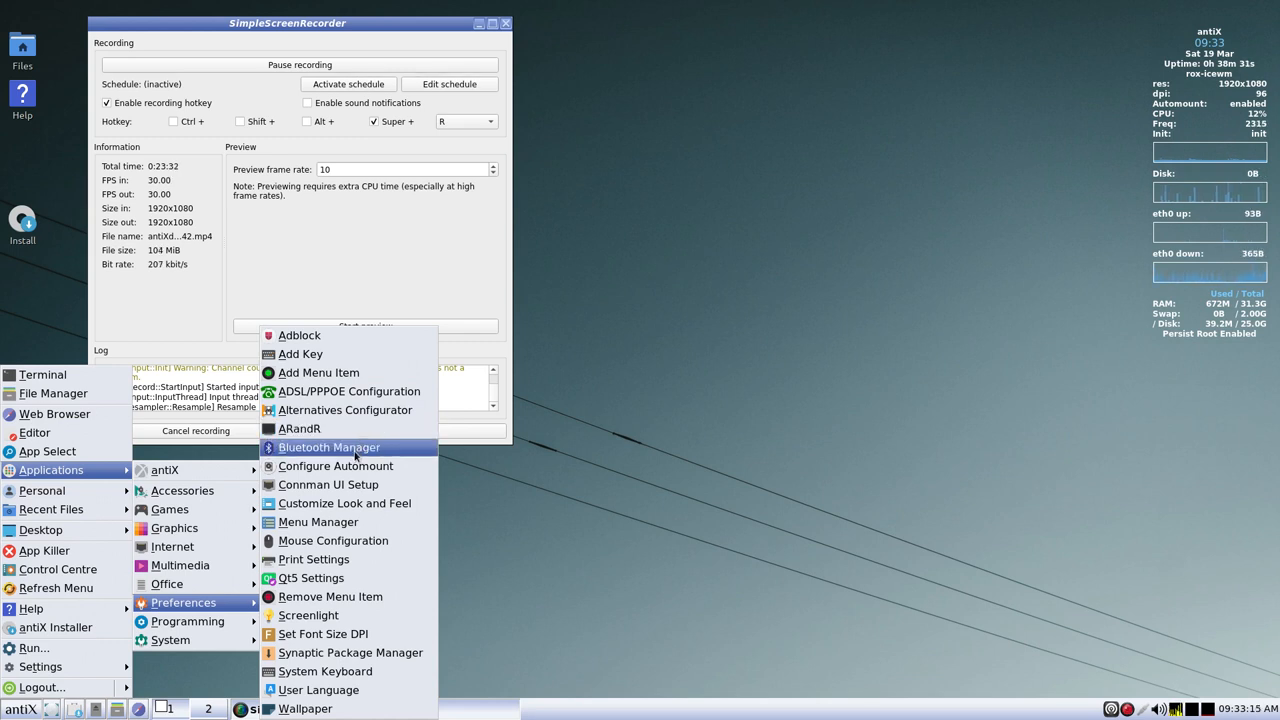
mouse_move(358, 466)
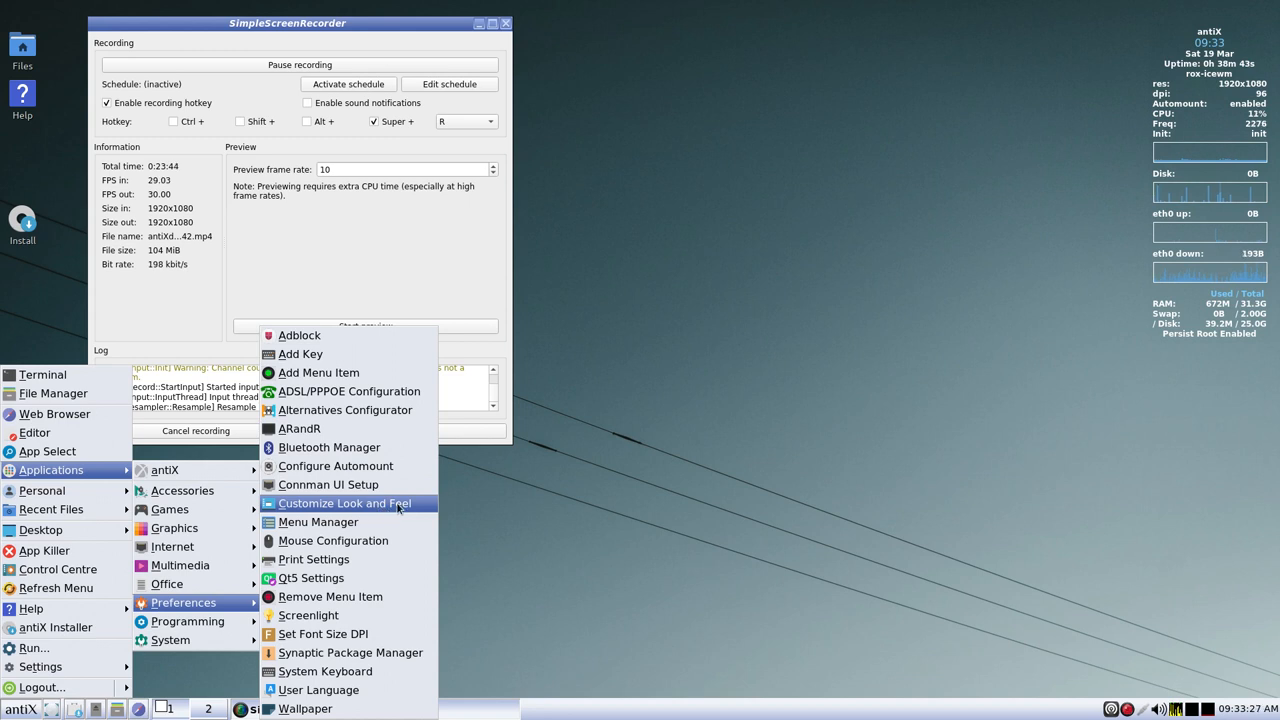
mouse_move(333, 540)
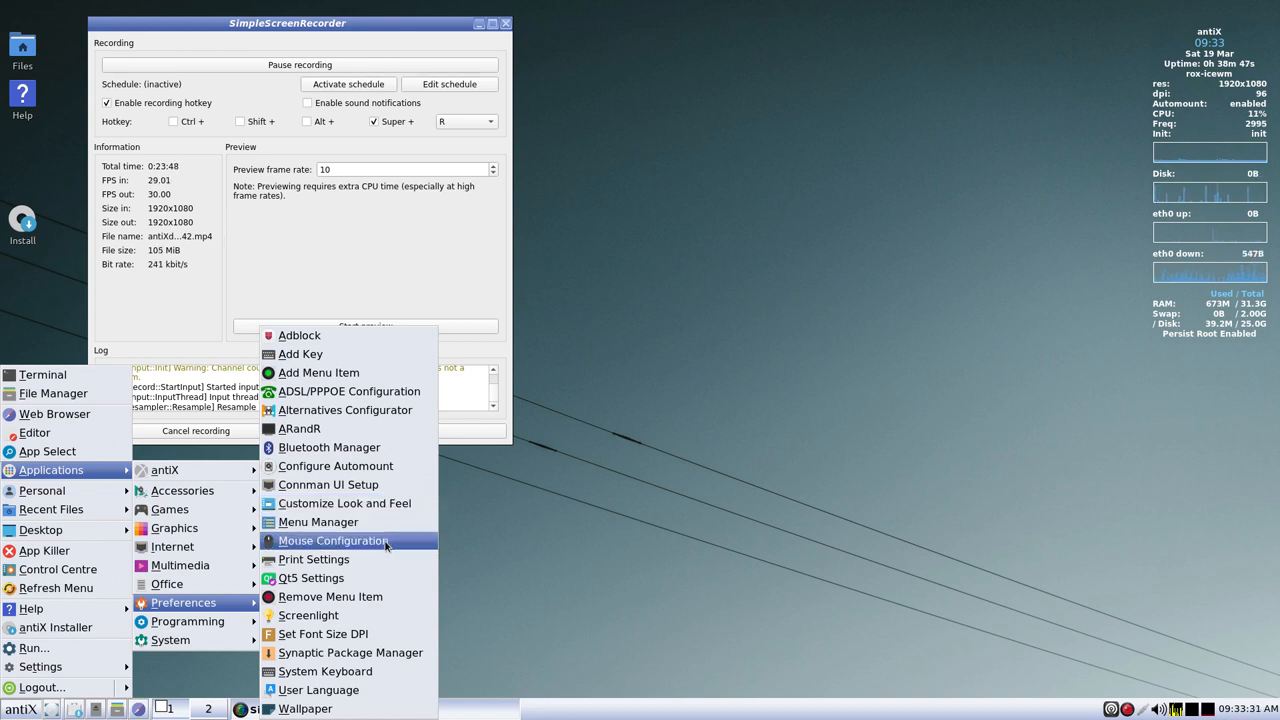
mouse_move(383, 559)
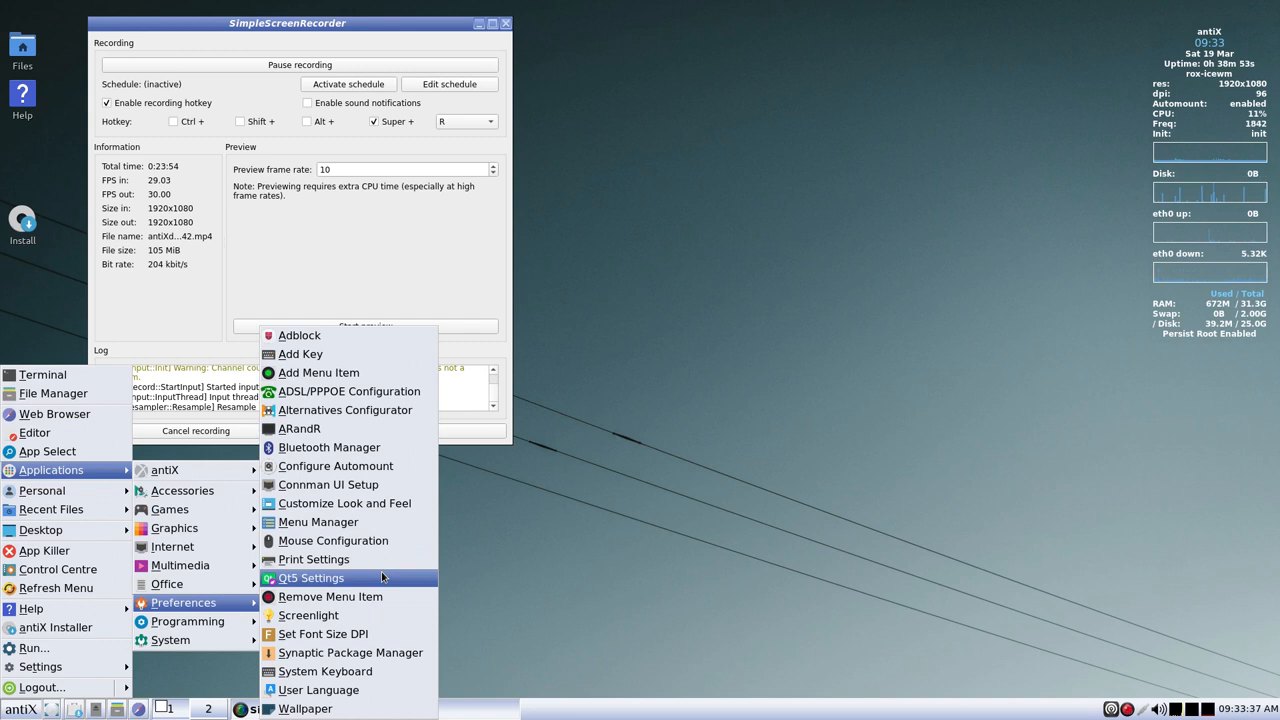
mouse_move(383, 597)
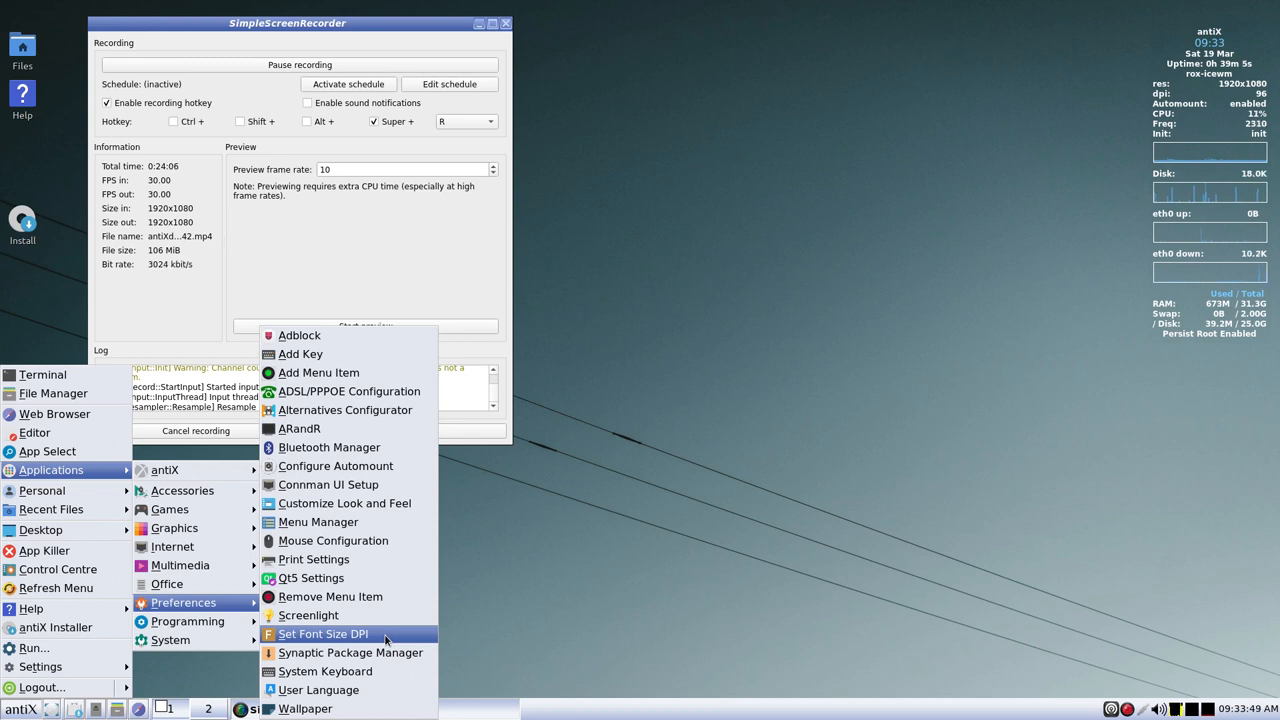
mouse_move(350, 652)
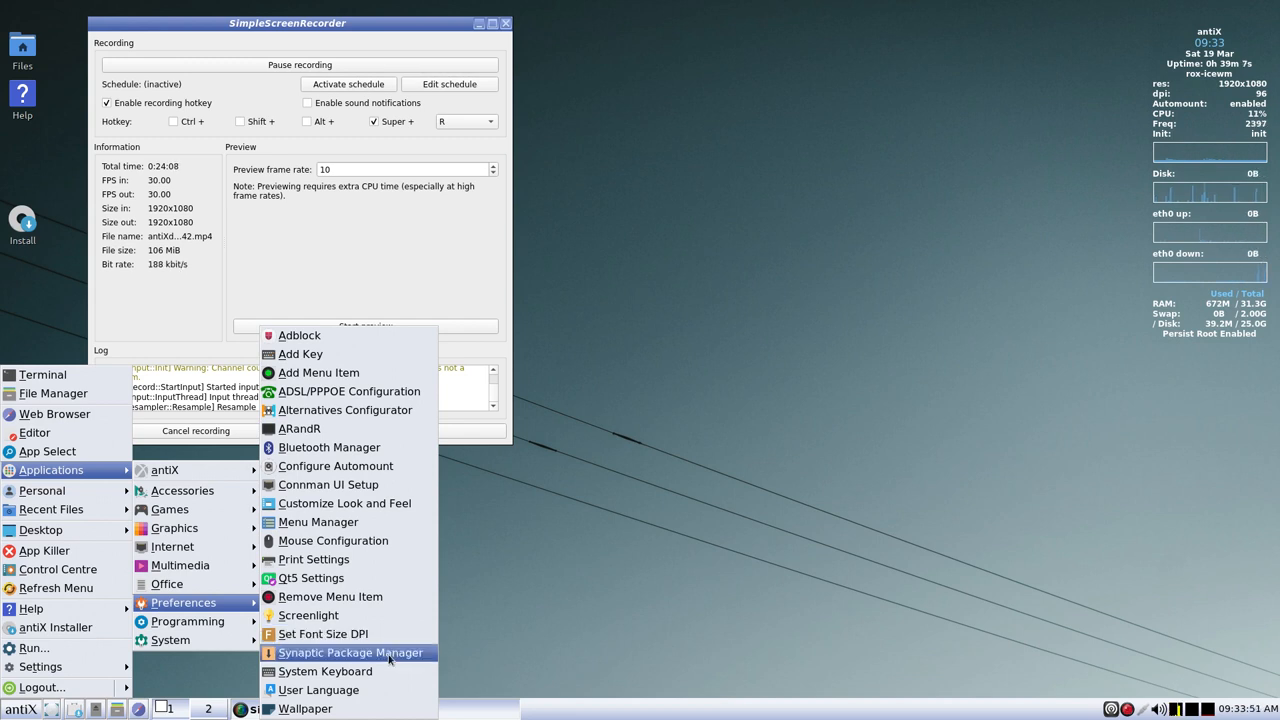
mouse_move(391, 660)
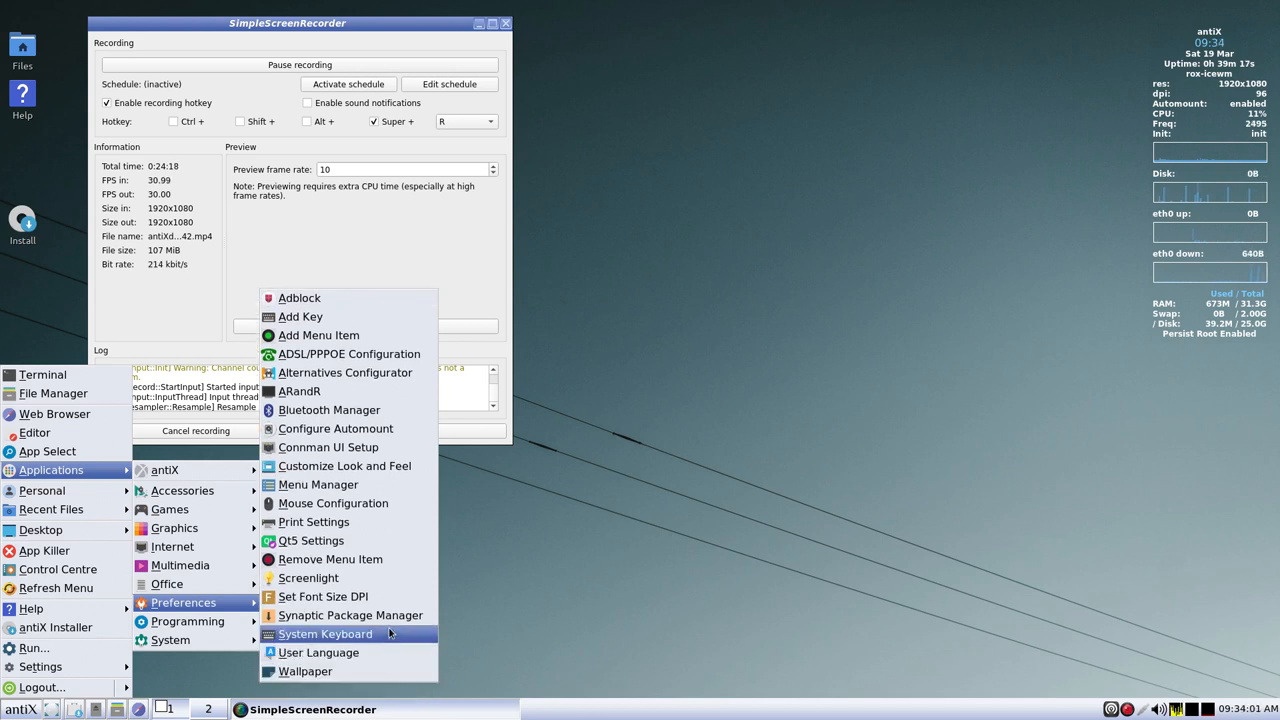
mouse_move(350, 615)
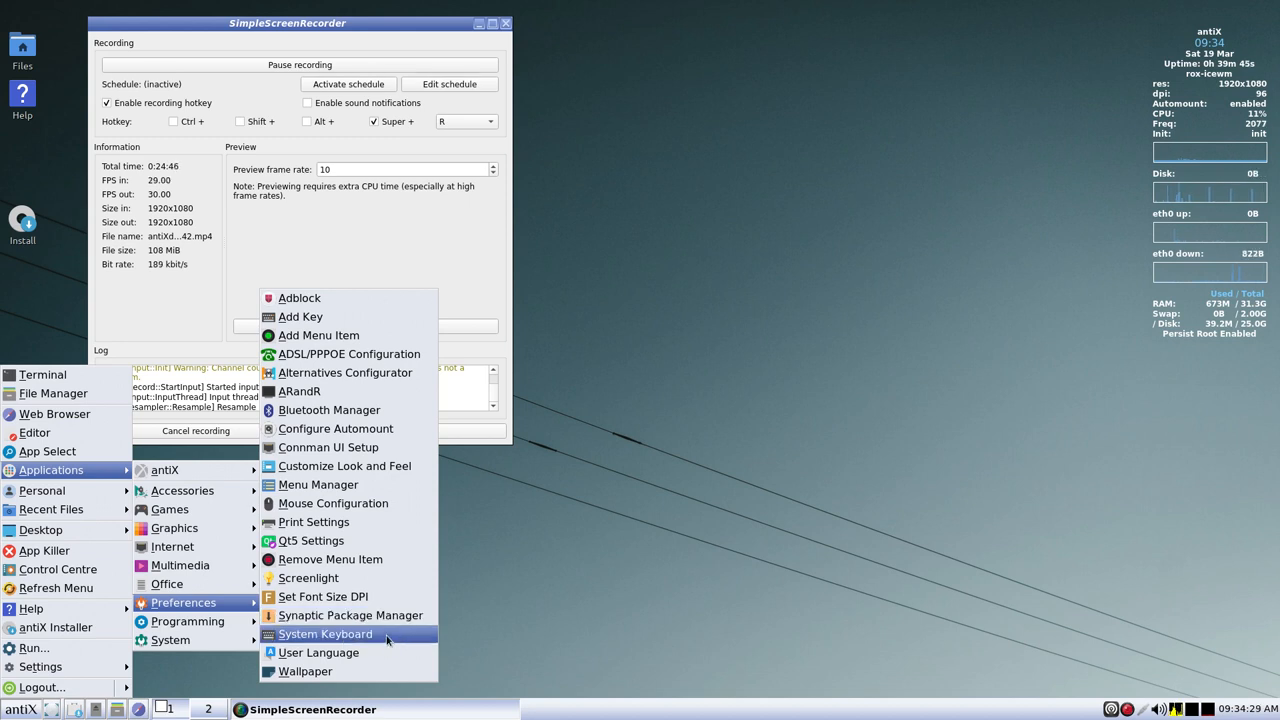
mouse_move(383, 616)
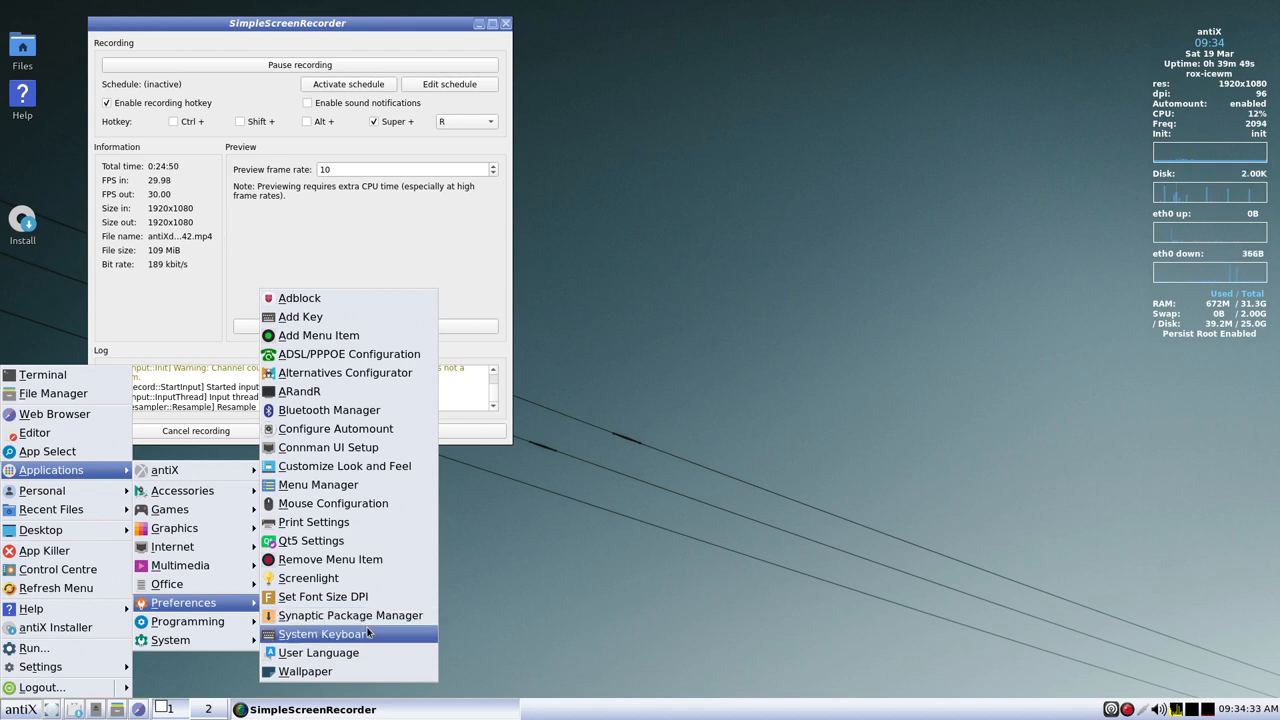
mouse_move(358, 615)
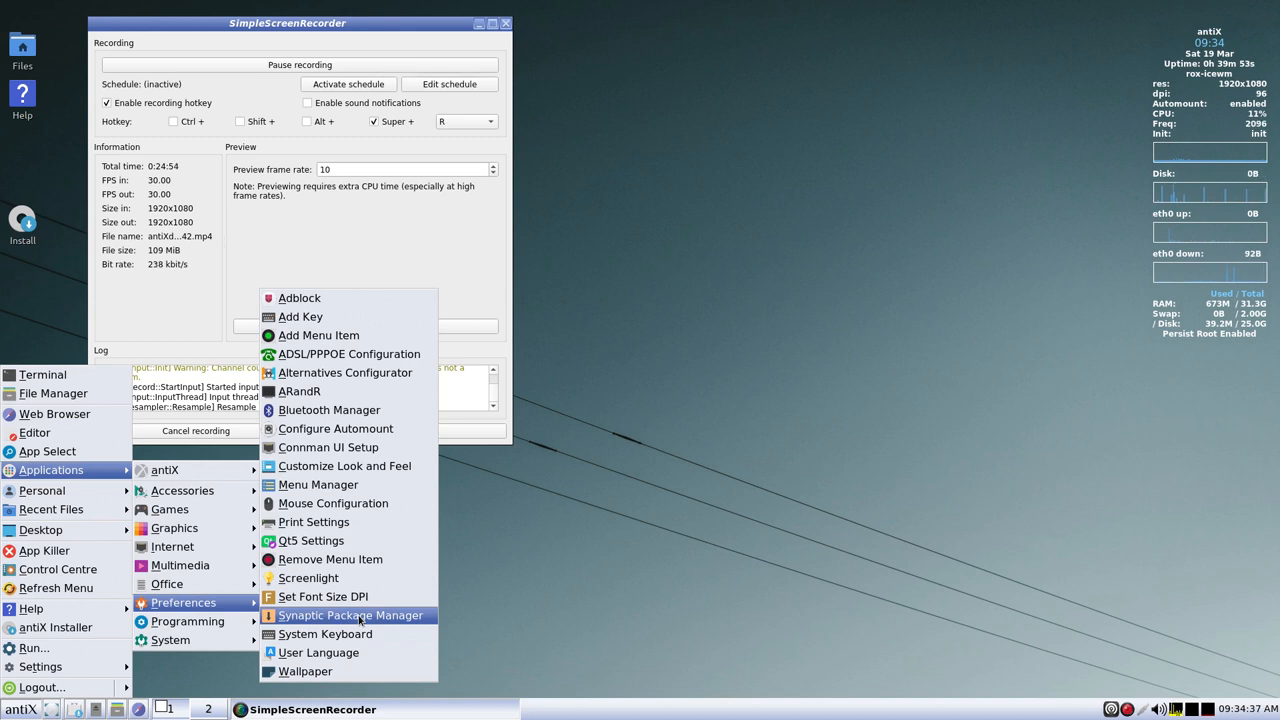
mouse_move(346, 634)
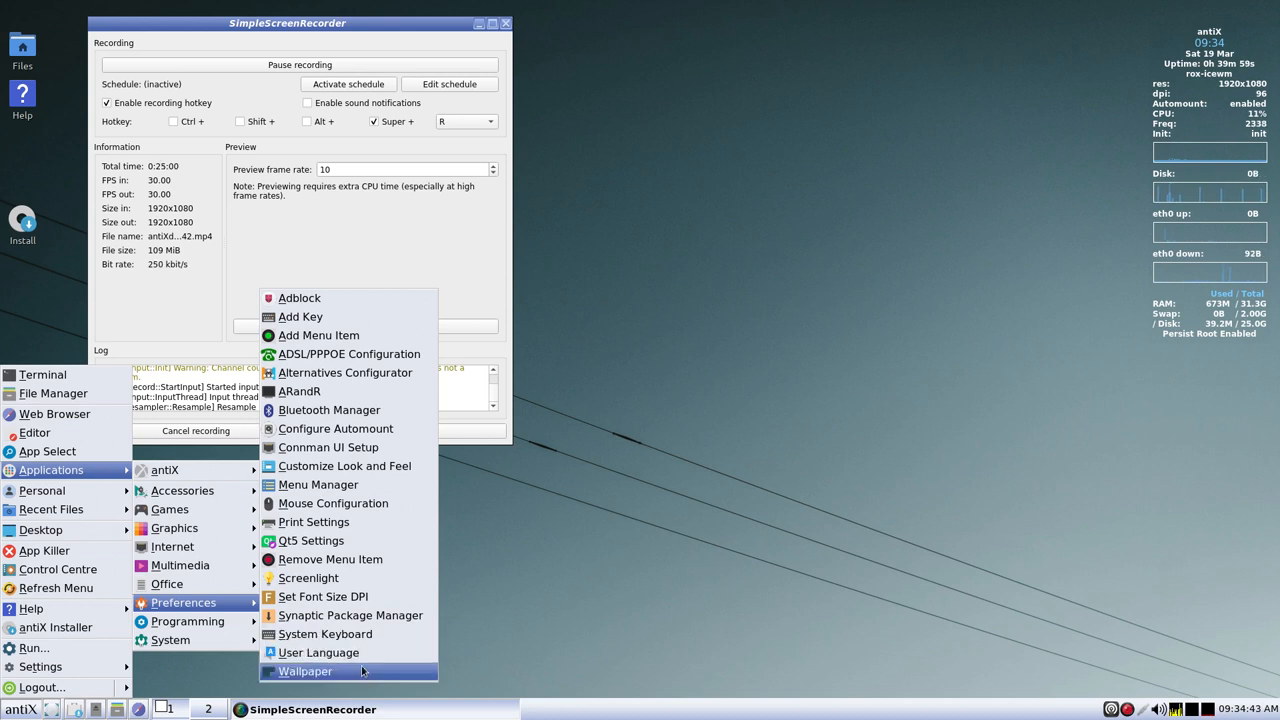
mouse_move(188, 621)
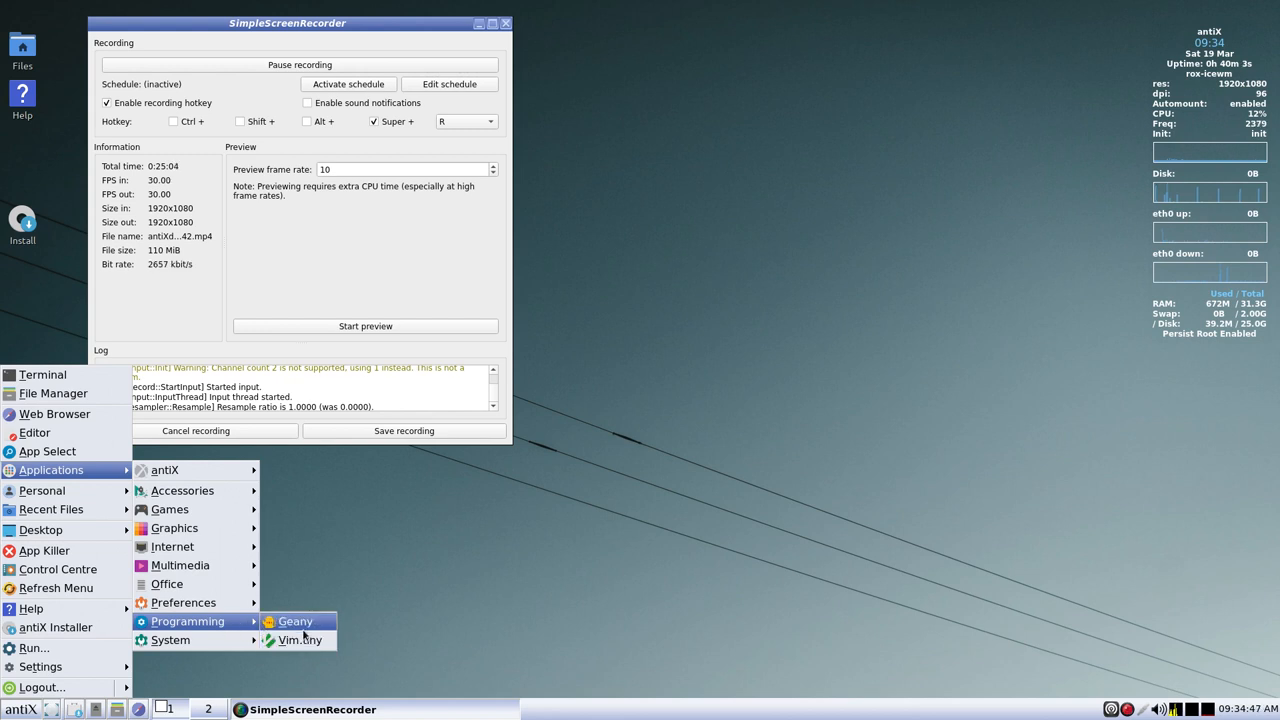
mouse_move(300, 640)
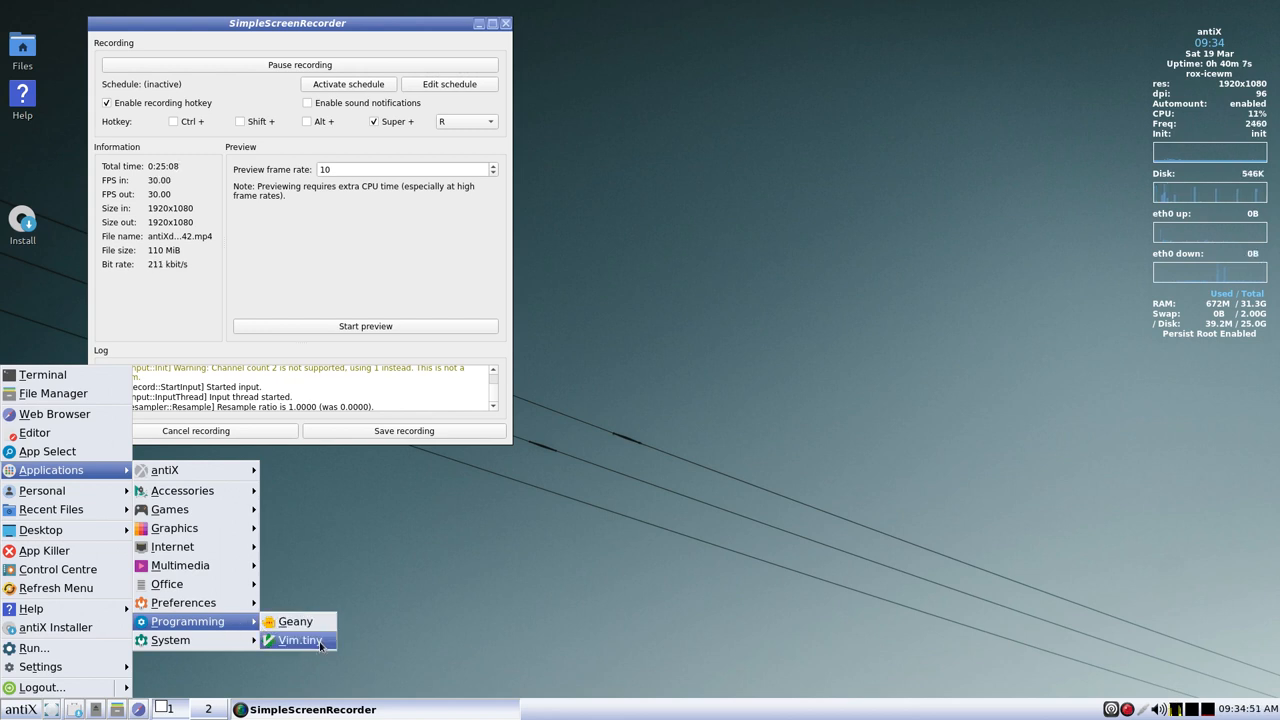
mouse_move(887, 480)
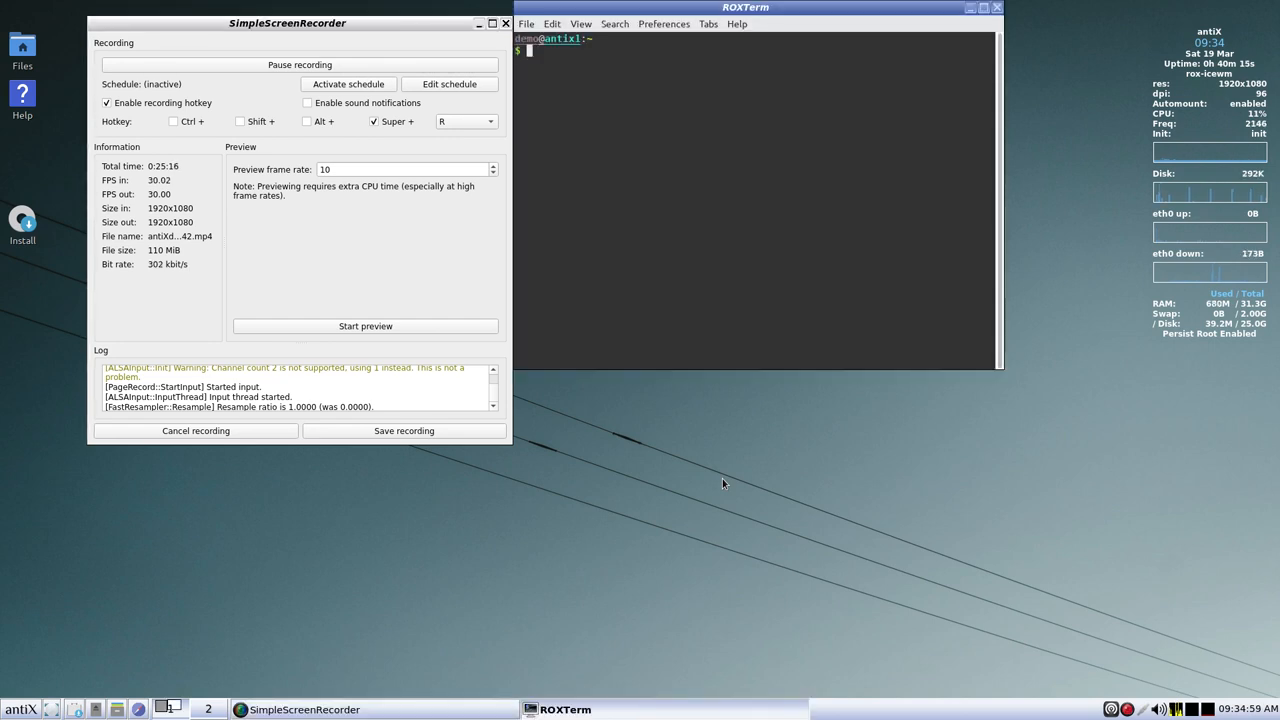
- Open a 'test' file in vim, quit with :q!, then try running vimtutor
text(v)
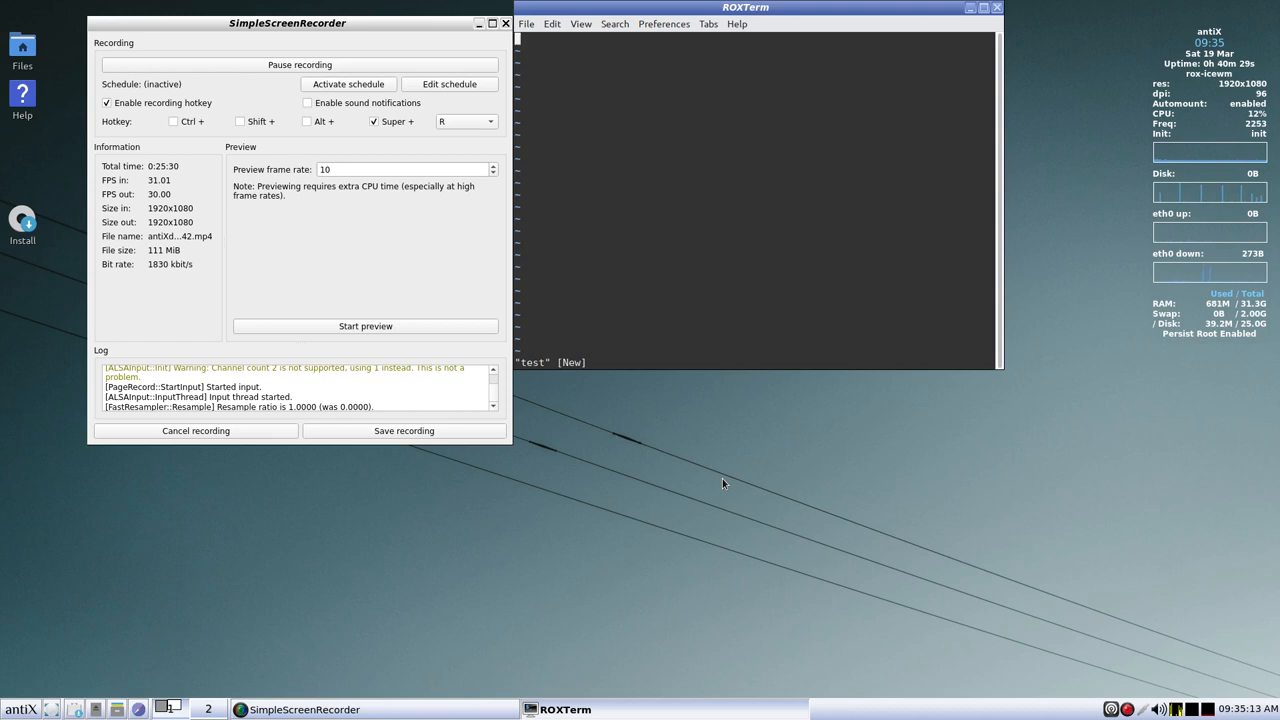
text(:q!)
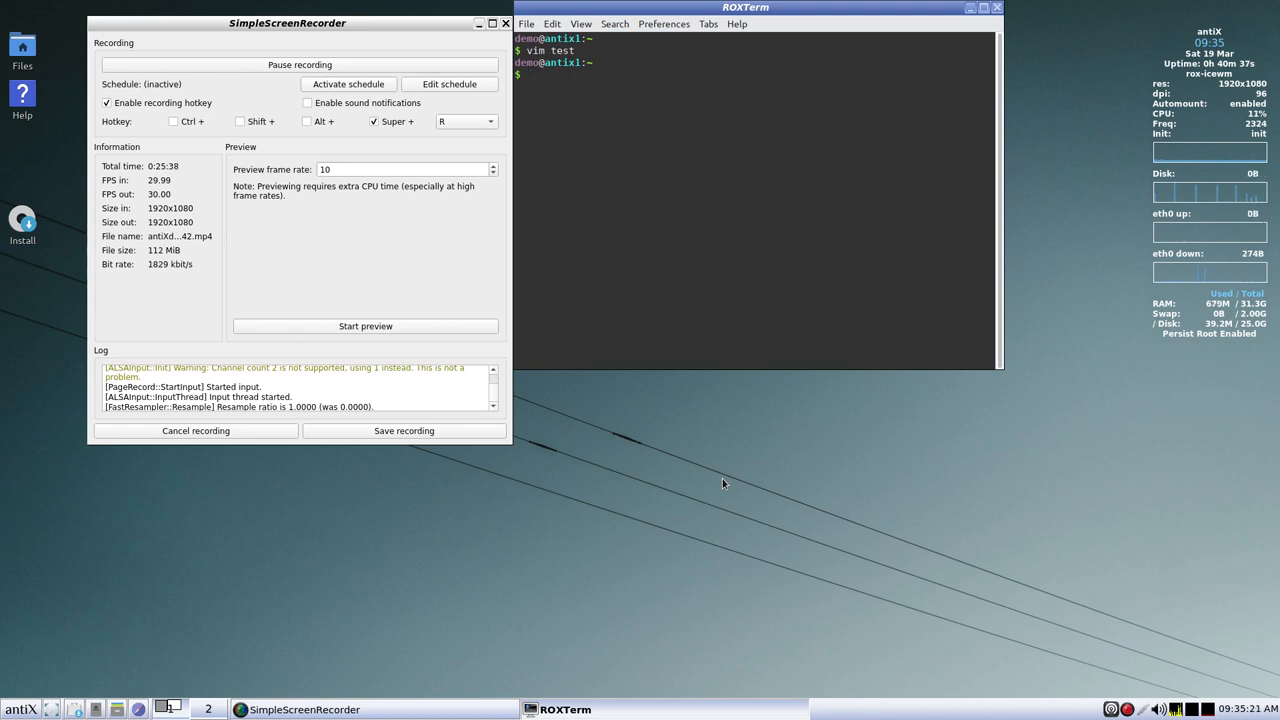
text(vimtut)
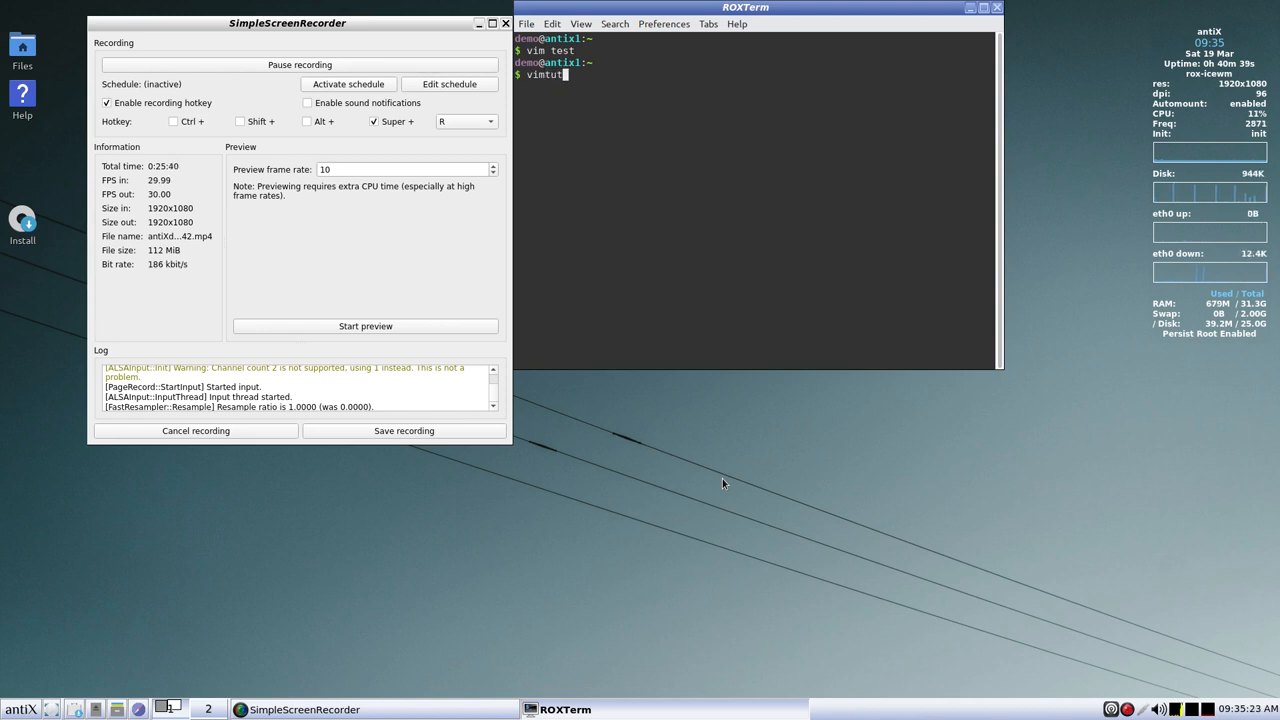
text(or)
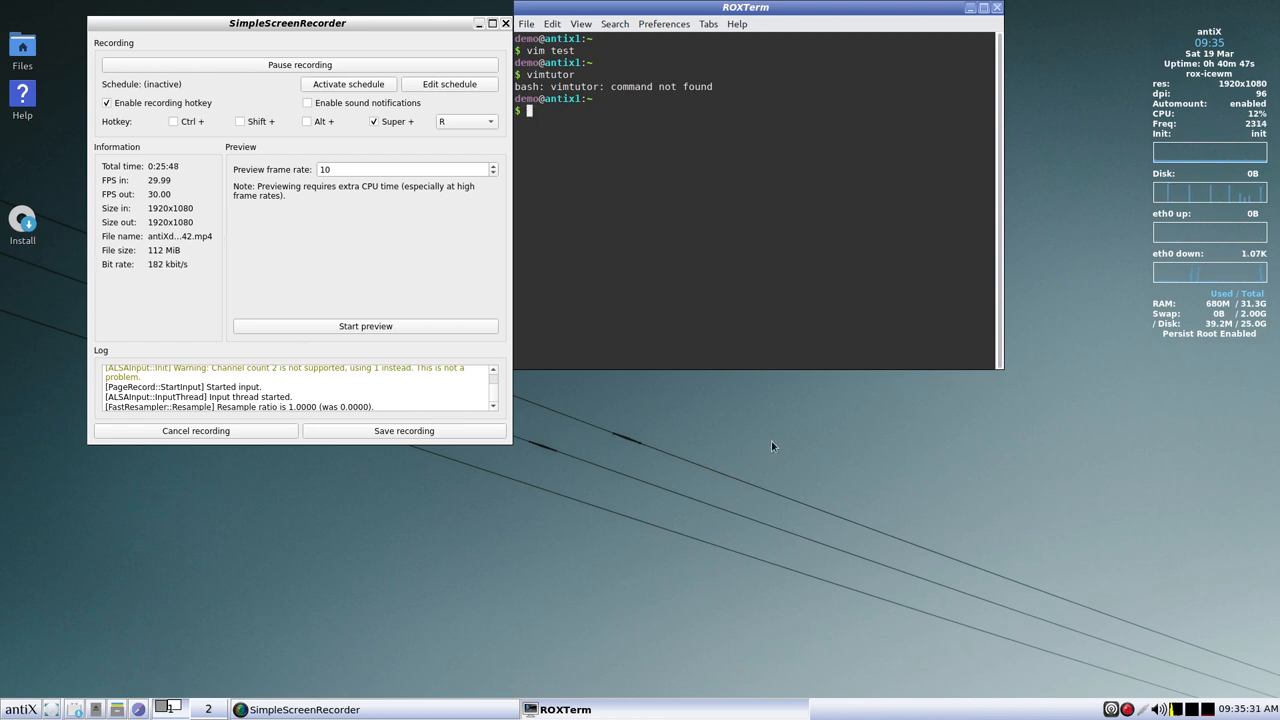
mouse_move(791, 455)
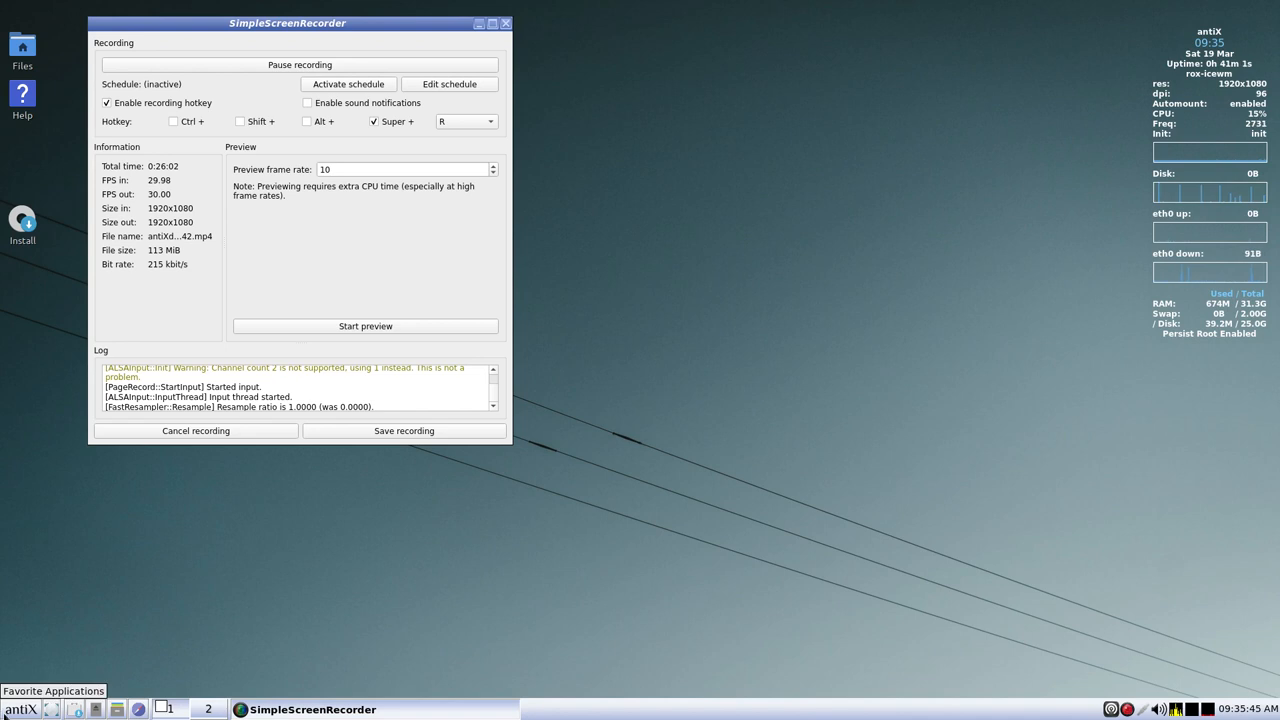
- Open the antiX menu twice to browse Applications > System entries like Boot Repair
click(20, 704)
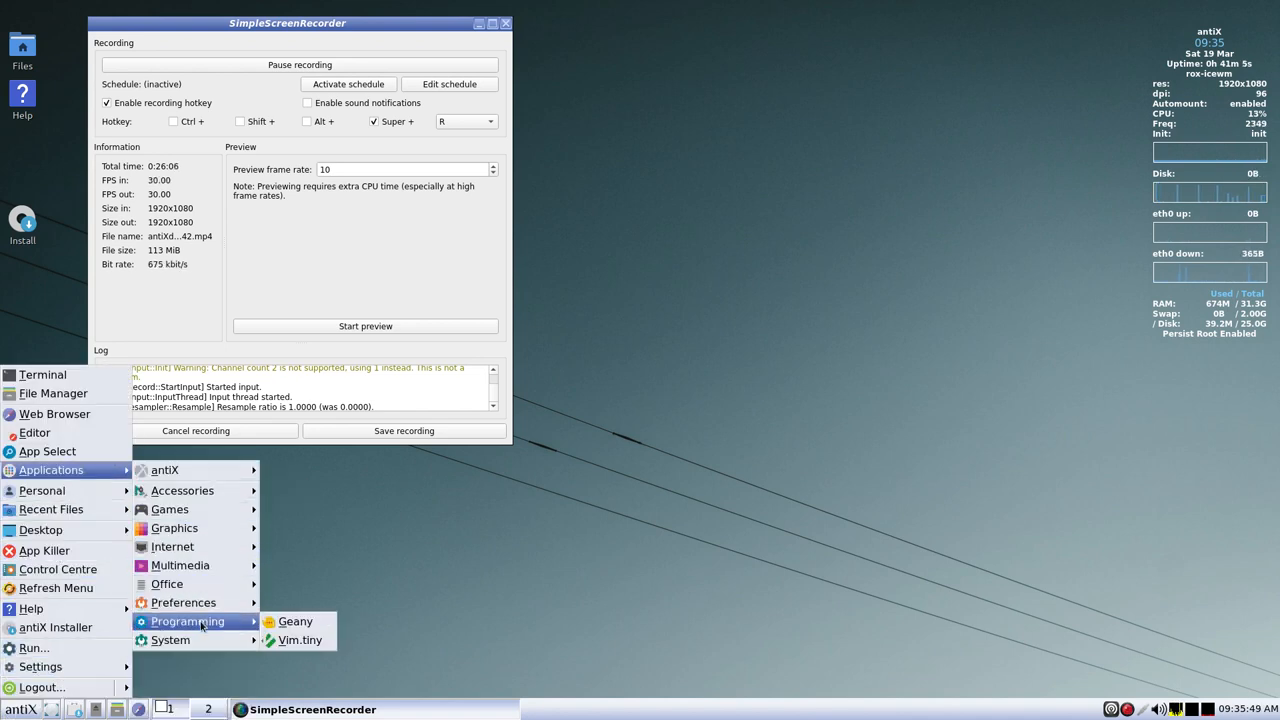
mouse_move(170, 640)
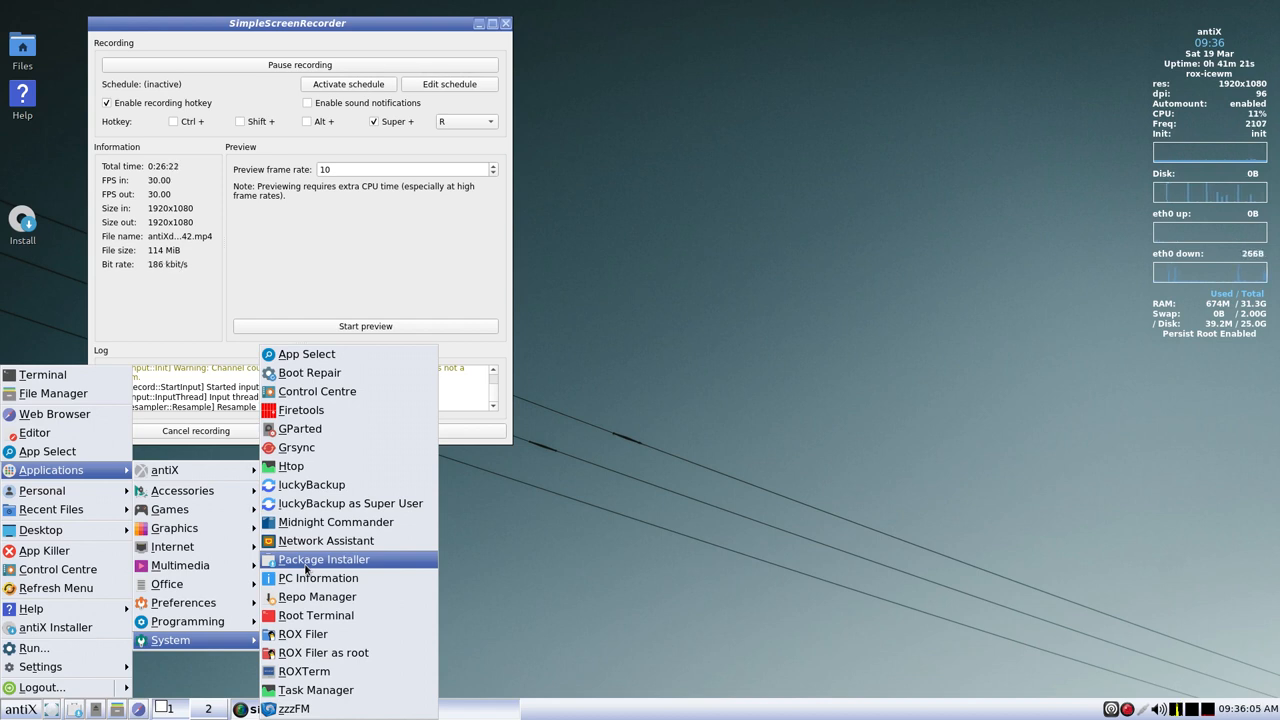
mouse_move(307, 353)
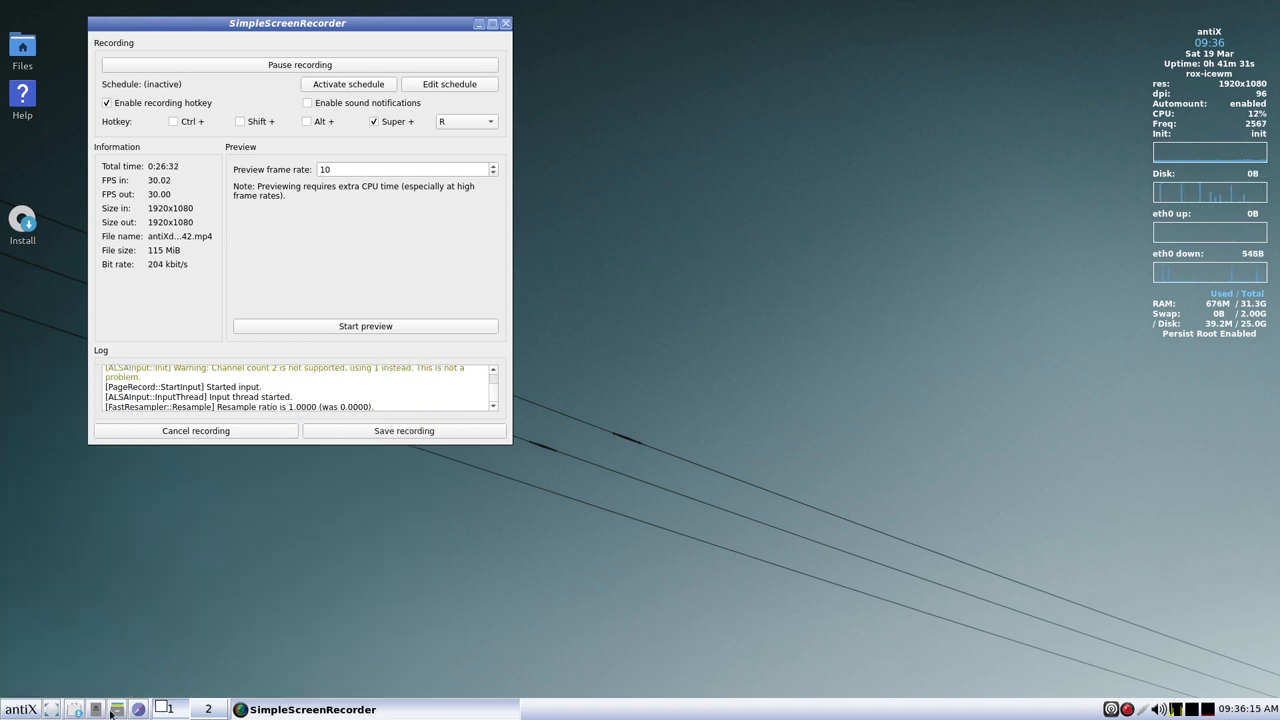
mouse_move(105, 710)
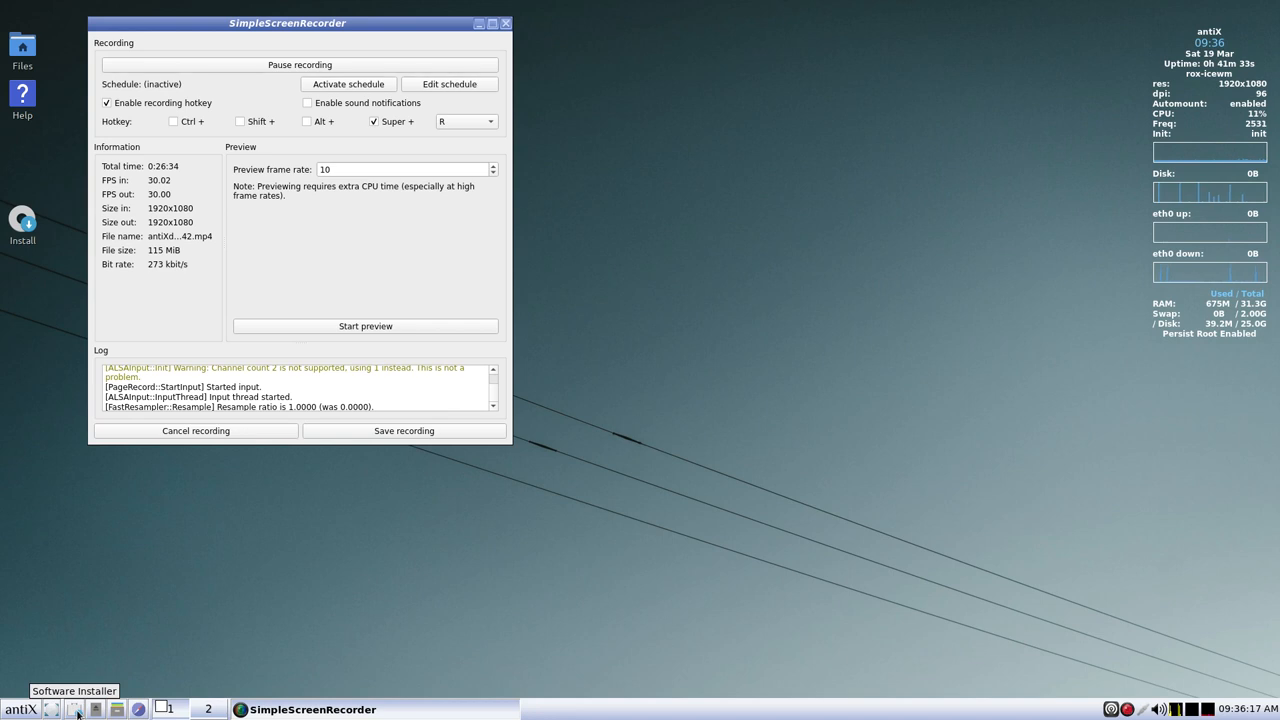
click(20, 708)
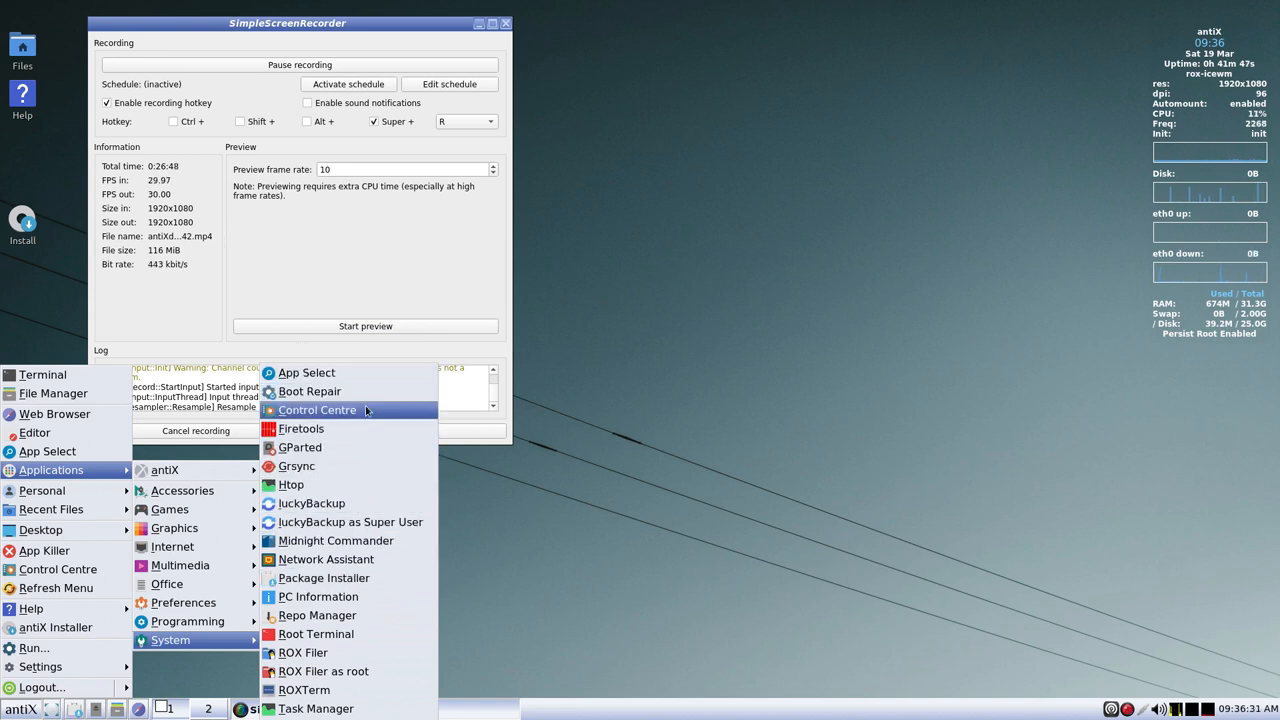
mouse_move(360, 428)
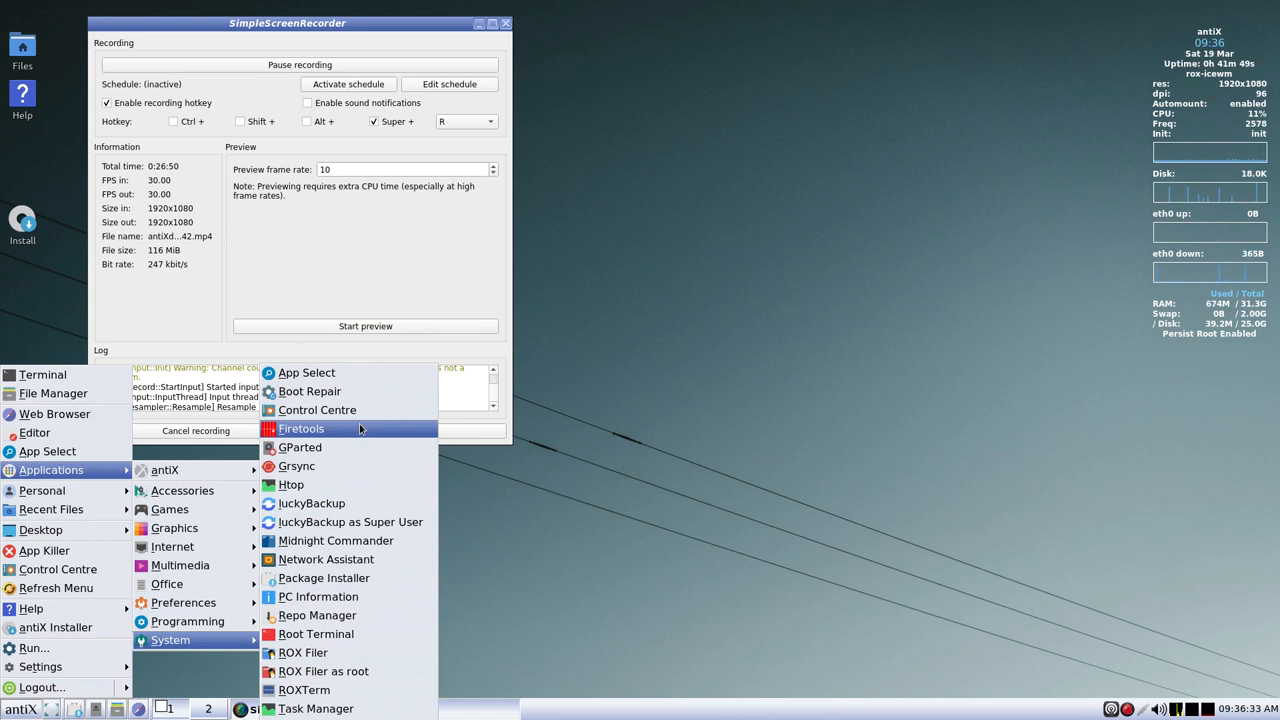
mouse_move(356, 447)
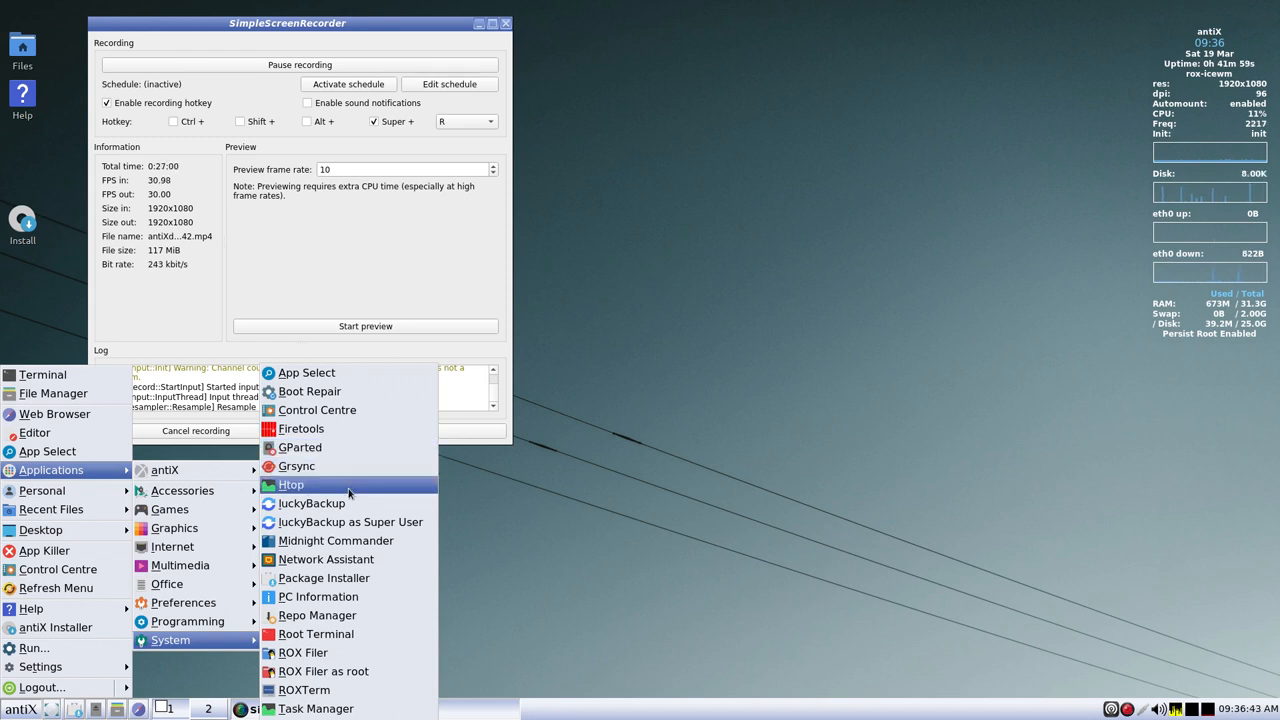
- Launch Htop from the System submenu, view its process list, then close it
click(291, 484)
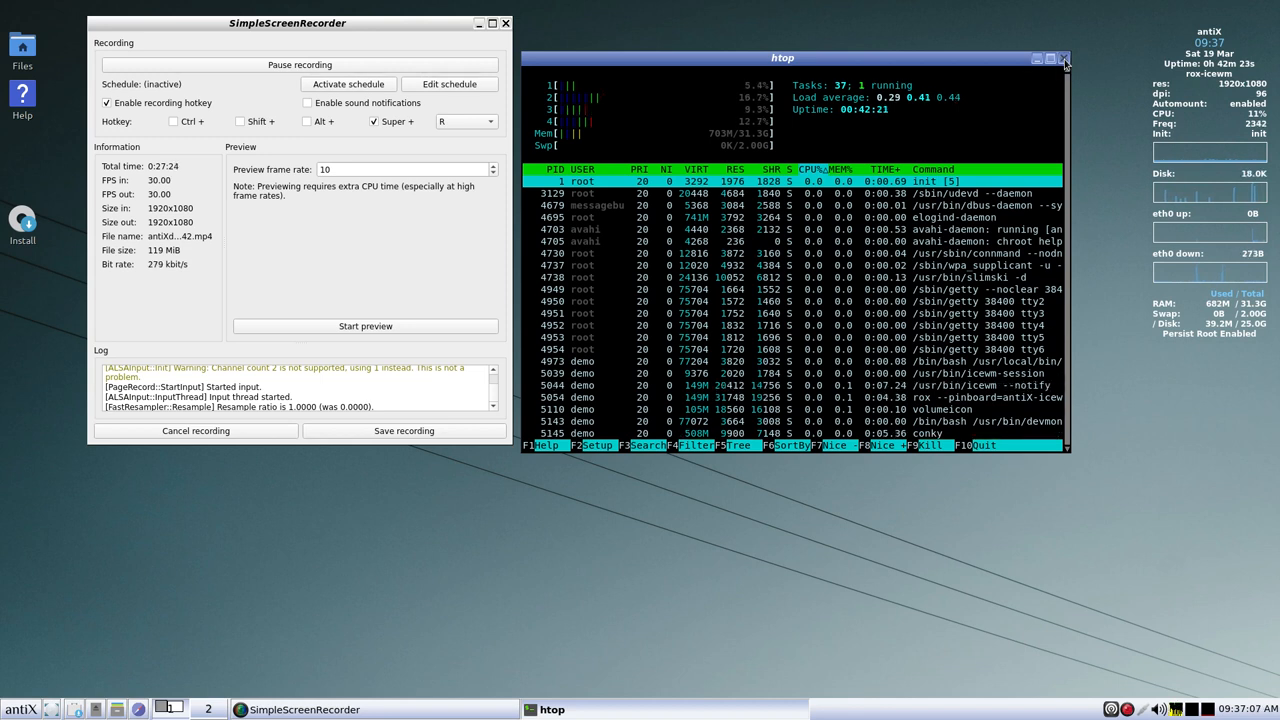
click(1060, 57)
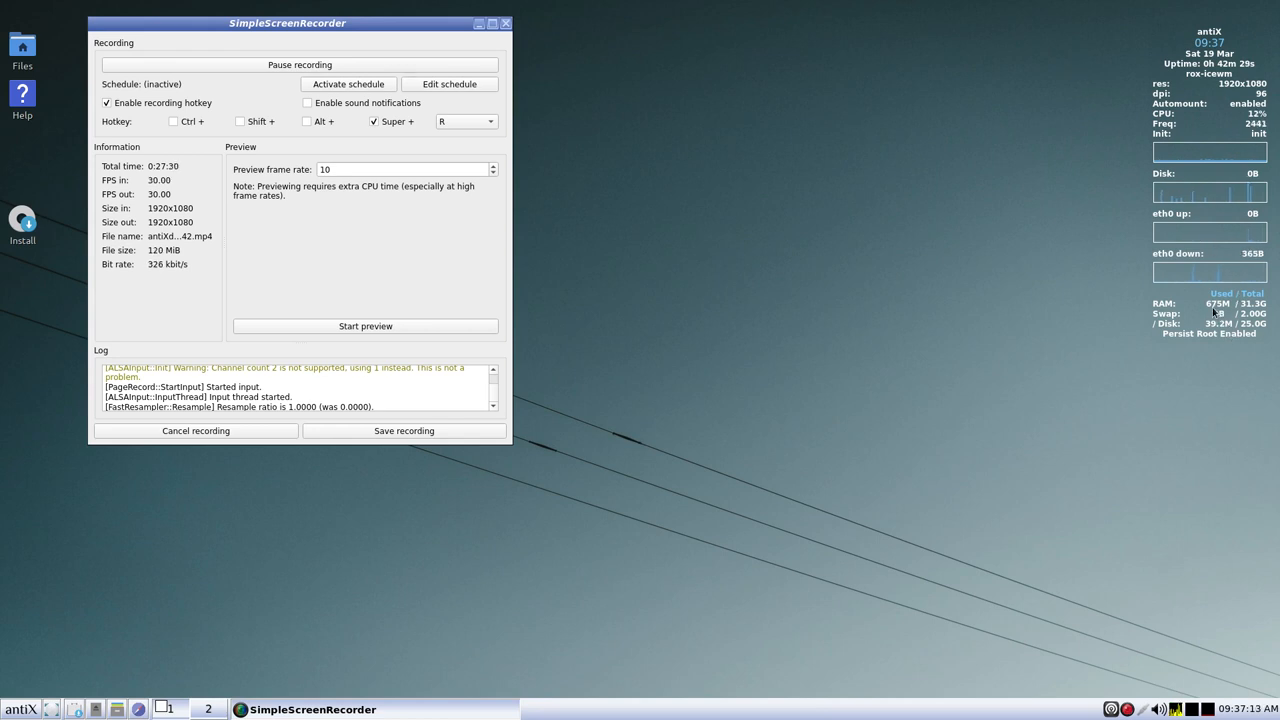
mouse_move(1115, 362)
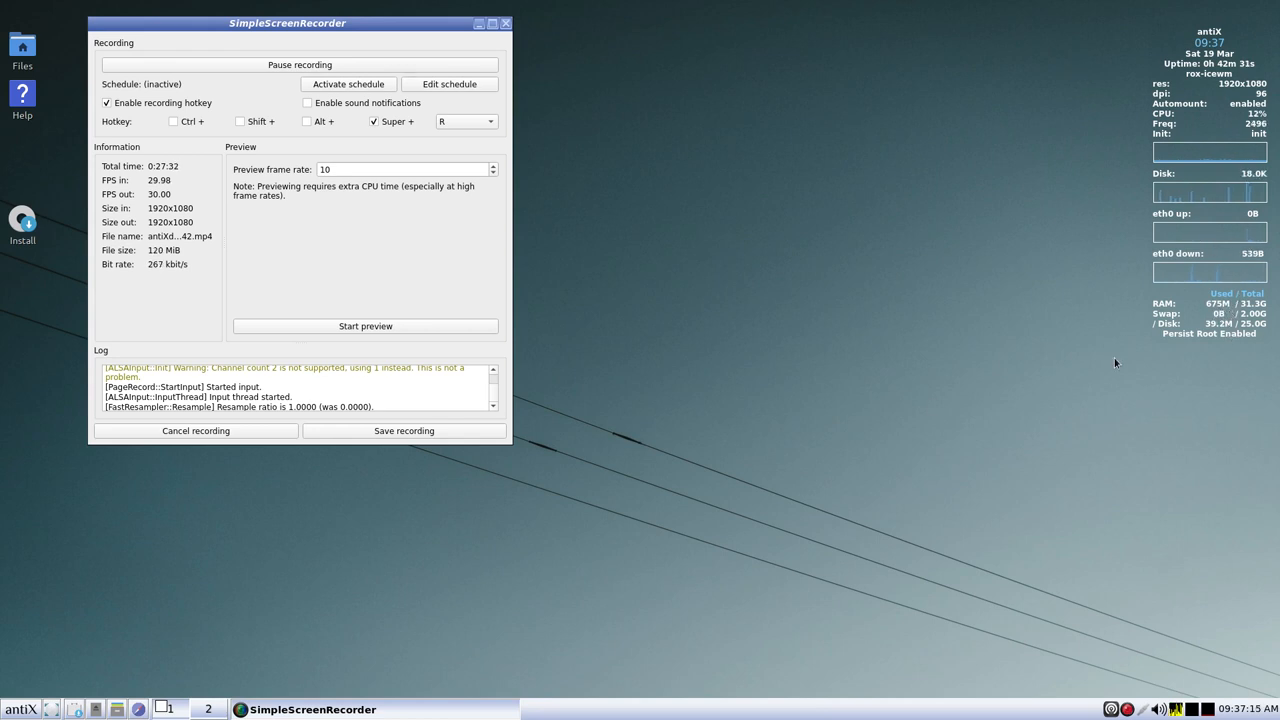
mouse_move(10, 680)
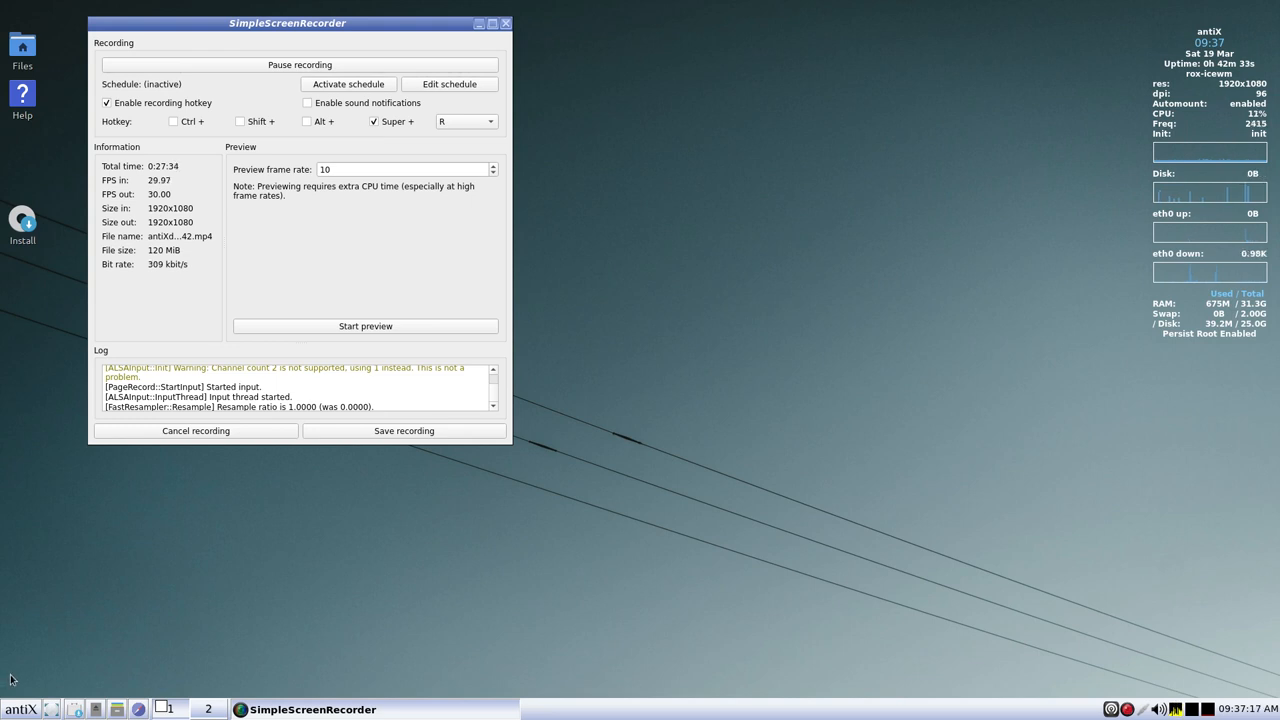
- Open the antiX menu and expand Applications to reach the System tools
click(20, 709)
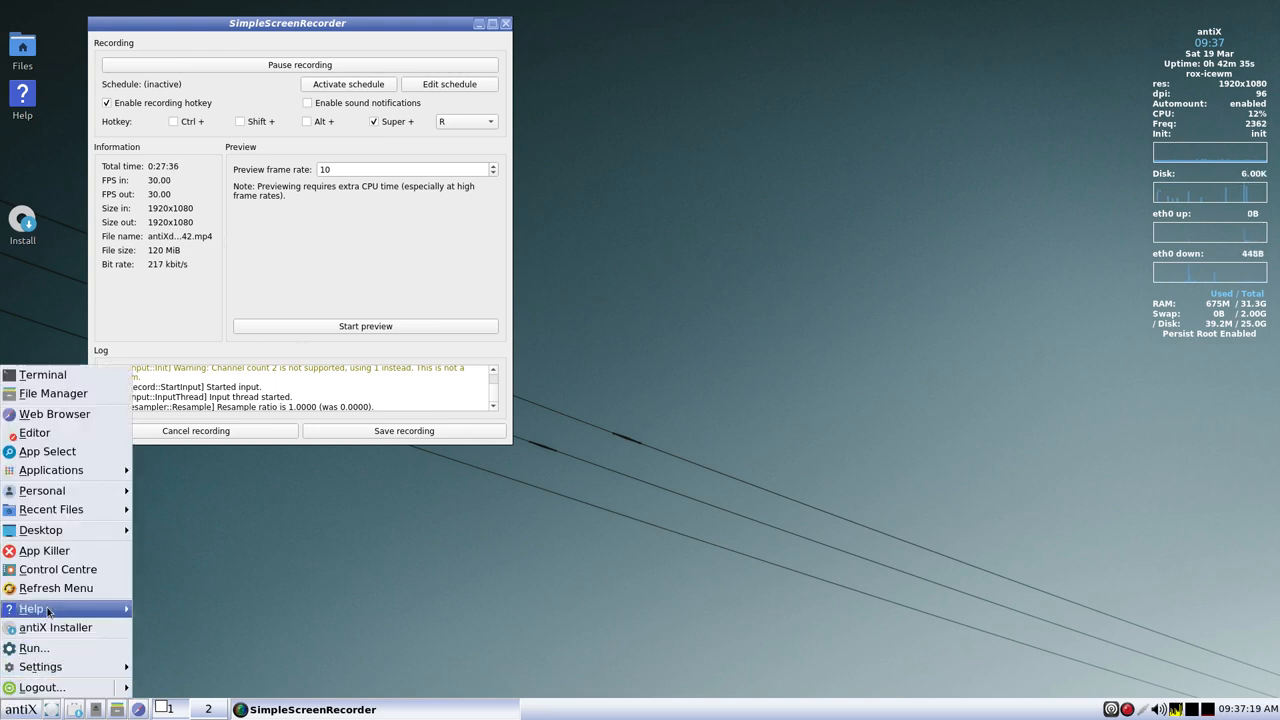
click(51, 470)
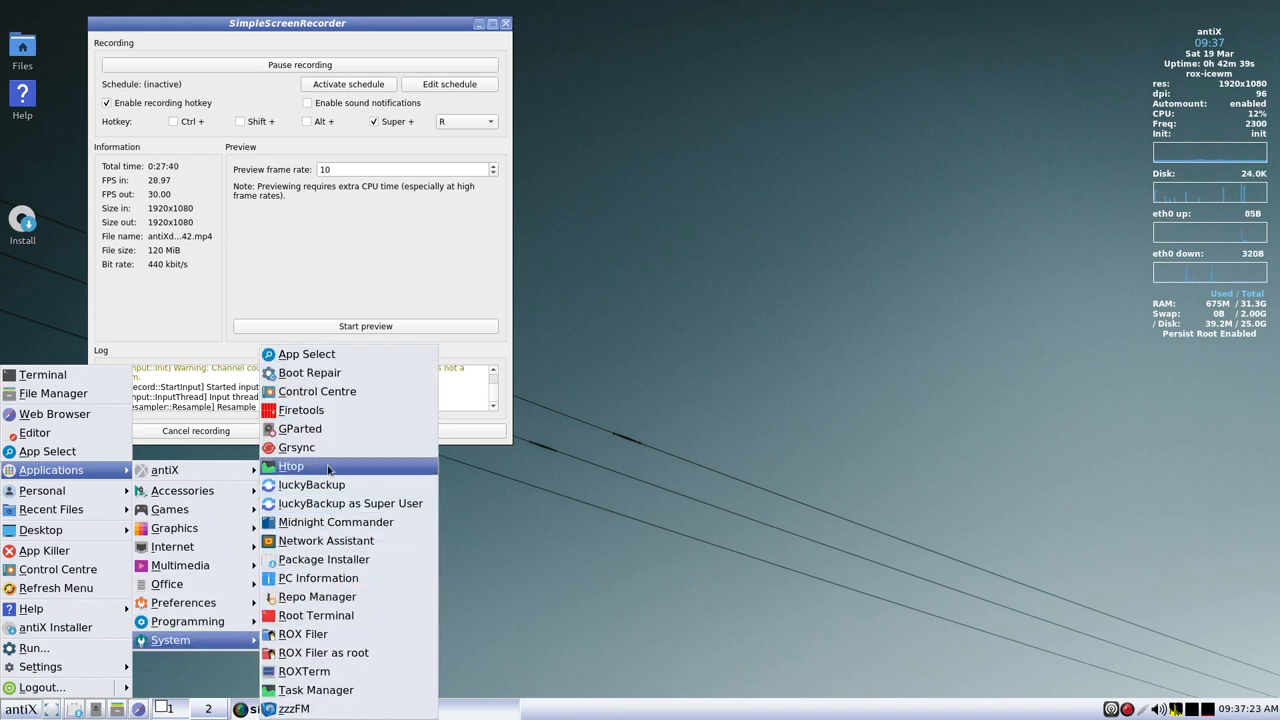
mouse_move(310, 485)
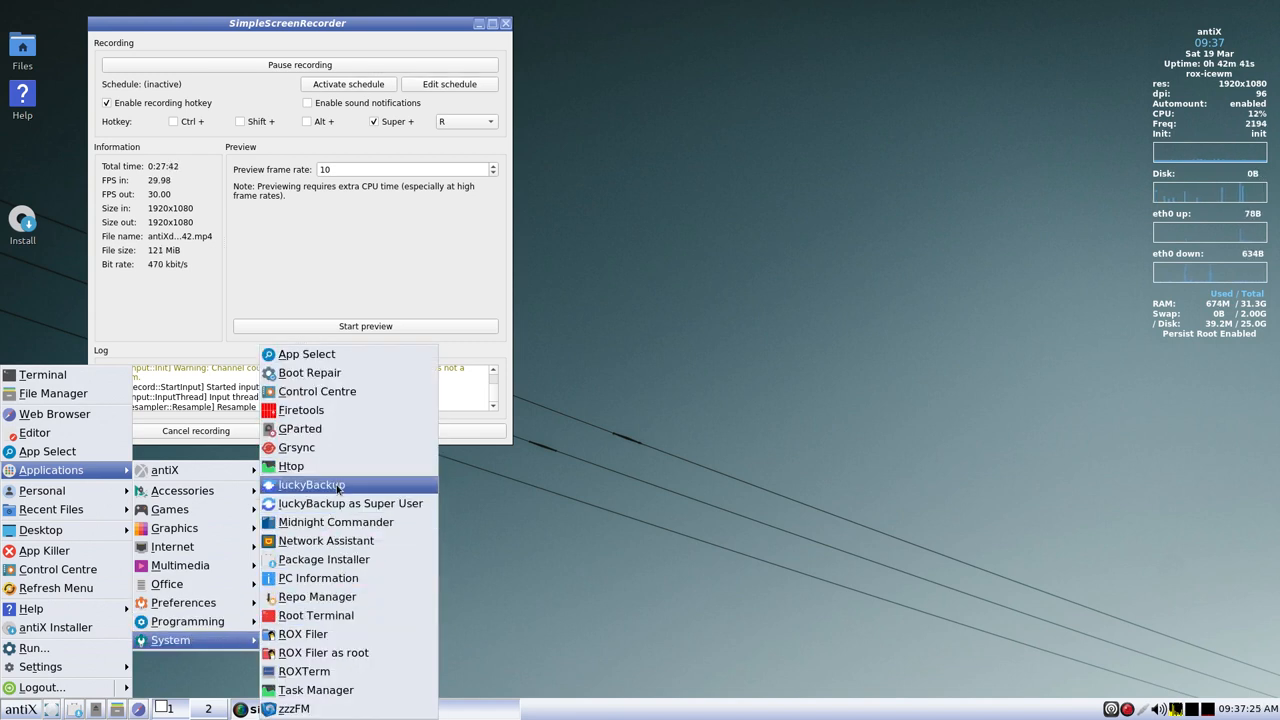
mouse_move(364, 502)
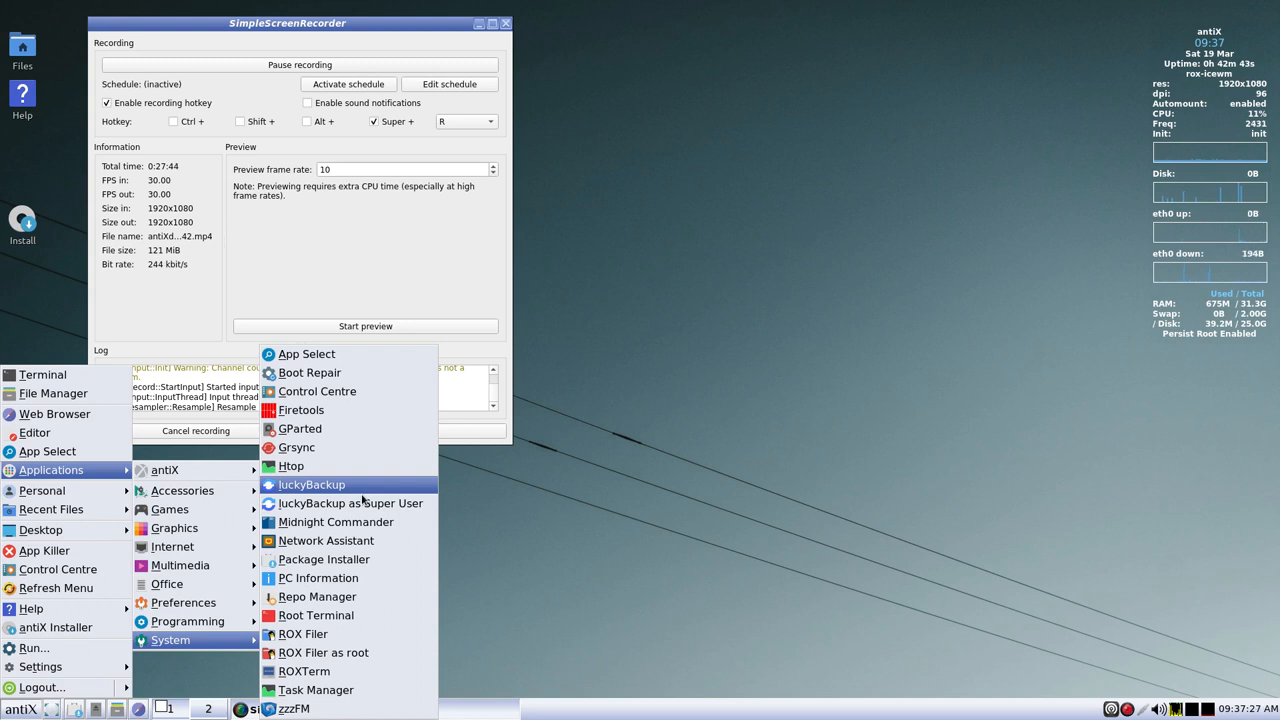
mouse_move(362, 503)
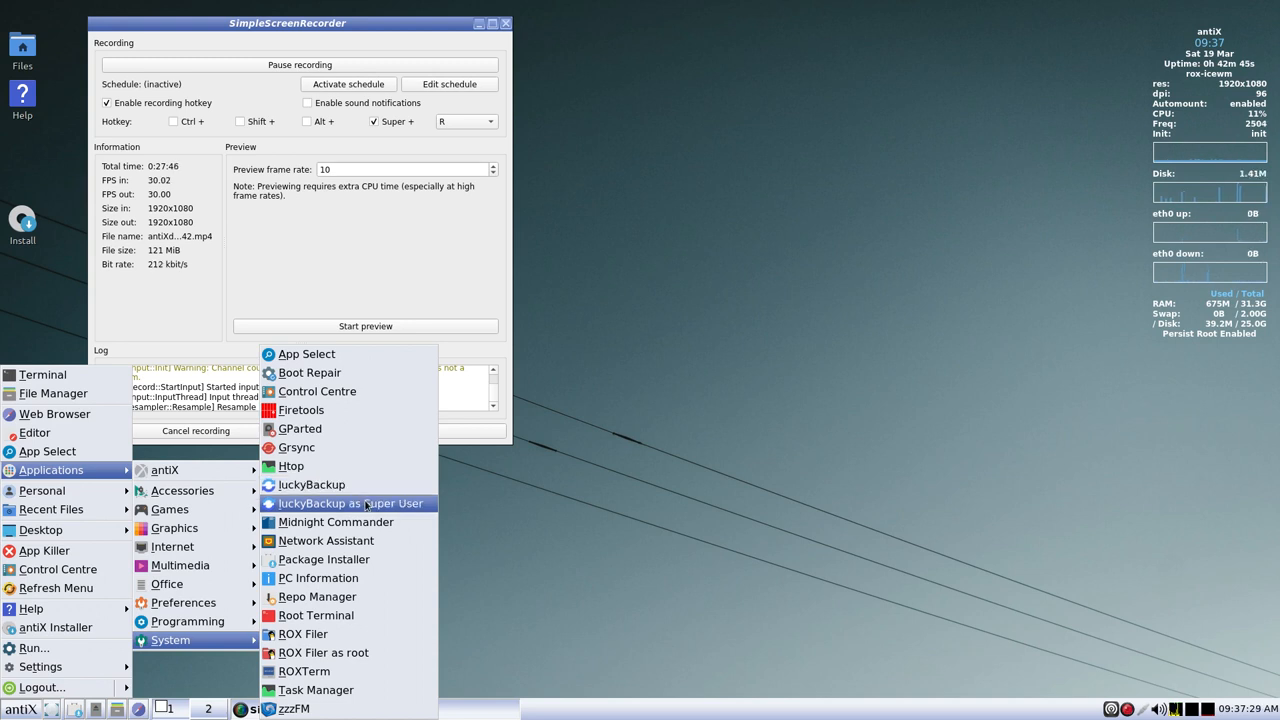
mouse_move(335, 522)
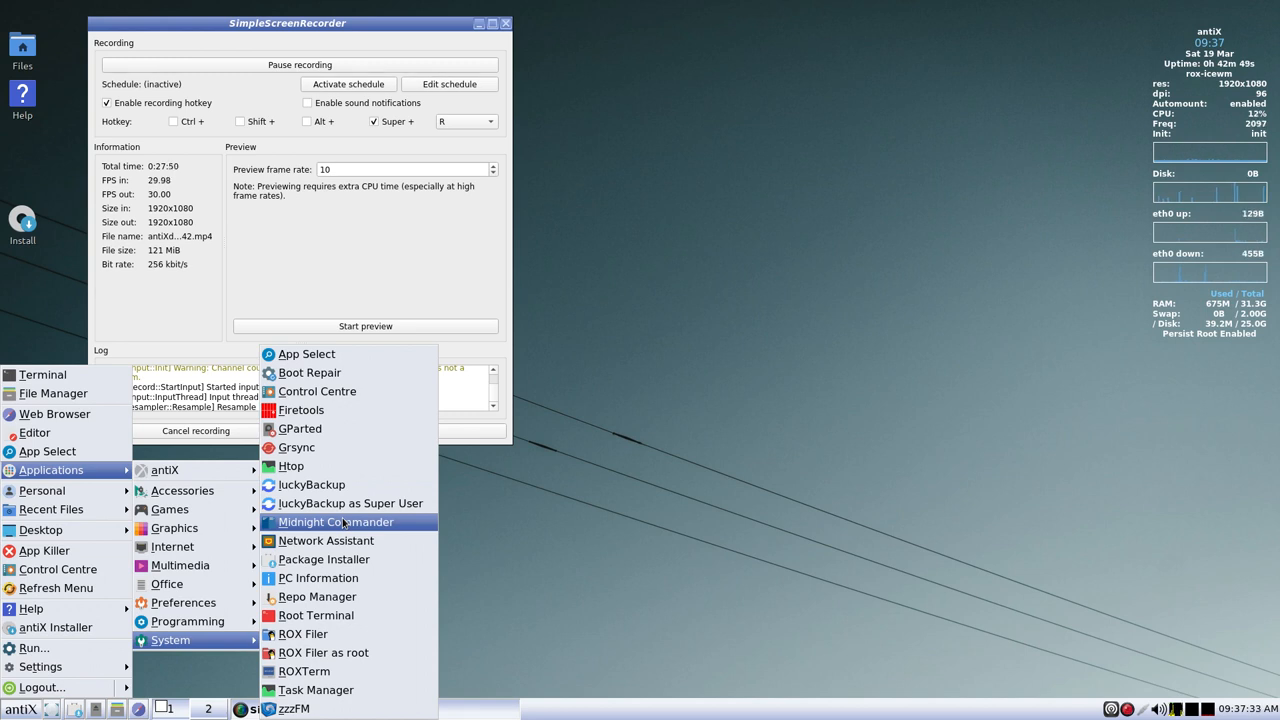
mouse_move(348, 540)
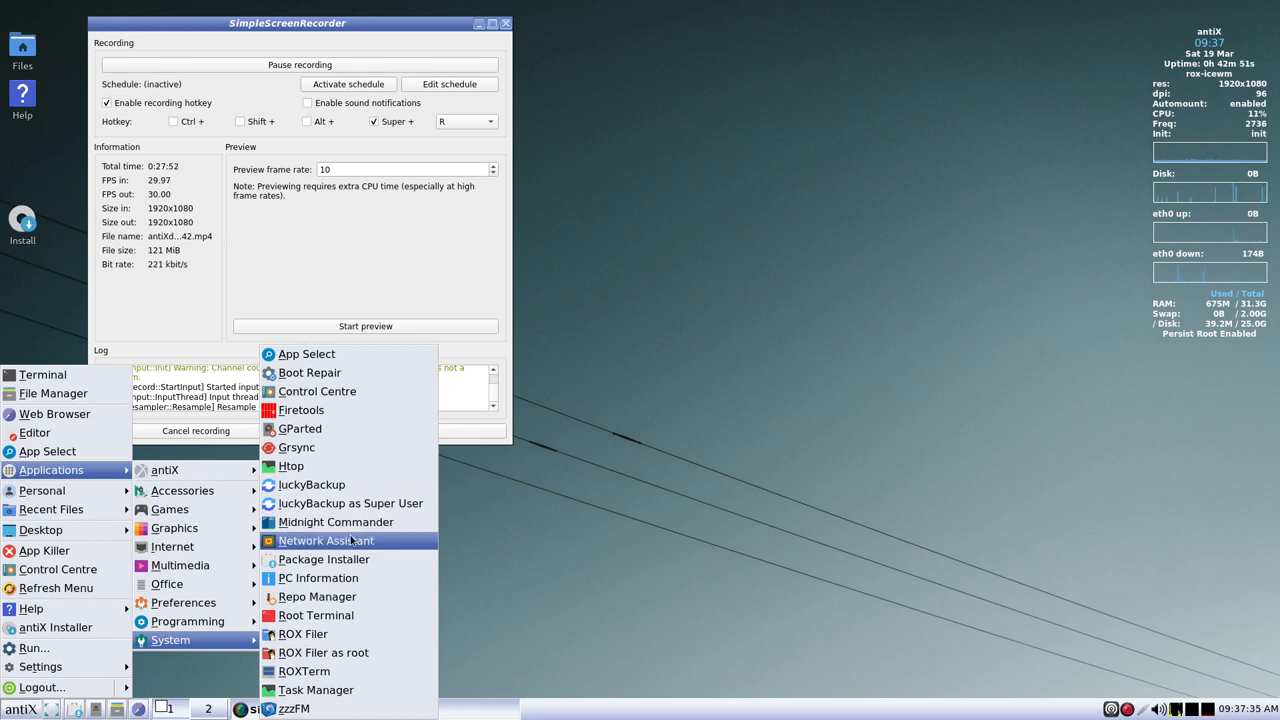
mouse_move(358, 559)
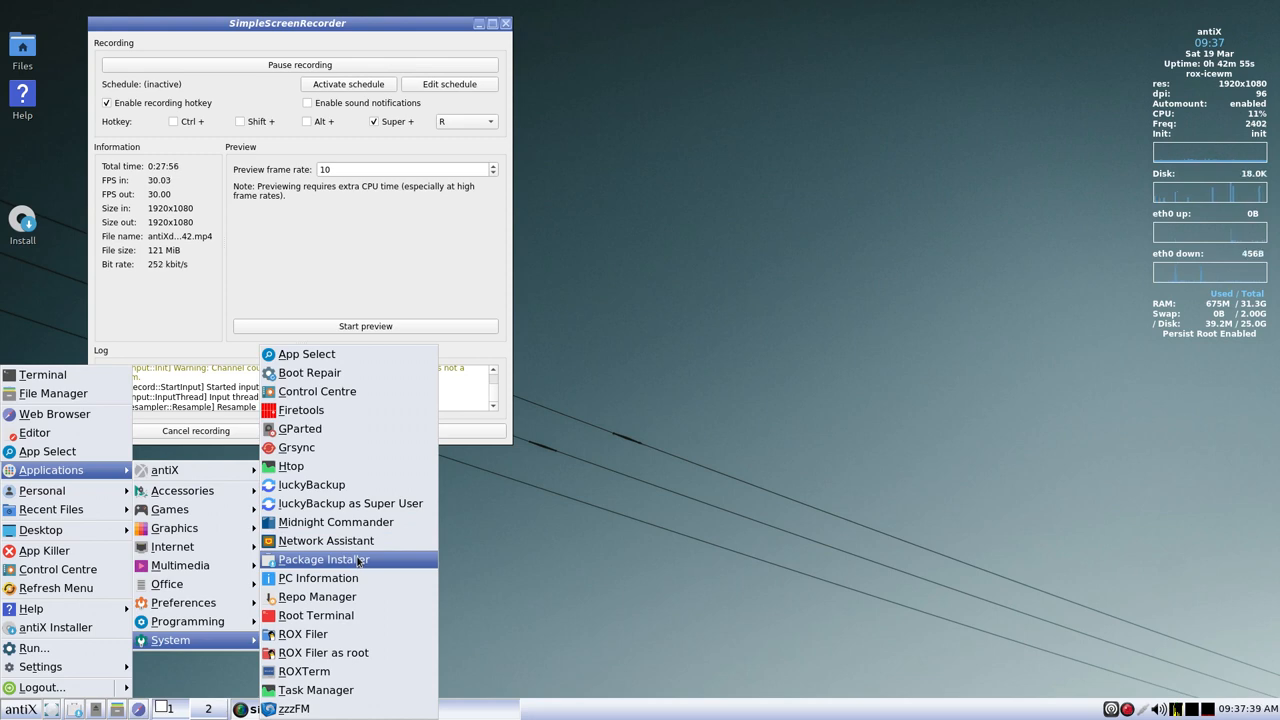
- Launch Package Installer, then cancel its administrator password prompt
click(323, 559)
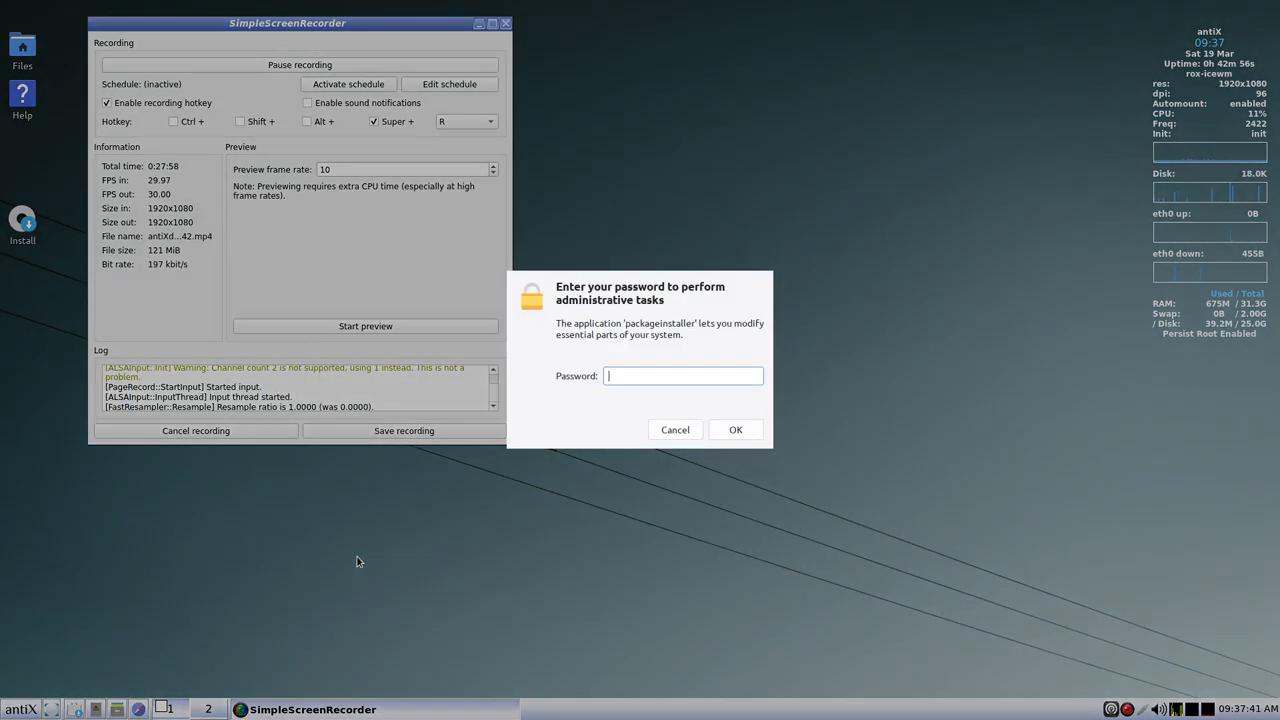
click(674, 429)
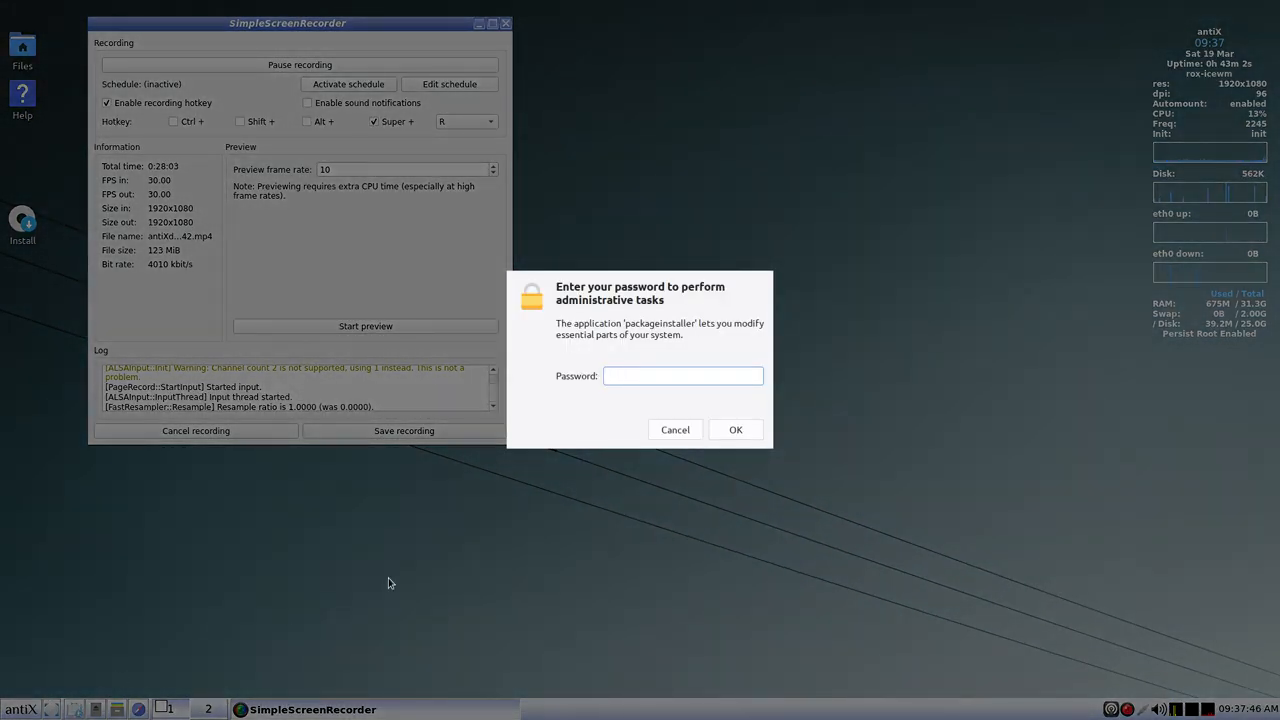
click(674, 429)
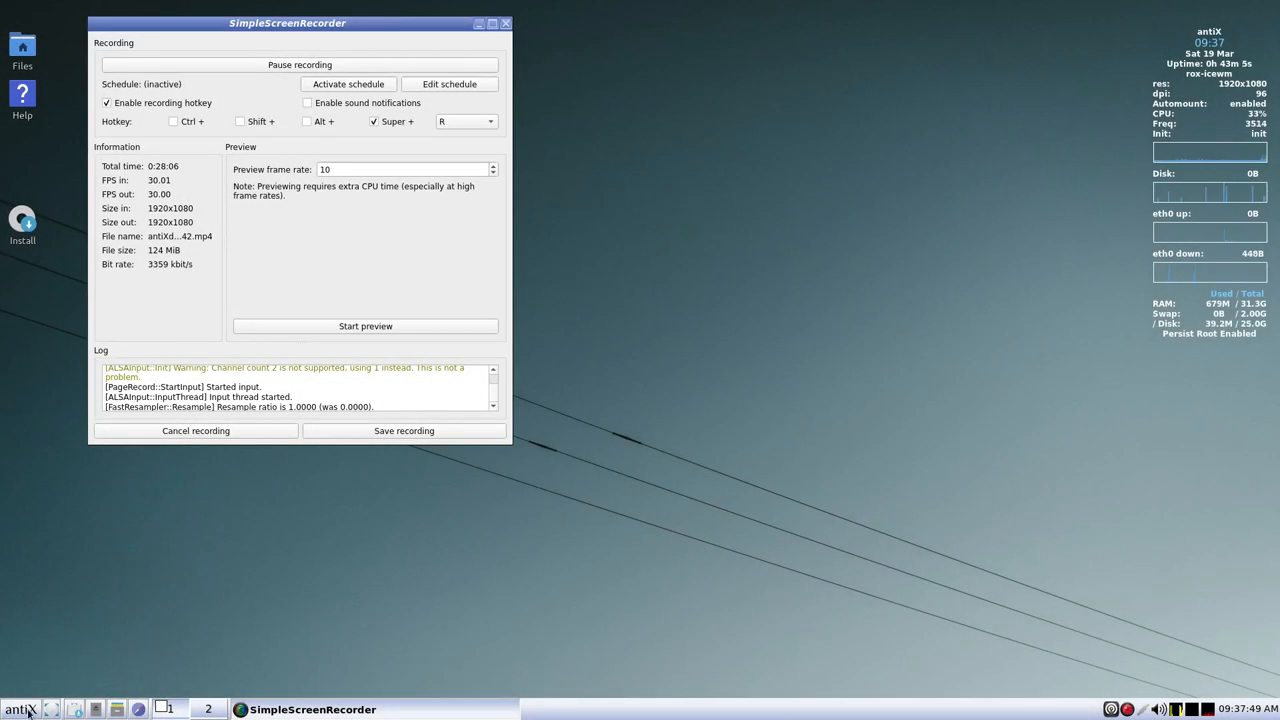
- Reopen the antiX menu to browse System tools like PC Information and zzzFM
click(20, 709)
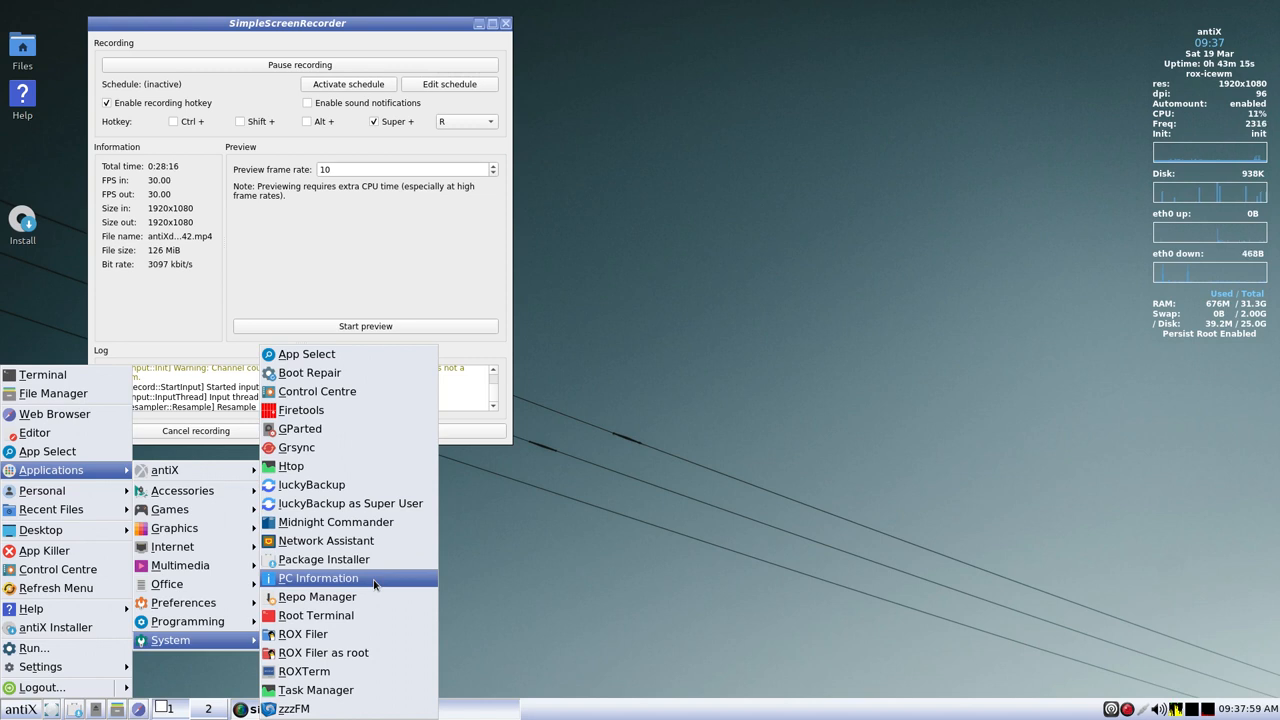
mouse_move(317, 596)
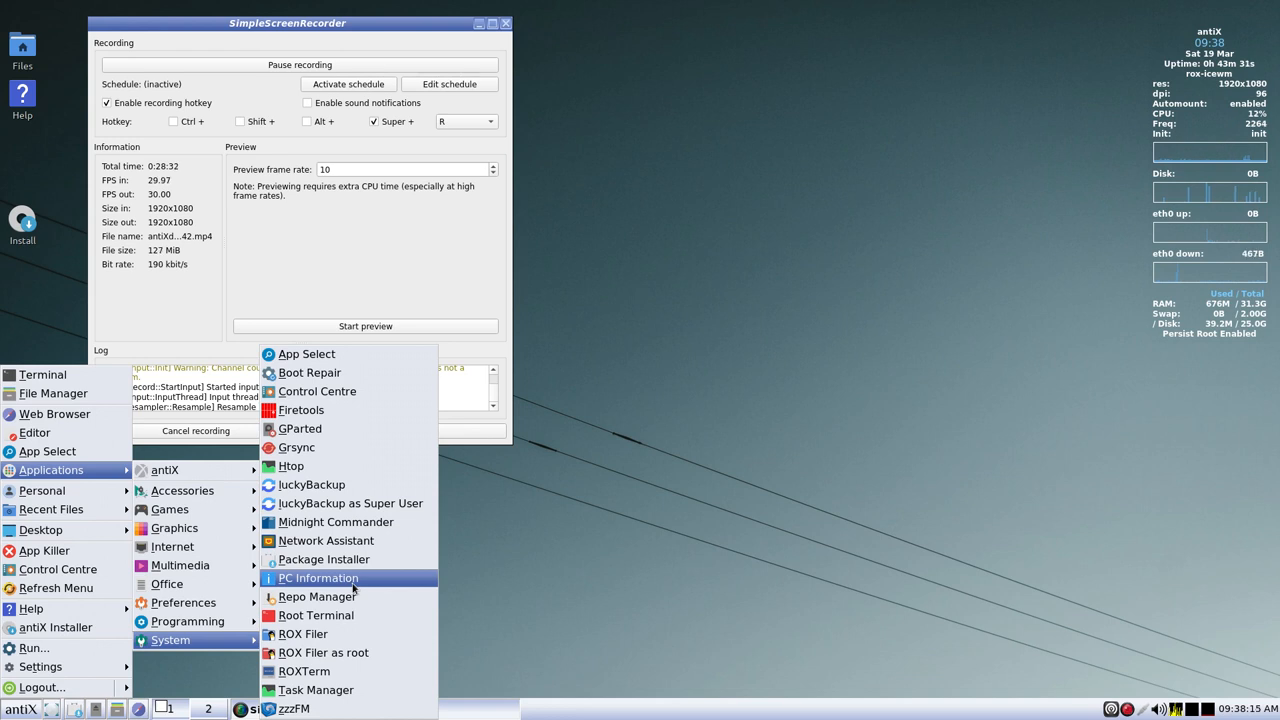
mouse_move(315, 615)
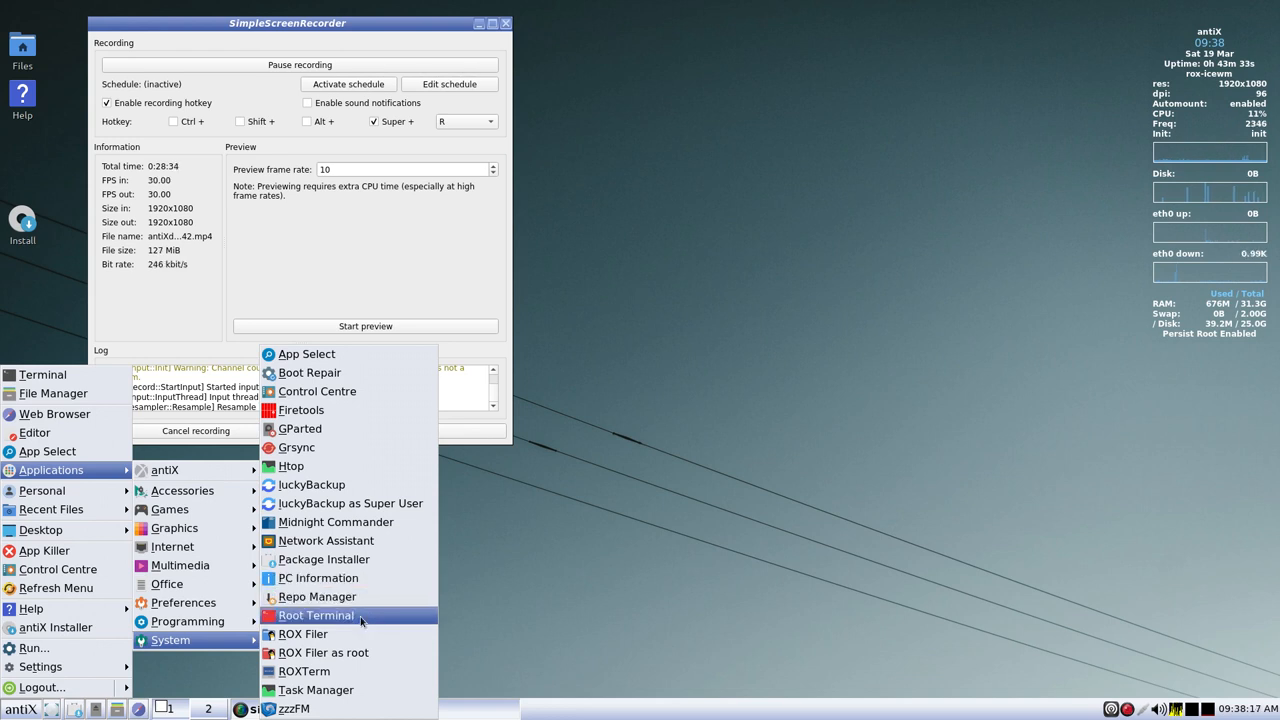
mouse_move(310, 634)
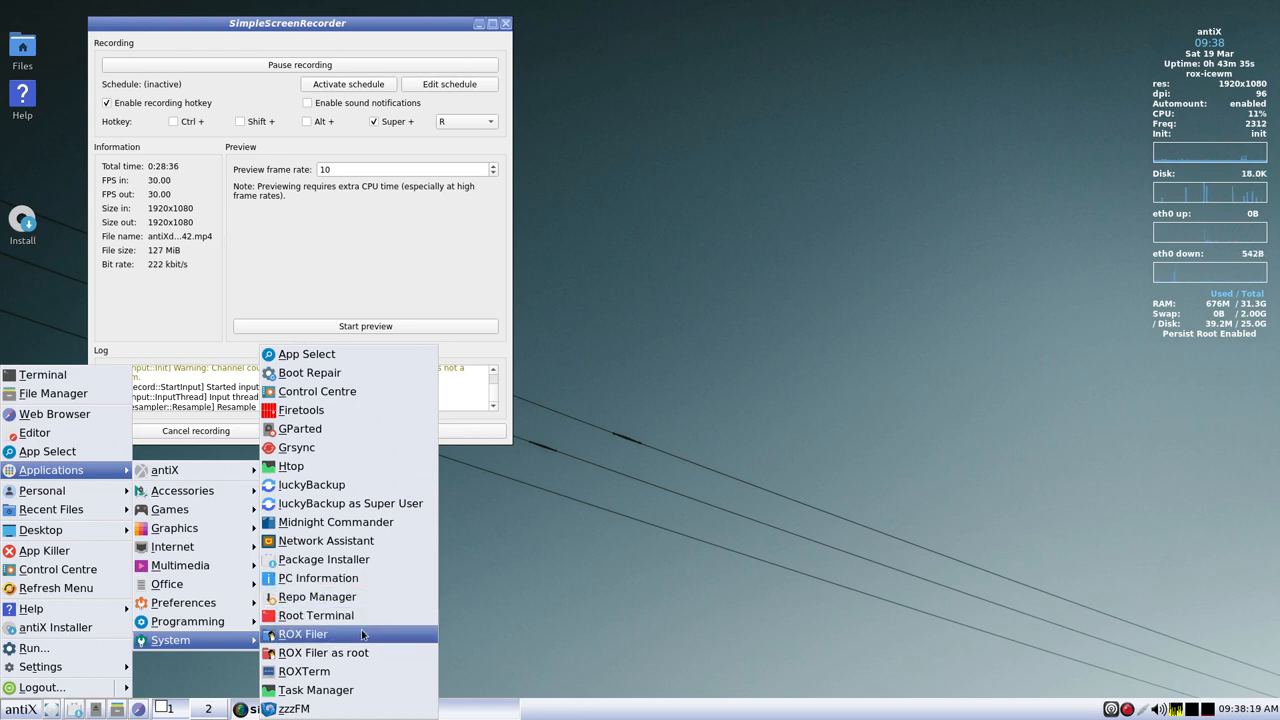
mouse_move(371, 652)
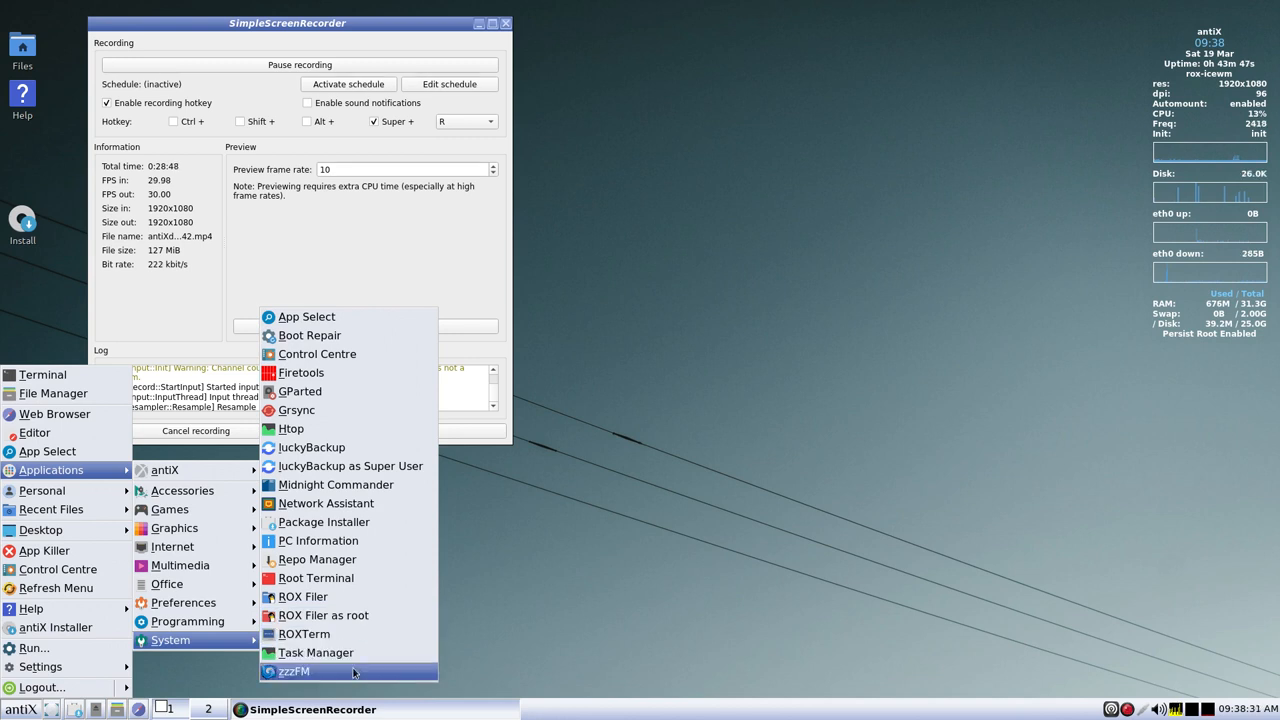
mouse_move(175, 528)
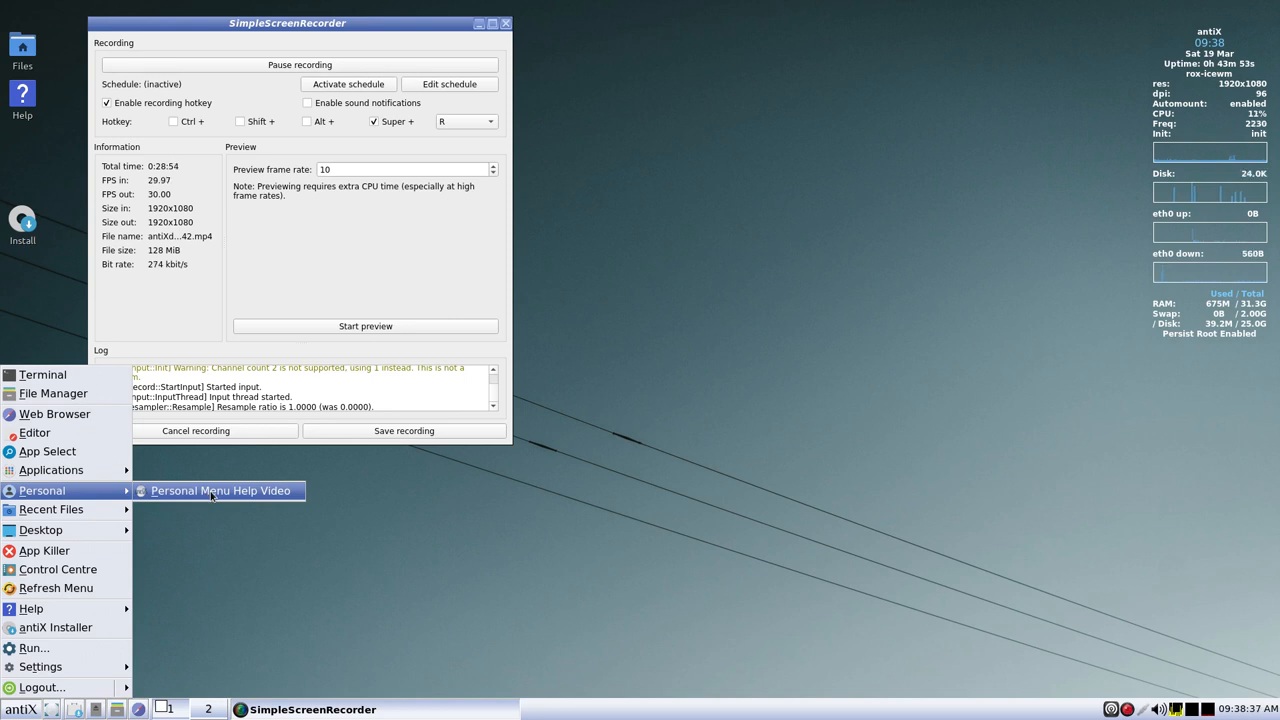
- Play the Personal Menu Help Video and close the wpa_gui wireless window
click(210, 497)
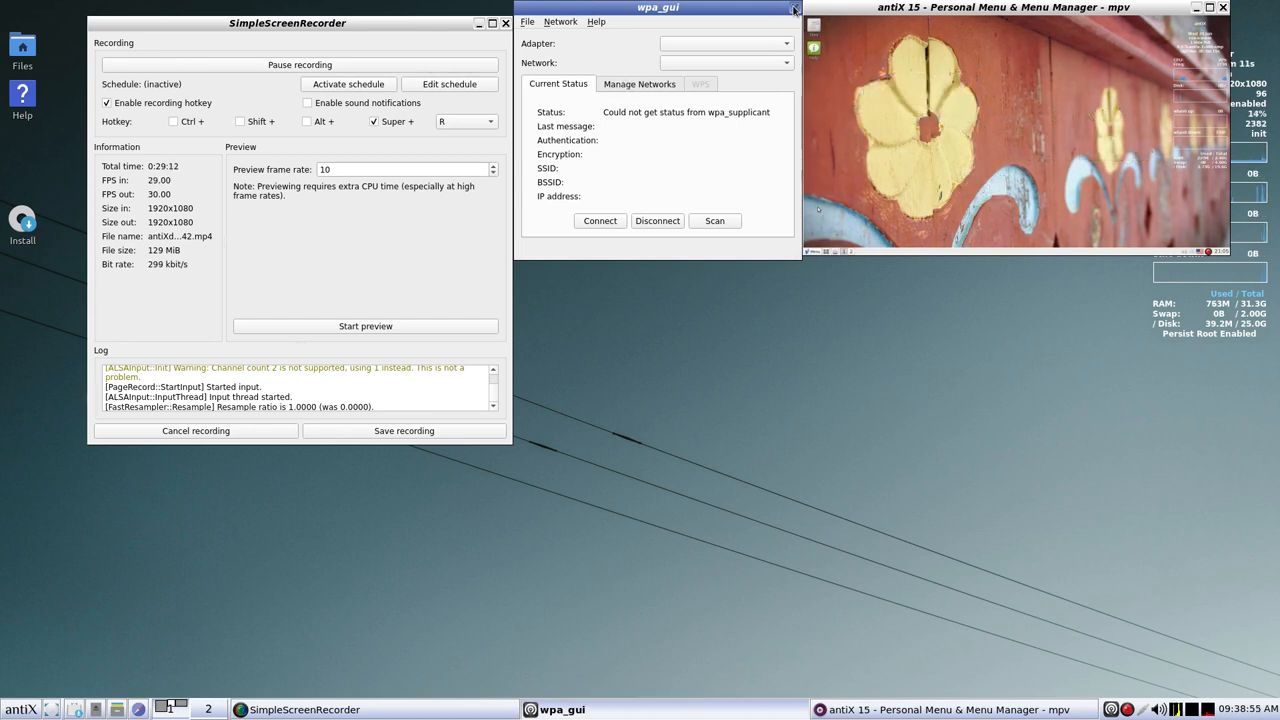
click(791, 8)
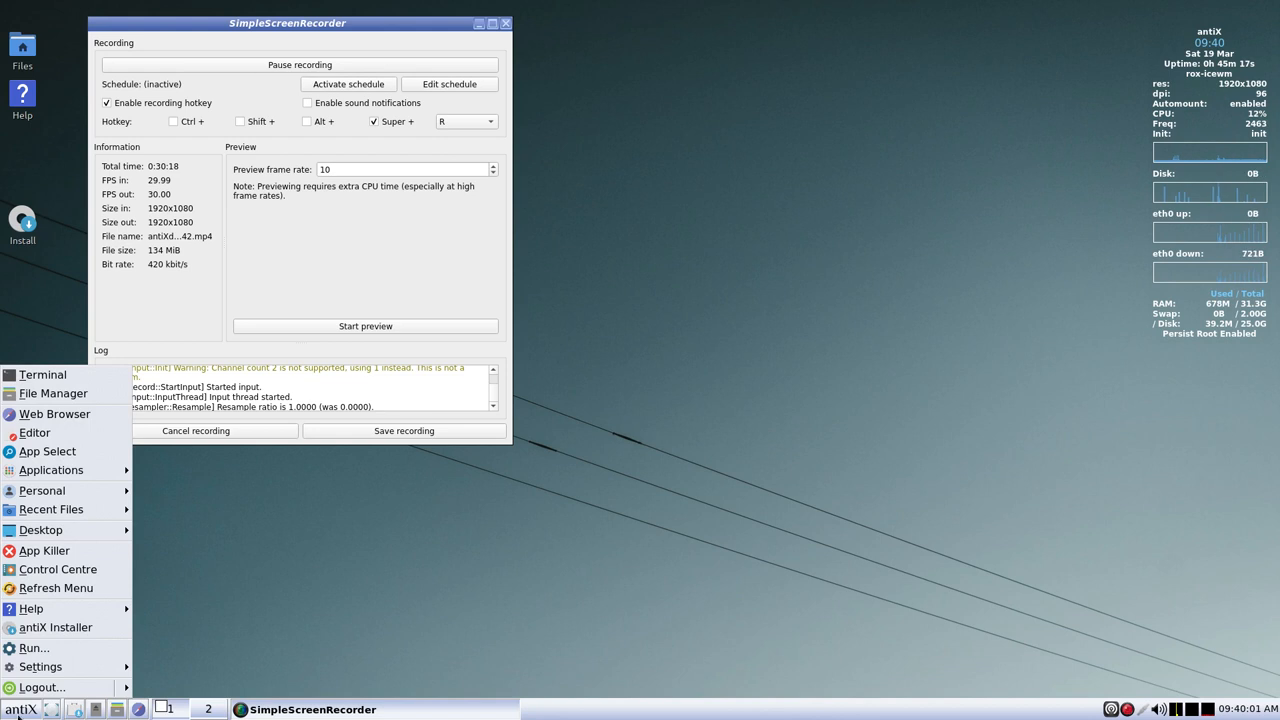
mouse_move(42, 490)
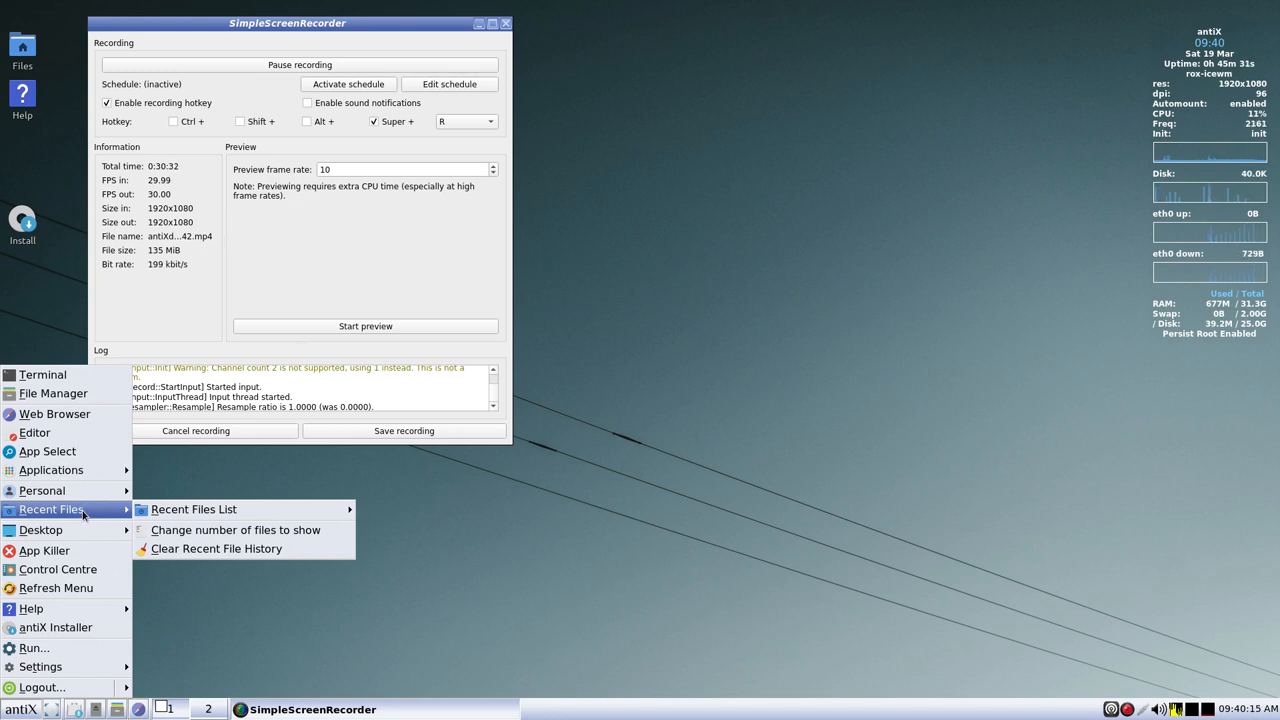
mouse_move(194, 509)
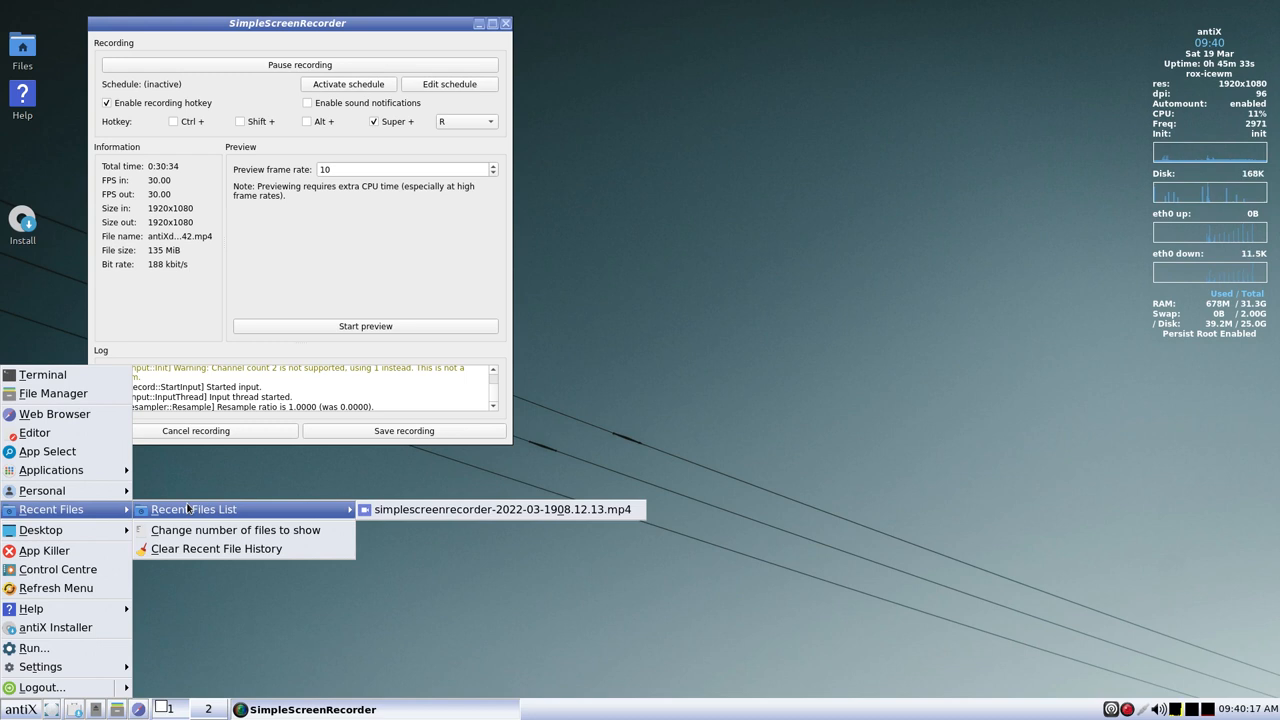
mouse_move(410, 523)
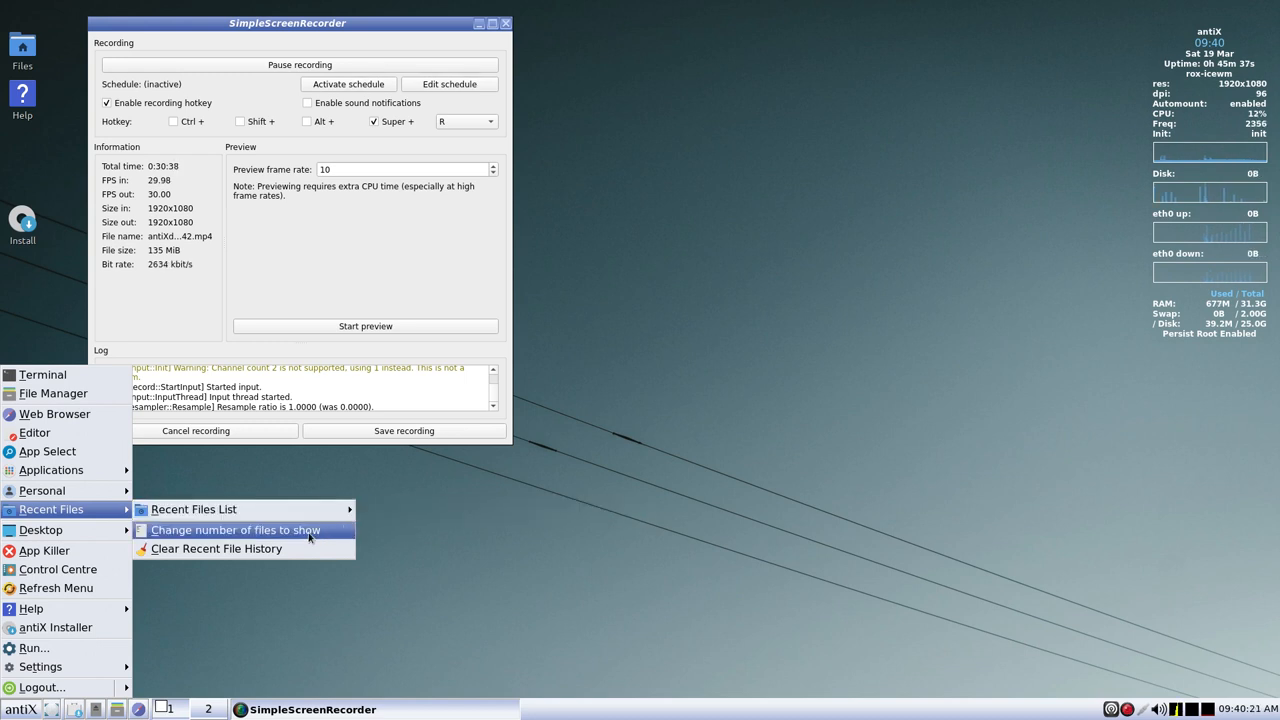
mouse_move(216, 549)
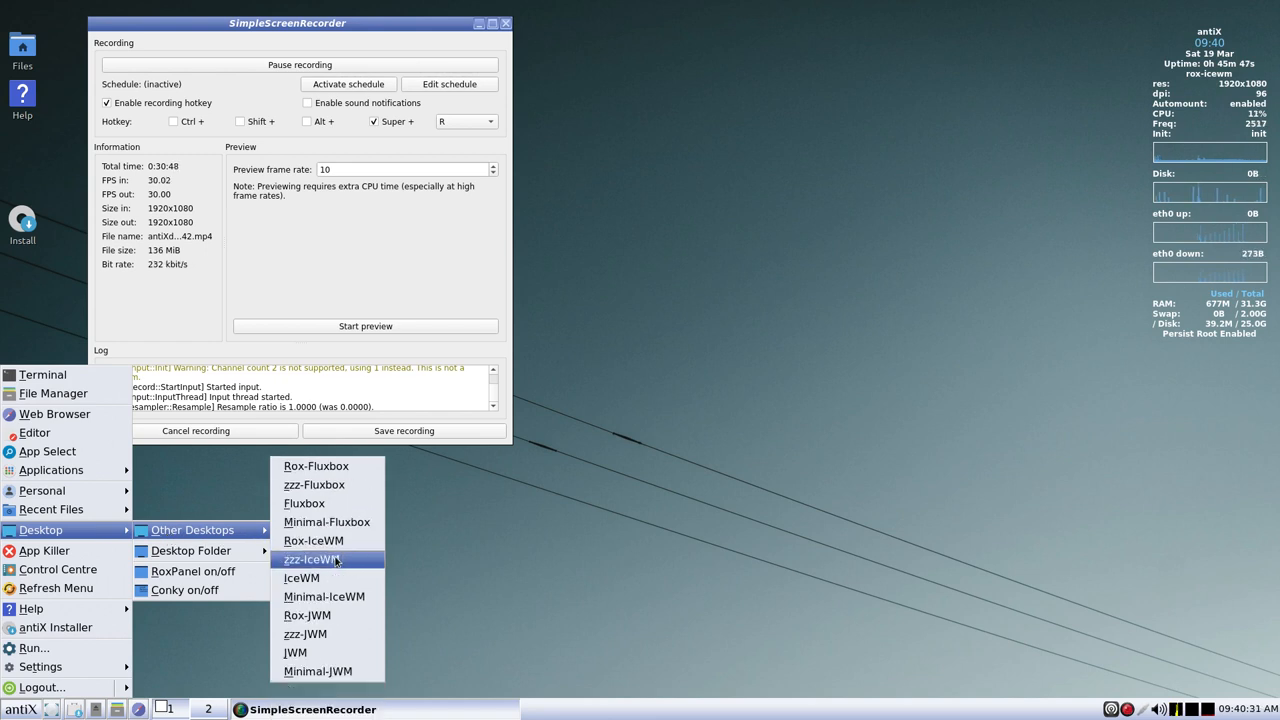
mouse_move(320, 466)
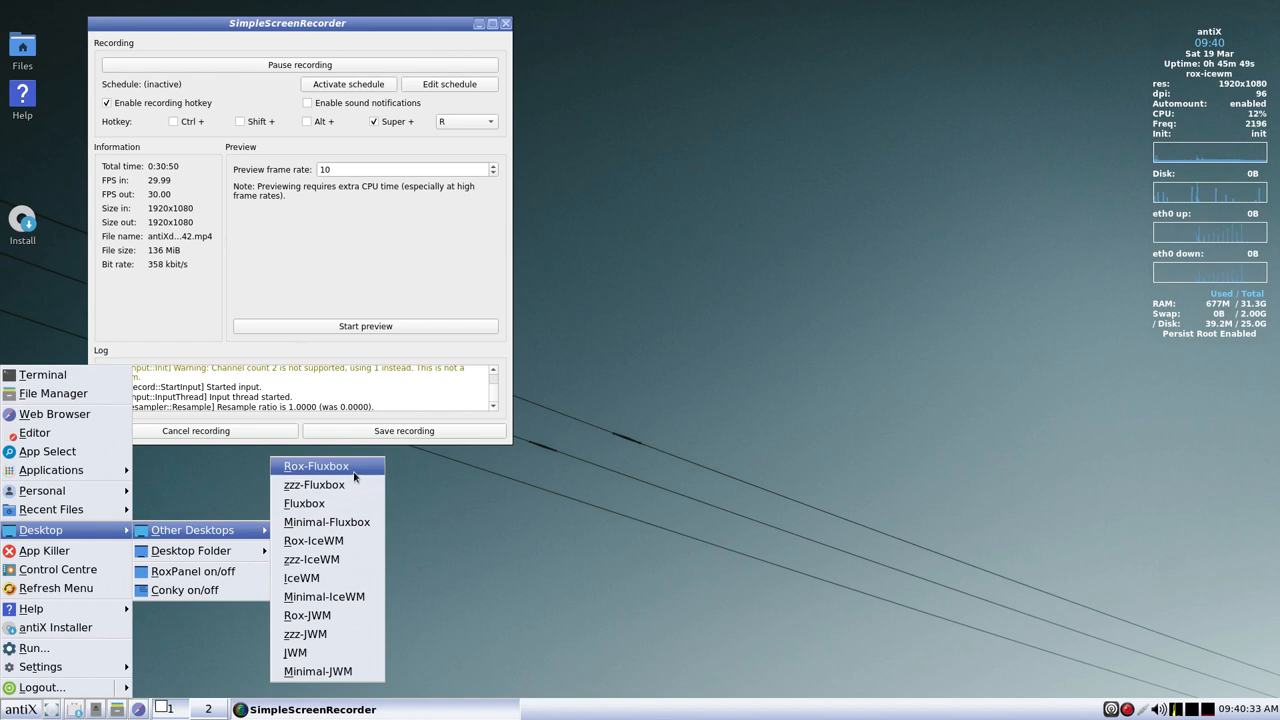
mouse_move(313, 540)
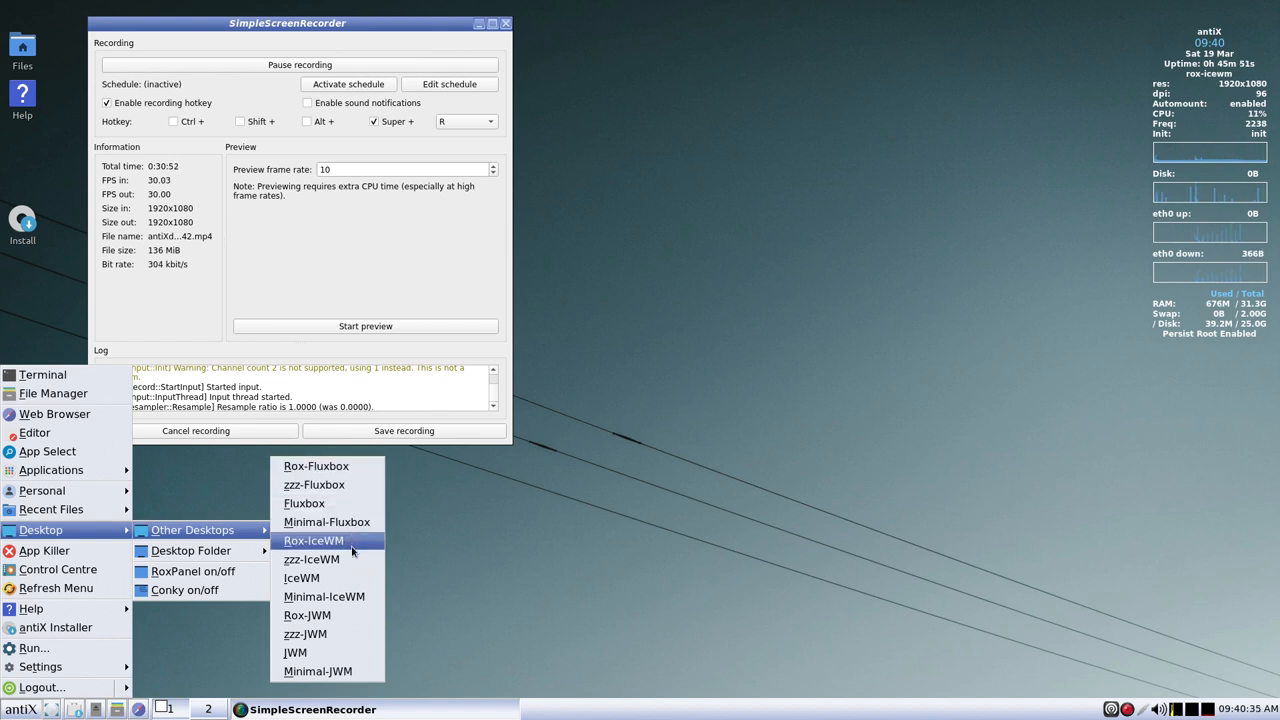
mouse_move(324, 596)
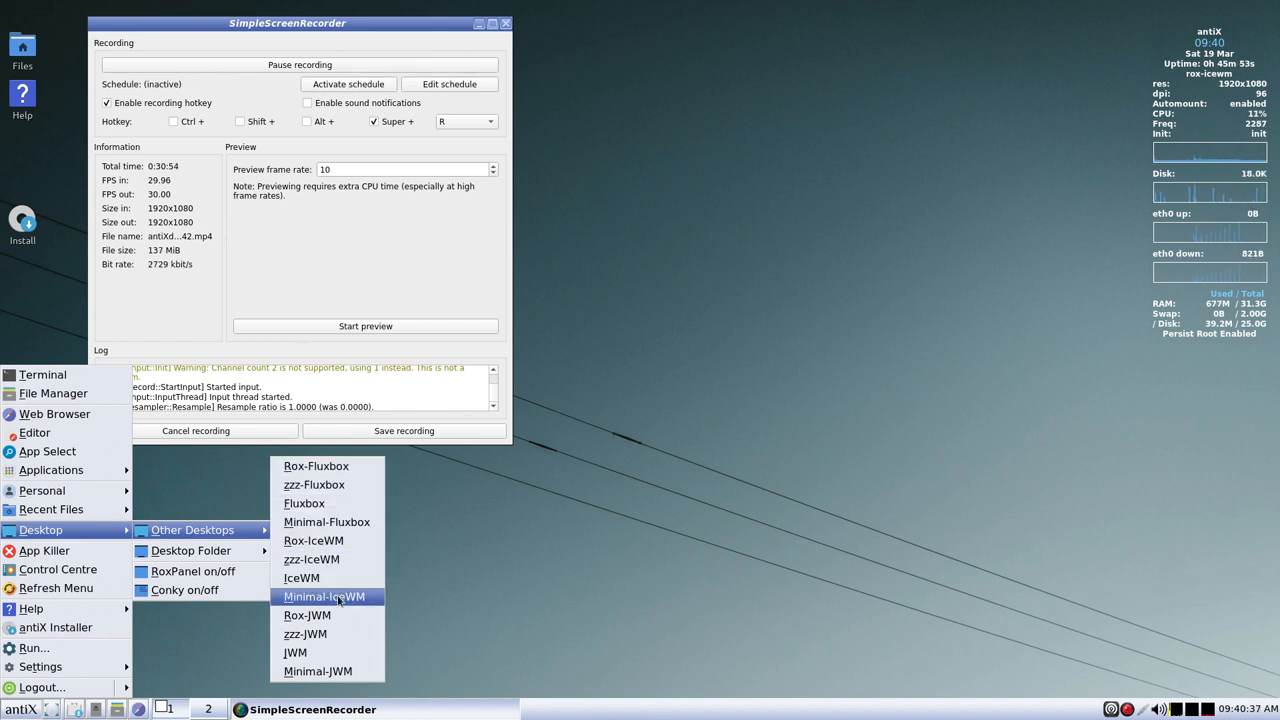
mouse_move(296, 652)
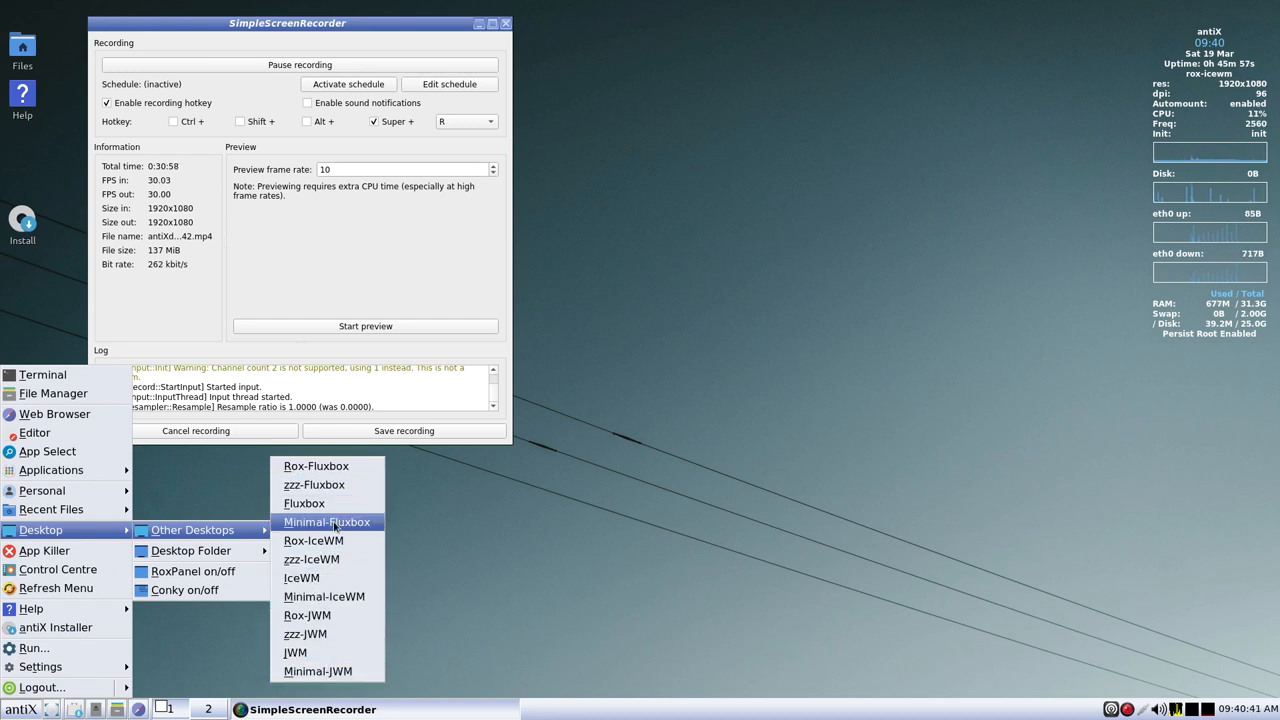
mouse_move(335, 633)
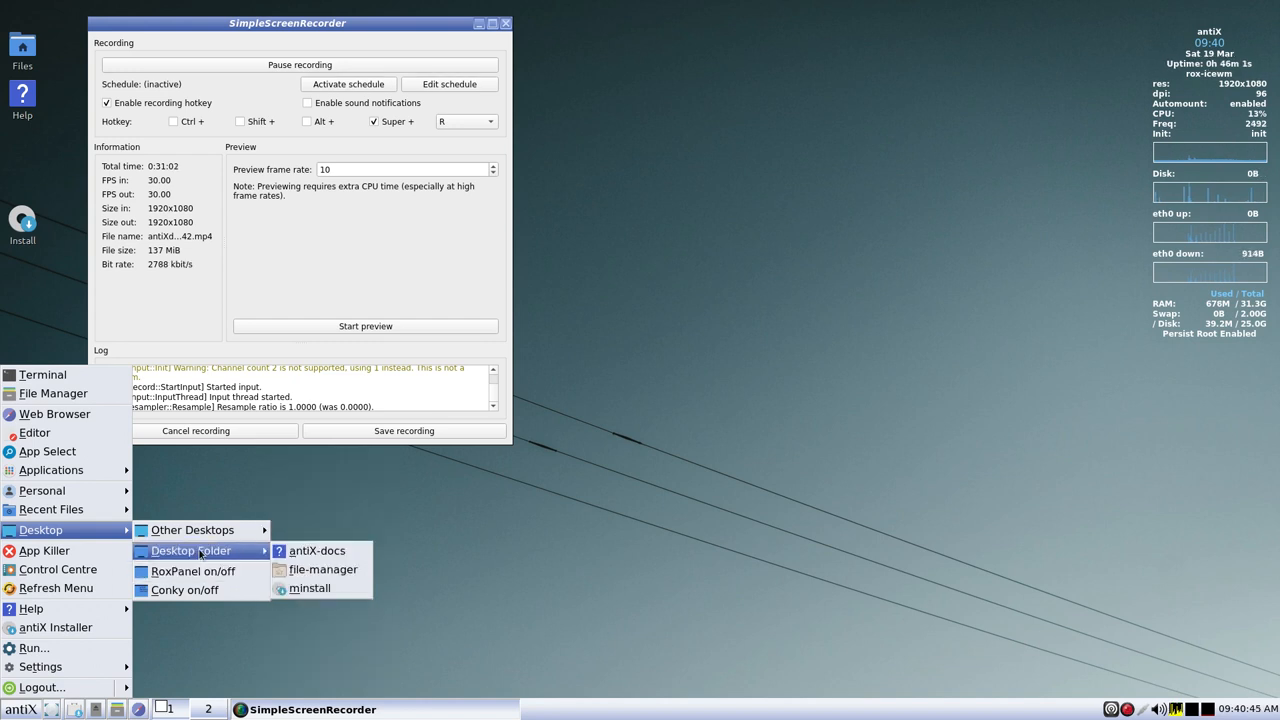
mouse_move(309, 559)
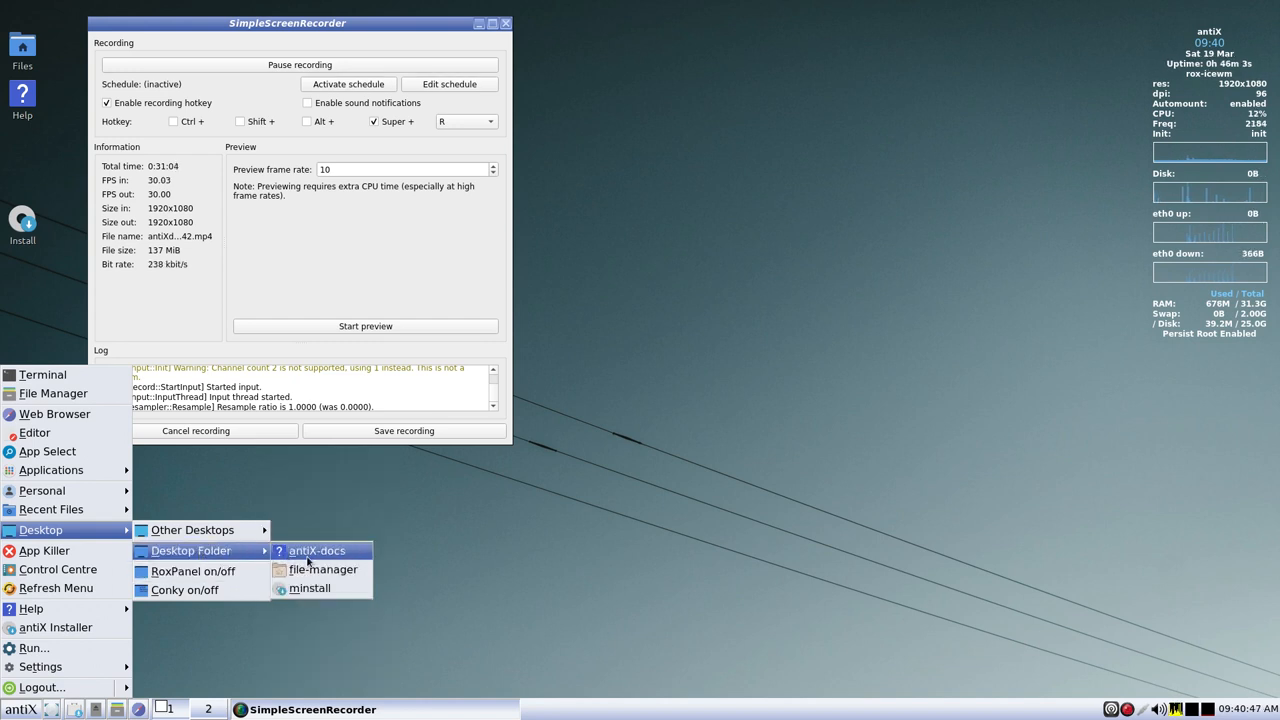
mouse_move(322, 570)
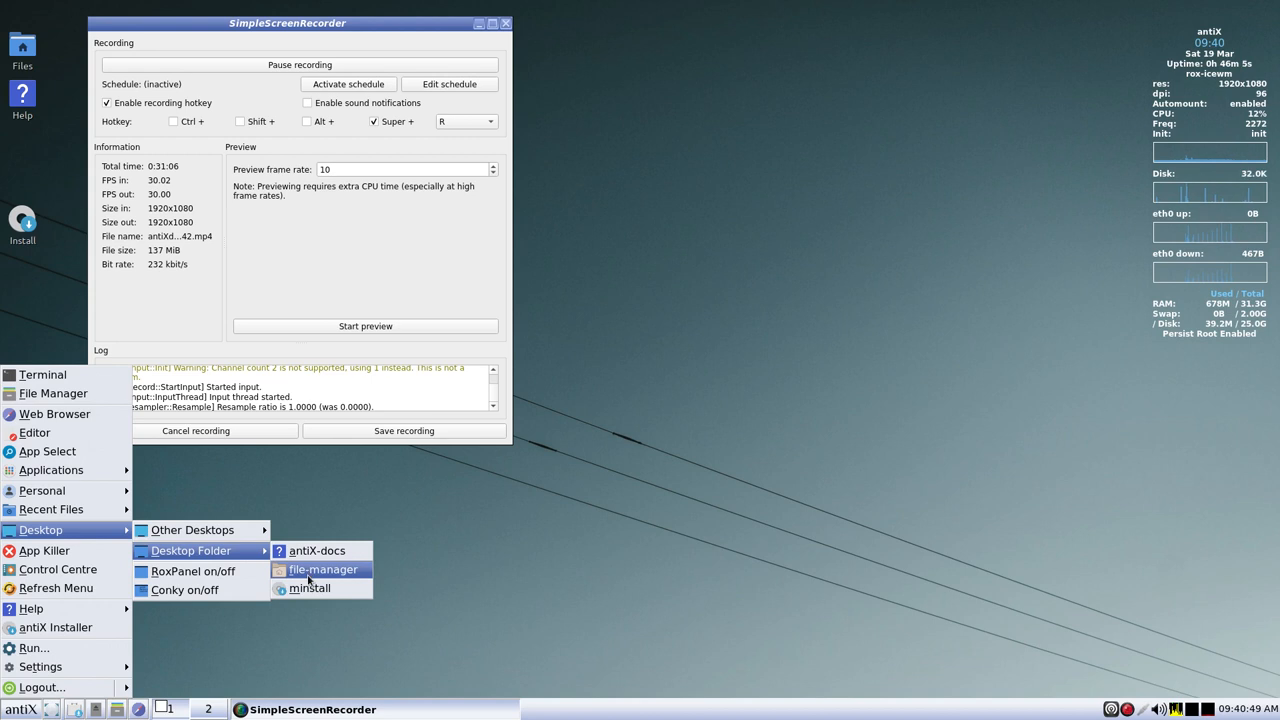
mouse_move(309, 589)
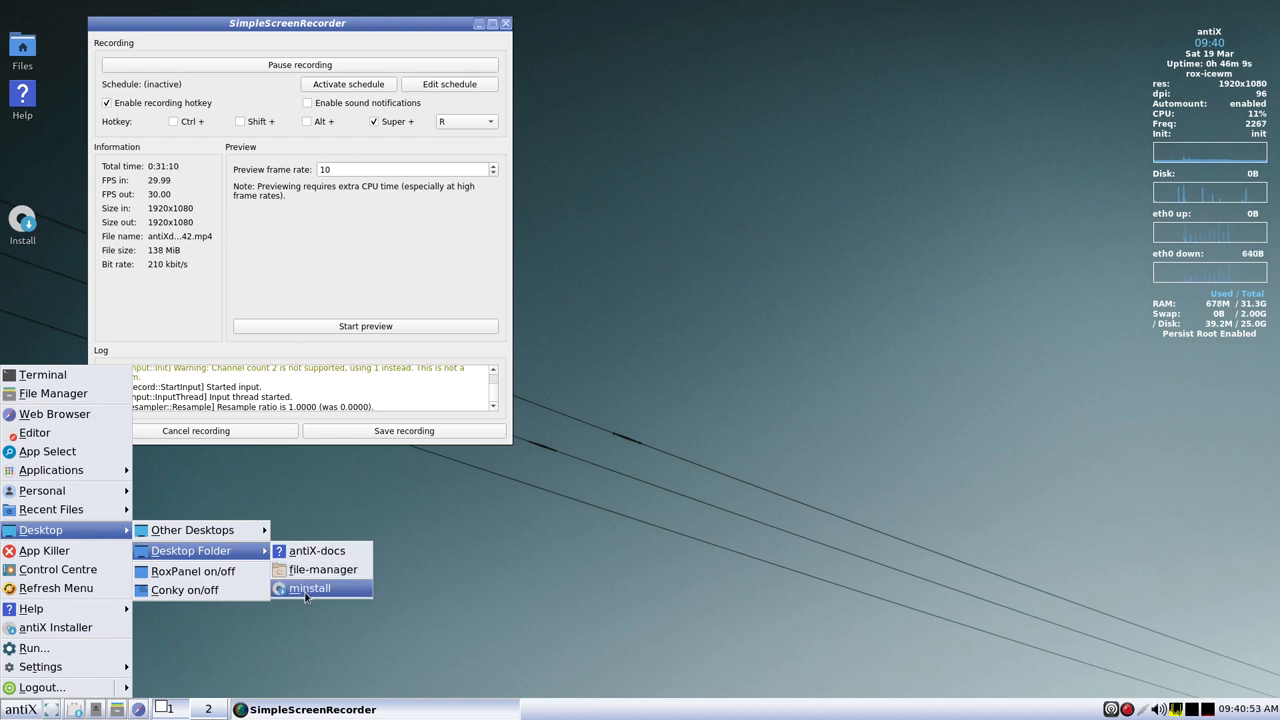
mouse_move(302, 605)
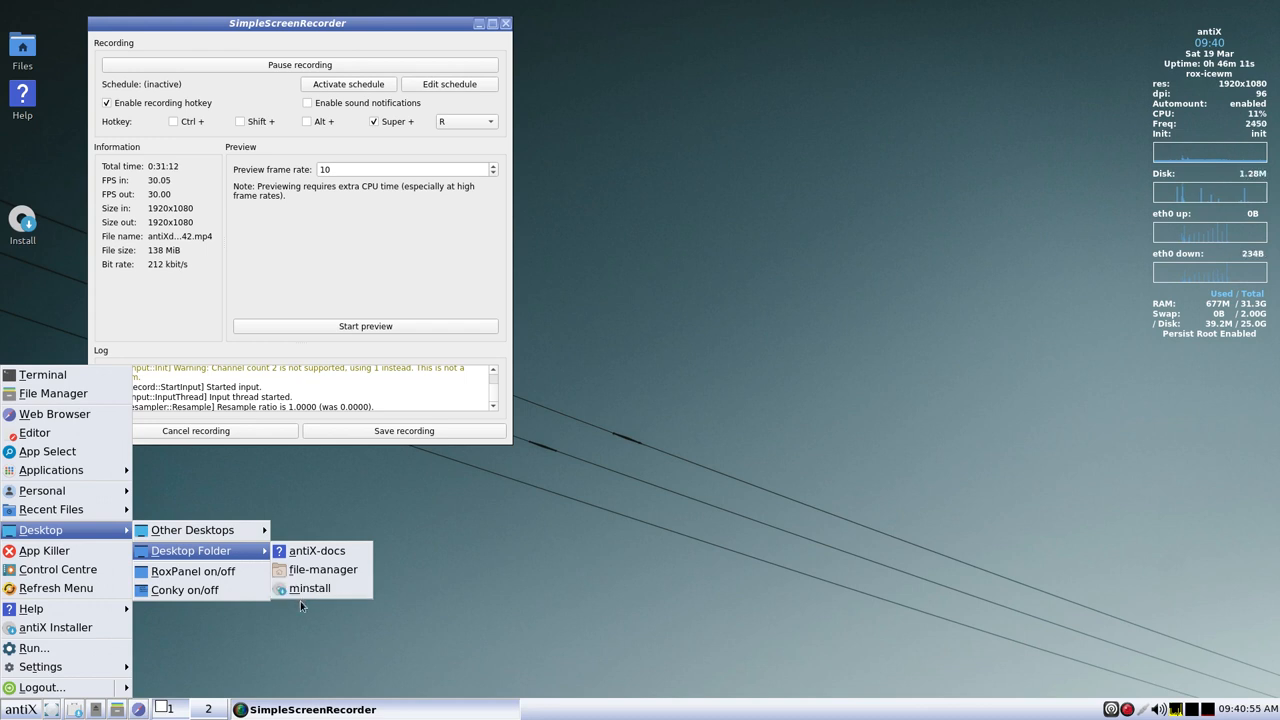
mouse_move(193, 571)
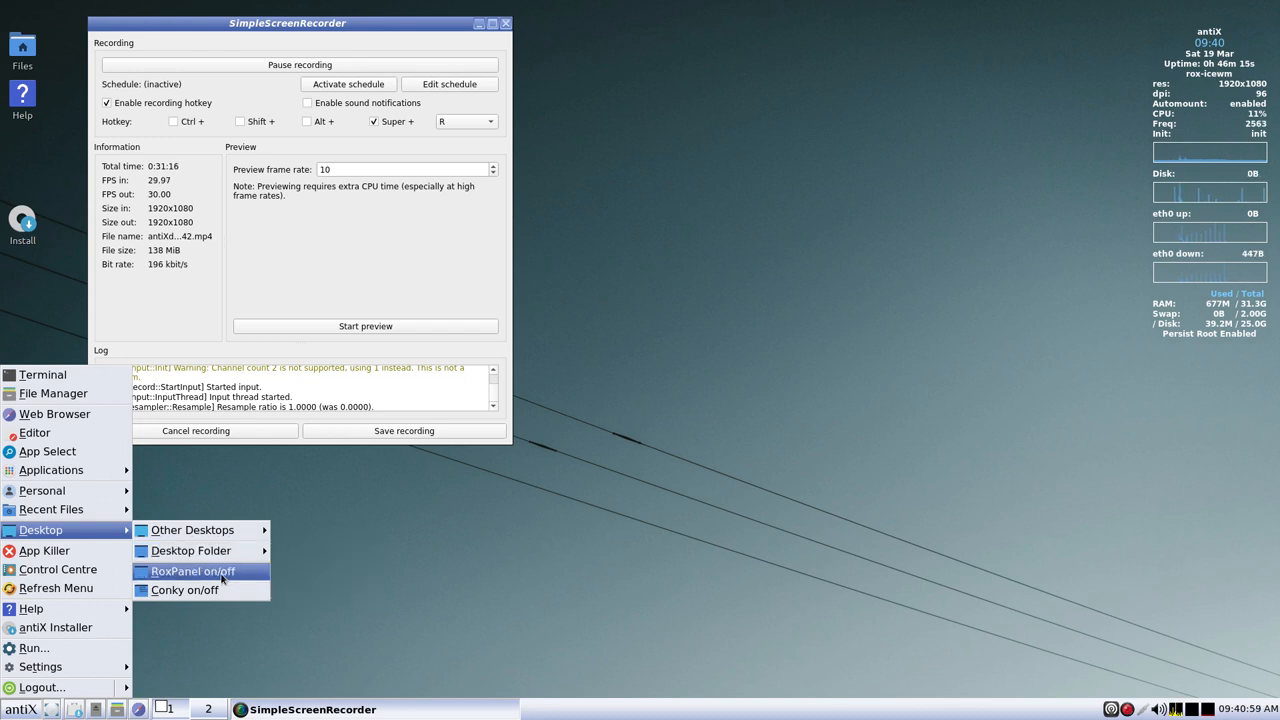
mouse_move(184, 590)
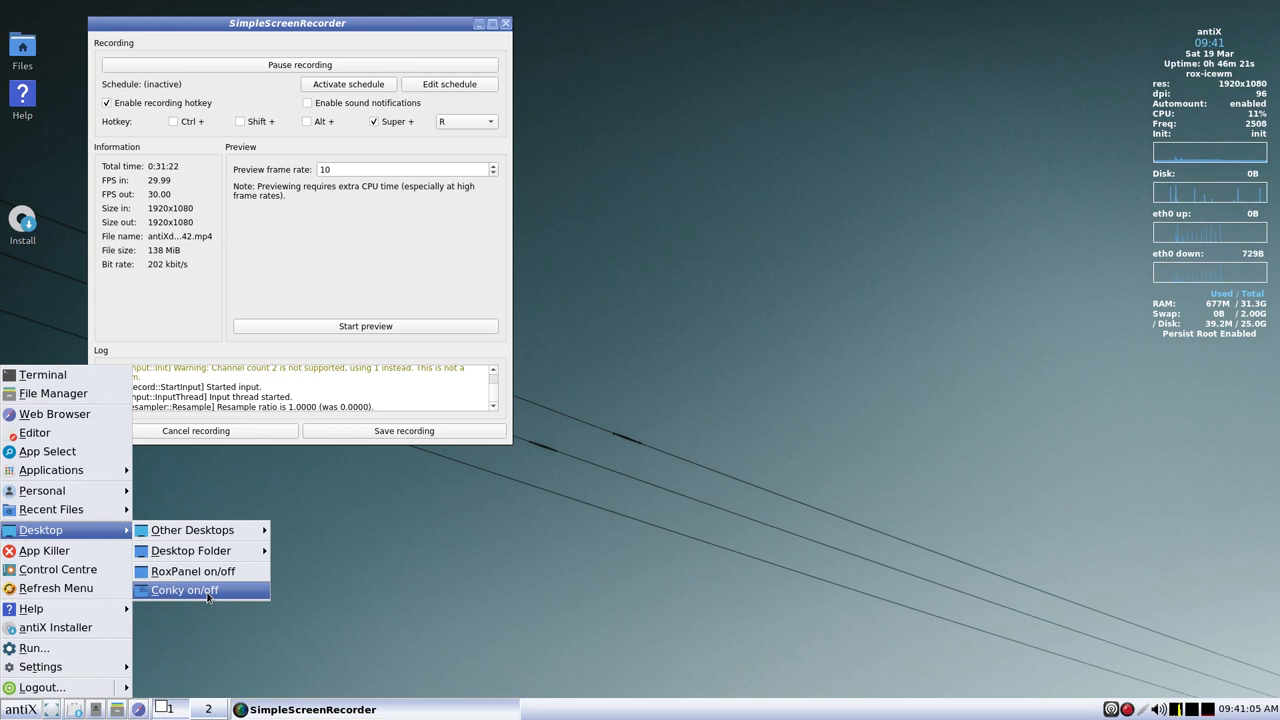
click(184, 589)
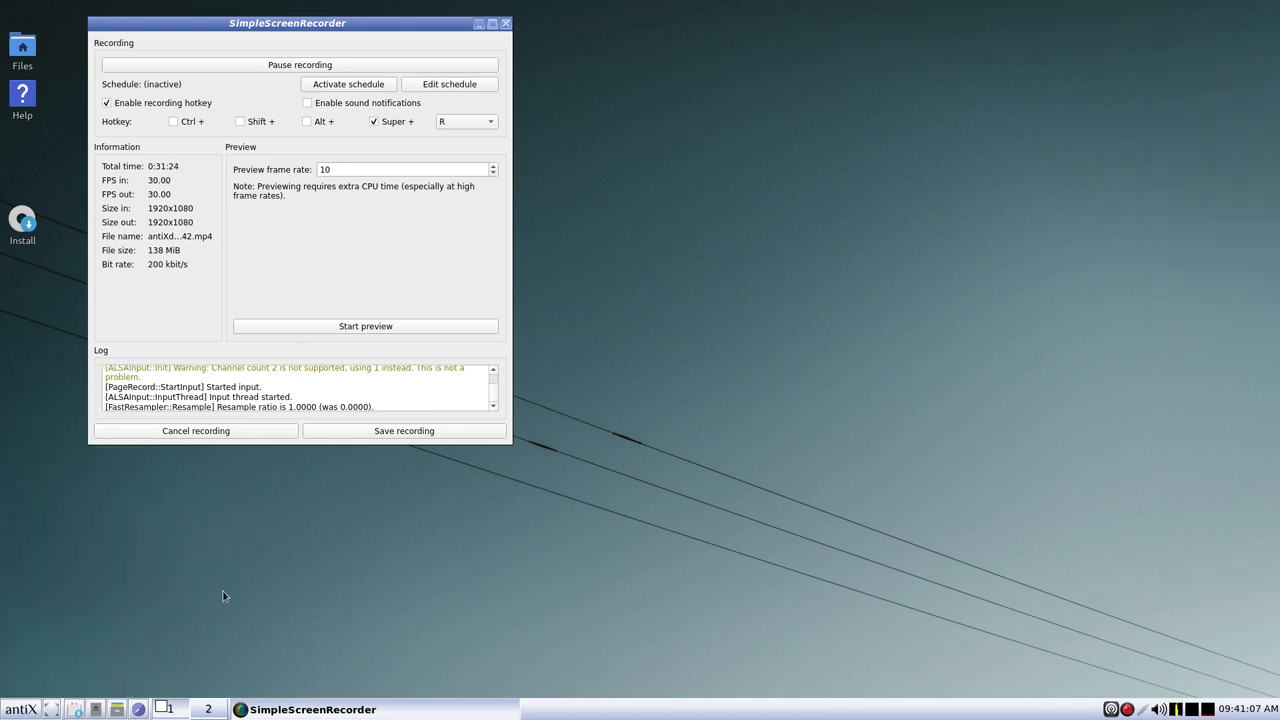
mouse_move(1160, 156)
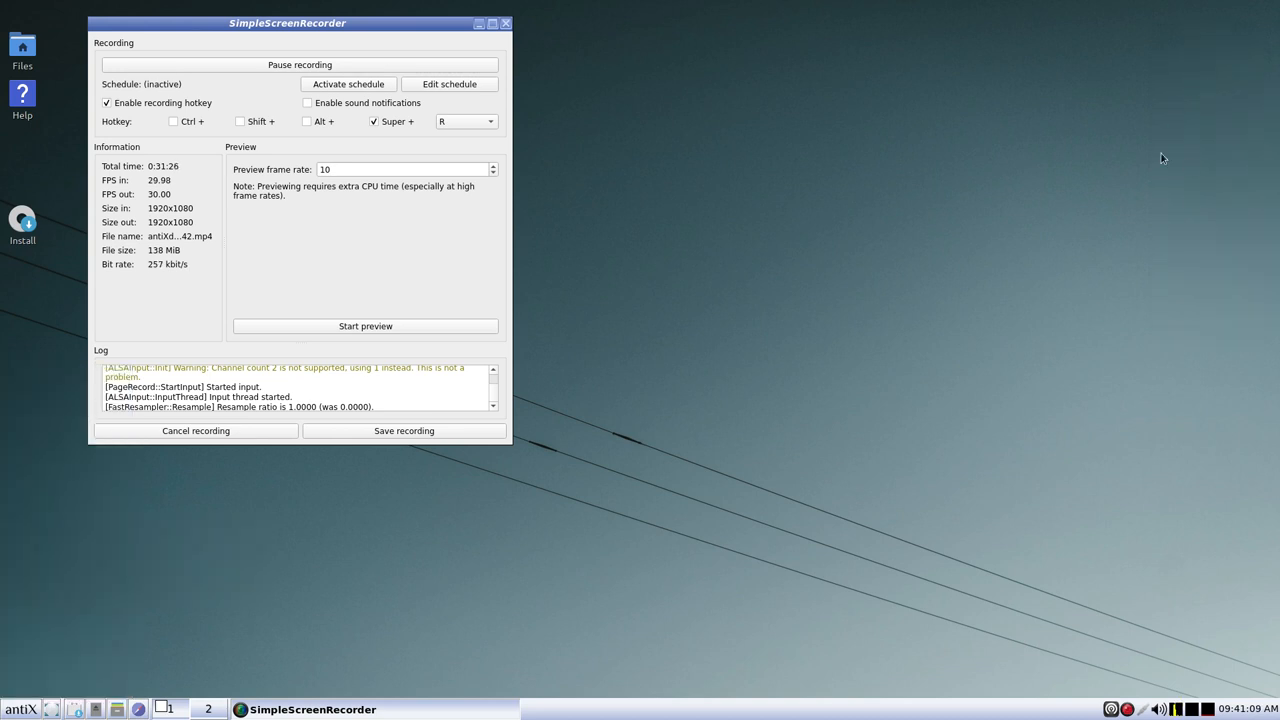
click(20, 706)
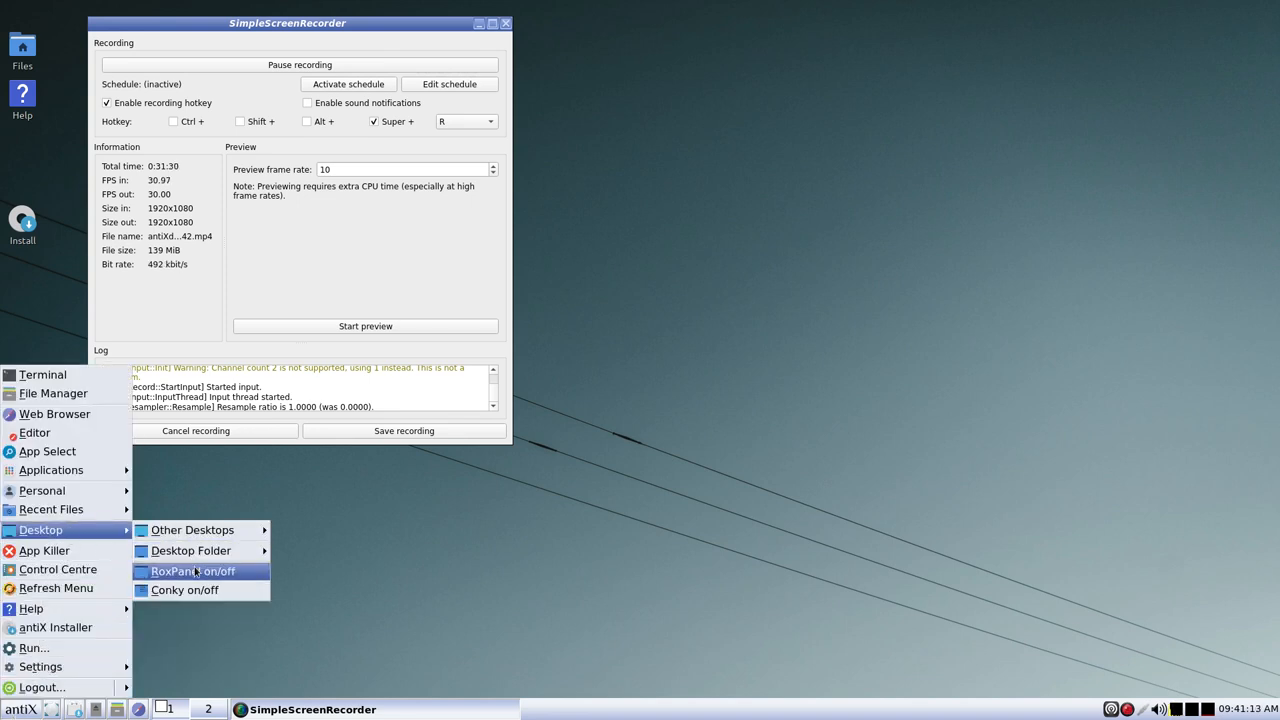
mouse_move(184, 590)
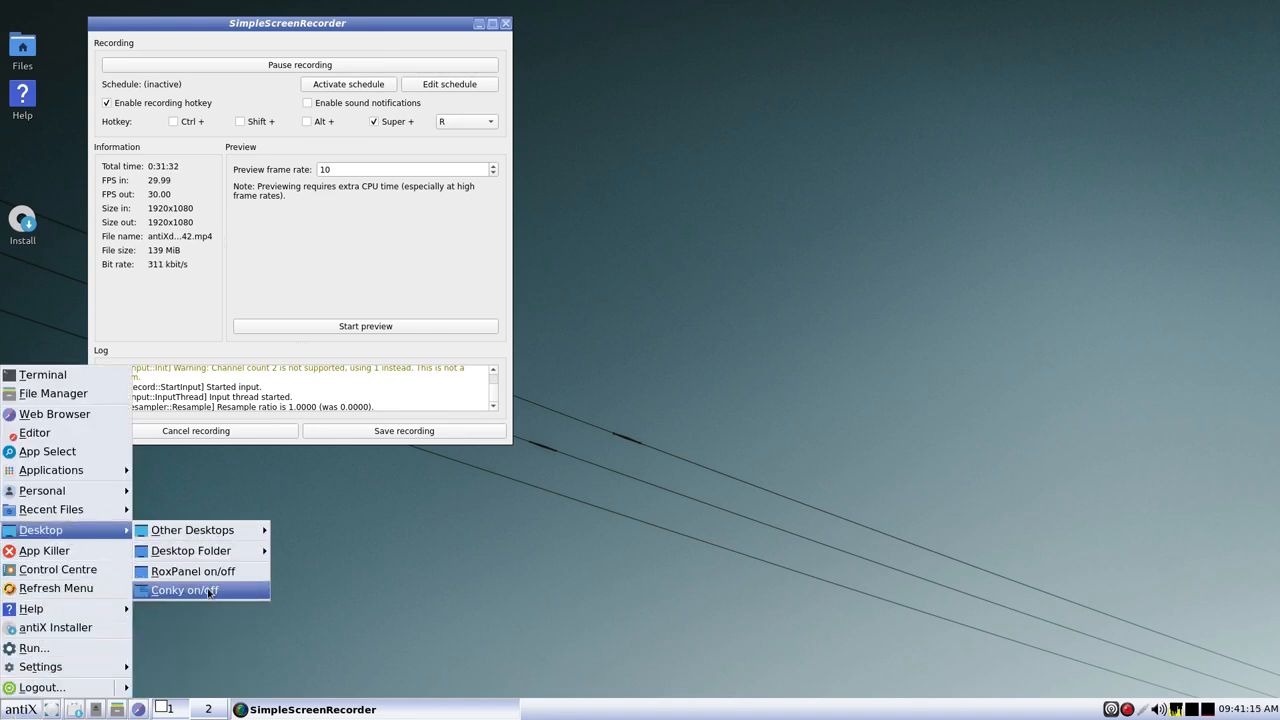
click(184, 590)
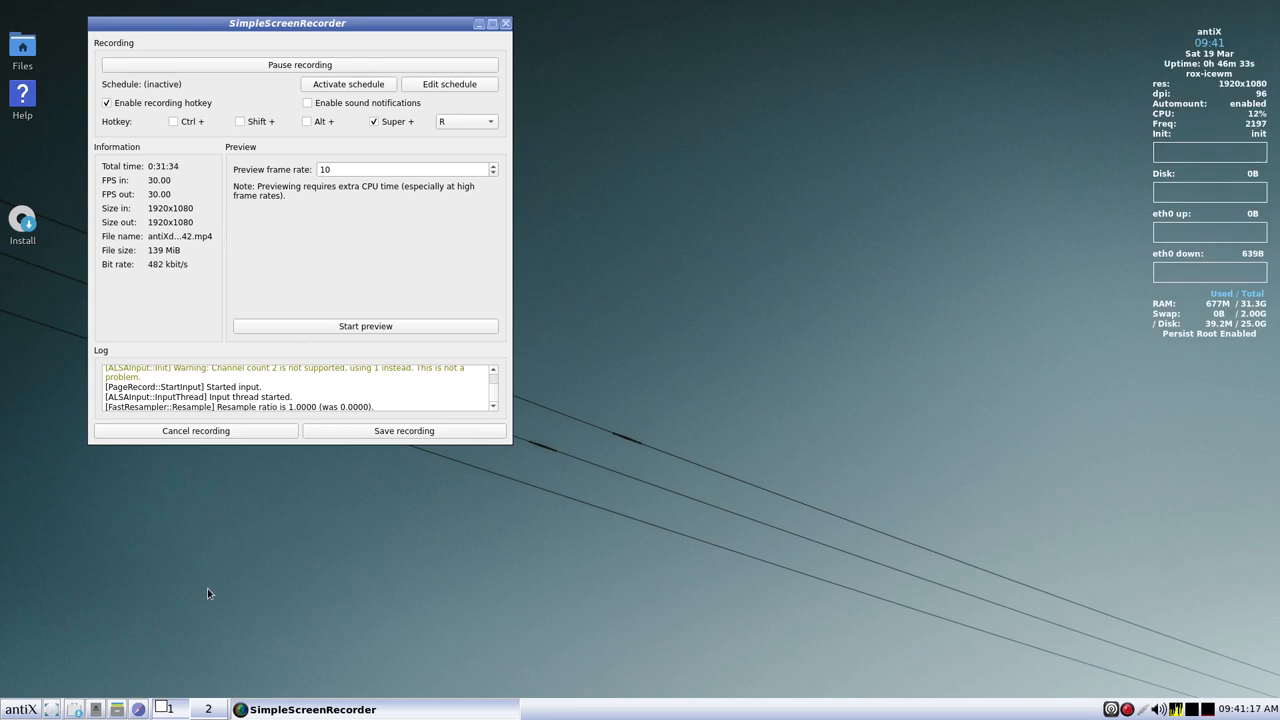
mouse_move(240, 596)
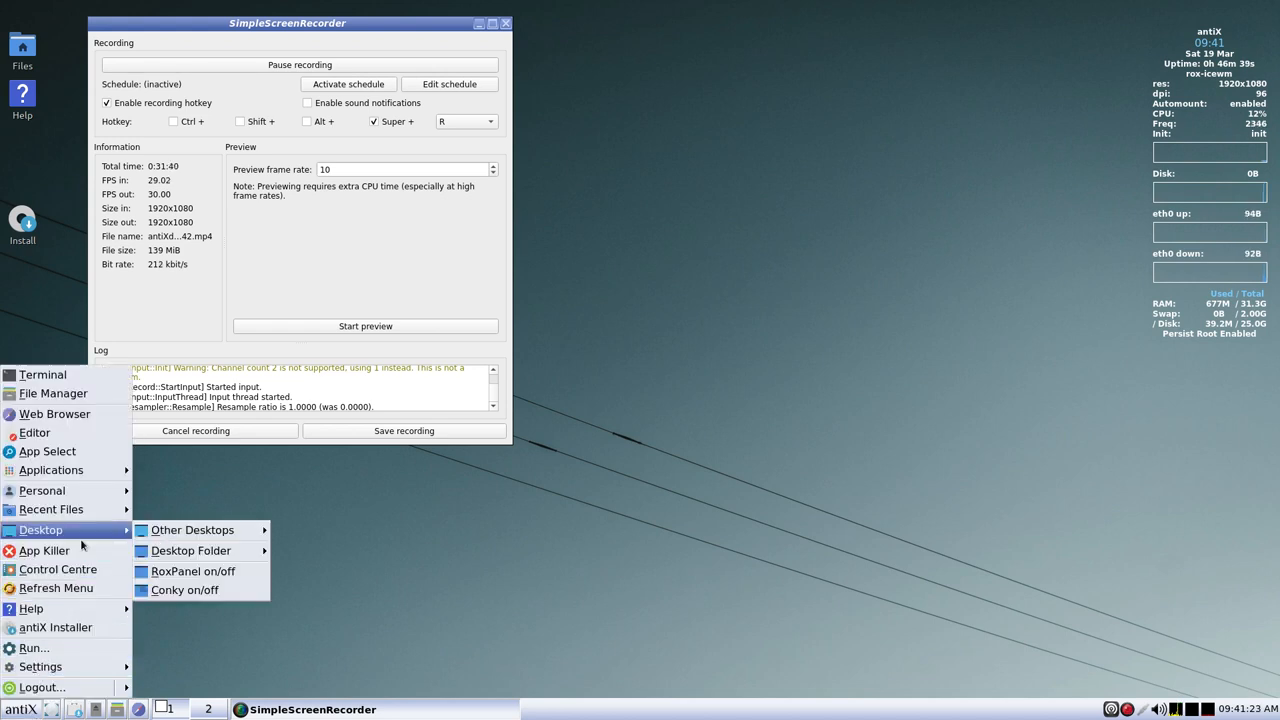
mouse_move(84, 550)
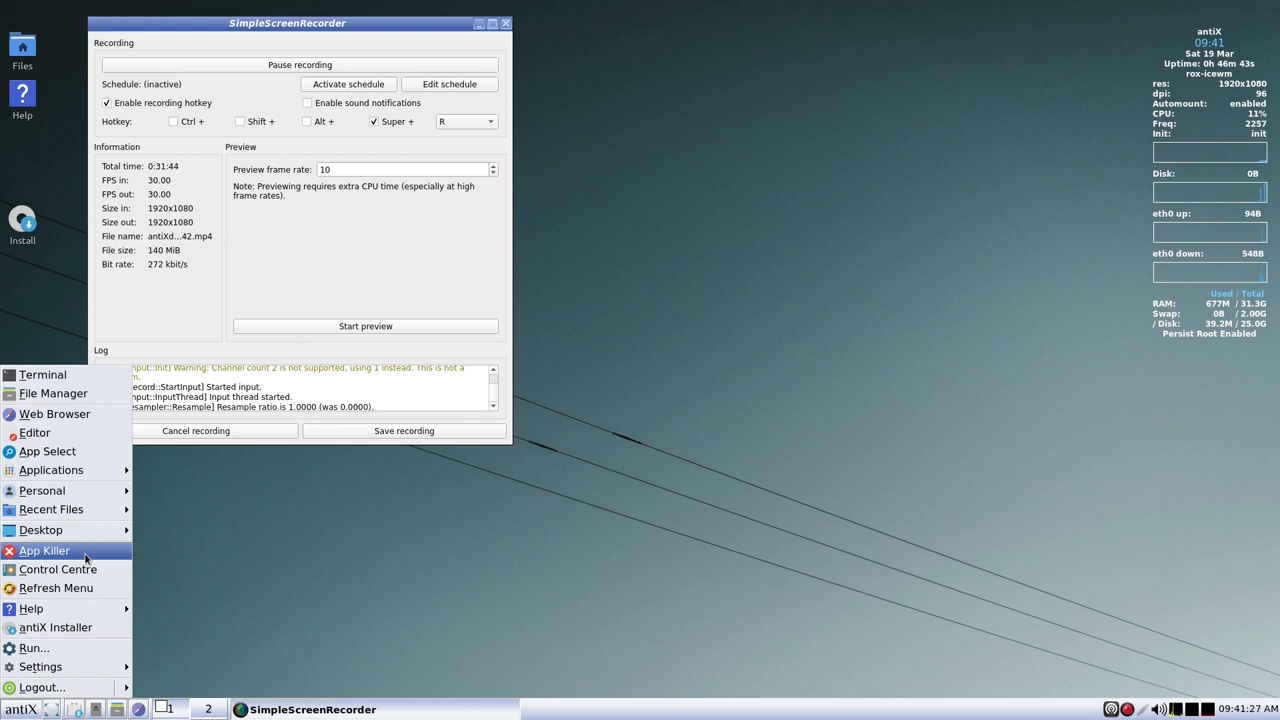
mouse_move(83, 579)
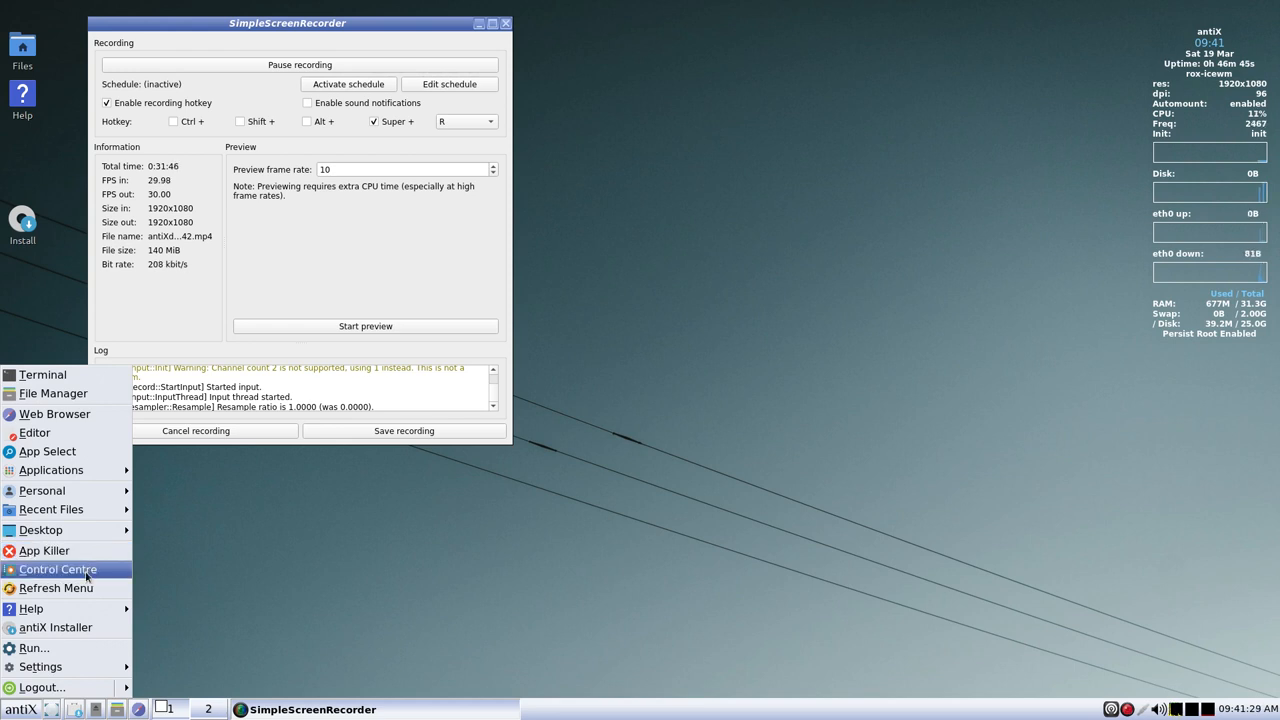
- Launch antiX Control Centre, showing wallpaper, font DPI and window-manager settings
click(57, 569)
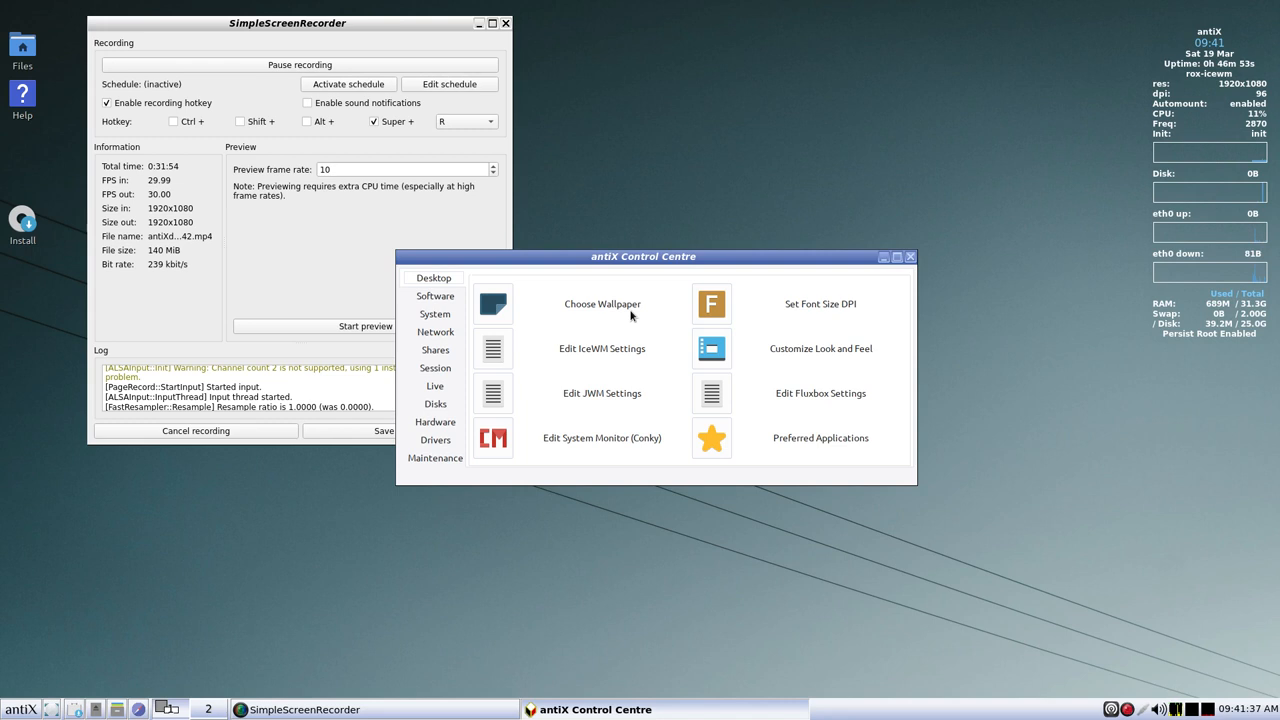
mouse_move(624, 371)
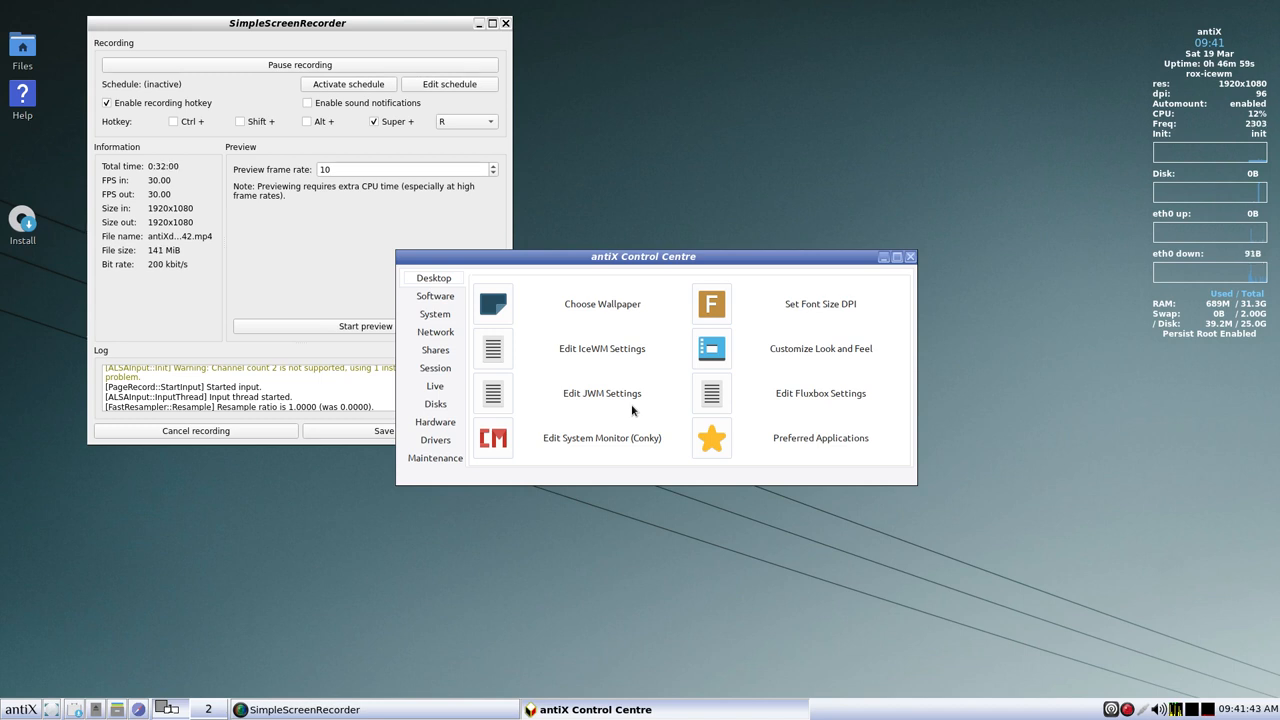
mouse_move(616, 451)
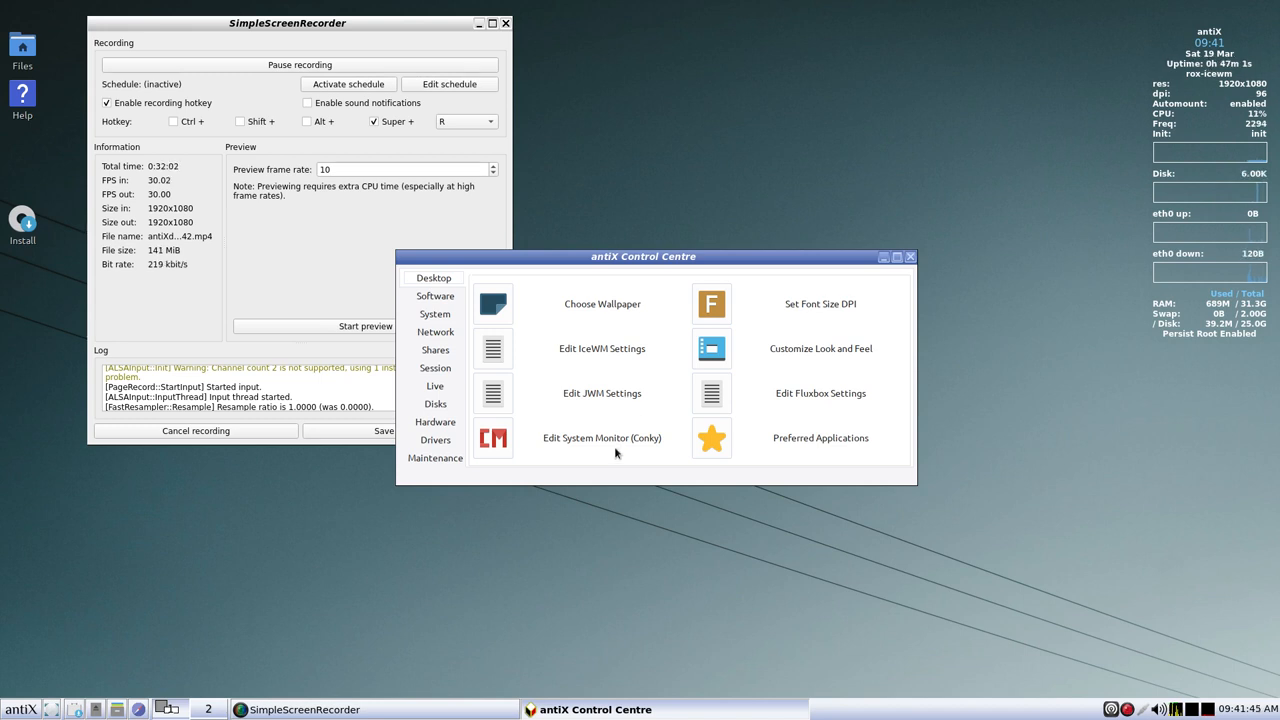
mouse_move(855, 311)
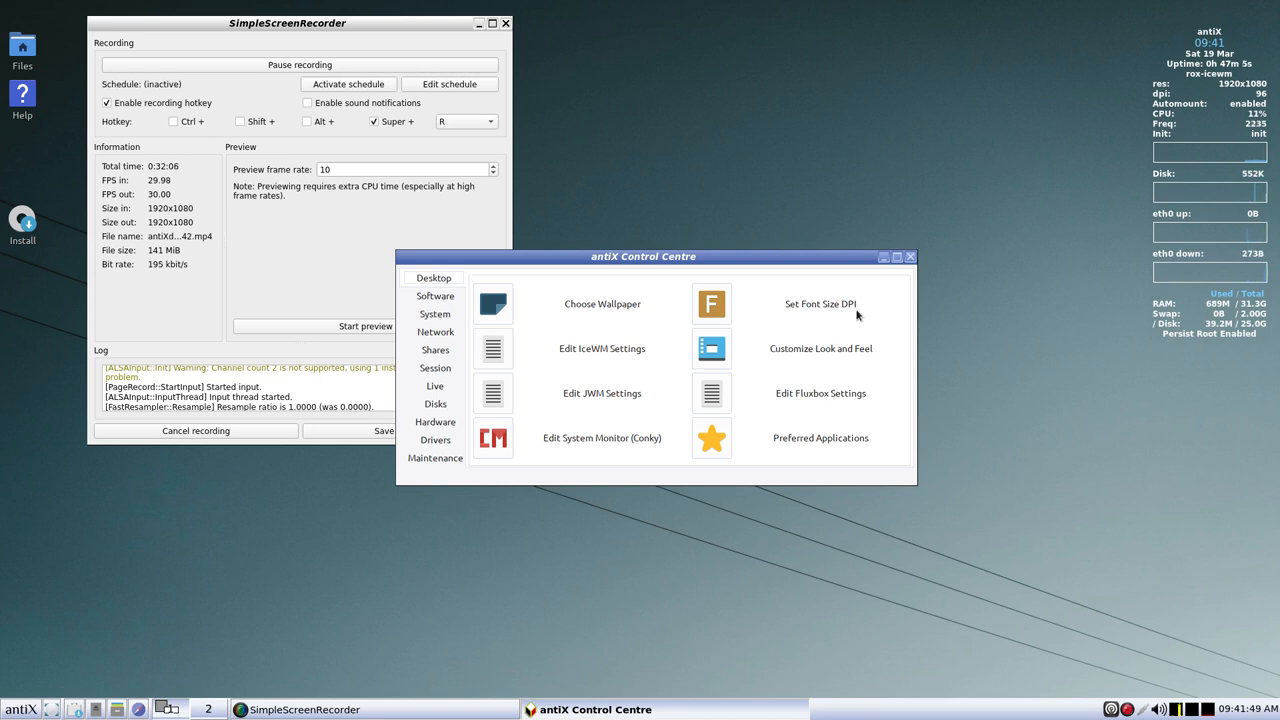
mouse_move(845, 363)
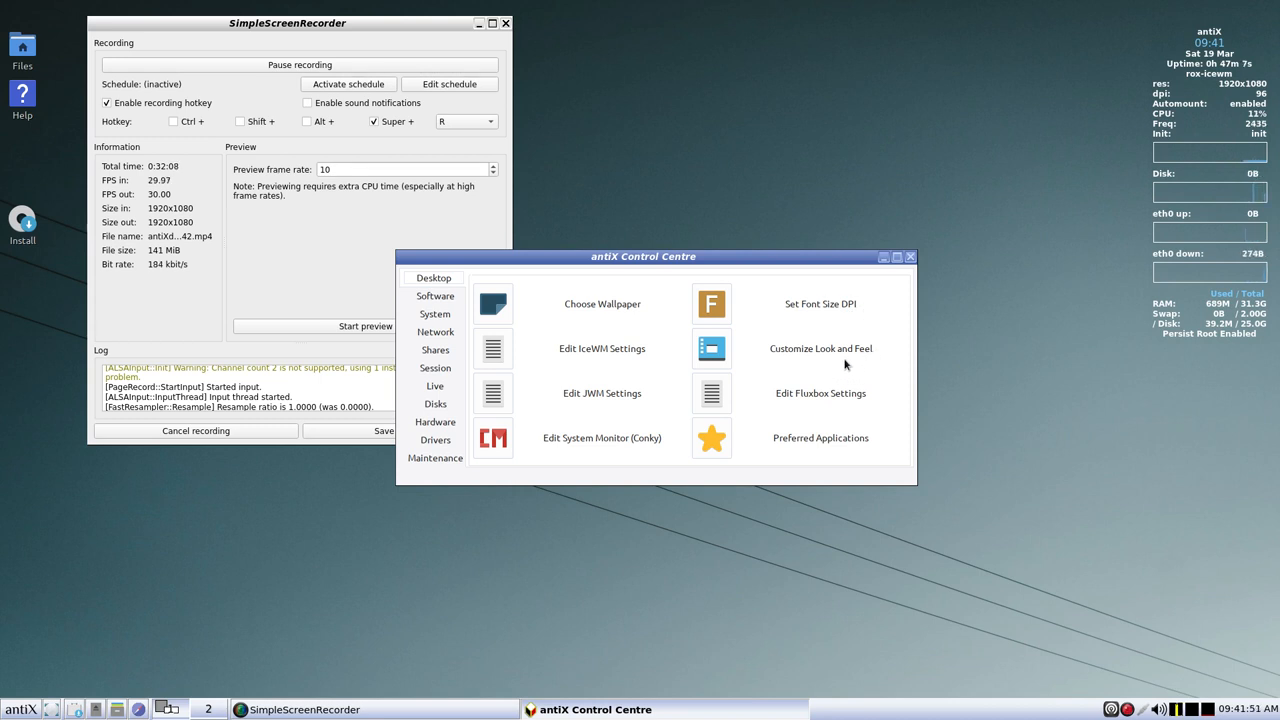
mouse_move(836, 408)
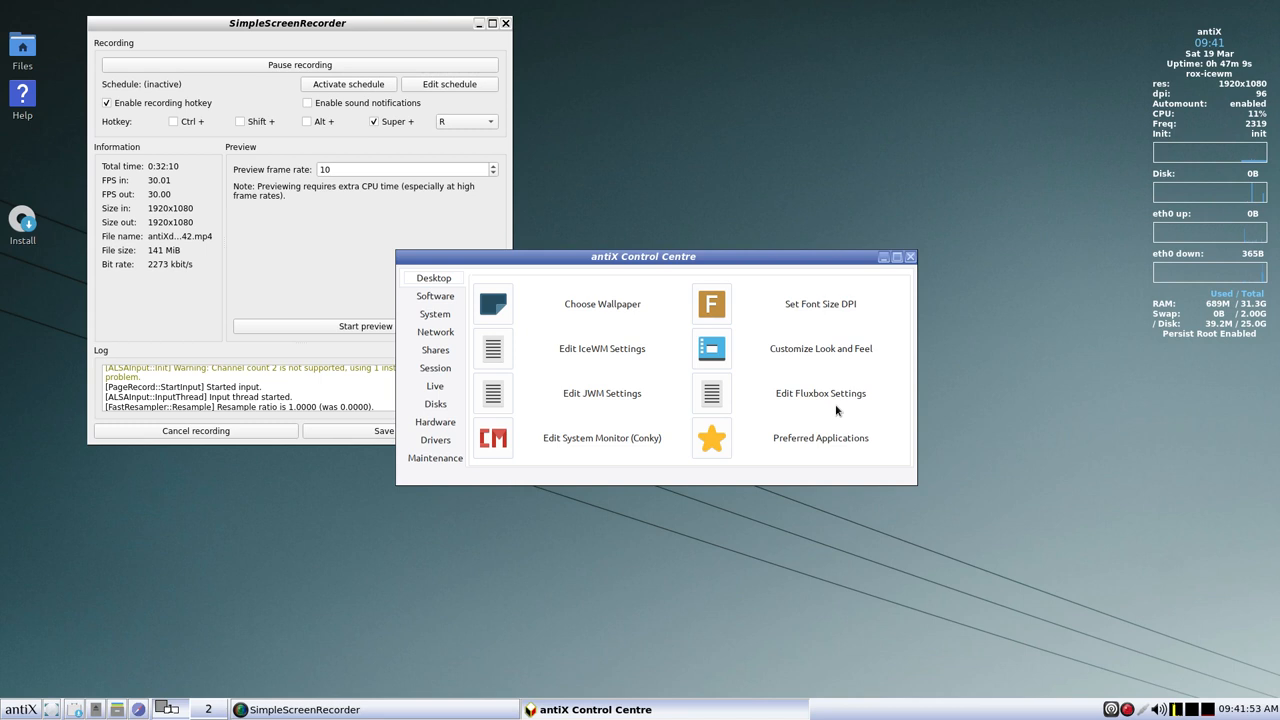
mouse_move(818, 438)
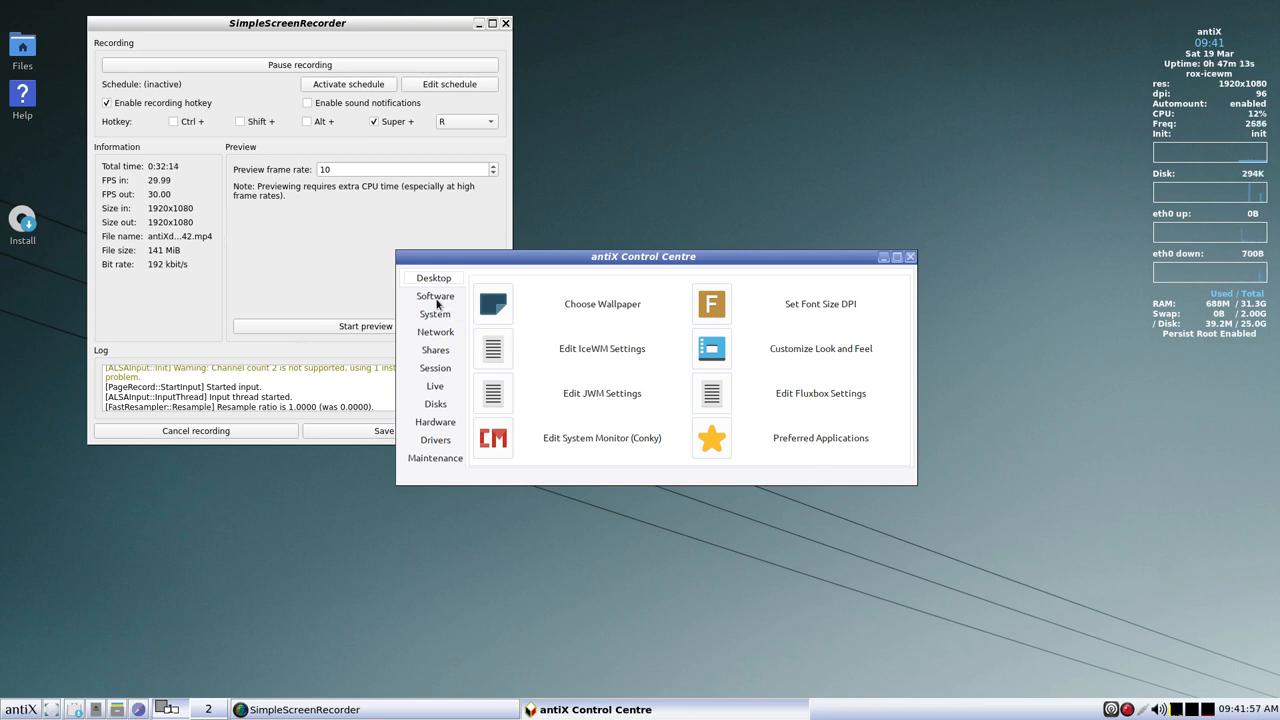
- Switch to the Software tab listing antiX Updater, Package Installer and Repo Manager
click(435, 296)
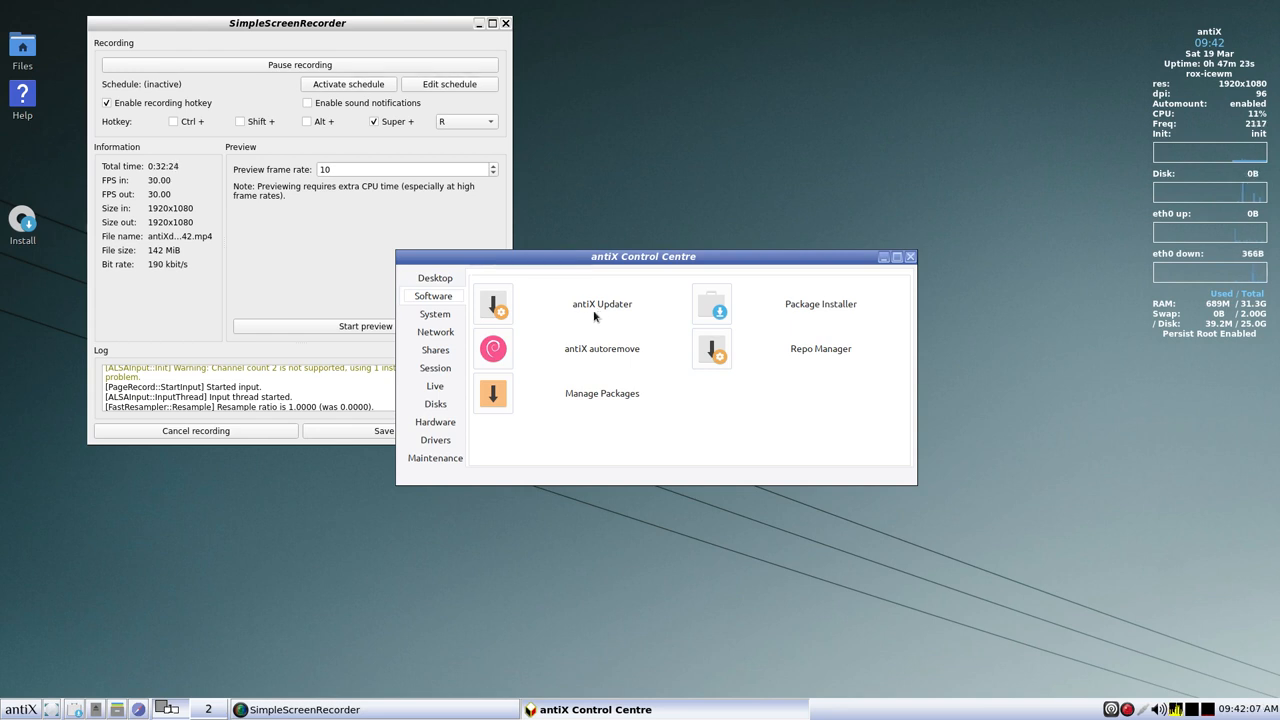
mouse_move(75, 711)
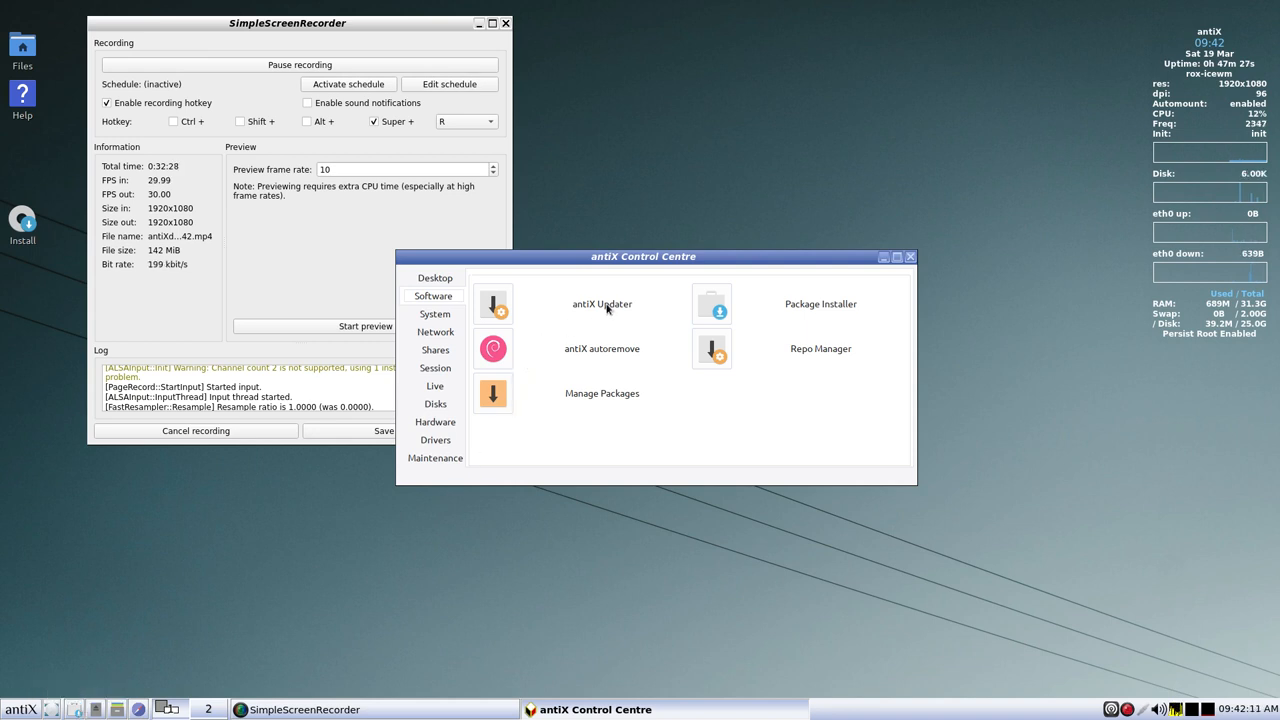
mouse_move(605, 362)
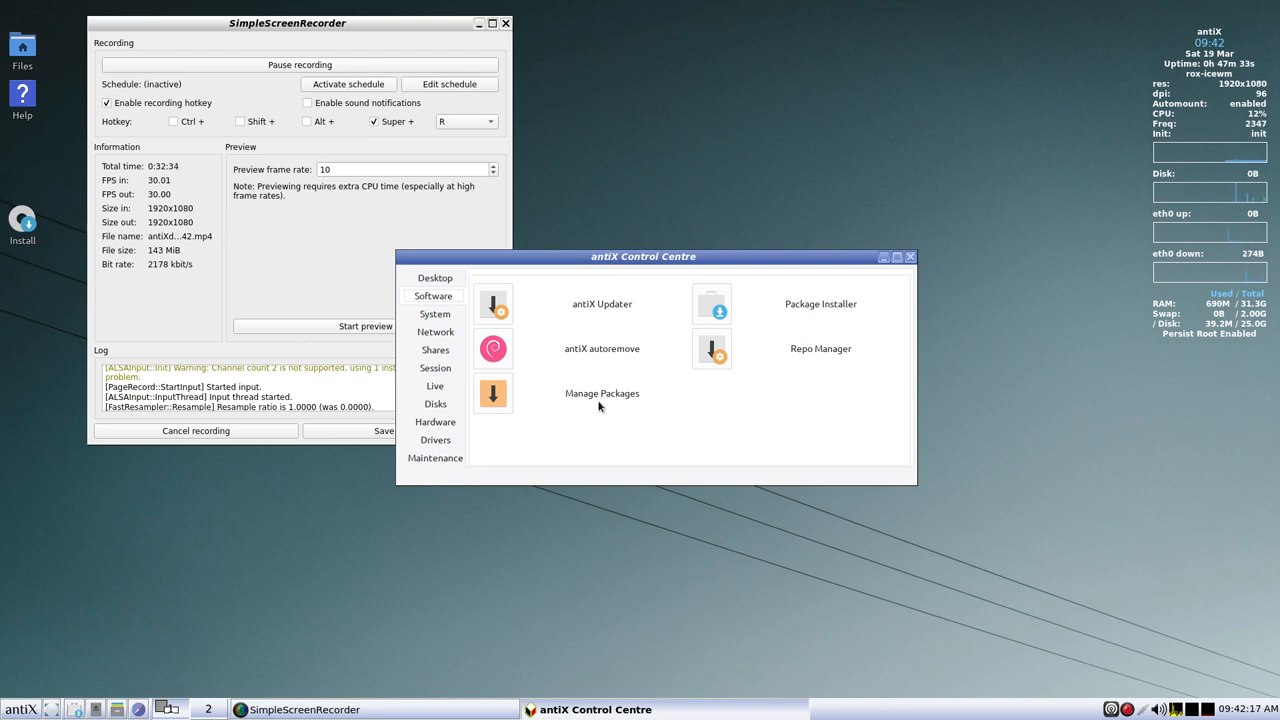
mouse_move(805, 317)
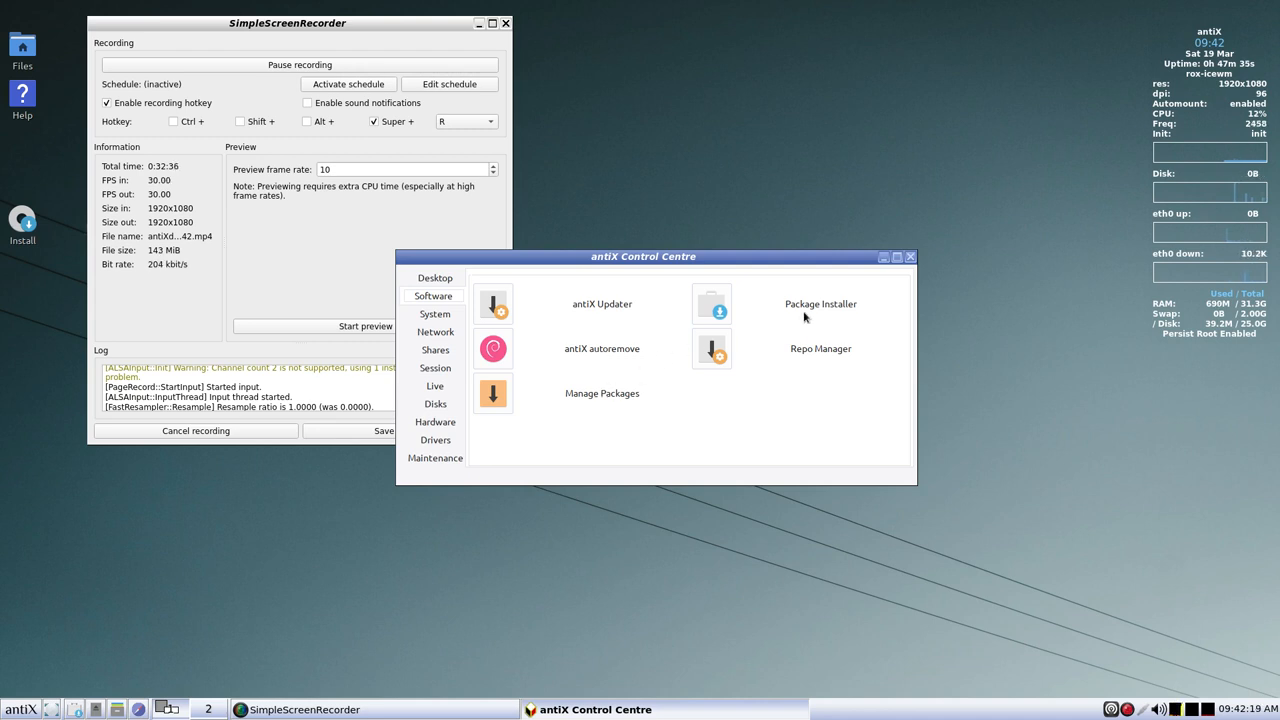
mouse_move(795, 358)
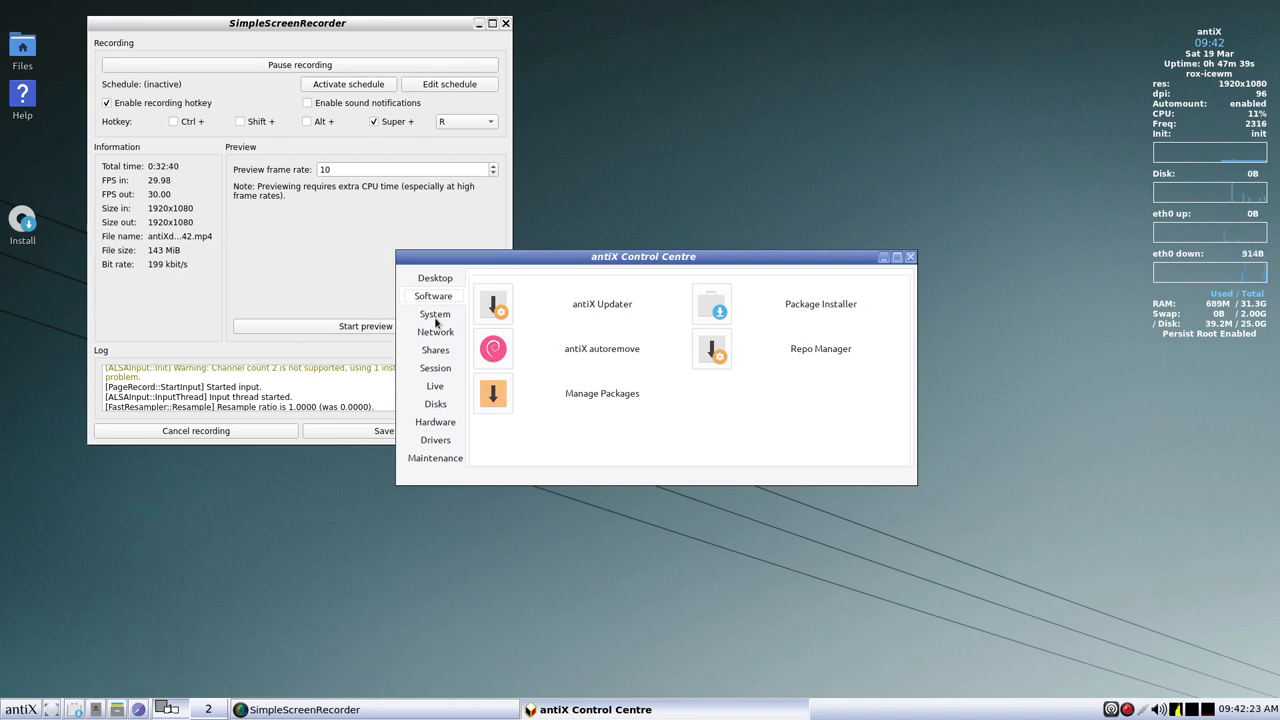
- Show the System tools: startup services, alternatives, config files, keyboard layout, date and time
click(434, 314)
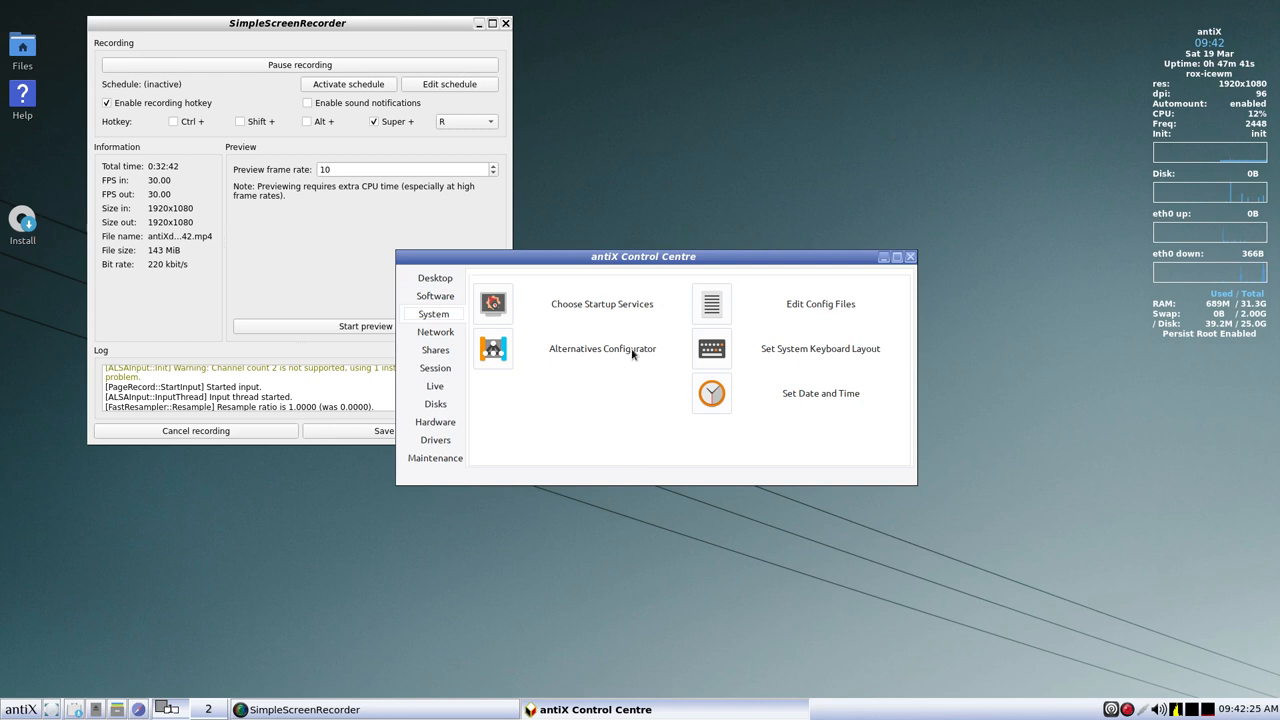
mouse_move(596, 314)
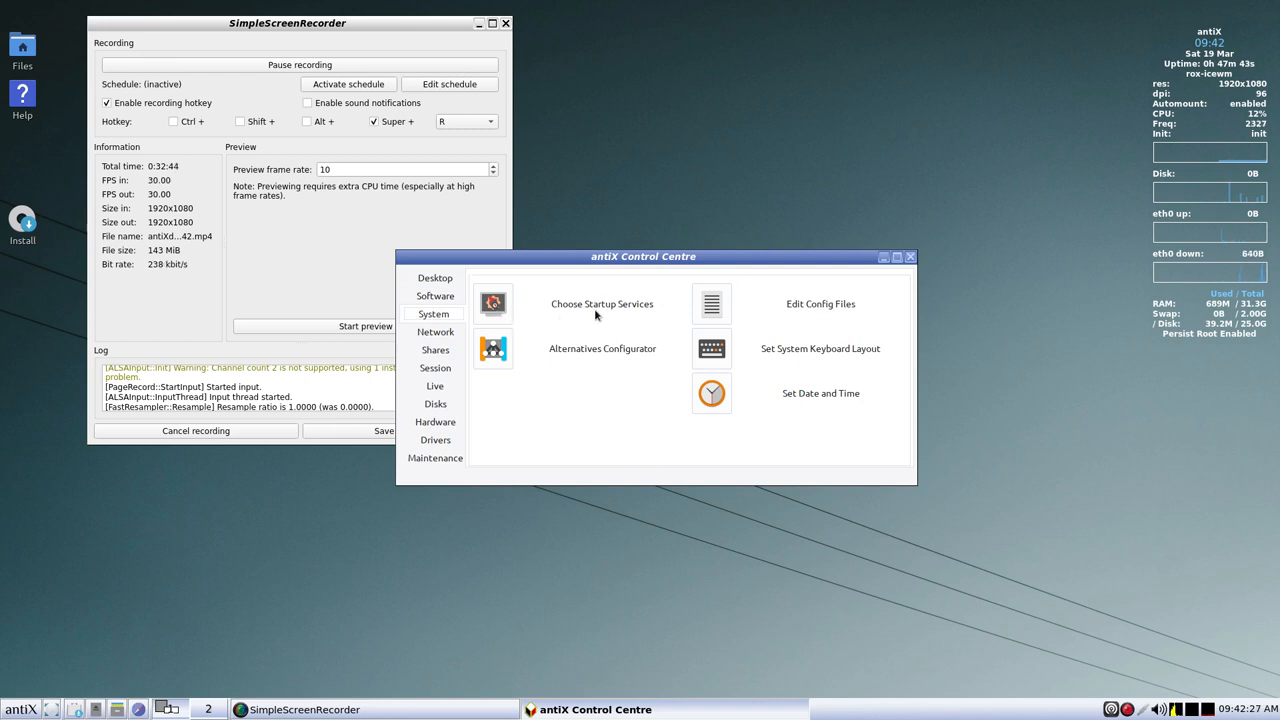
mouse_move(574, 358)
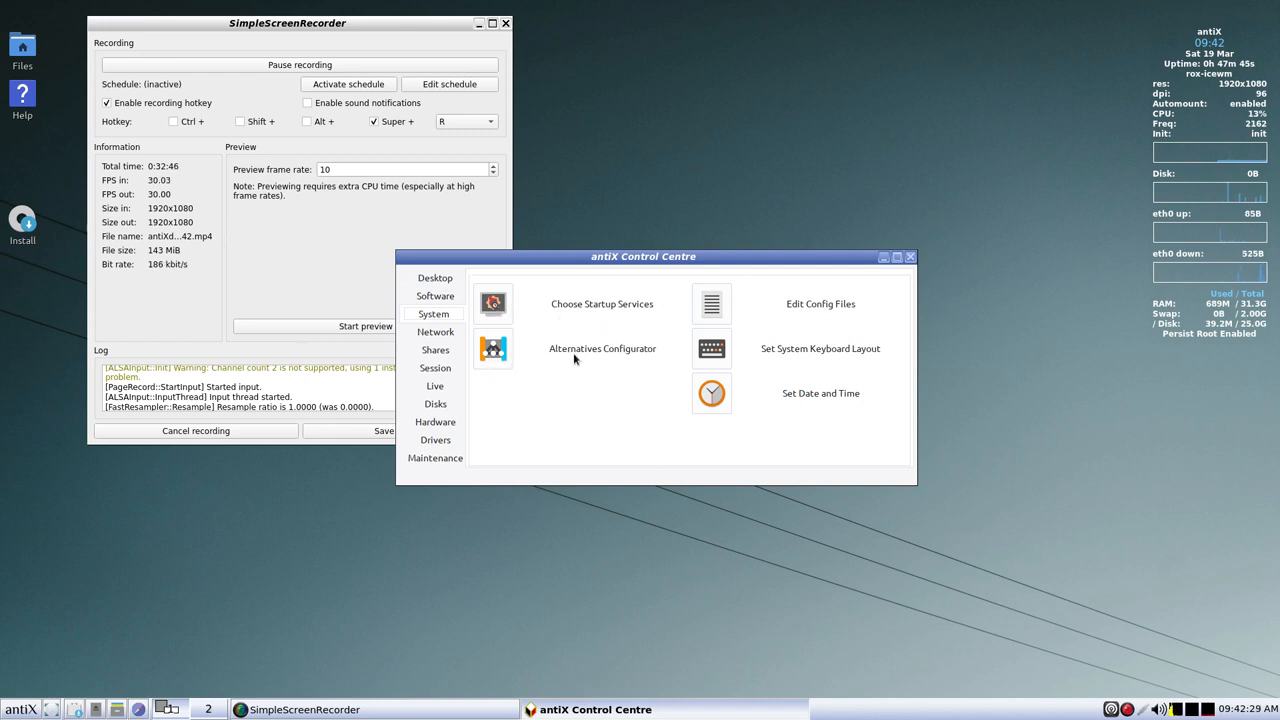
mouse_move(831, 322)
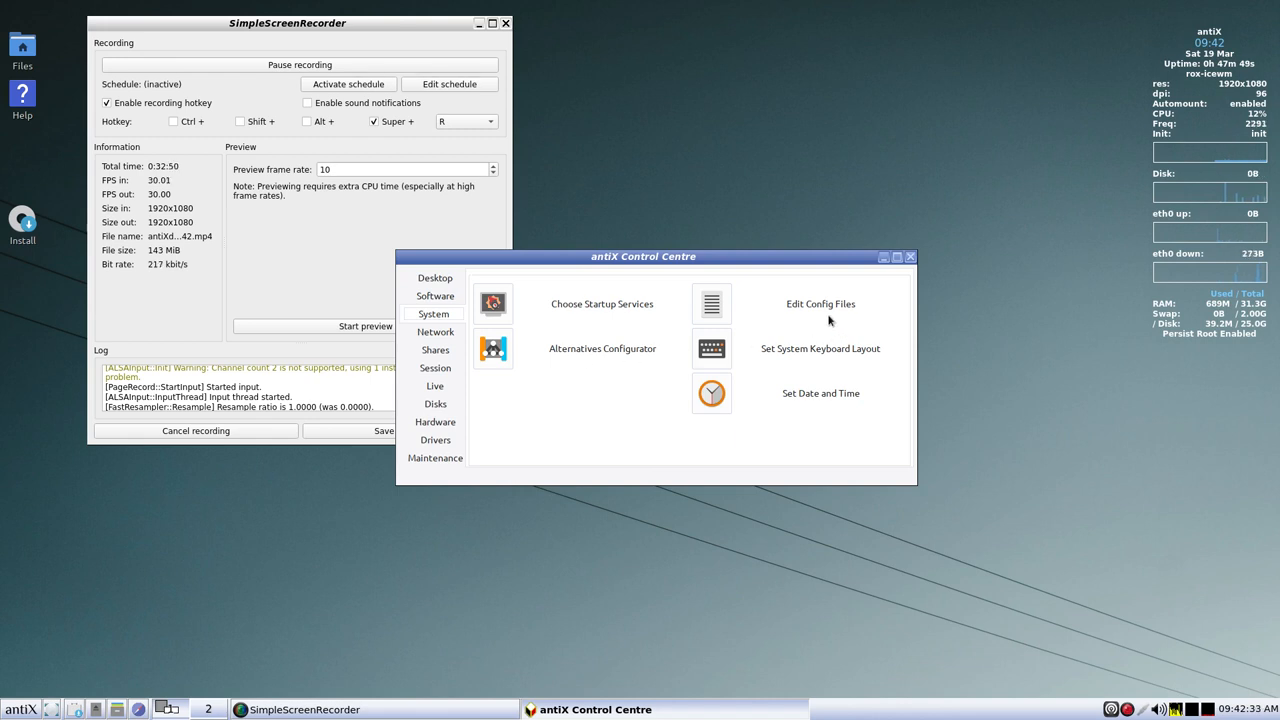
mouse_move(793, 378)
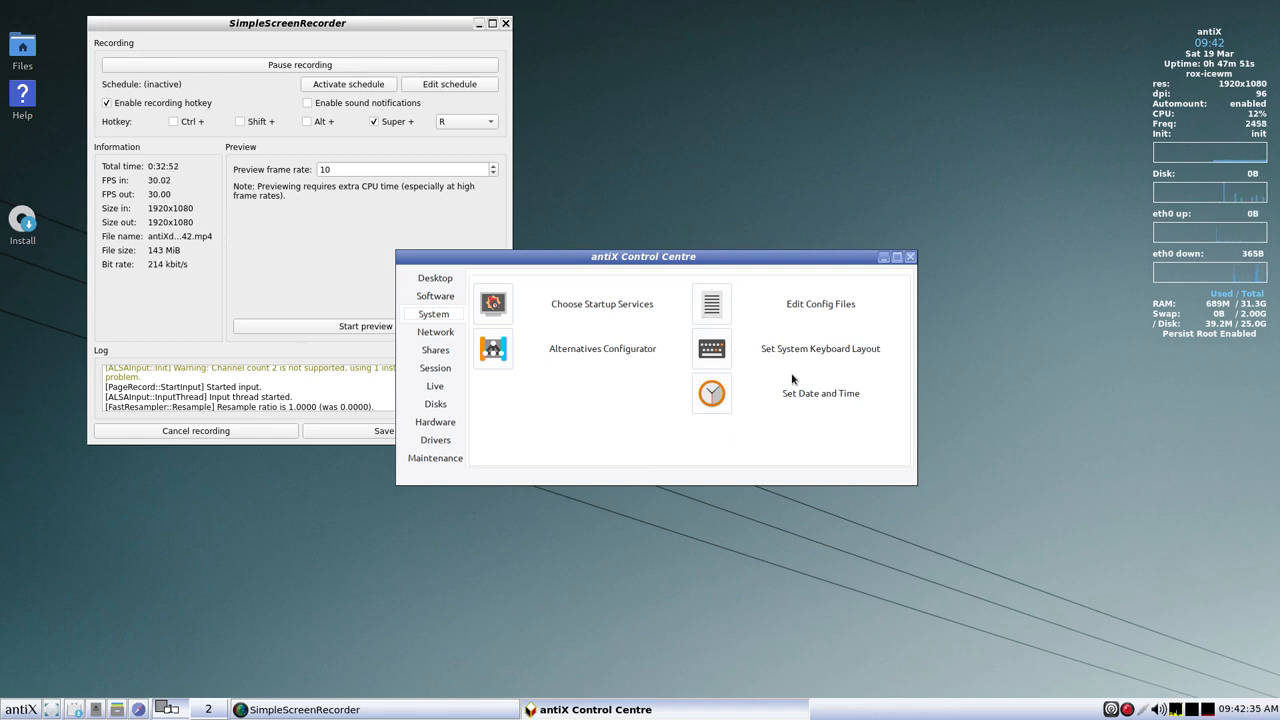
mouse_move(800, 365)
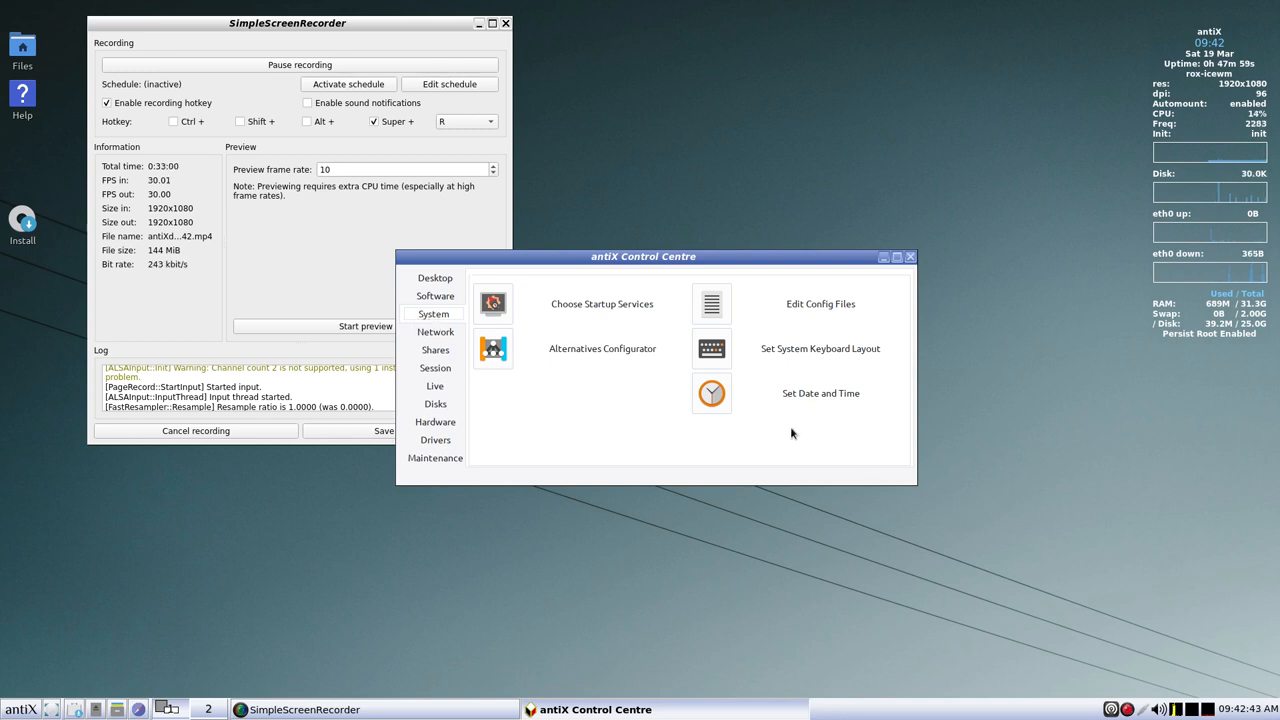
click(434, 331)
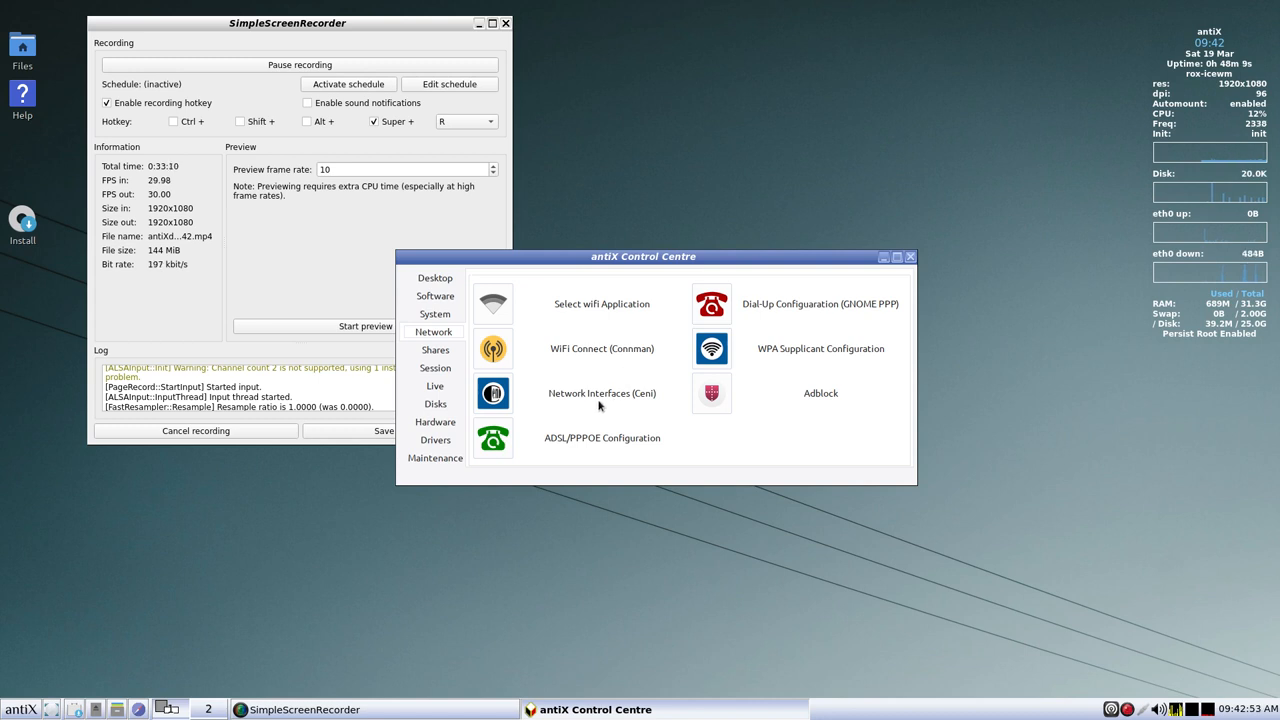
mouse_move(650, 403)
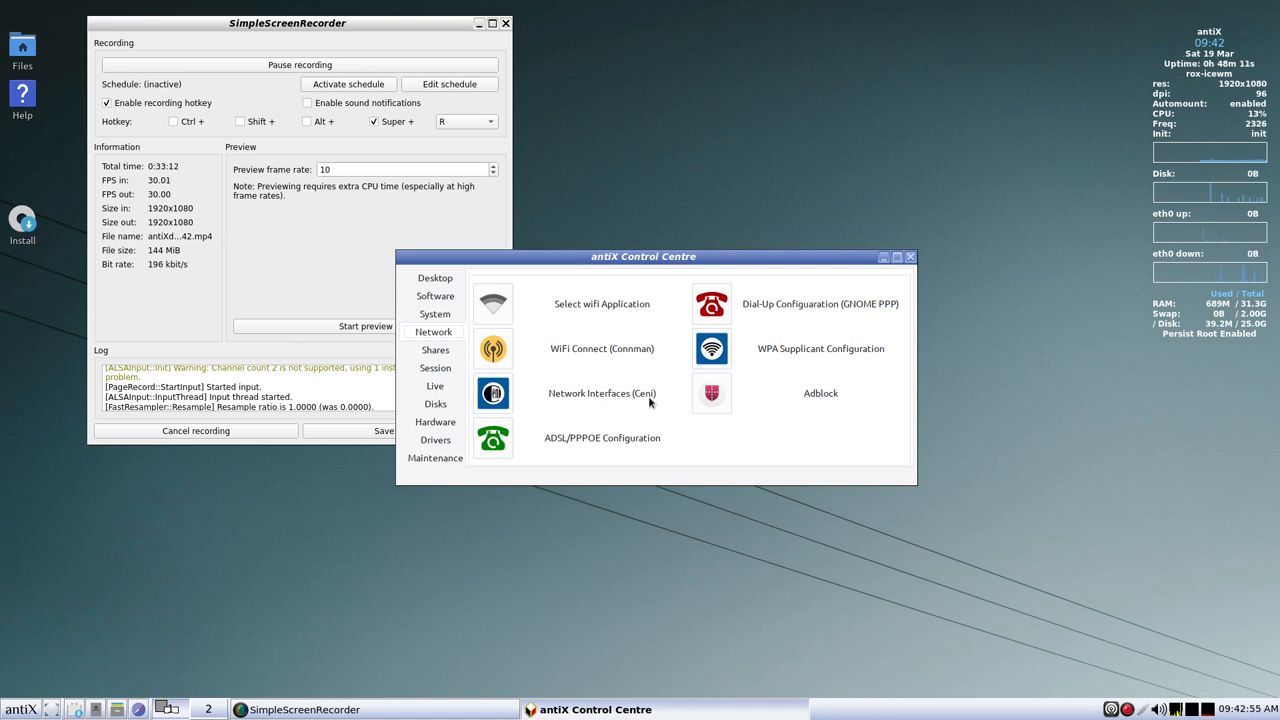
mouse_move(568, 455)
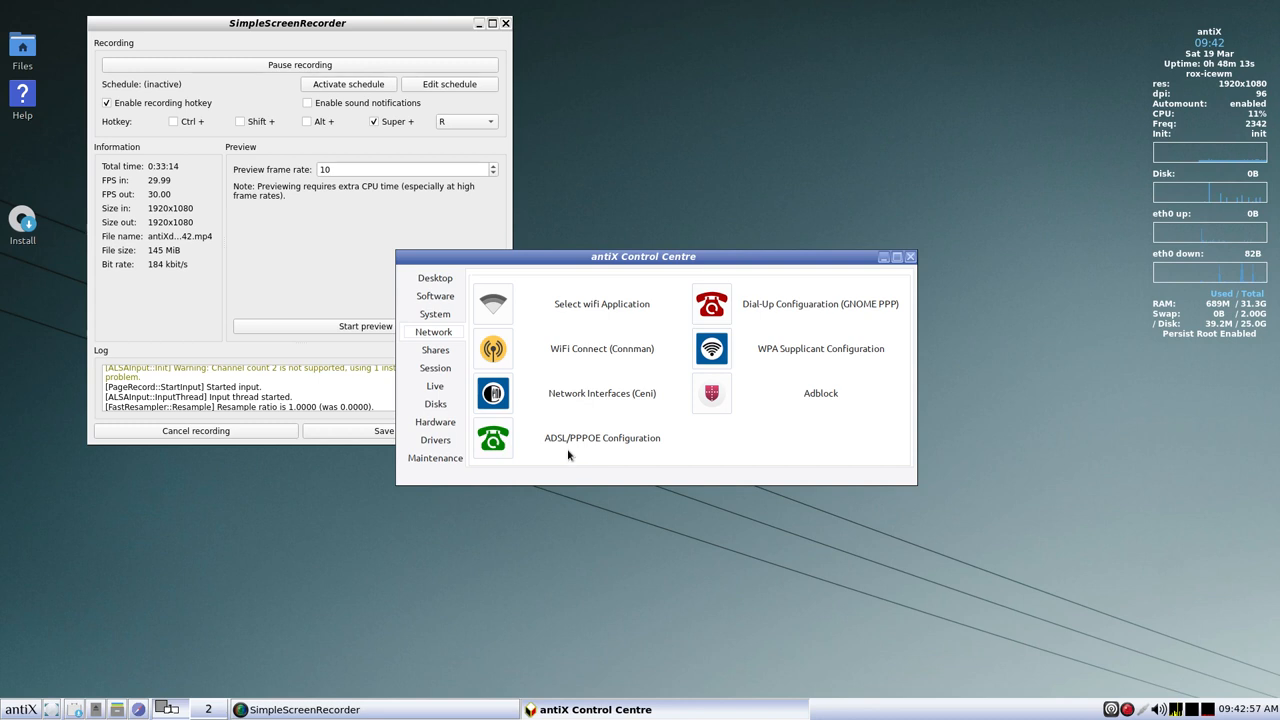
mouse_move(584, 446)
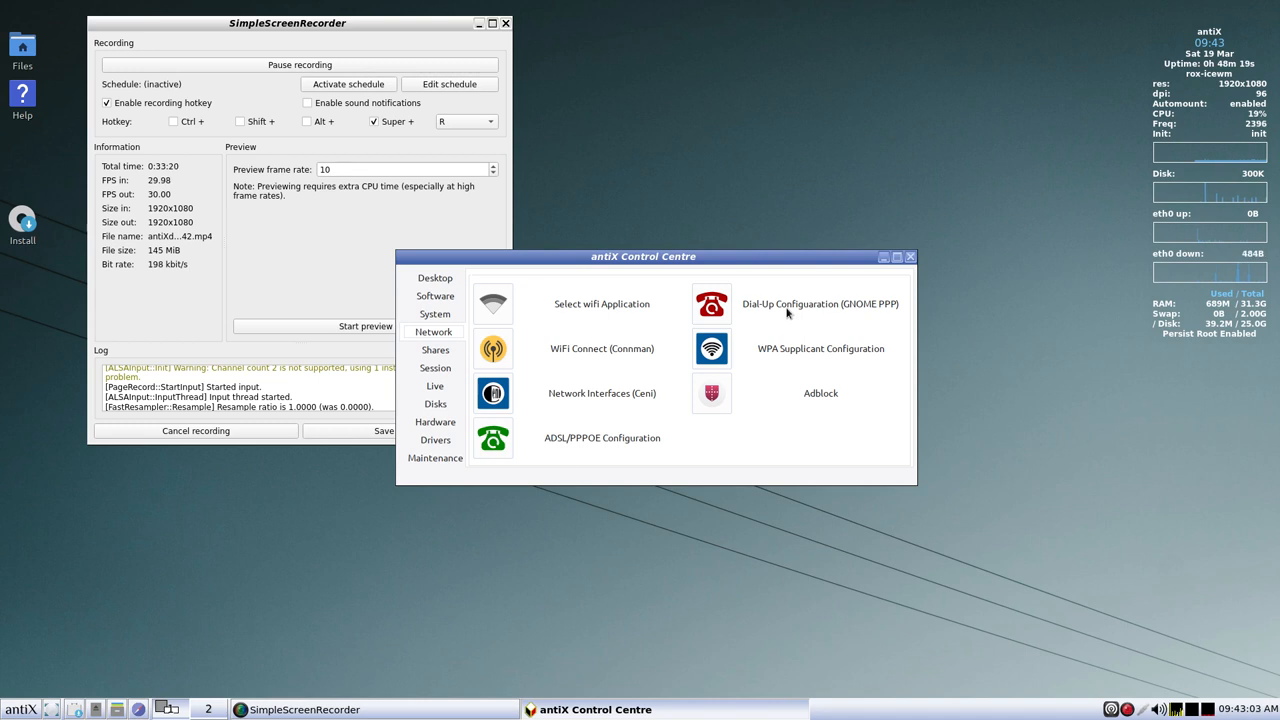
mouse_move(868, 318)
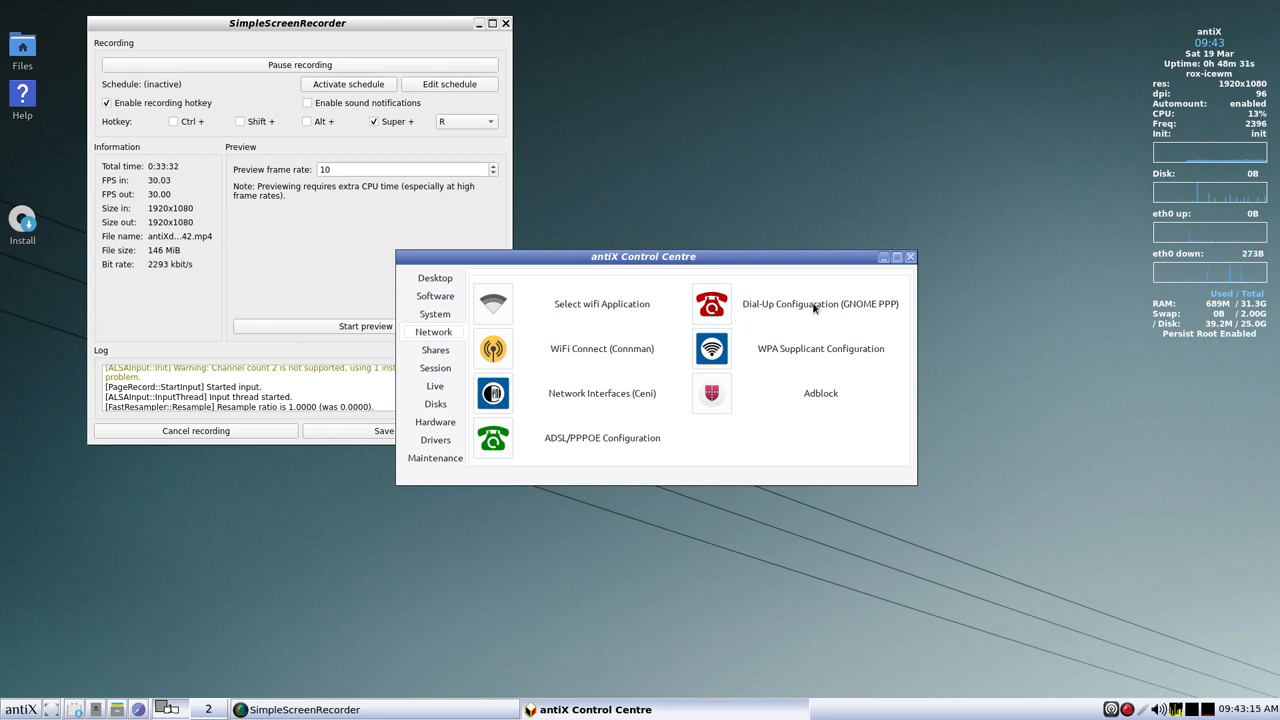
mouse_move(808, 318)
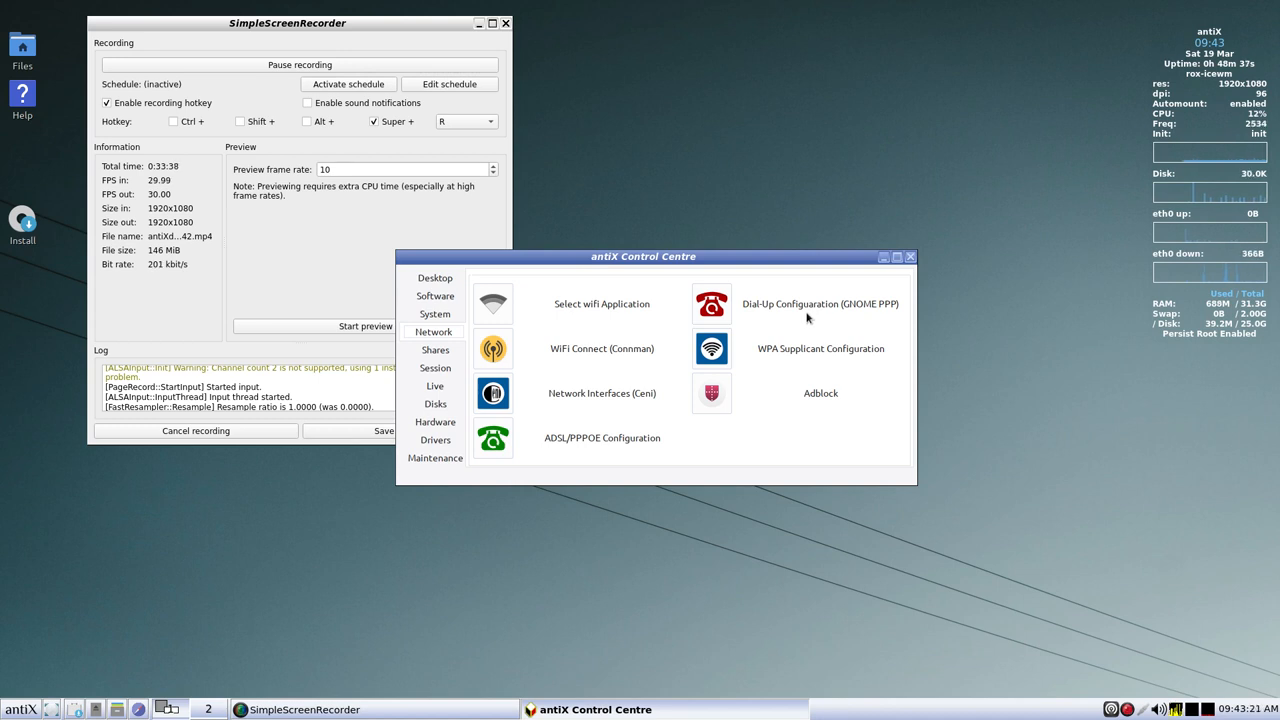
mouse_move(767, 360)
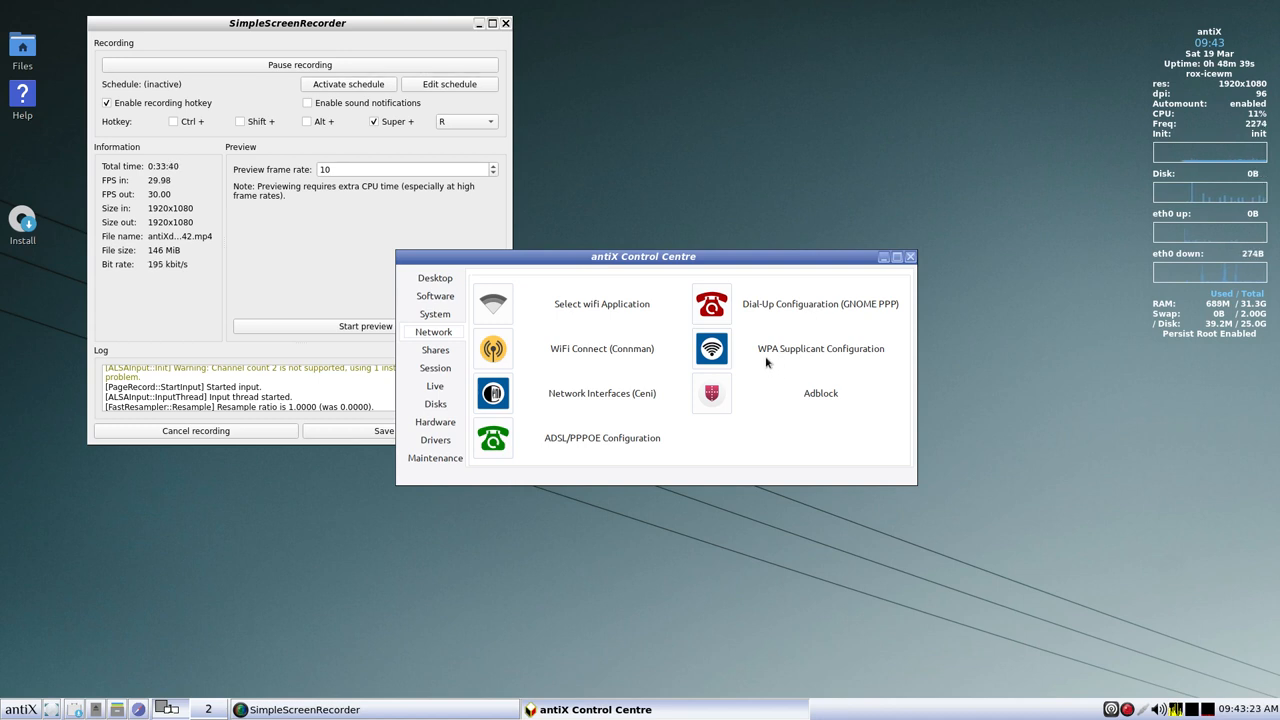
mouse_move(814, 359)
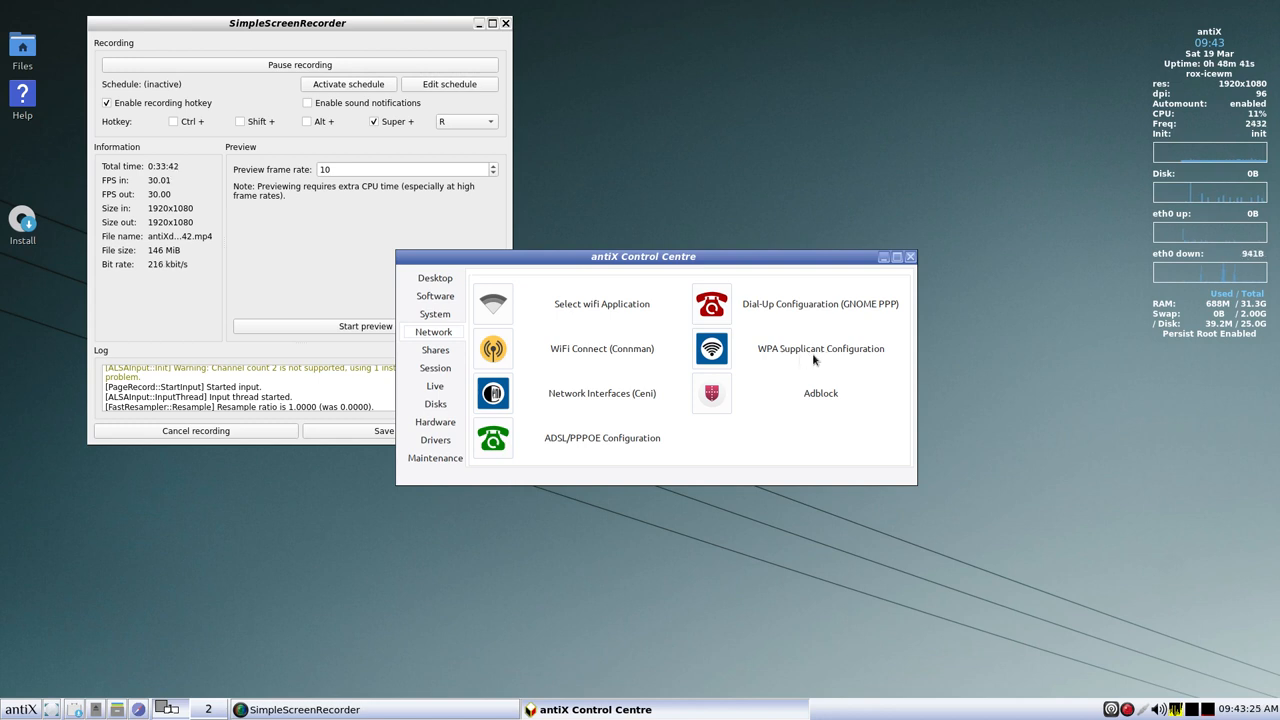
mouse_move(819, 448)
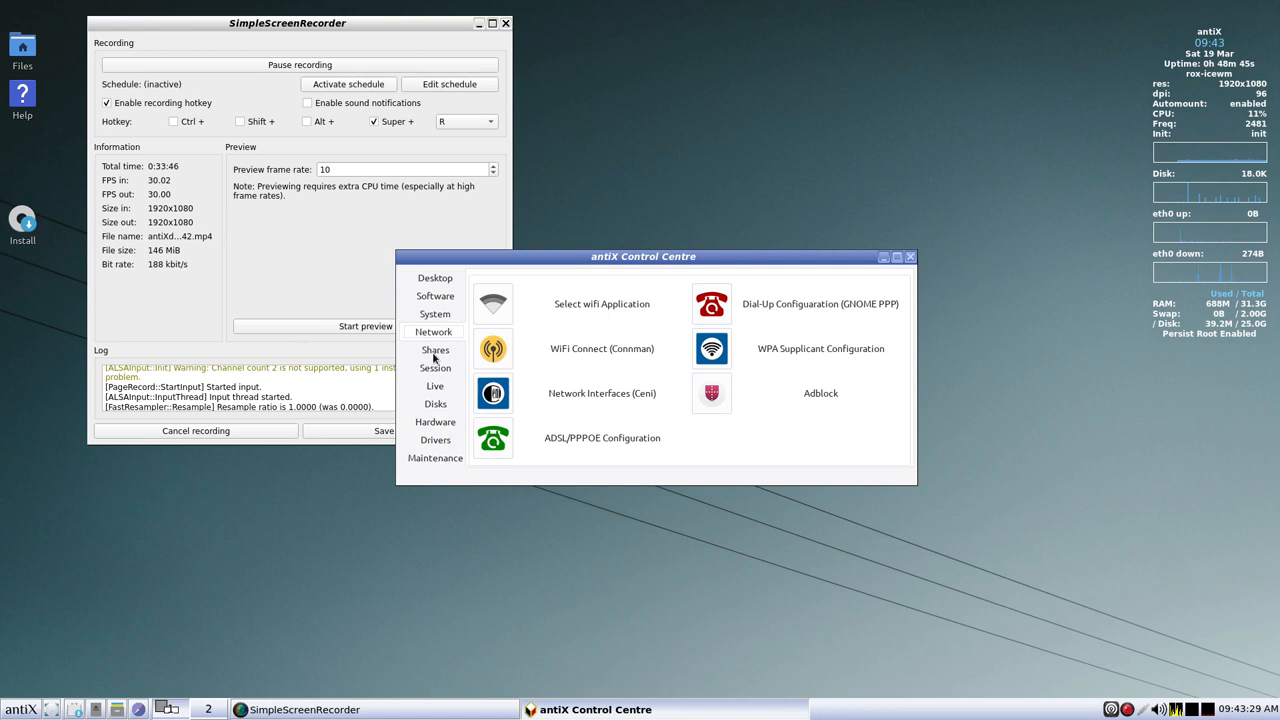
- Switch to the Shares tab listing ConnectShares Configuration, DisconnectShares and Droopy
click(435, 349)
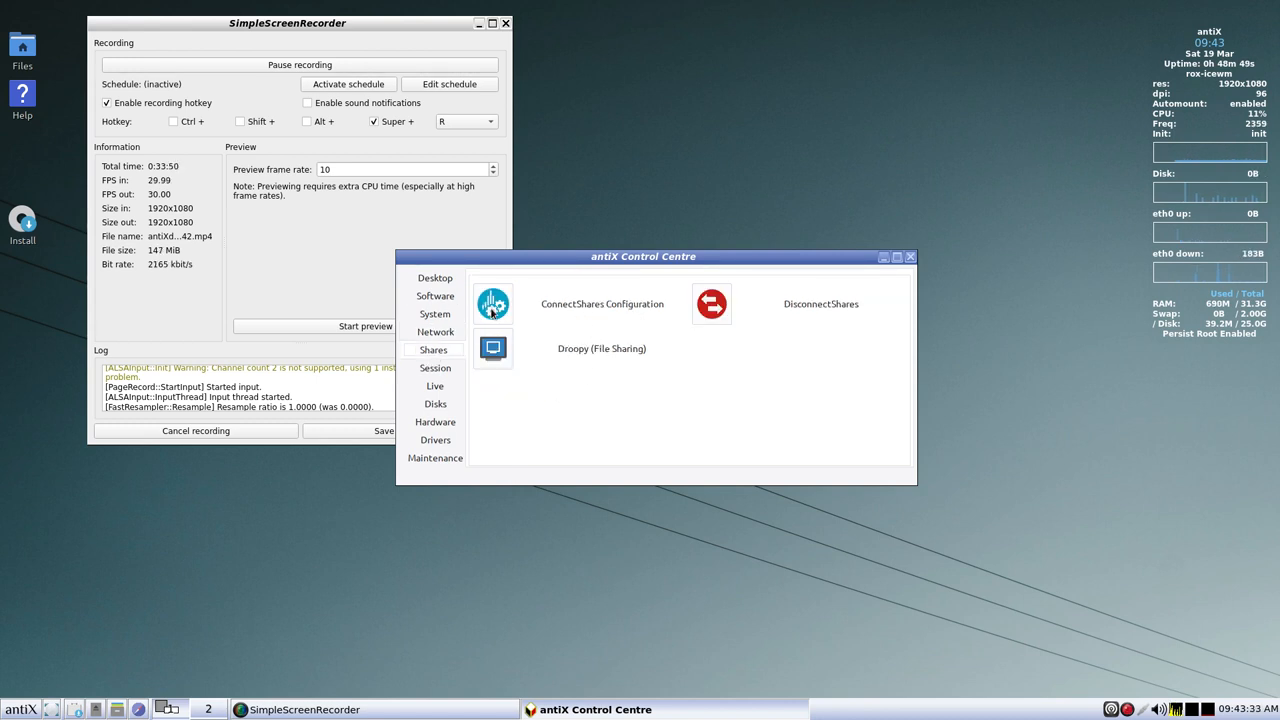
mouse_move(616, 357)
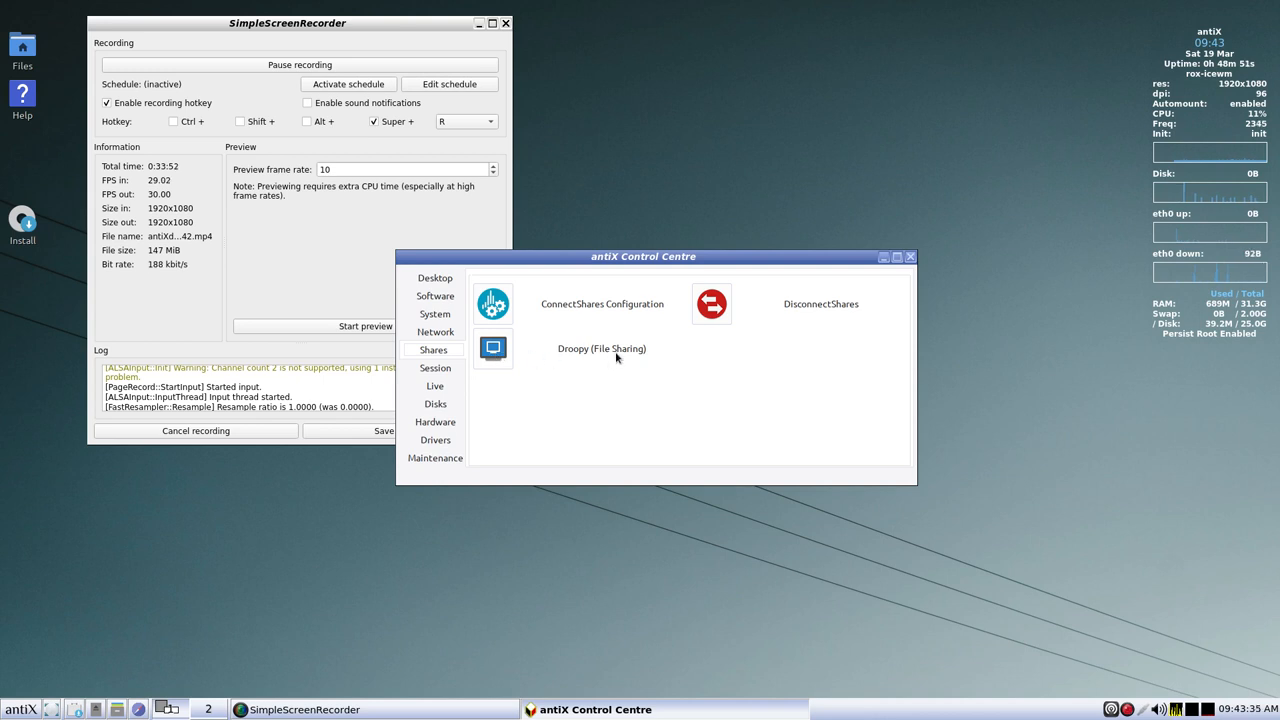
mouse_move(840, 313)
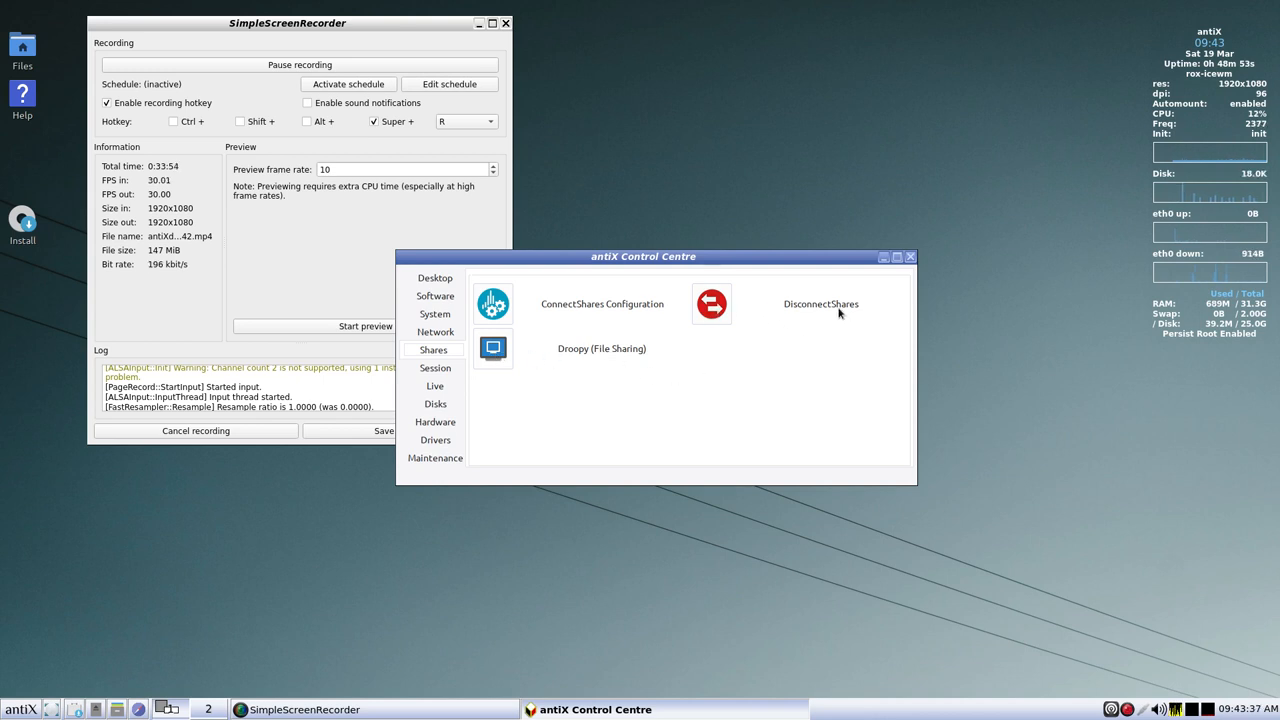
- View Session tools, launch Login Manager, and cancel its administrator password prompt
click(434, 368)
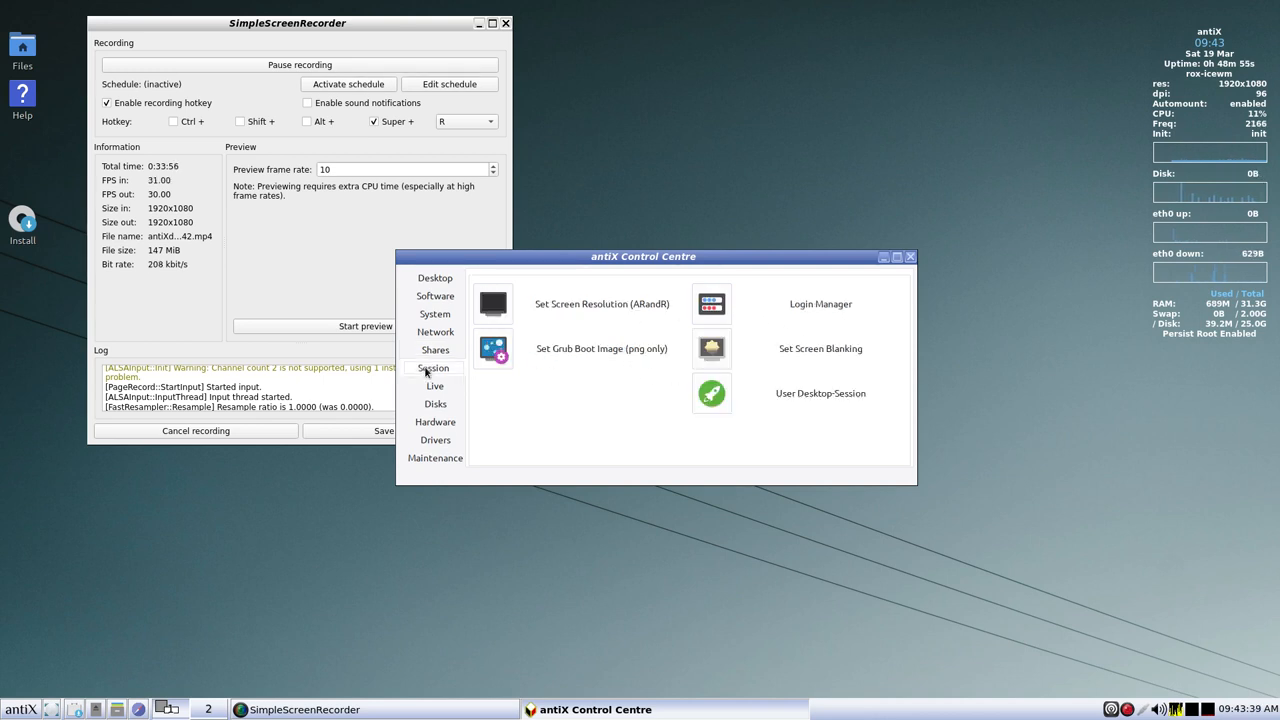
mouse_move(585, 318)
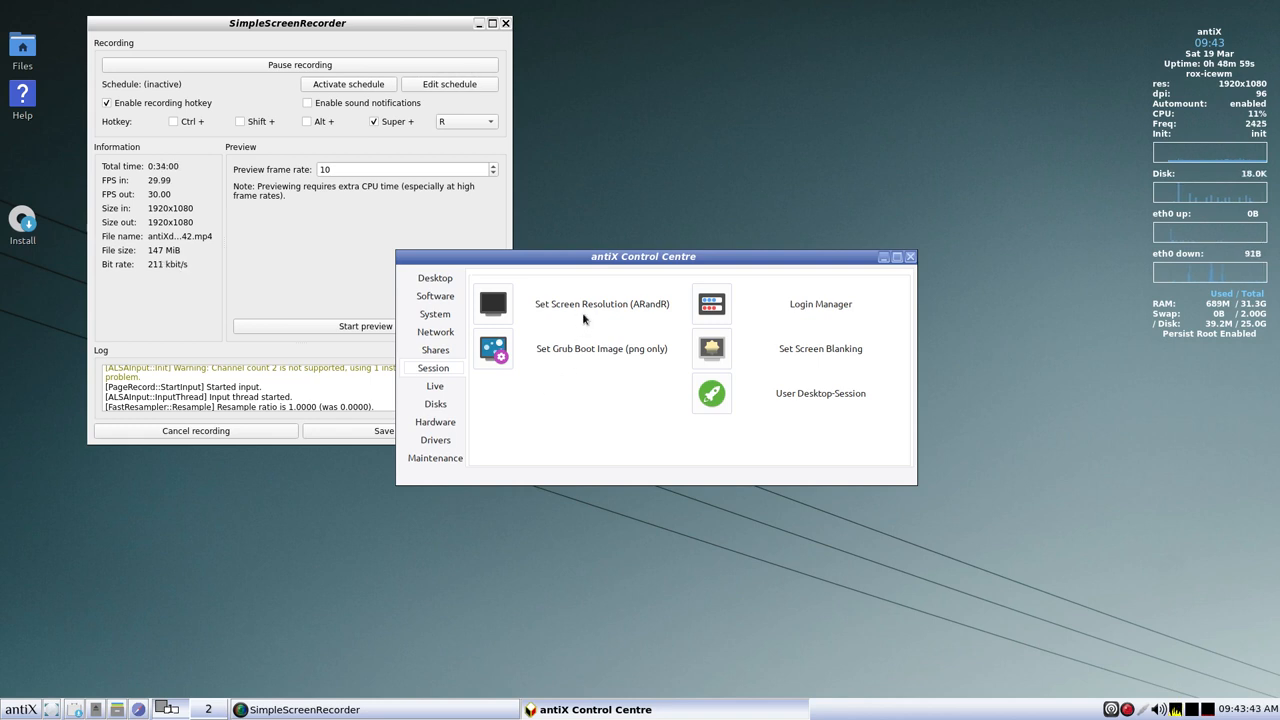
mouse_move(578, 358)
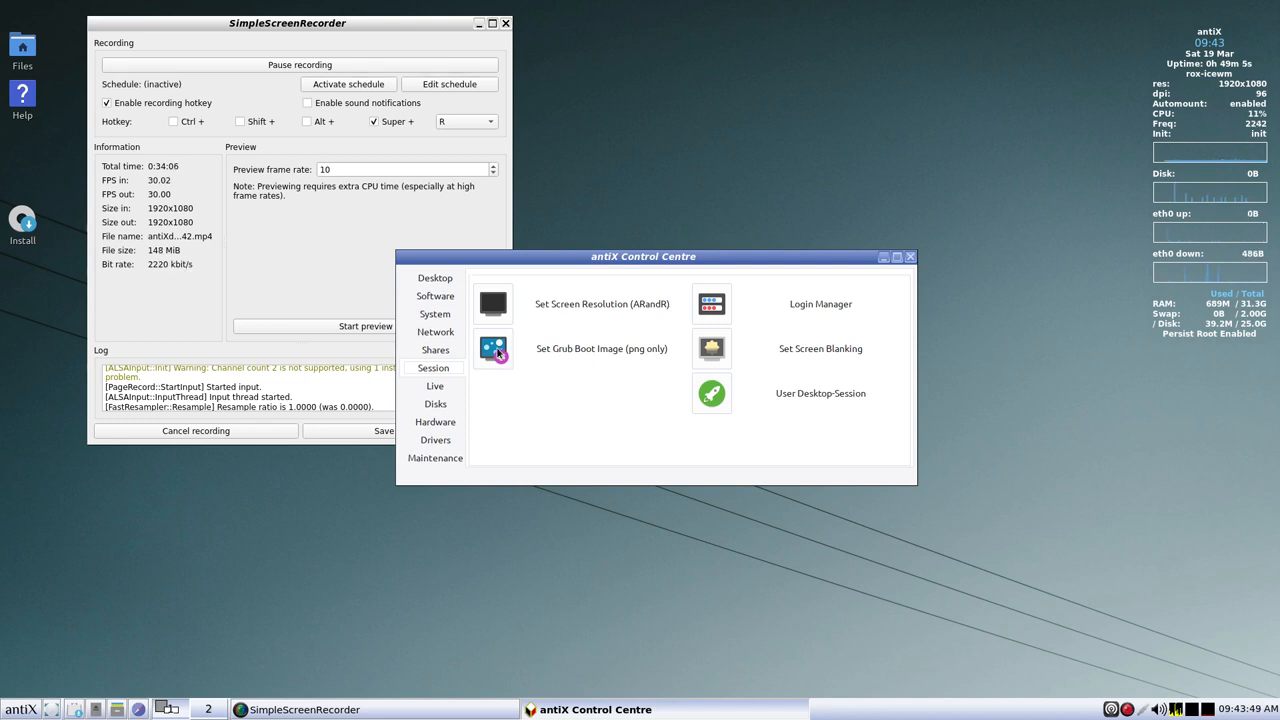
mouse_move(643, 363)
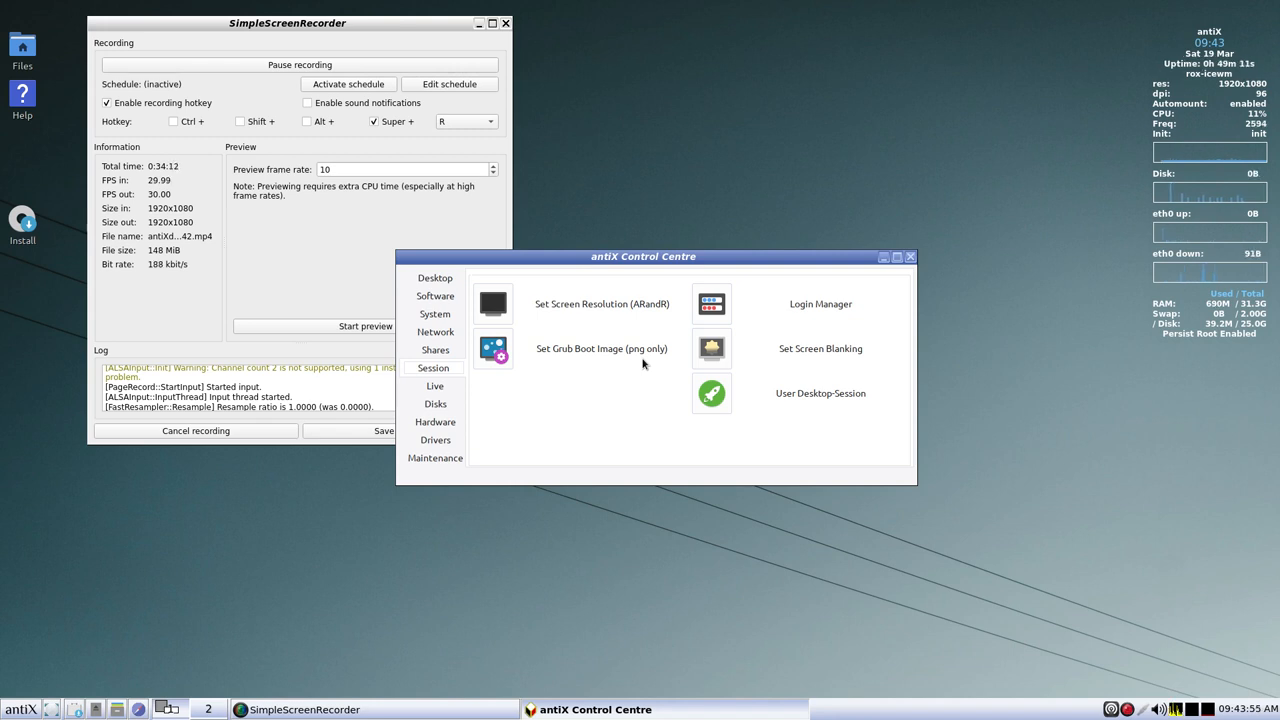
mouse_move(818, 320)
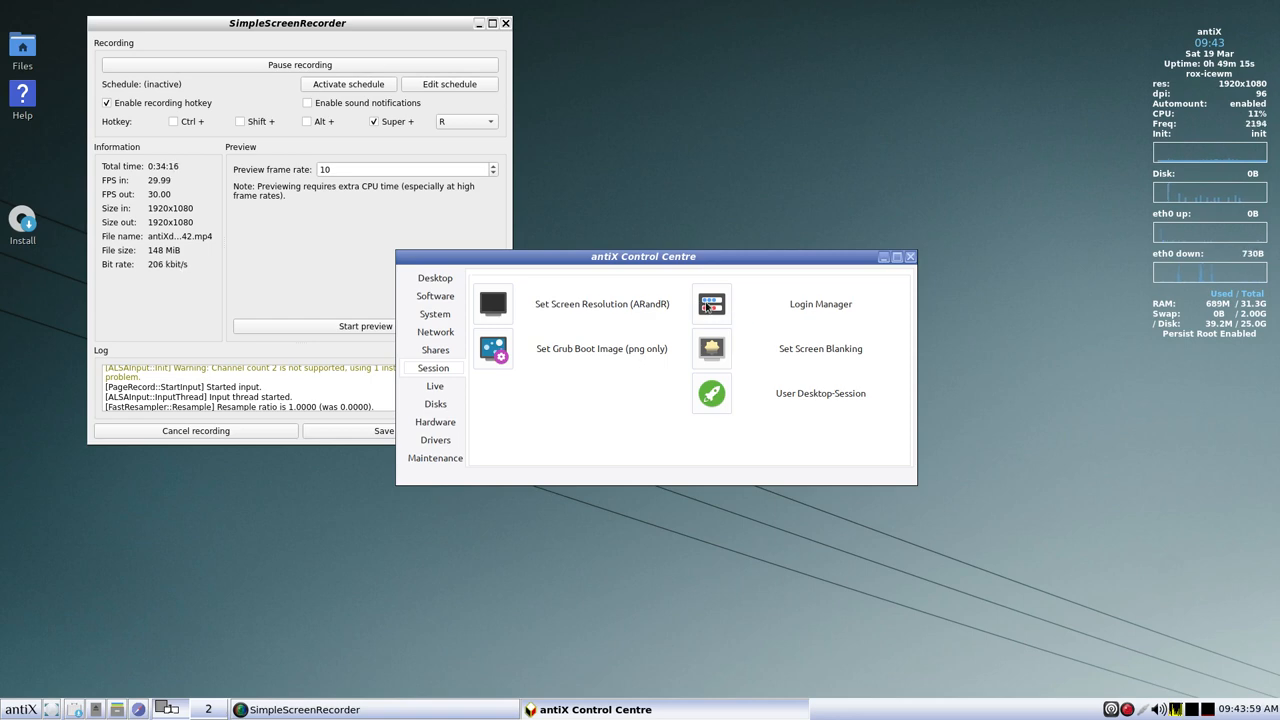
click(711, 304)
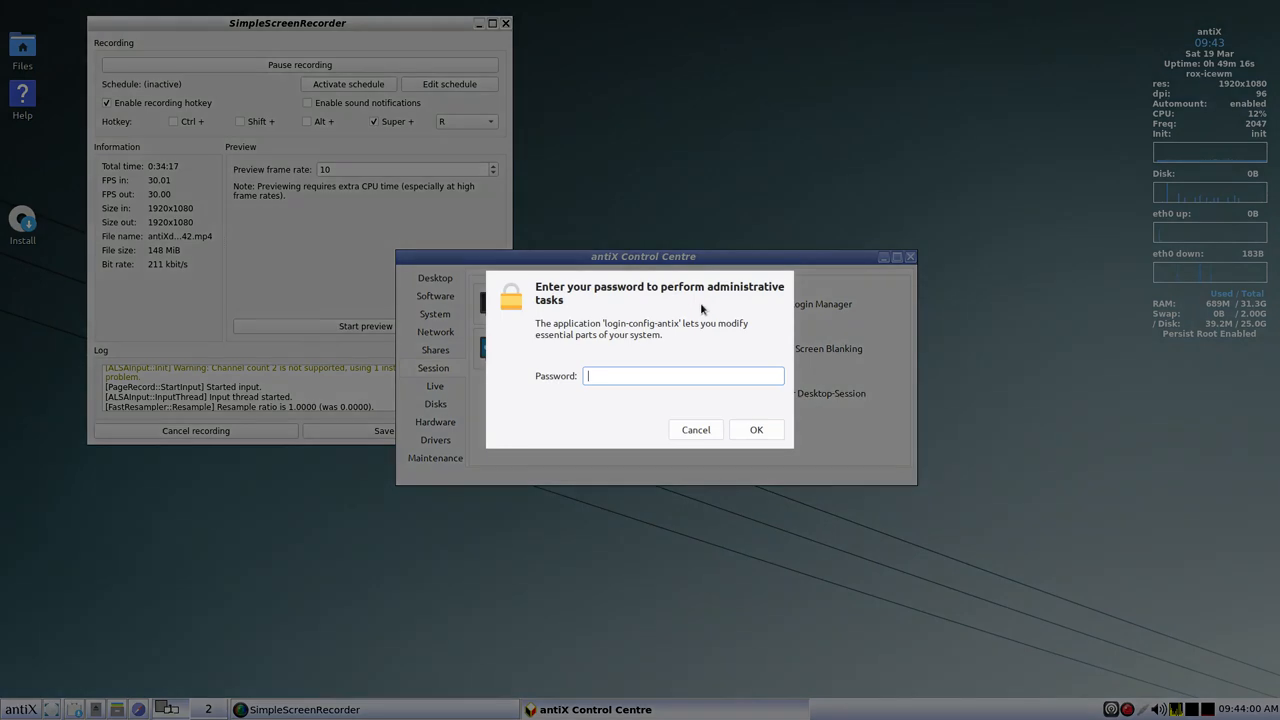
click(756, 429)
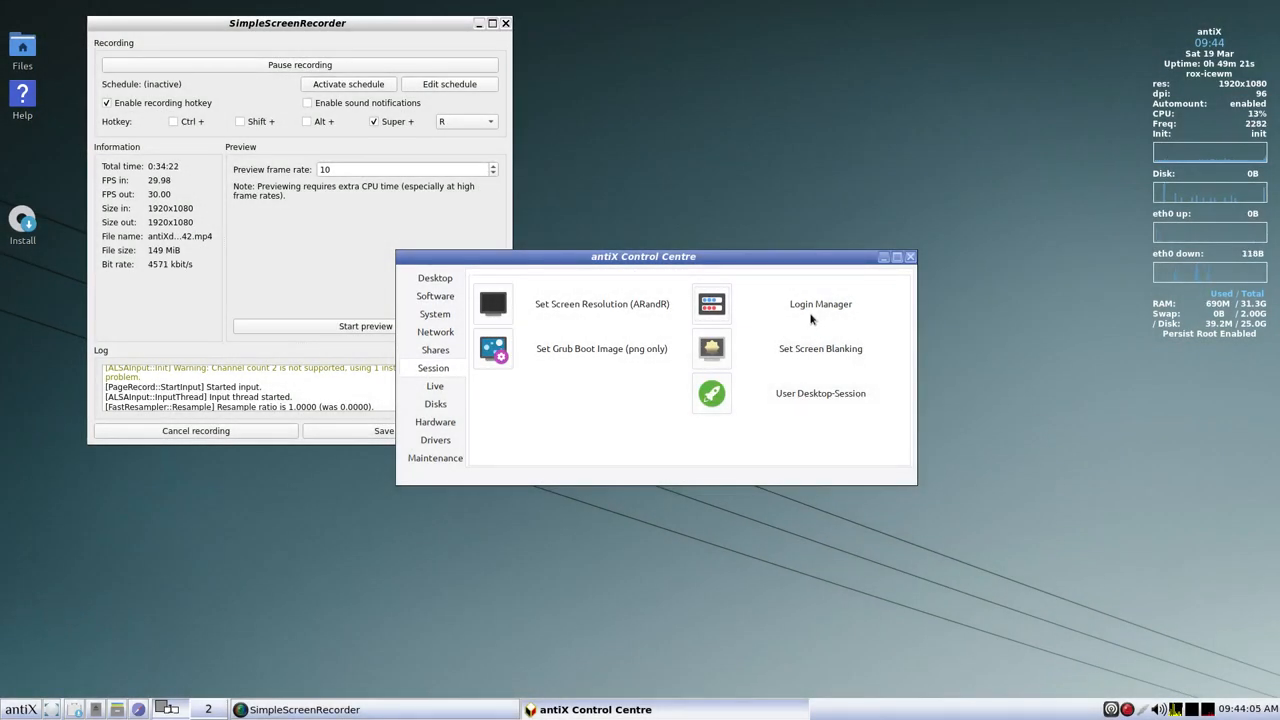
mouse_move(798, 330)
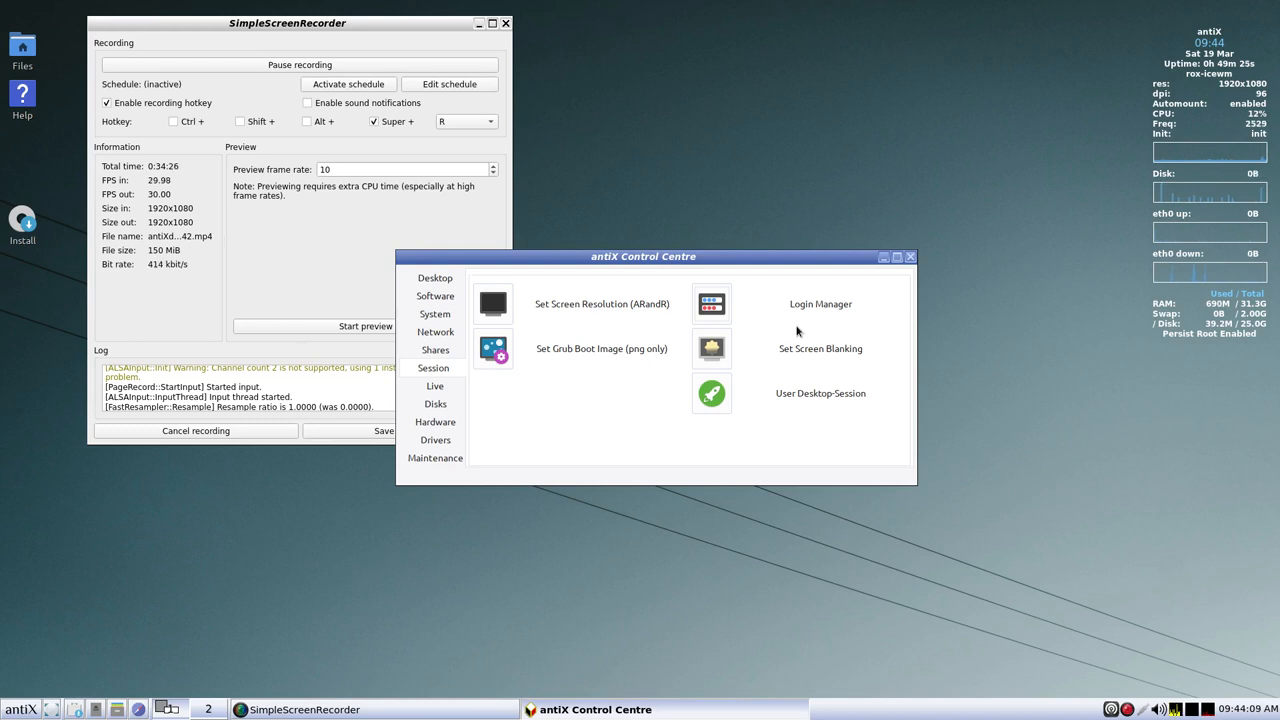
mouse_move(820, 348)
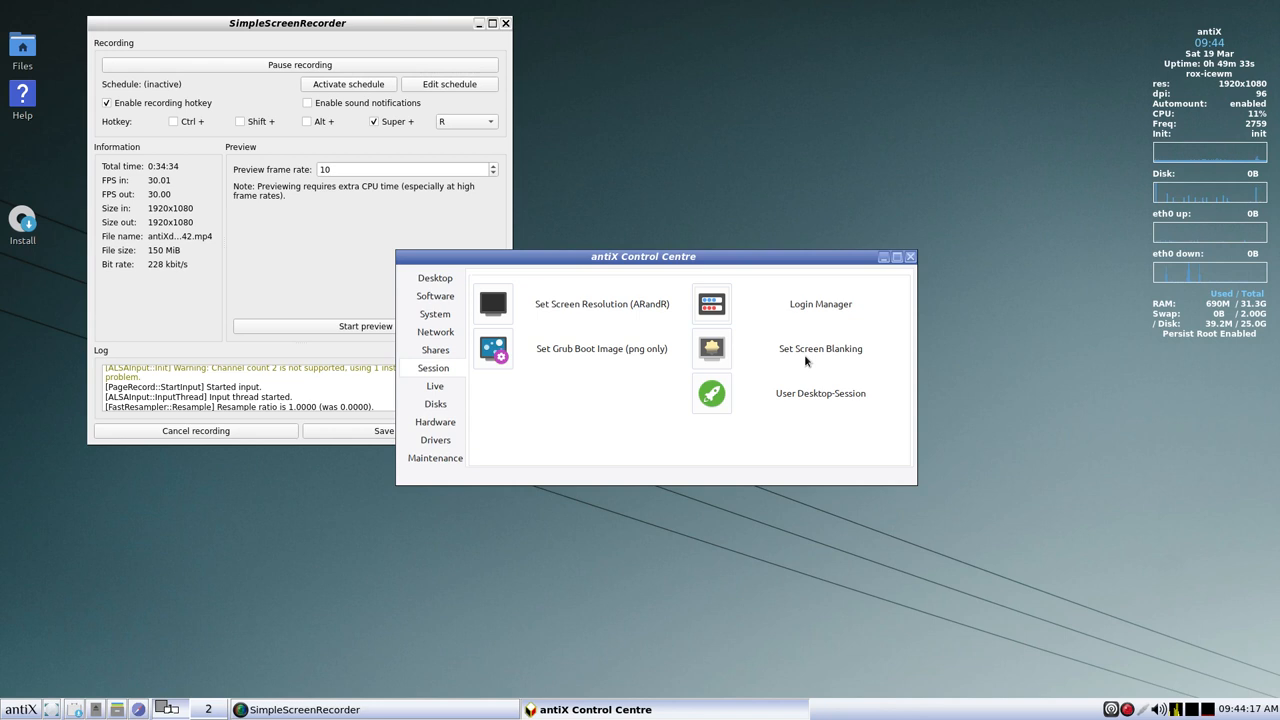
mouse_move(793, 400)
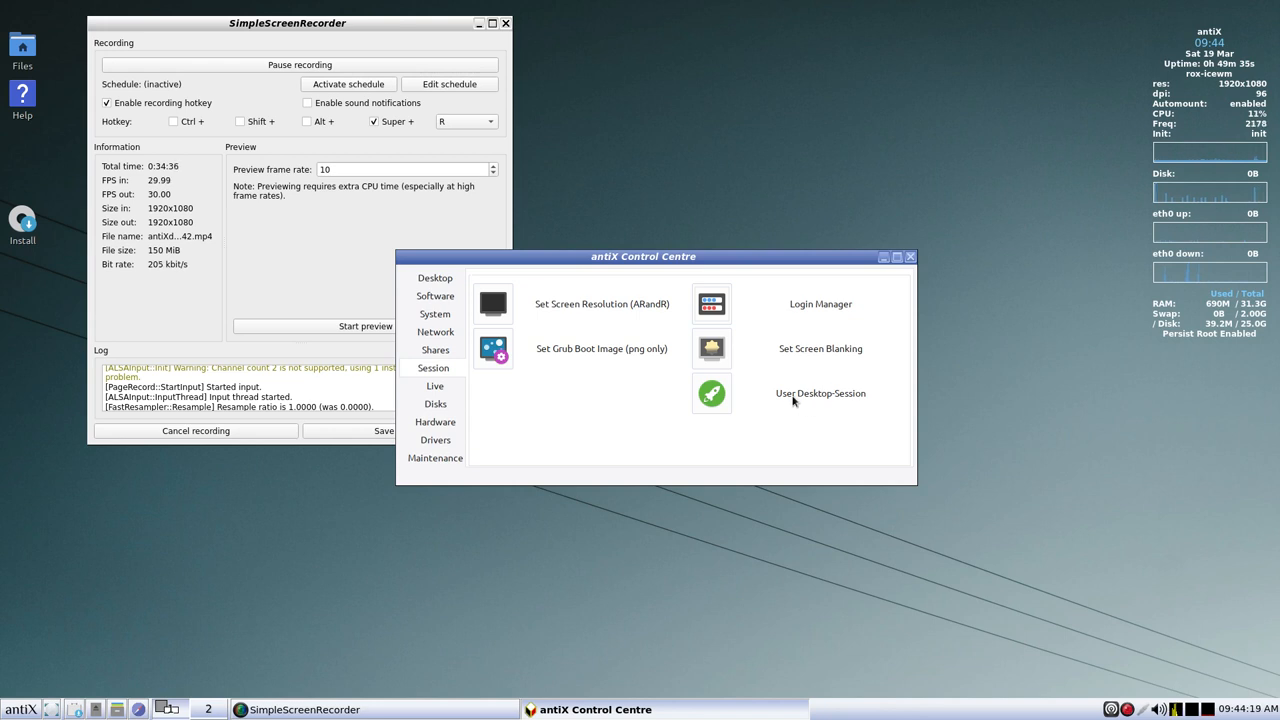
mouse_move(749, 406)
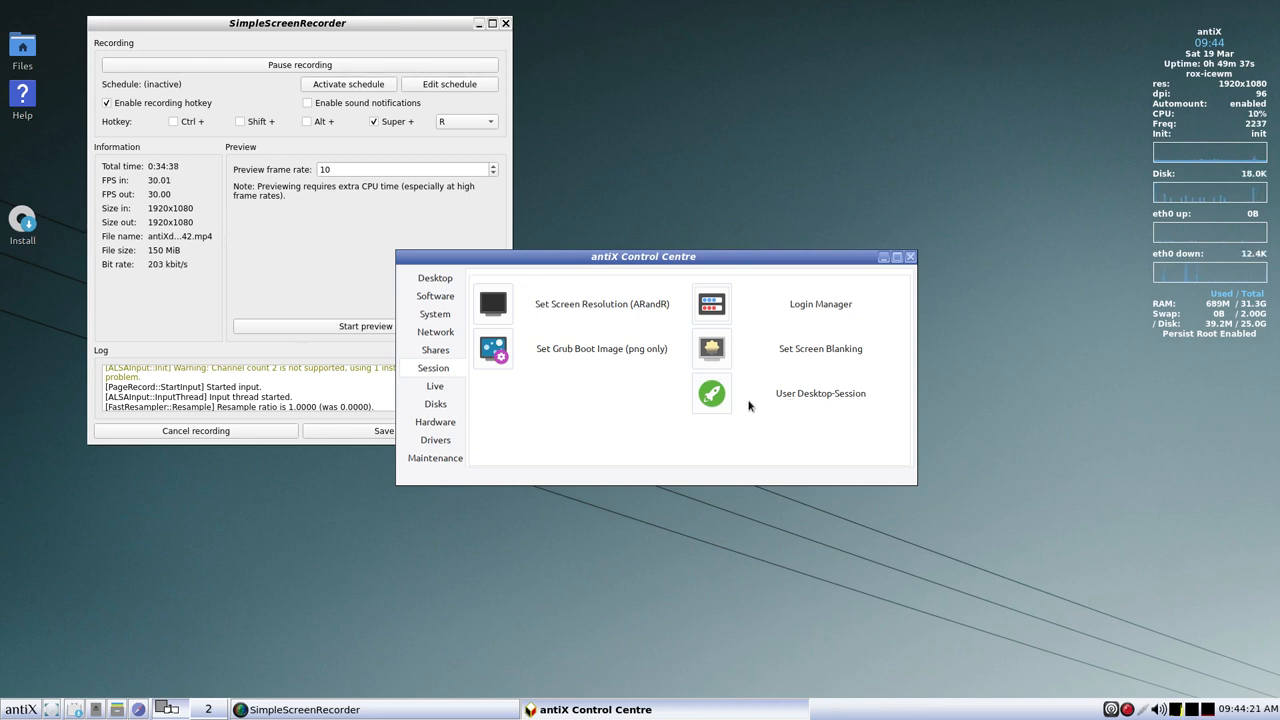
click(711, 393)
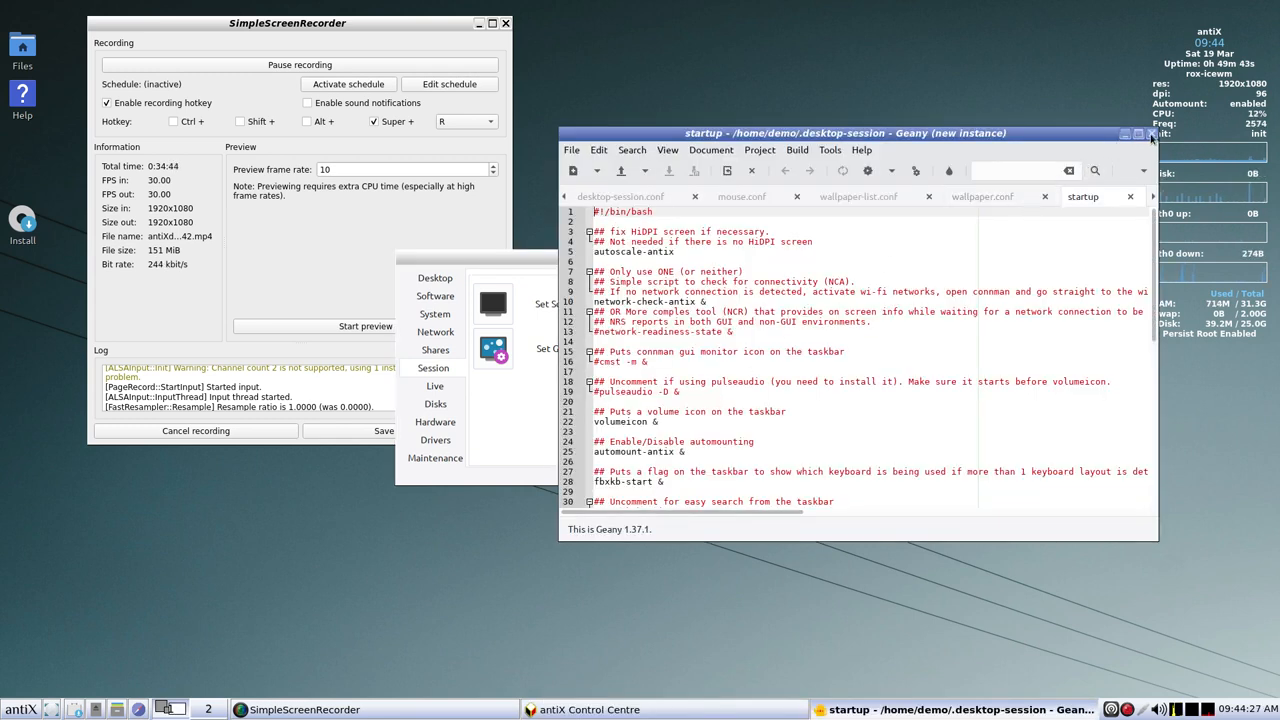
mouse_move(1150, 133)
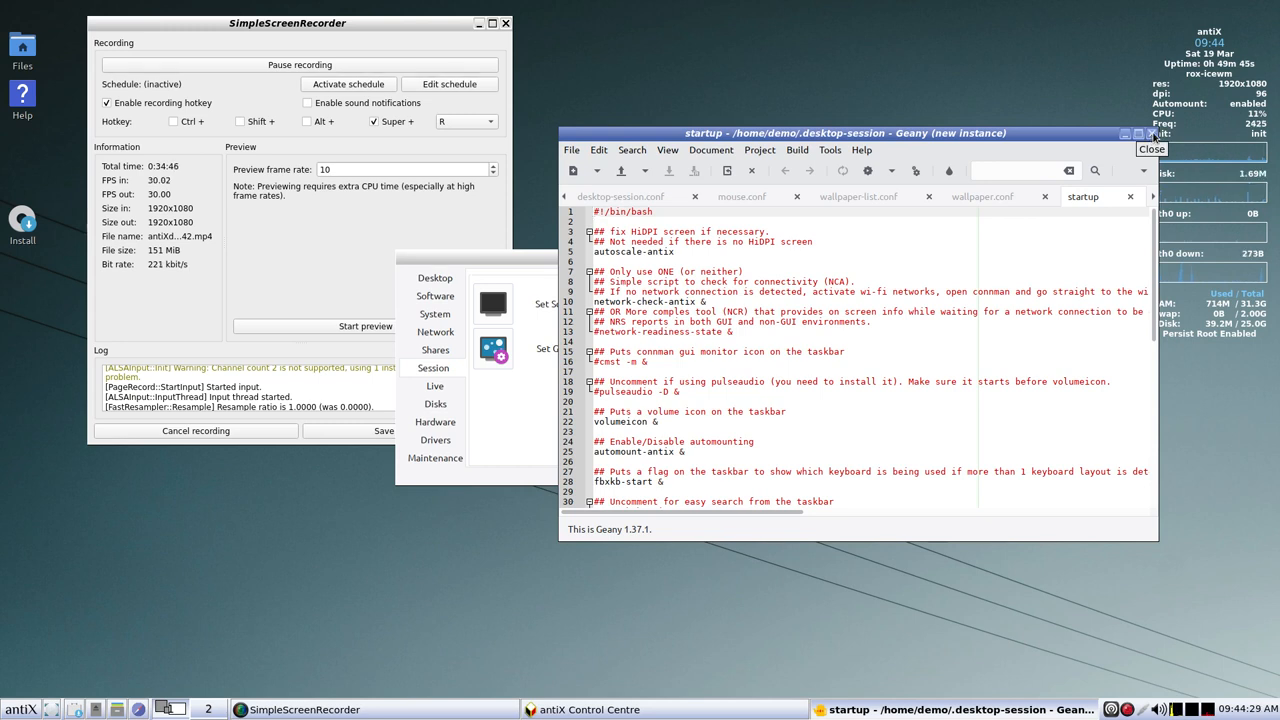
click(1151, 148)
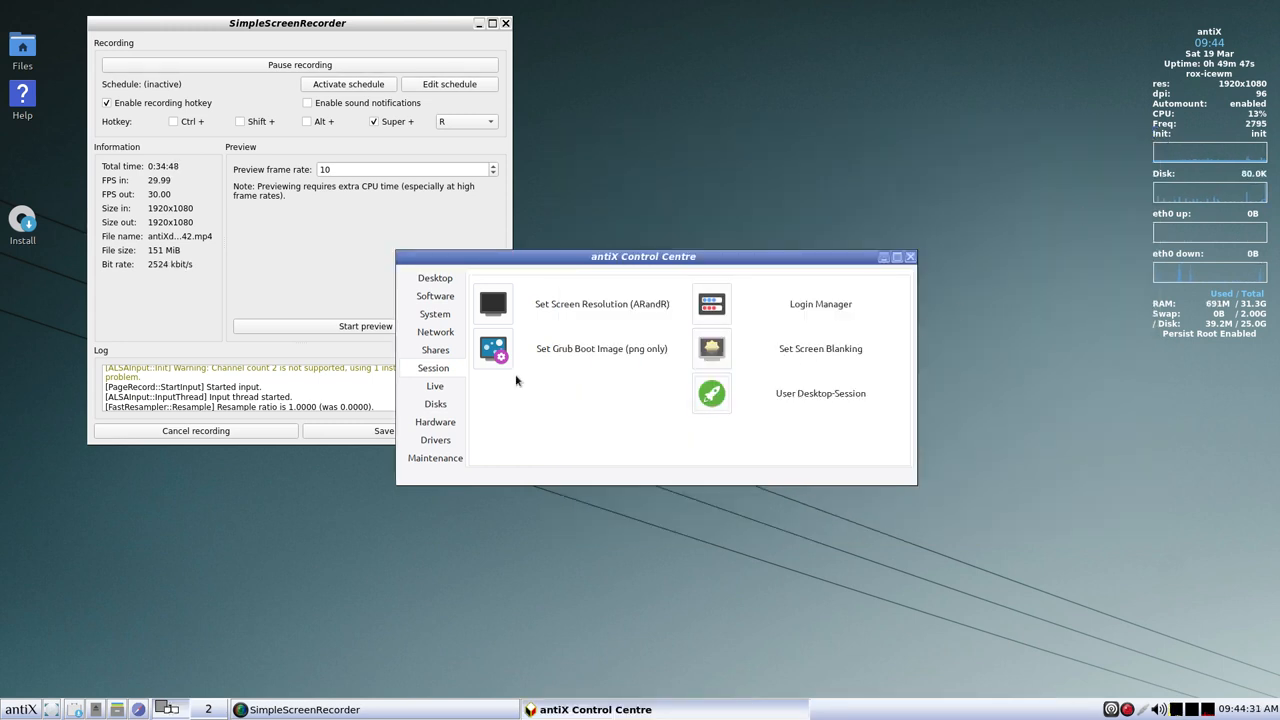
- Browse the Live tab's persistence and remaster tools, then move to the Disks tab
click(434, 386)
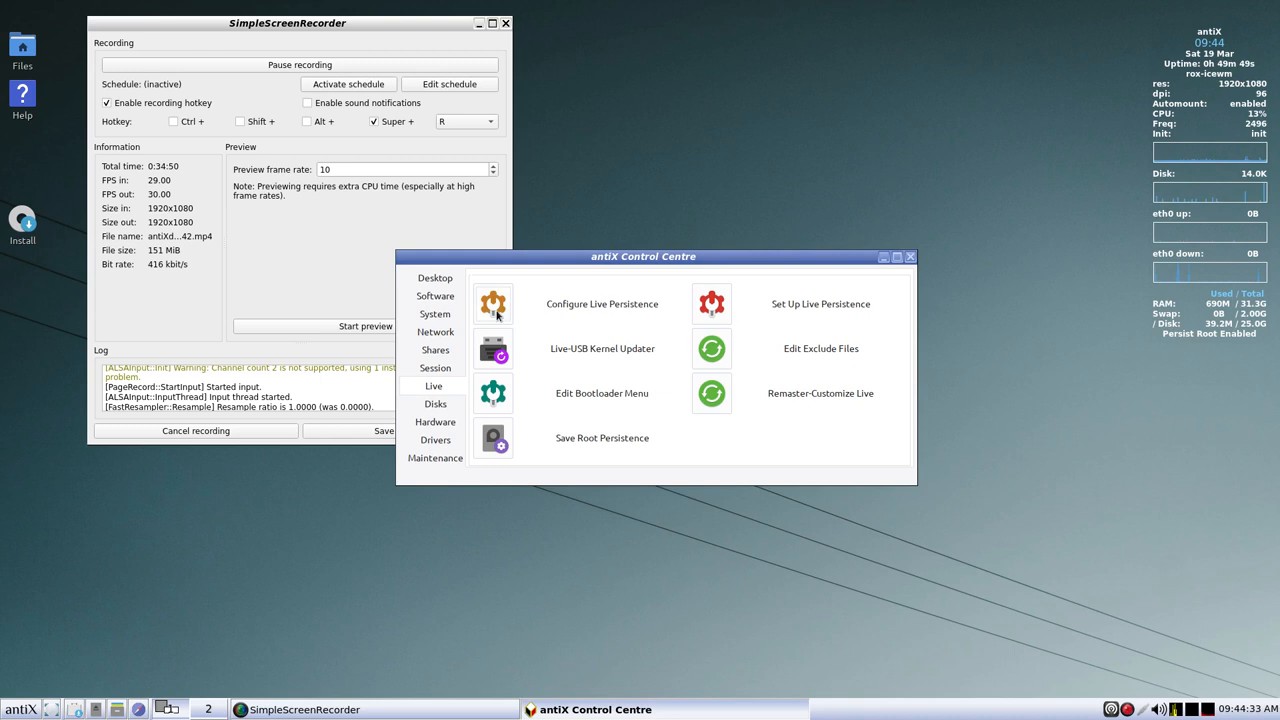
mouse_move(505, 368)
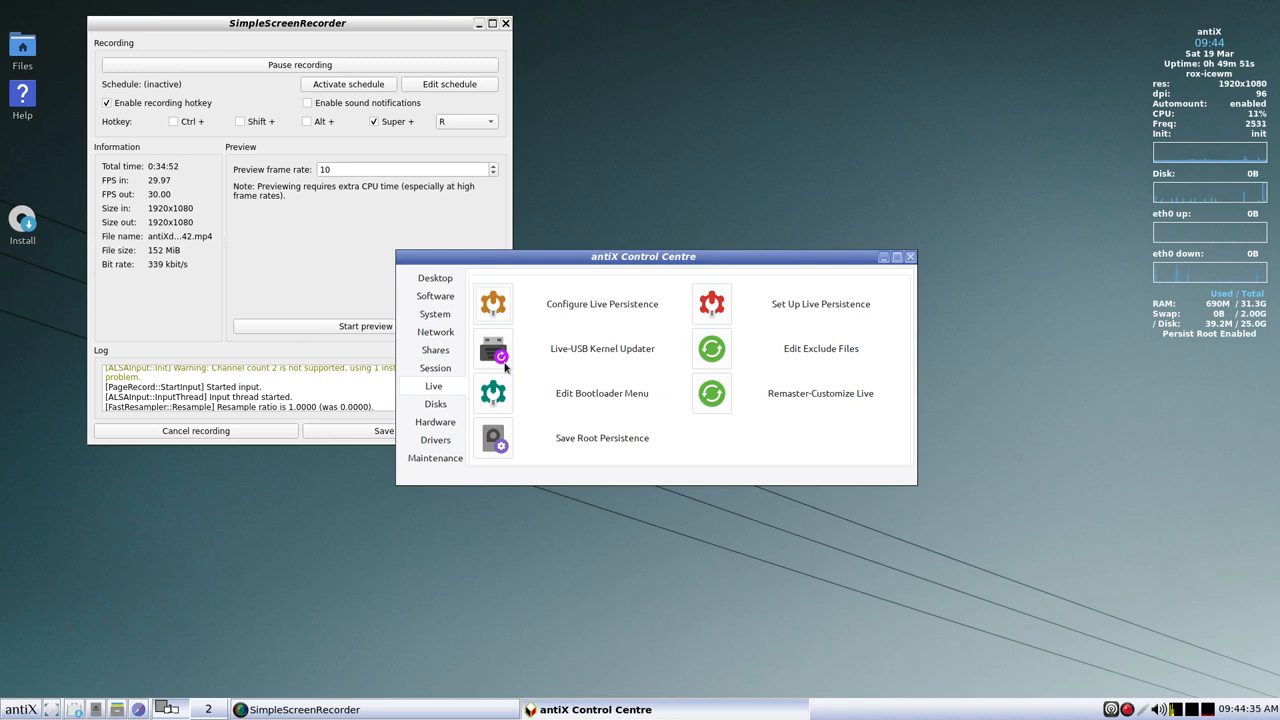
mouse_move(493, 398)
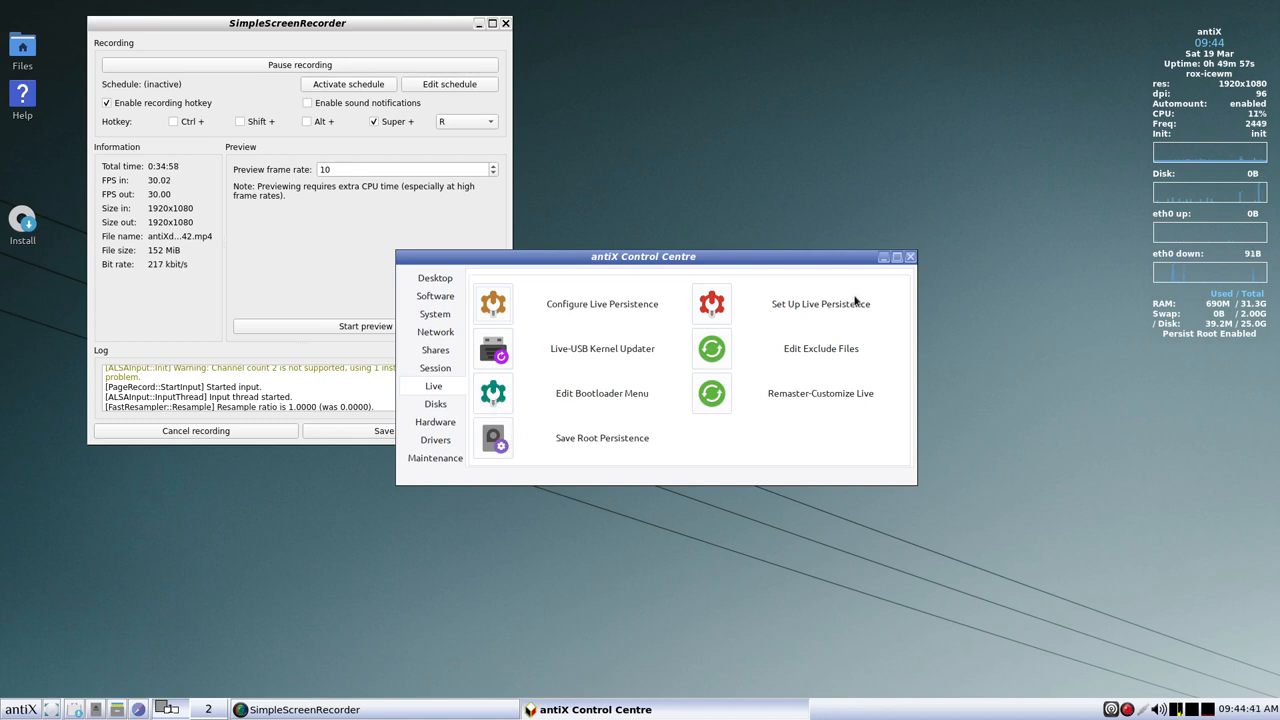
mouse_move(830, 308)
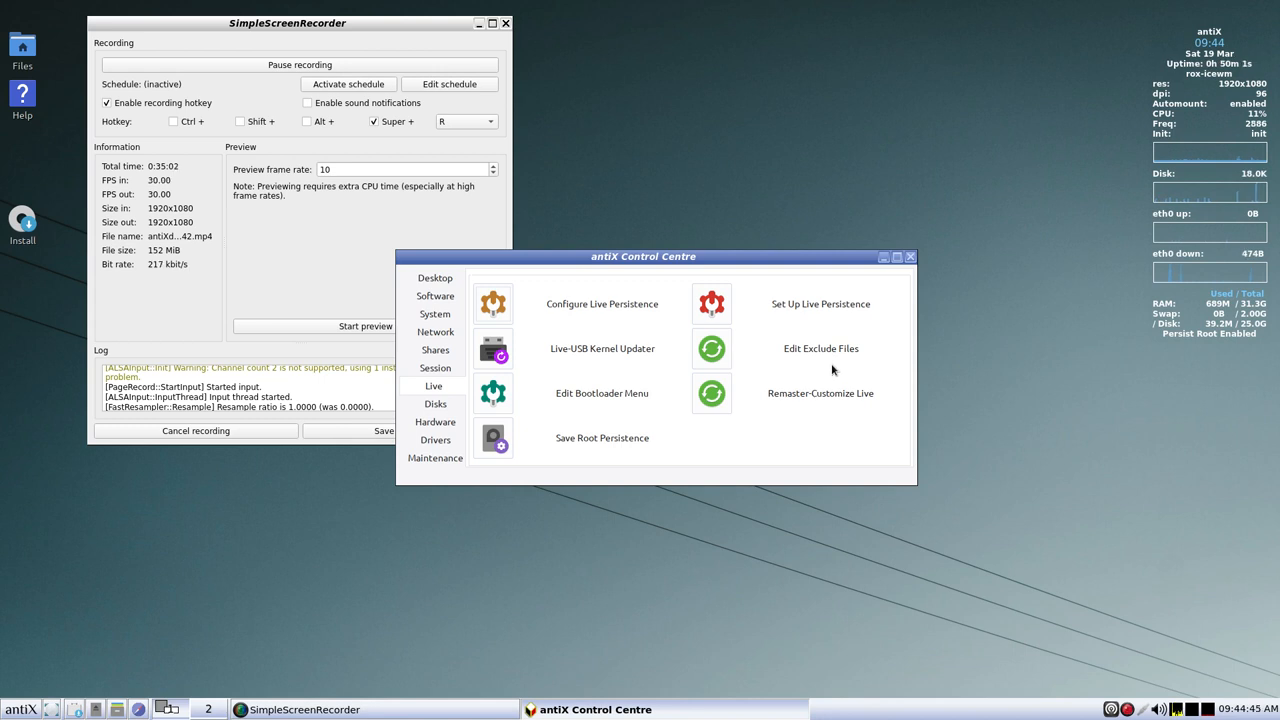
mouse_move(820, 403)
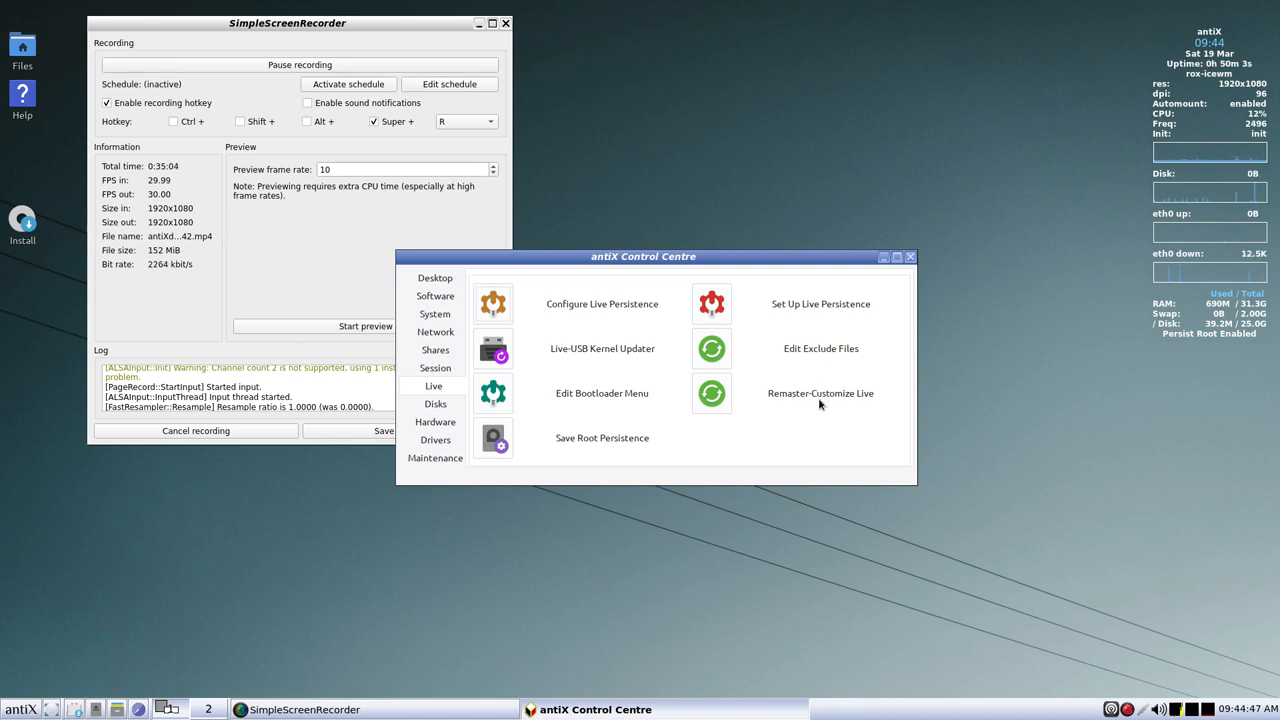
click(434, 404)
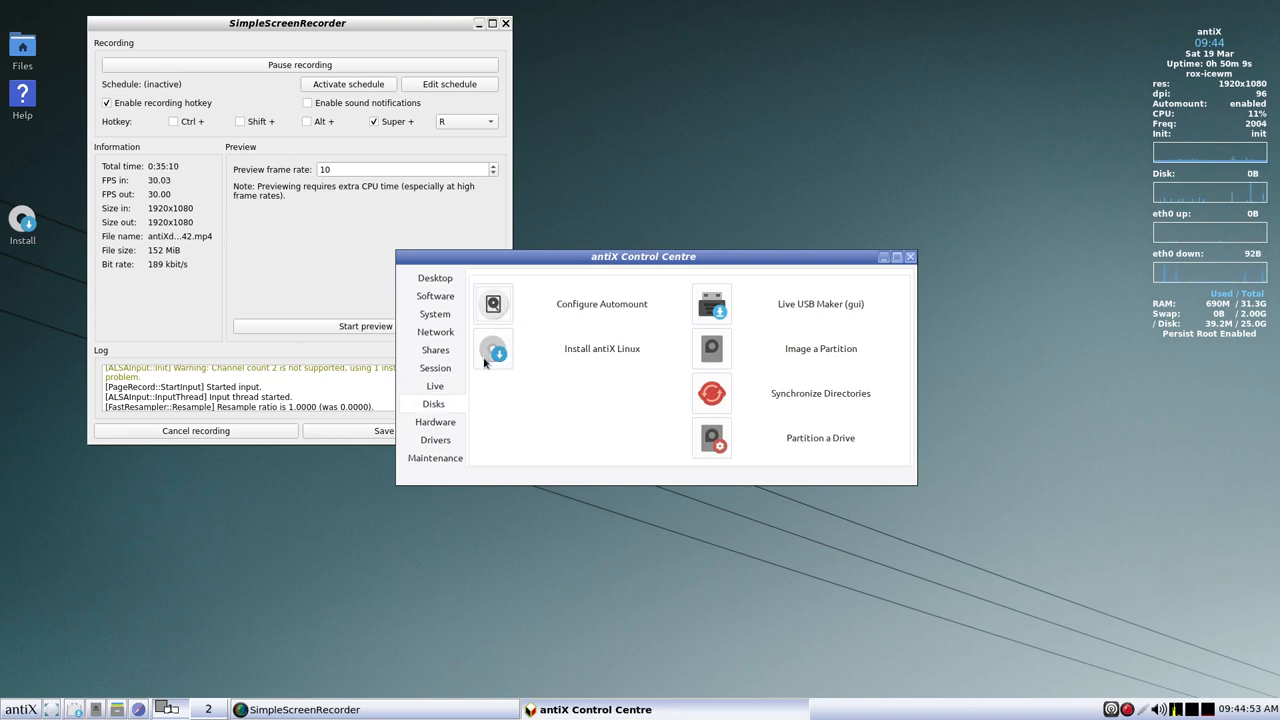
mouse_move(545, 359)
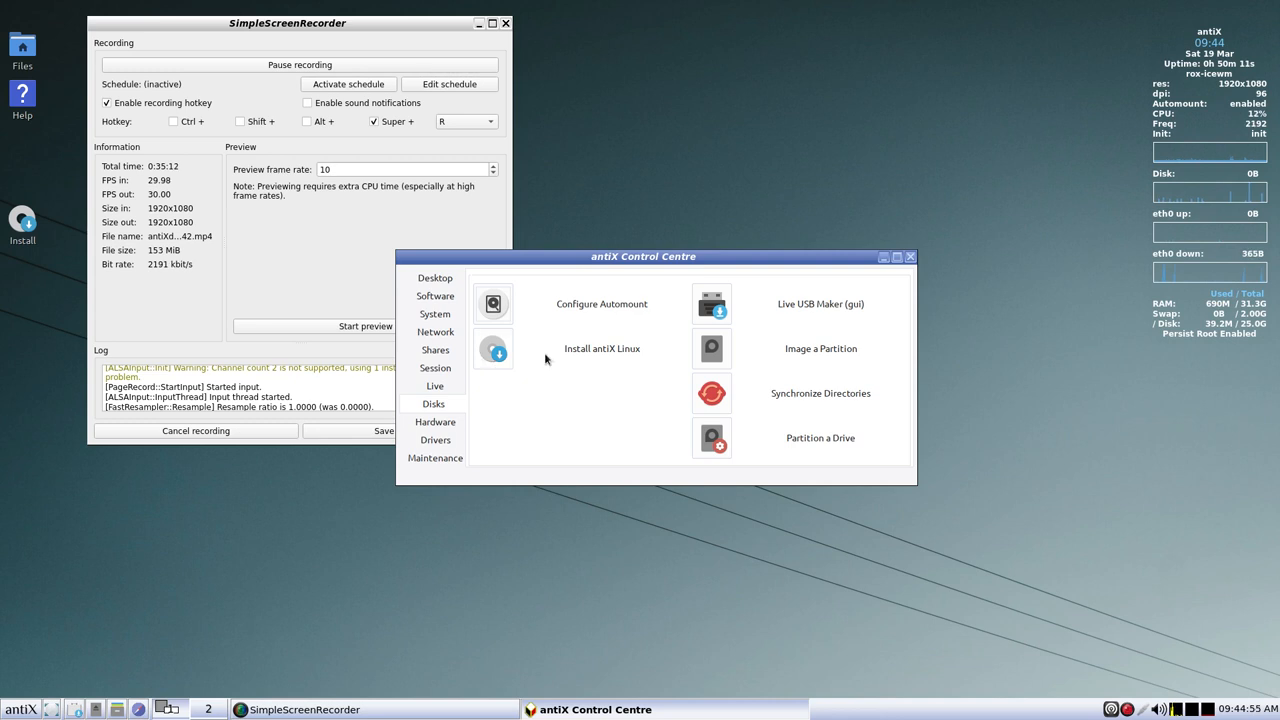
mouse_move(823, 311)
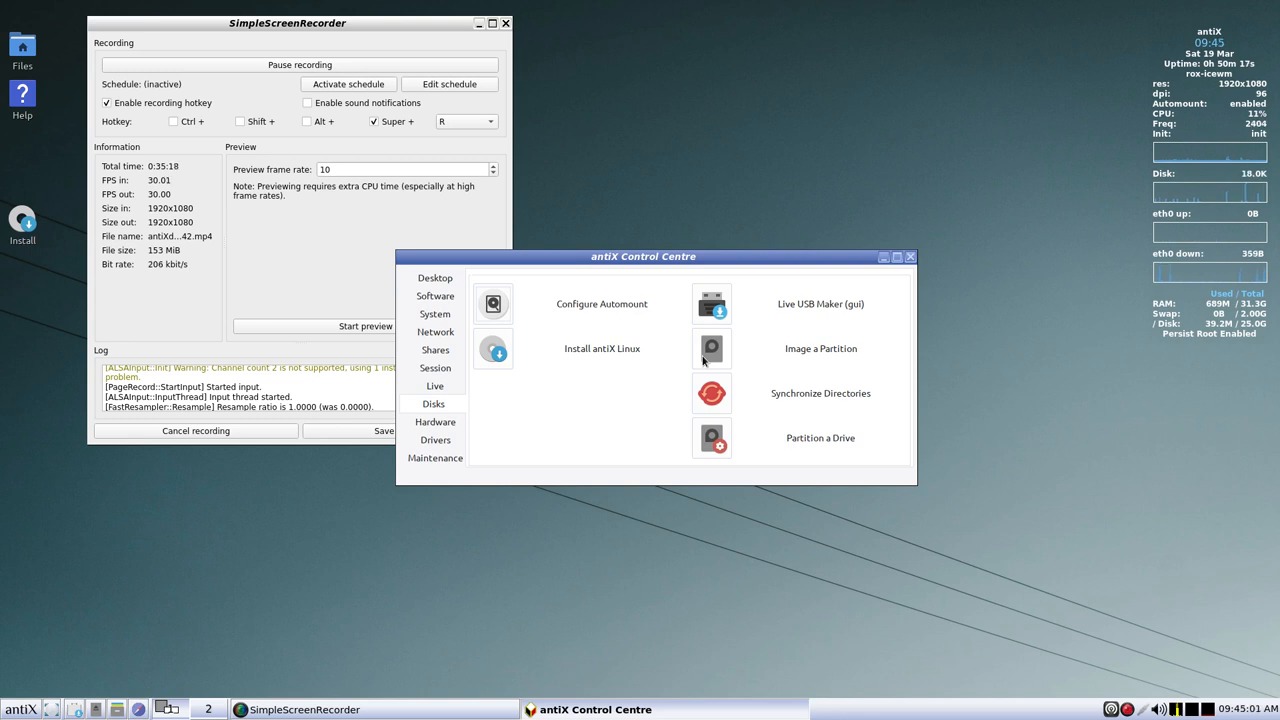
mouse_move(708, 407)
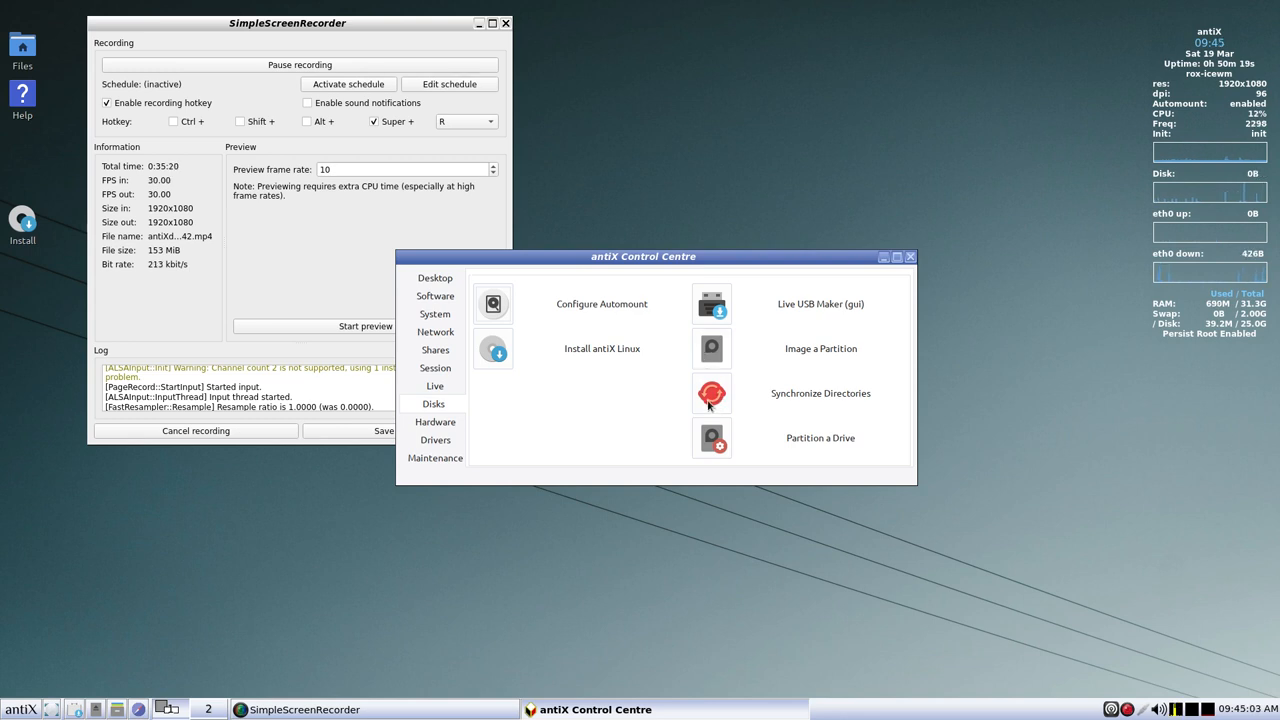
mouse_move(720, 437)
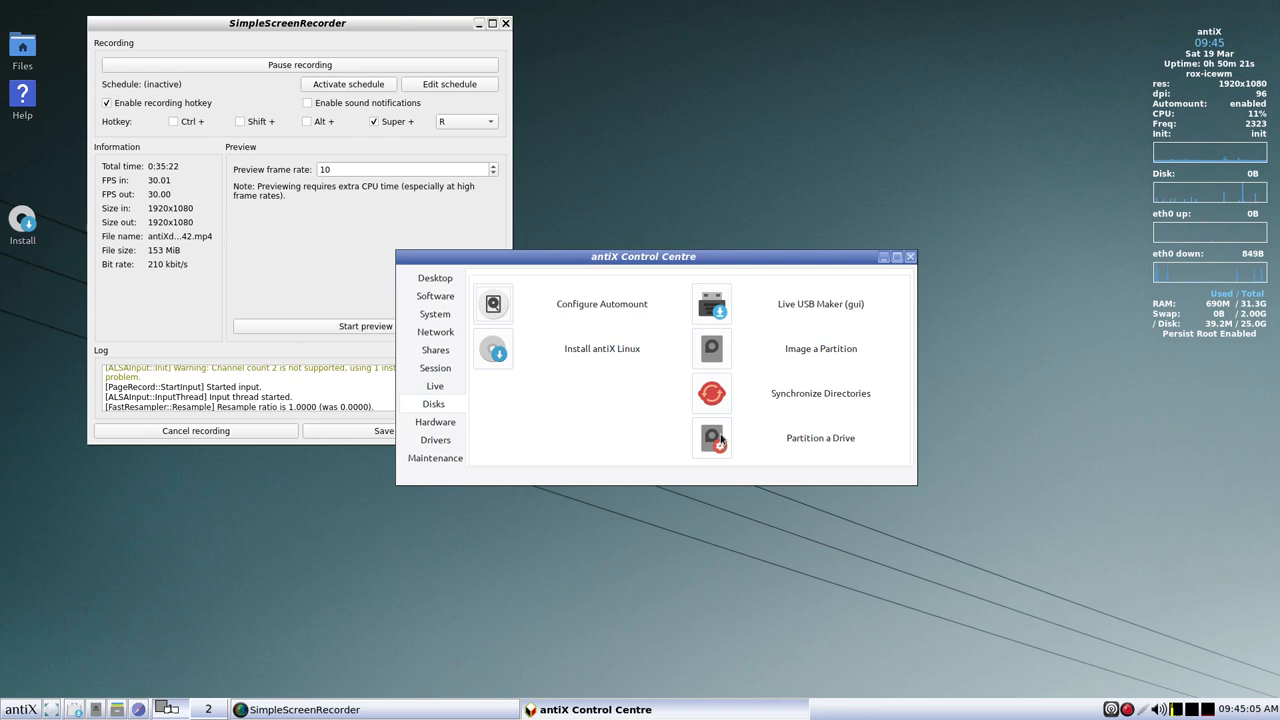
- Show Hardware tools: Print Settings, PC Information, Mouse Configuration and sound tools
click(434, 421)
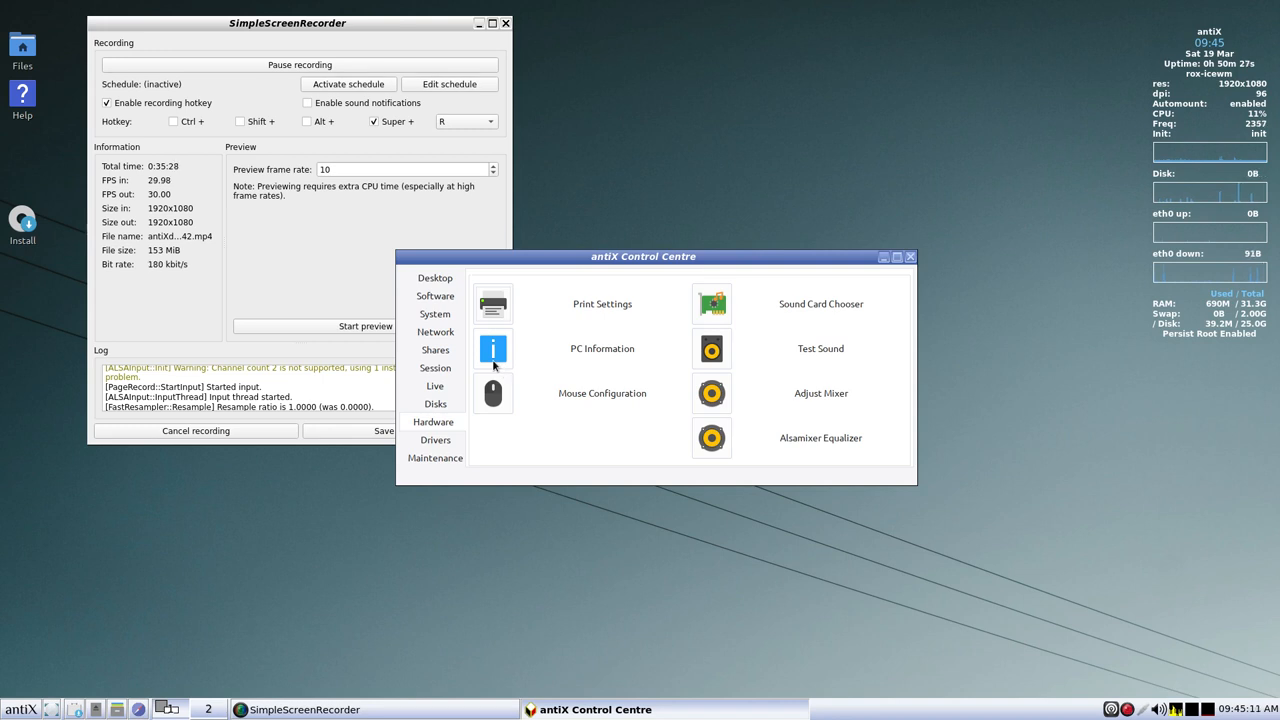
mouse_move(580, 363)
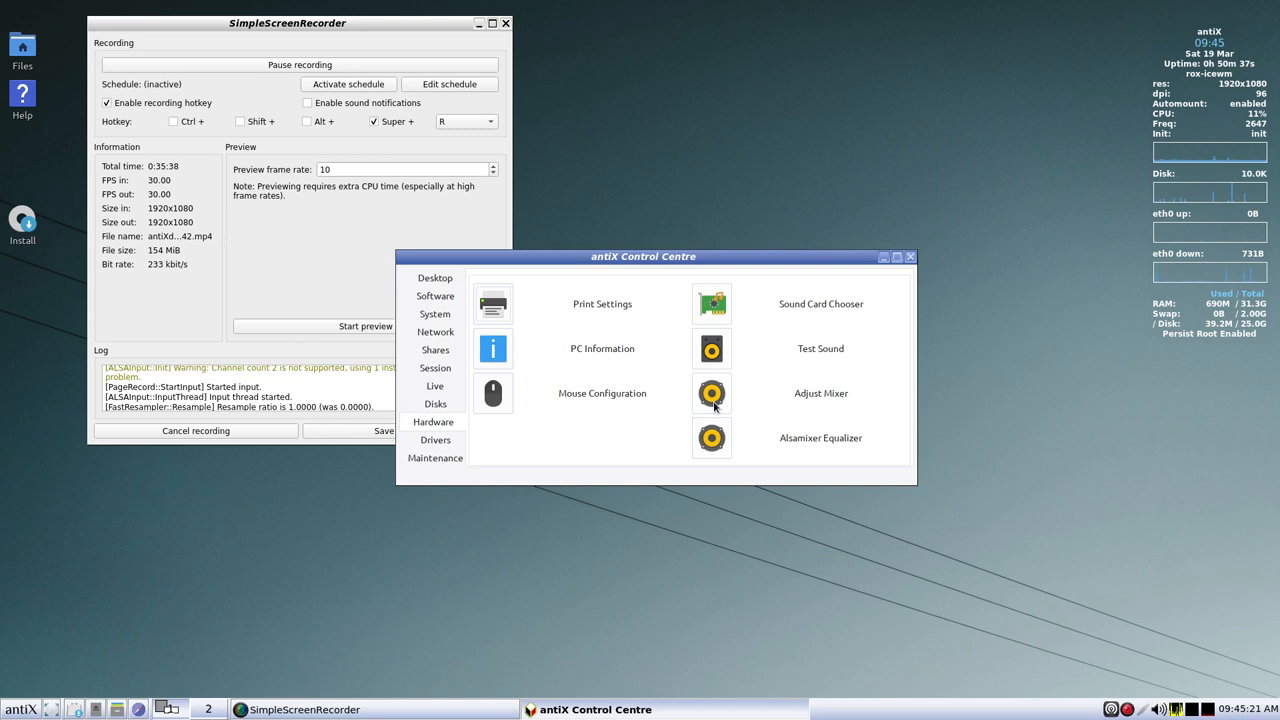
mouse_move(714, 461)
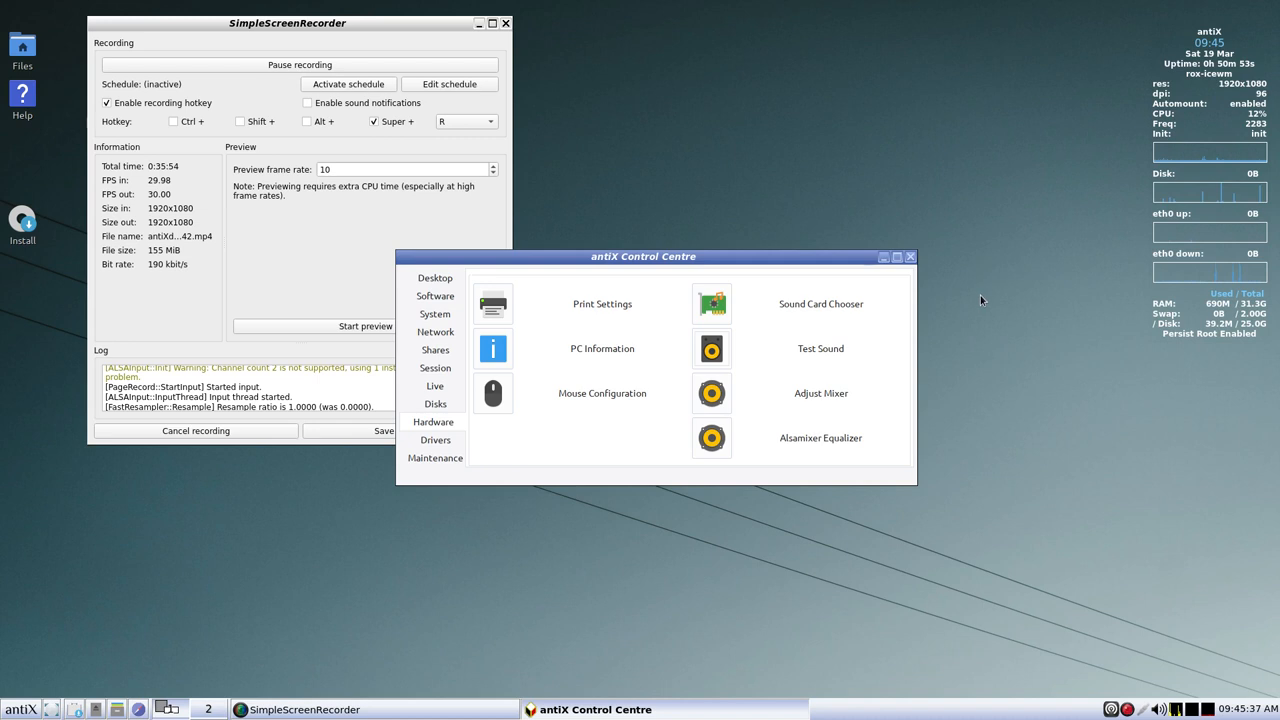
mouse_move(429, 447)
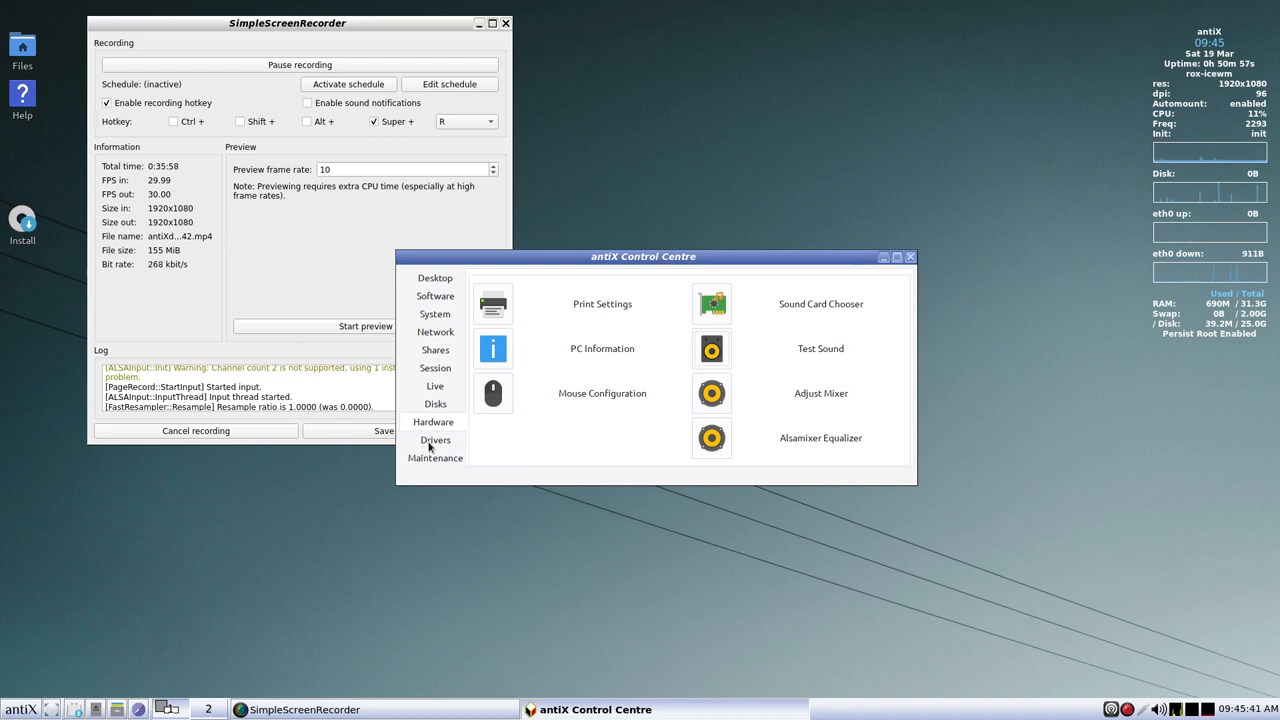
- Switch to the Drivers tab, which lists only the Nvidia Driver Installer
click(434, 440)
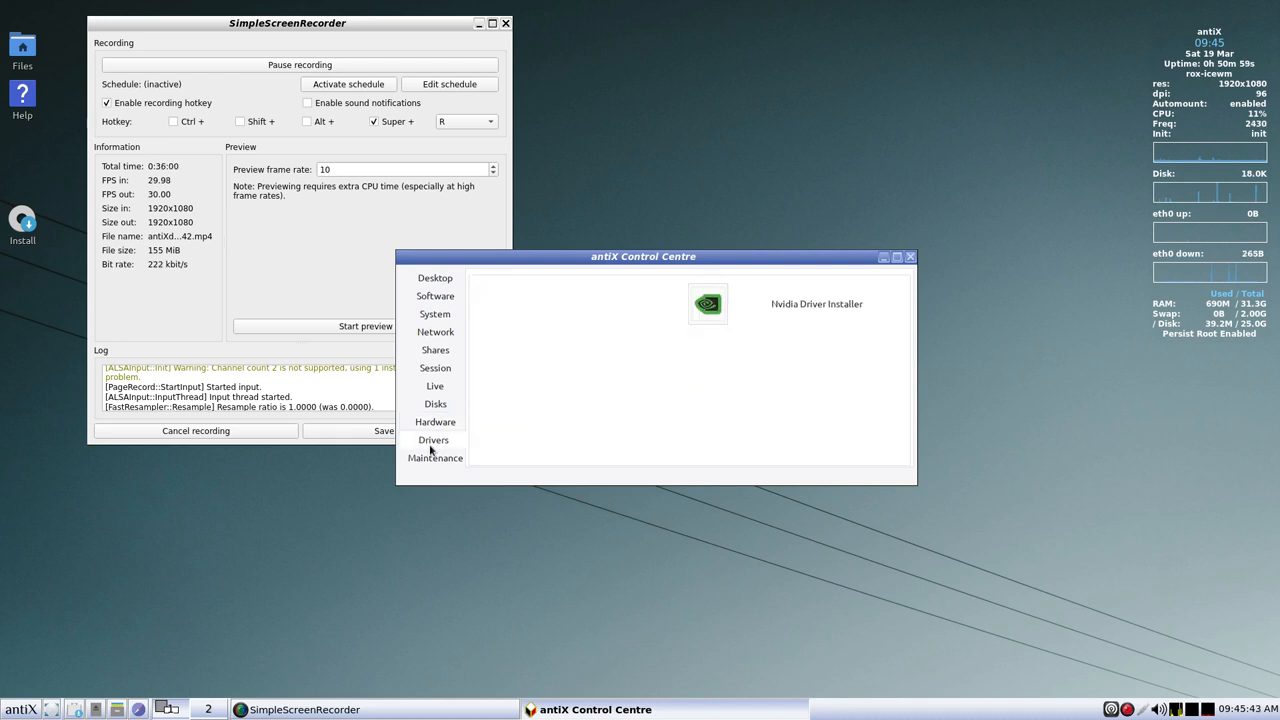
mouse_move(714, 316)
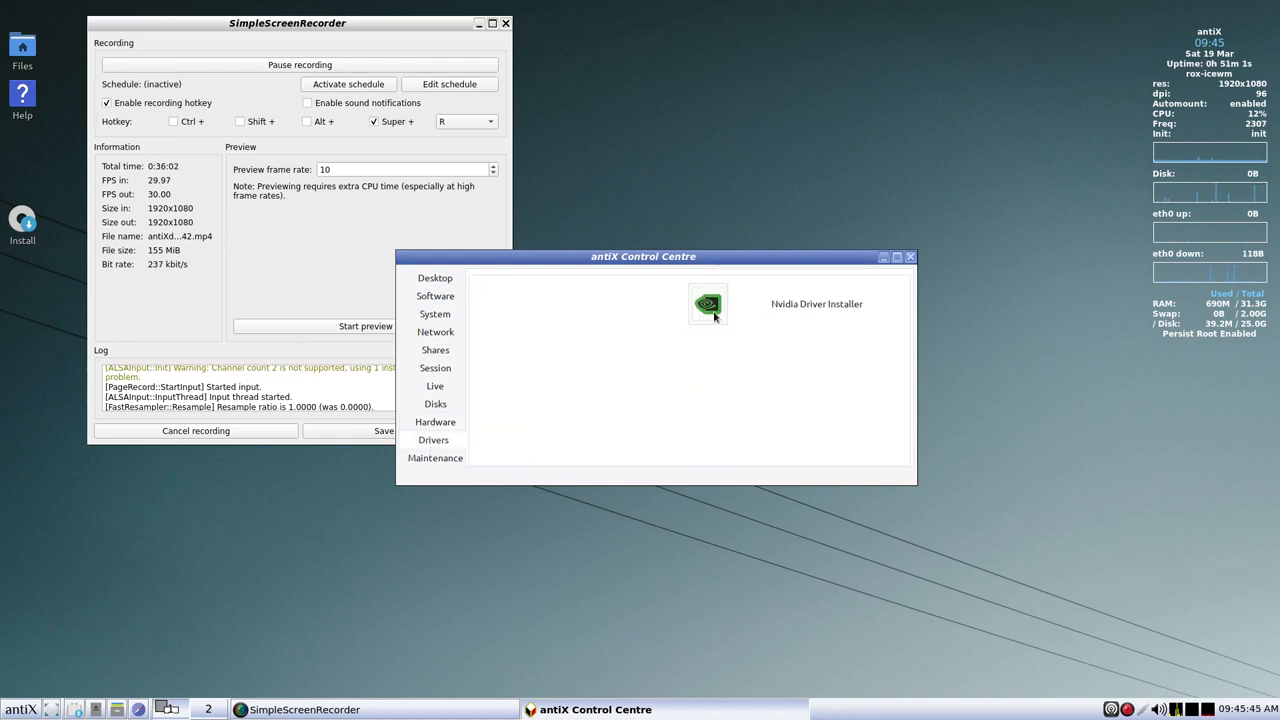
mouse_move(434, 467)
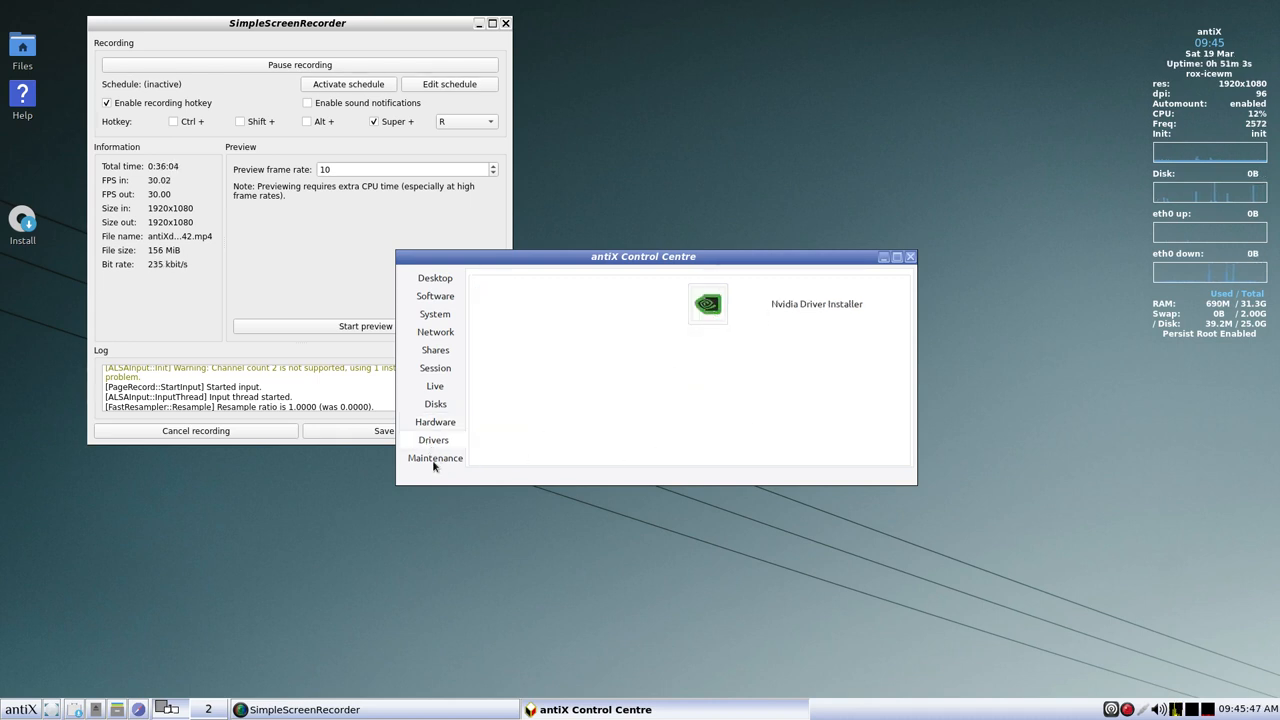
mouse_move(646, 454)
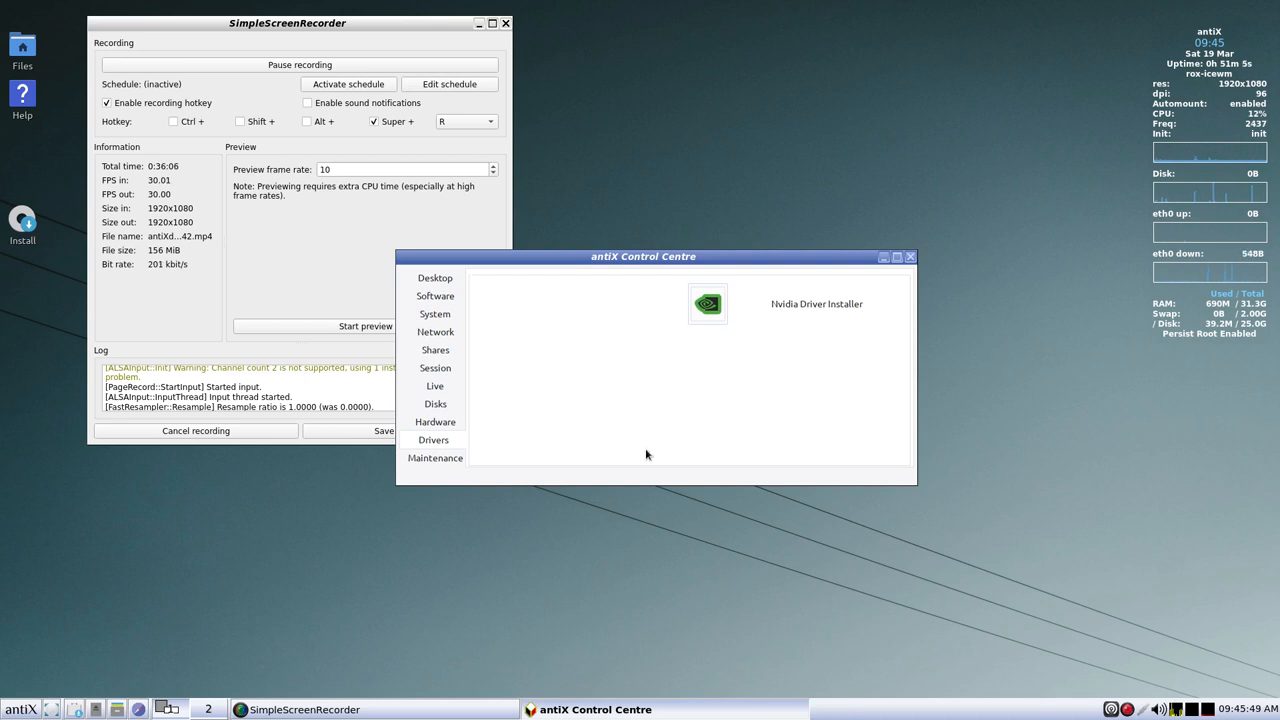
mouse_move(424, 472)
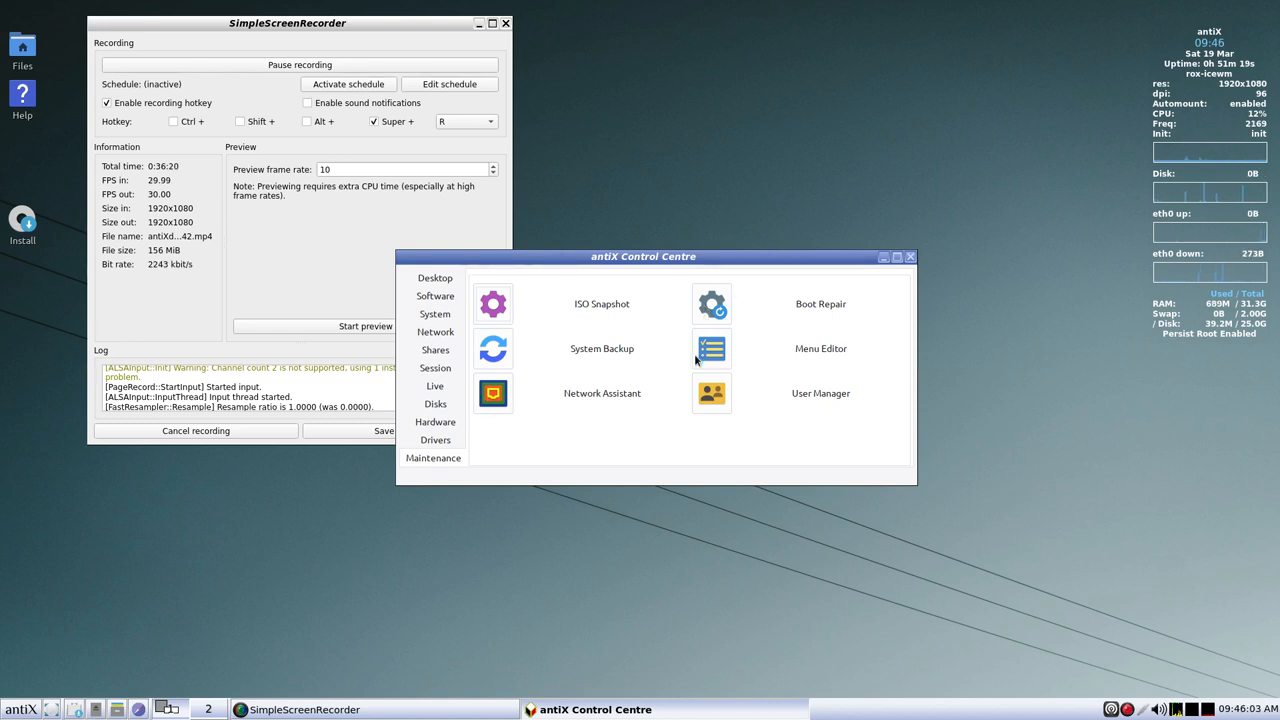
mouse_move(880, 298)
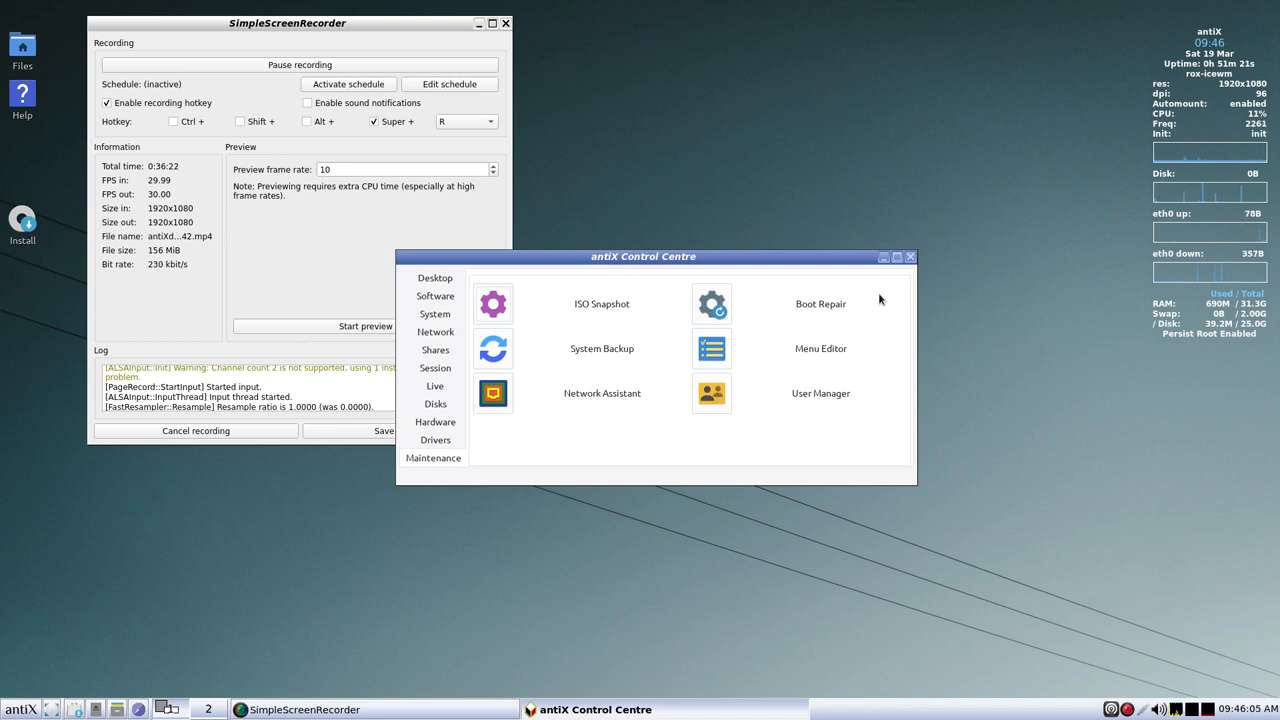
- Close the antiX Control Centre window to return to the desktop
click(908, 256)
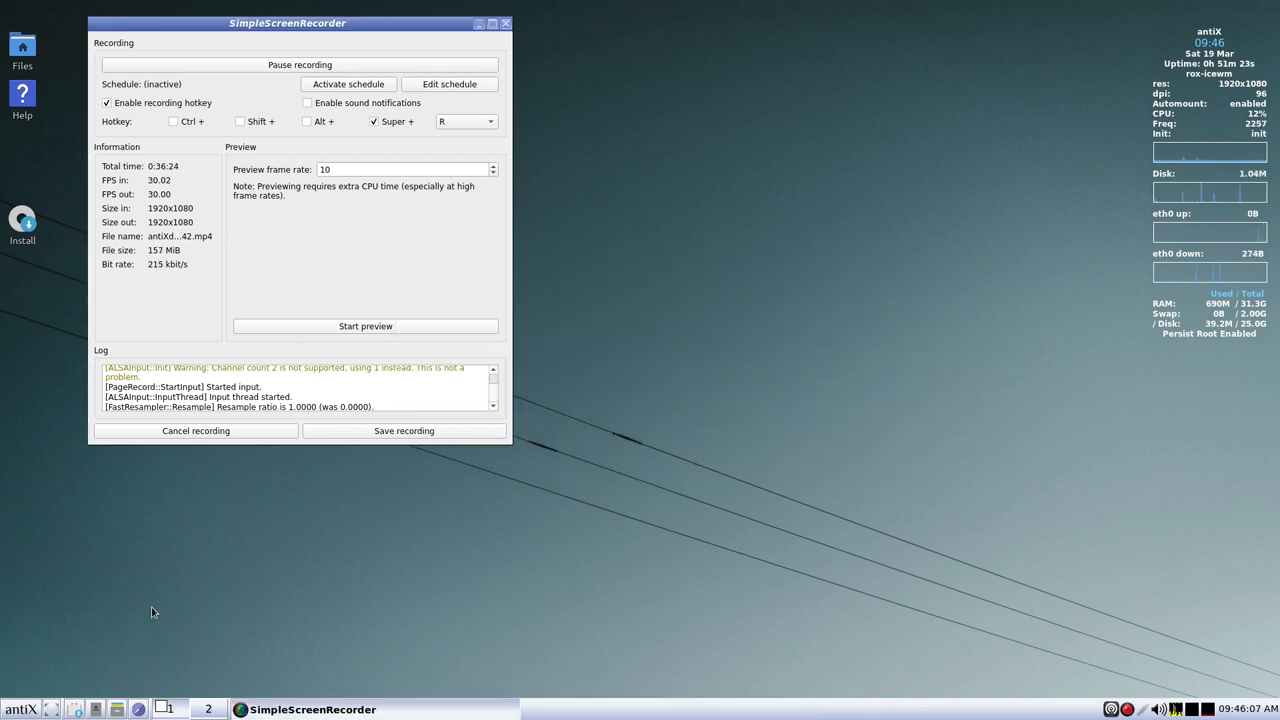
- Reopen the antiX start menu and show the Help → antiX resources submenu
click(22, 708)
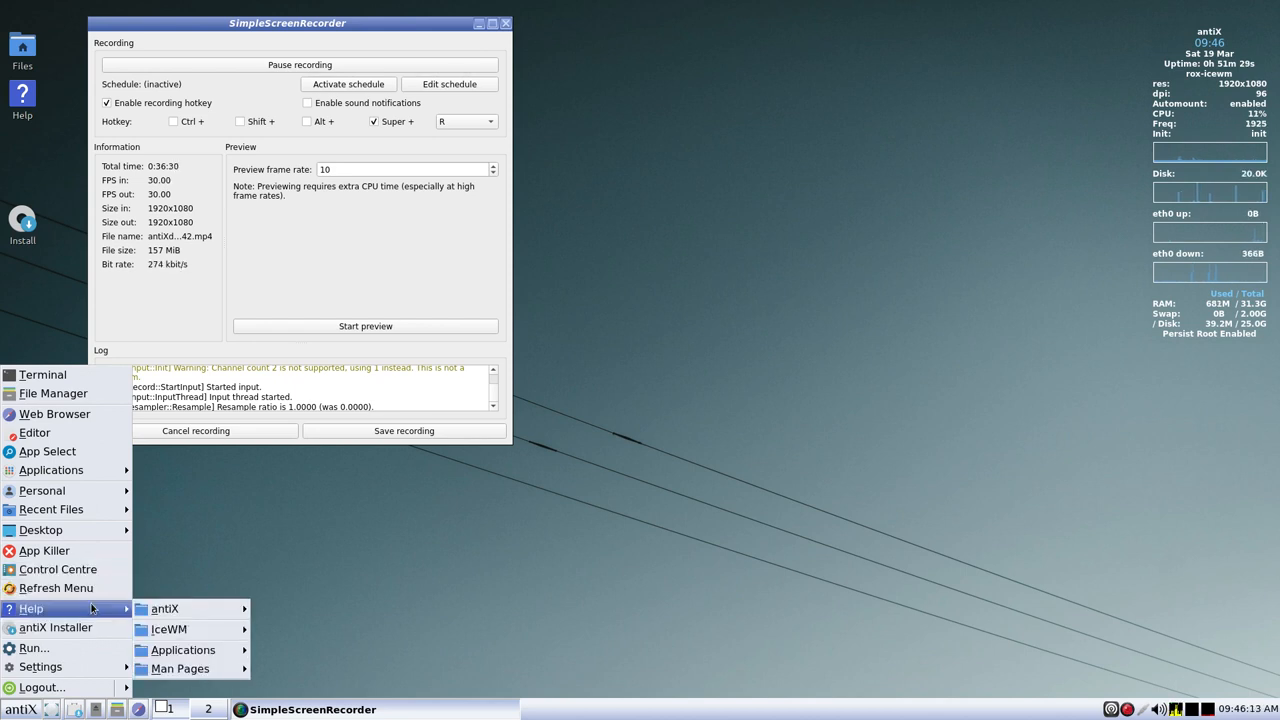
click(168, 608)
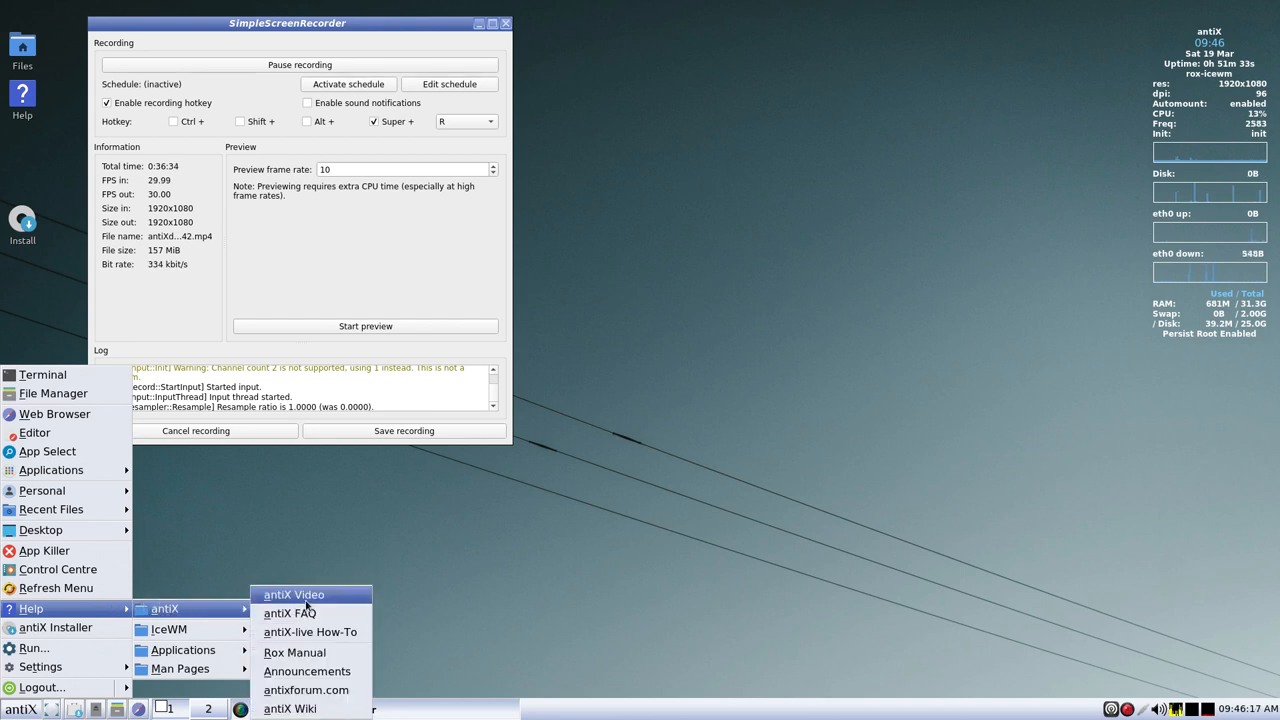
mouse_move(313, 613)
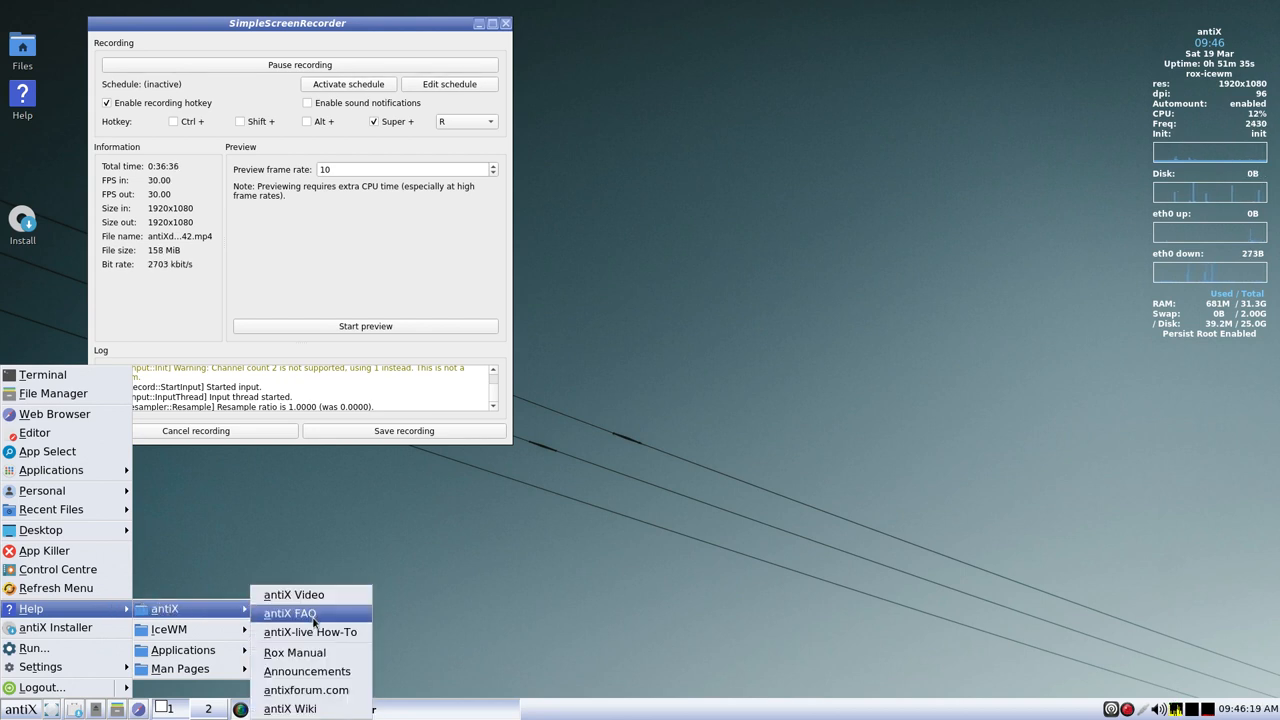
mouse_move(310, 632)
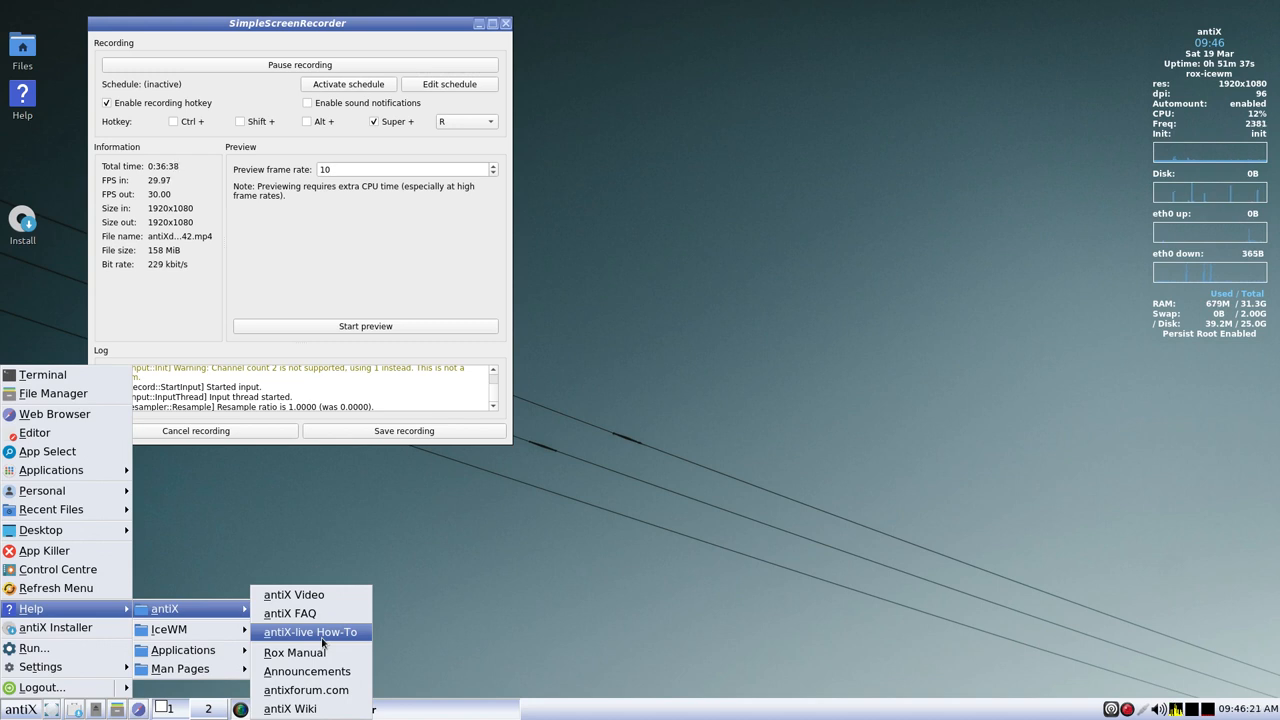
mouse_move(307, 671)
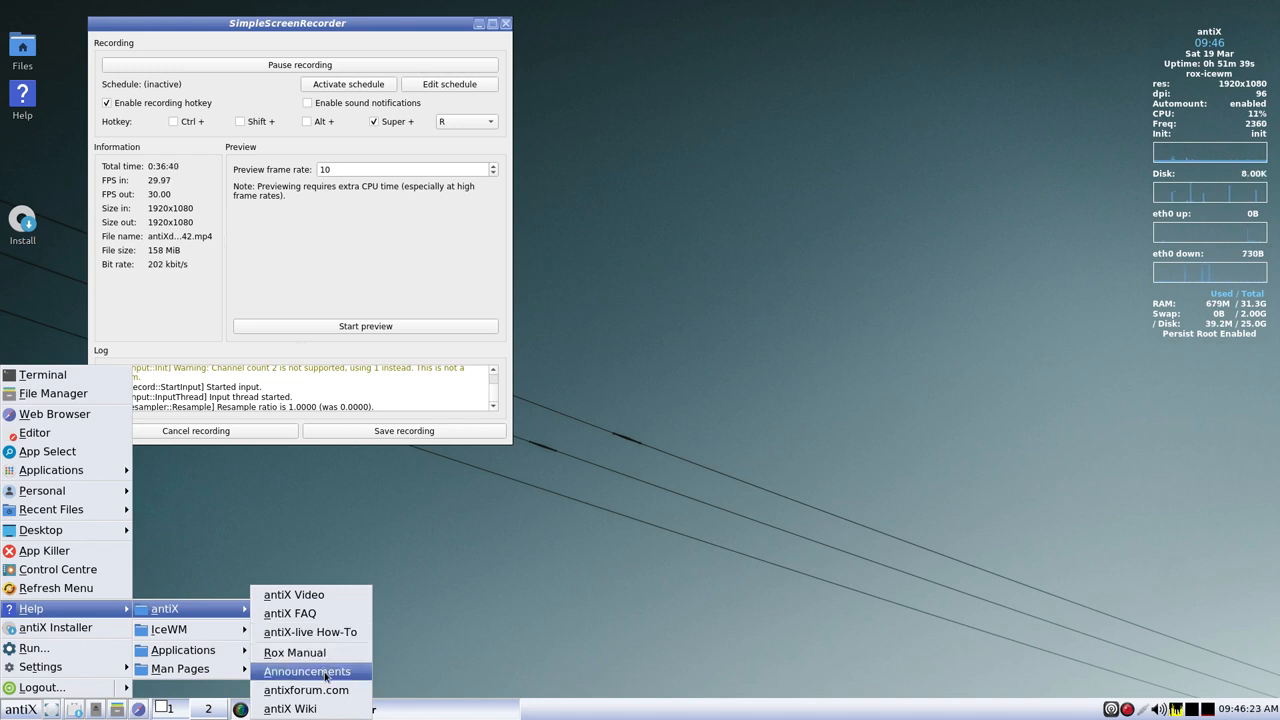
mouse_move(306, 691)
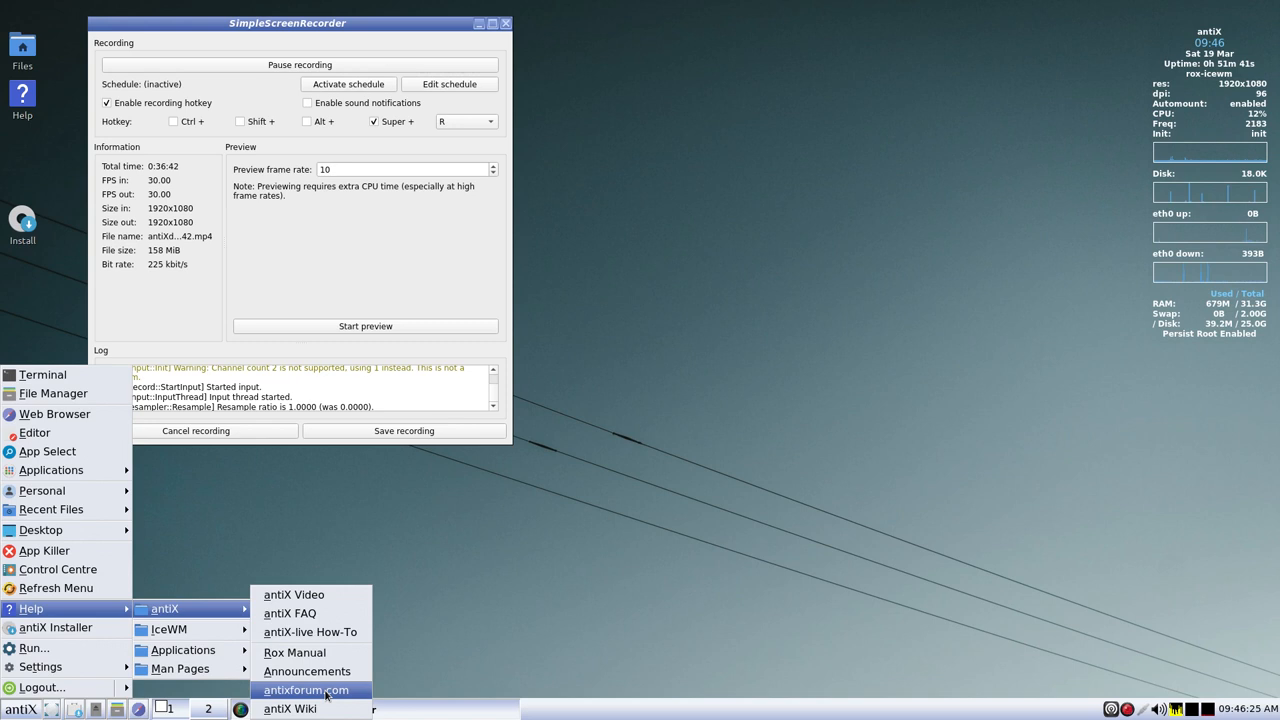
mouse_move(289, 709)
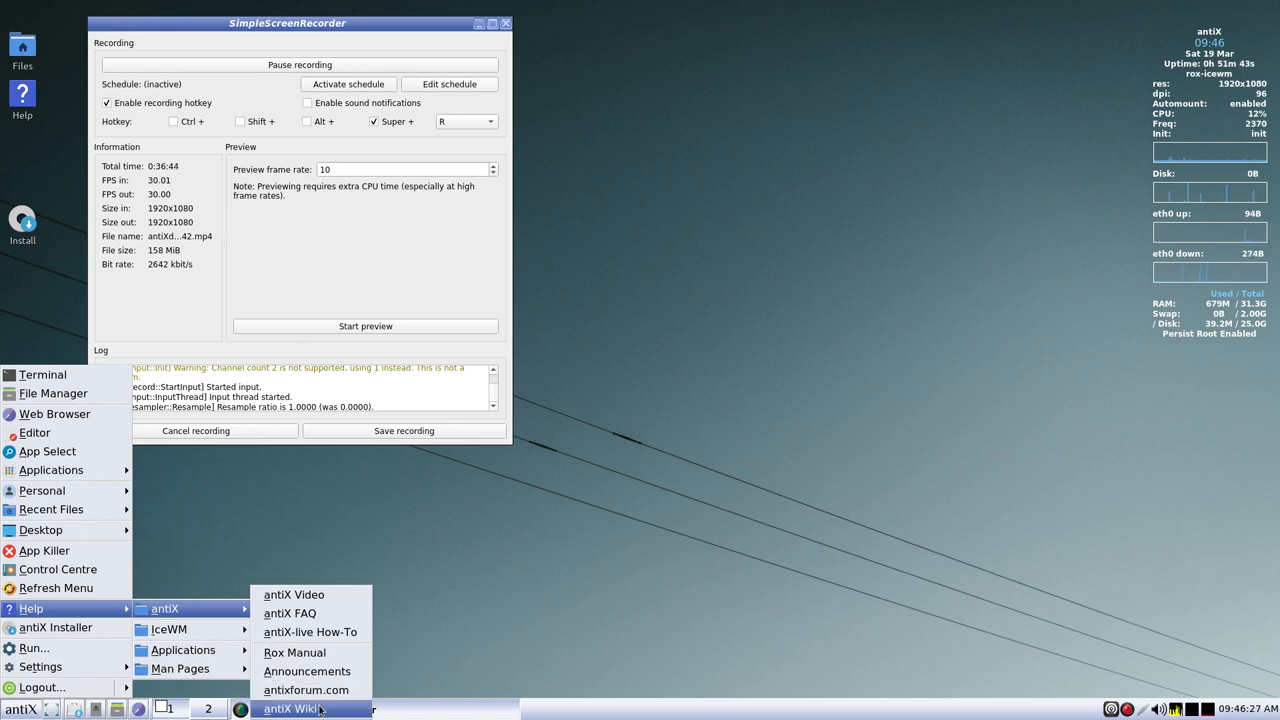
mouse_move(168, 630)
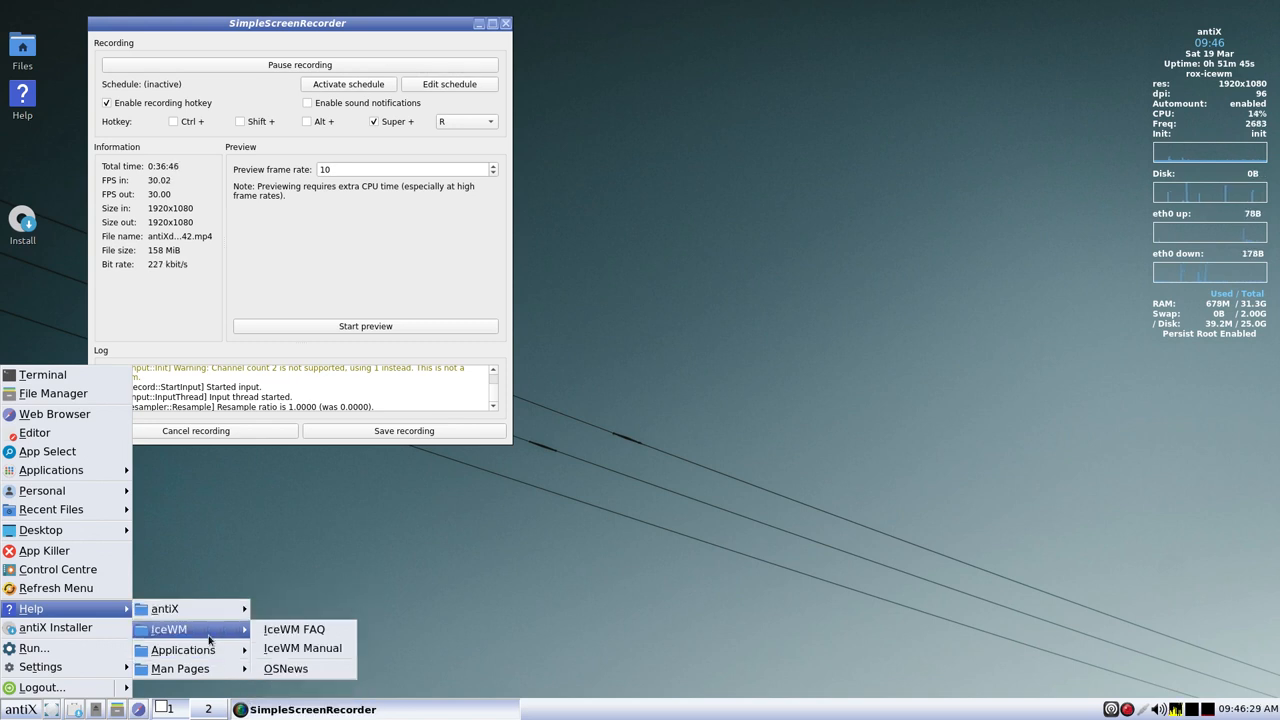
mouse_move(294, 628)
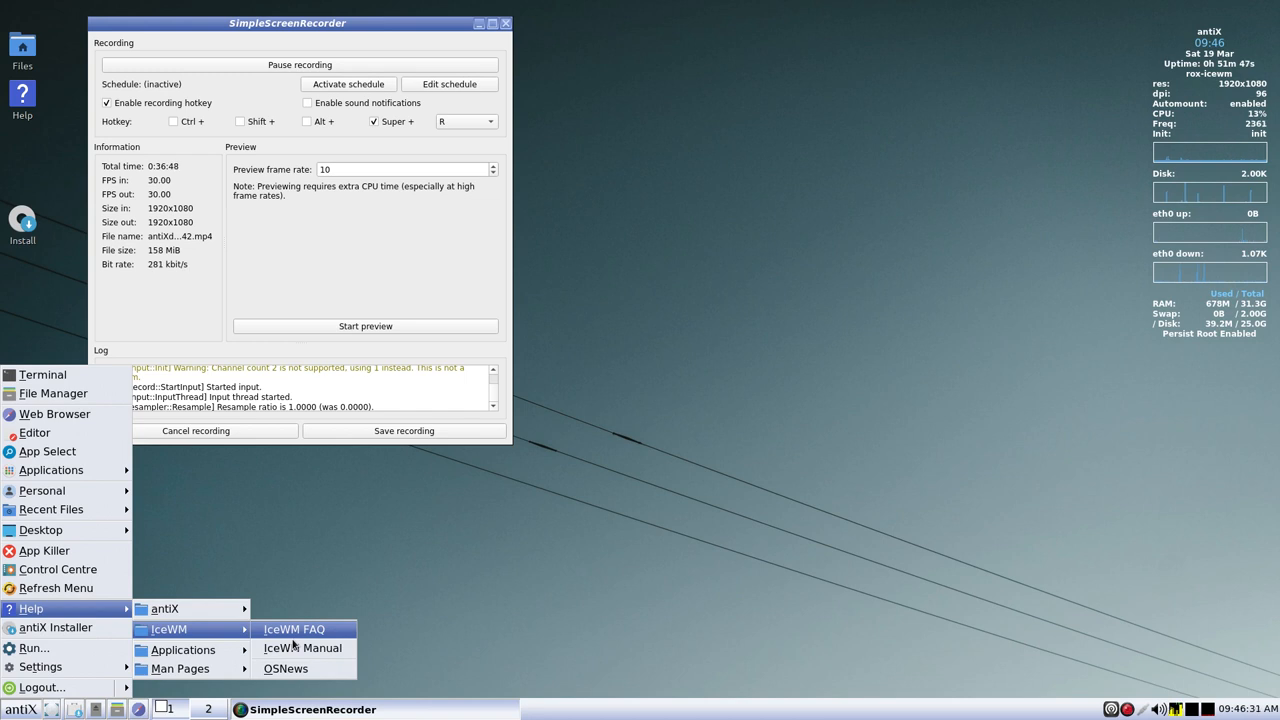
mouse_move(297, 656)
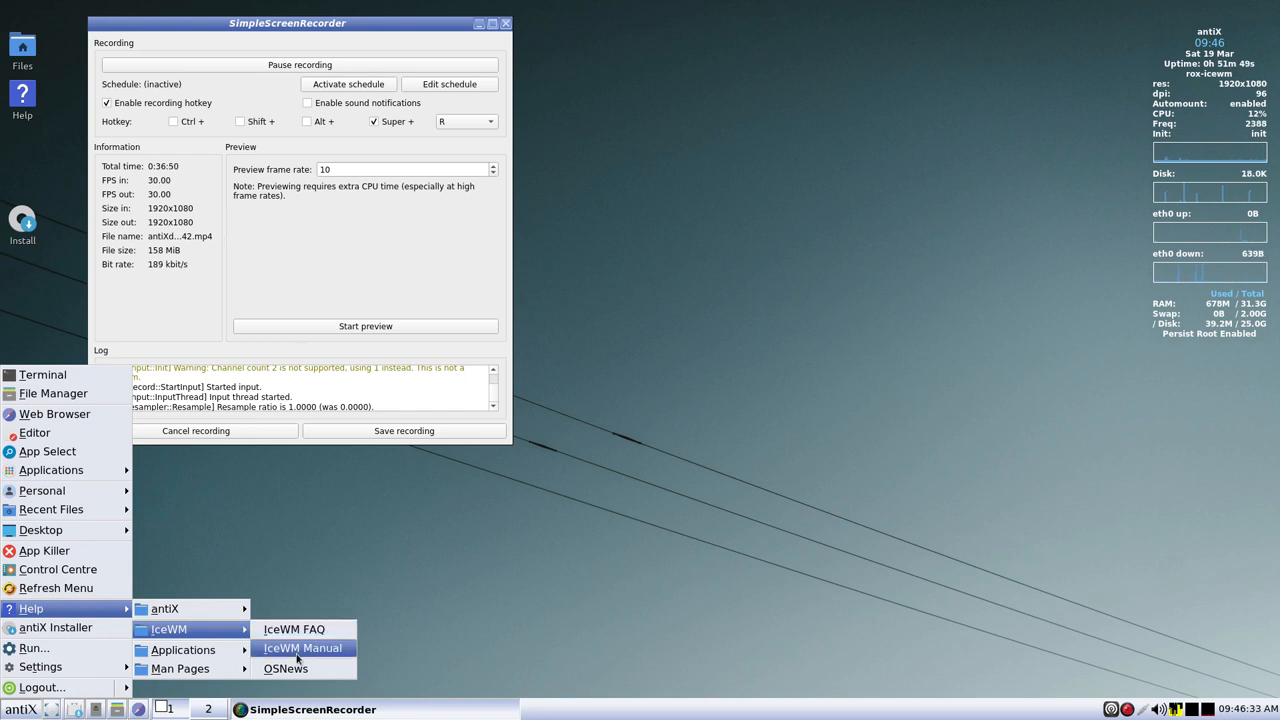
mouse_move(210, 649)
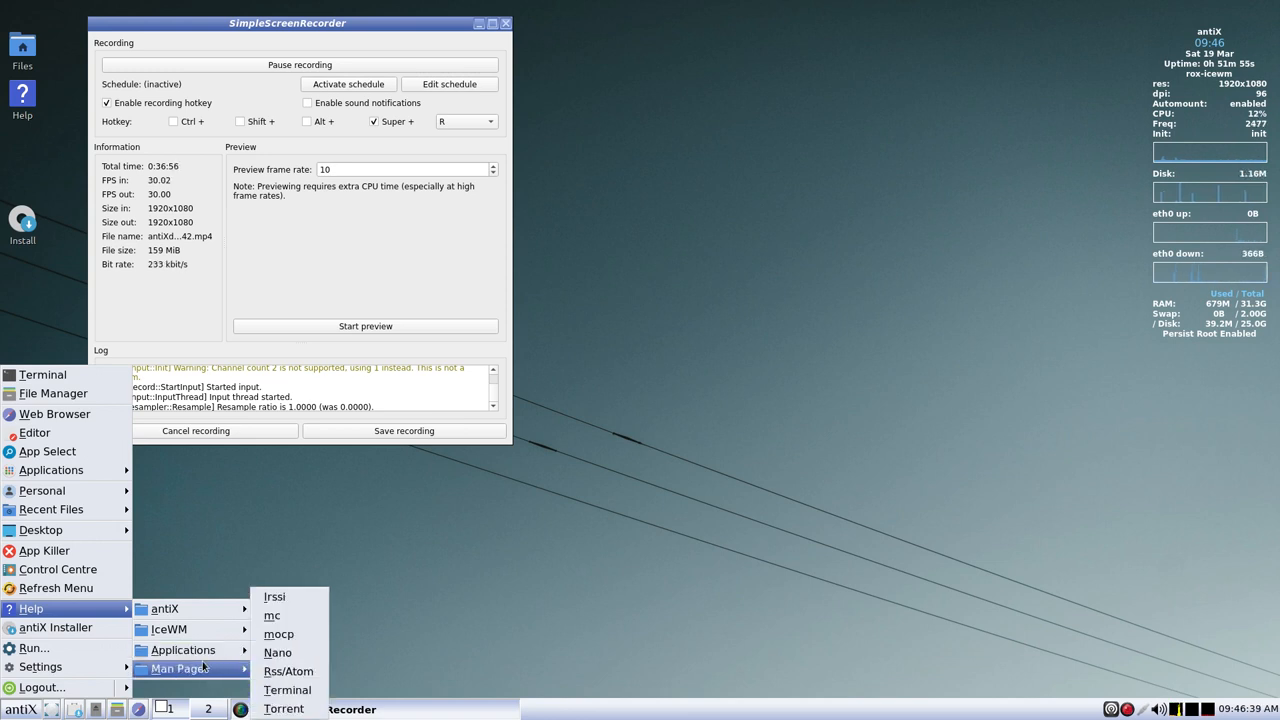
mouse_move(280, 614)
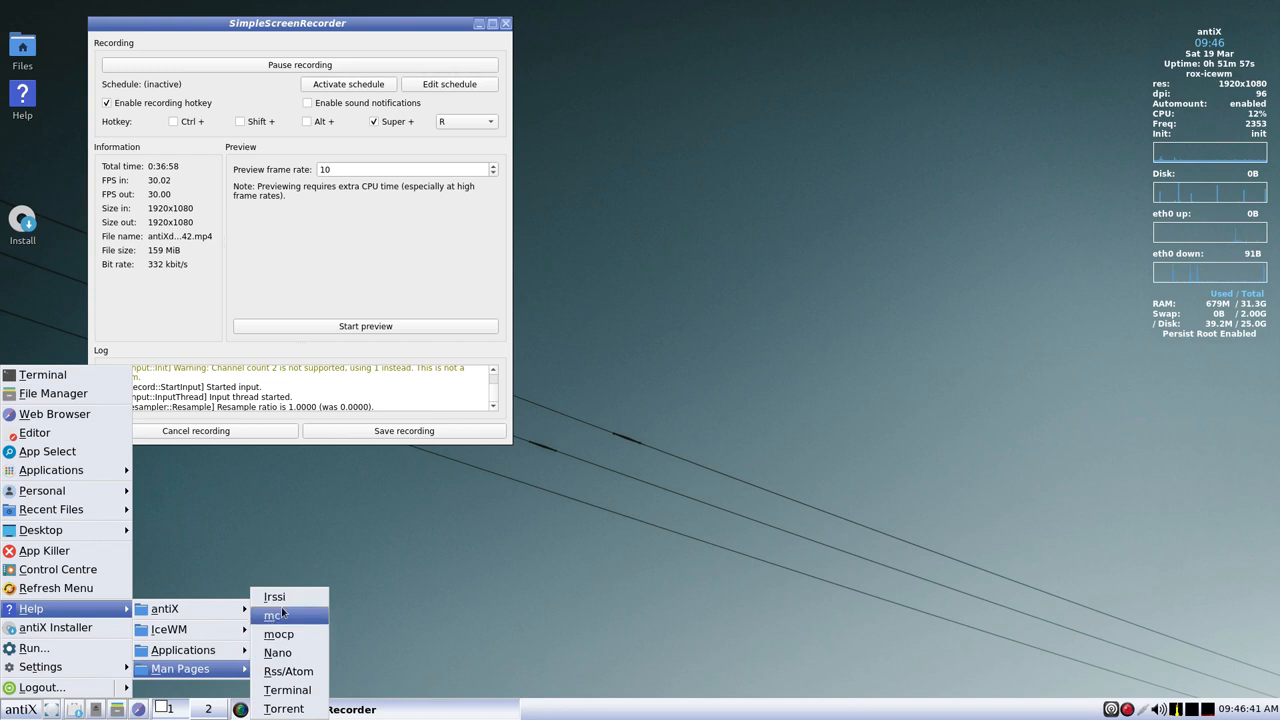
mouse_move(301, 642)
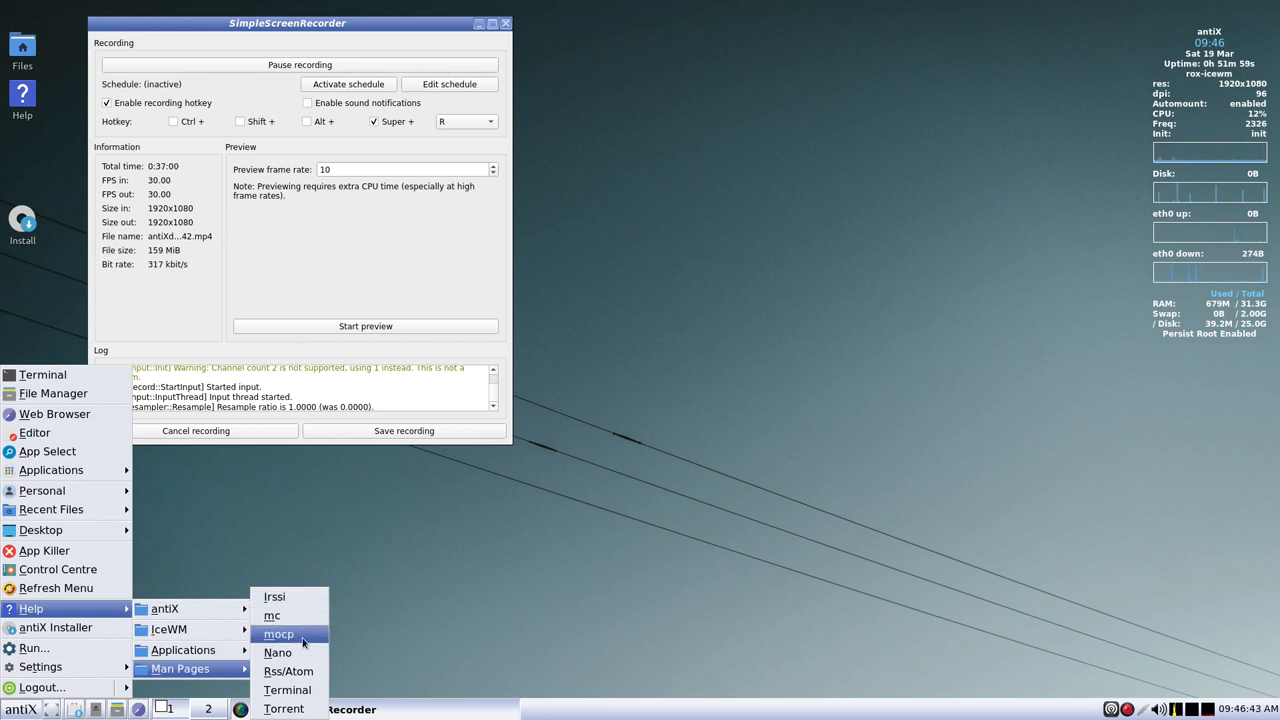
mouse_move(287, 653)
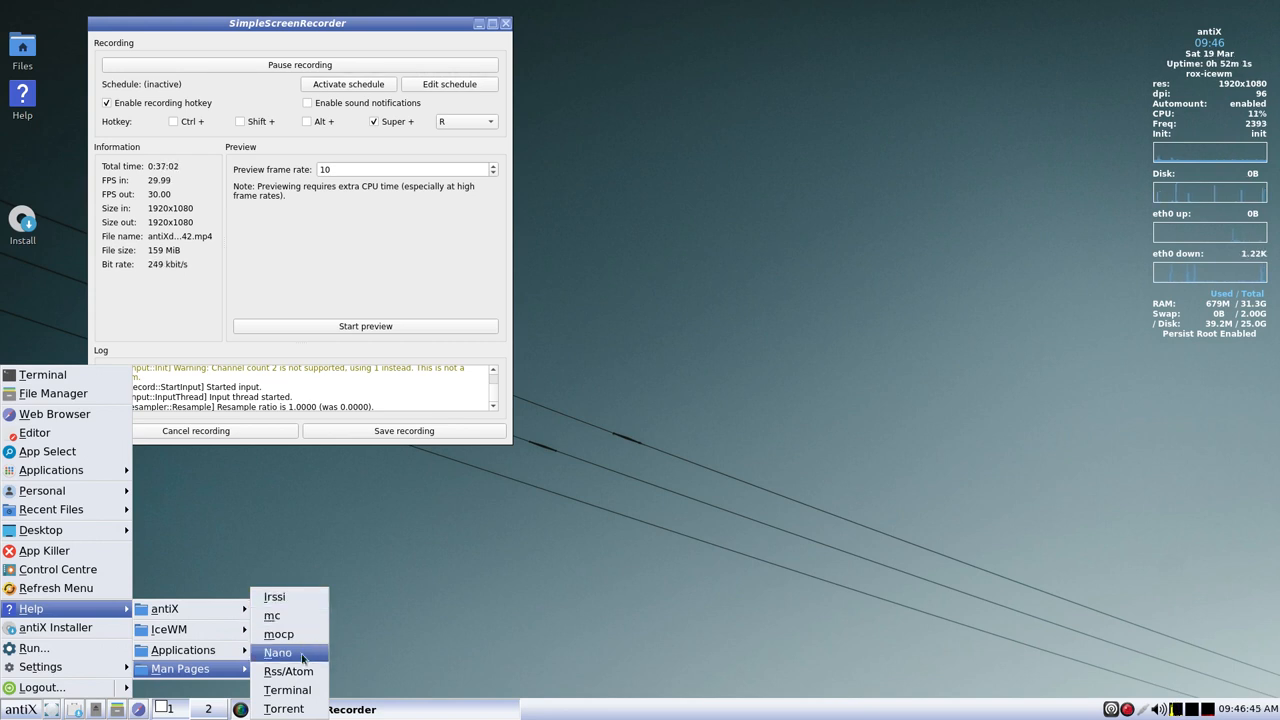
mouse_move(289, 671)
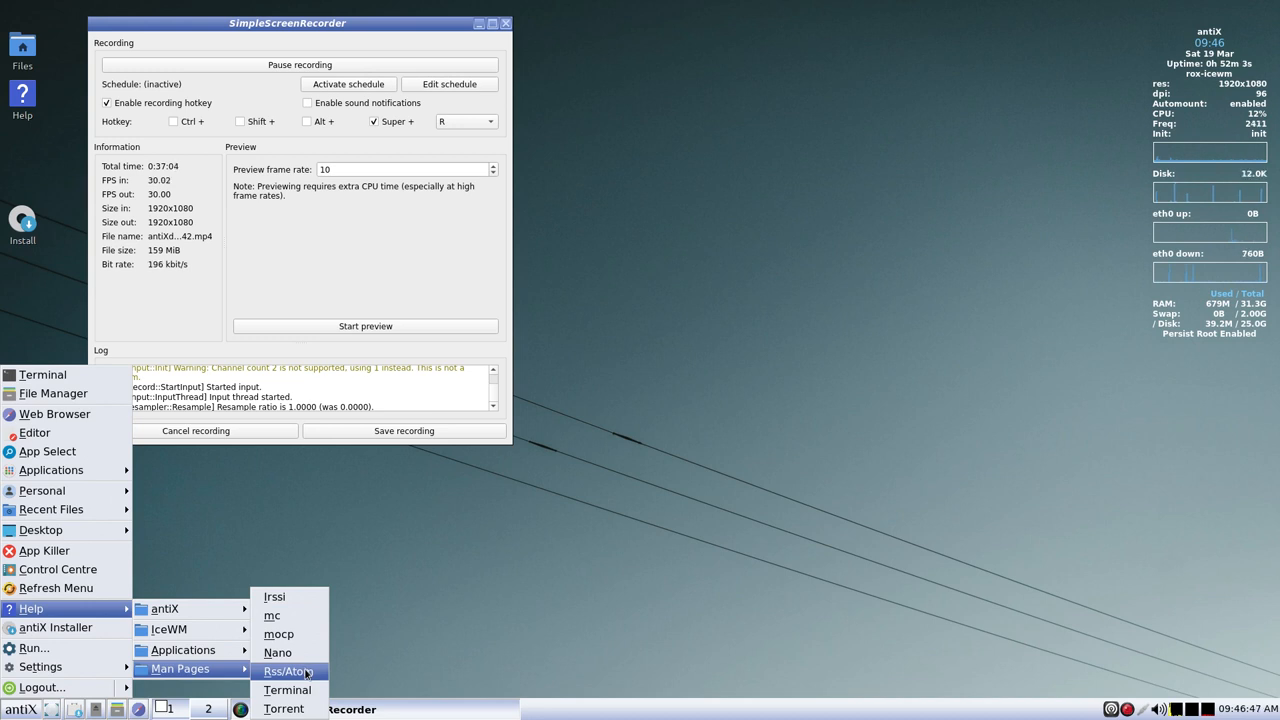
mouse_move(287, 689)
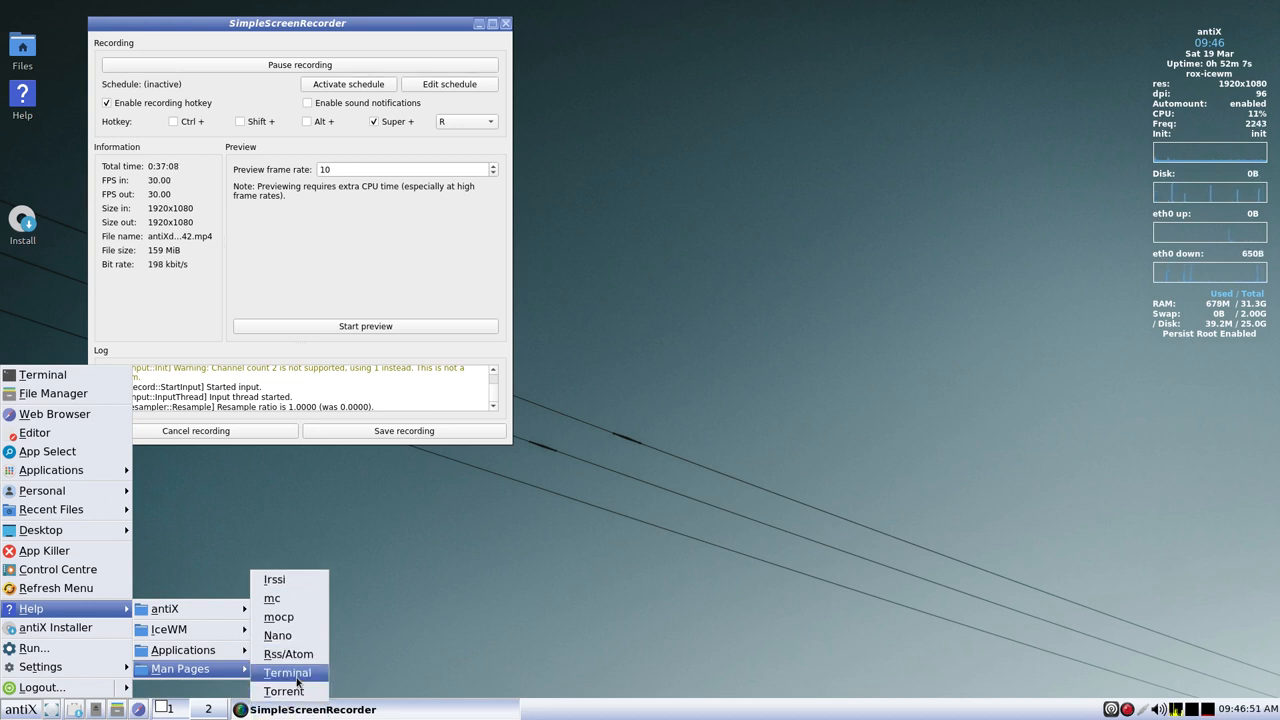
- Dismiss the Man Pages submenu, leaving the Help menu open
click(285, 673)
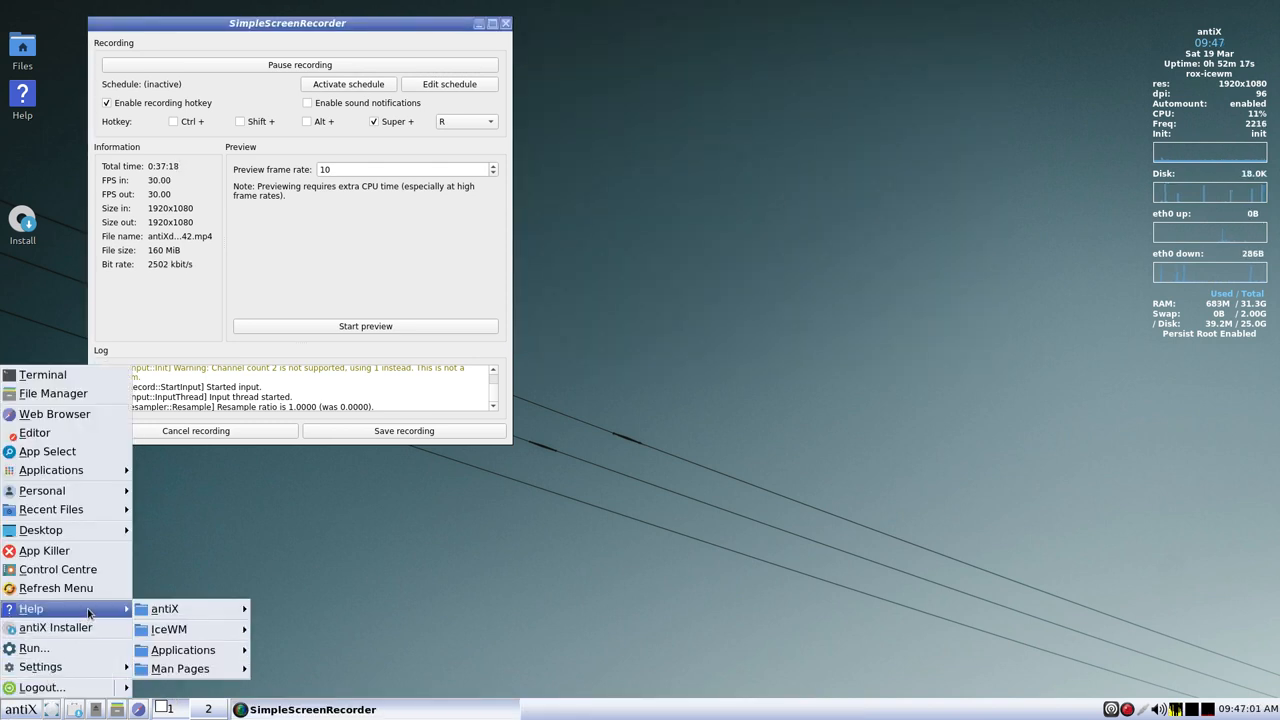
mouse_move(57, 636)
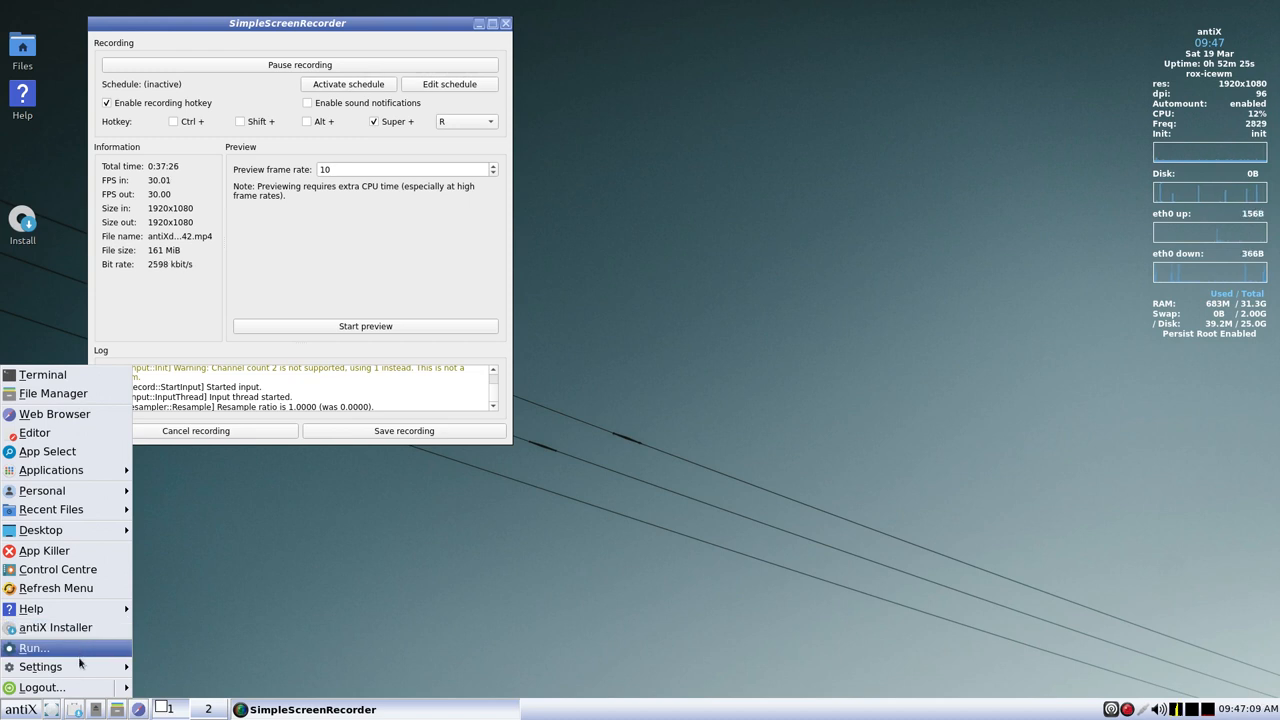
- Browse Settings → Focus modes, then open Settings → Preferences with Save Modifications
click(40, 666)
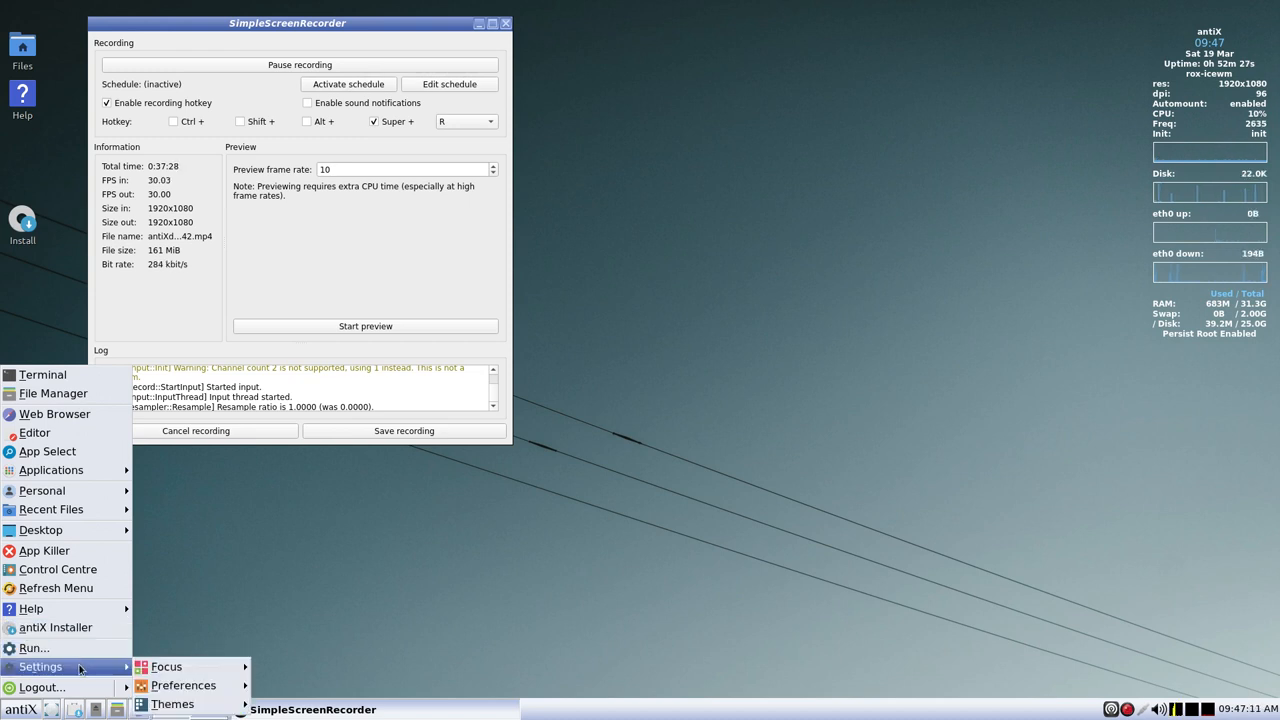
click(166, 667)
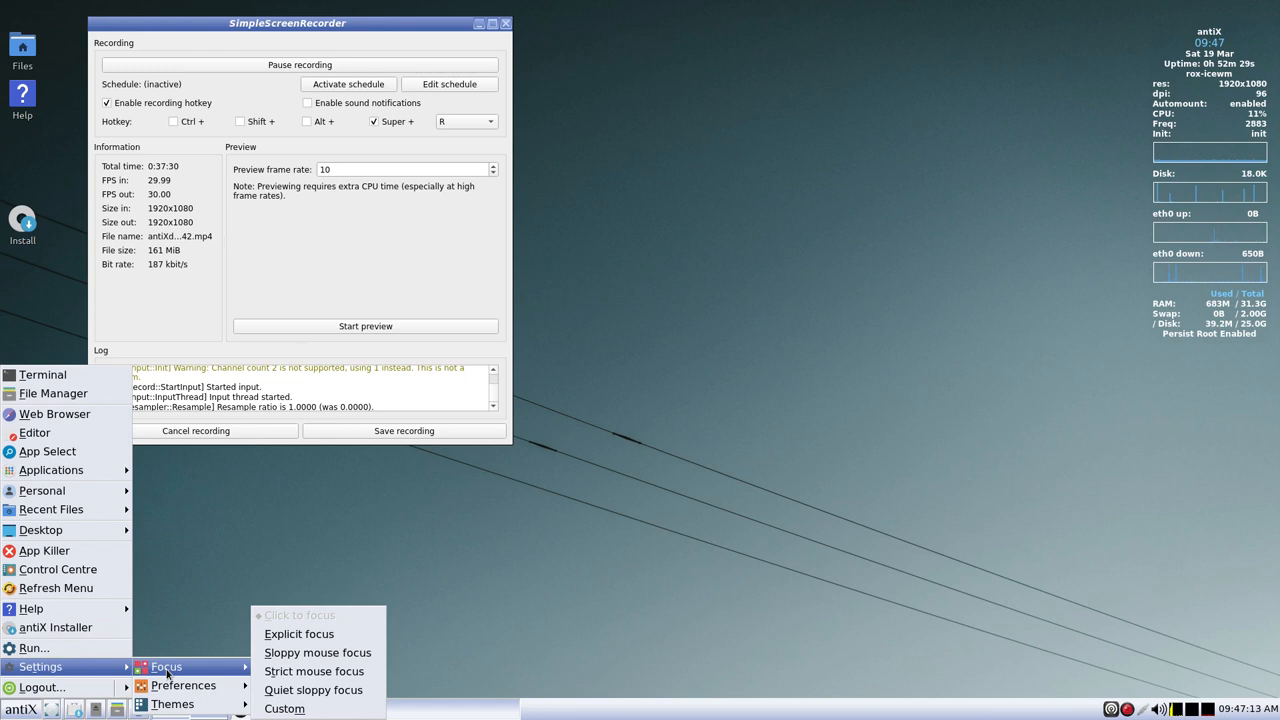
mouse_move(344, 653)
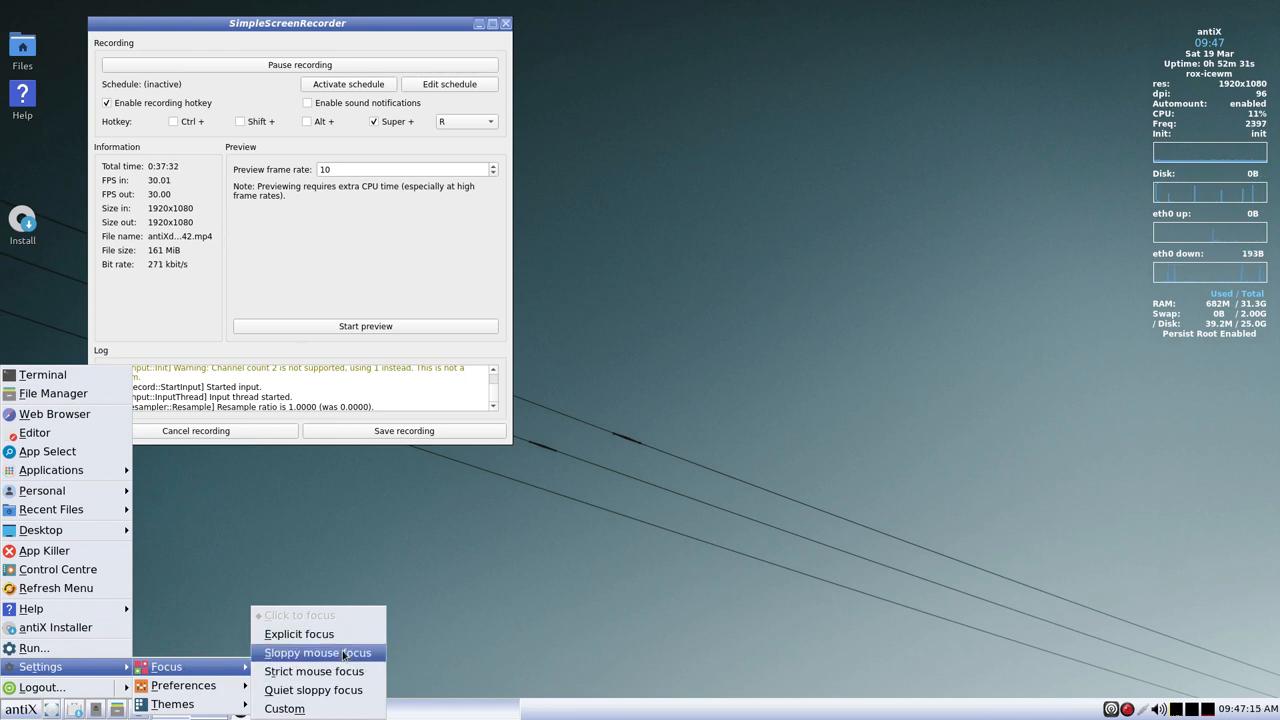
mouse_move(338, 671)
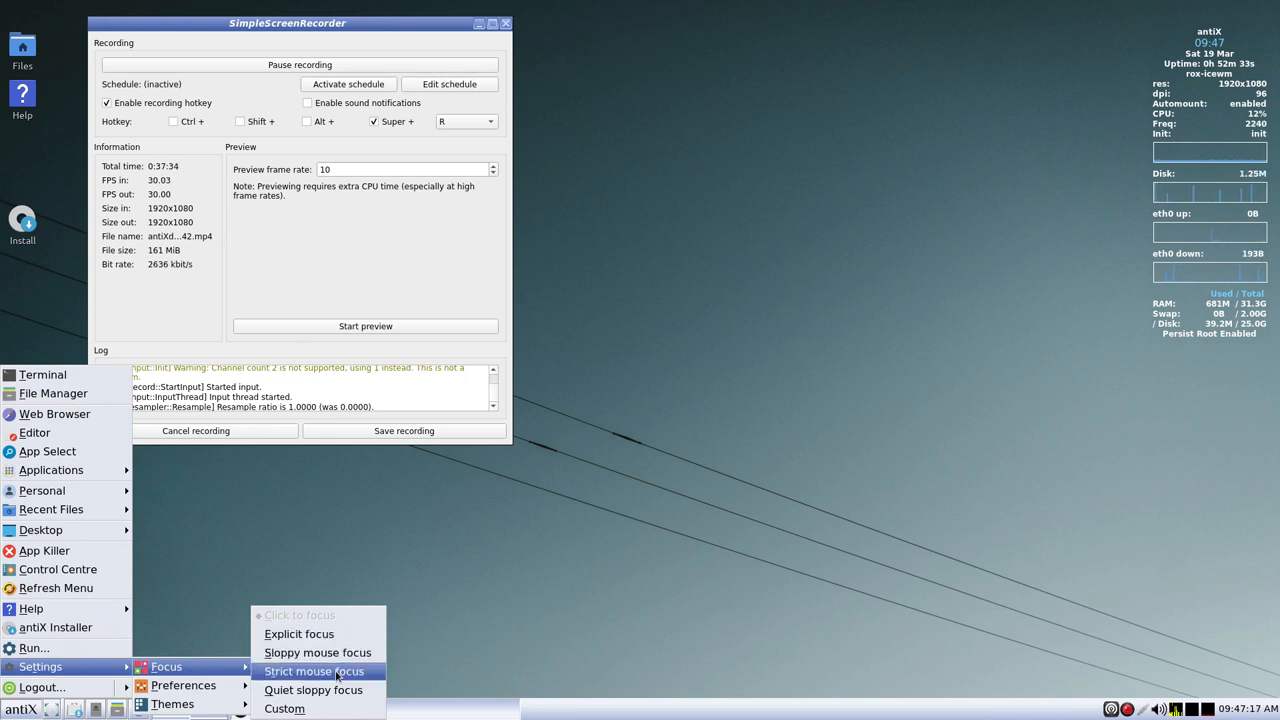
click(183, 685)
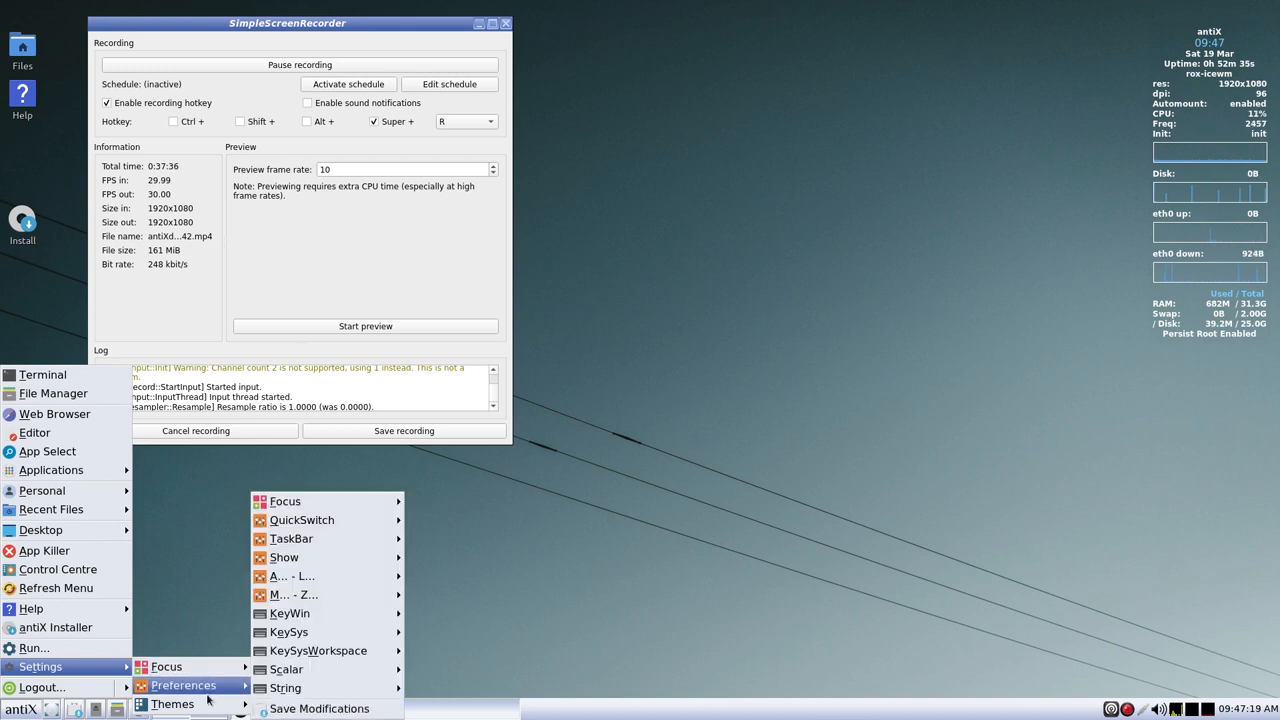
mouse_move(290, 501)
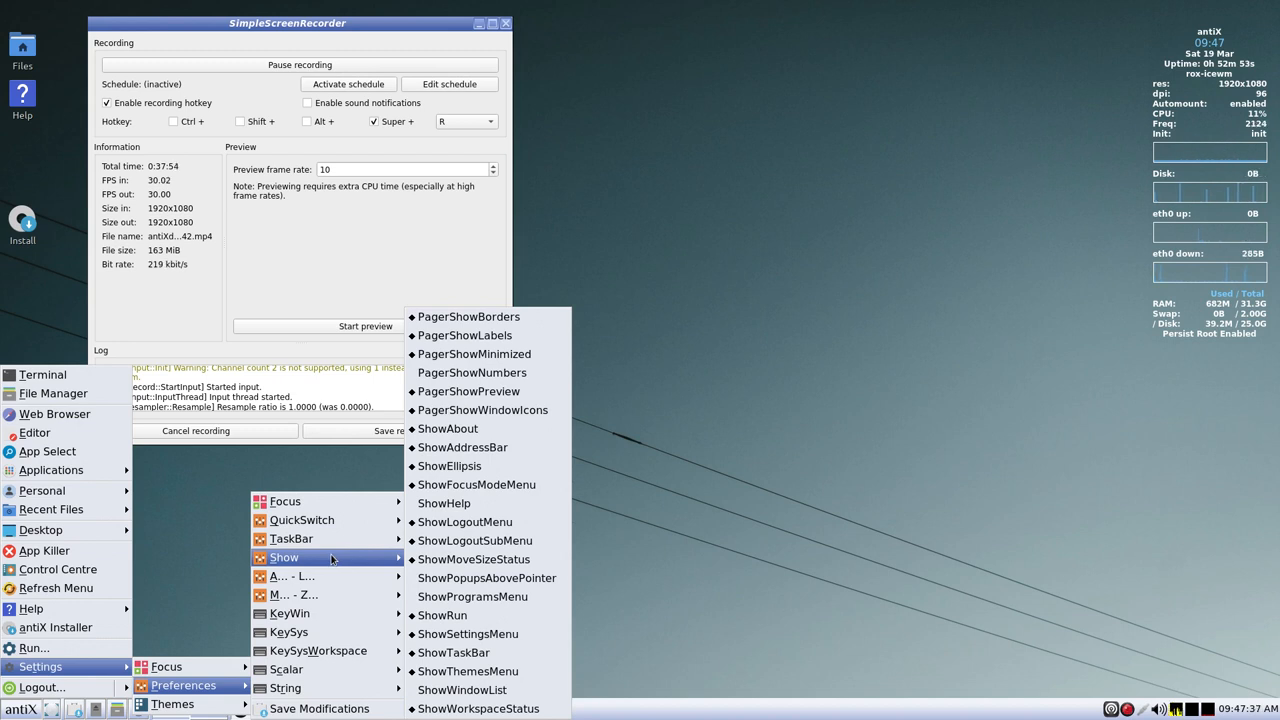
mouse_move(290, 576)
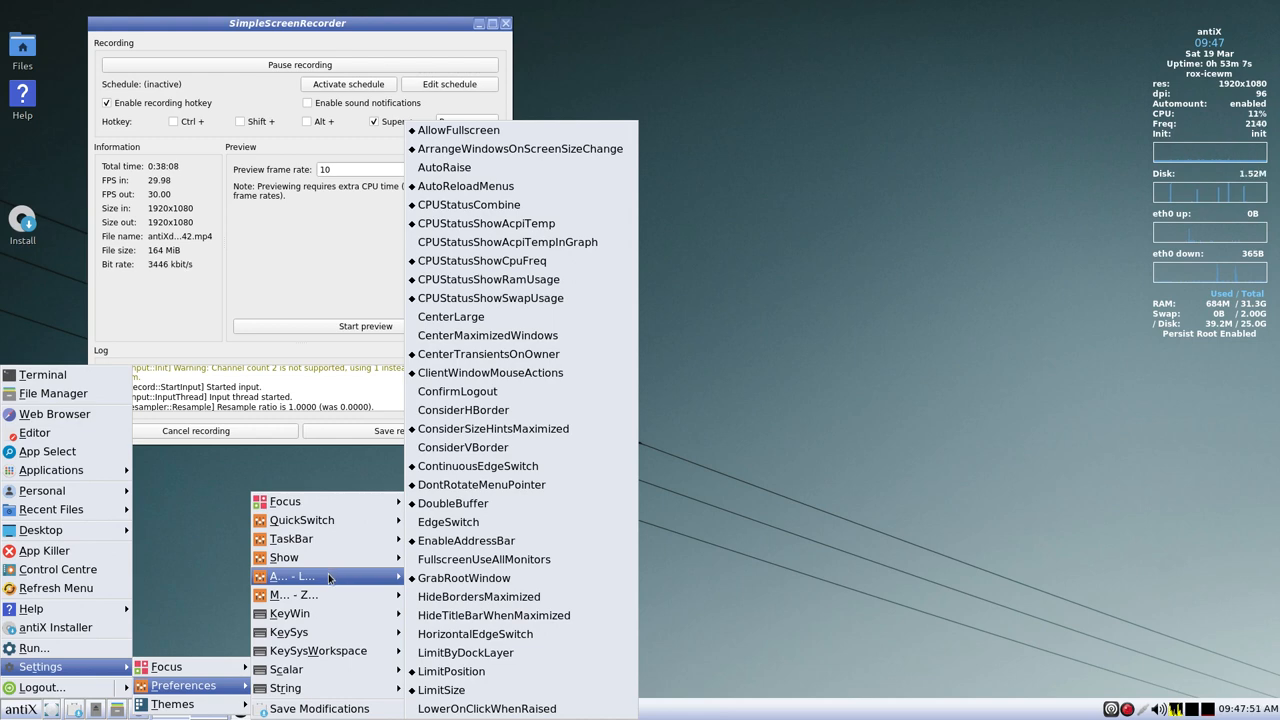
mouse_move(326, 594)
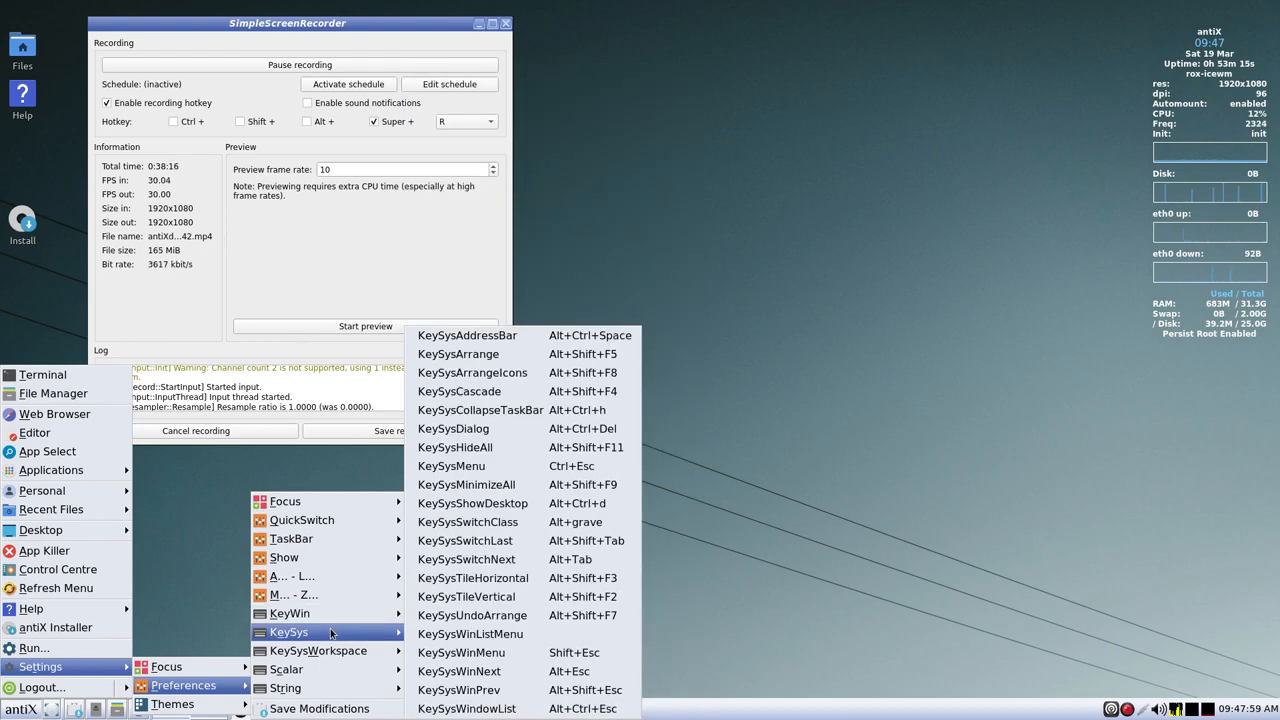
mouse_move(318, 650)
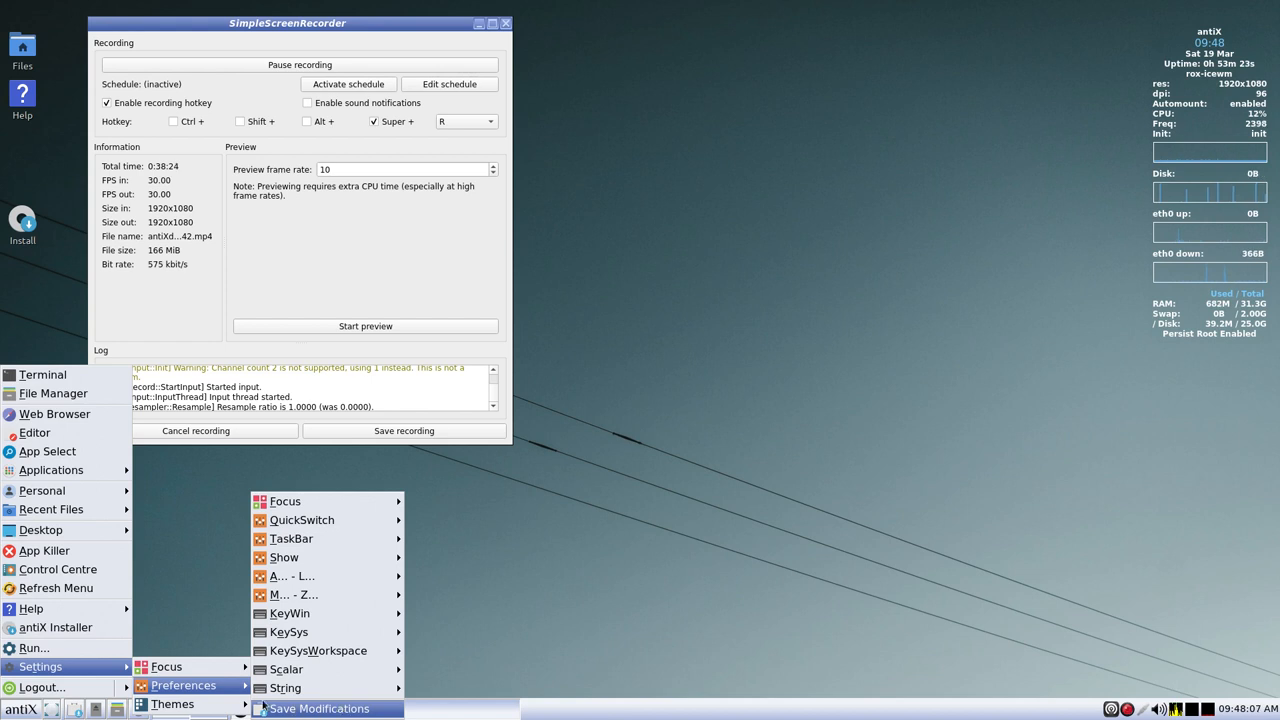
- Save the window manager preference changes and bring up the list of available themes
click(196, 704)
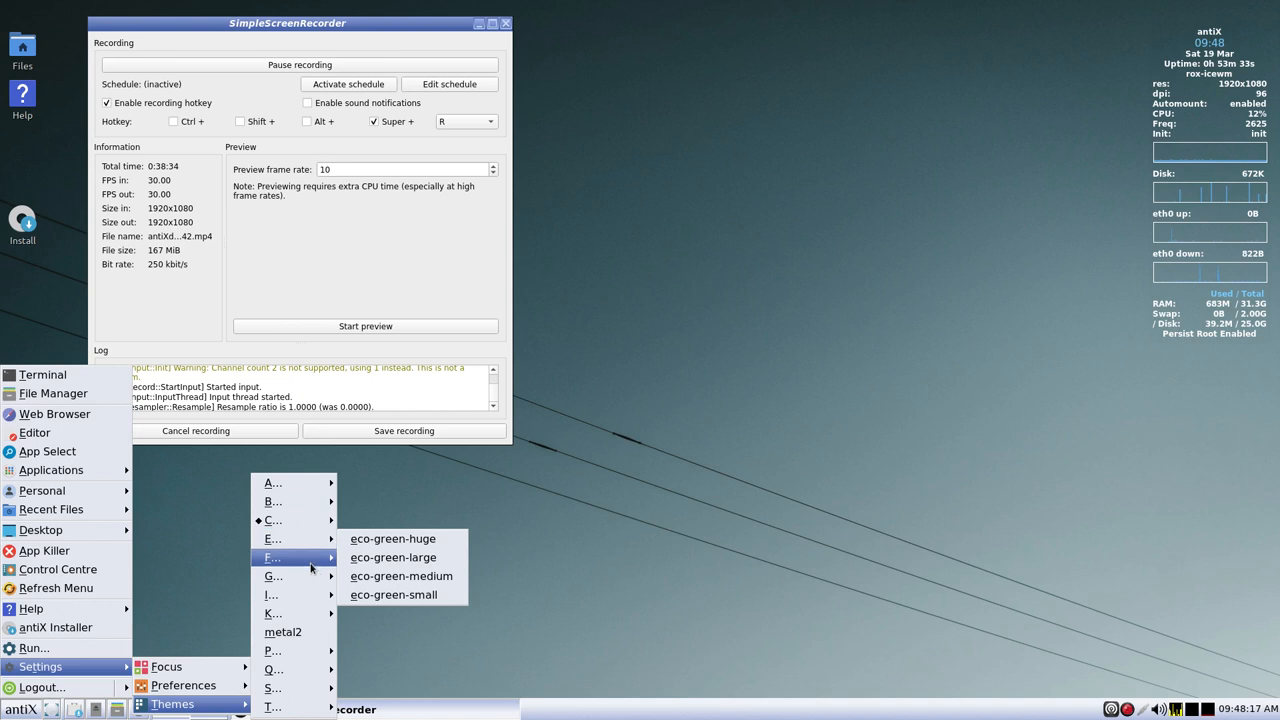
mouse_move(290, 685)
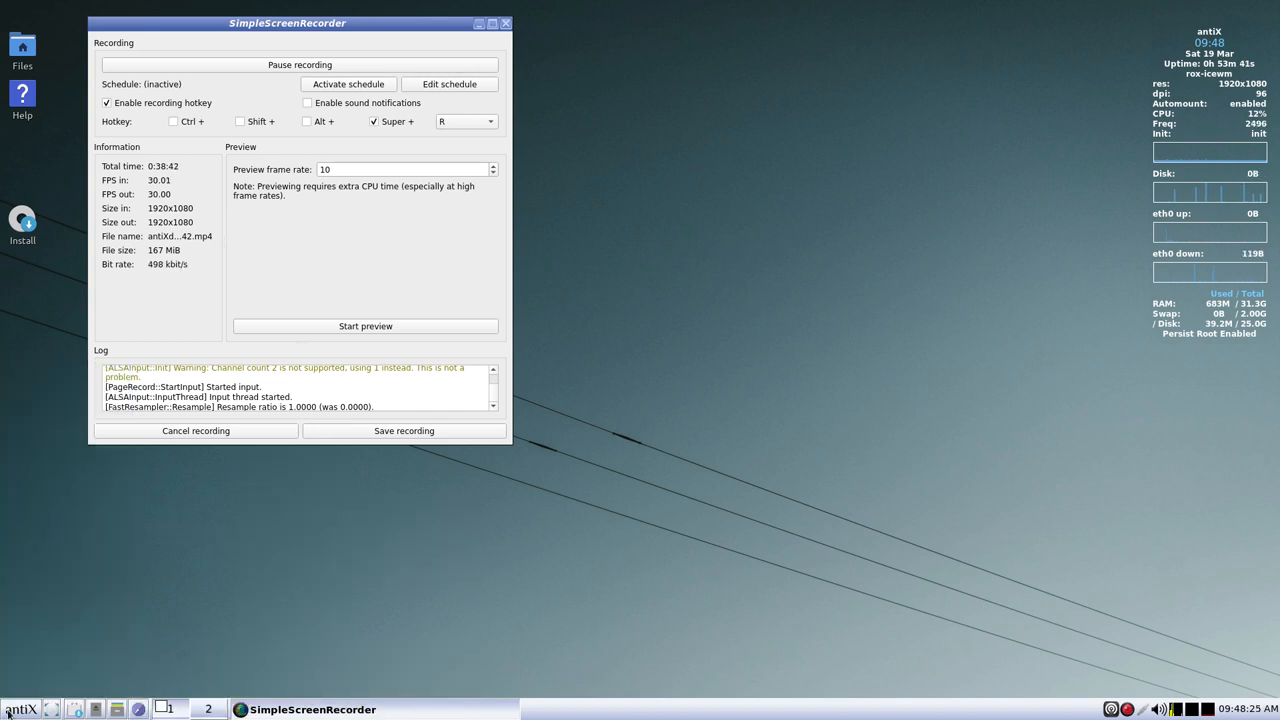
click(19, 710)
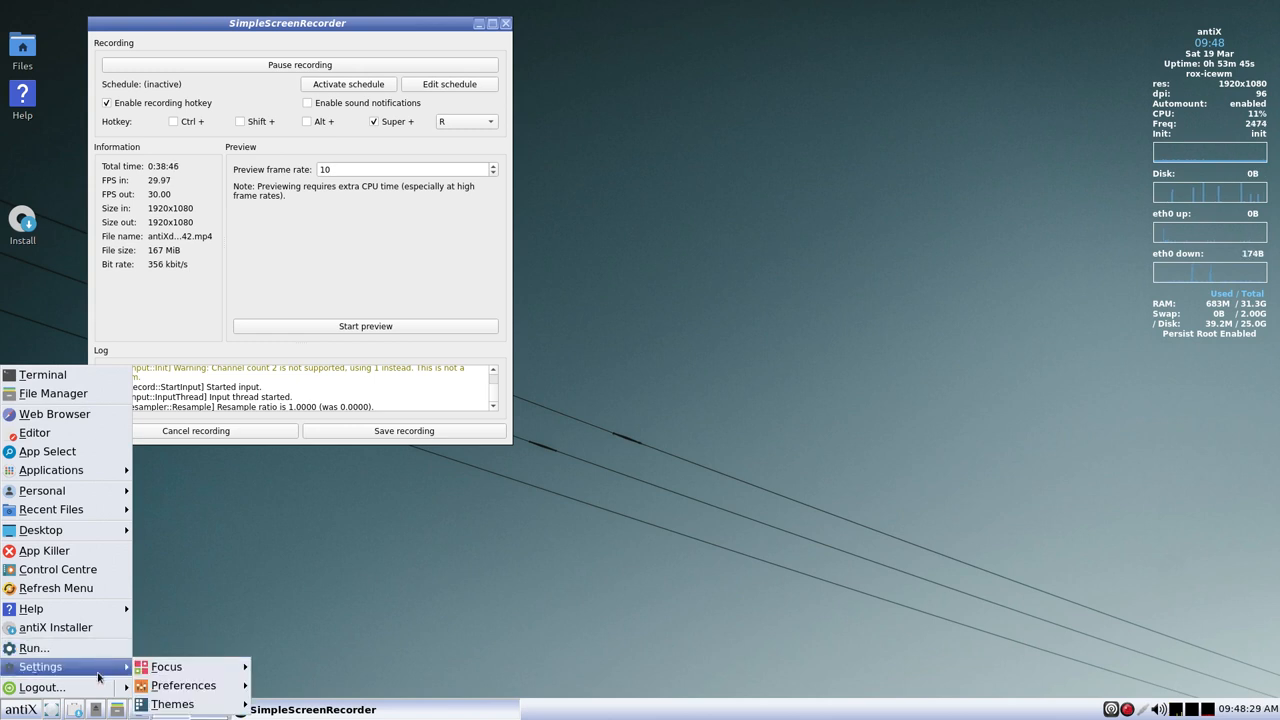
mouse_move(45, 687)
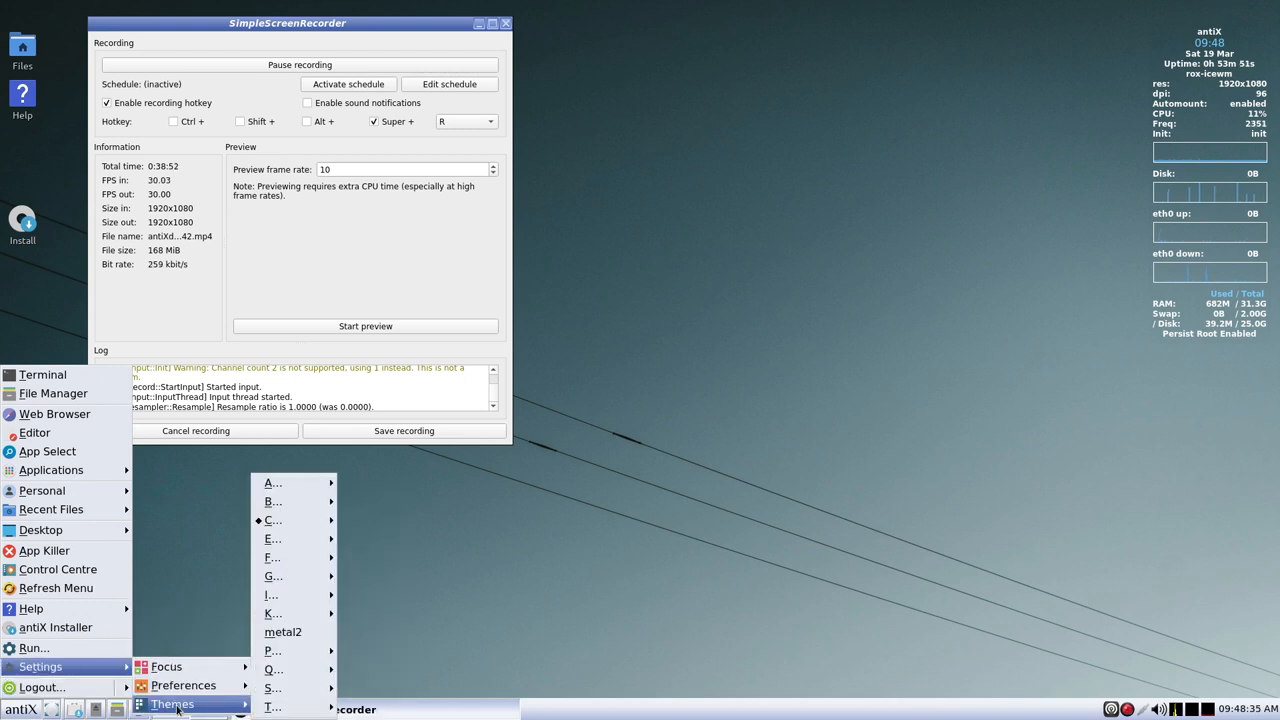
click(40, 688)
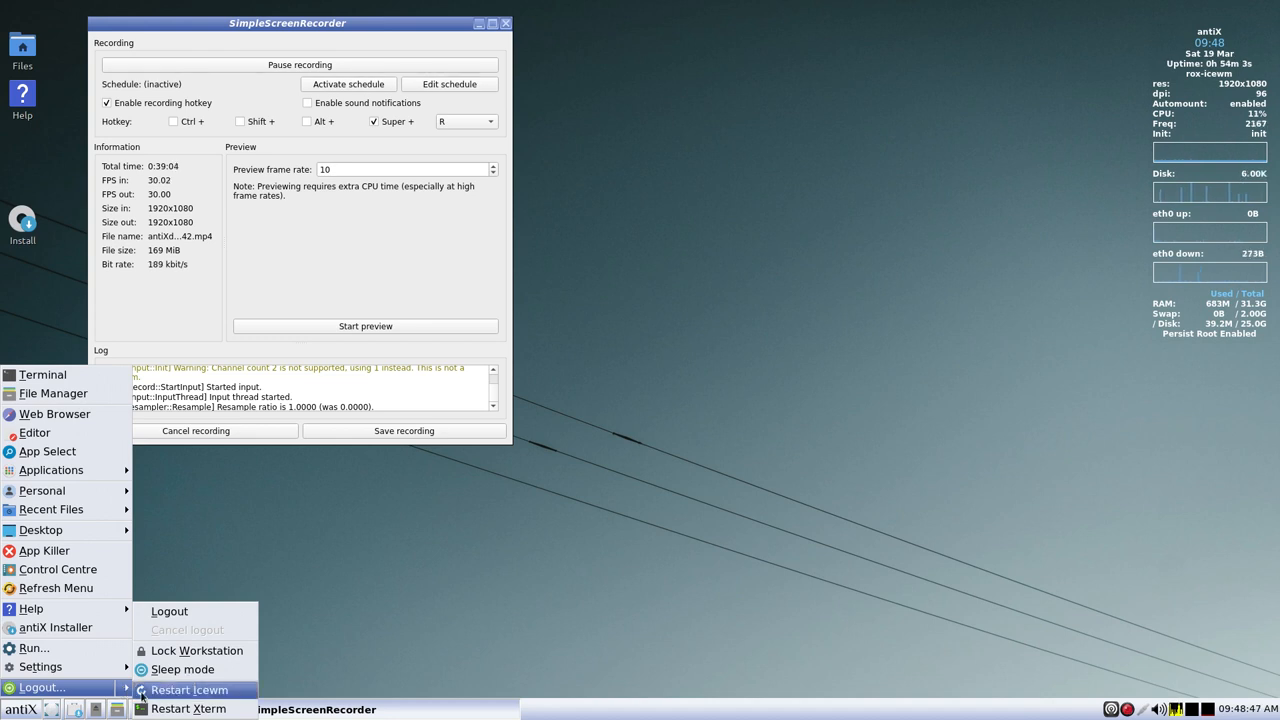
mouse_move(195, 709)
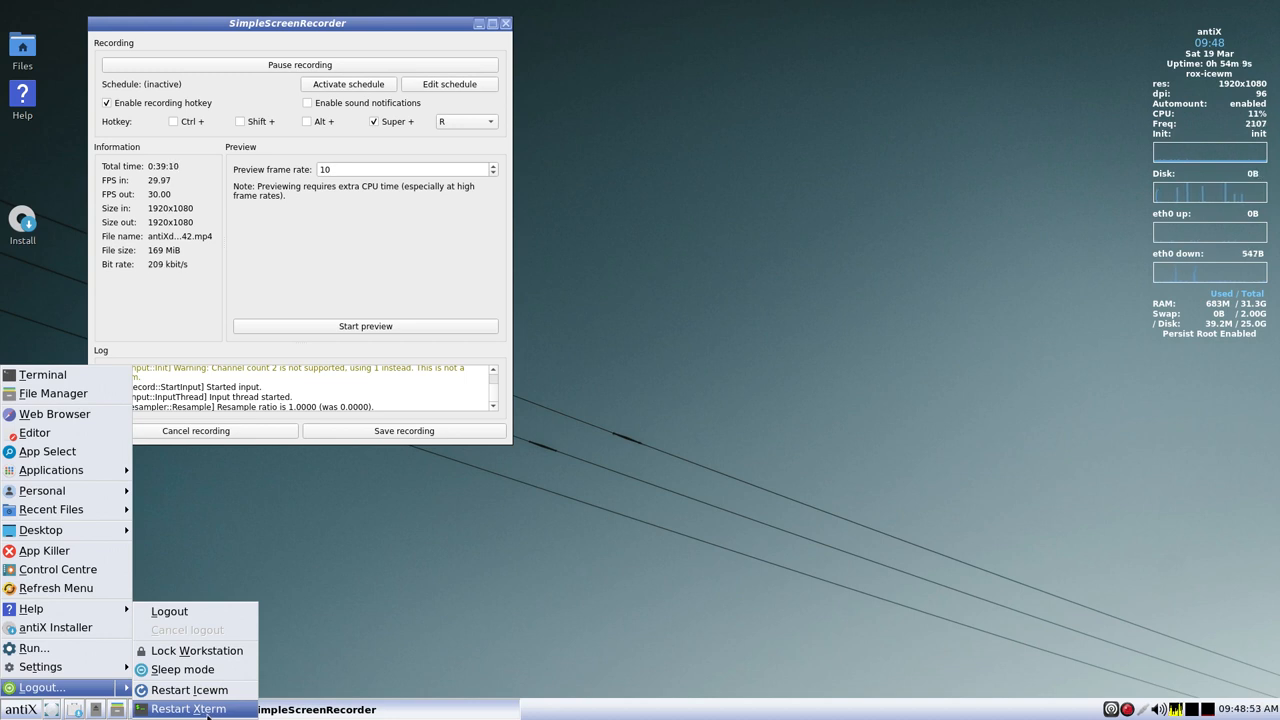
mouse_move(189, 689)
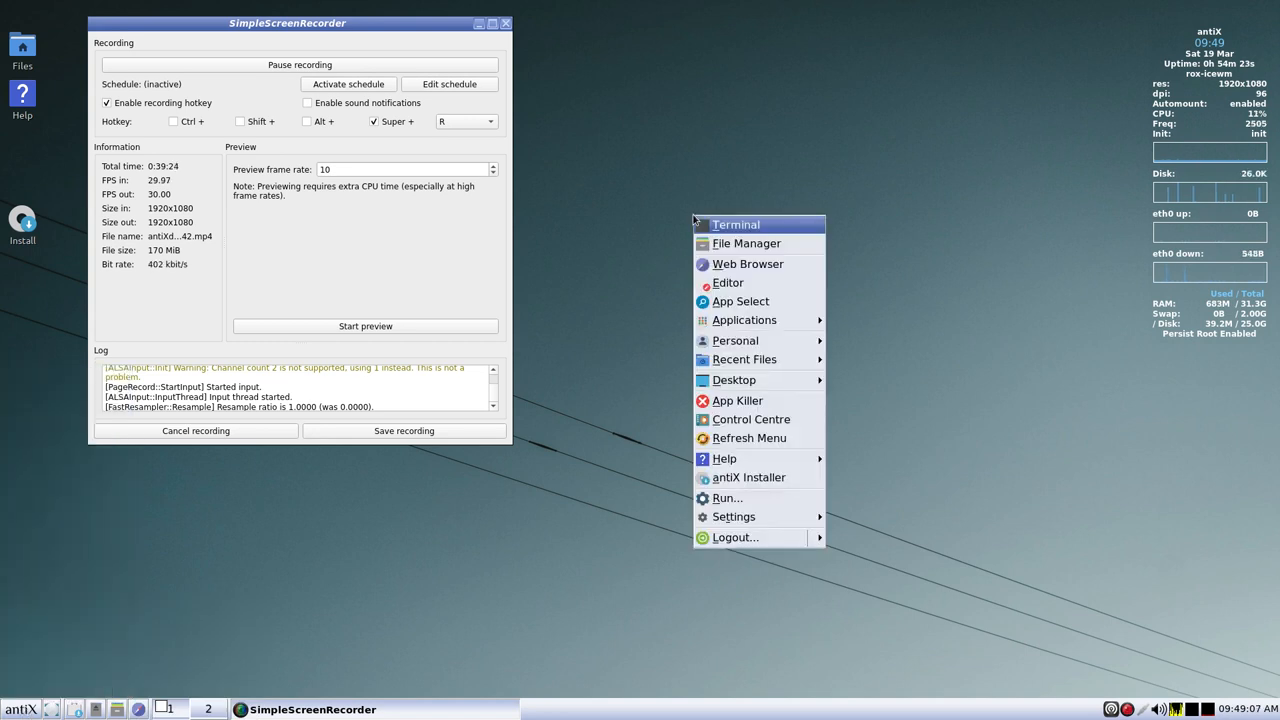
mouse_move(749, 537)
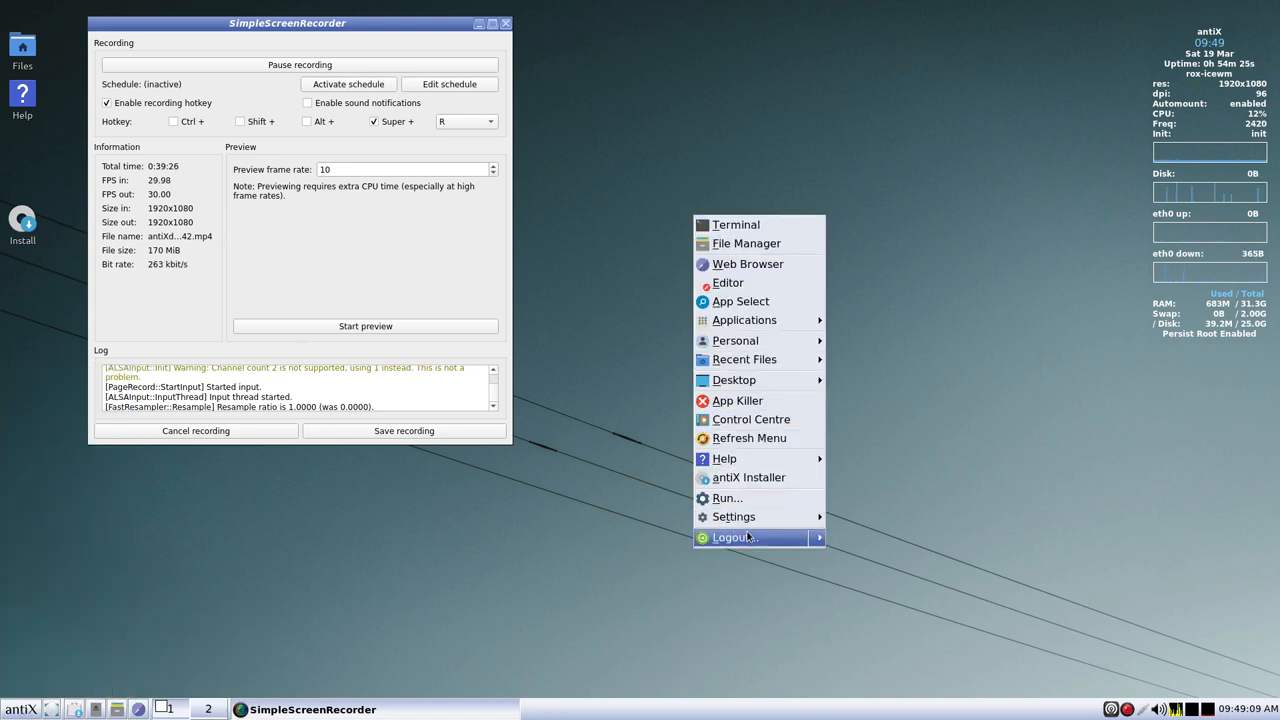
mouse_move(778, 252)
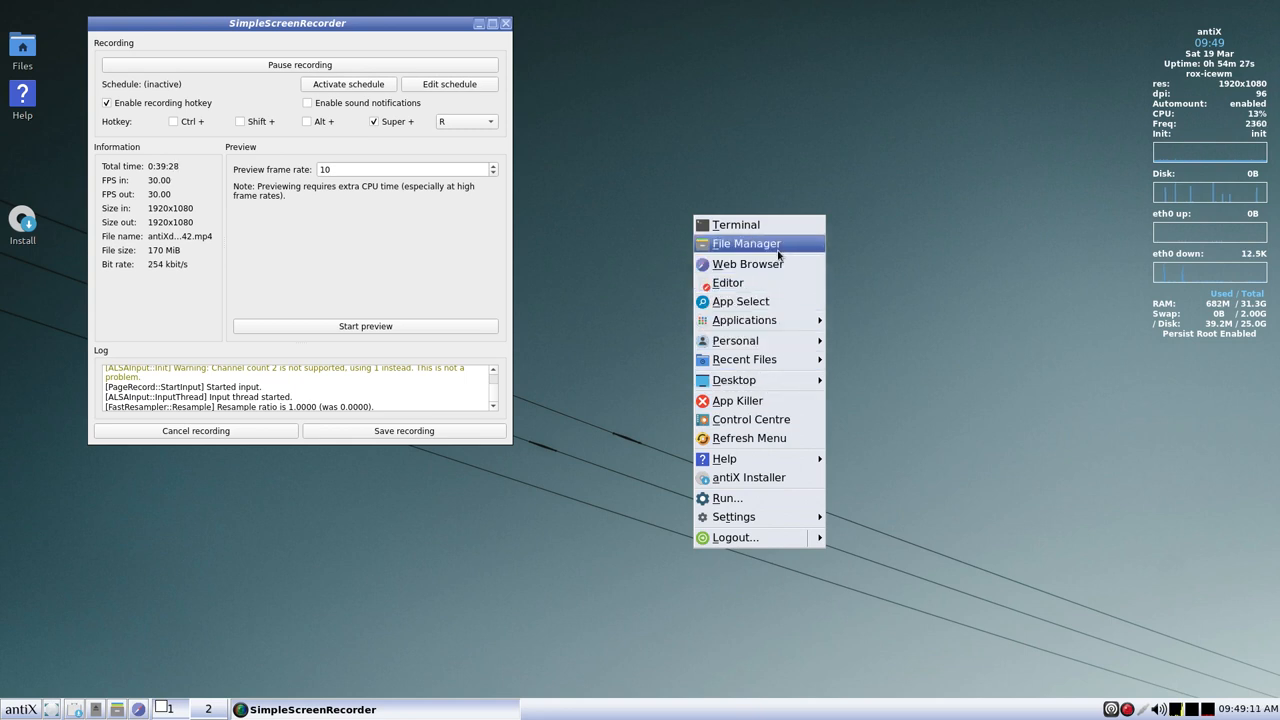
mouse_move(795, 301)
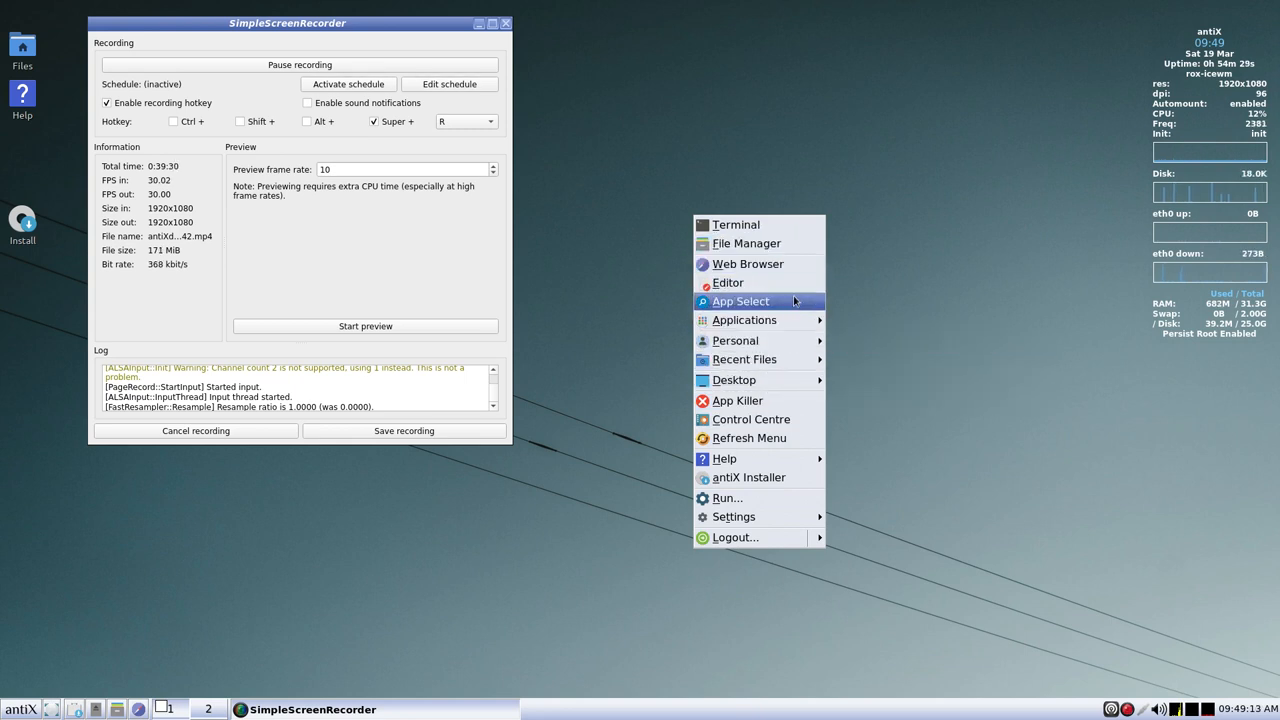
mouse_move(760, 516)
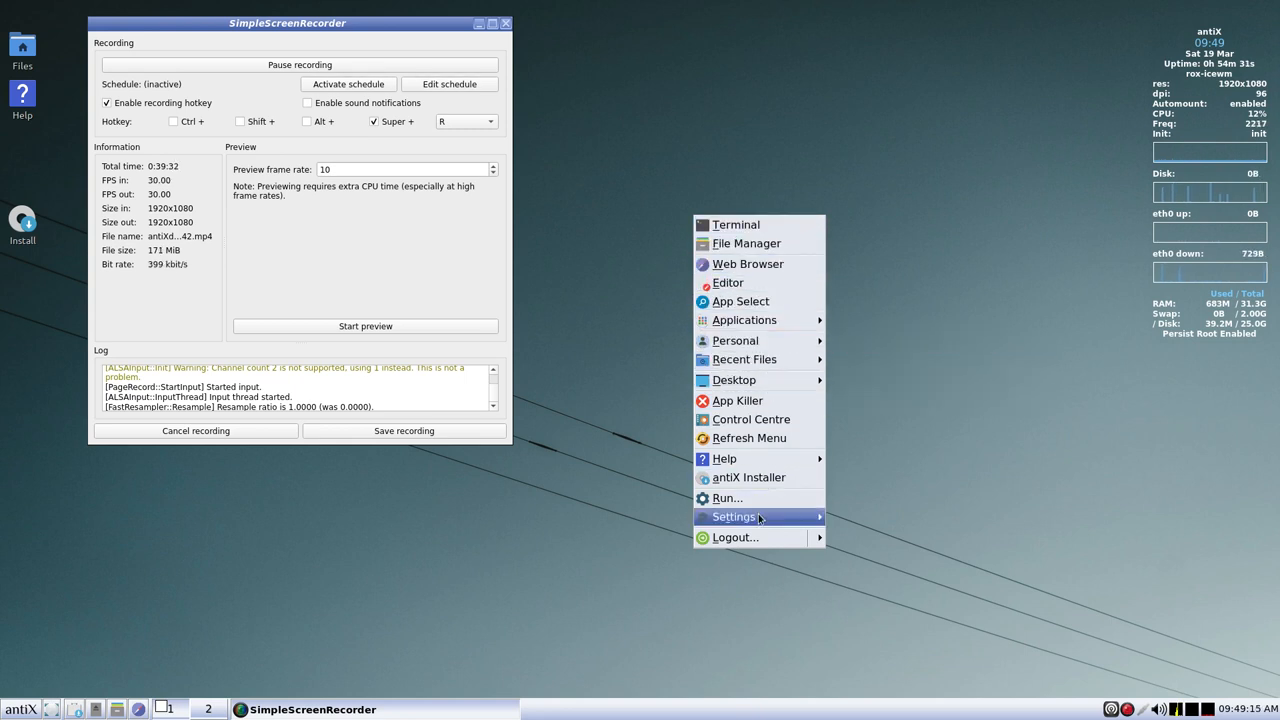
mouse_move(748, 263)
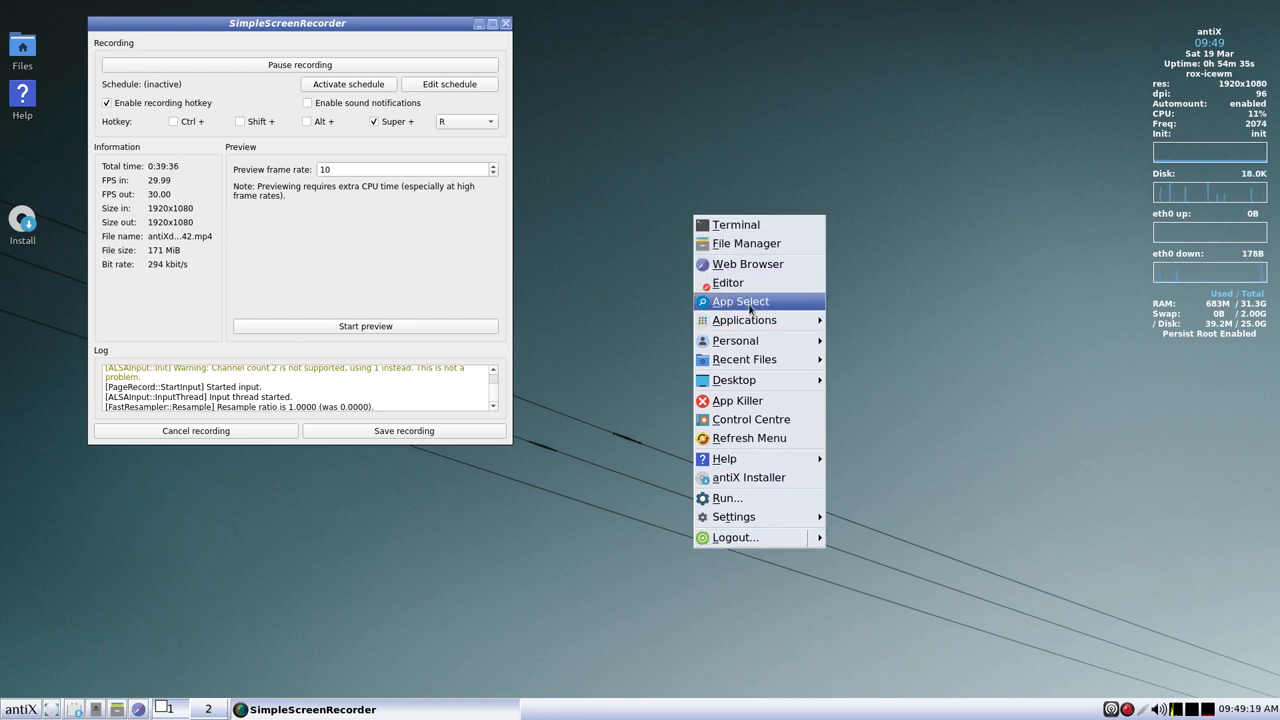
mouse_move(745, 359)
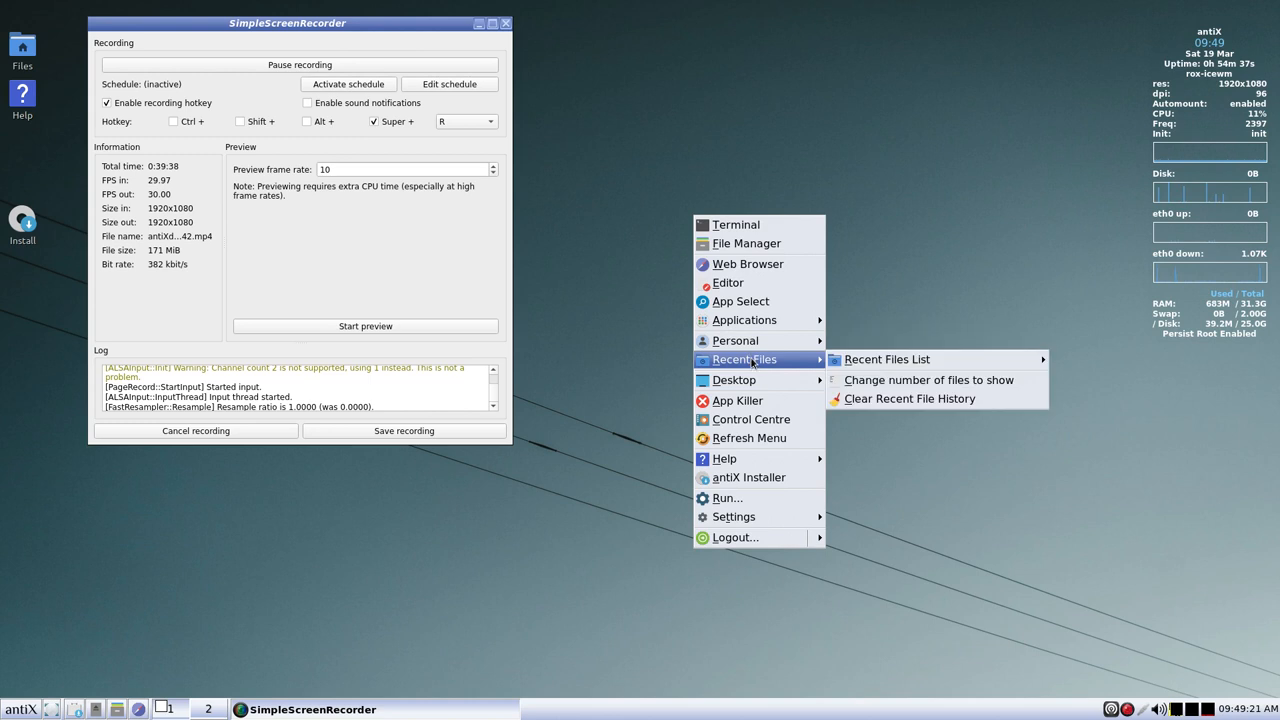
mouse_move(757, 400)
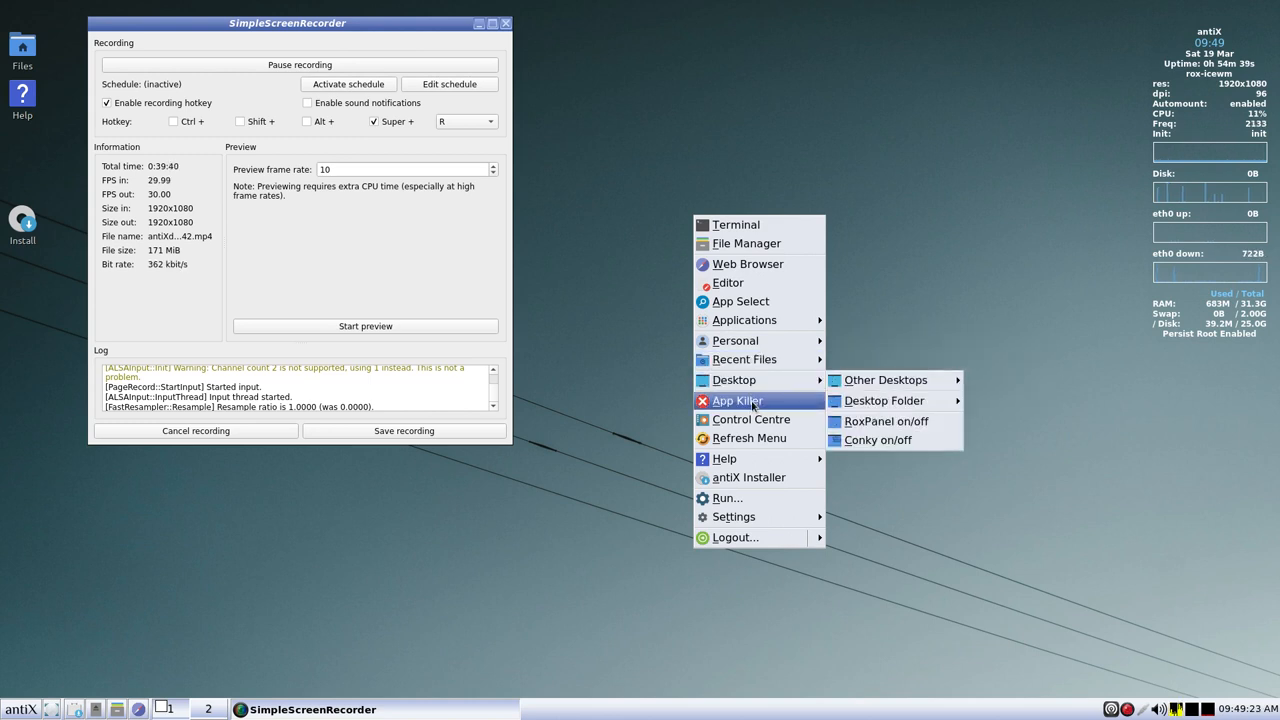
mouse_move(752, 438)
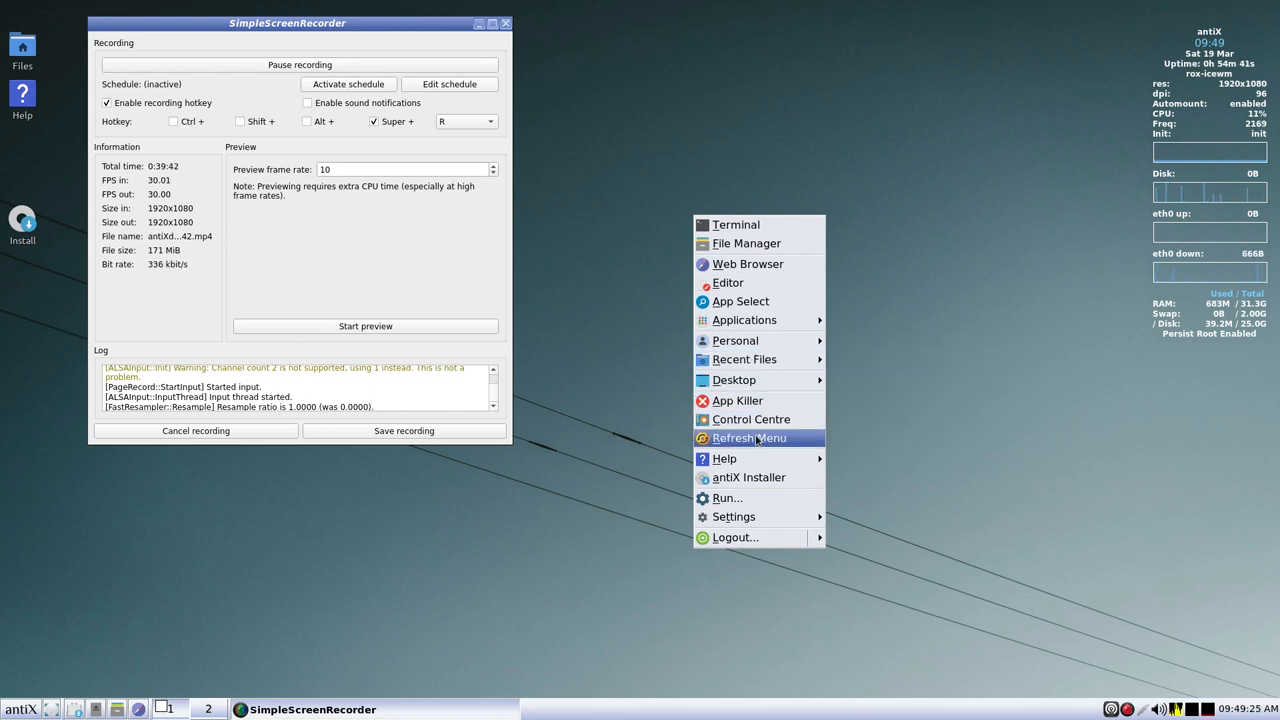
mouse_move(724, 458)
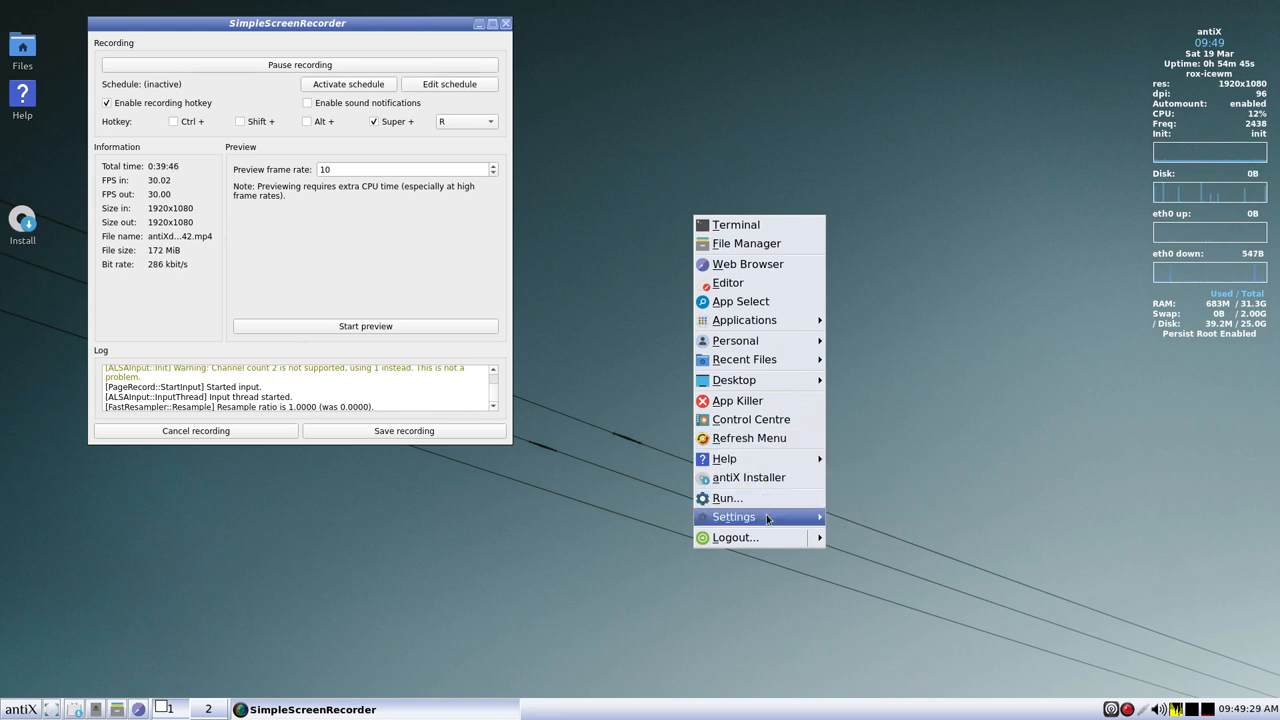
- Dismiss the desktop root menu, leaving only the recorder window
click(537, 616)
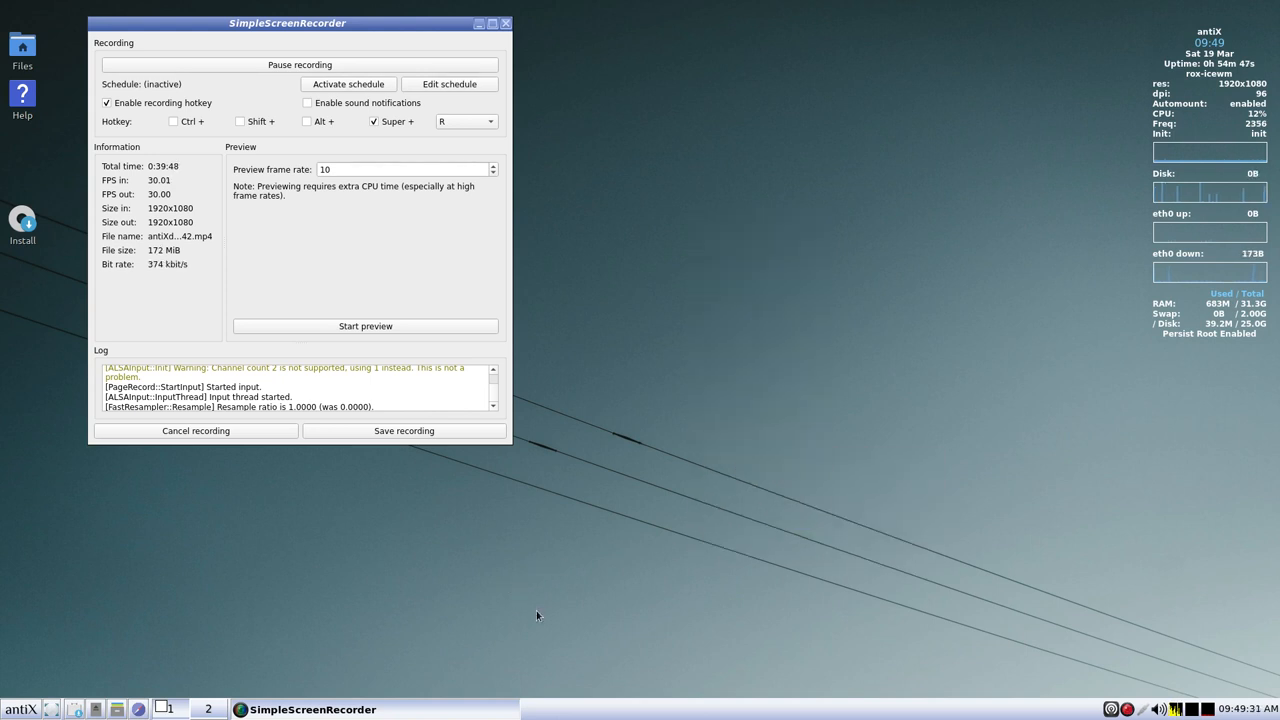
mouse_move(700, 287)
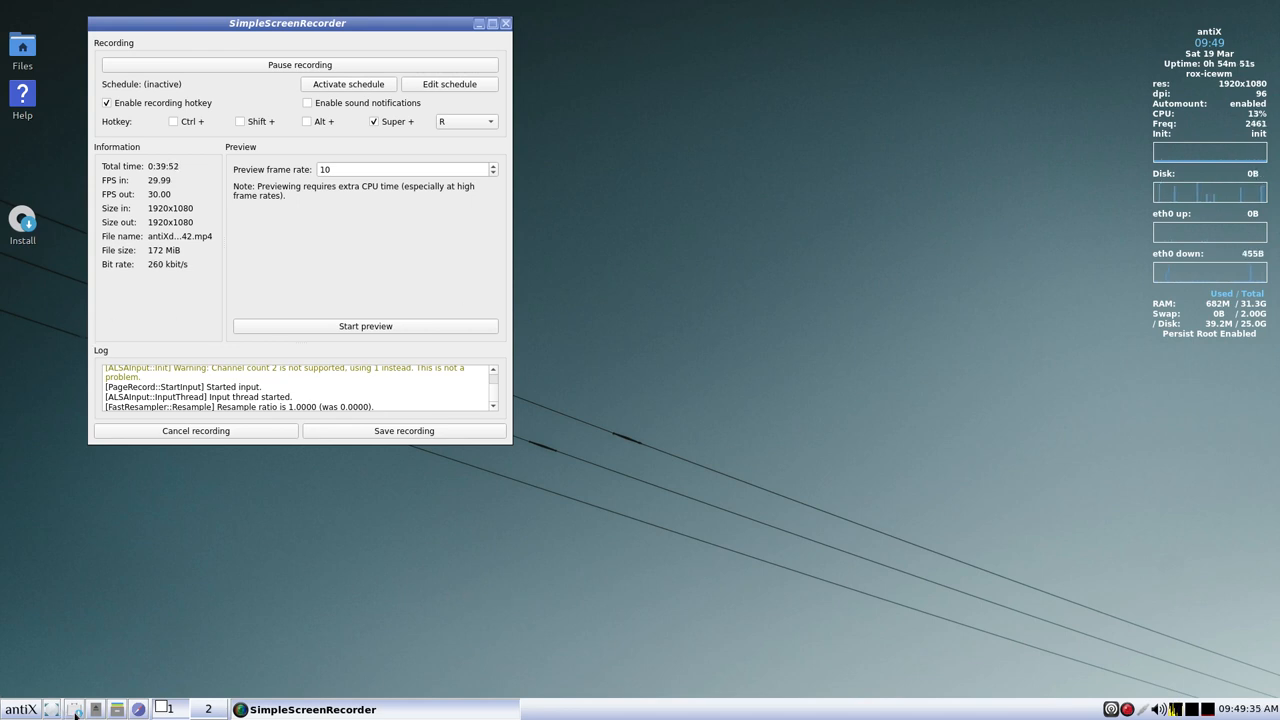
mouse_move(76, 709)
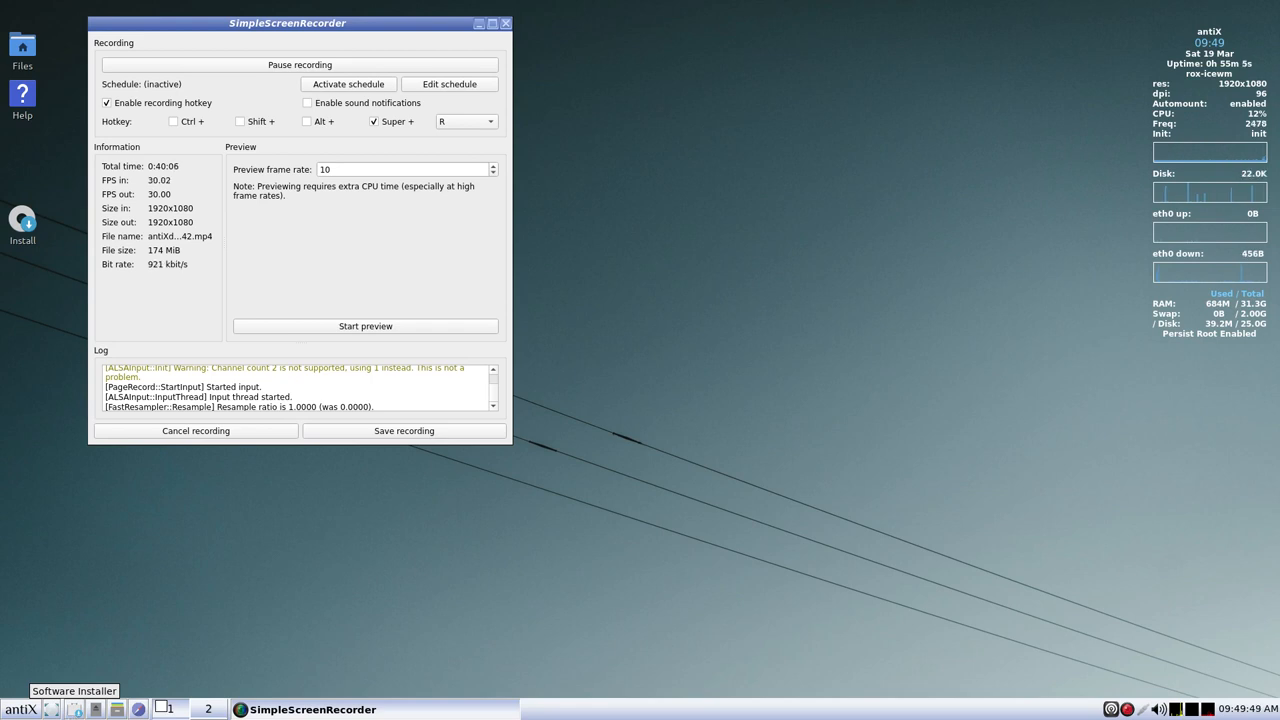
mouse_move(1011, 425)
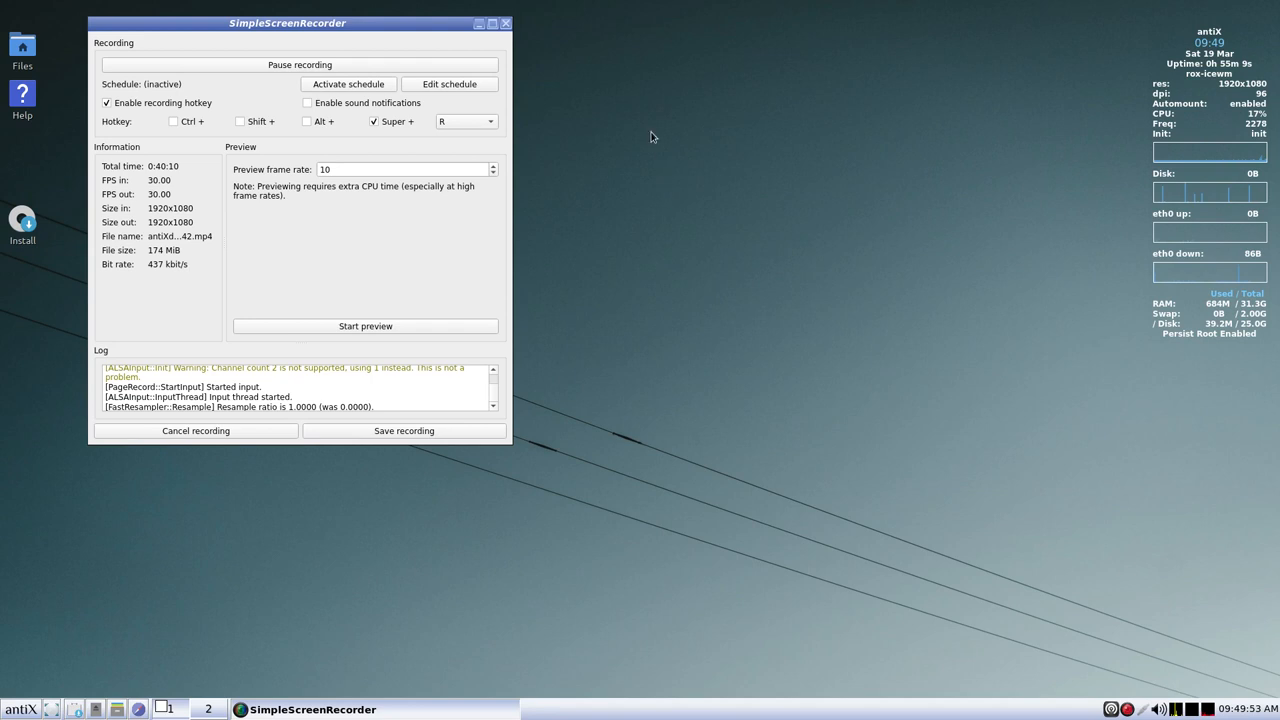
mouse_move(632, 238)
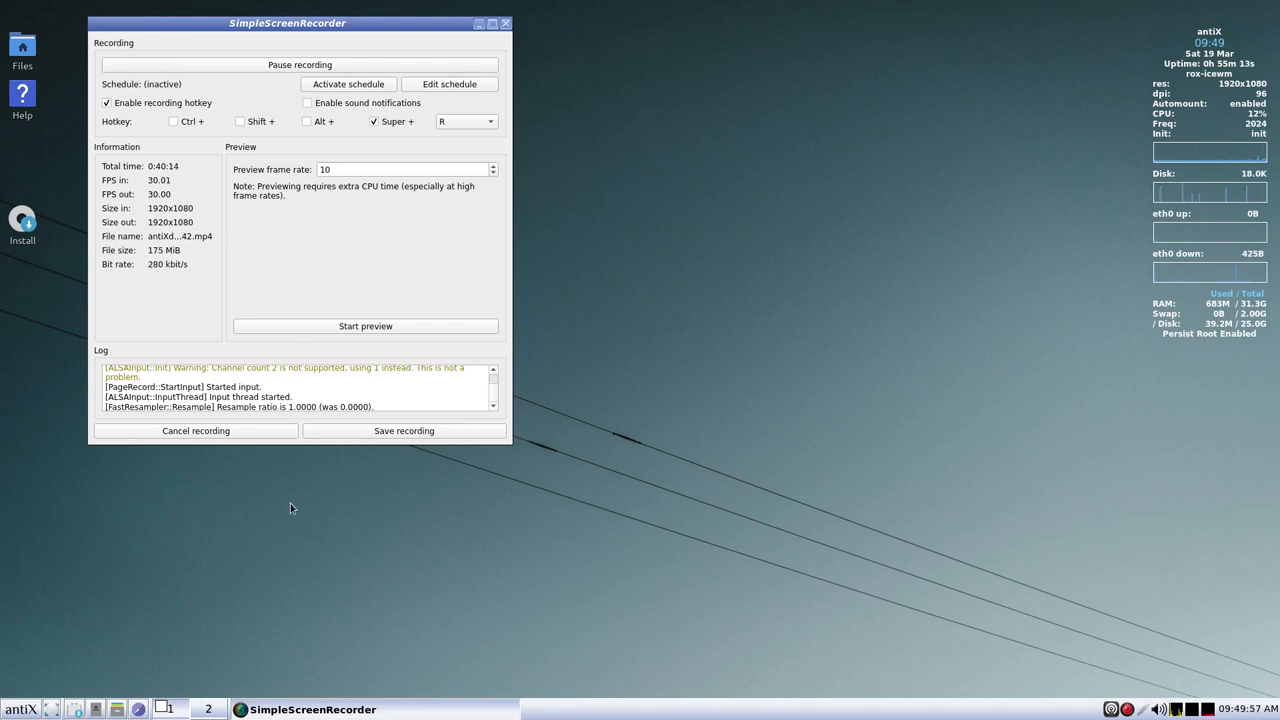
- Open the IceWM main menu from the antiX taskbar start button
click(23, 708)
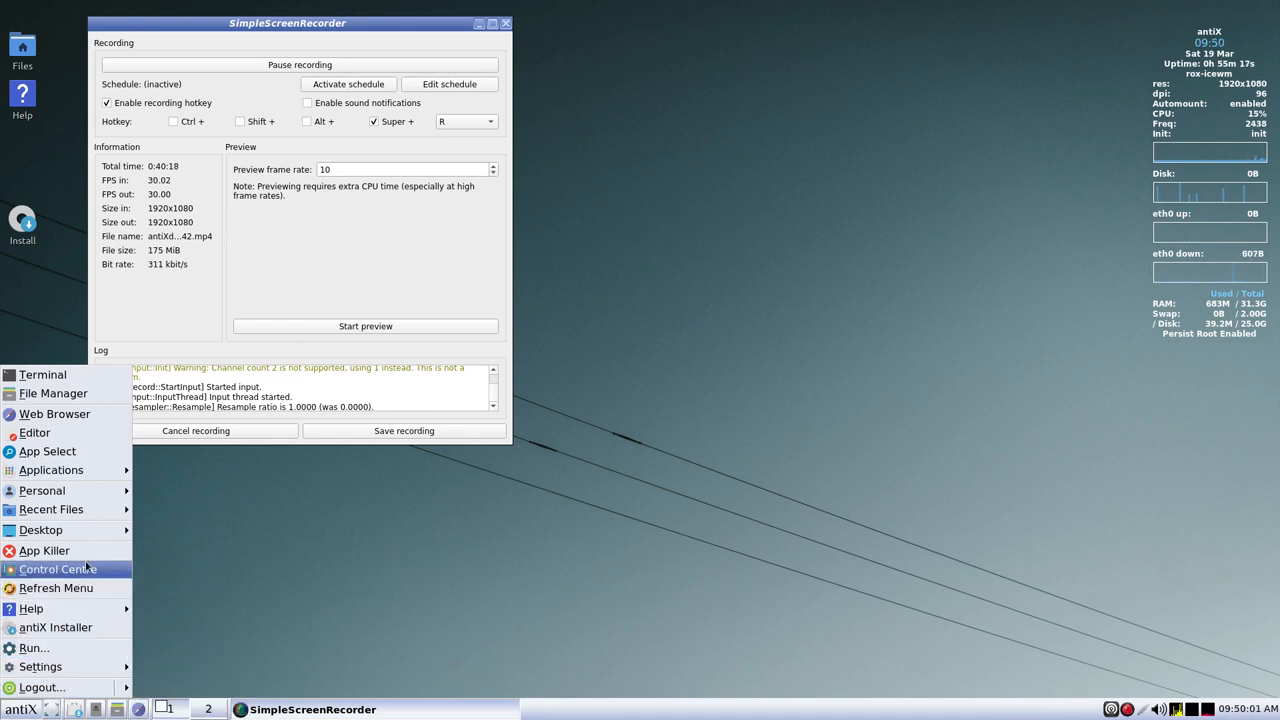
- Launch antiX Control Centre and open PC Information from the Hardware tab
click(58, 569)
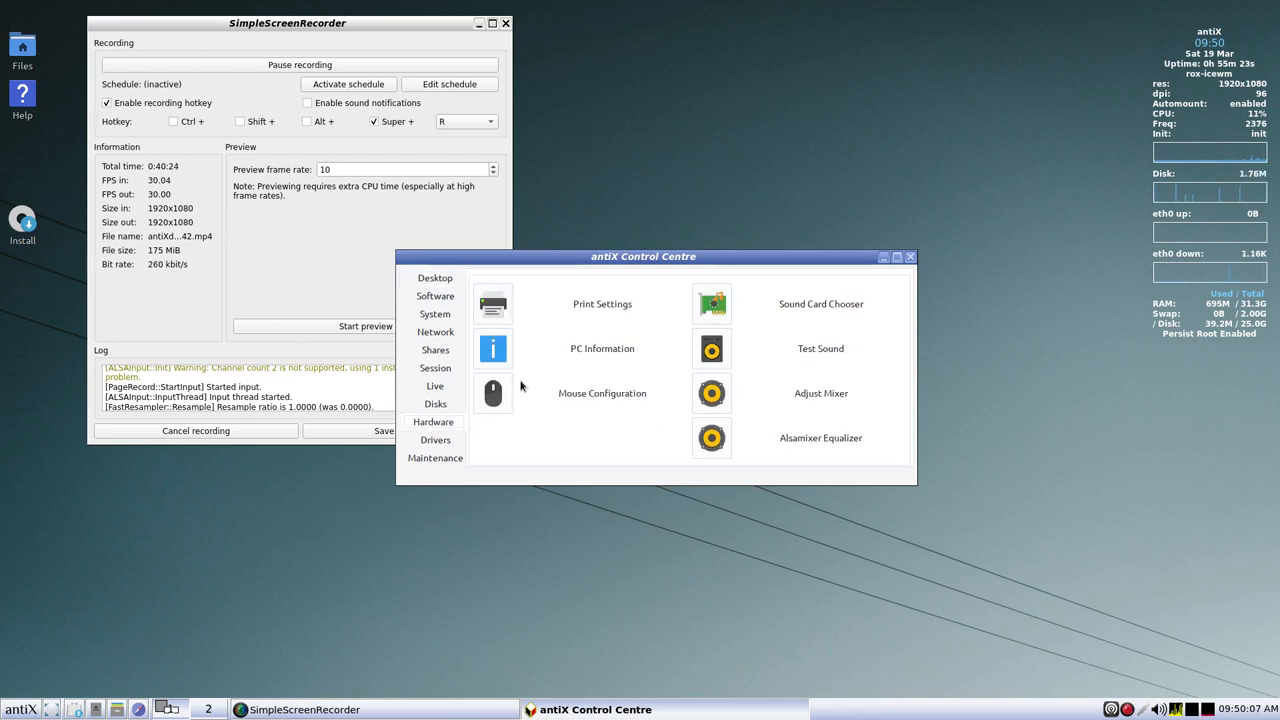
click(601, 348)
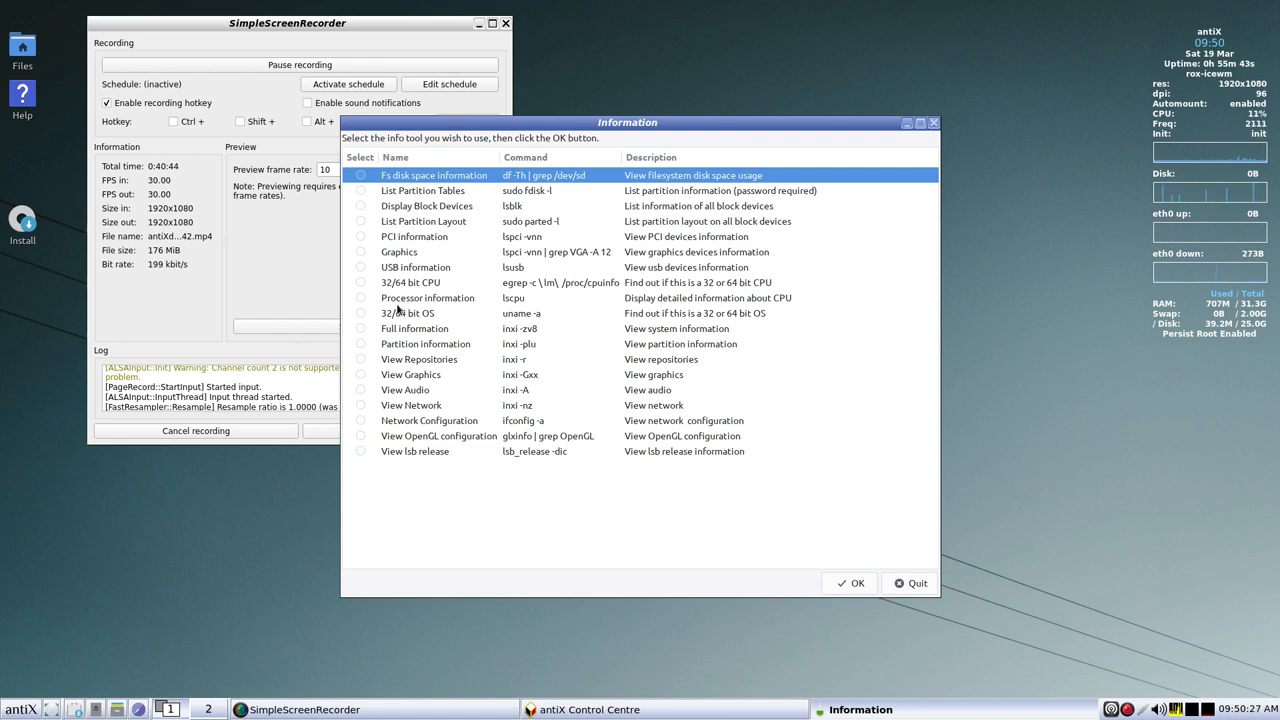
- Run the Processor information (lscpu) report and highlight the AMD Ryzen 3 2200G model name
click(361, 298)
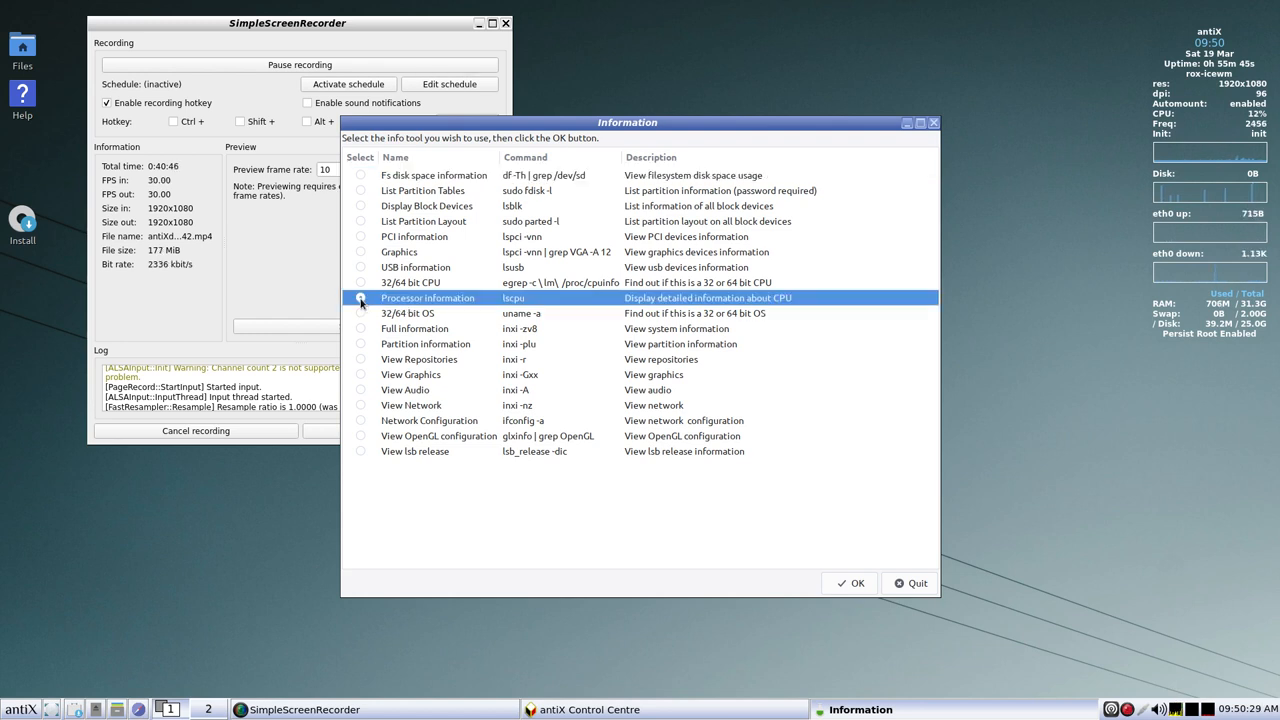
click(361, 298)
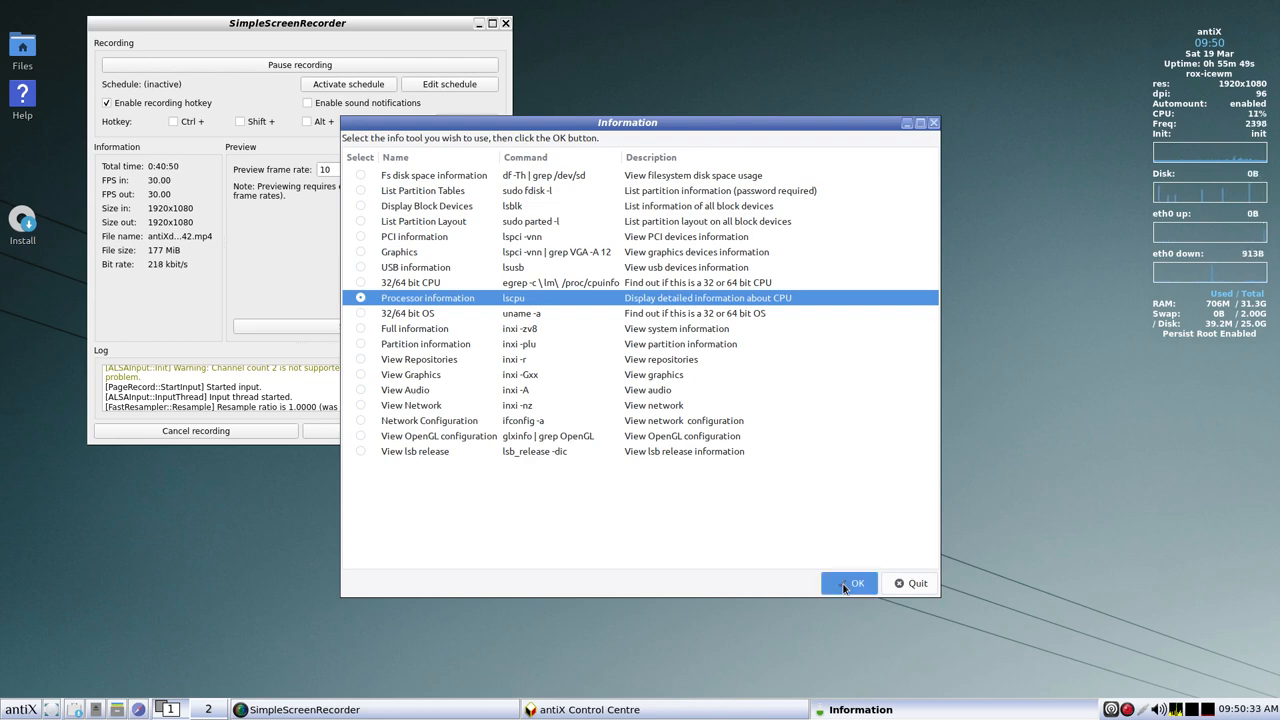
click(851, 583)
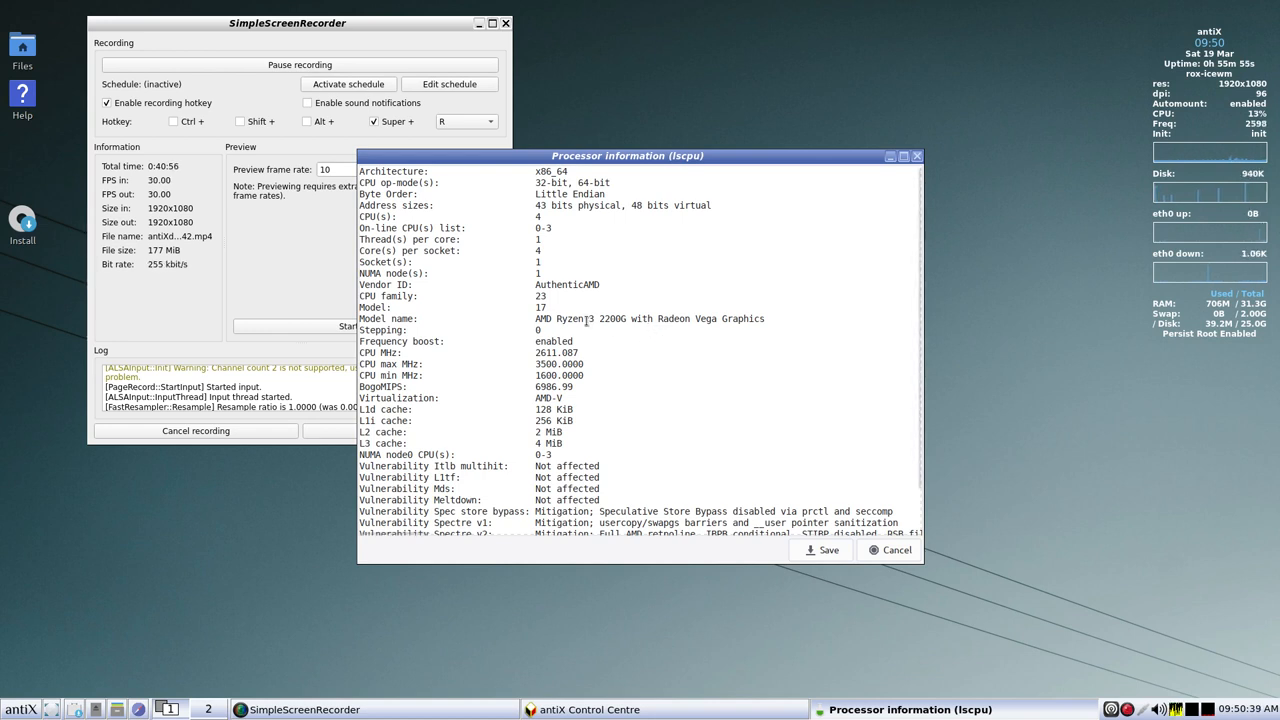
drag(585, 318, 768, 318)
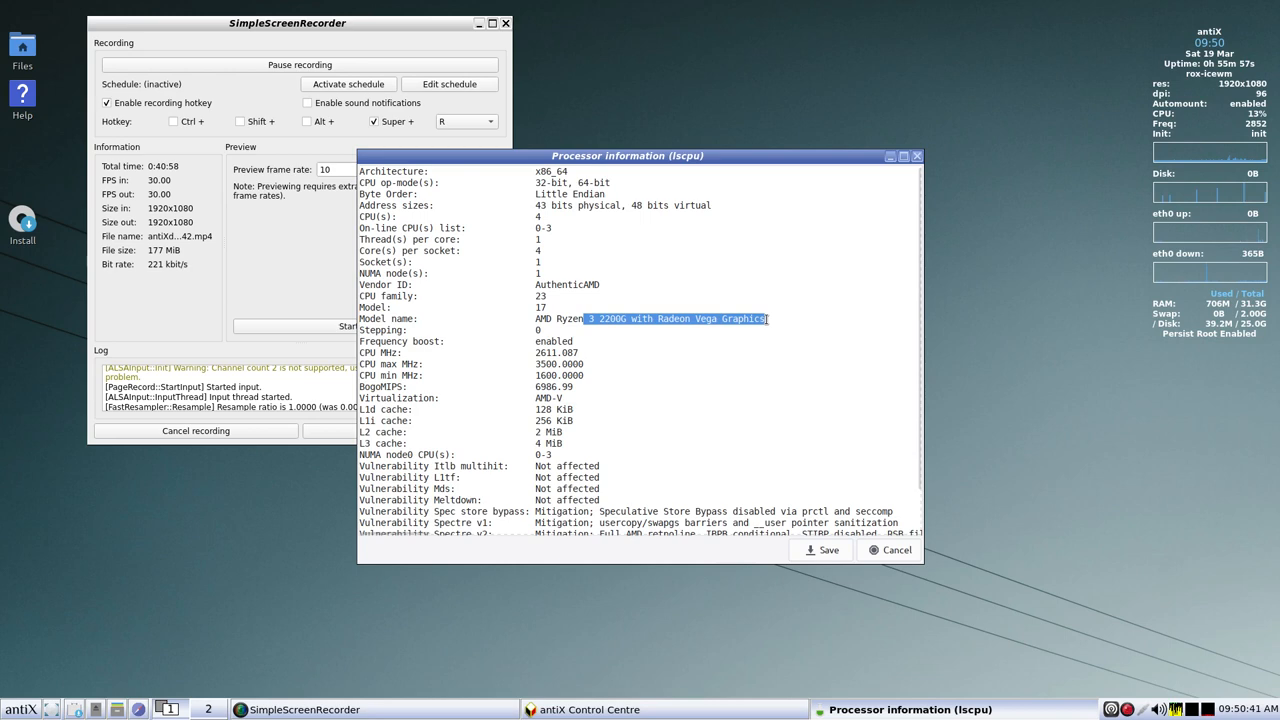
mouse_move(827, 526)
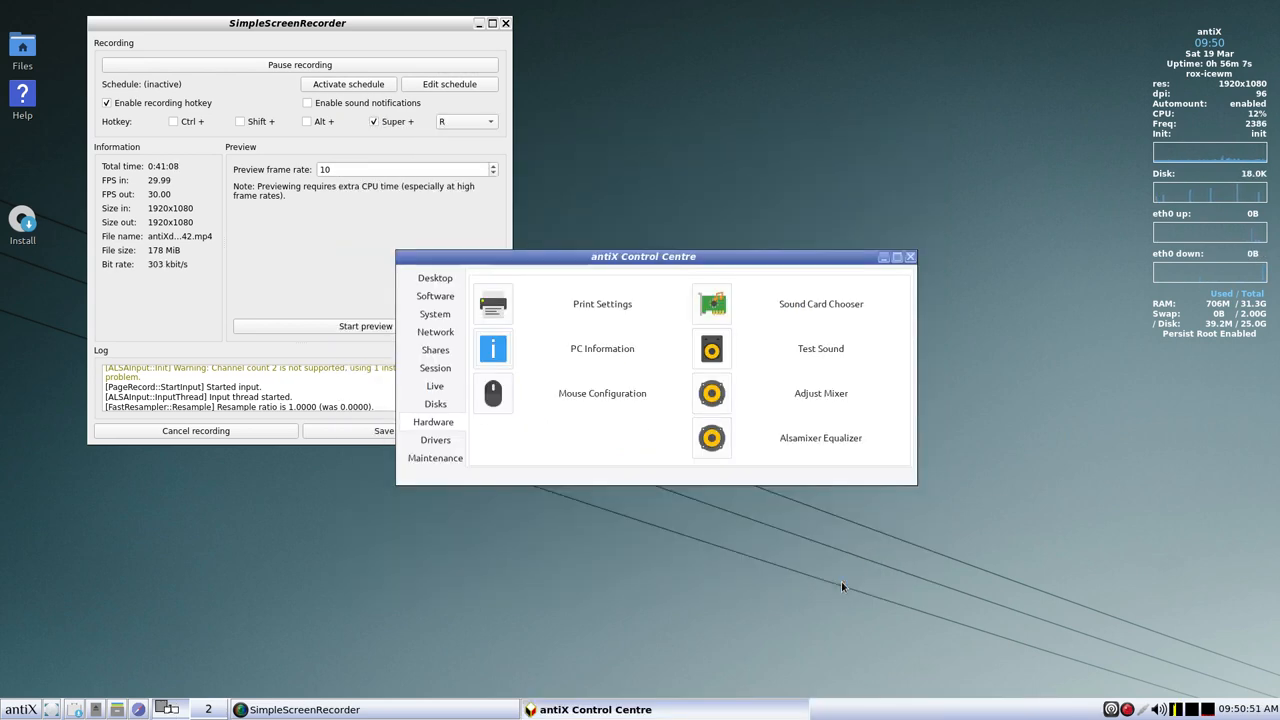
- Reopen PC Information and run the Full information (inxi -zv8) report
click(492, 348)
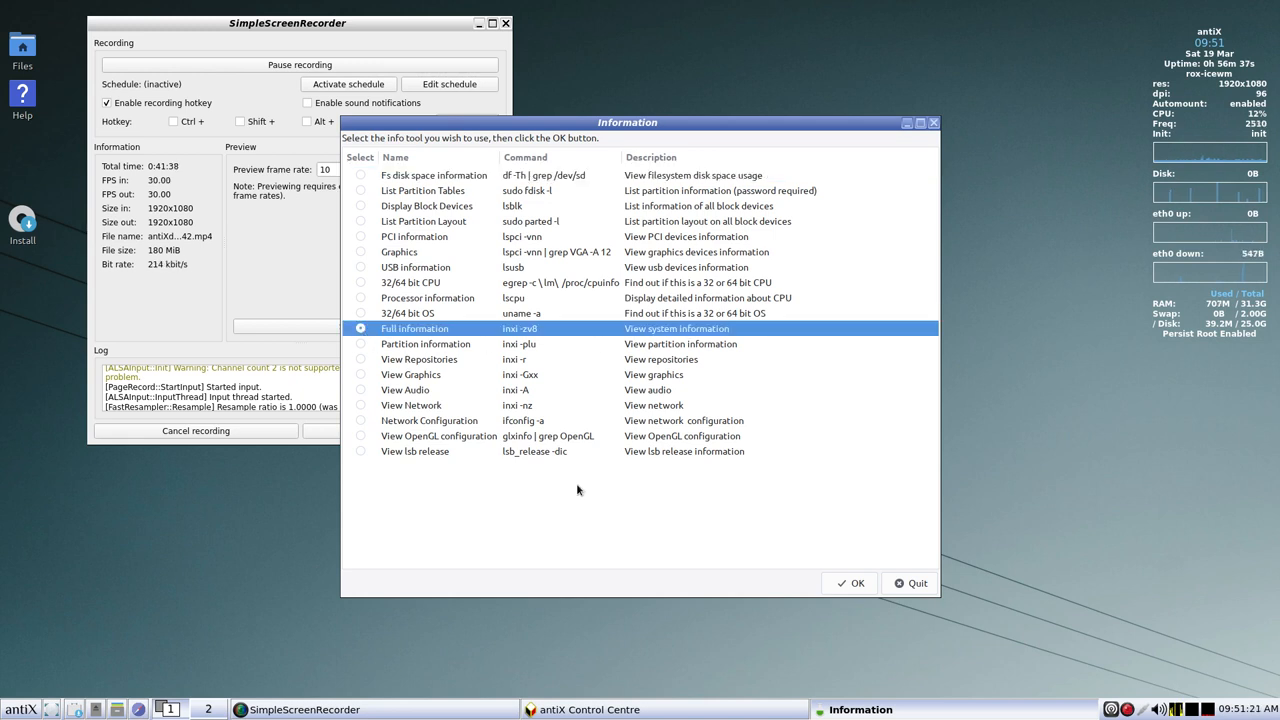
mouse_move(683, 520)
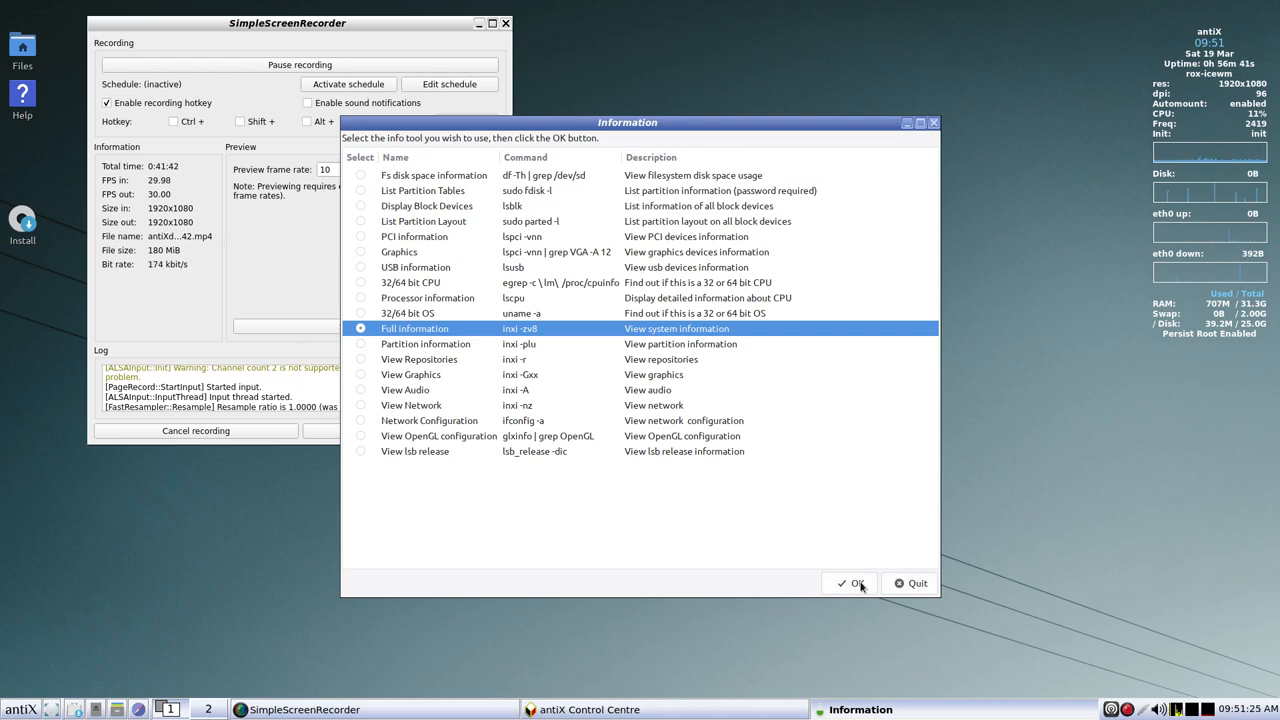
click(849, 583)
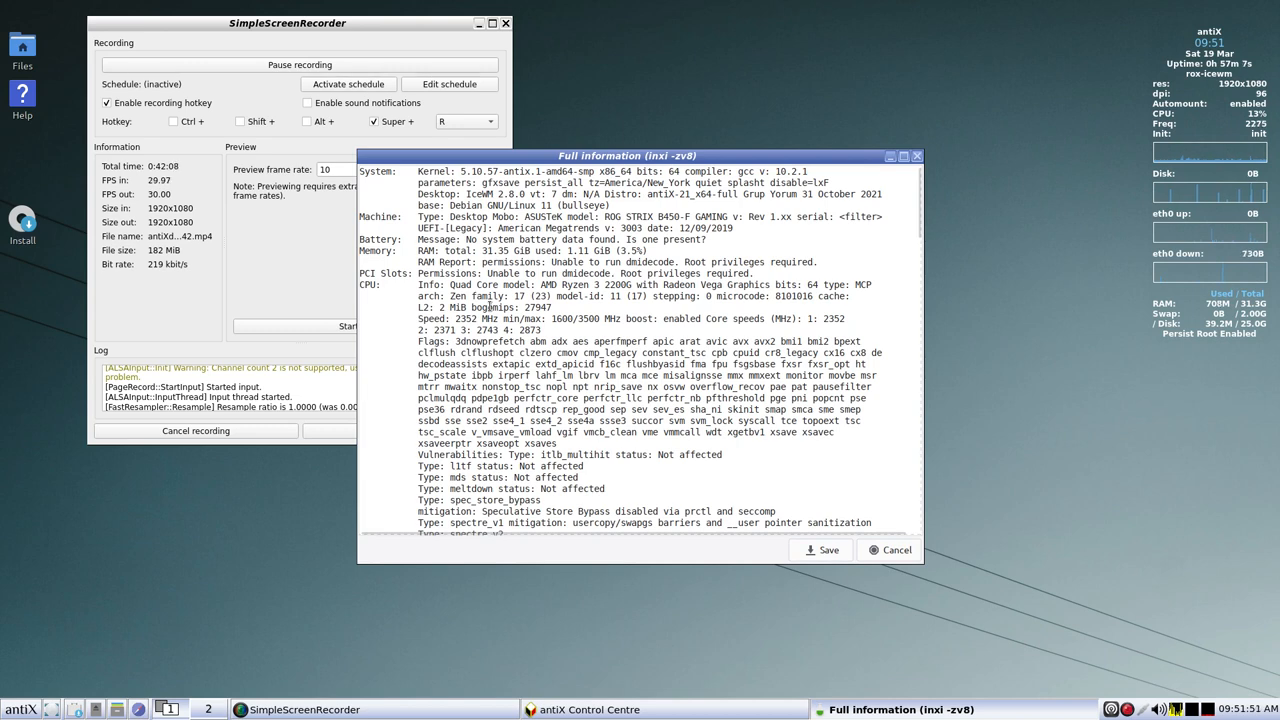
- Scroll to the end of the inxi report, then close it and the Control Centre
scroll(down, 3)
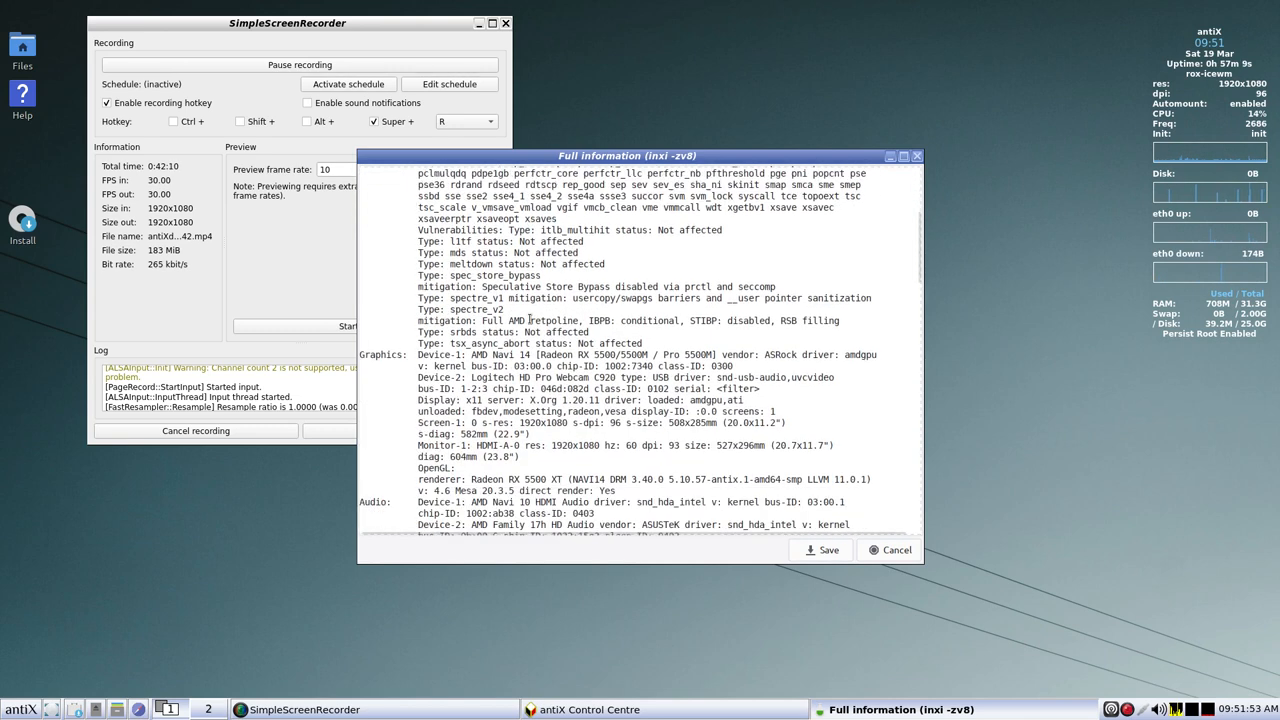
scroll(down, 3)
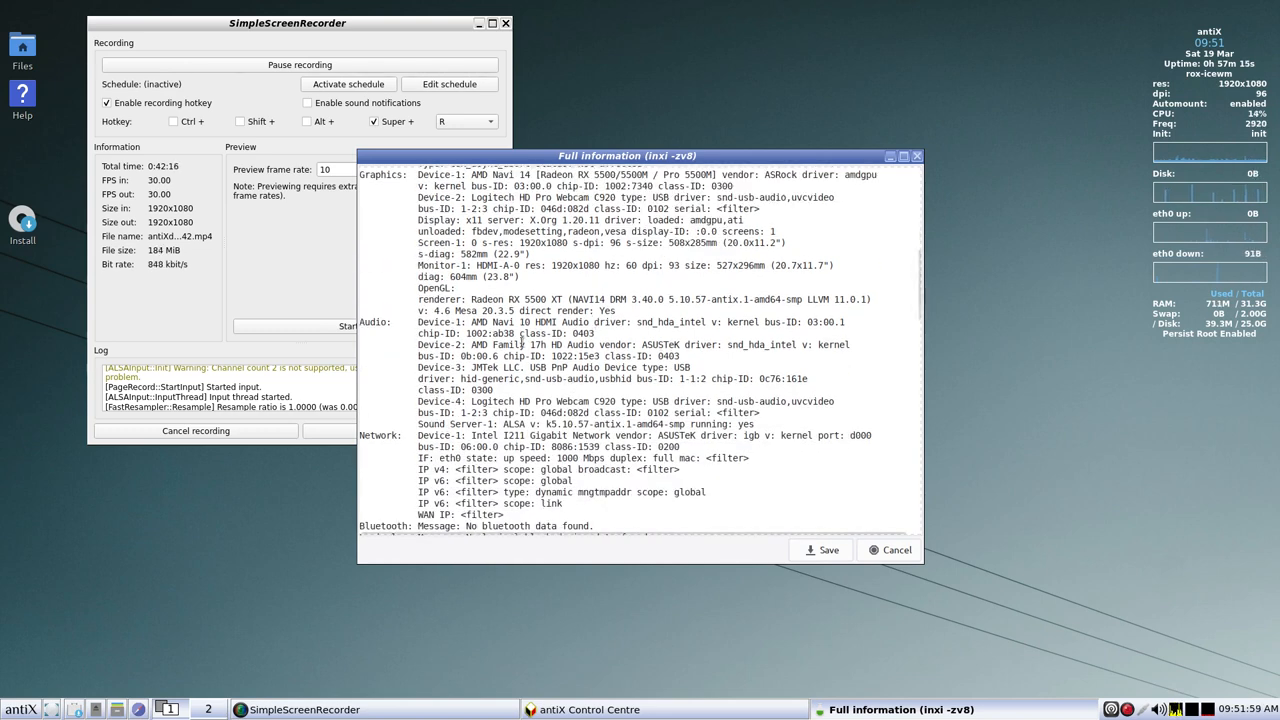
scroll(down, 3)
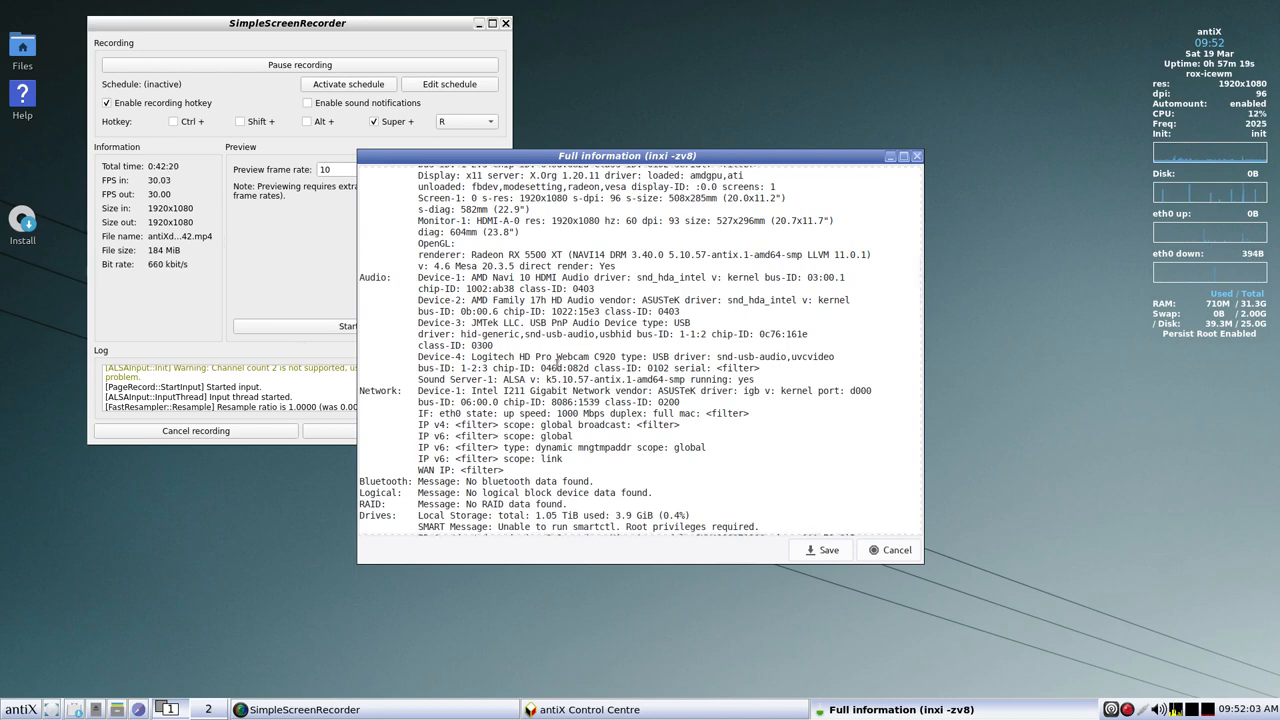
scroll(down, 3)
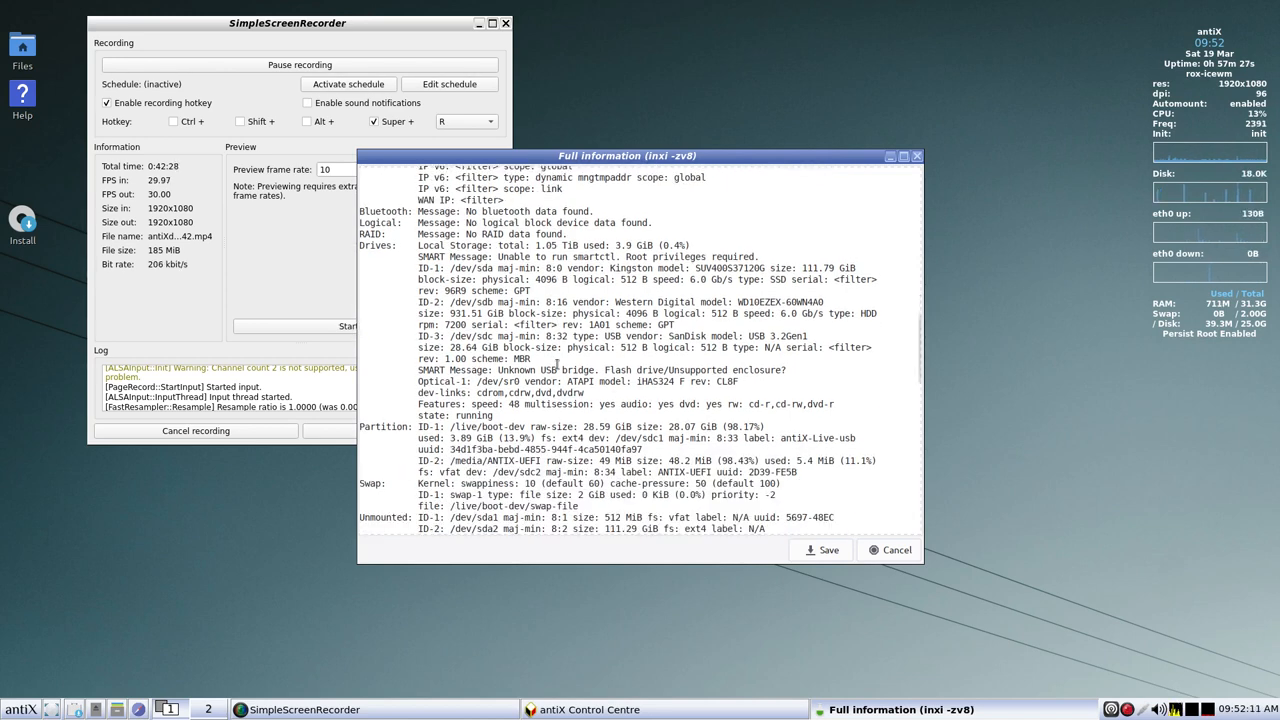
scroll(down, 3)
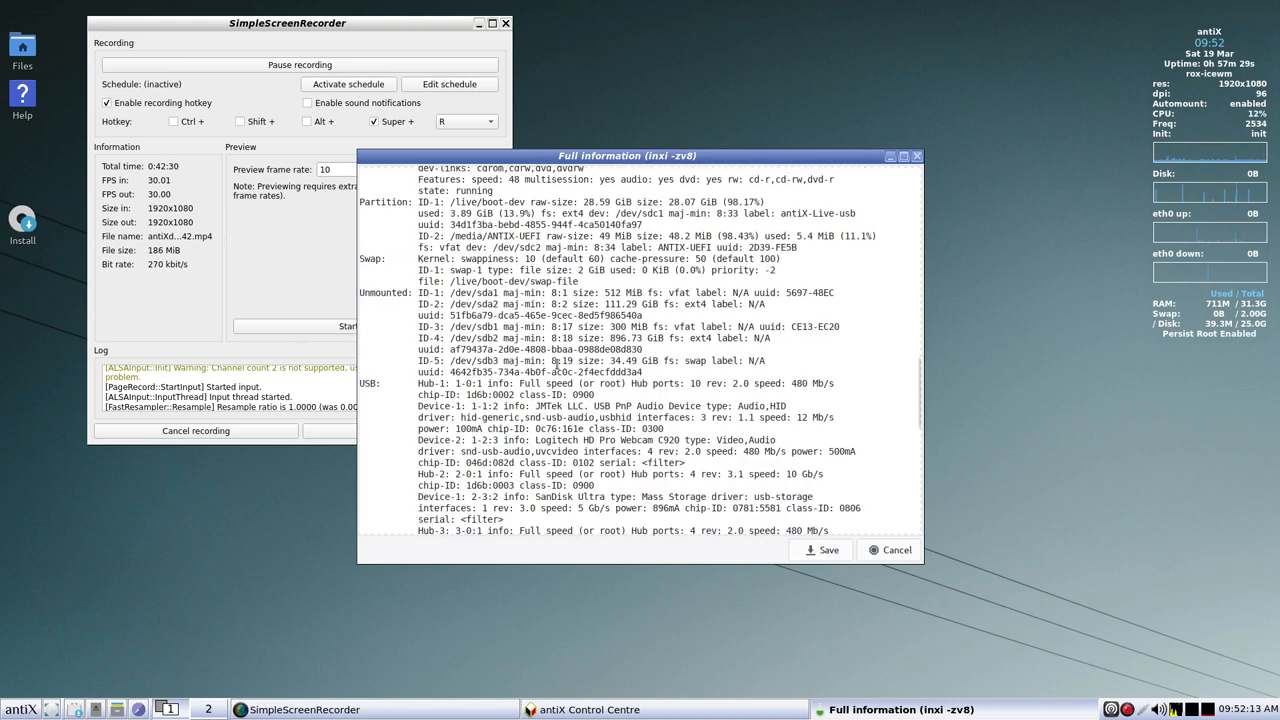
scroll(down, 3)
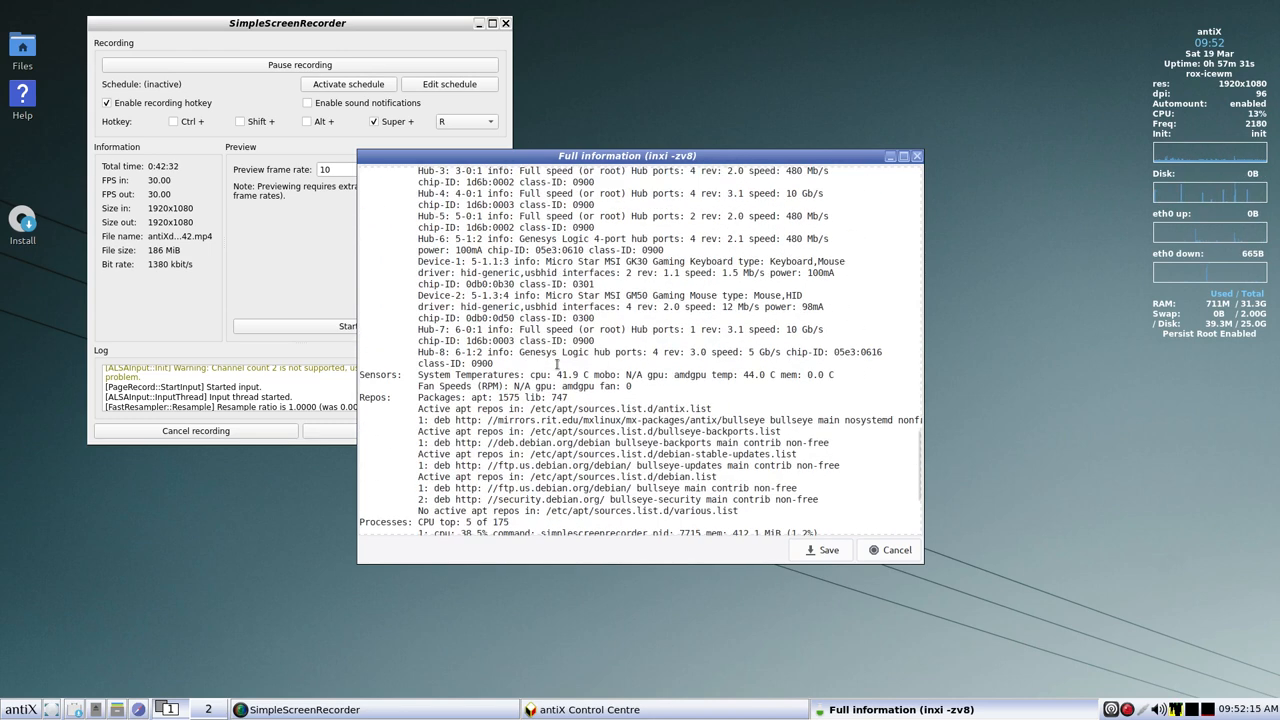
scroll(down, 3)
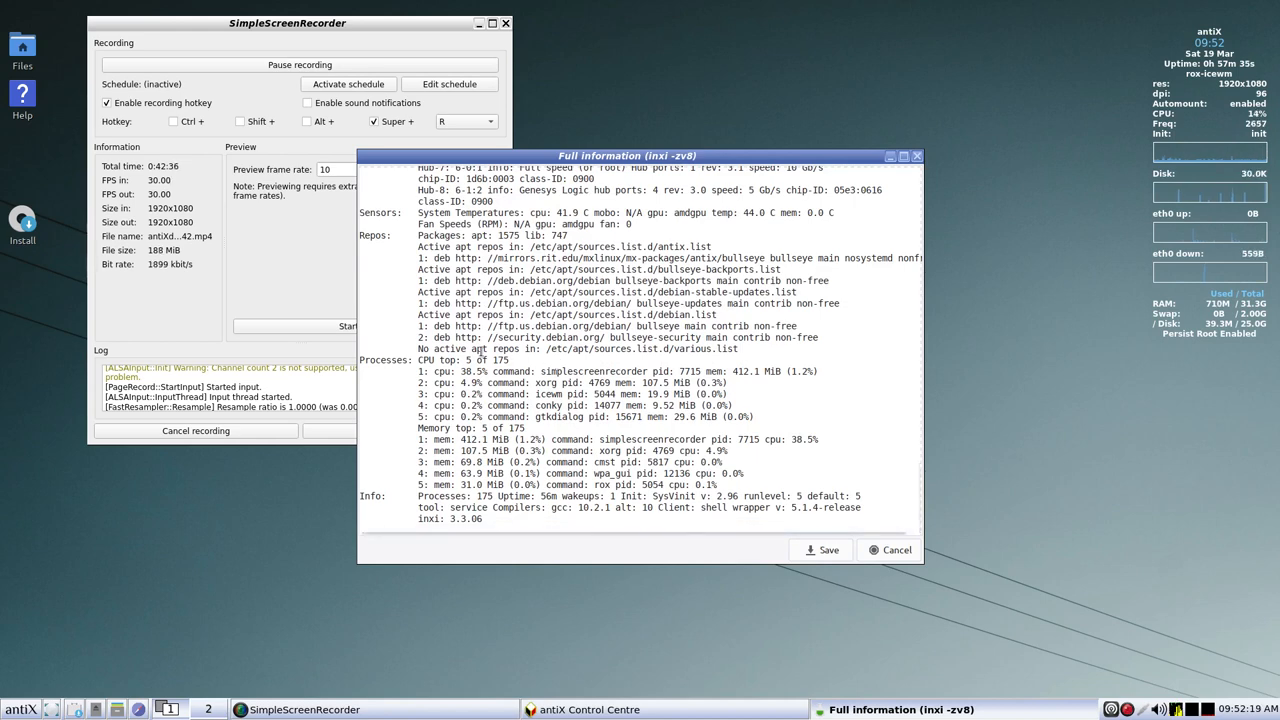
click(888, 549)
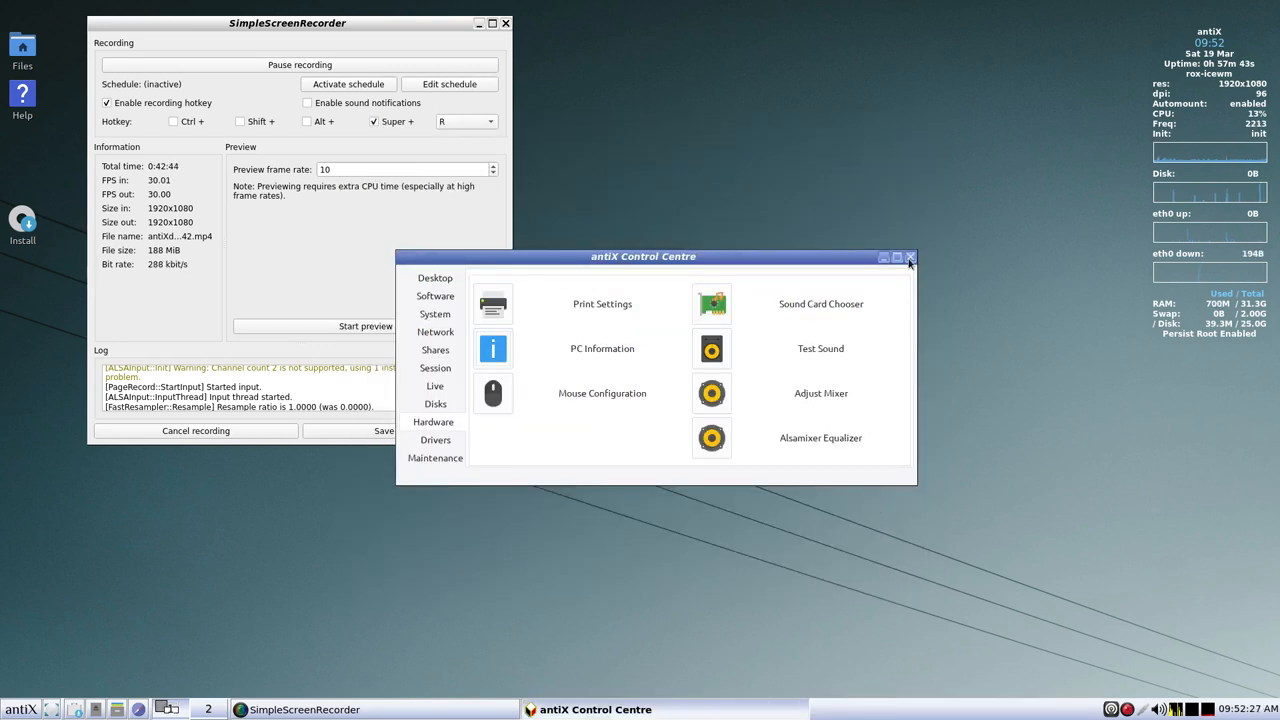
click(910, 257)
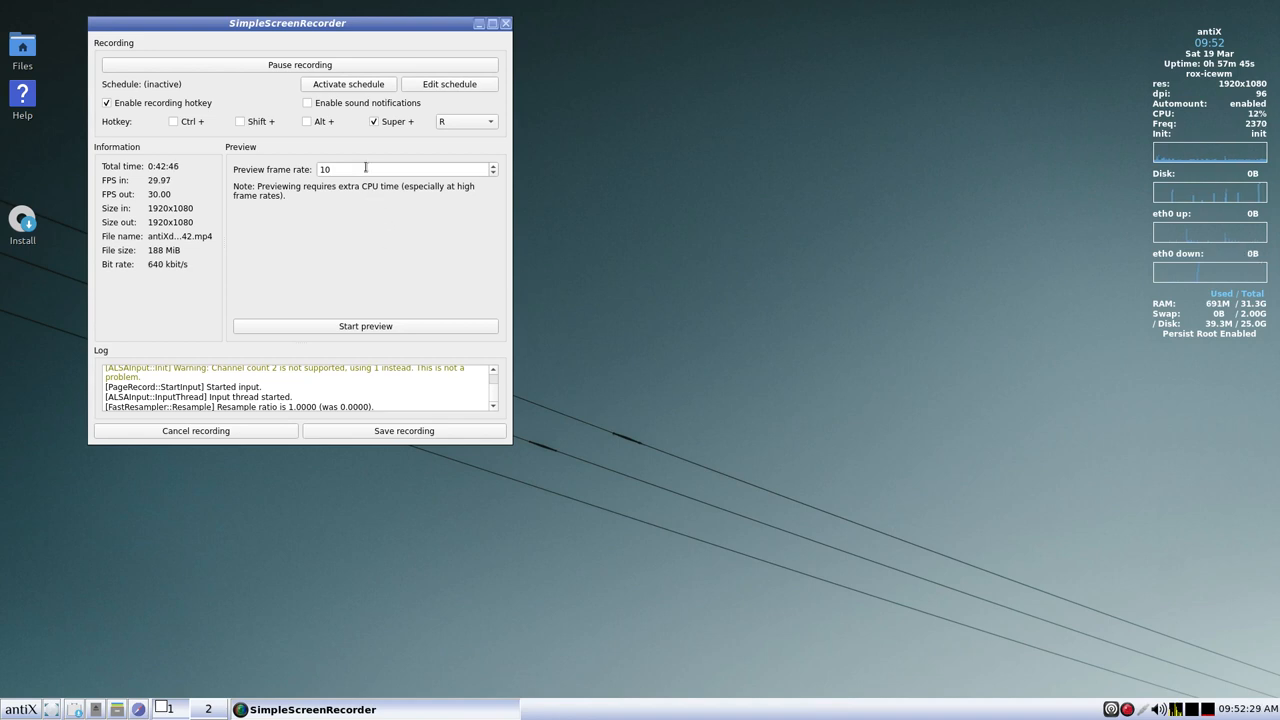